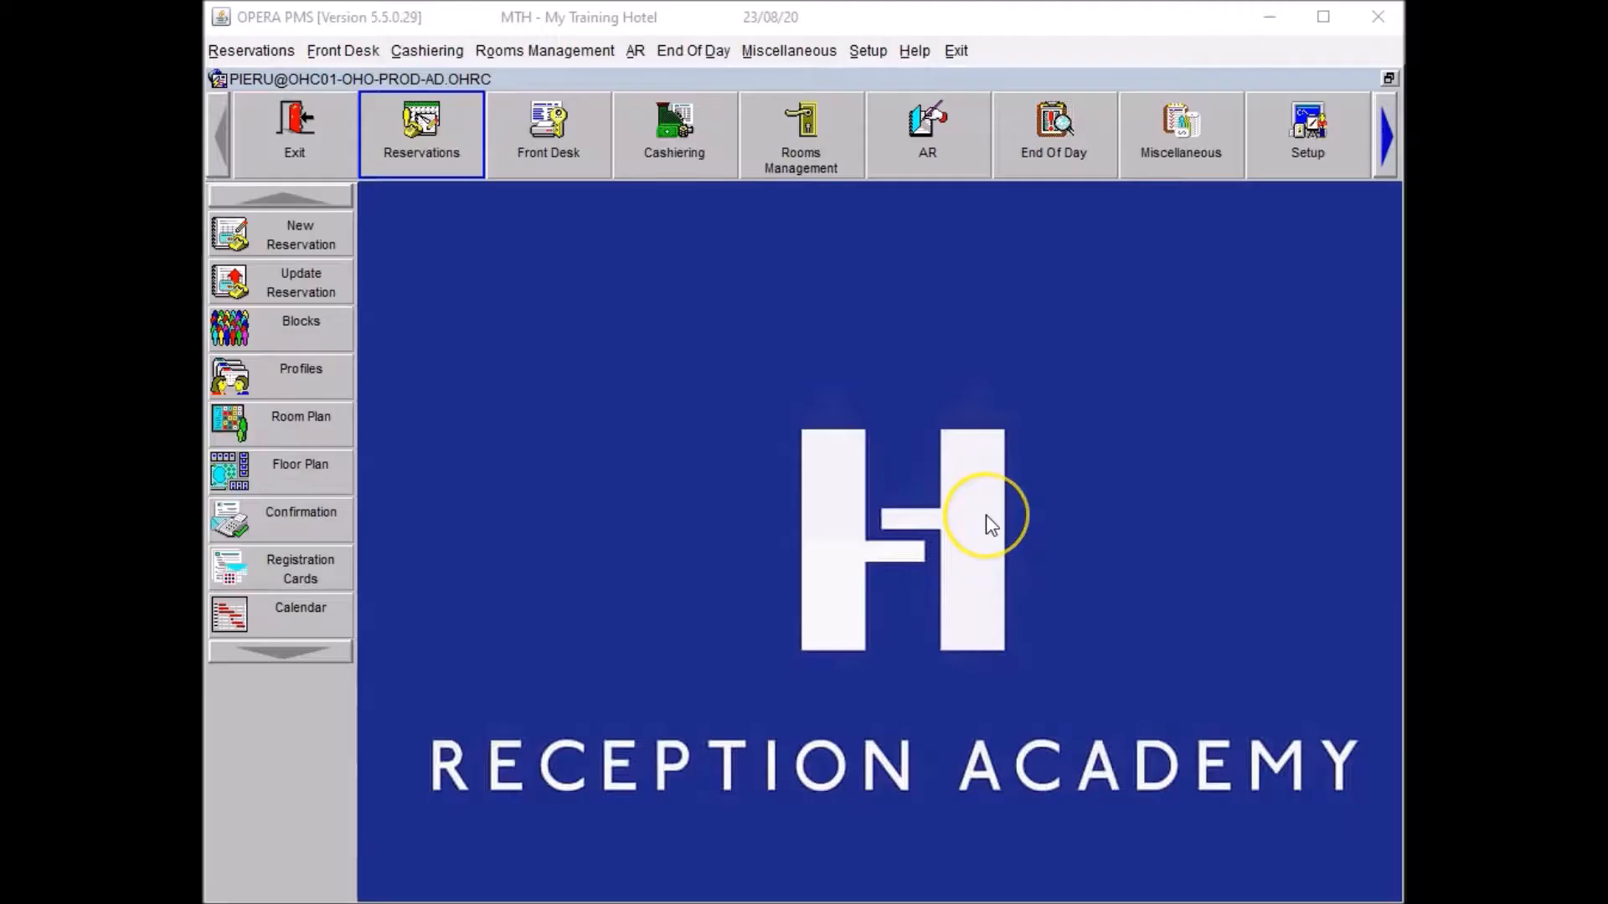
pyautogui.moveTo(990, 522)
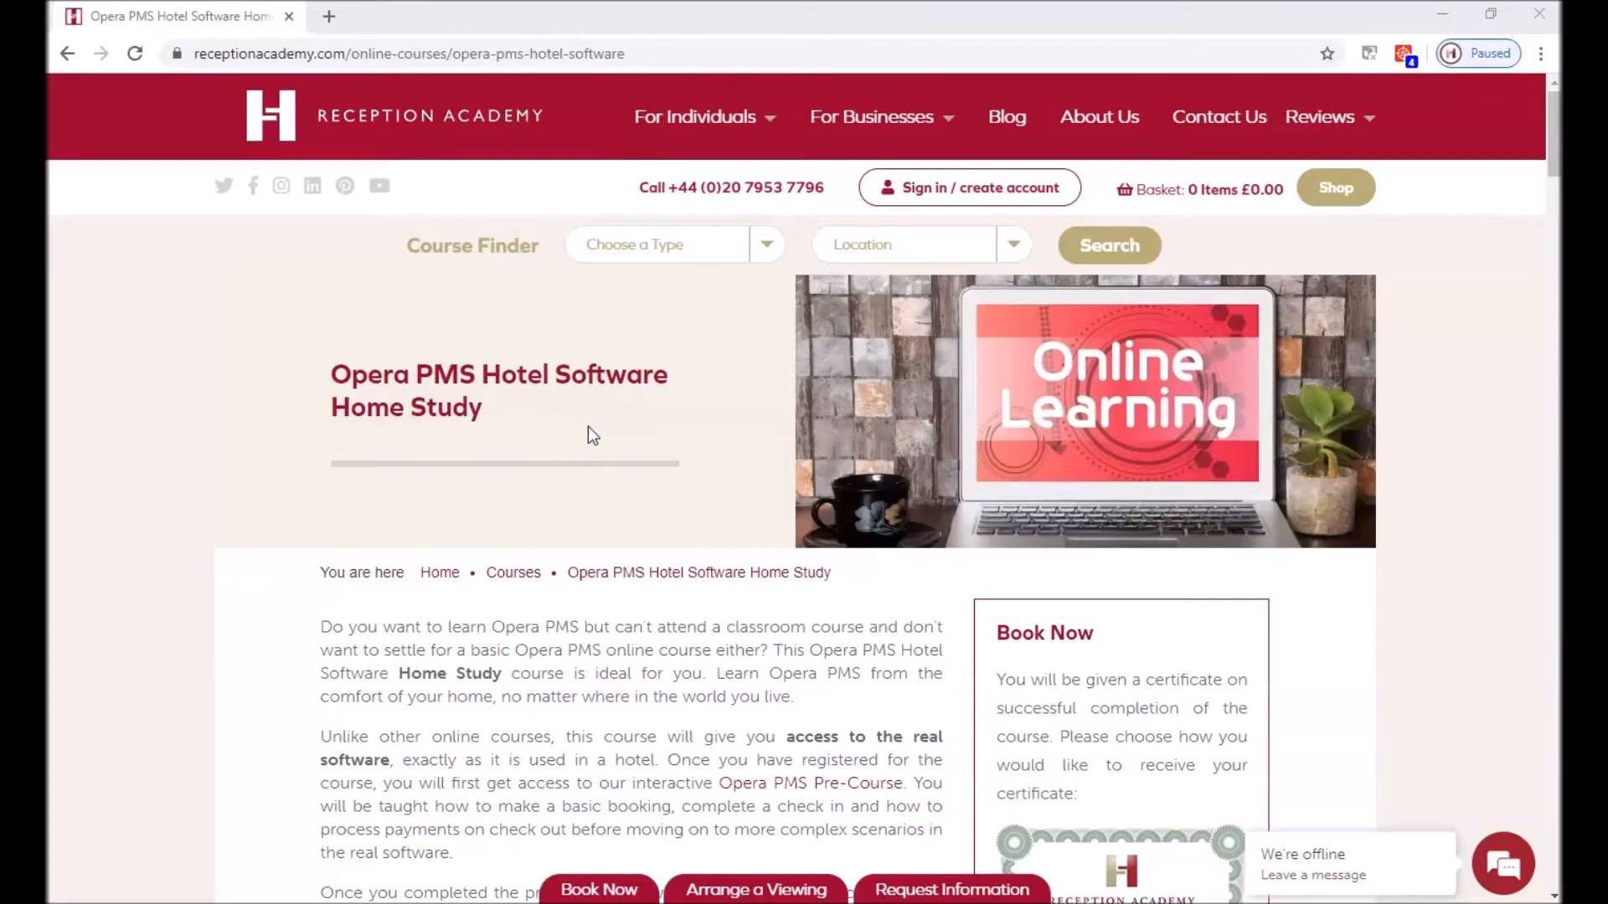
pyautogui.moveTo(533, 448)
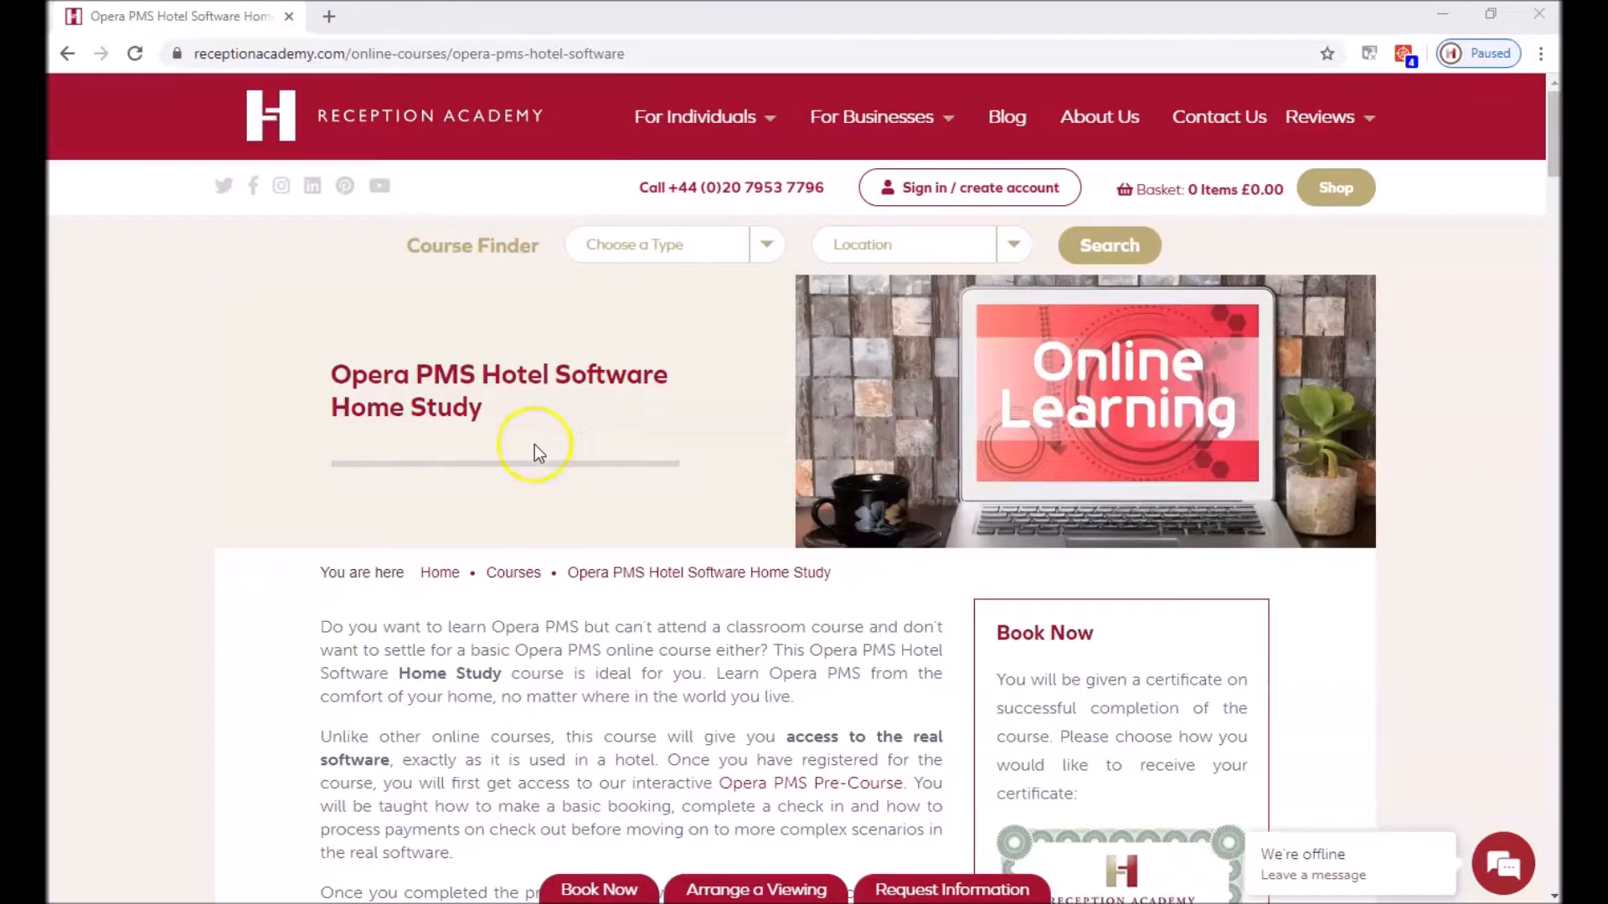
# Step: Scroll the Rate Query window and open John Doe's last reservation, 71533893
pyautogui.scroll(-3)
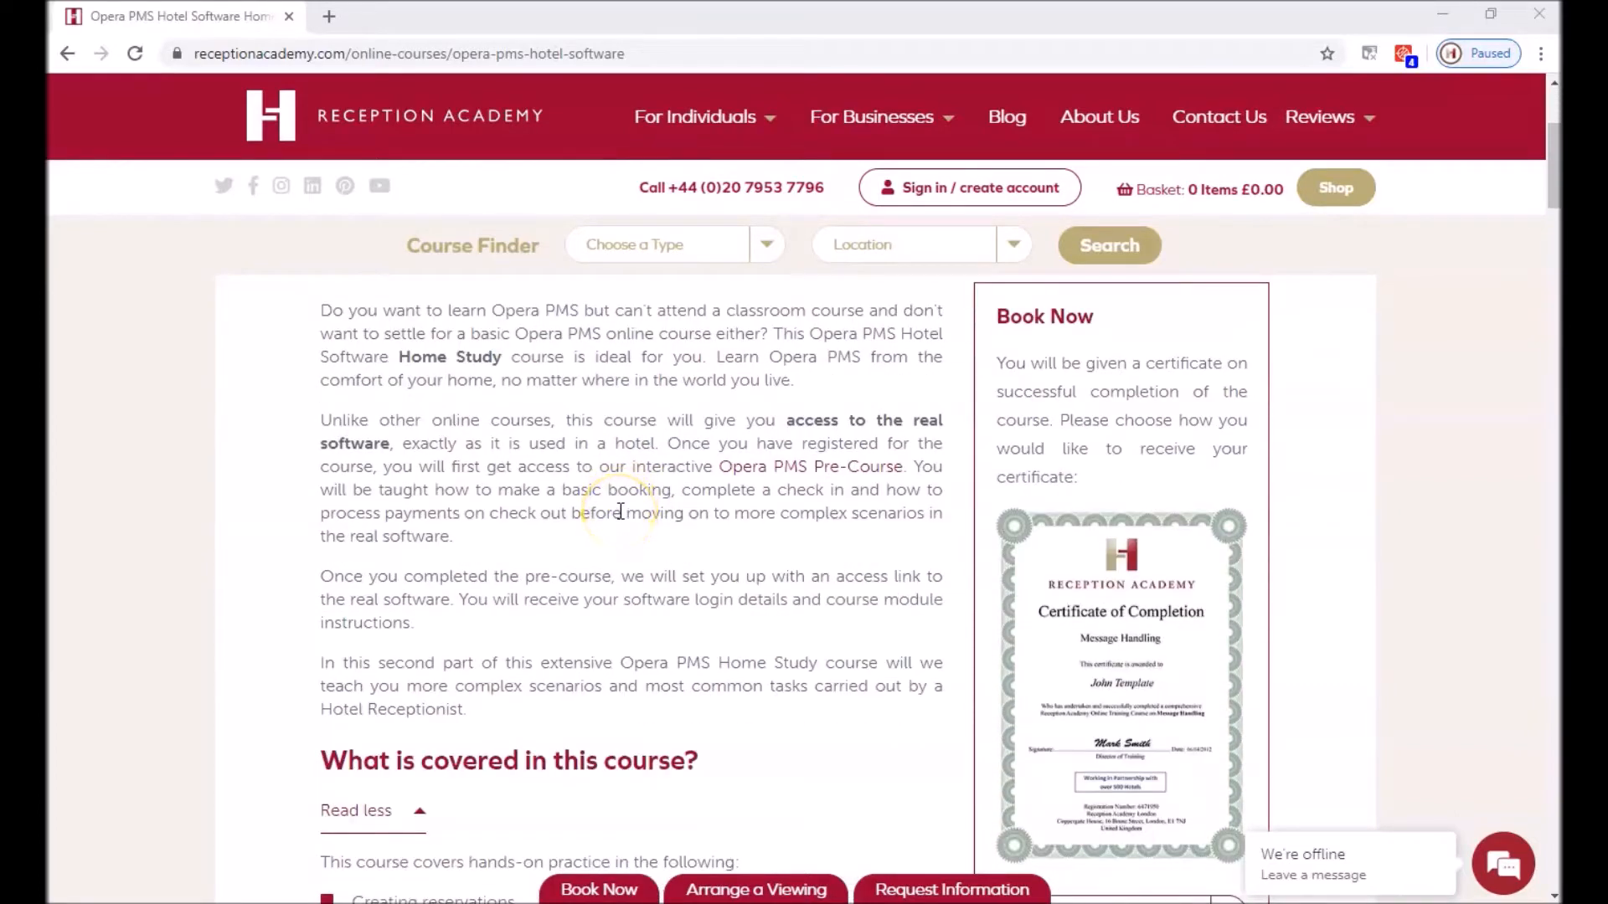
pyautogui.scroll(-3)
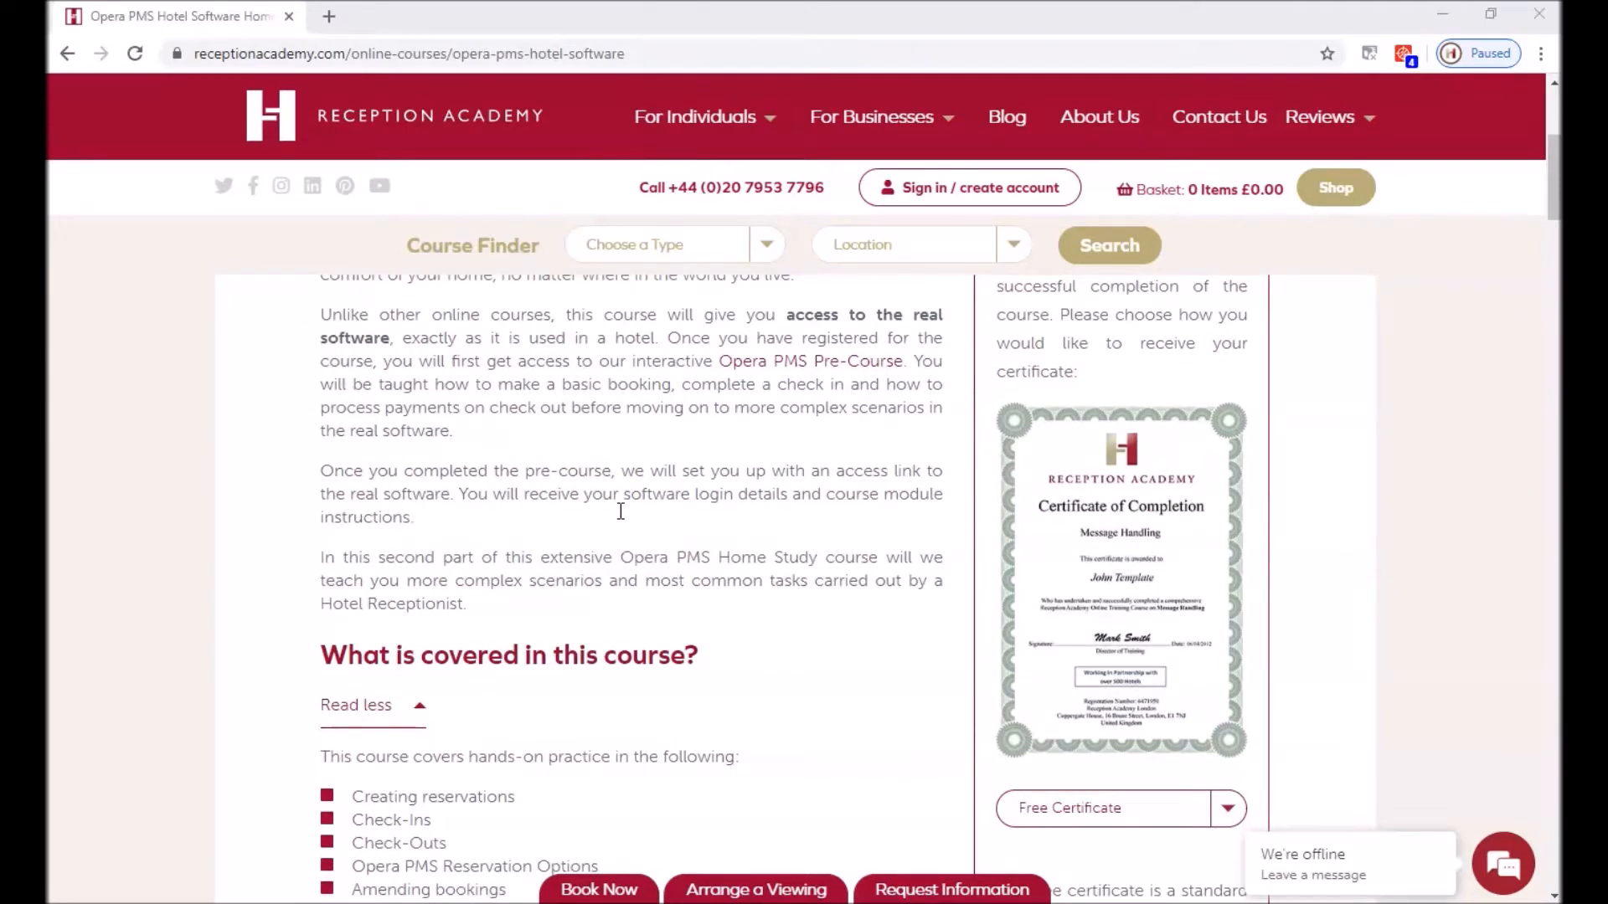
pyautogui.scroll(-3)
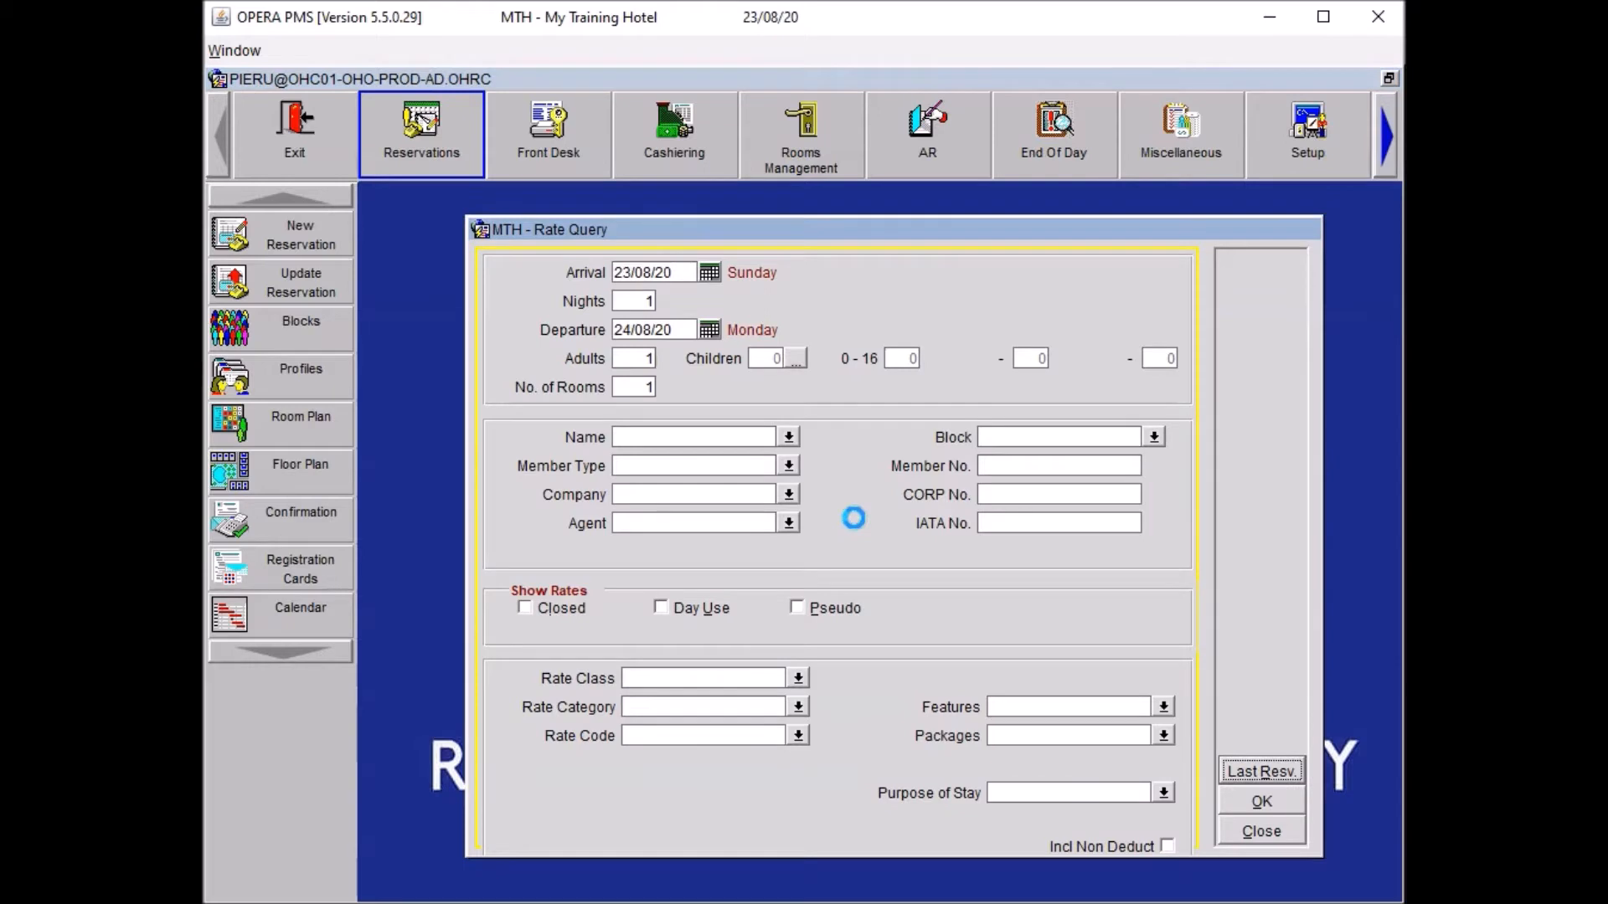
pyautogui.click(1261, 771)
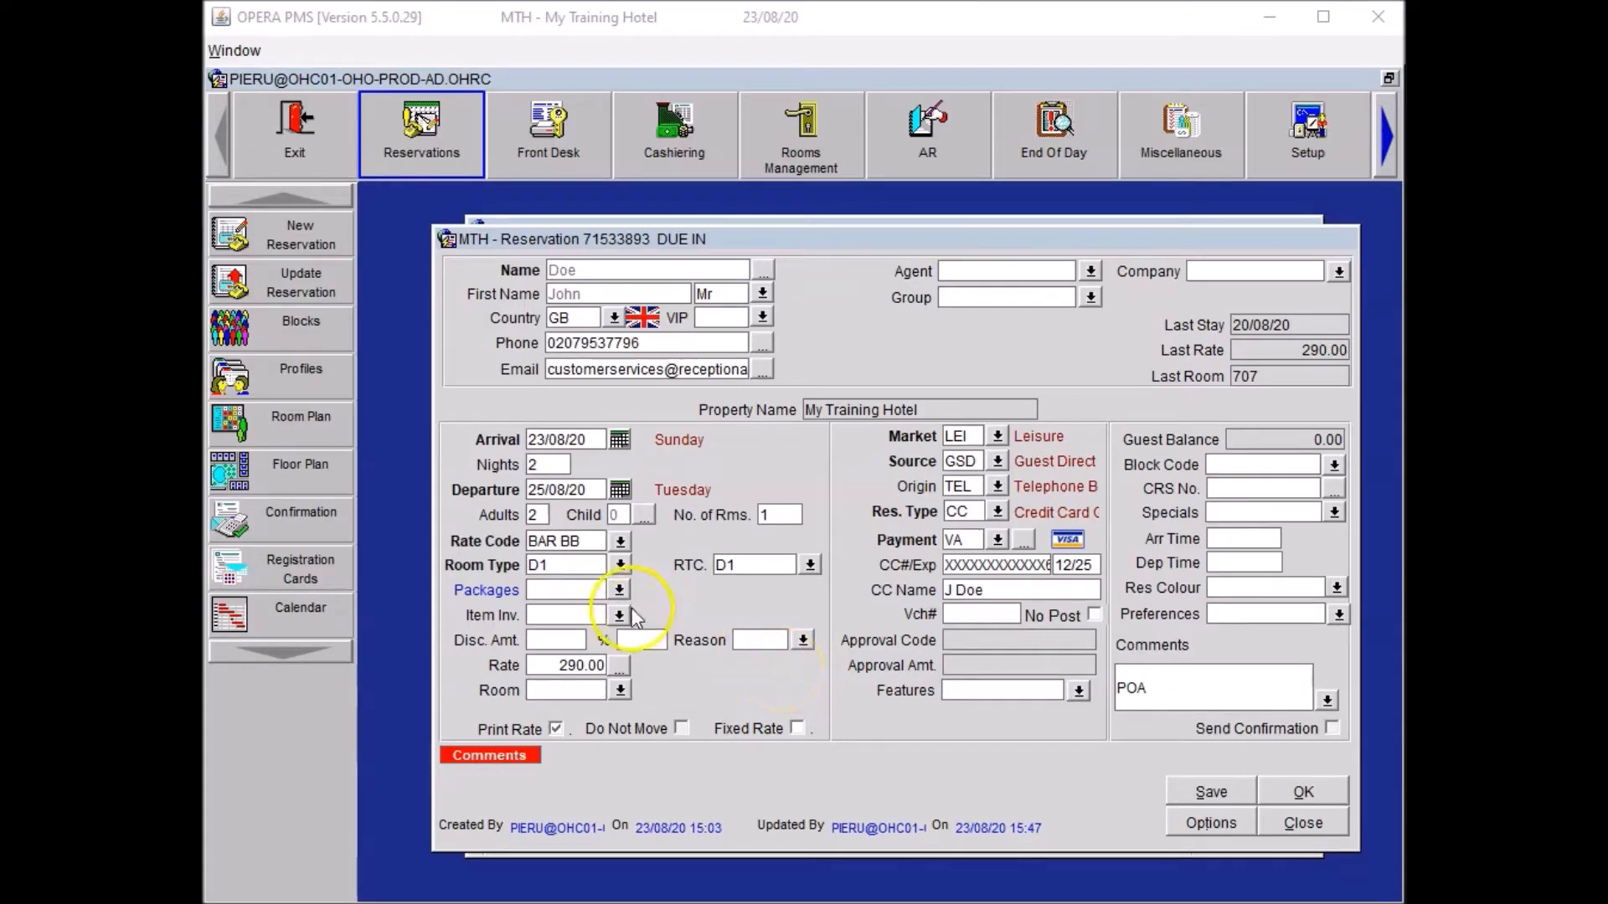
# Step: Add one HAIRDRYER item to the reservation's item inventory for 23/08/20–25/08/20
pyautogui.click(618, 616)
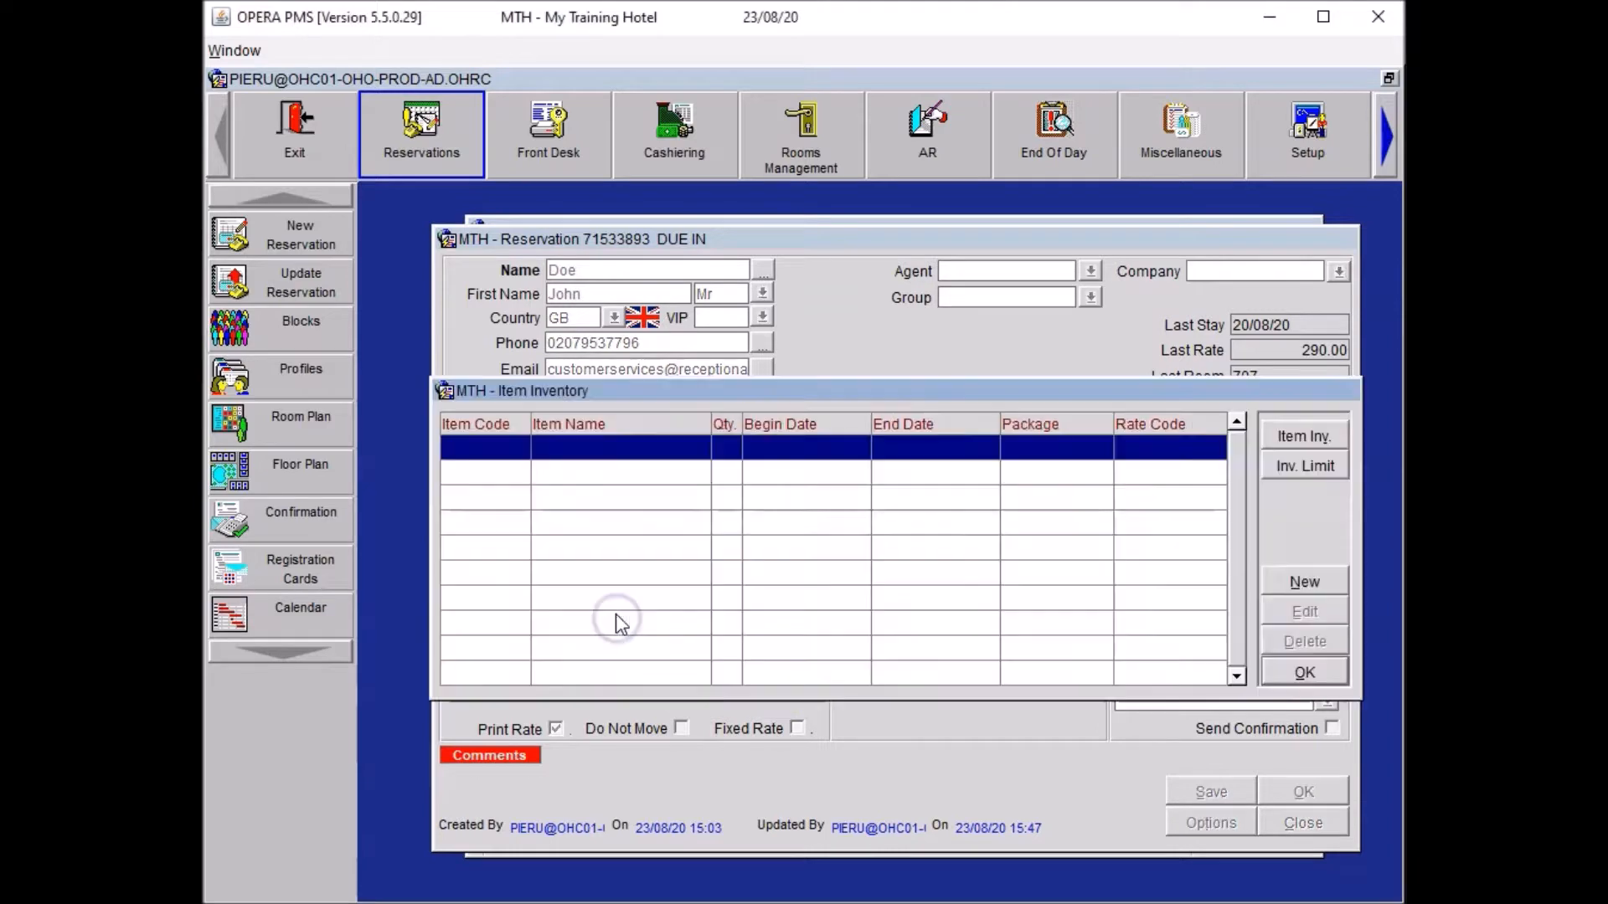
pyautogui.click(1303, 581)
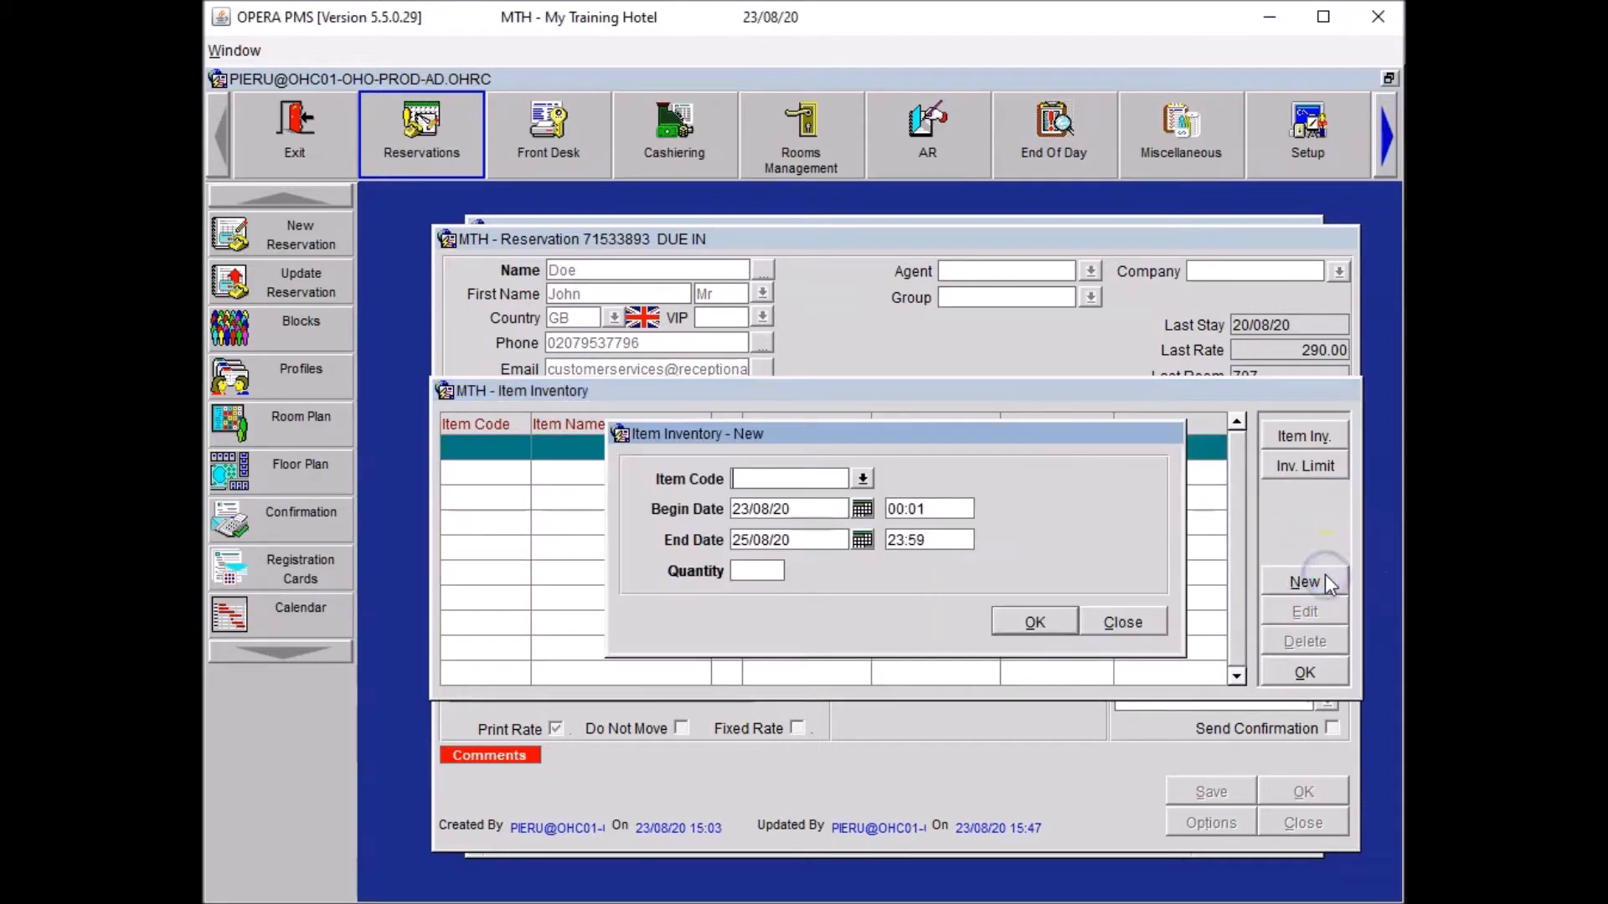
pyautogui.click(863, 479)
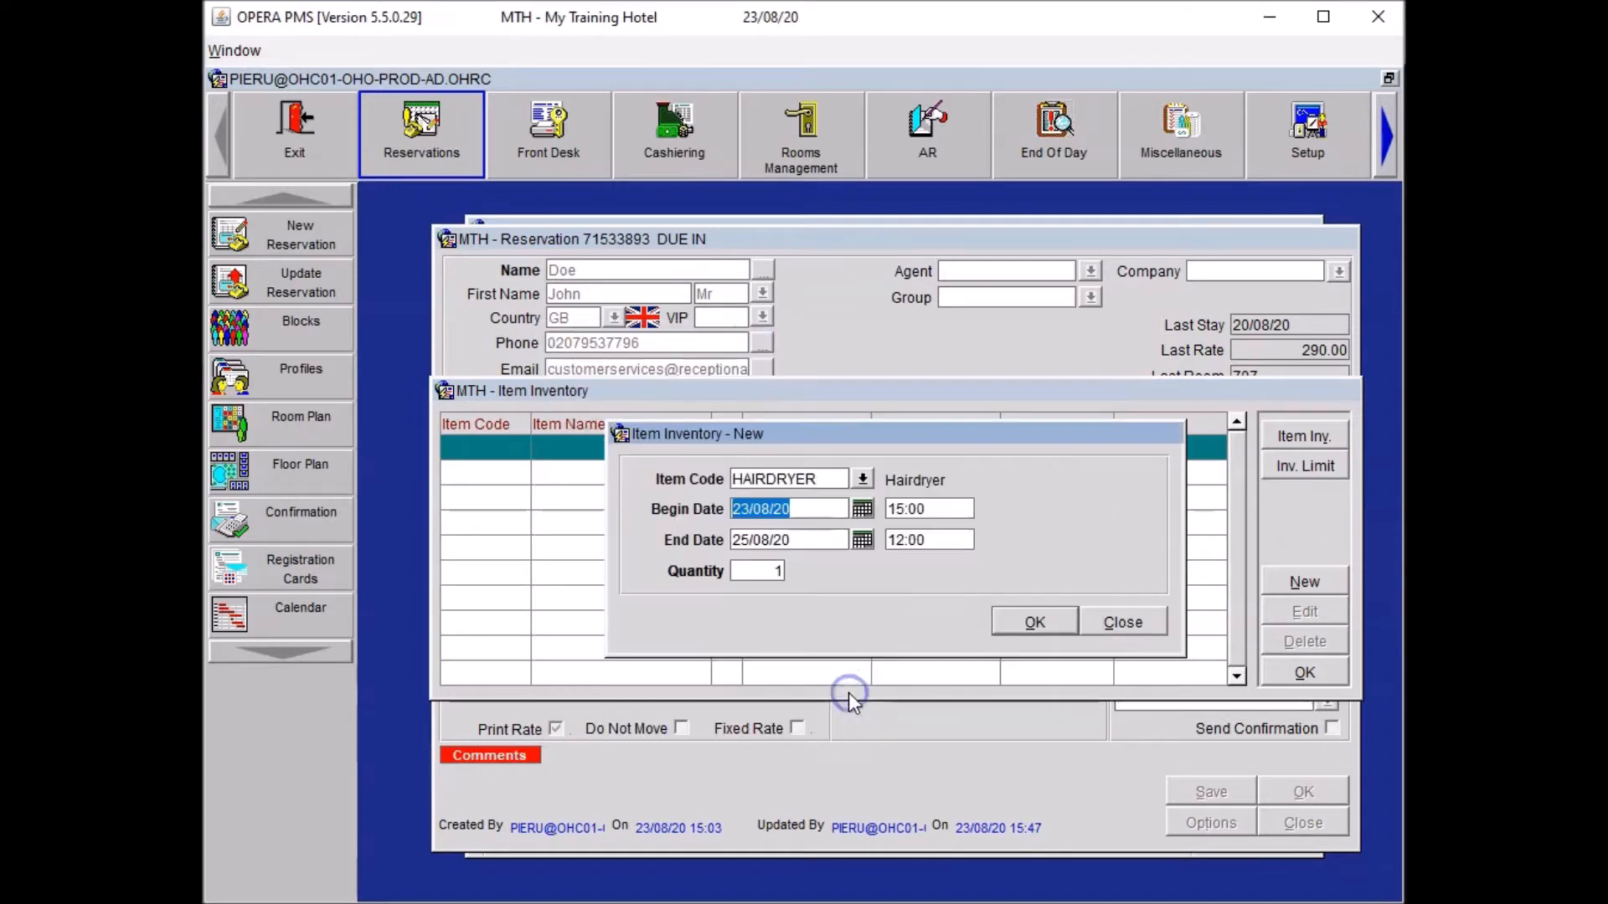
pyautogui.moveTo(674, 572)
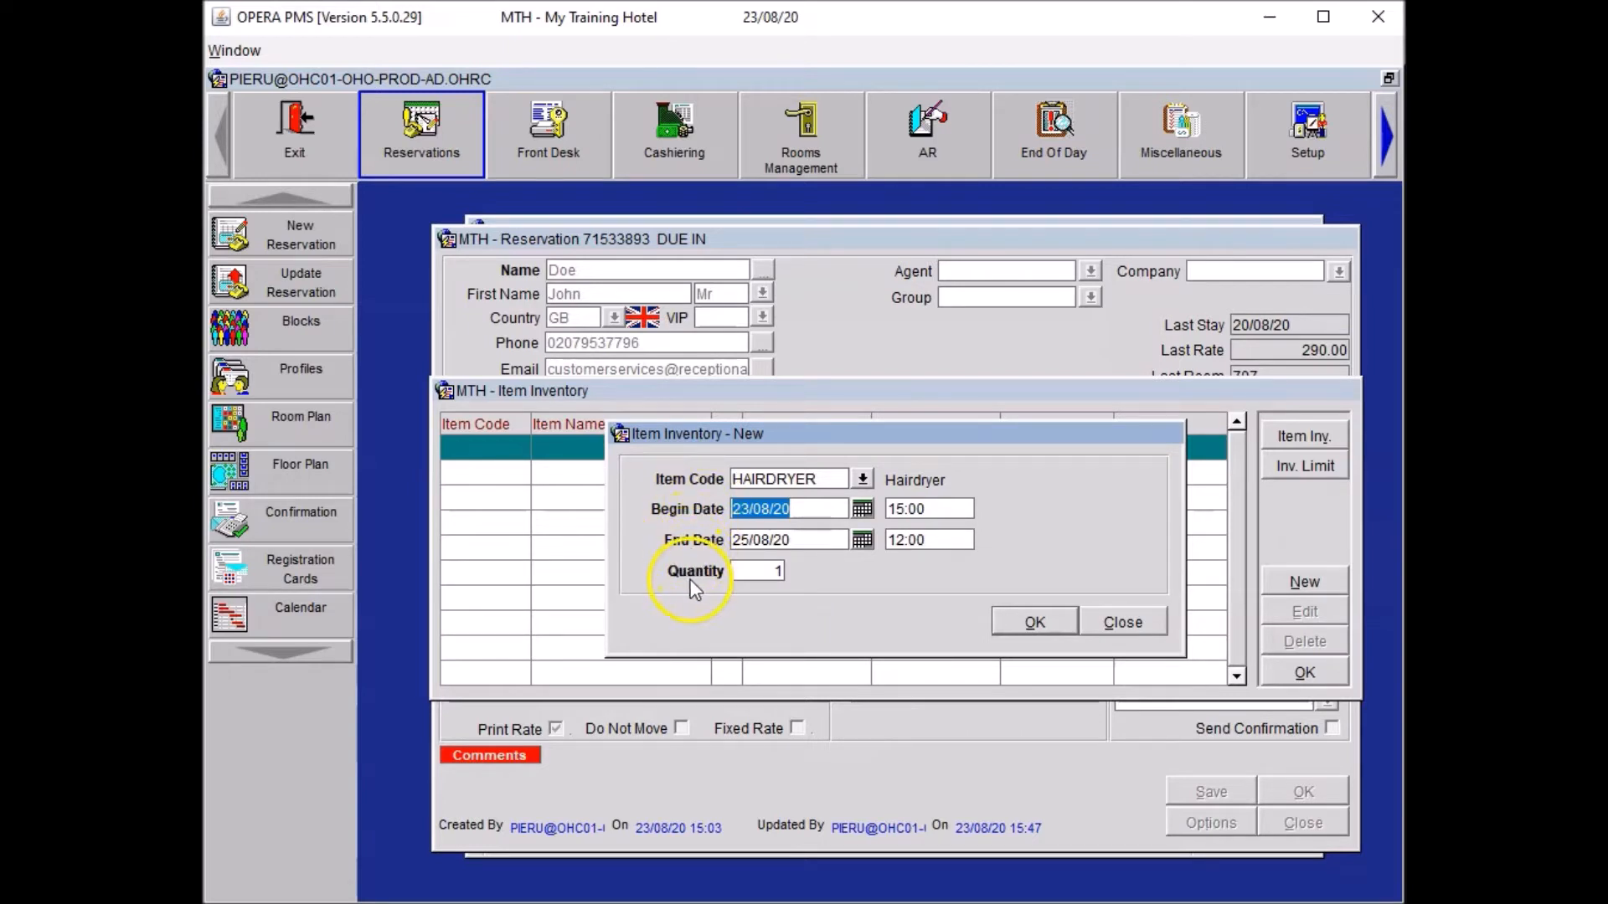
pyautogui.moveTo(1010, 623)
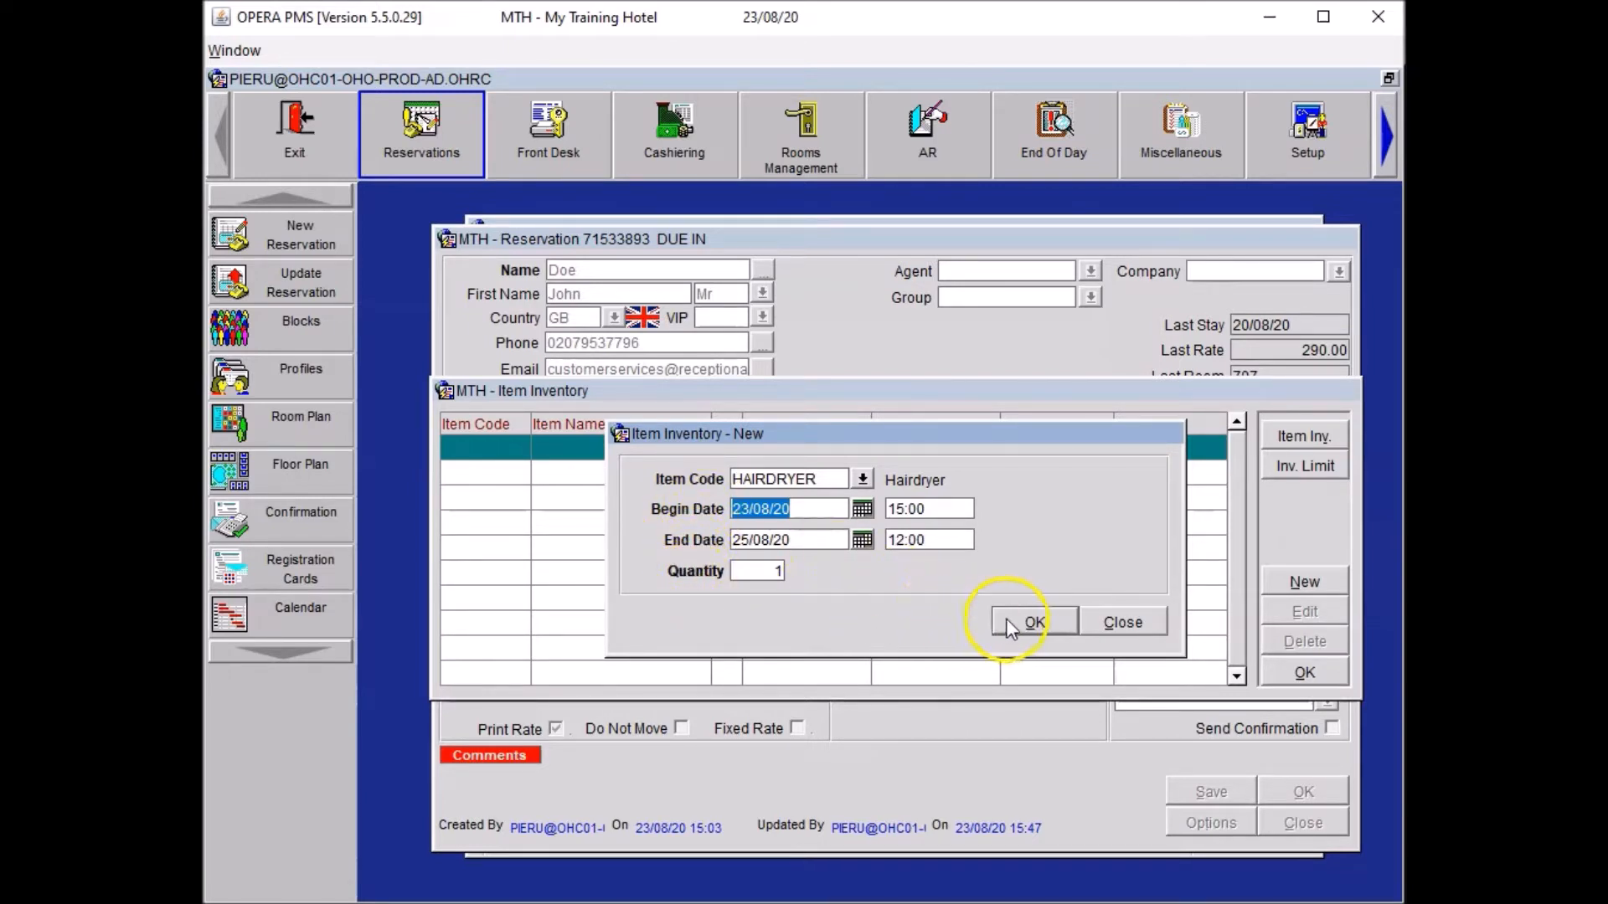
pyautogui.click(1033, 622)
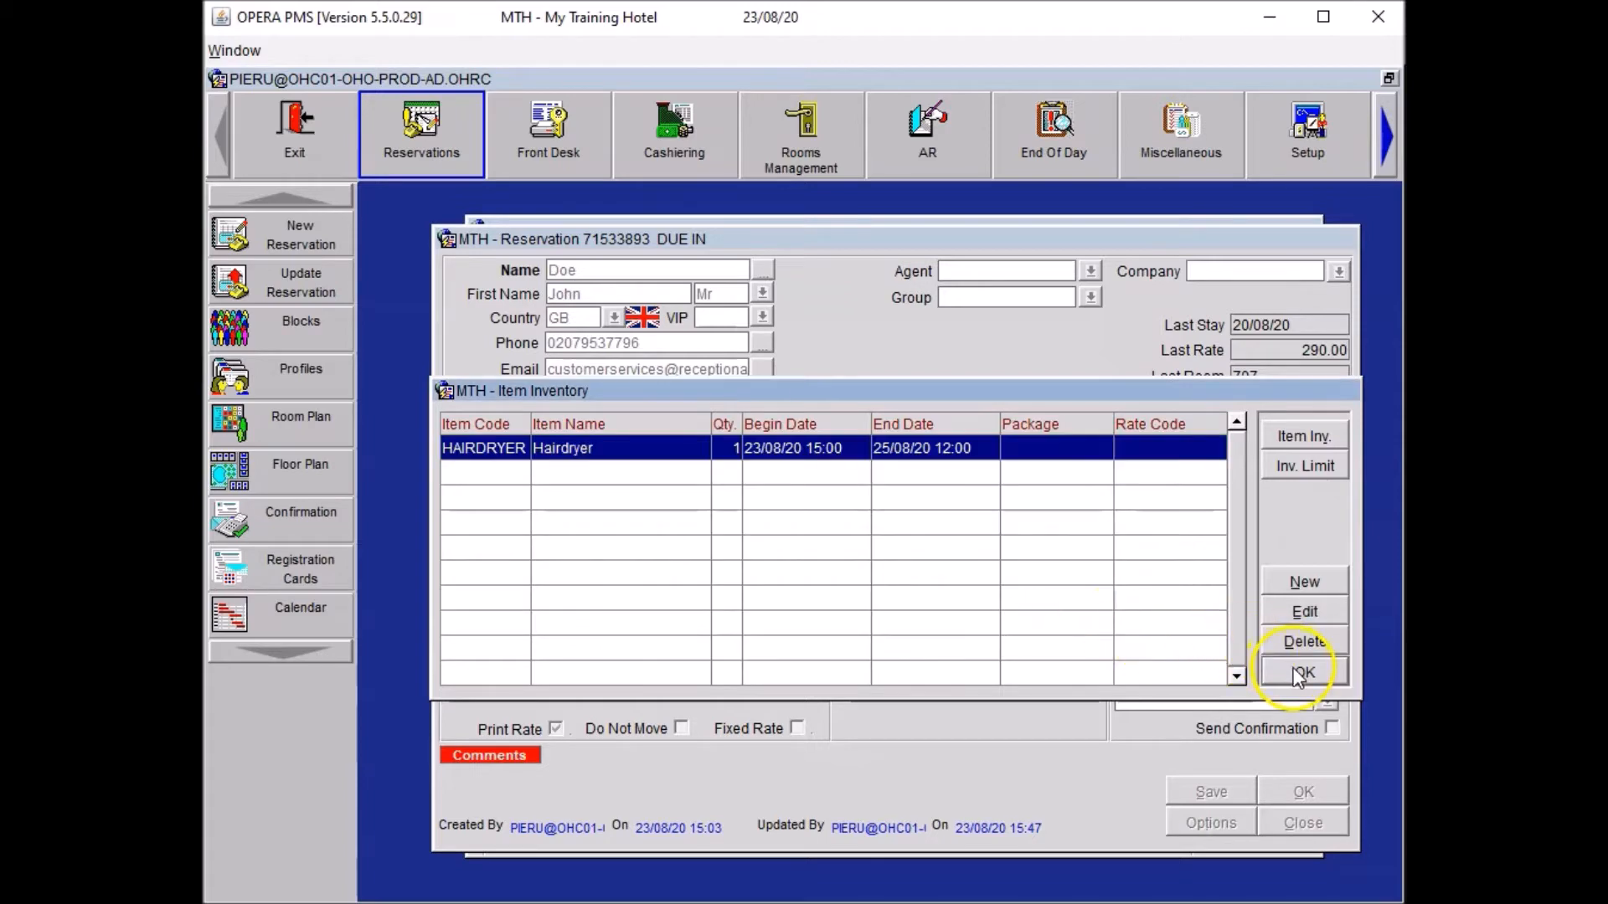
pyautogui.click(1302, 673)
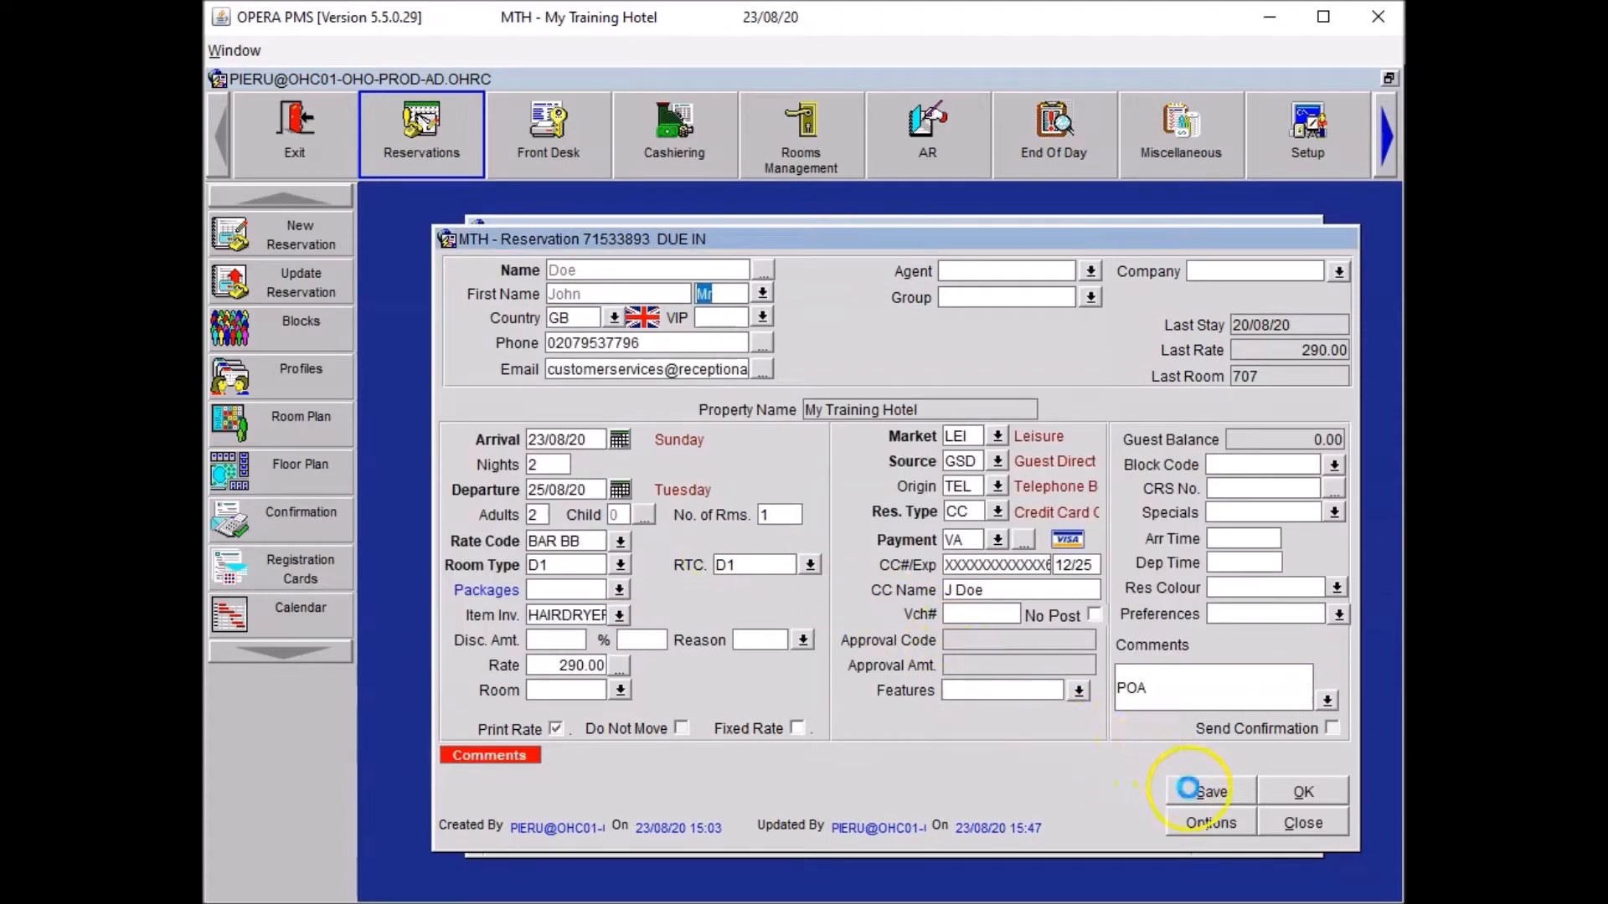
pyautogui.click(1210, 791)
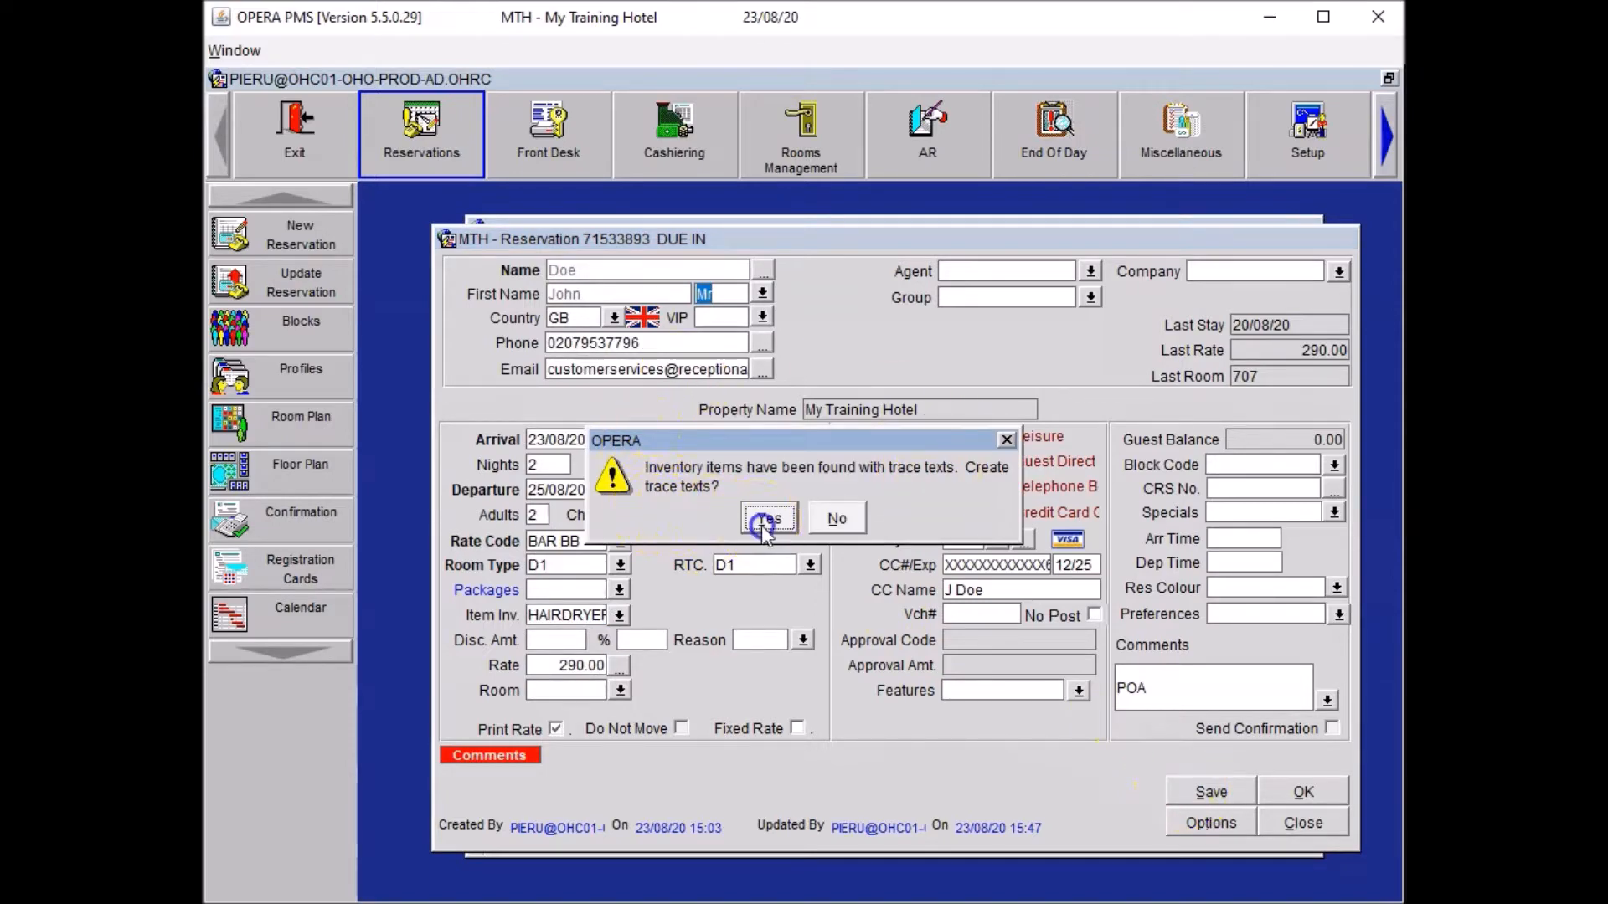
pyautogui.click(768, 518)
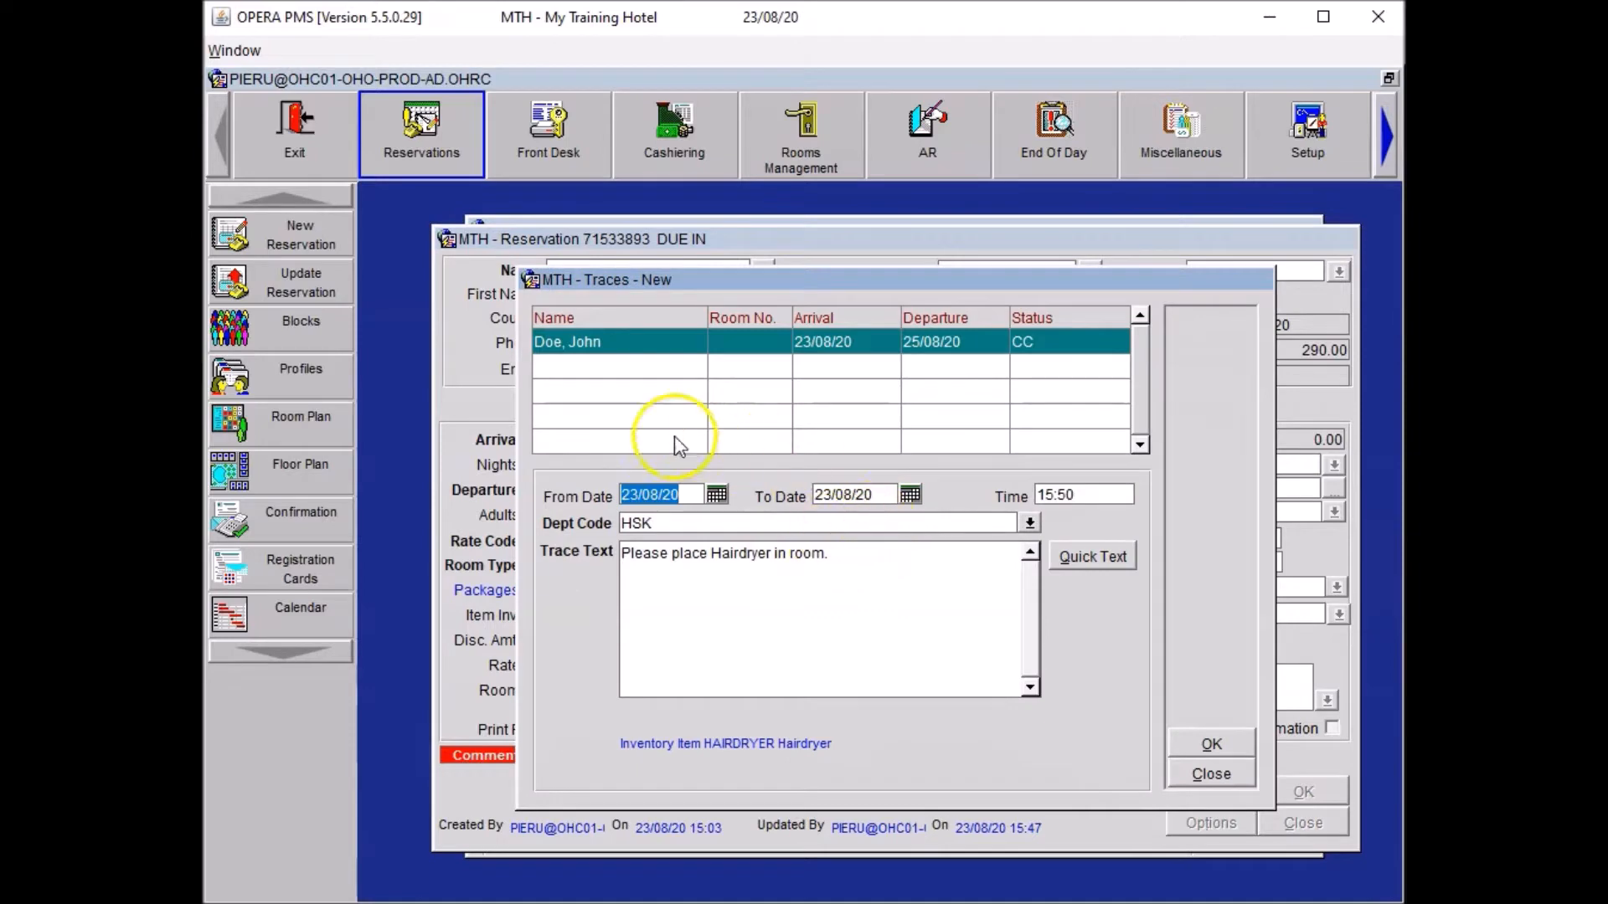
pyautogui.moveTo(1201, 746)
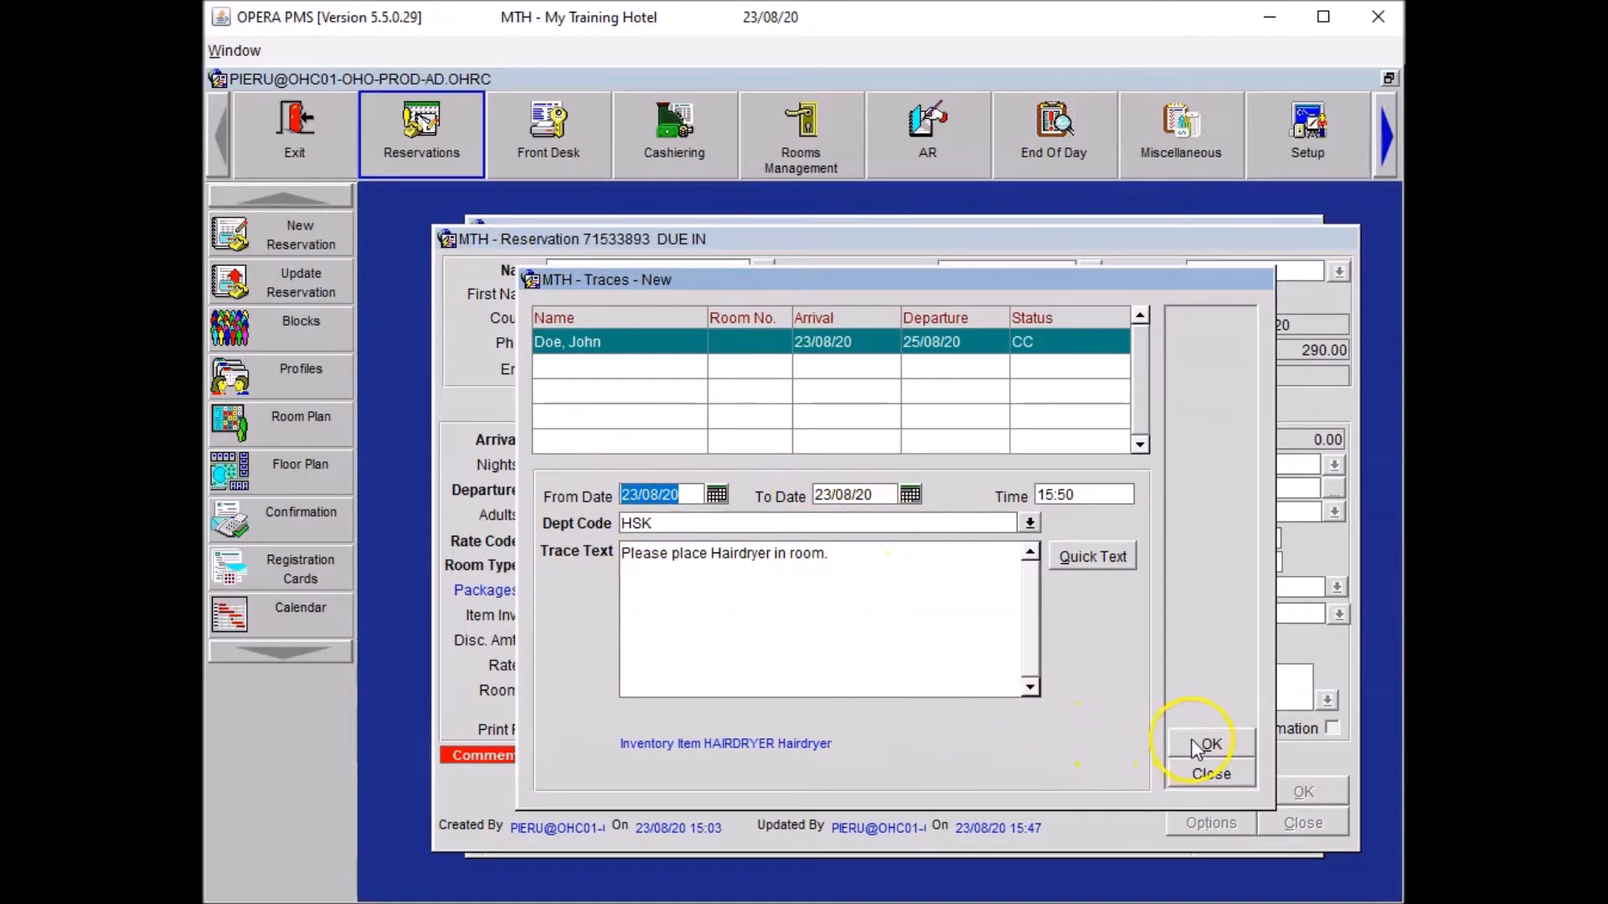
pyautogui.click(1210, 743)
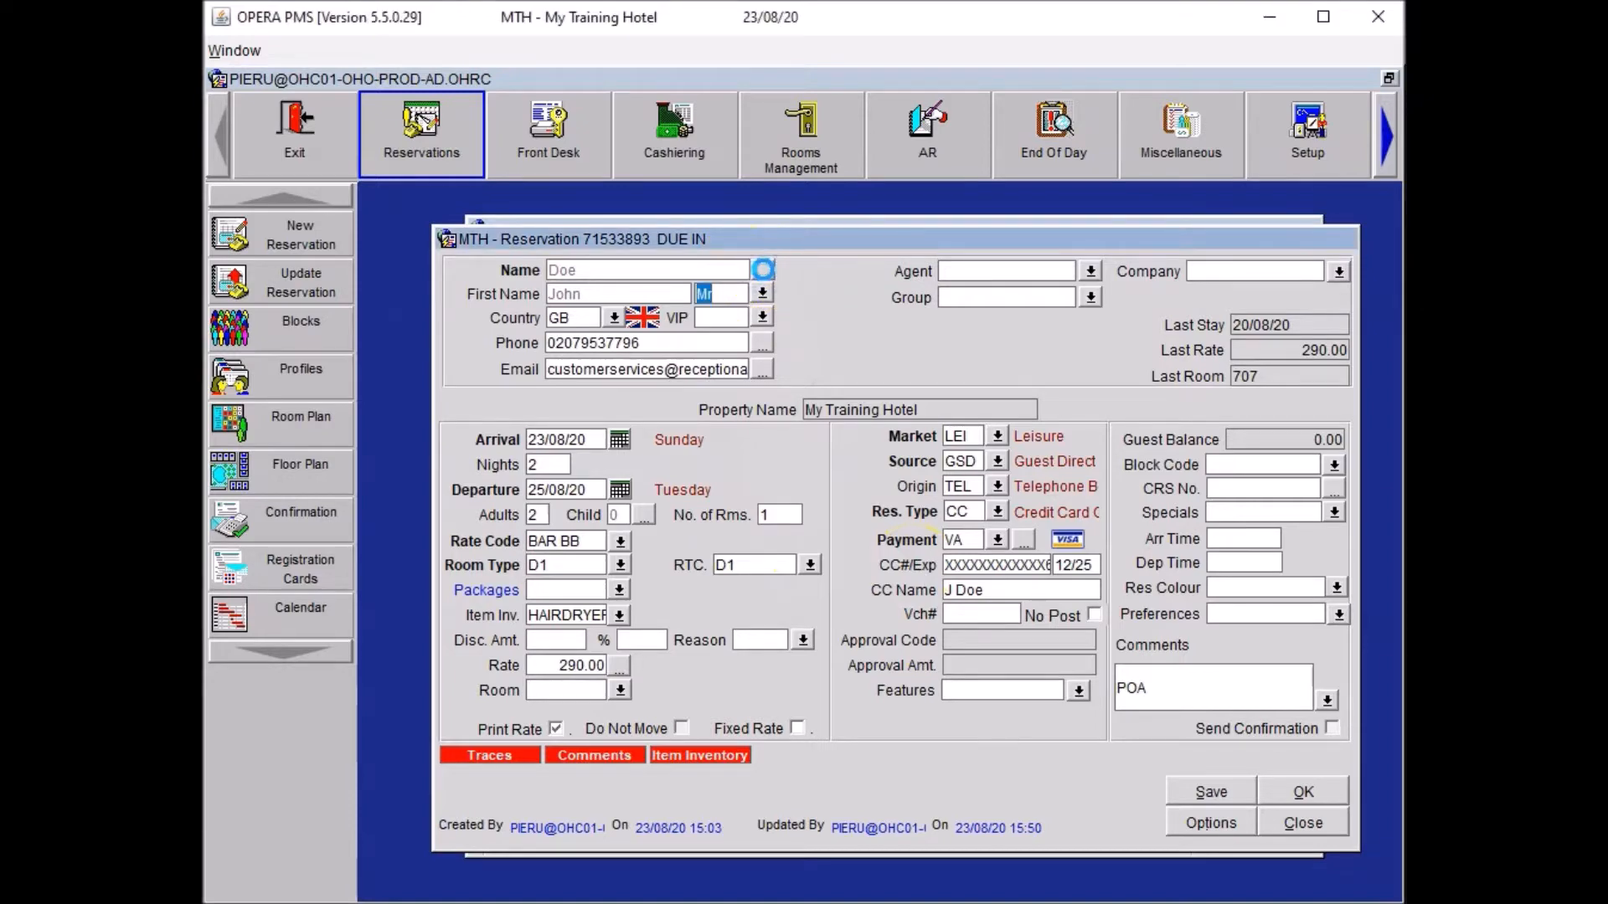
# Step: Enter home address 10 White's Row in John Doe's guest profile
pyautogui.click(762, 269)
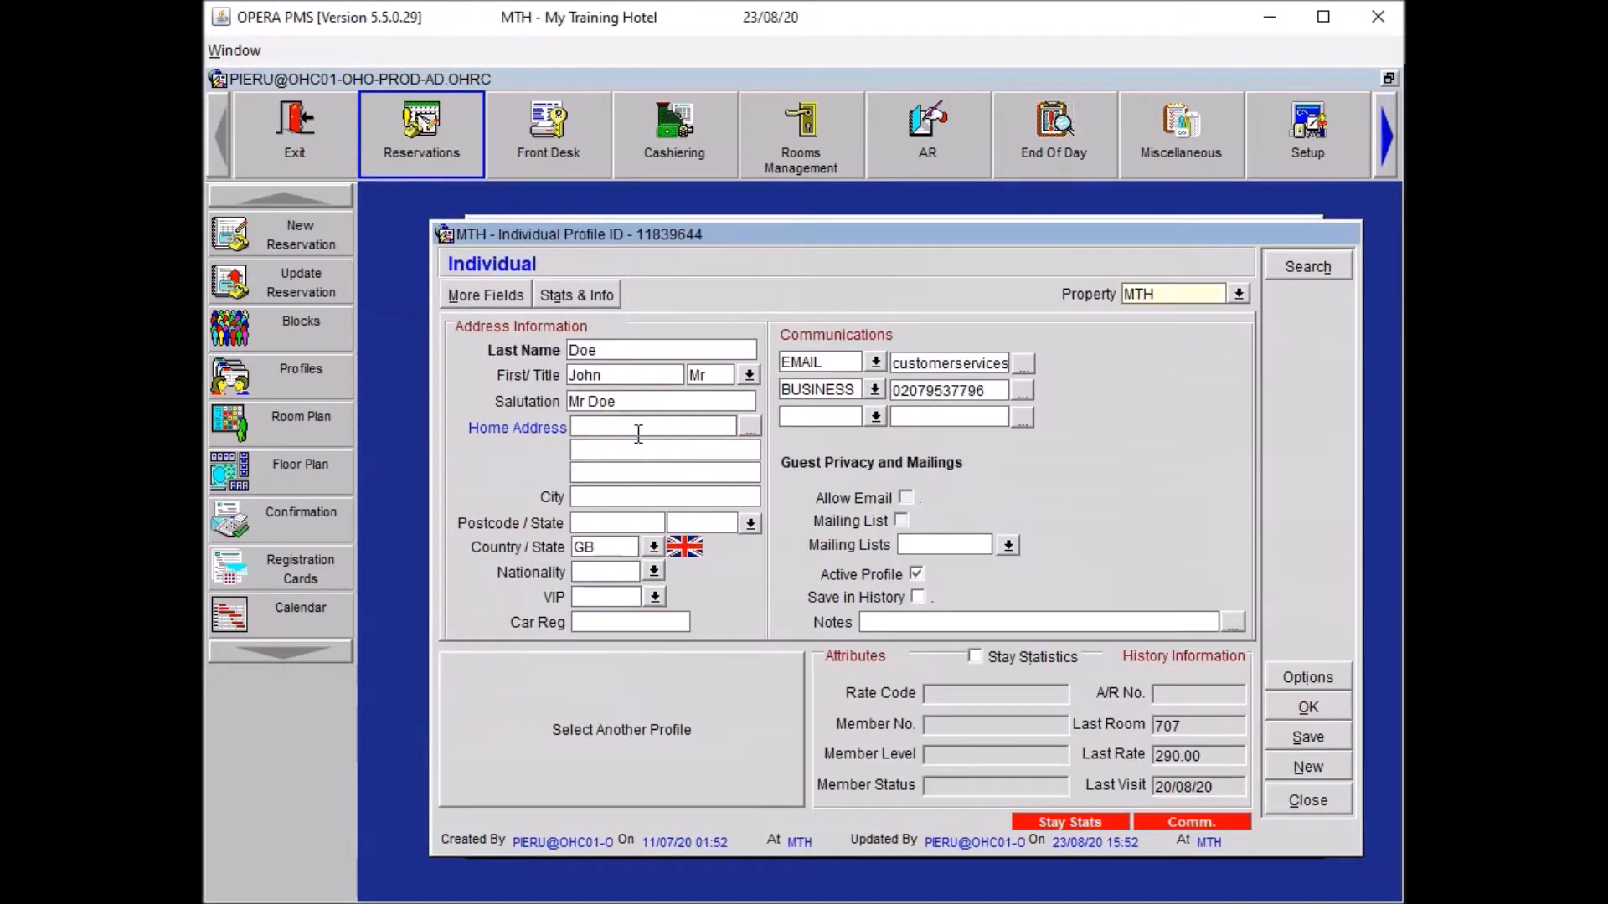
pyautogui.write('10 W')
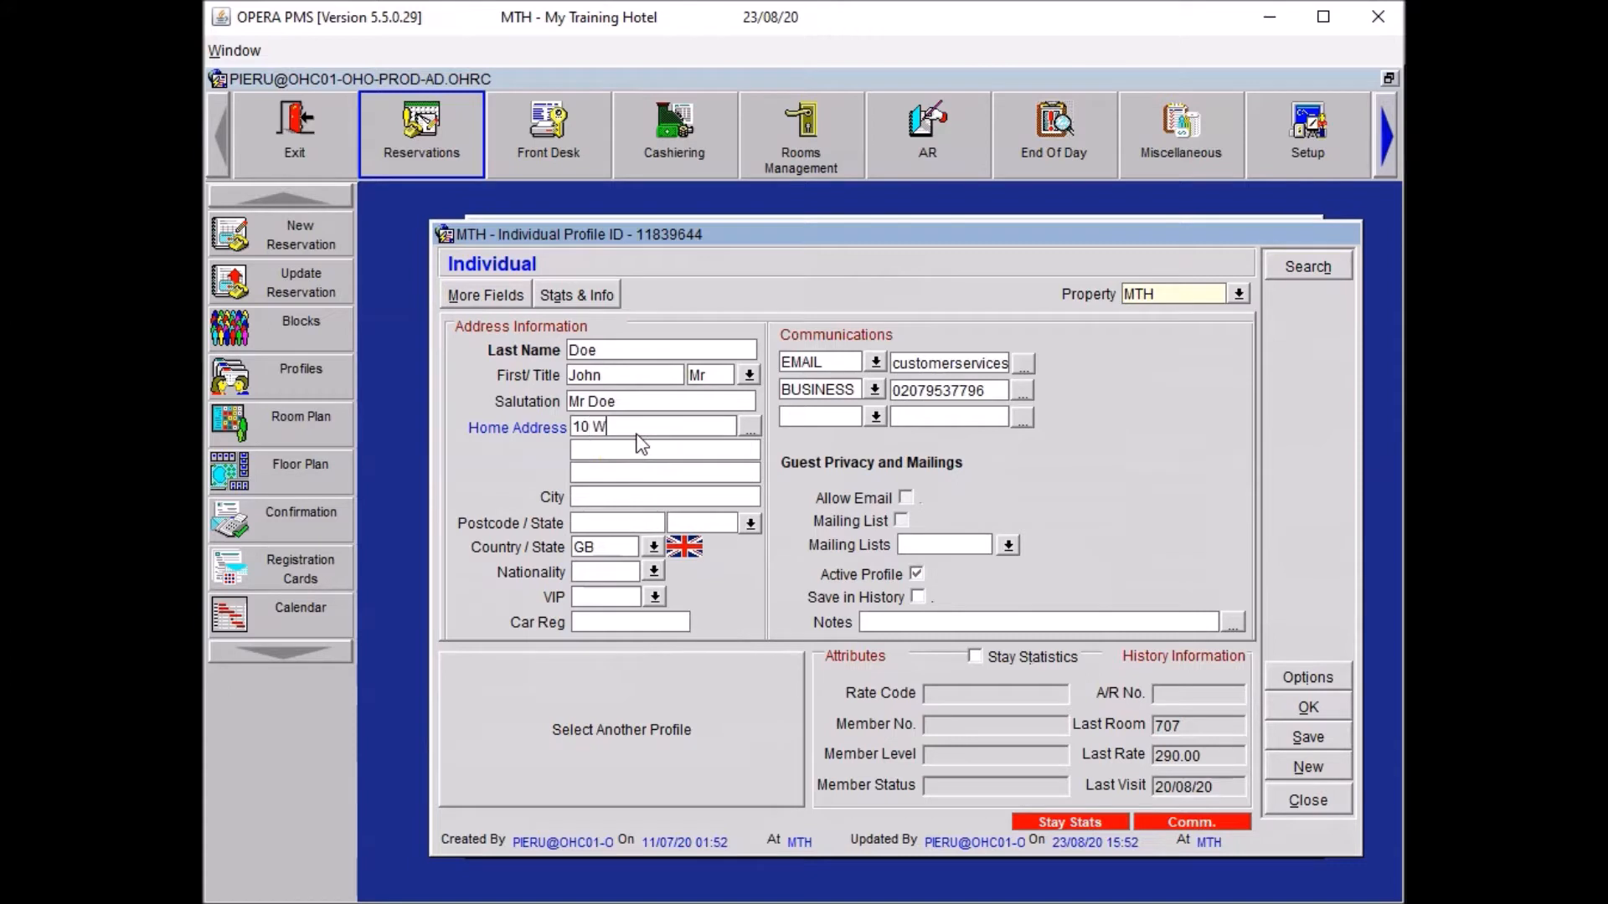
pyautogui.write("hite's Row")
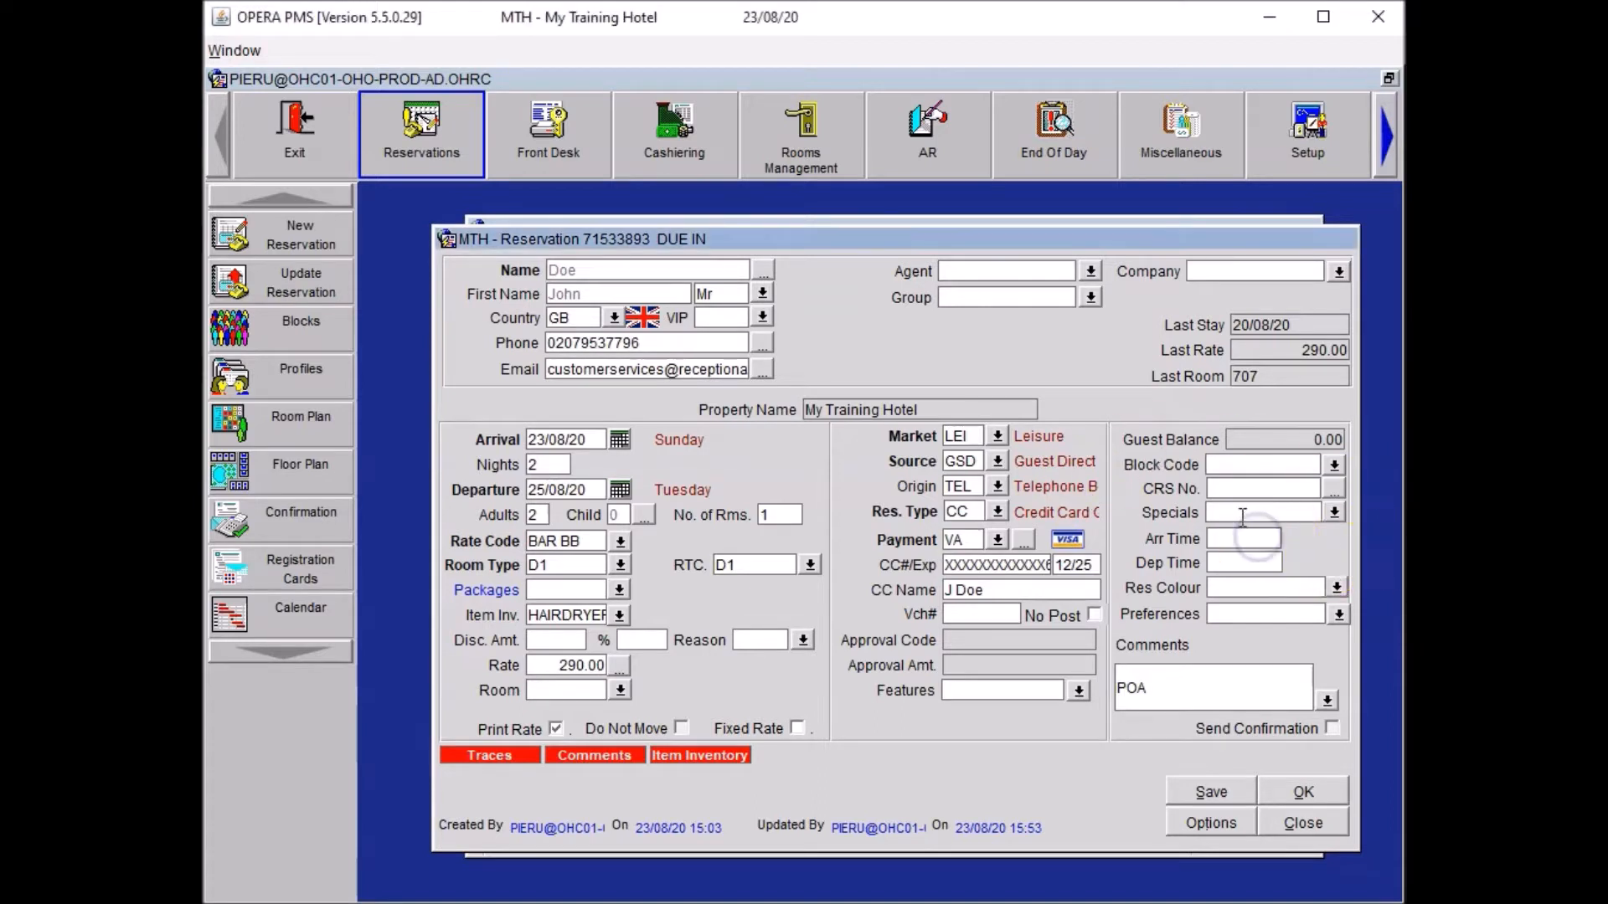
# Step: Enter arrival time 1800, add the LA Late Arrival Advised special, and save
pyautogui.write('1800')
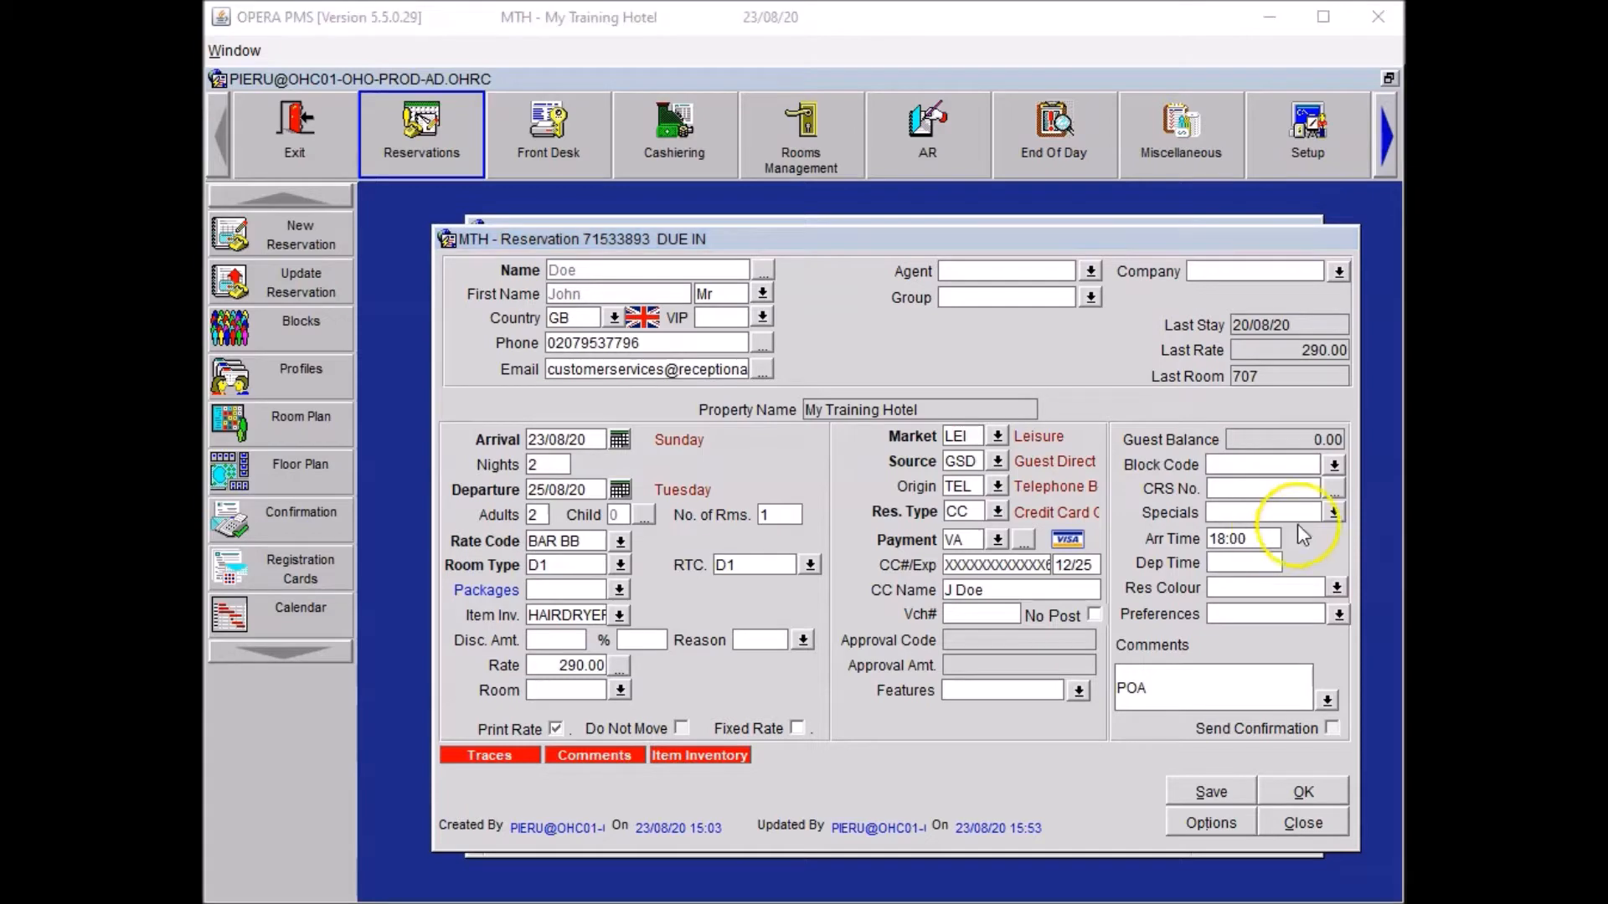
pyautogui.click(1338, 511)
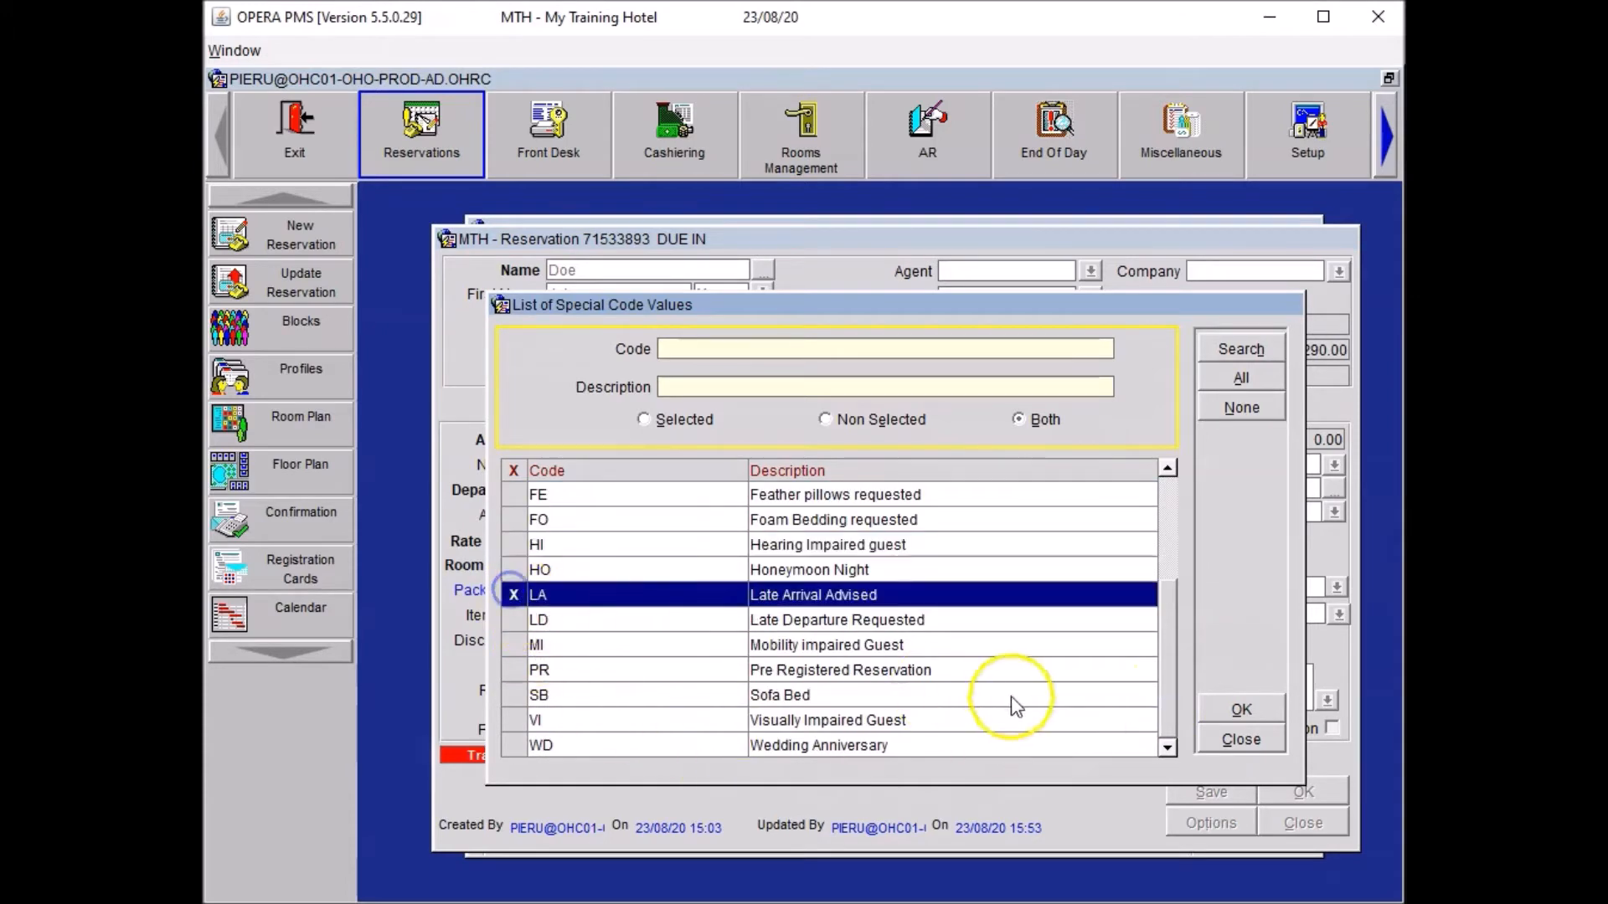
pyautogui.click(1239, 709)
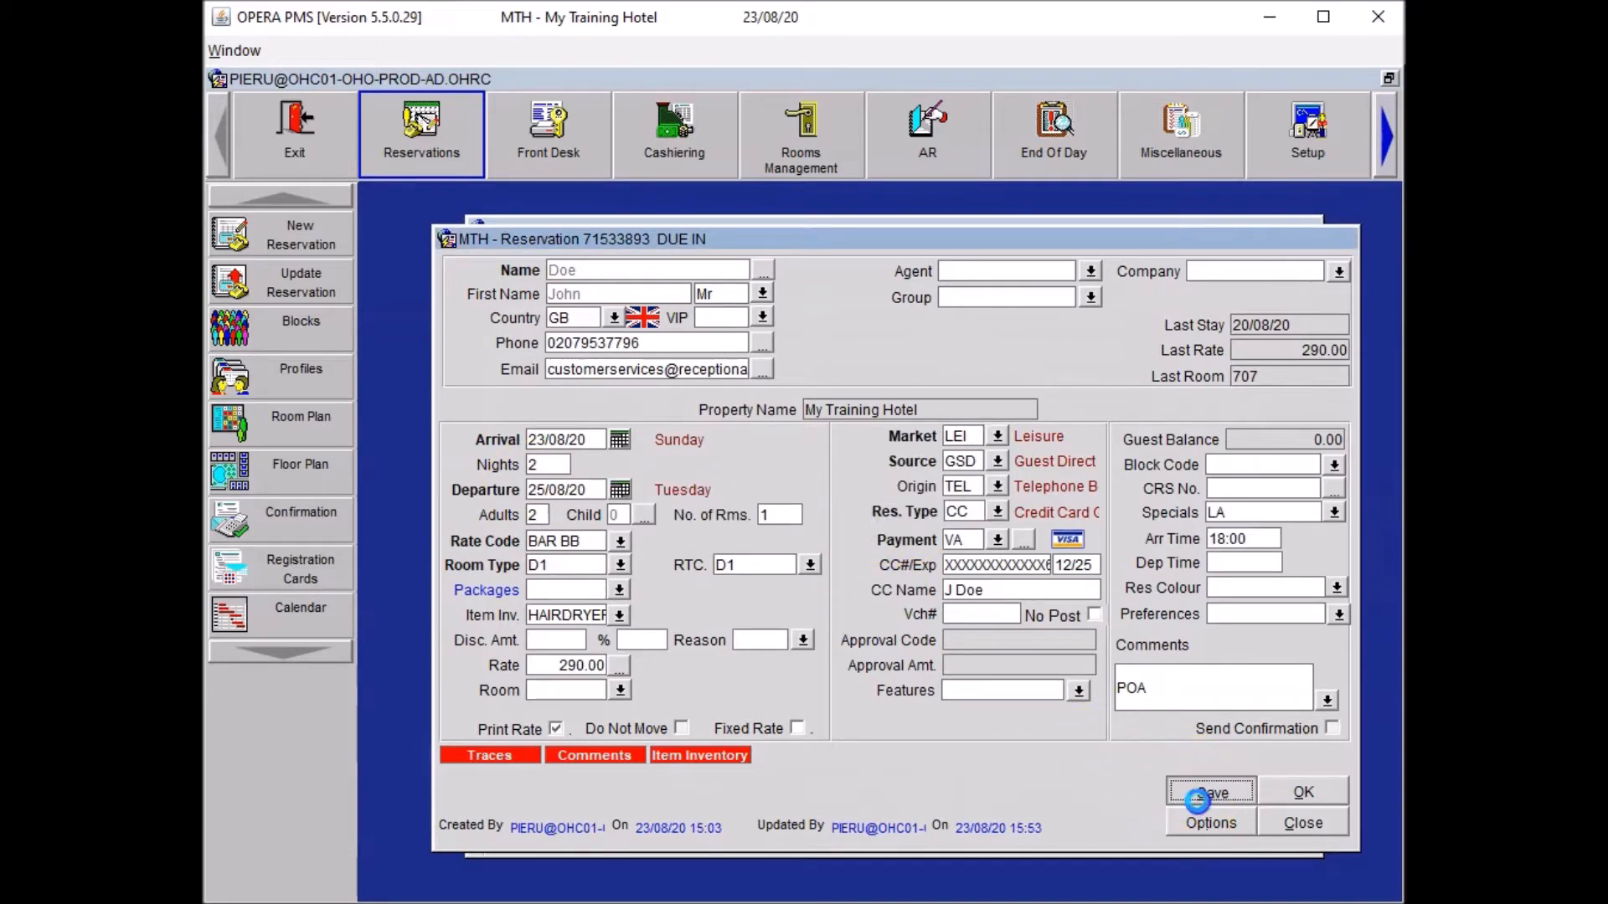
pyautogui.click(1211, 792)
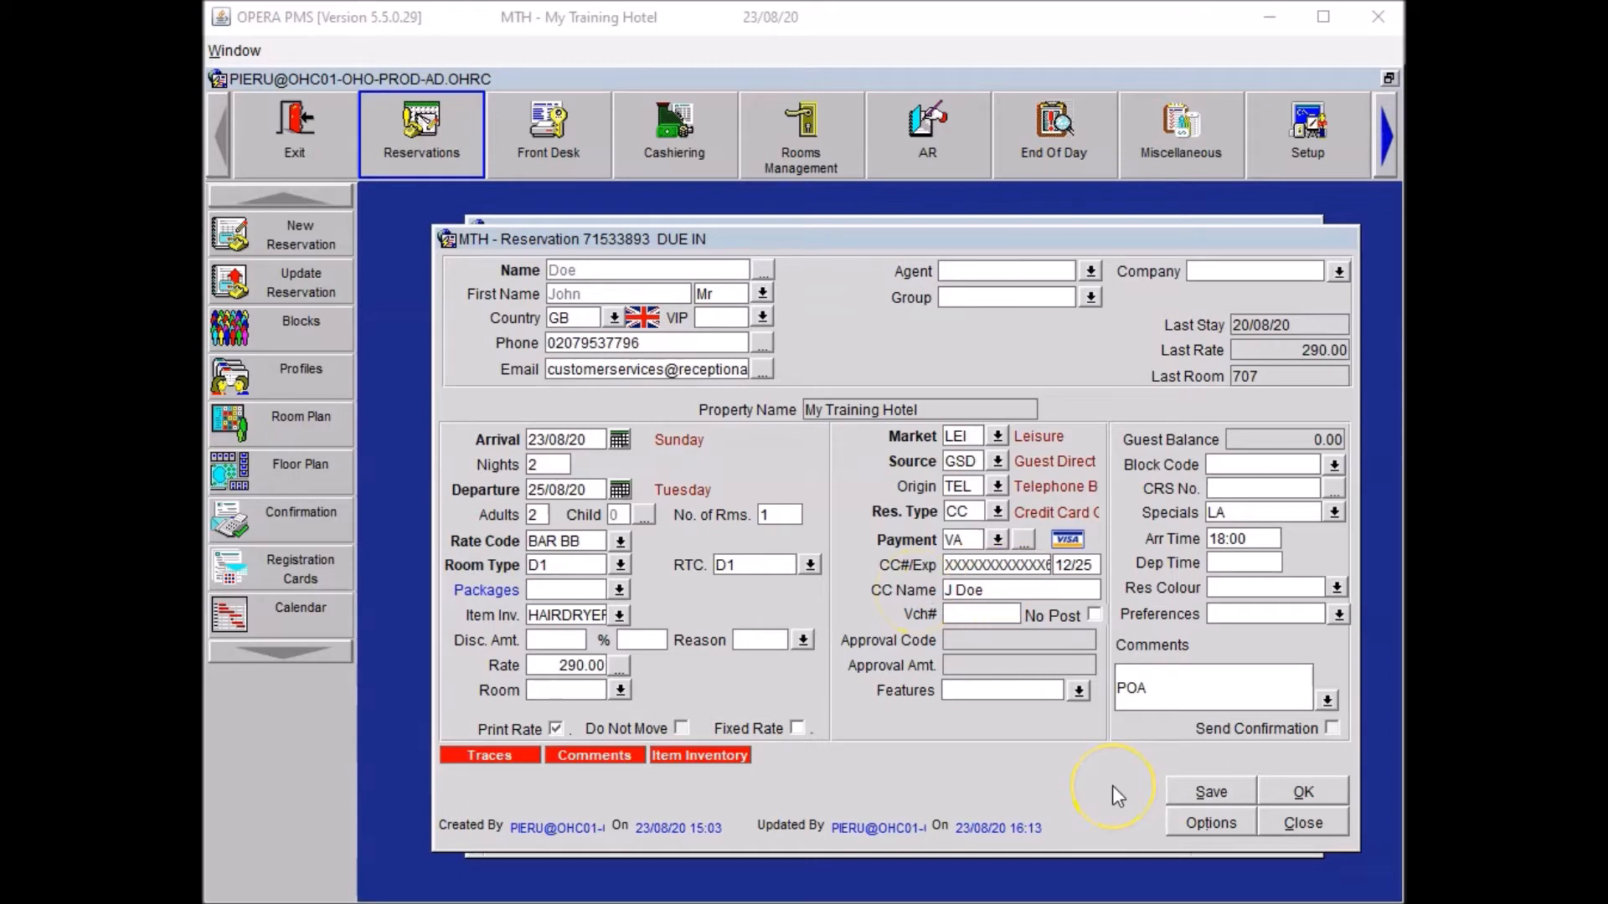
pyautogui.moveTo(1210, 822)
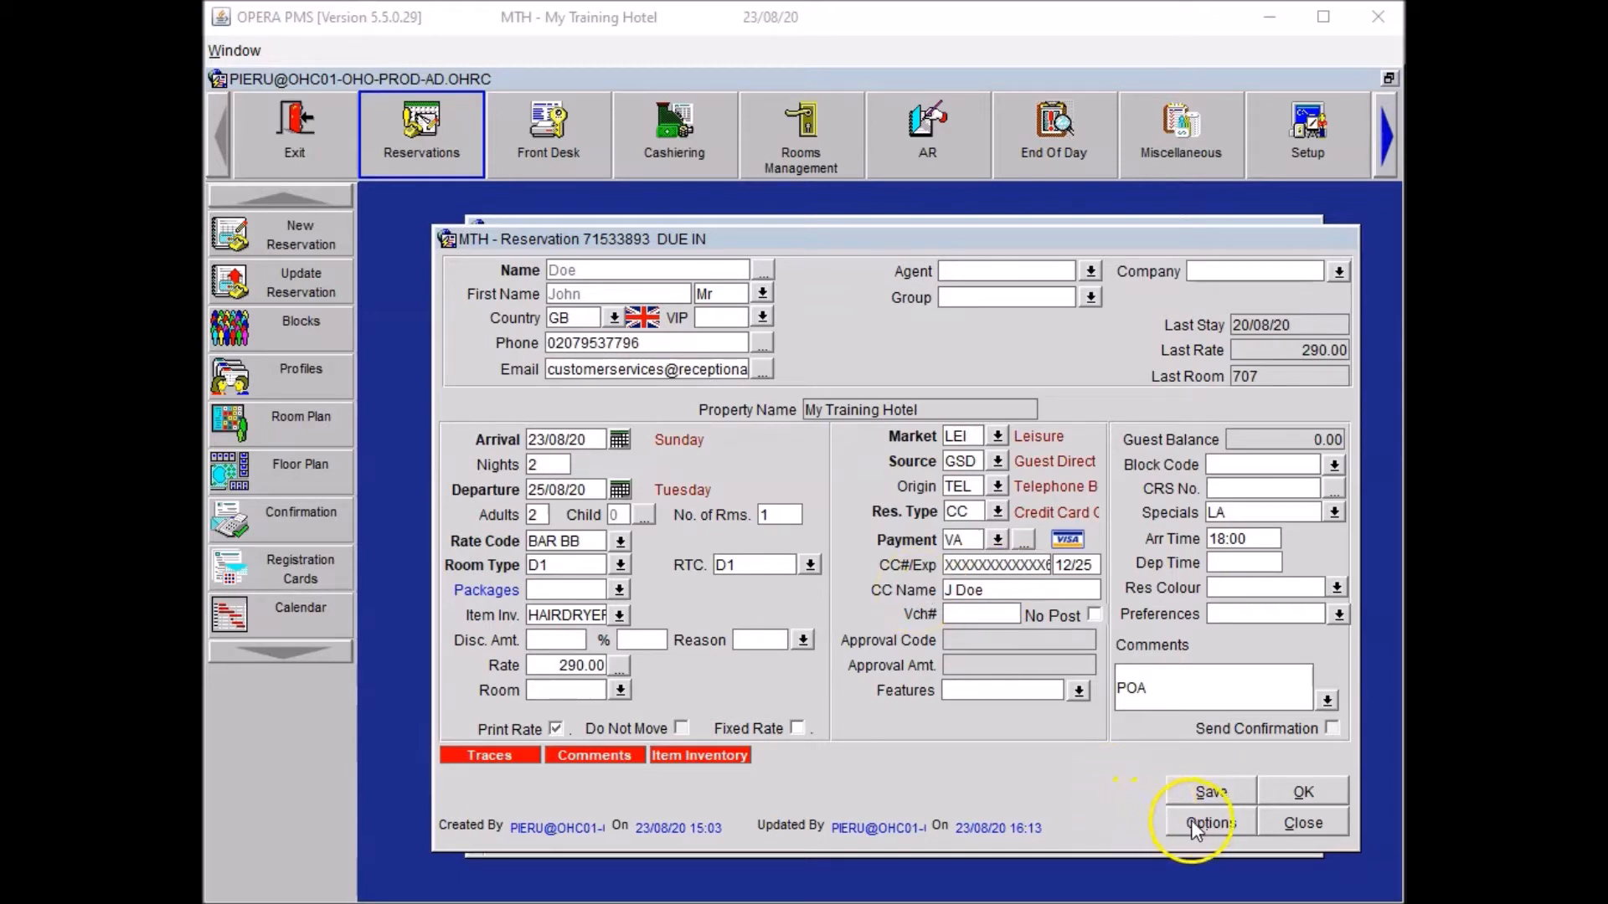
# Step: Add an HSK trace 'Please arrange two additional large towels in the room.' and return to the reservation
pyautogui.click(1210, 823)
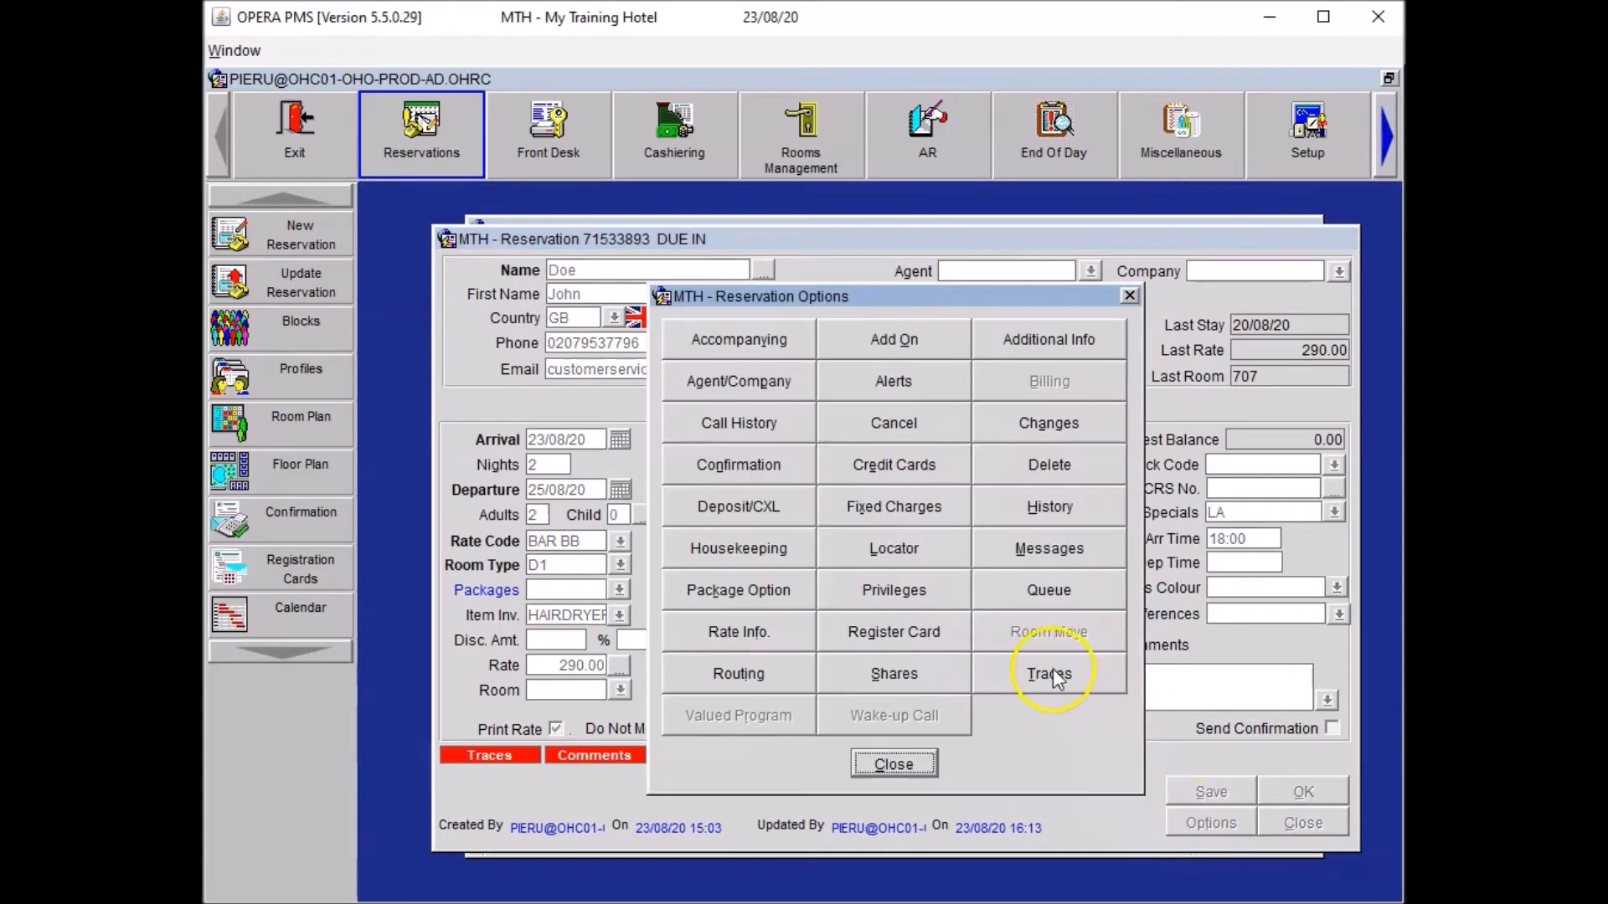
pyautogui.click(1048, 673)
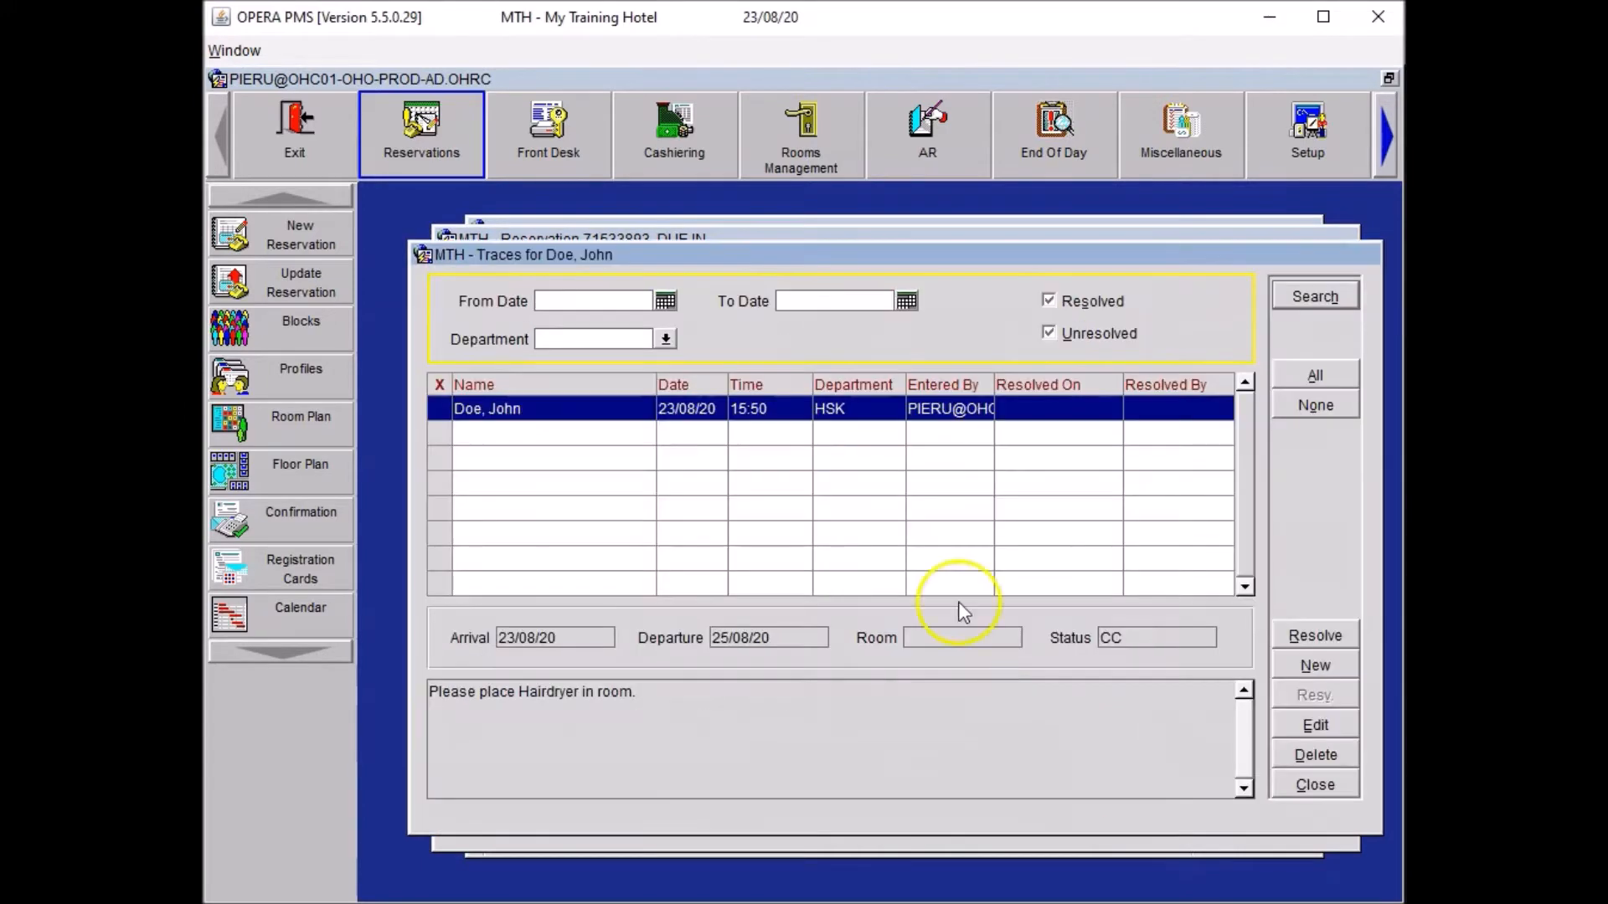
pyautogui.click(1315, 664)
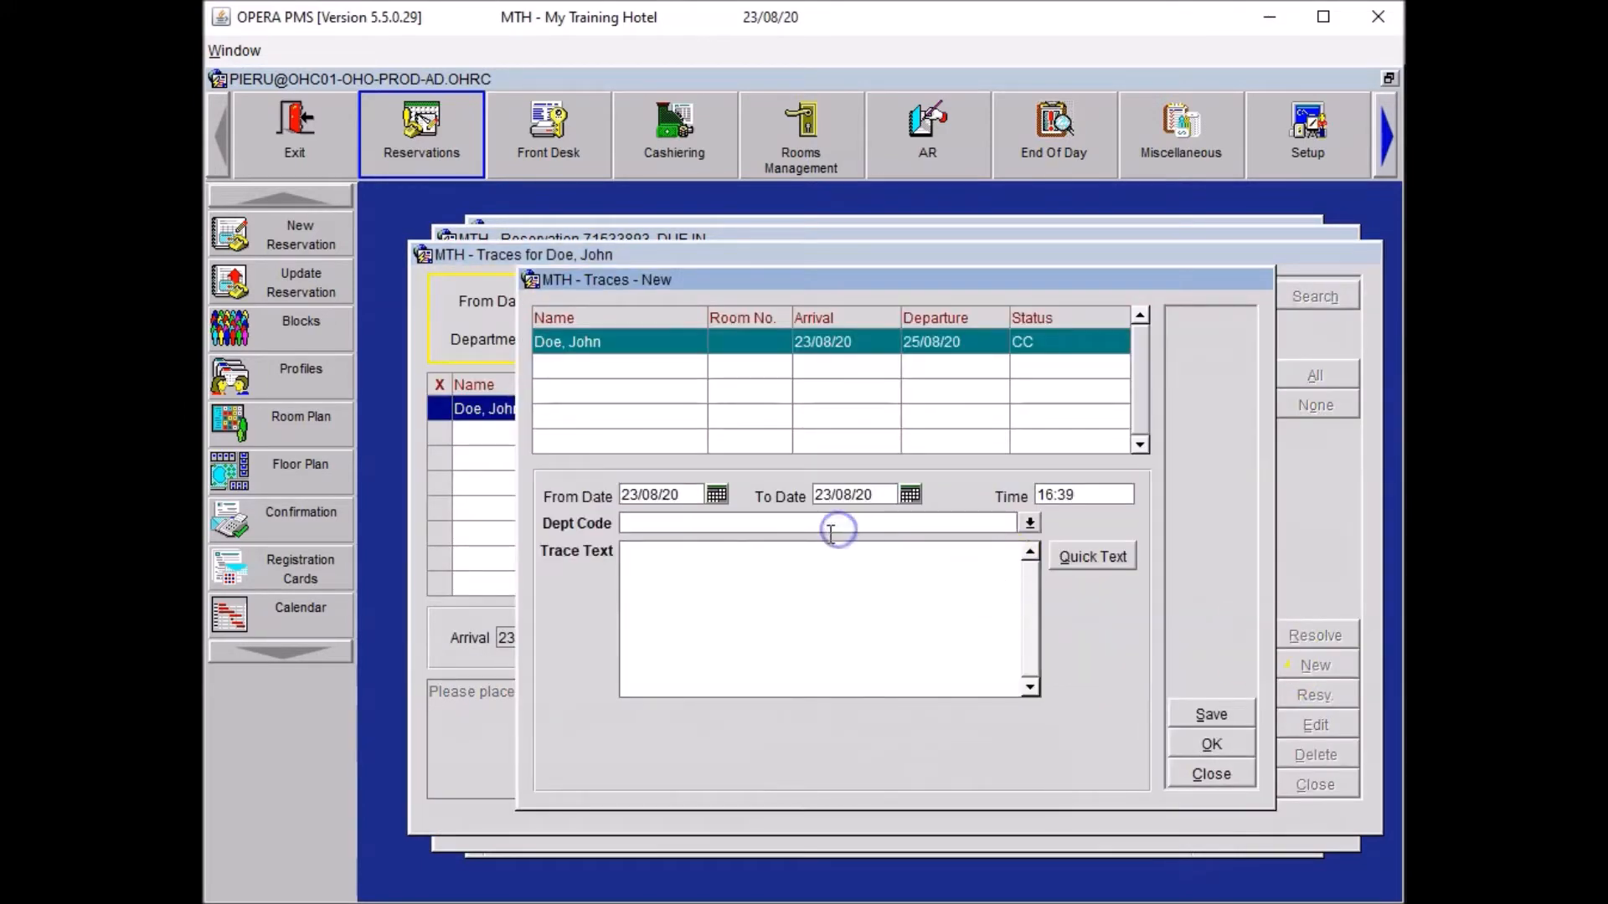
pyautogui.write('HS')
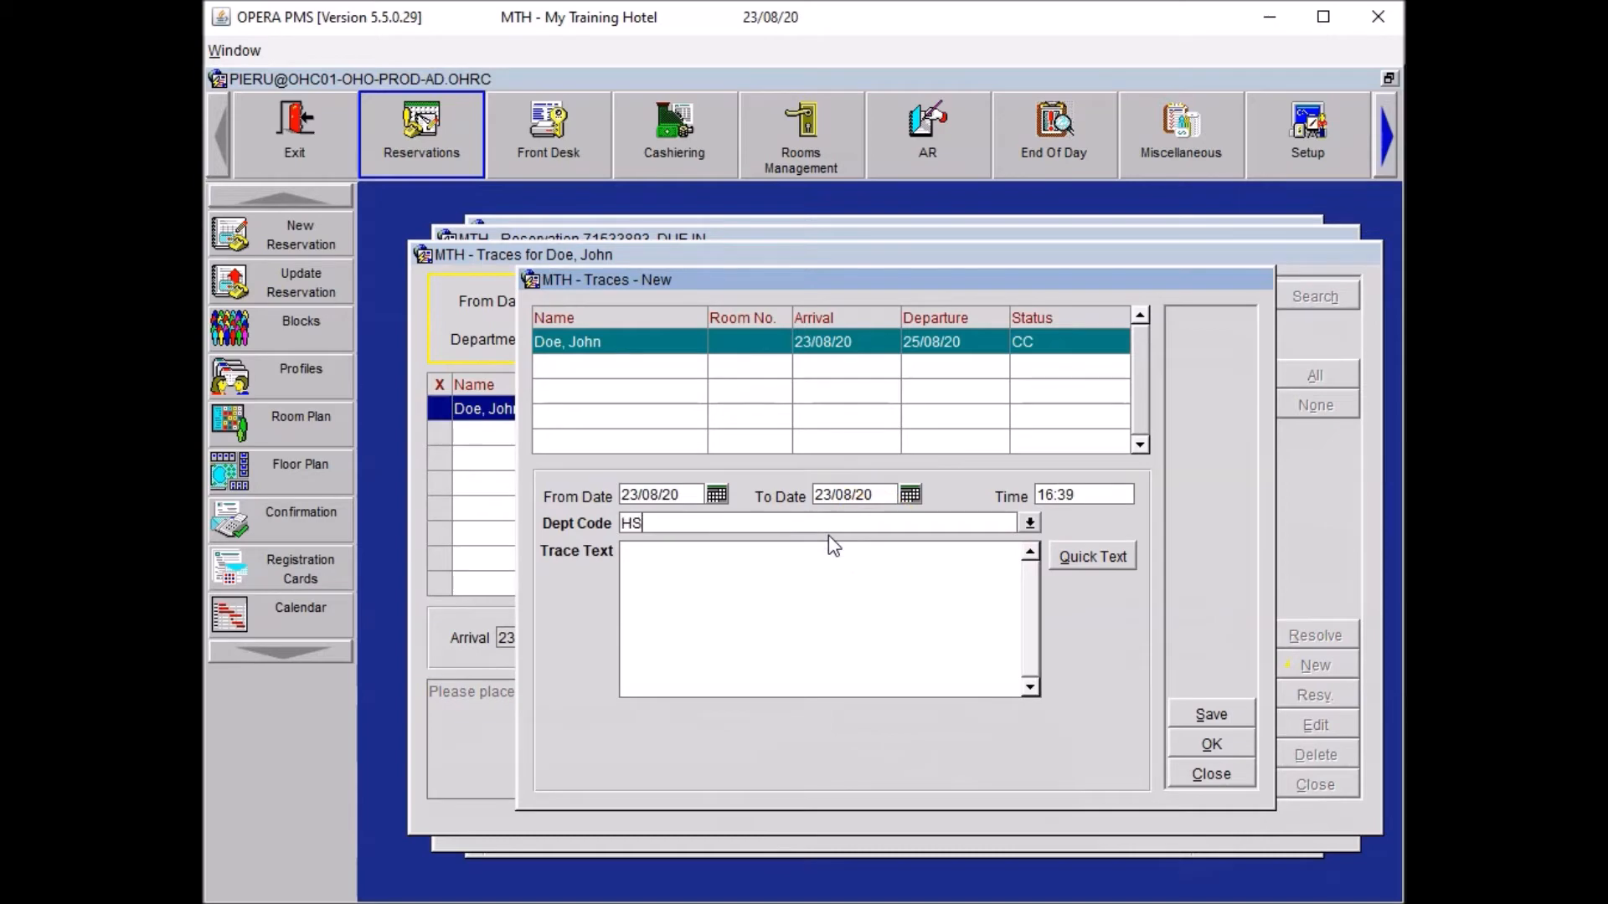
pyautogui.write('K')
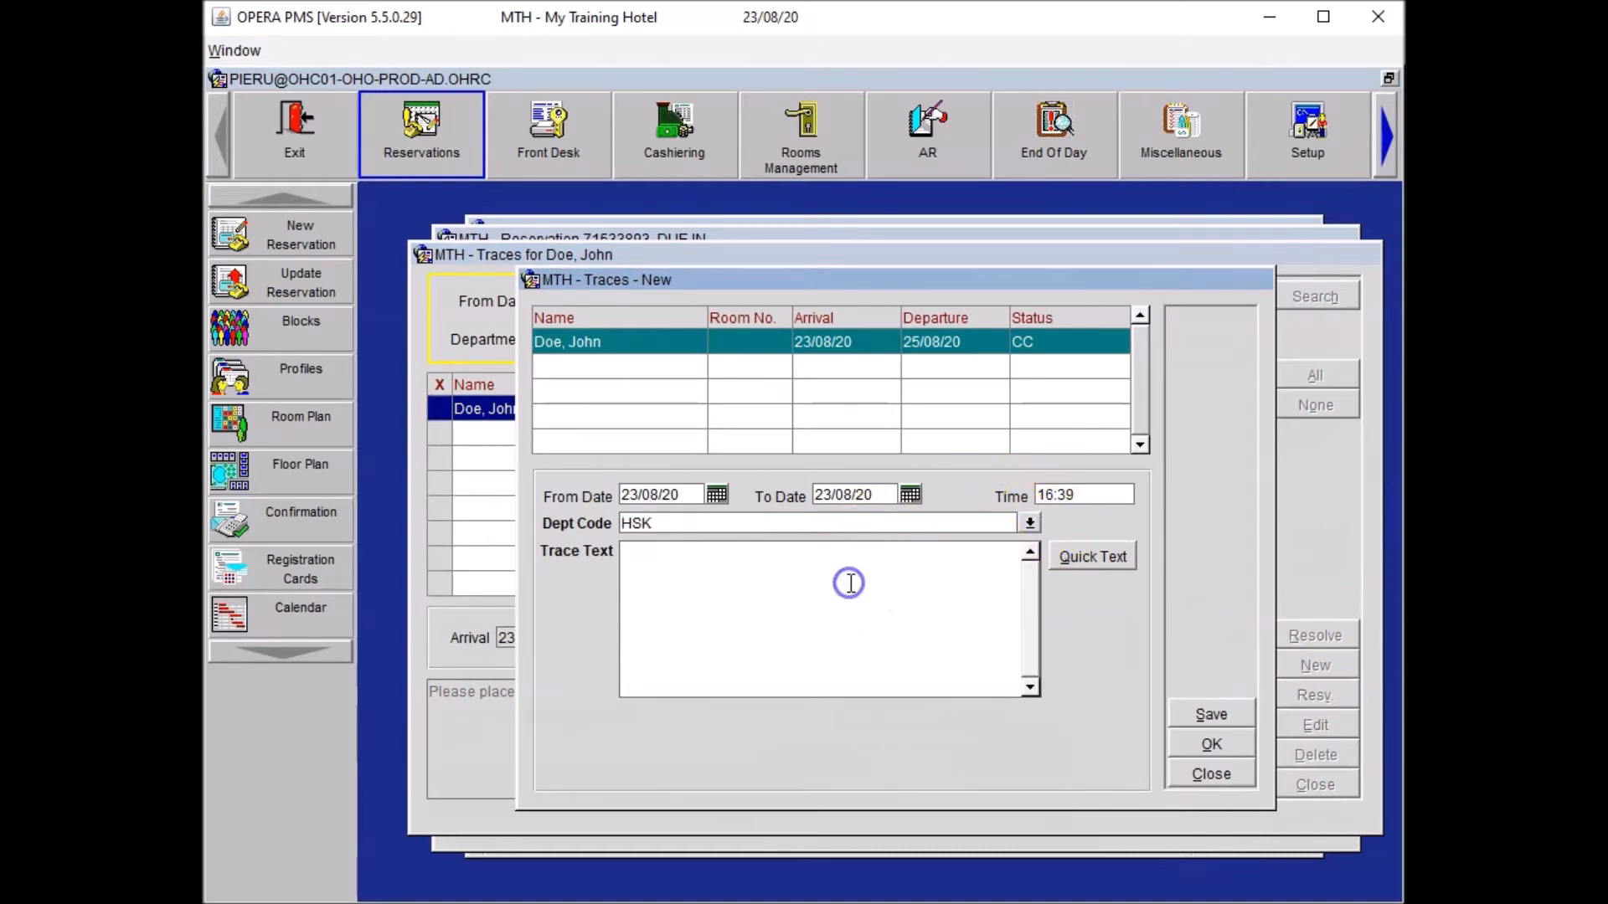
pyautogui.write('Please arrange two additional large towels in the room.')
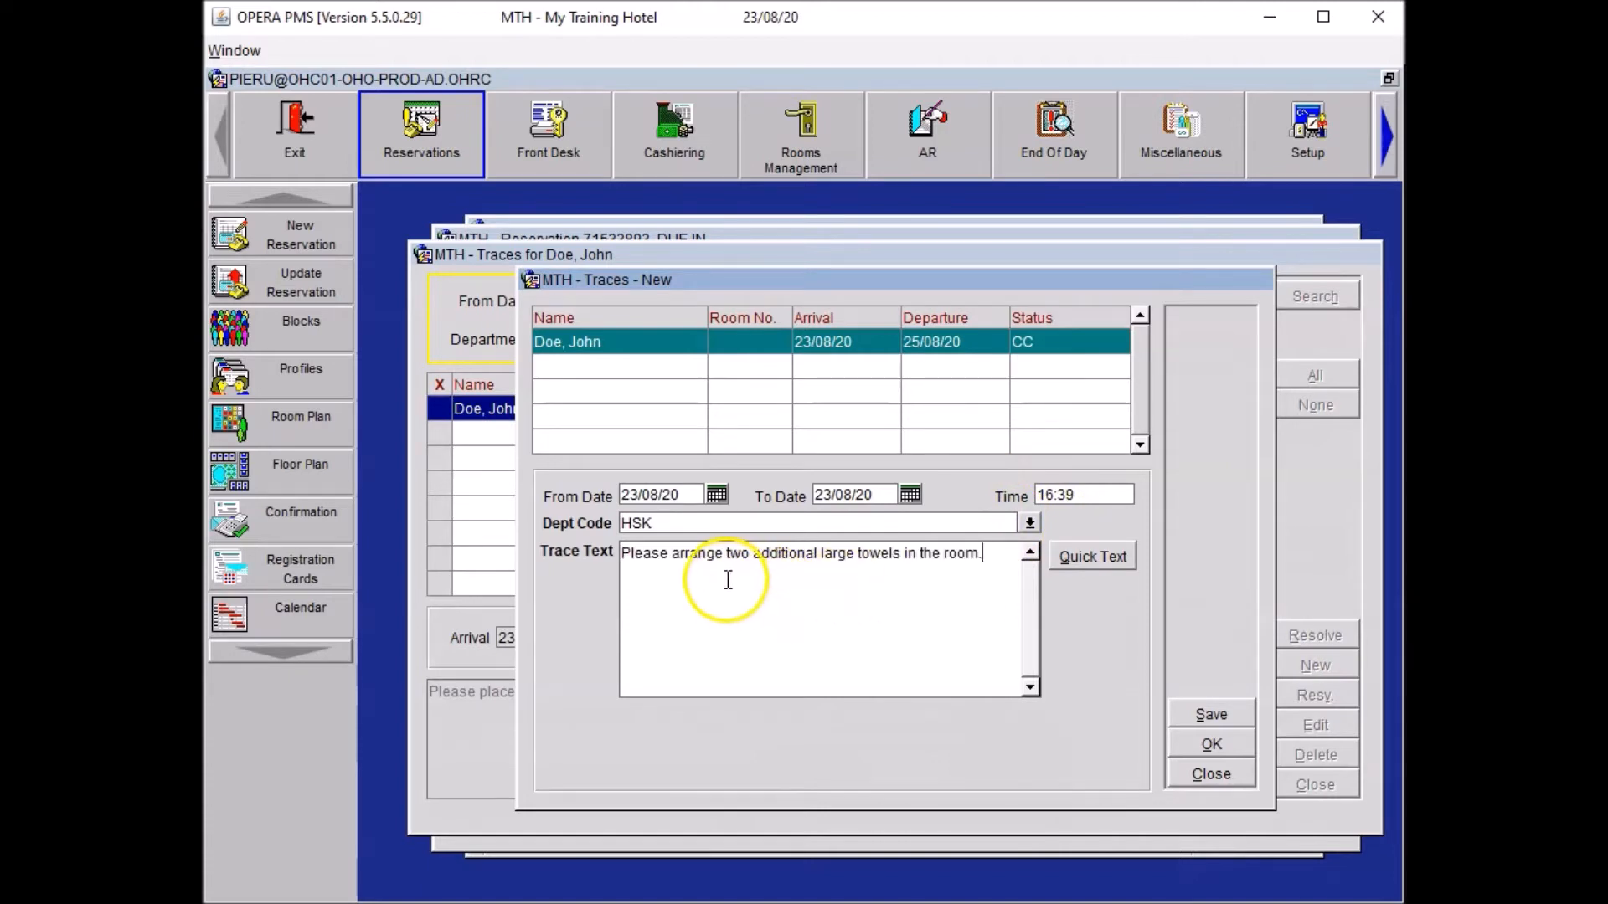
pyautogui.moveTo(956, 567)
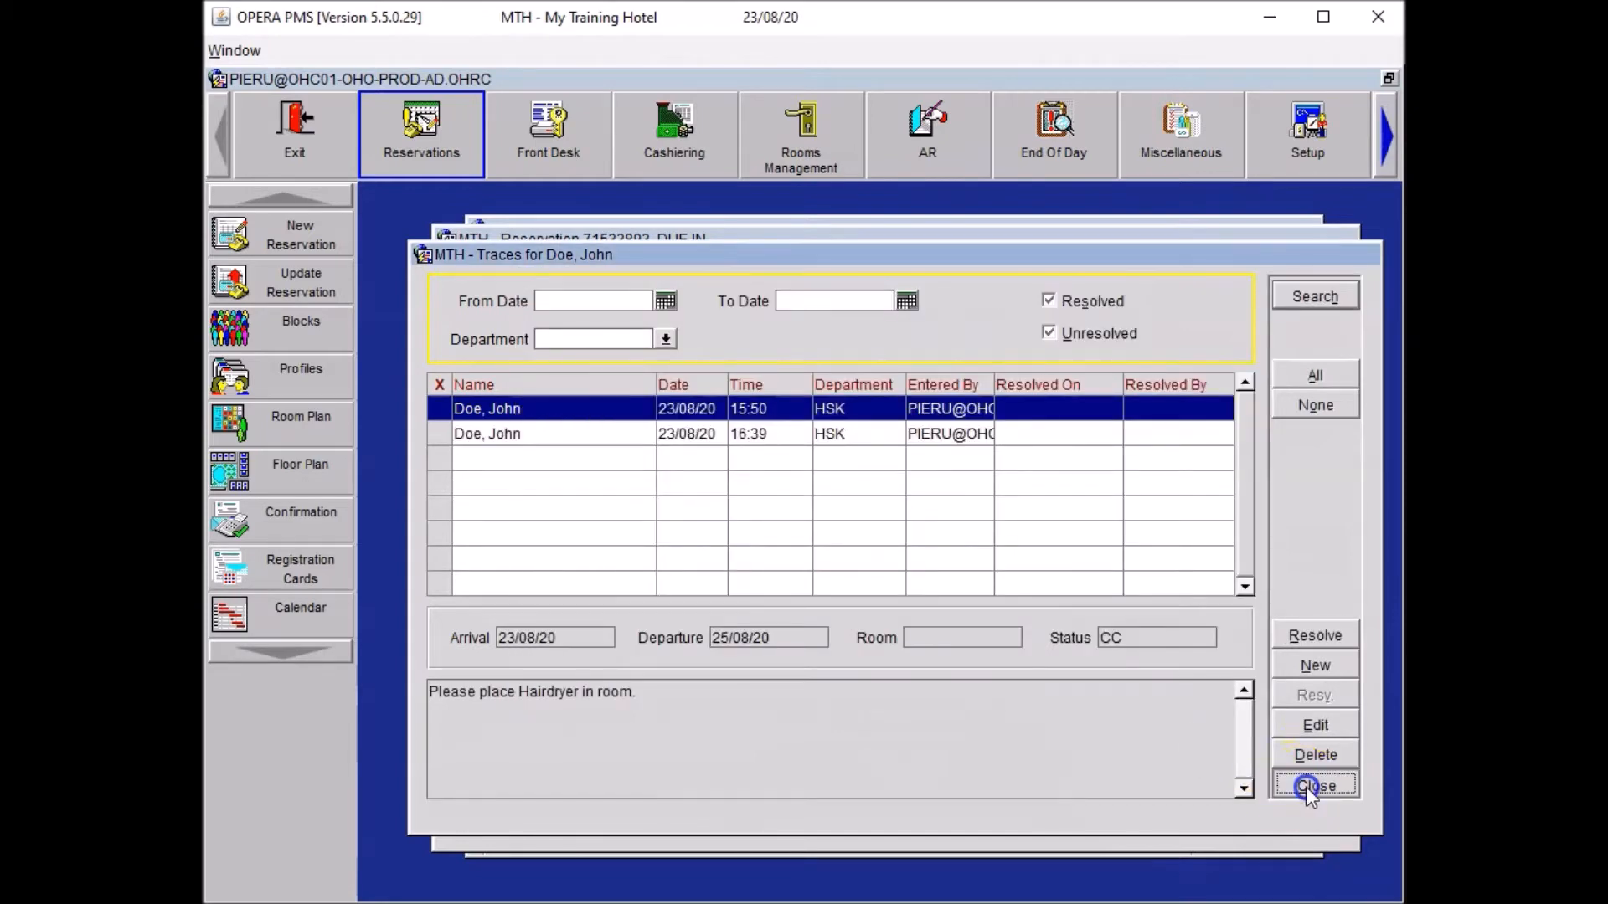
pyautogui.click(1314, 786)
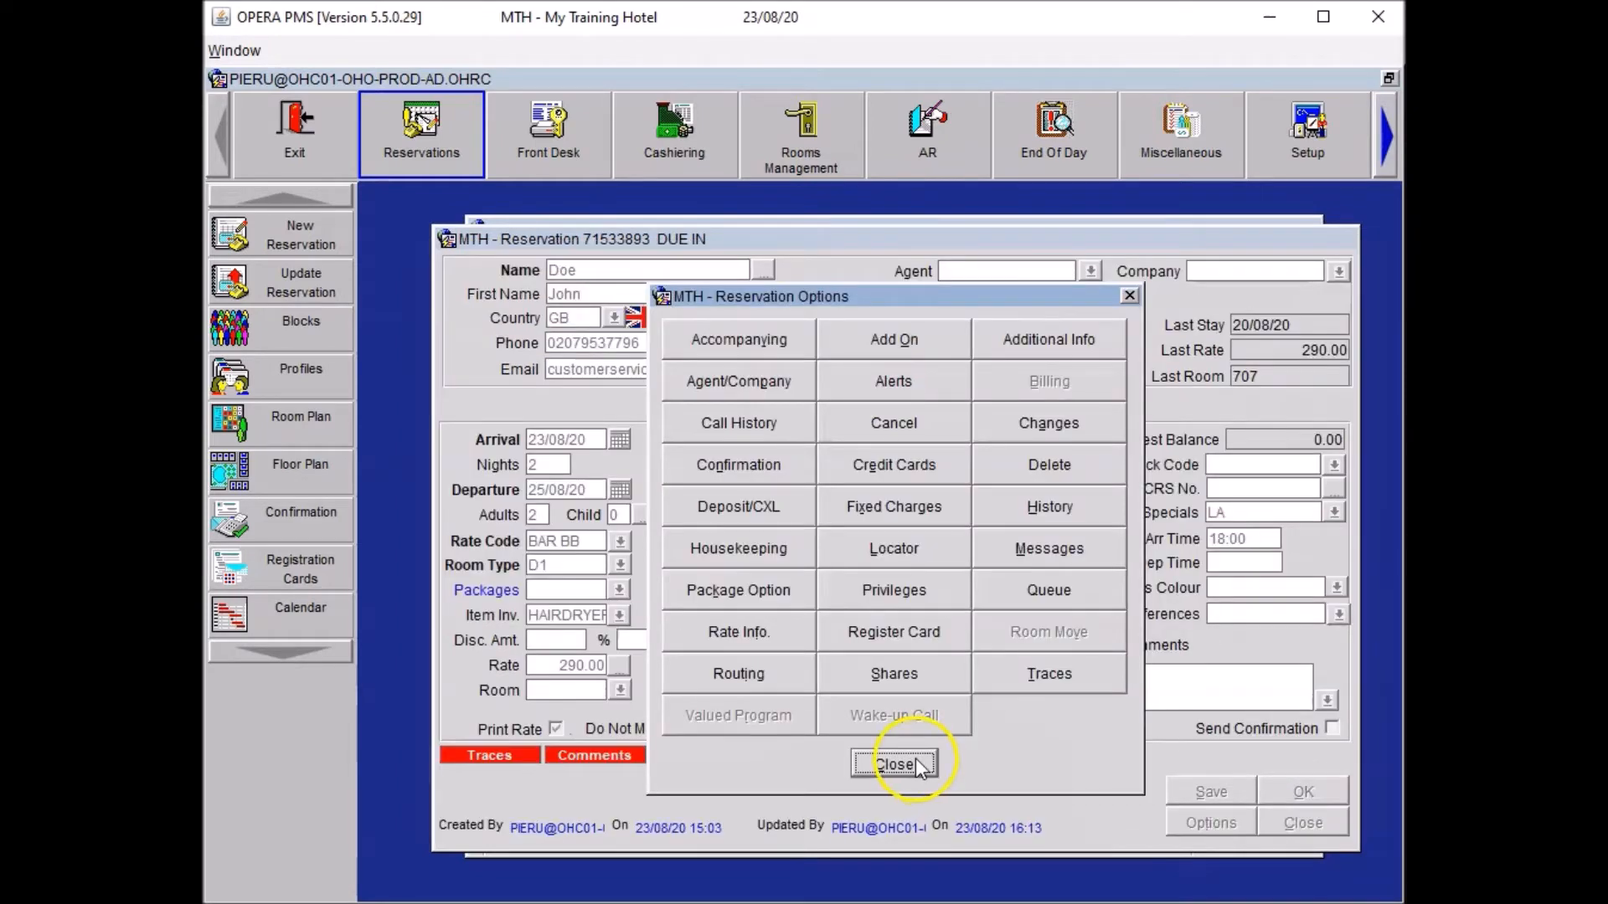
pyautogui.click(893, 764)
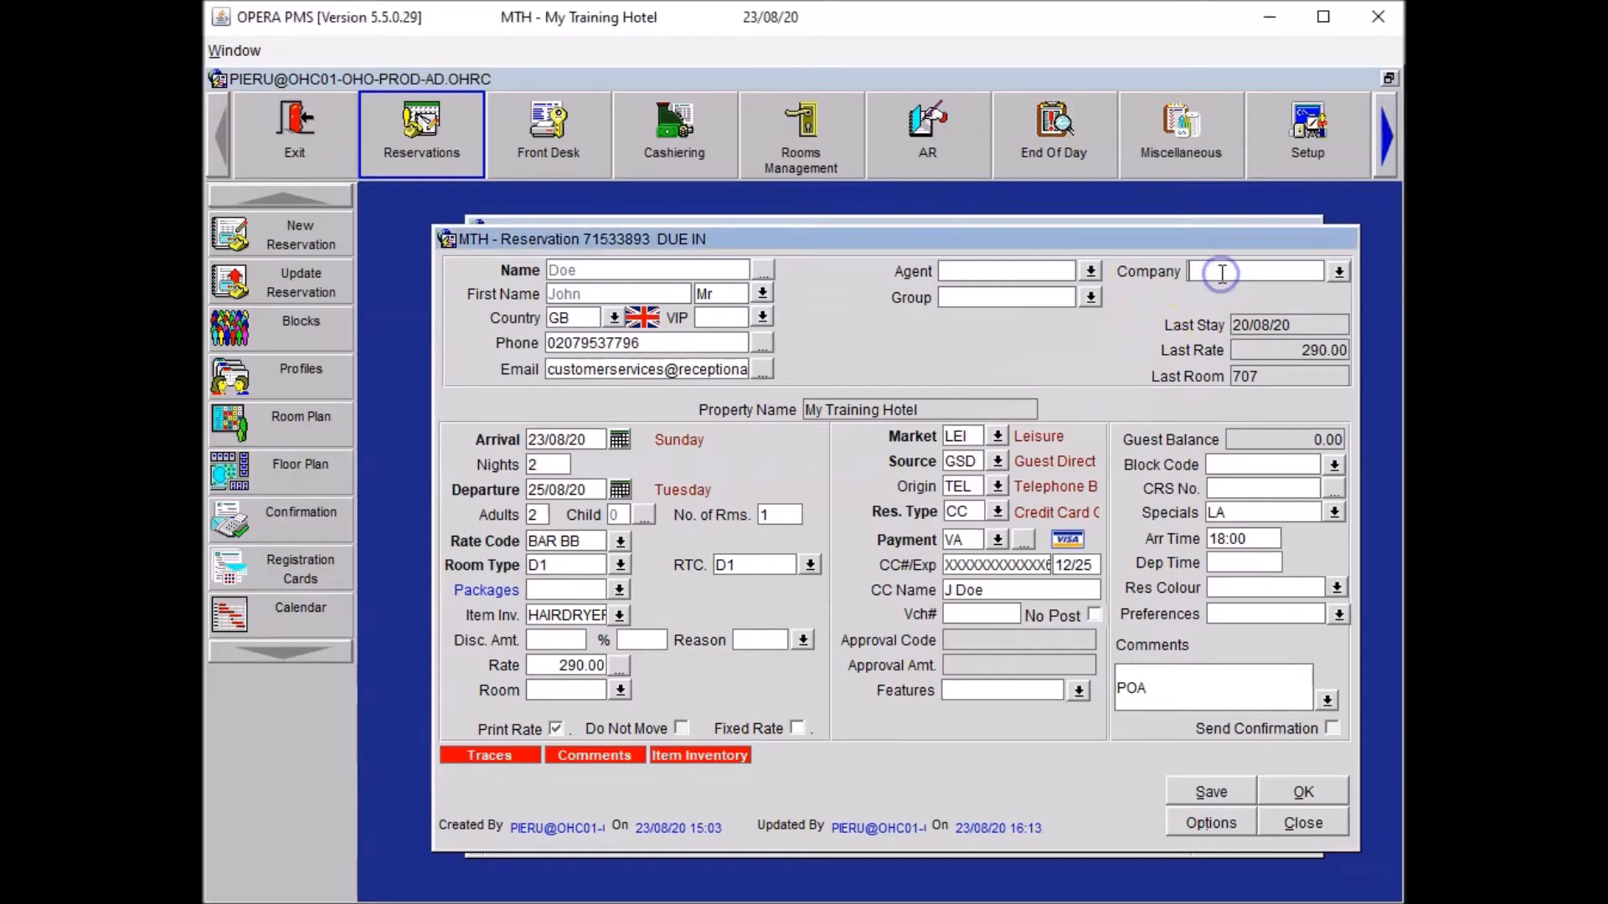
# Step: Enter the company name Pirate Treasure Limited in the reservation's Company field
pyautogui.write('ate Treasure Limited')
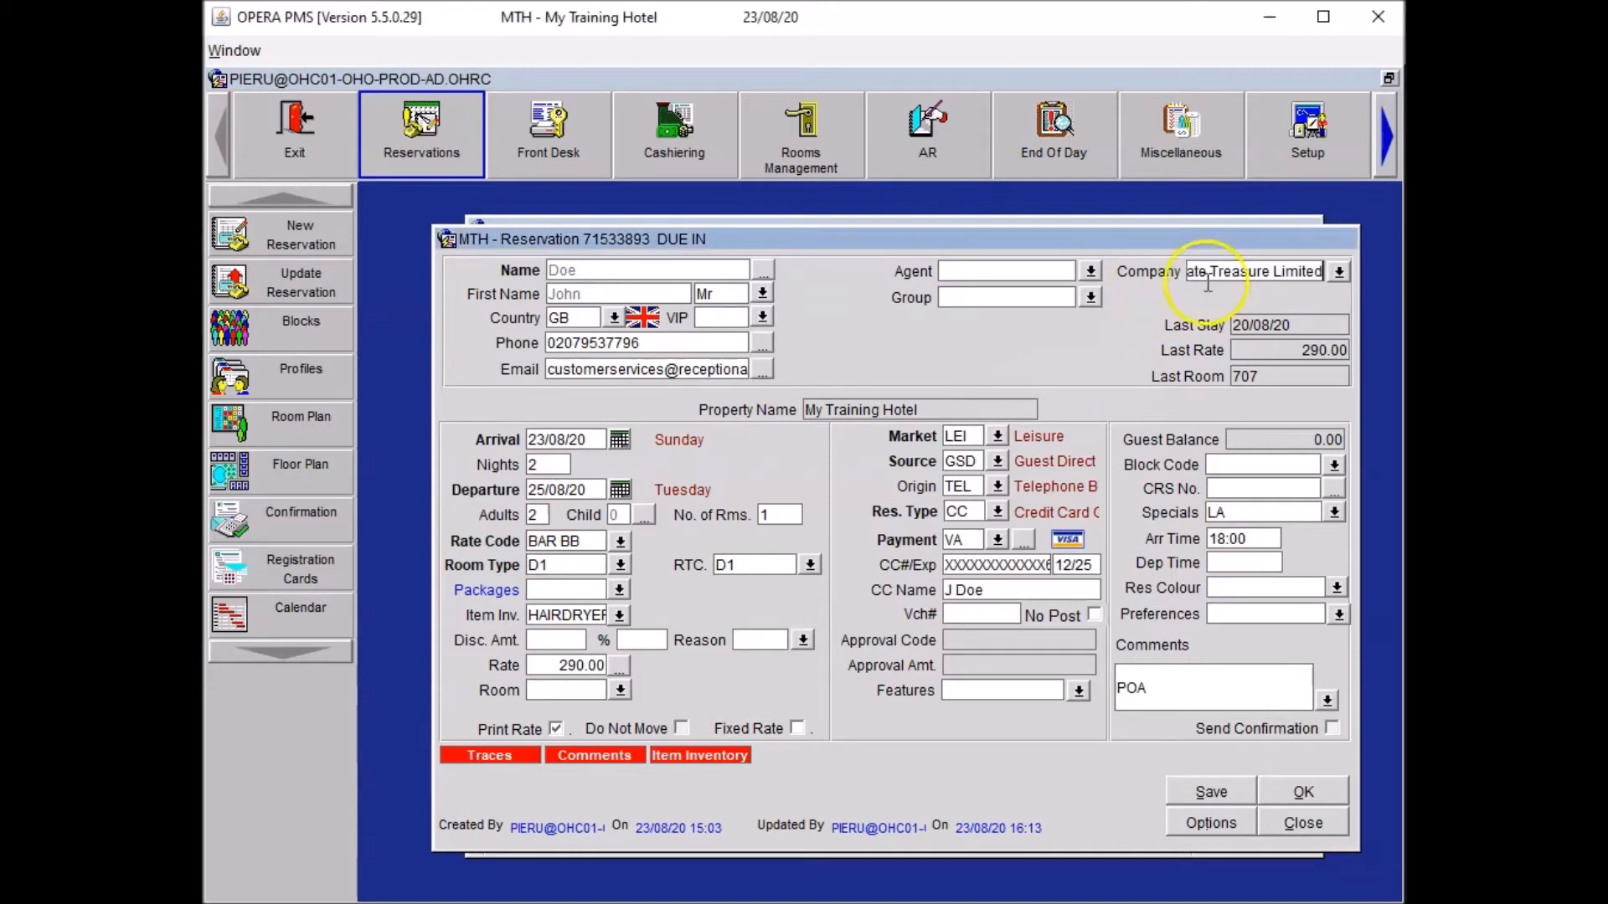
pyautogui.moveTo(1179, 390)
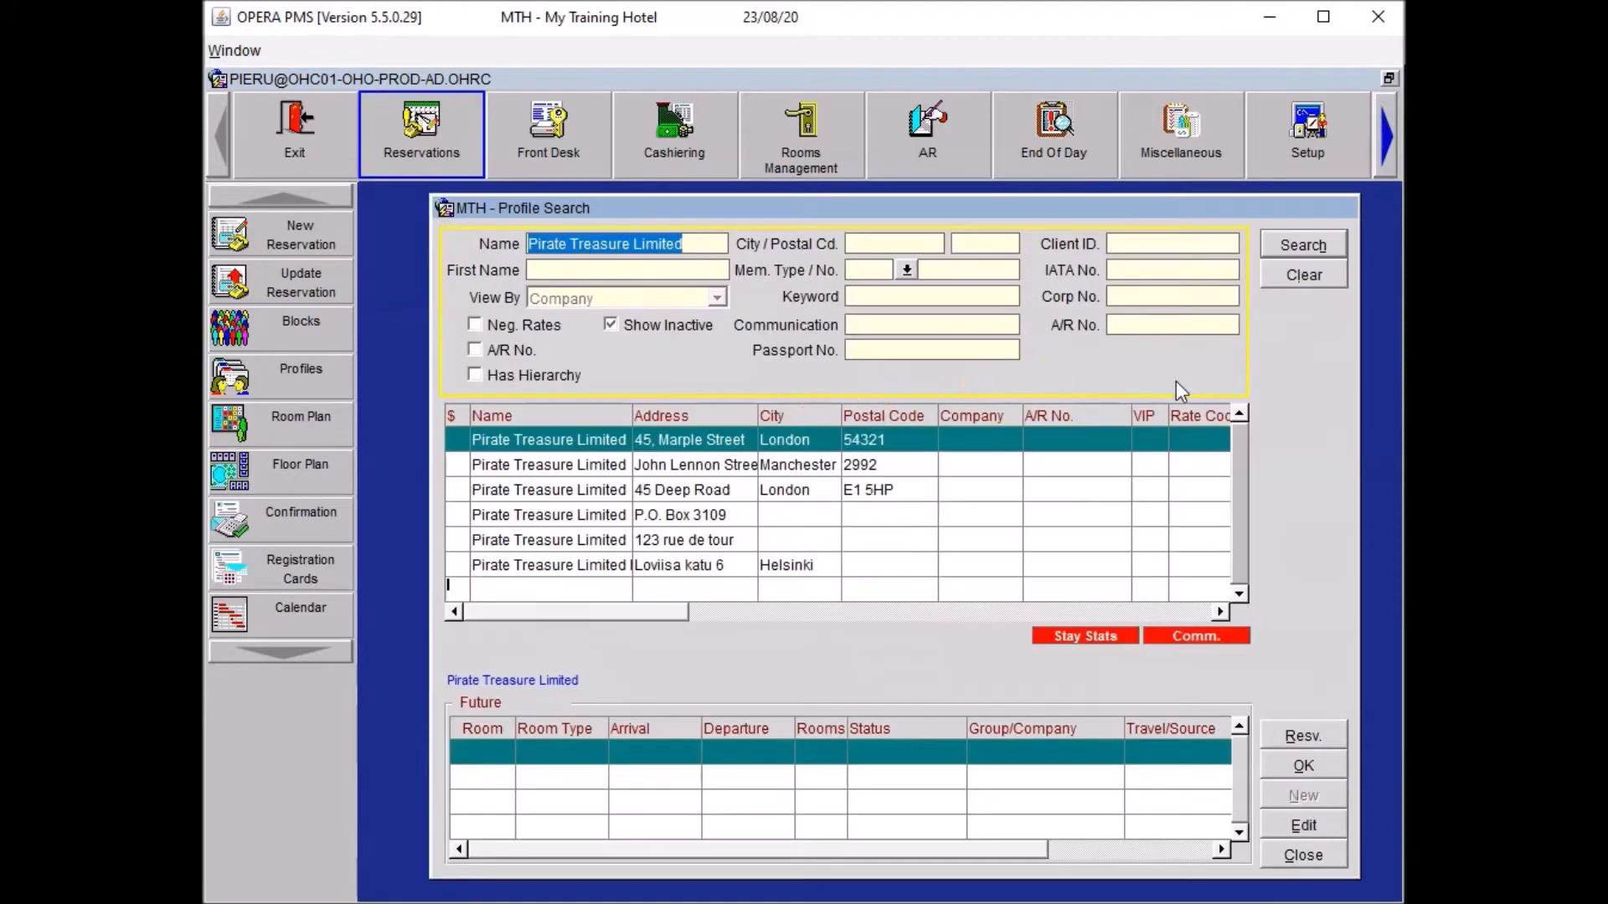
pyautogui.moveTo(1005, 498)
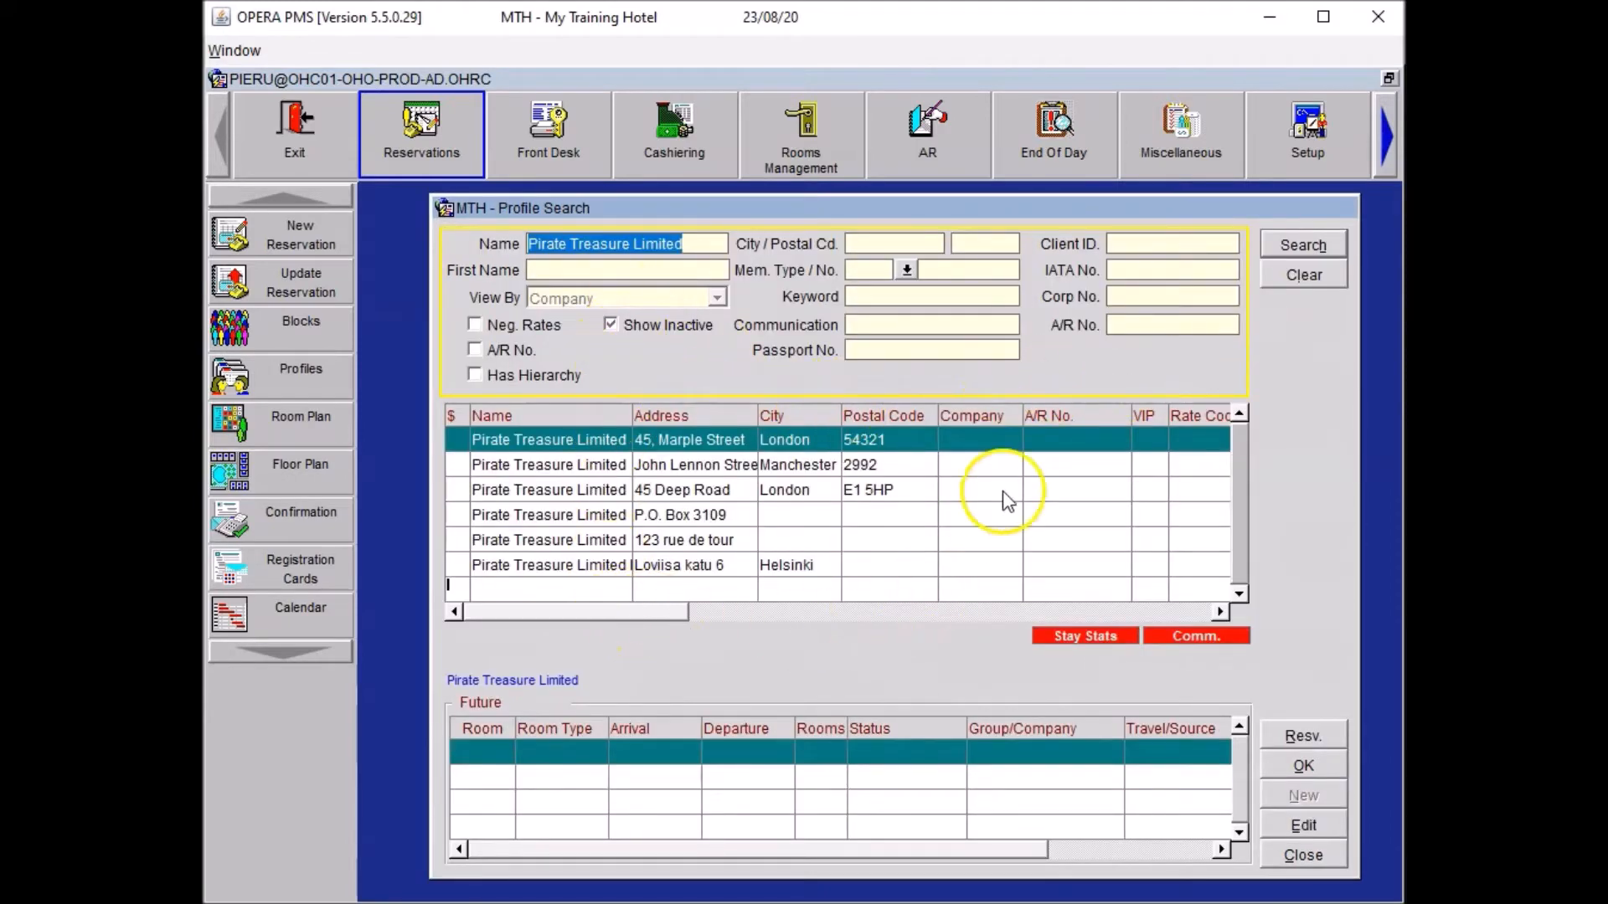
pyautogui.moveTo(954, 458)
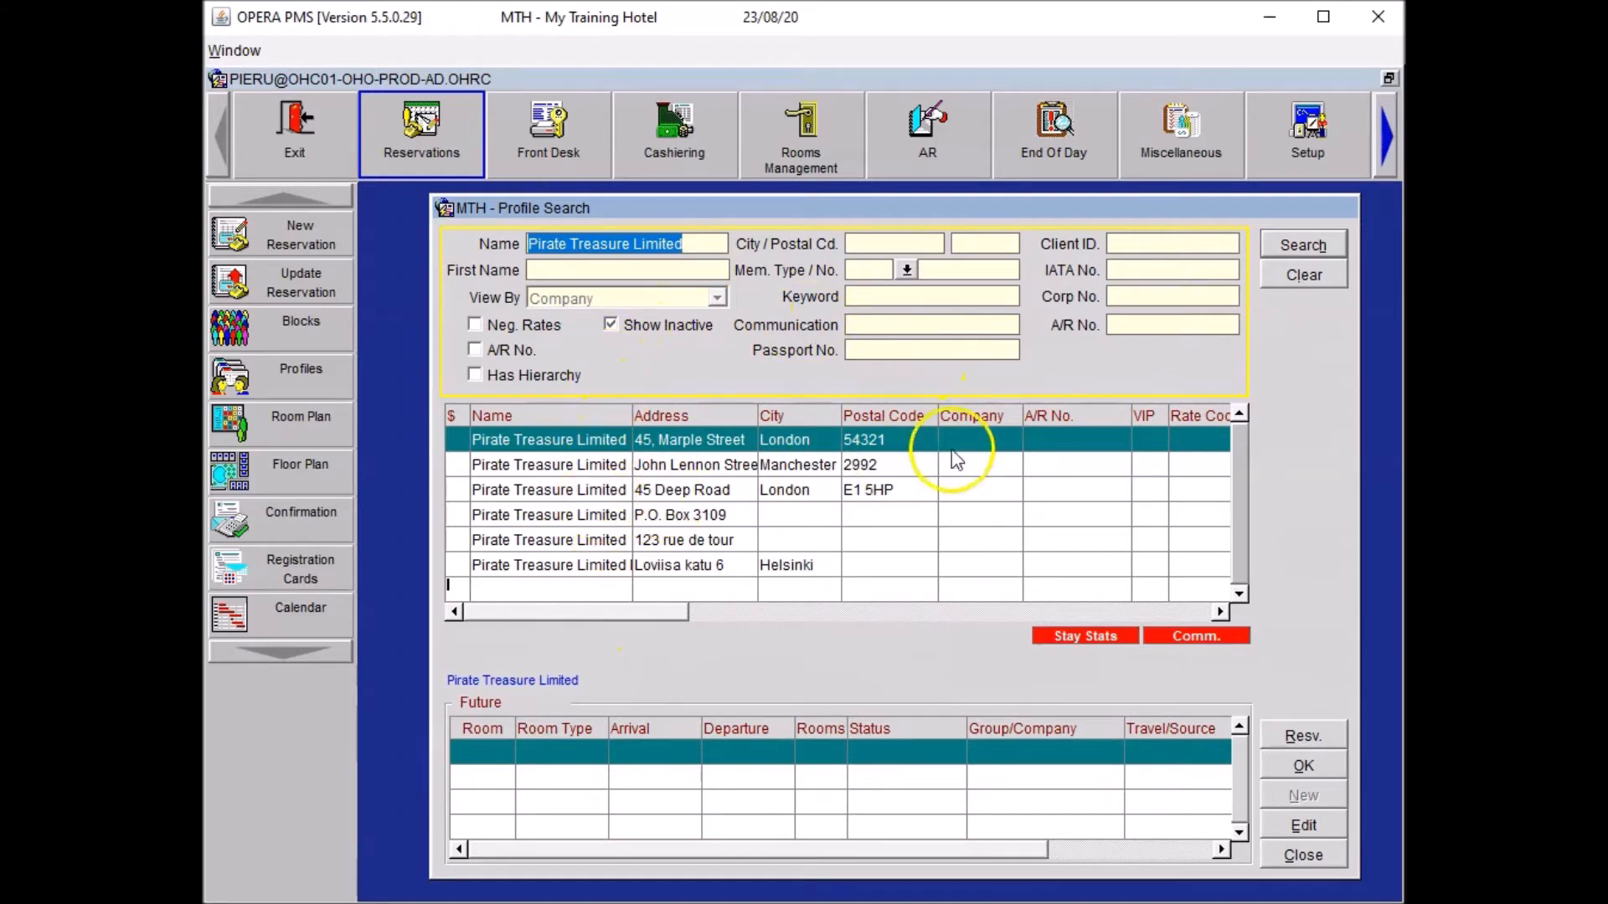
pyautogui.moveTo(804, 523)
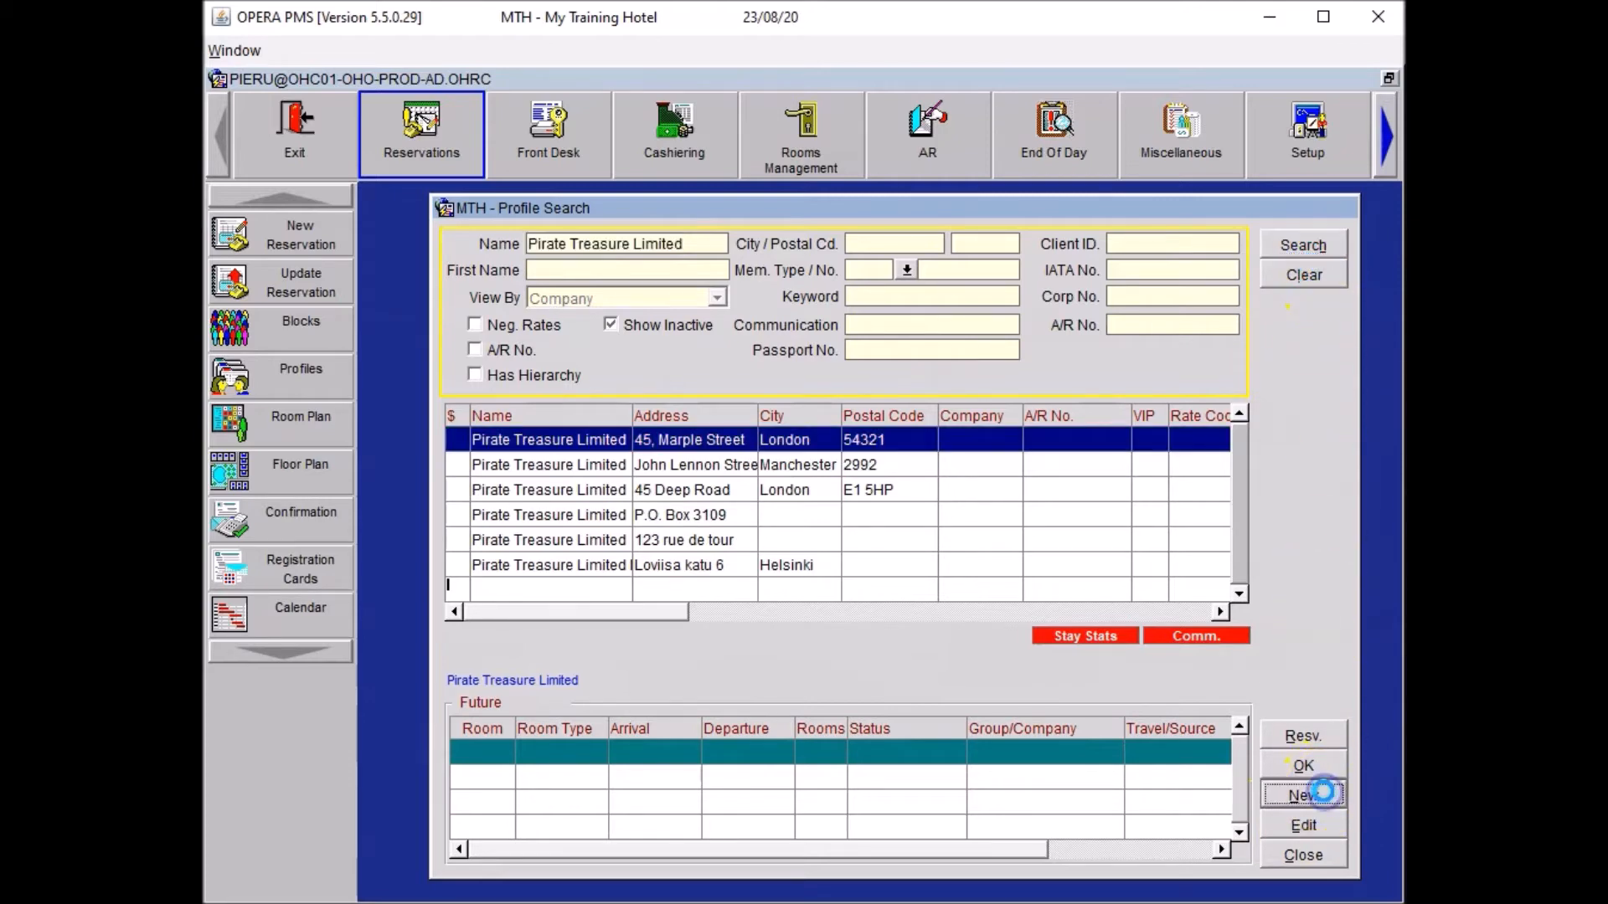
# Step: Start a new Pirate Treasure Limited company profile, entering 10 in its address
pyautogui.click(1302, 794)
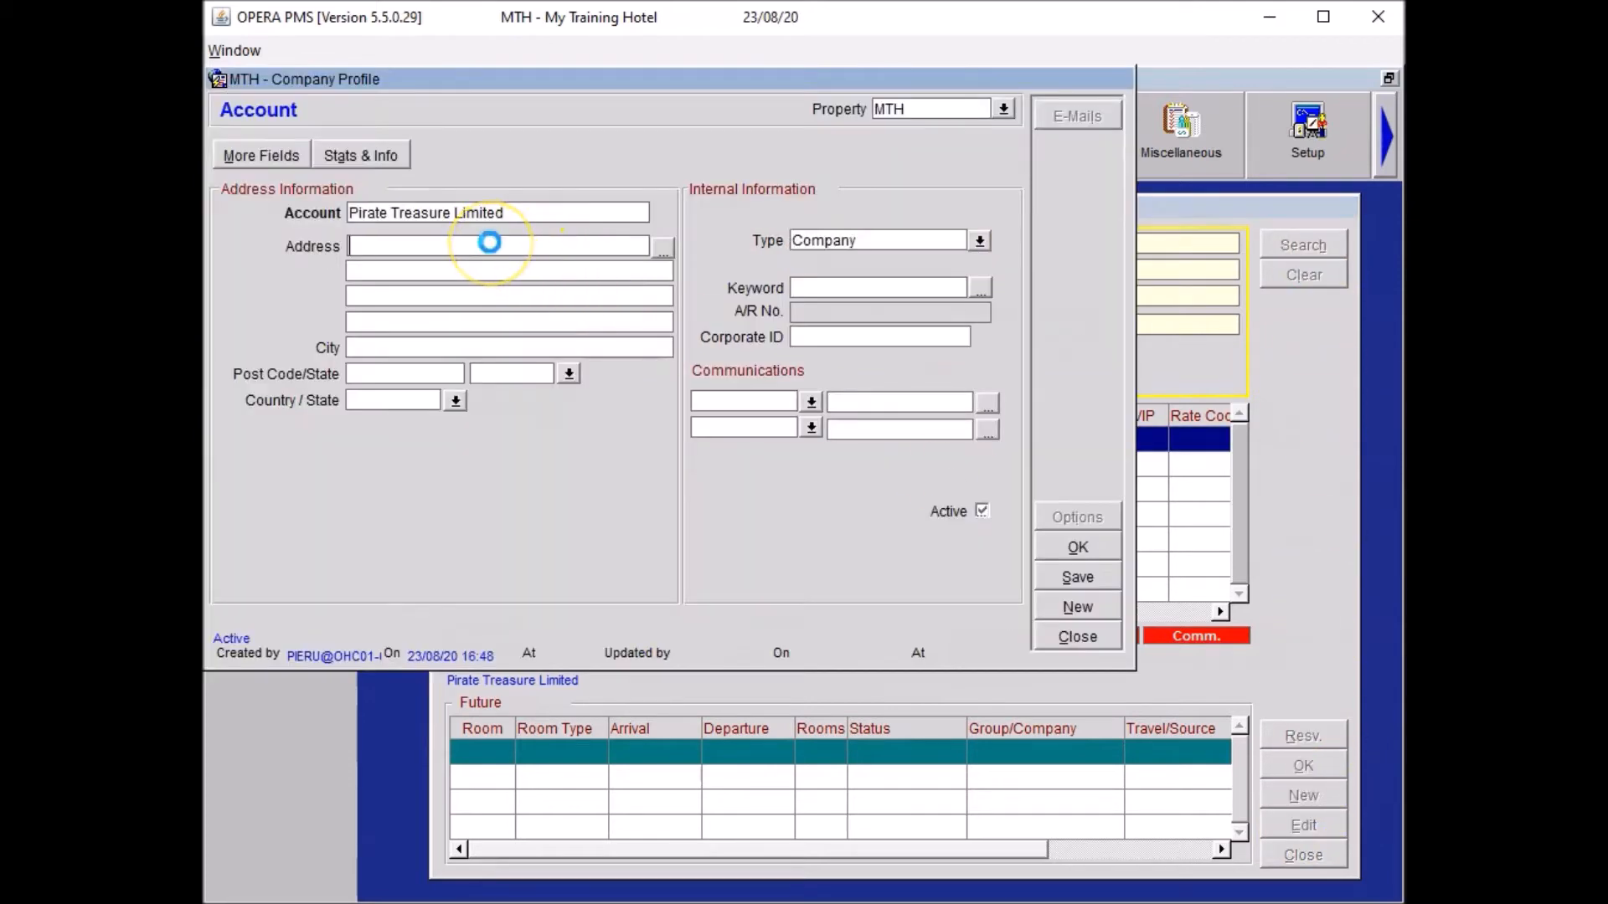
pyautogui.write("10 White's Row")
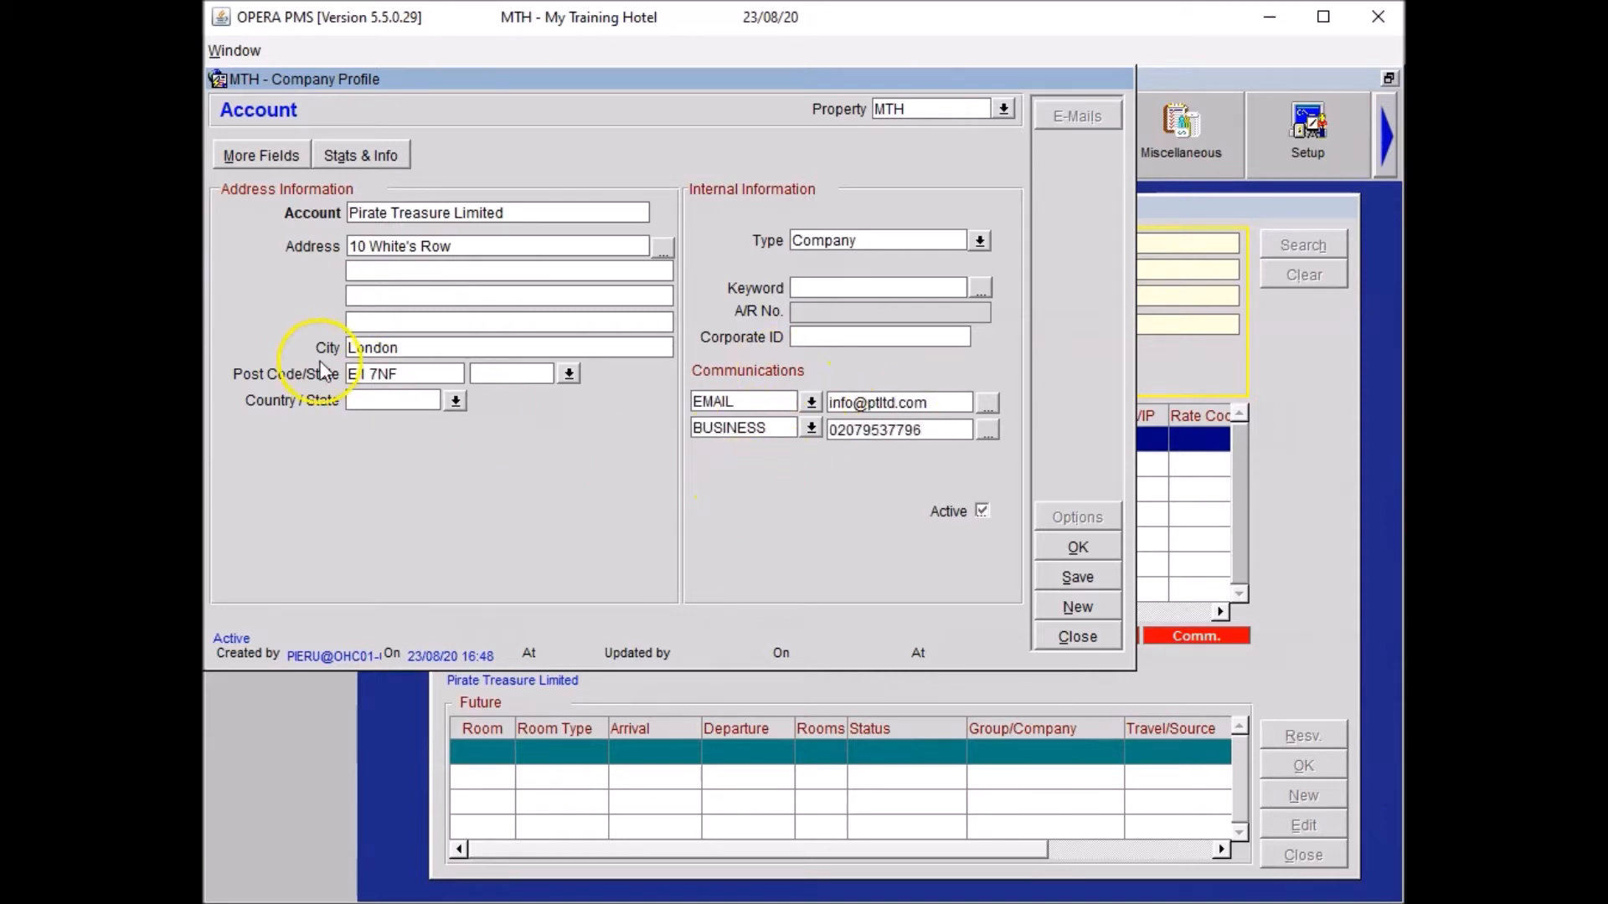
pyautogui.moveTo(644, 517)
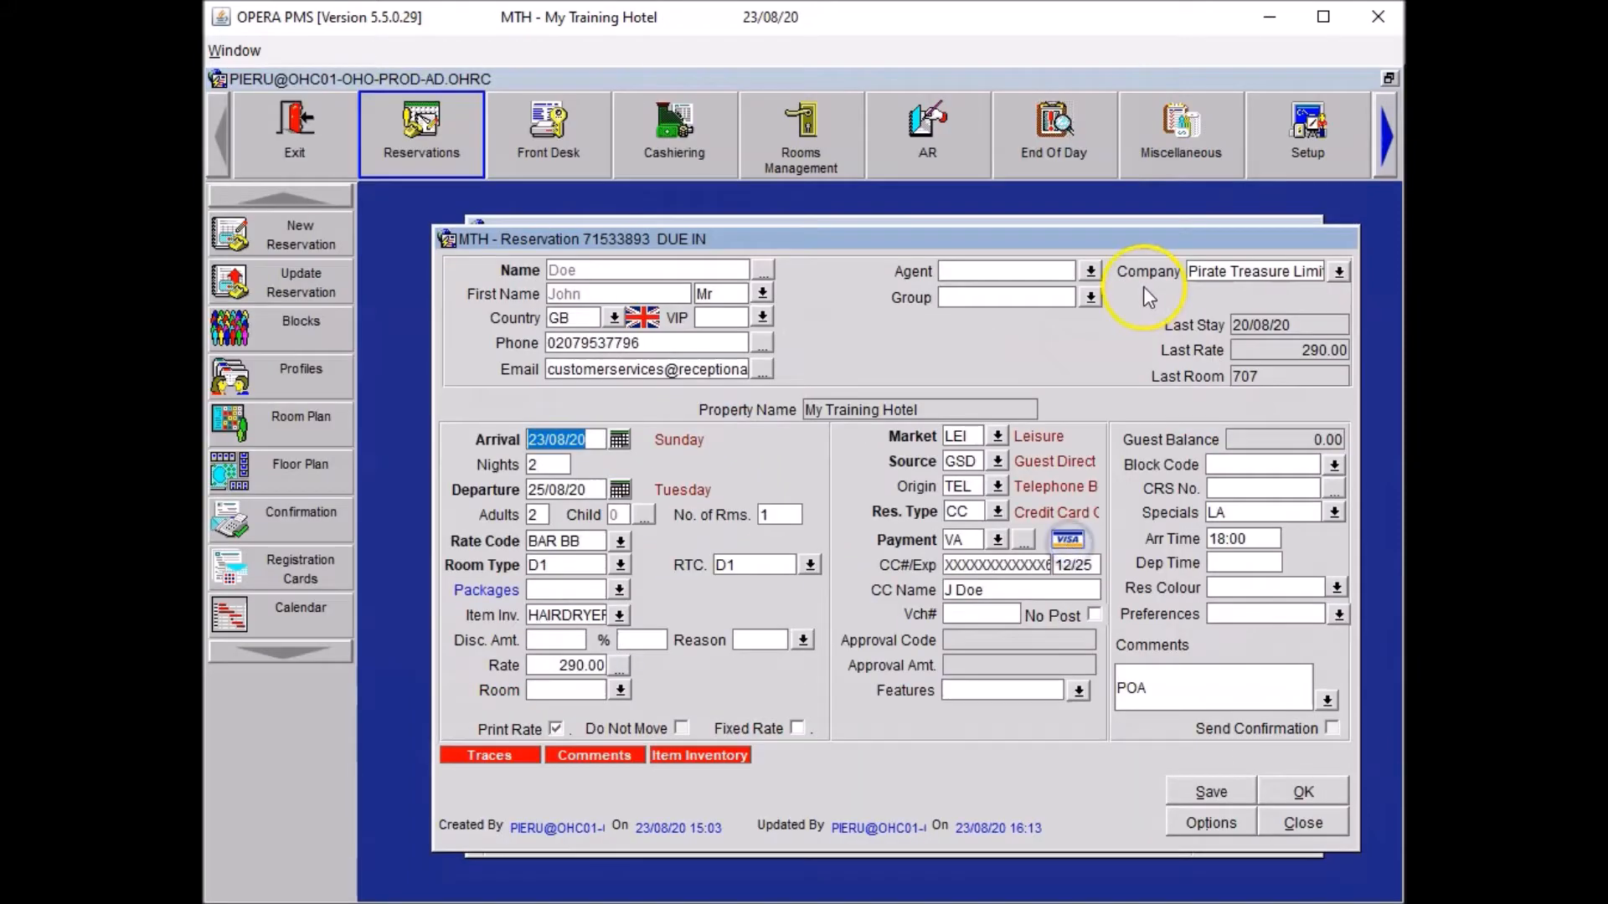
pyautogui.moveTo(1066, 470)
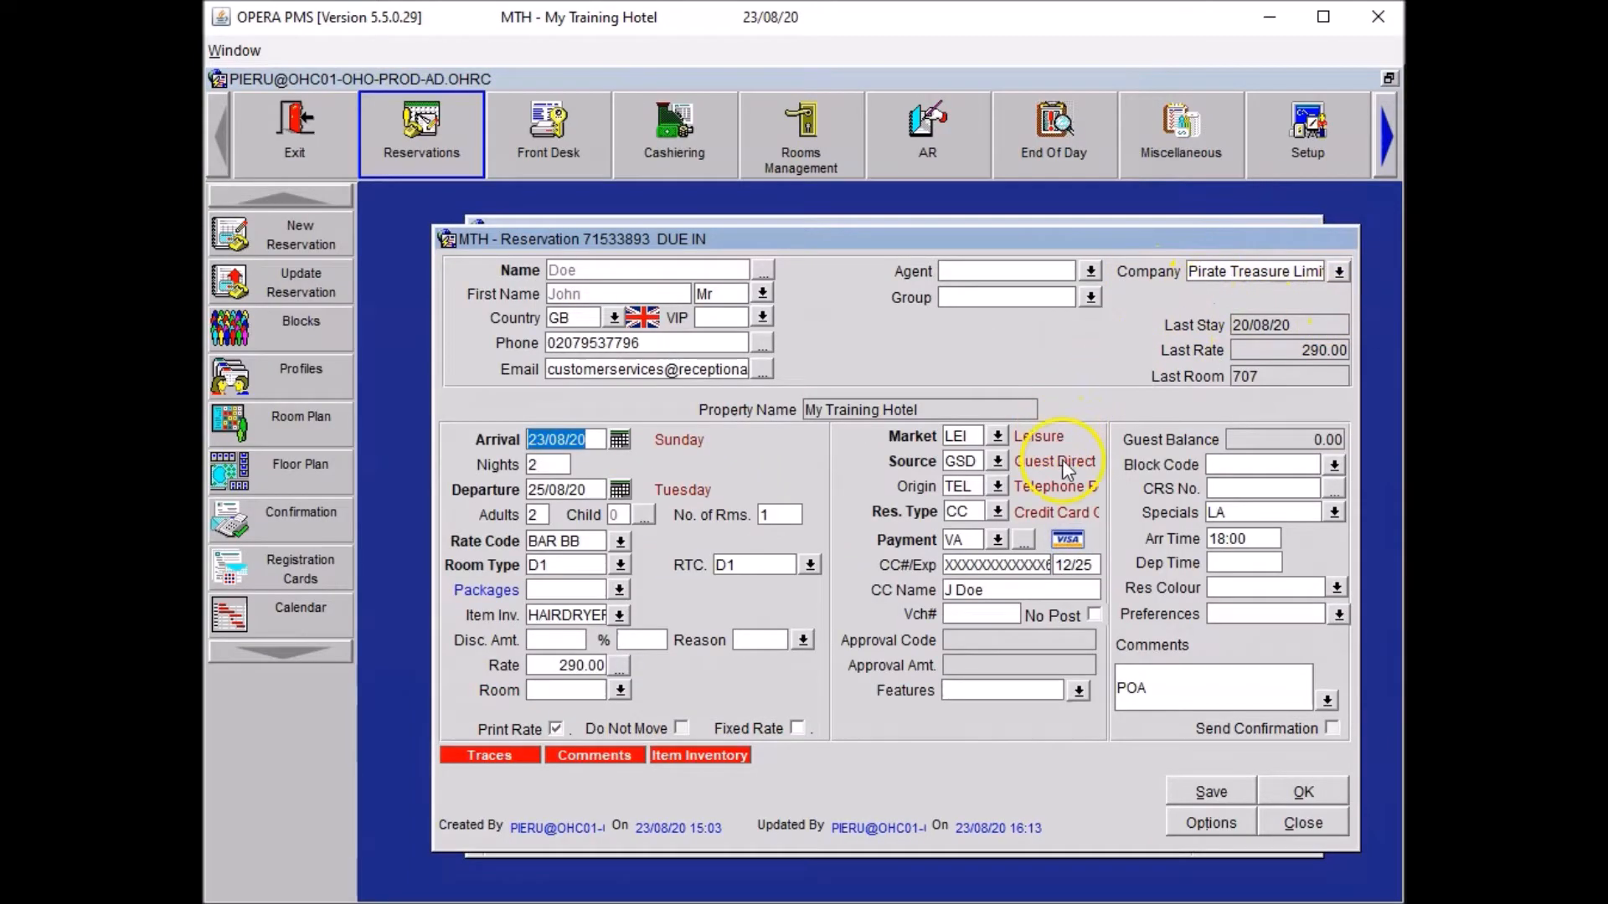
pyautogui.moveTo(1092, 416)
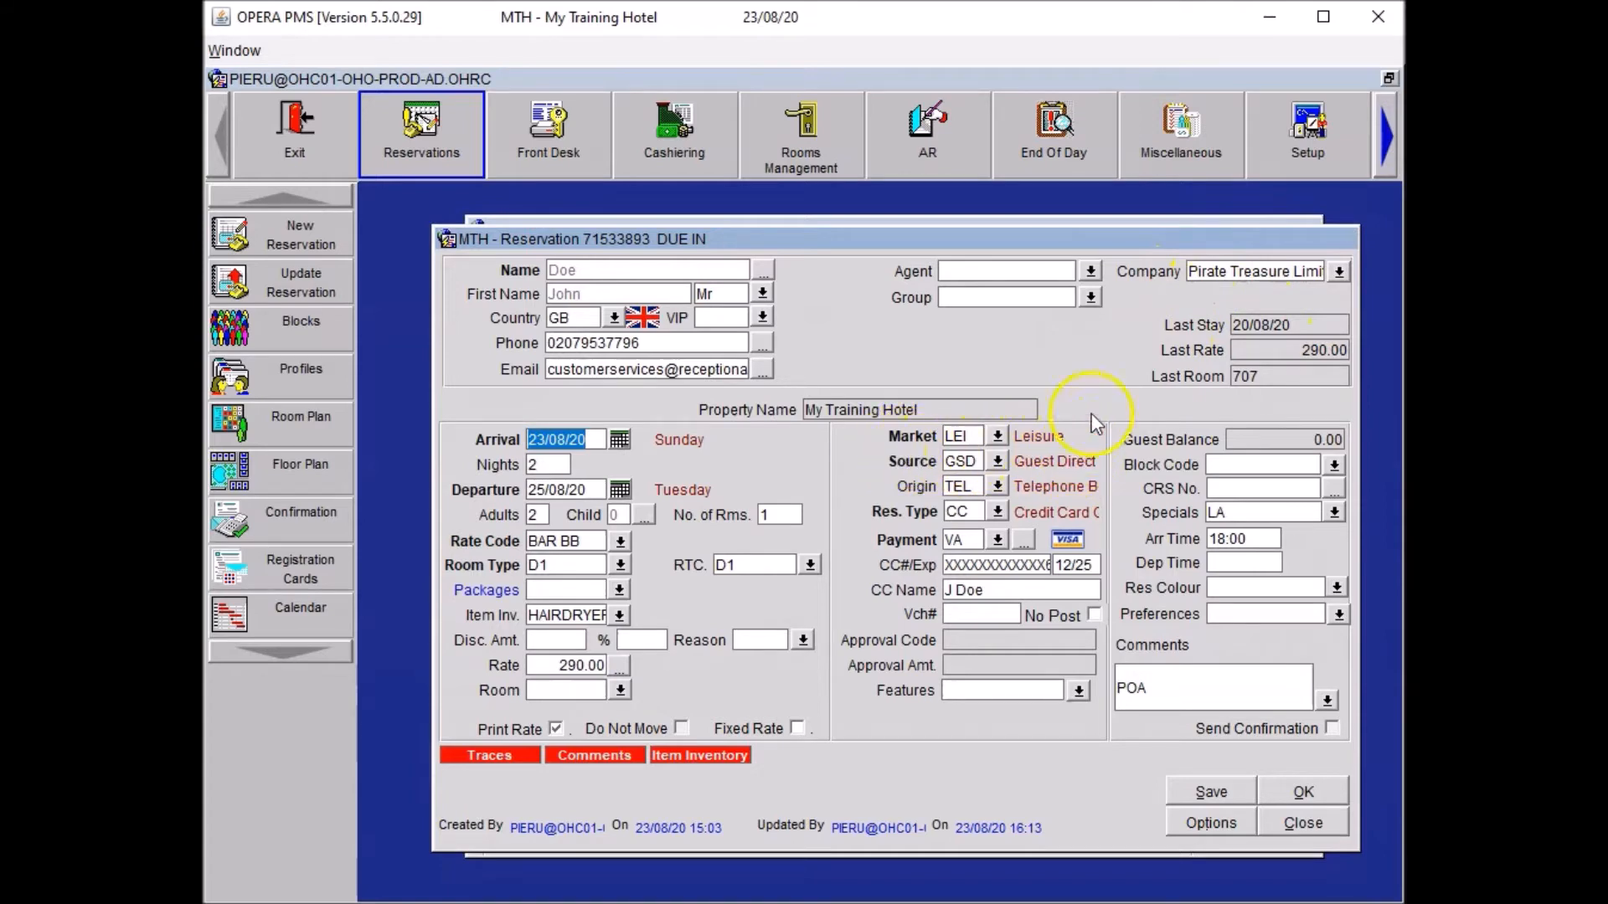
pyautogui.moveTo(1148, 392)
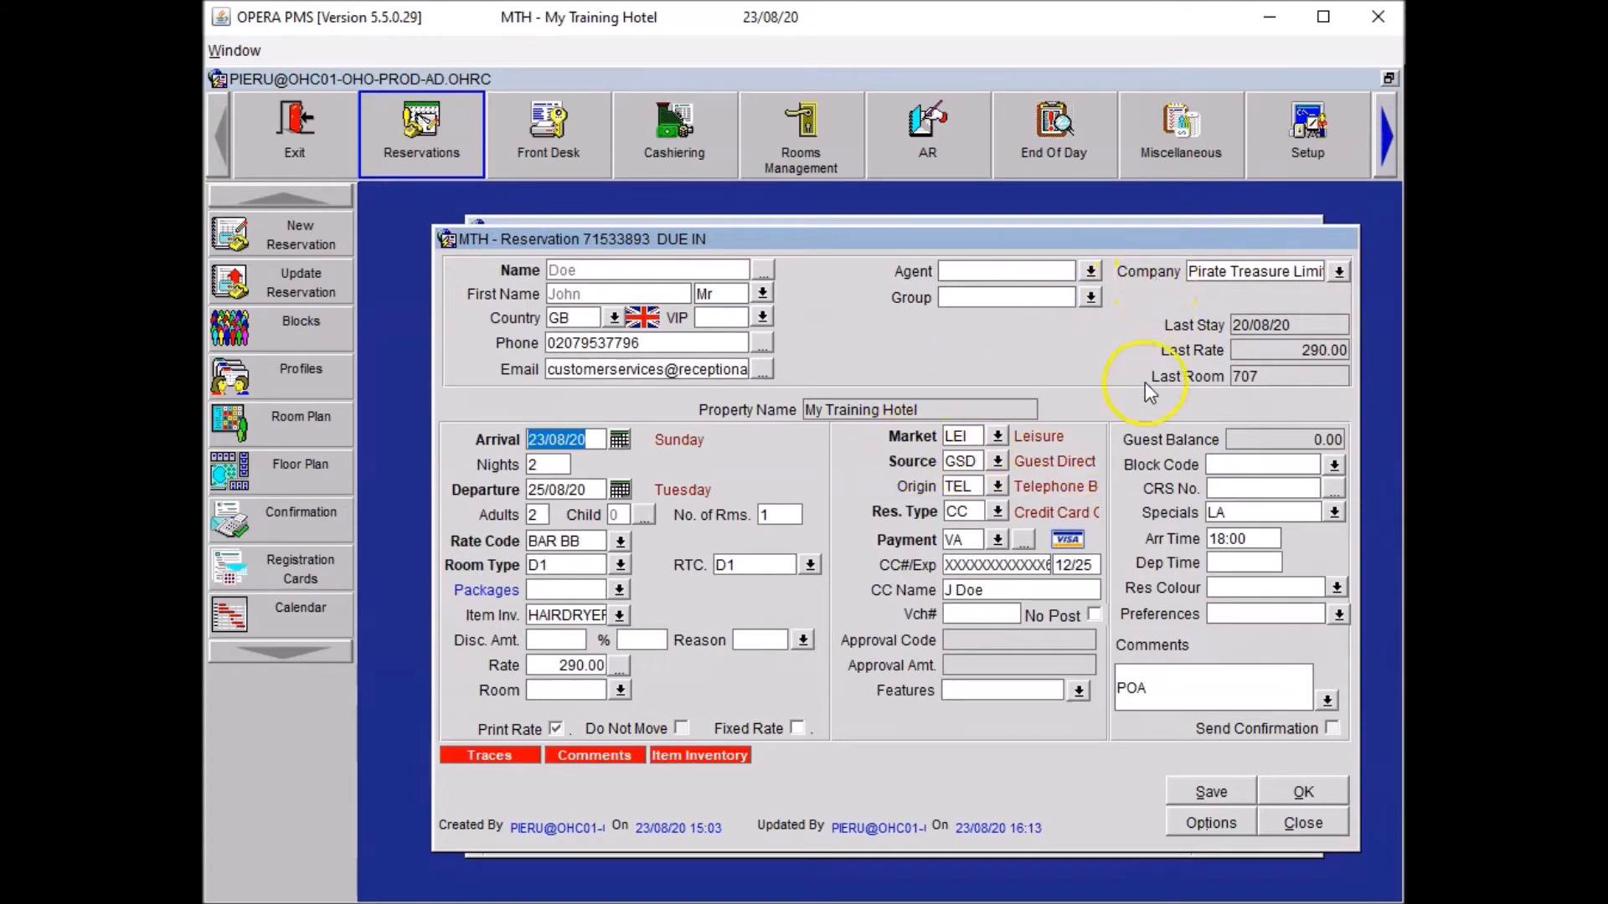
# Step: Set the reservation's market code to CORP1 Corporate
pyautogui.click(995, 434)
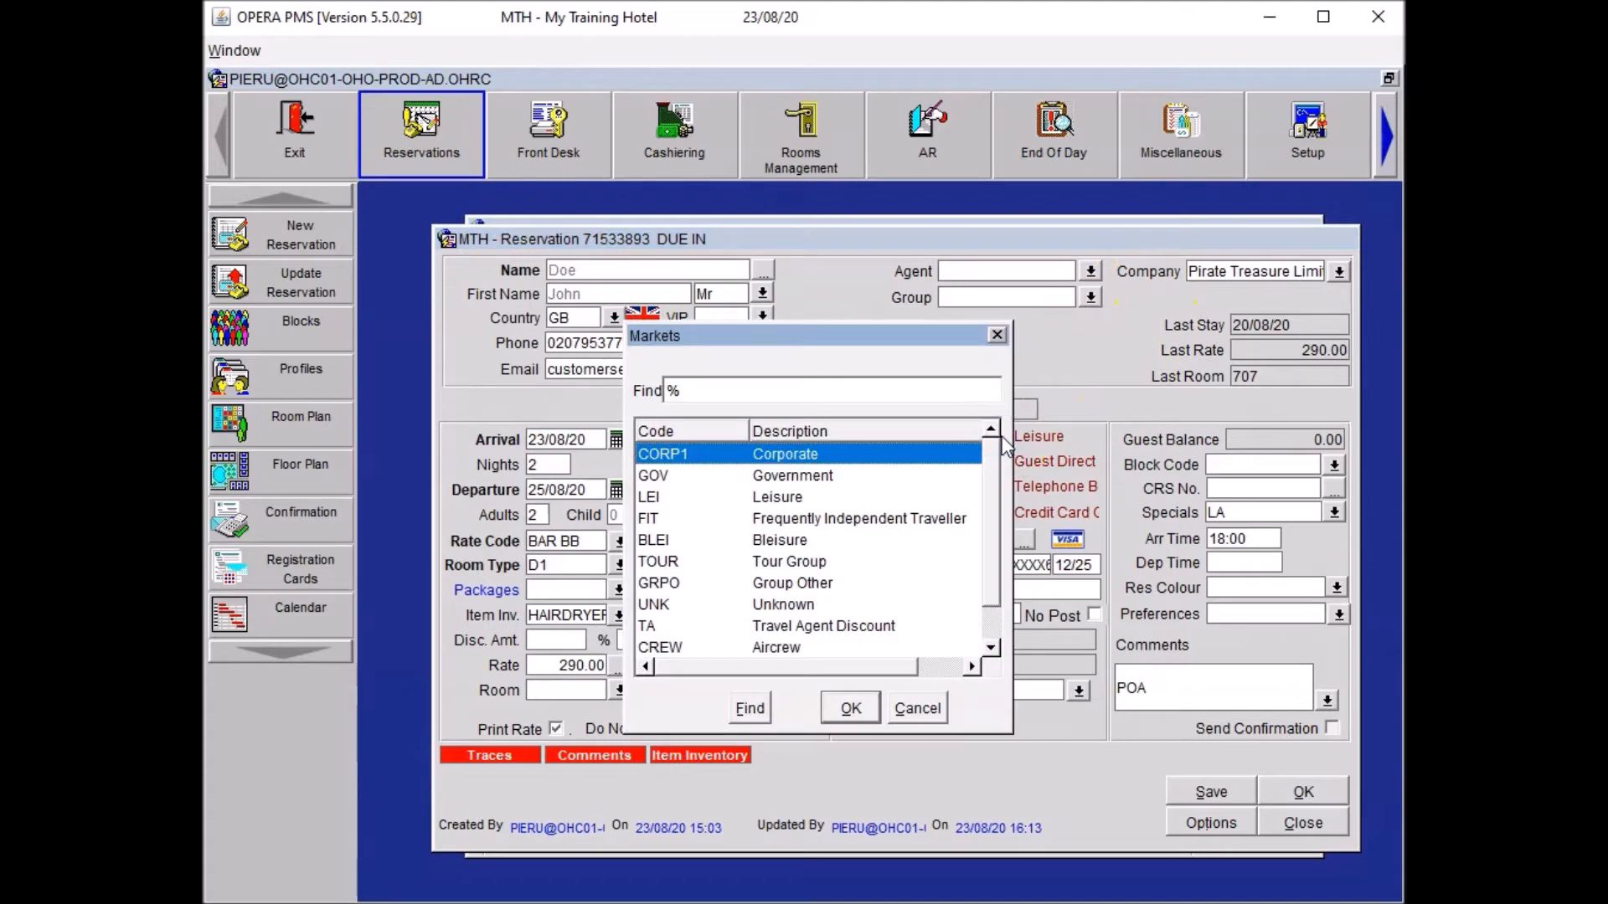
pyautogui.click(848, 707)
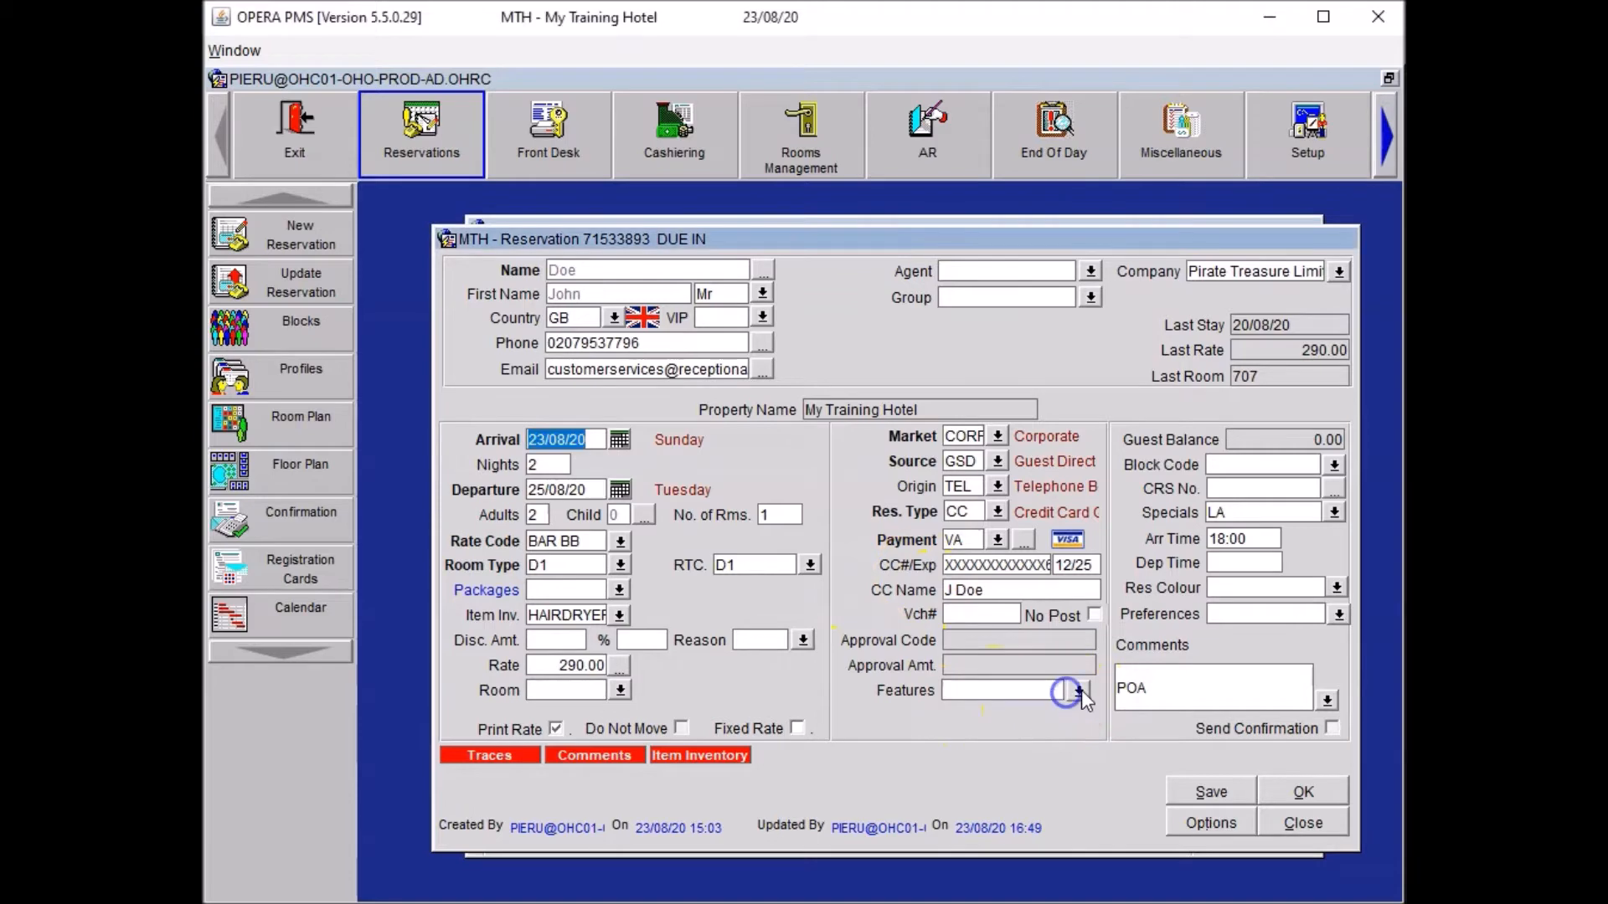
# Step: Add room features HF and NL, attach them to the profile, and save
pyautogui.click(1074, 690)
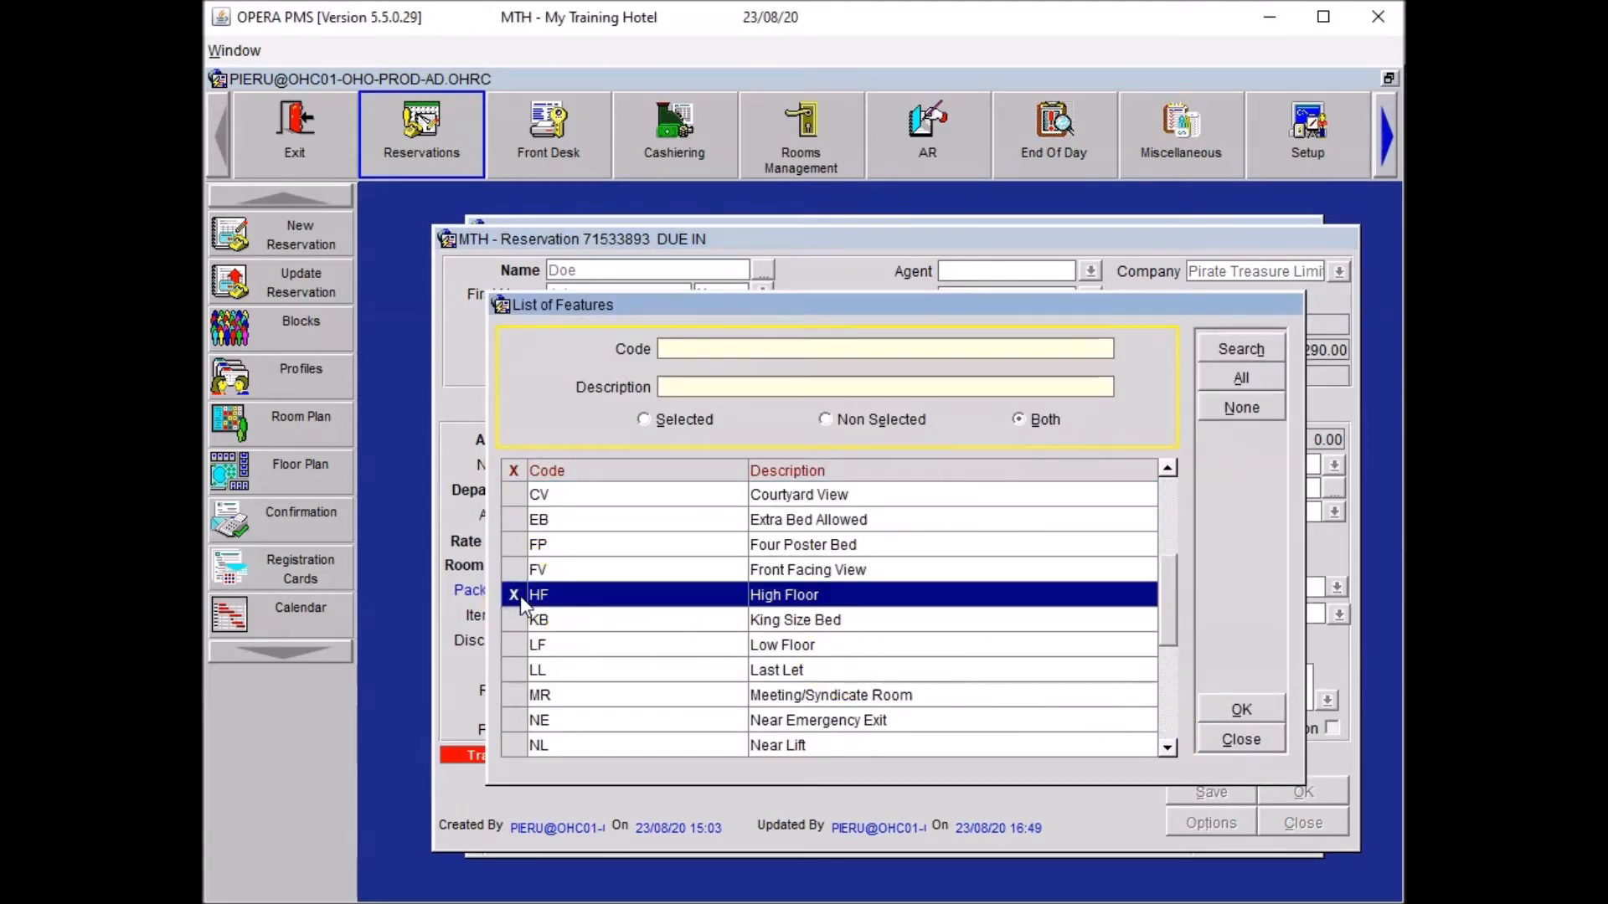
pyautogui.moveTo(640, 661)
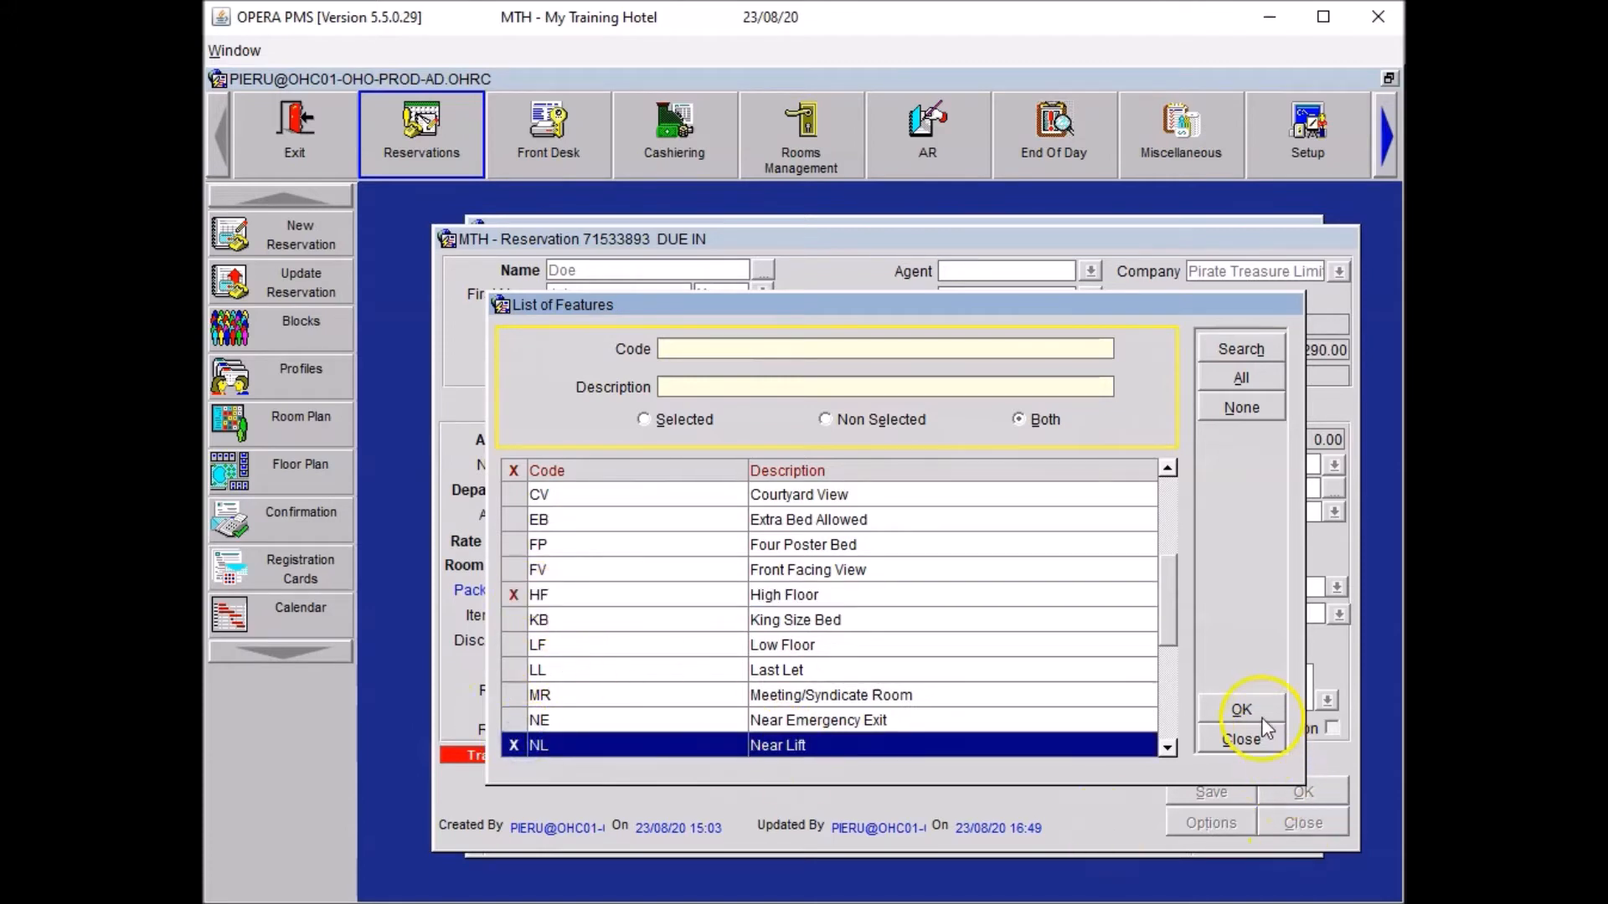
pyautogui.click(1240, 710)
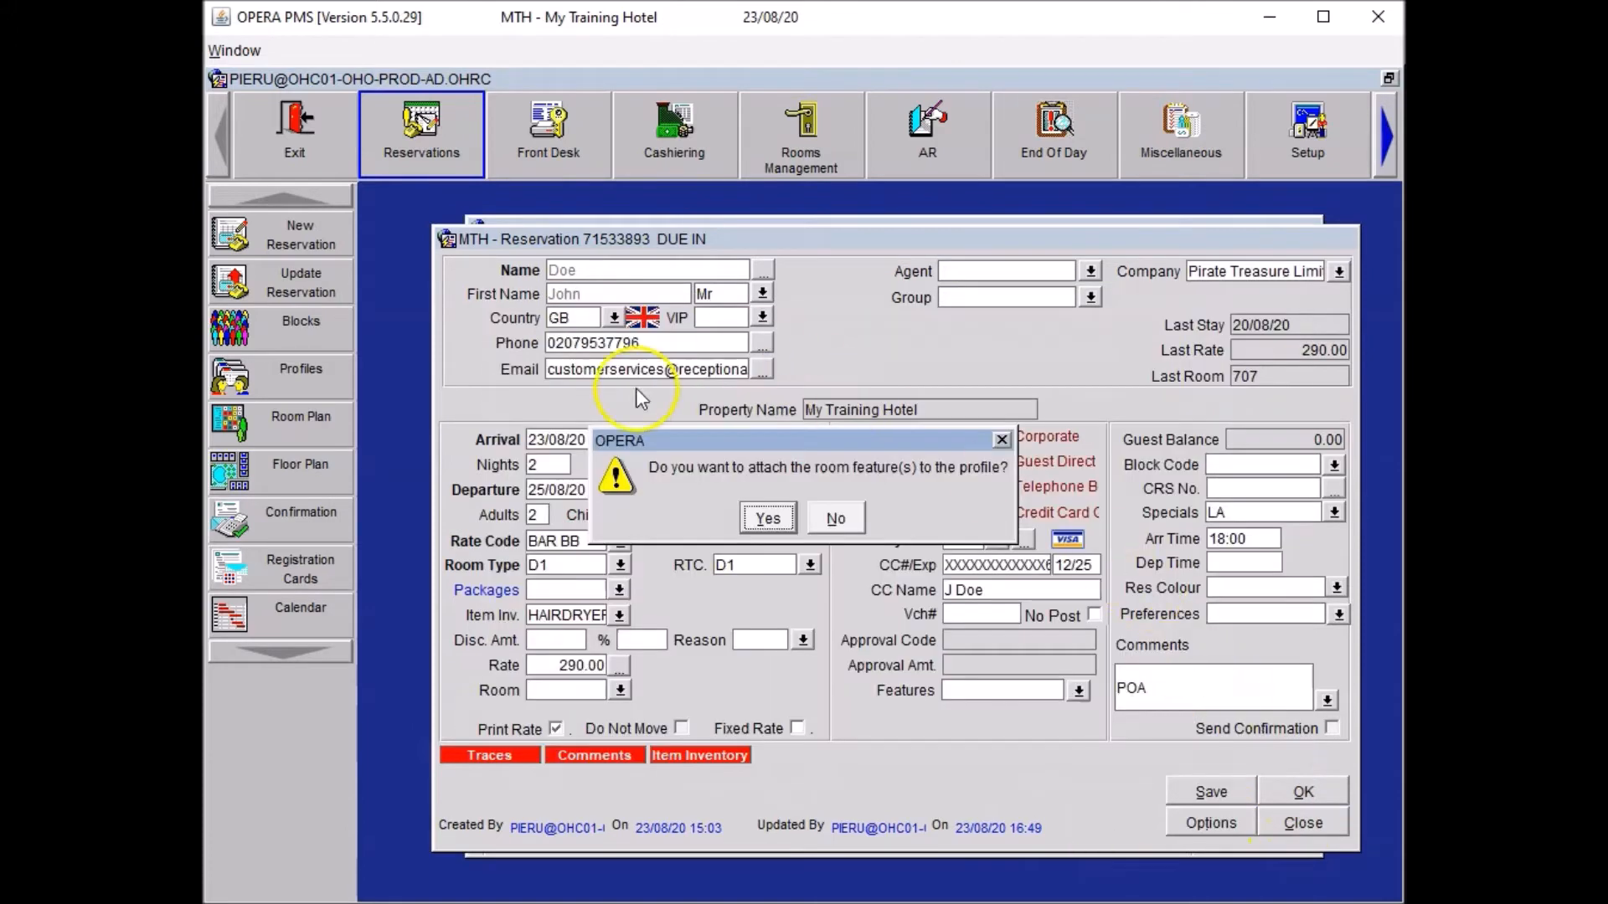
pyautogui.moveTo(666, 446)
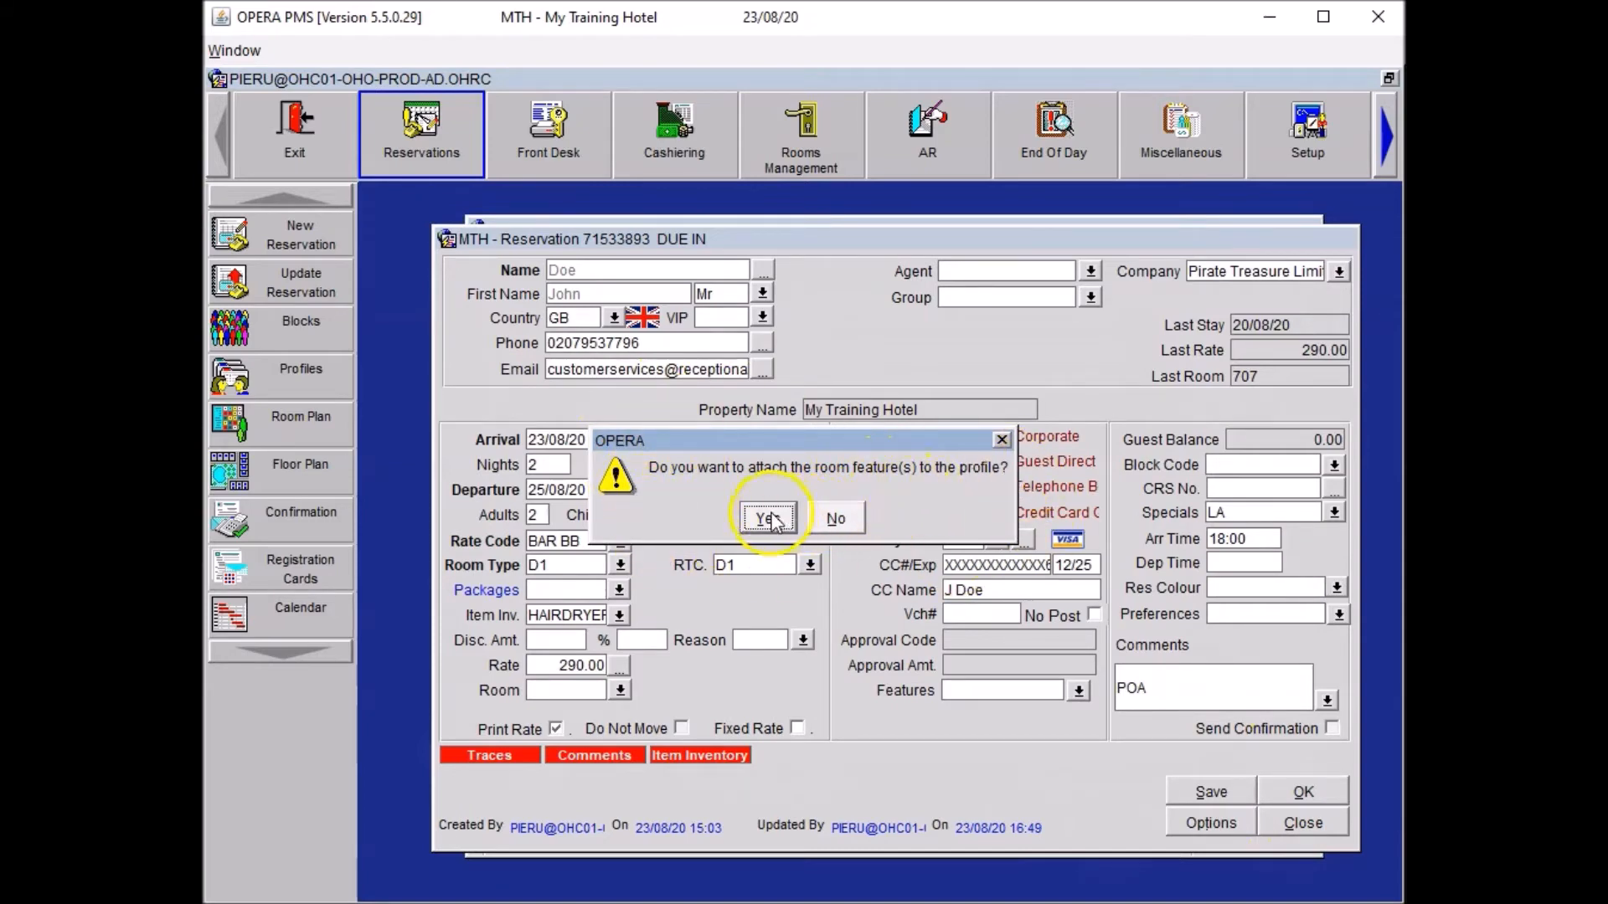
pyautogui.click(767, 518)
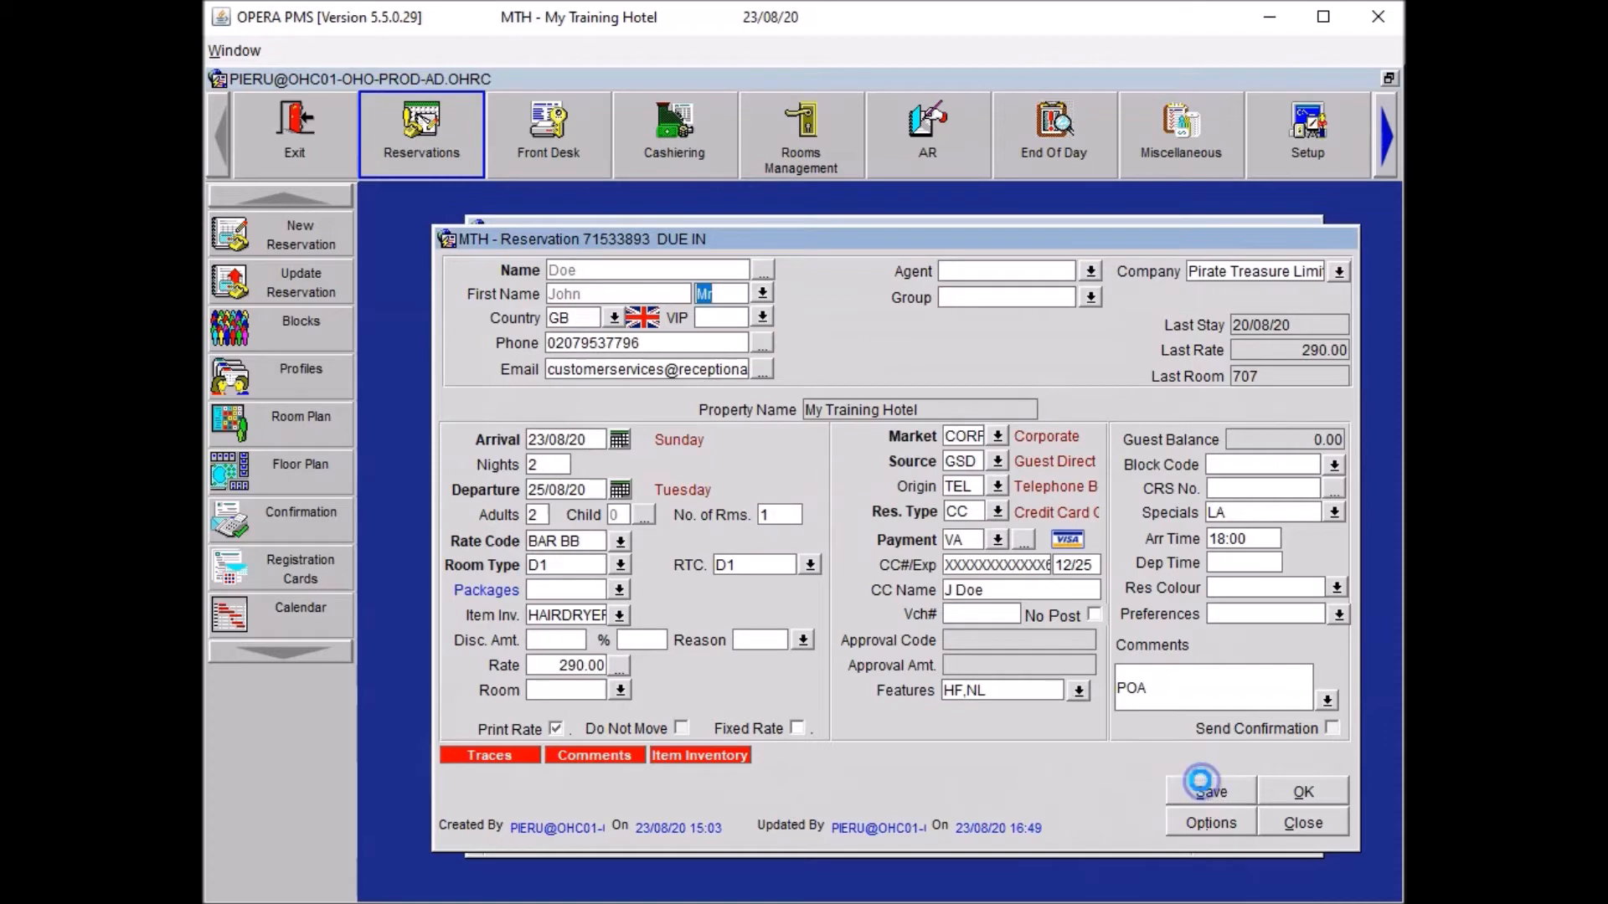
pyautogui.click(1210, 790)
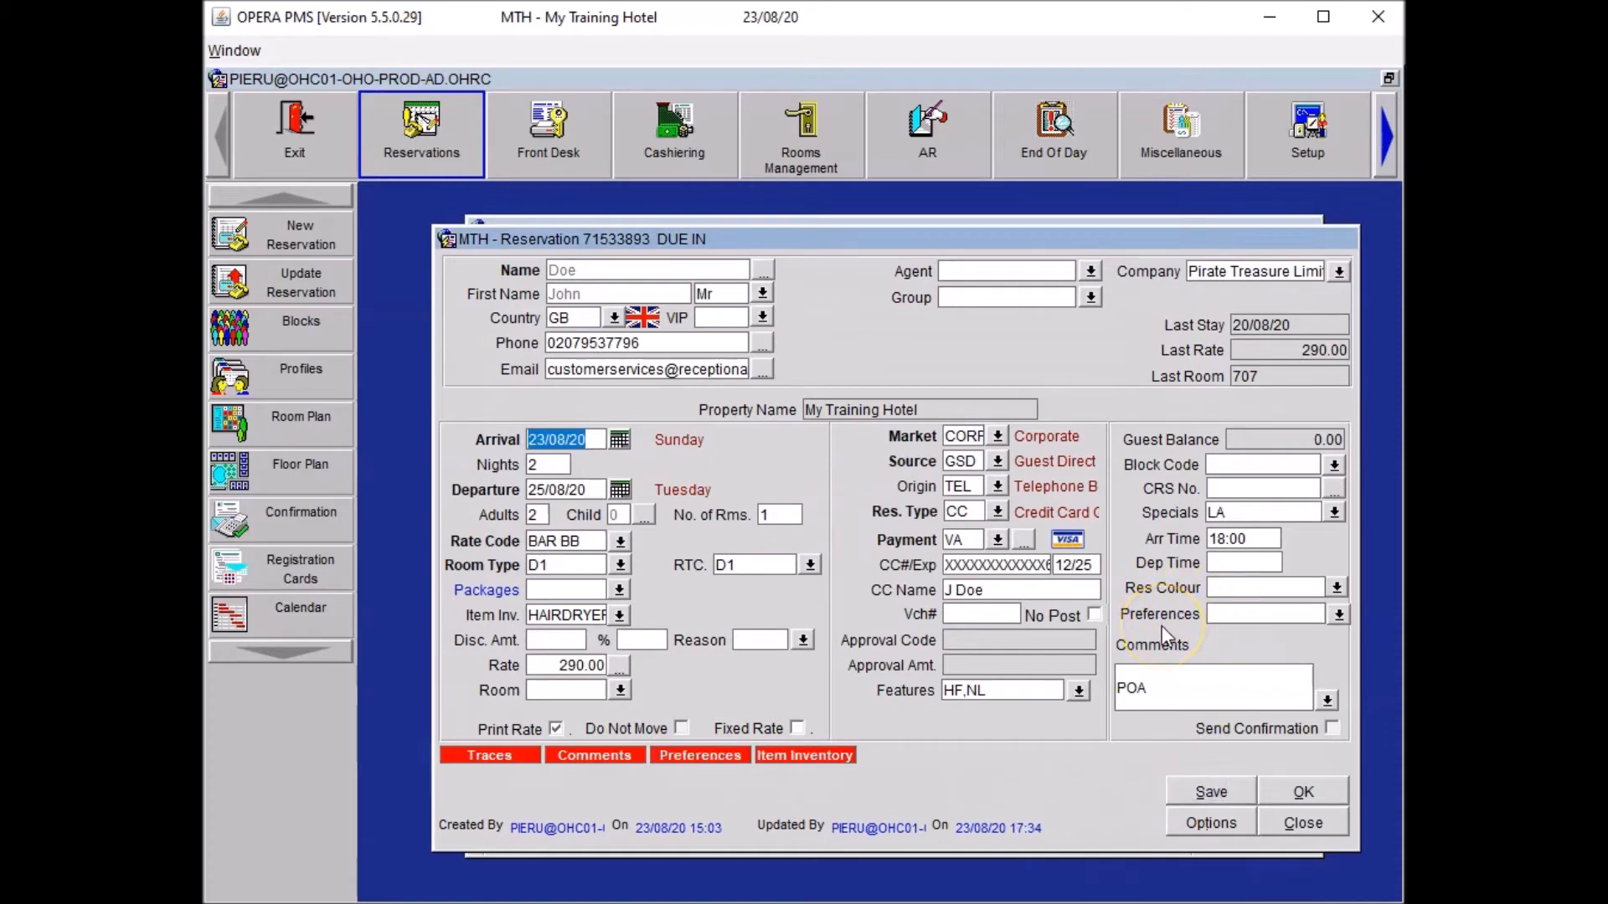
pyautogui.moveTo(1344, 621)
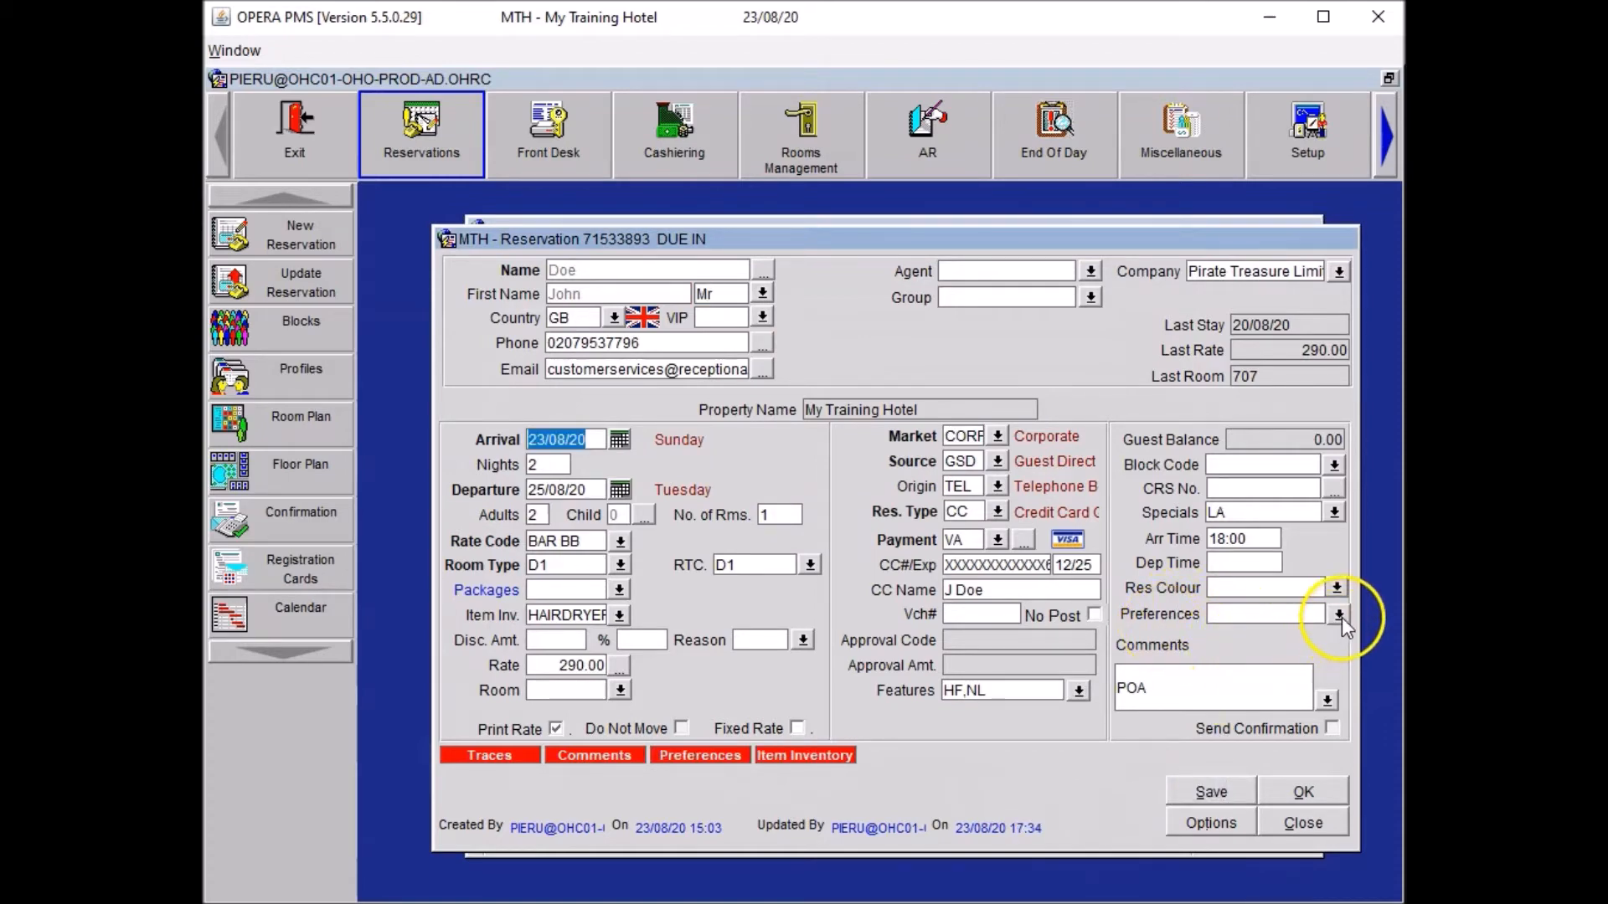
pyautogui.click(1338, 616)
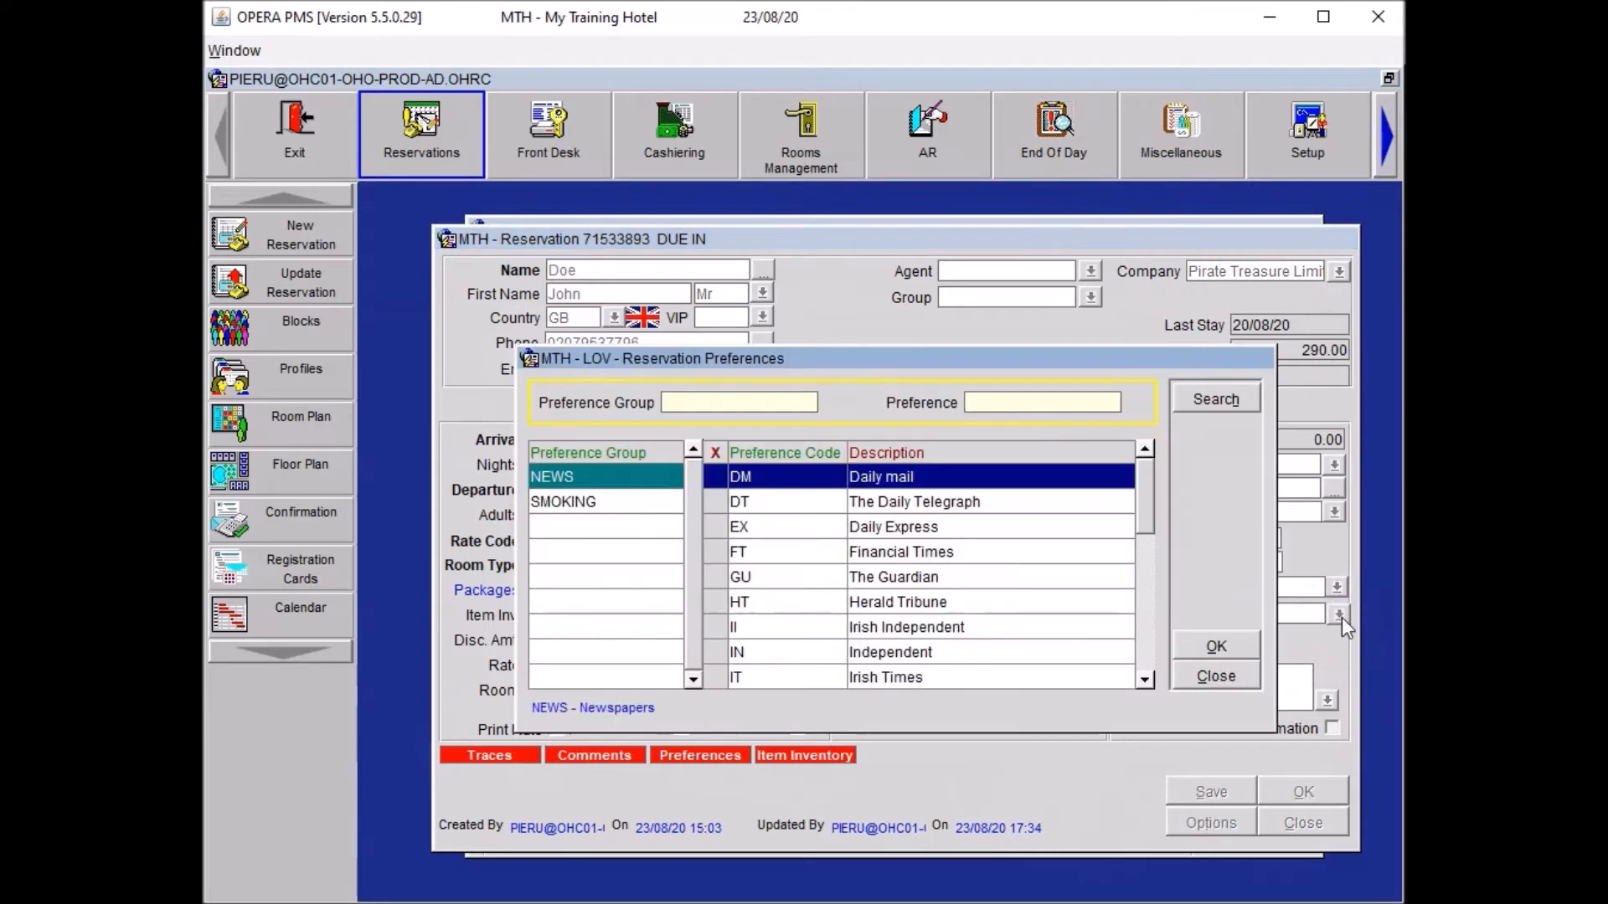
pyautogui.click(564, 501)
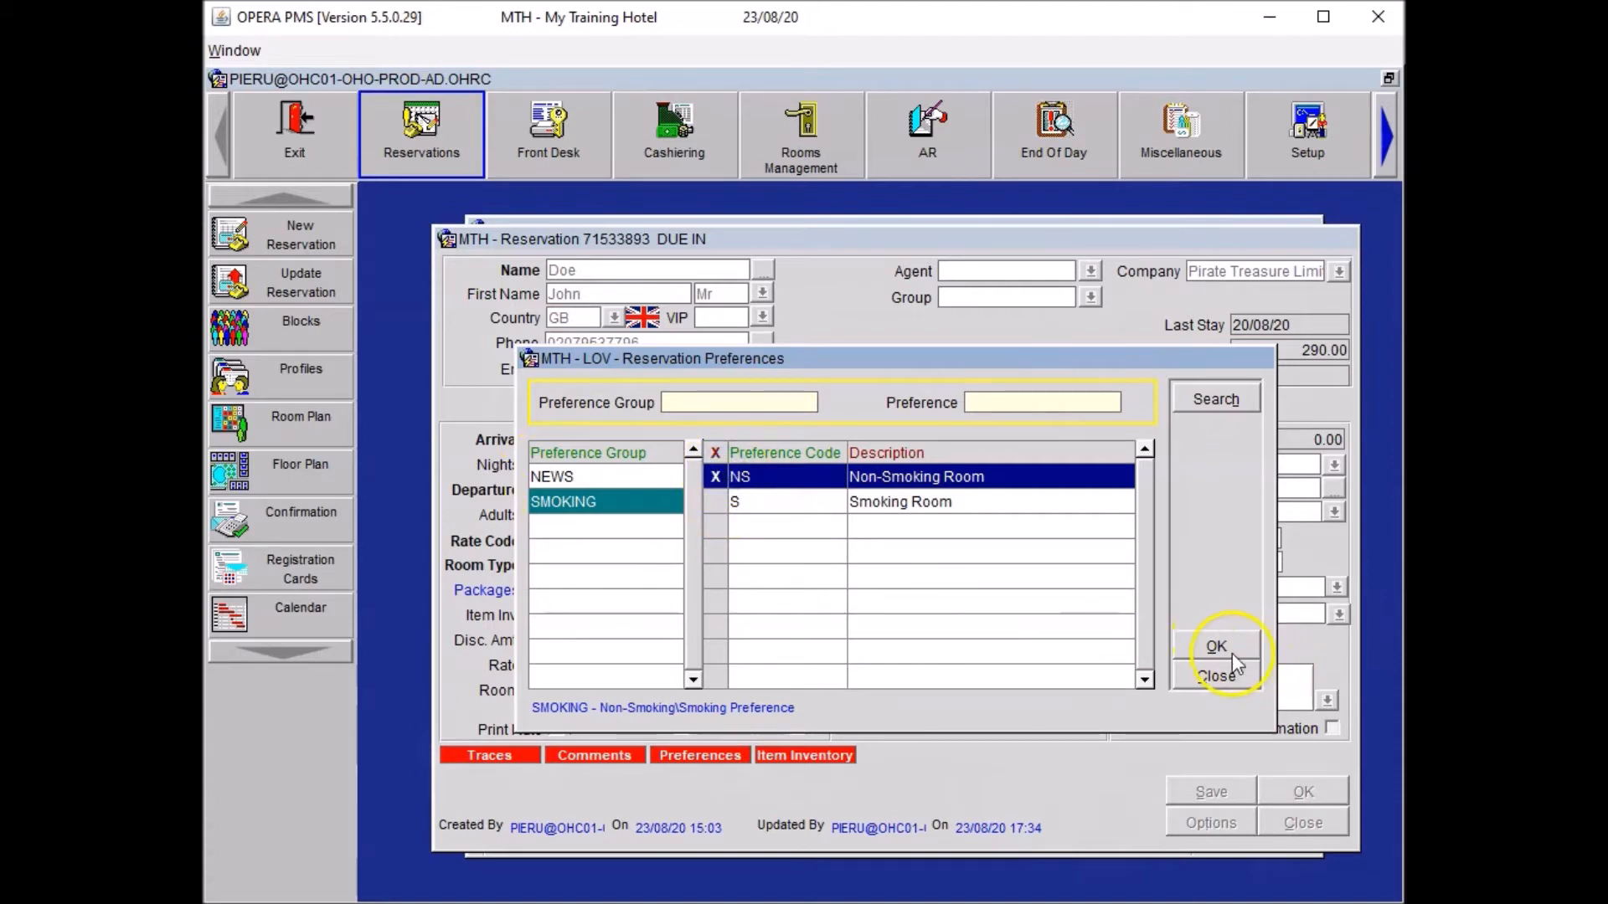
pyautogui.click(1216, 646)
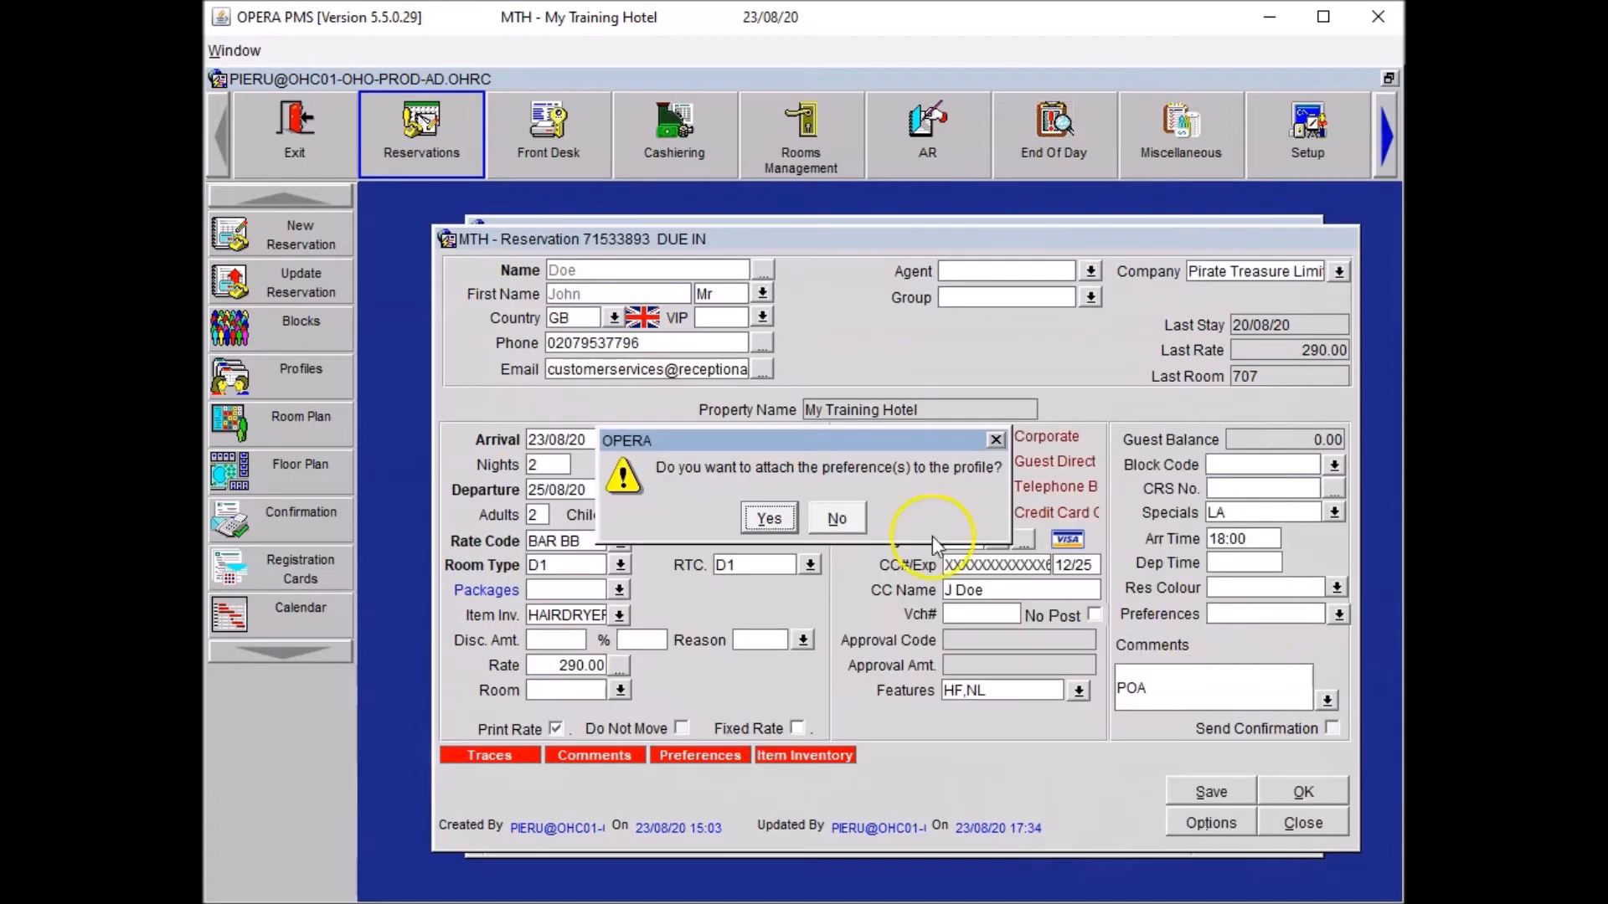
pyautogui.moveTo(837, 518)
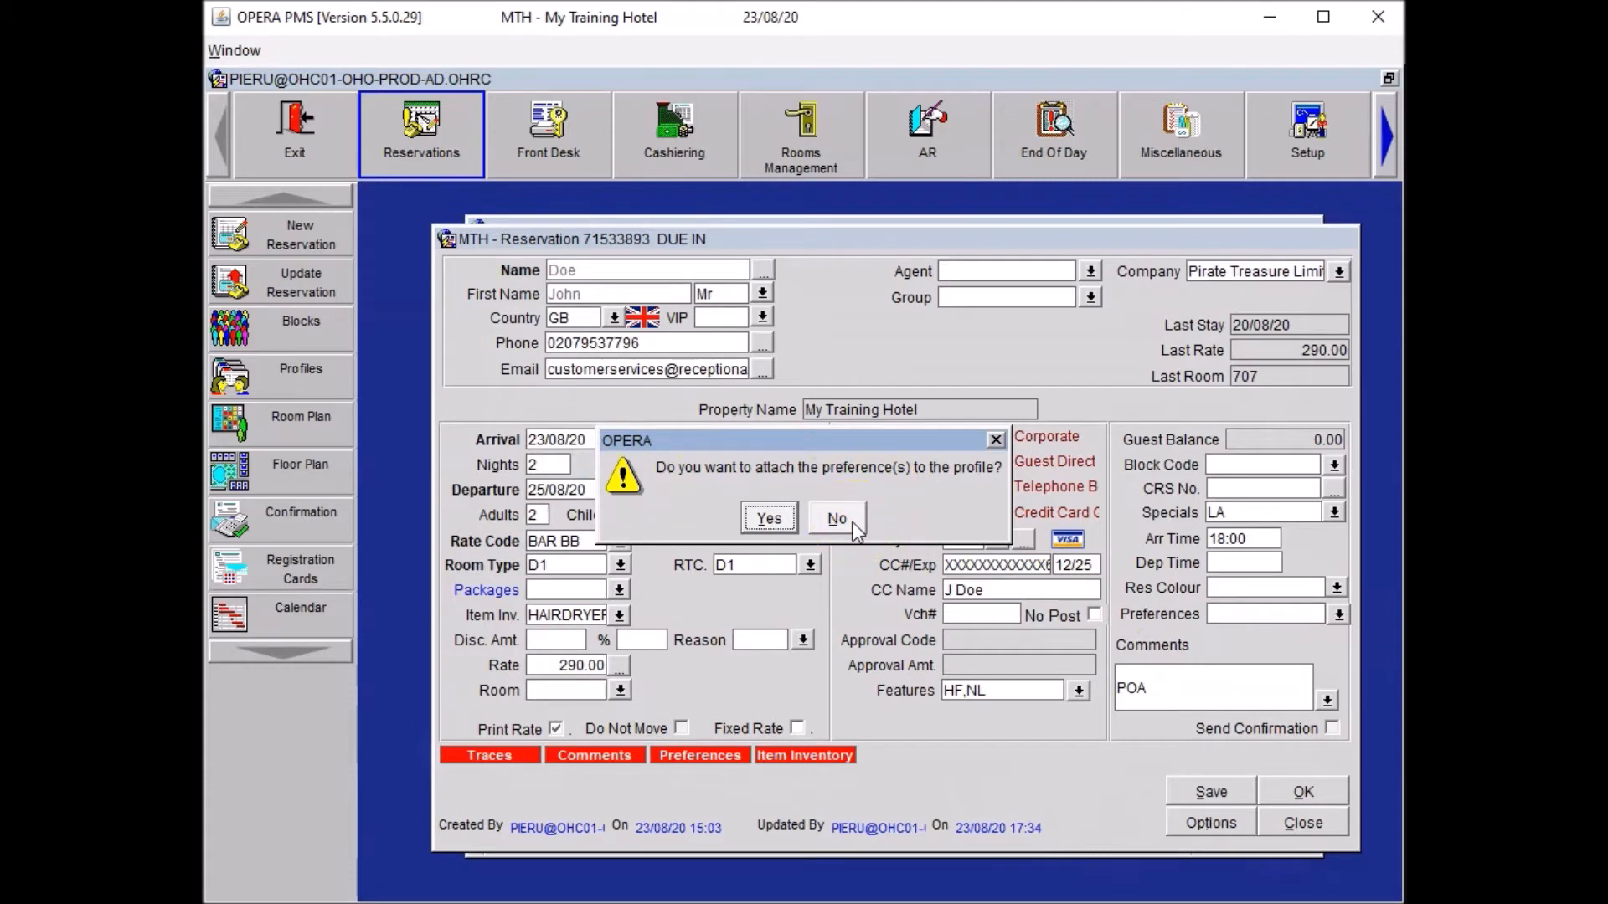
pyautogui.click(837, 518)
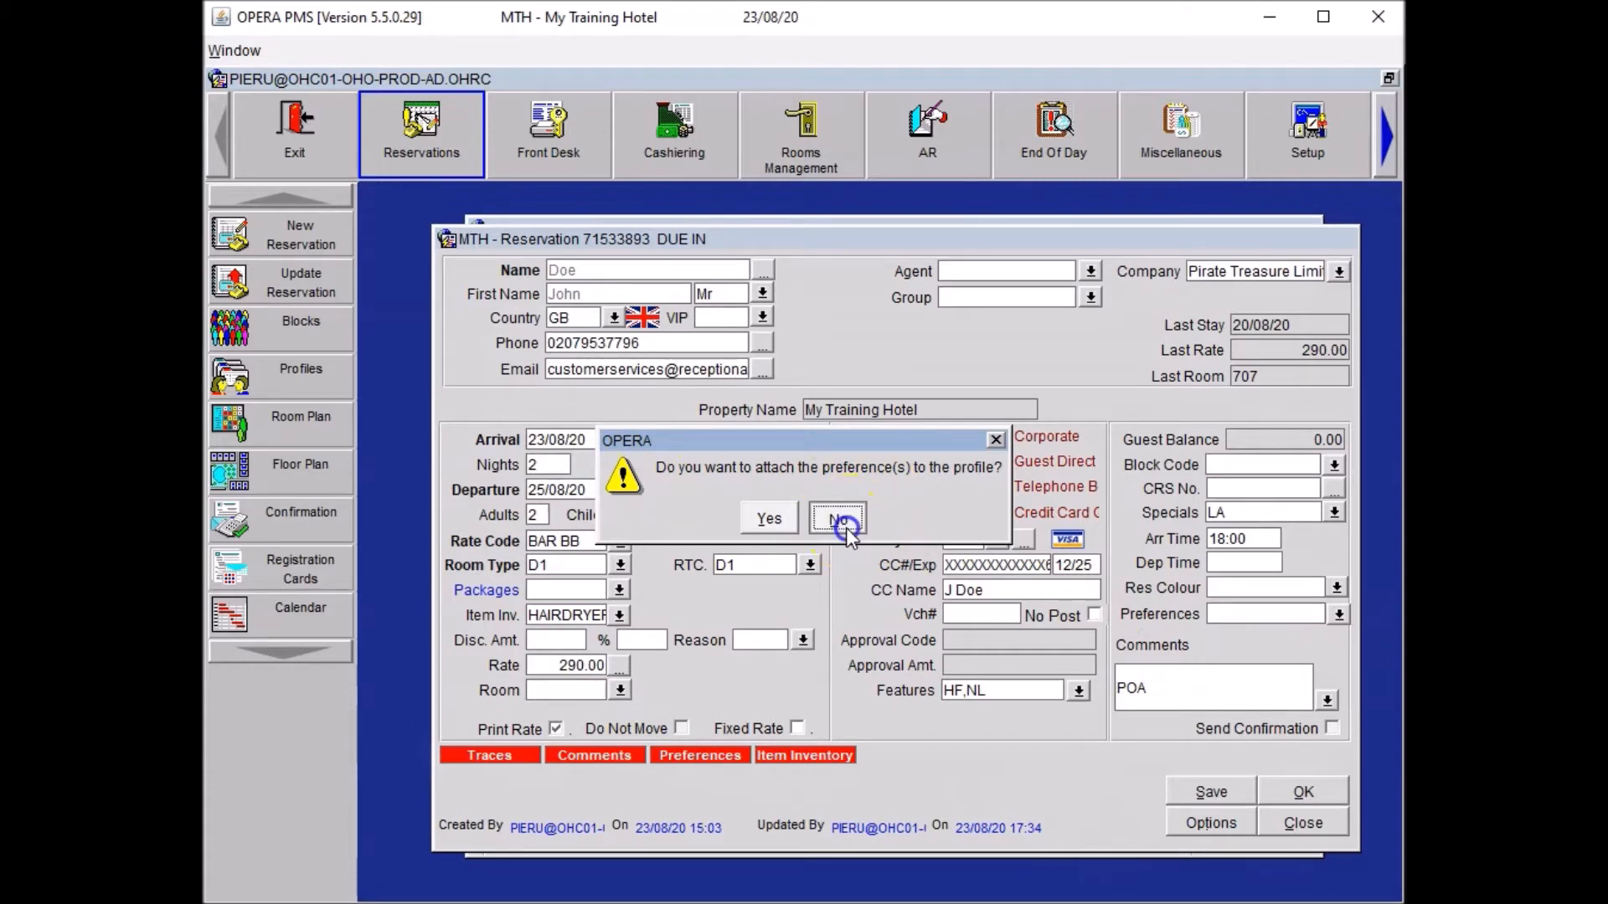
pyautogui.click(838, 517)
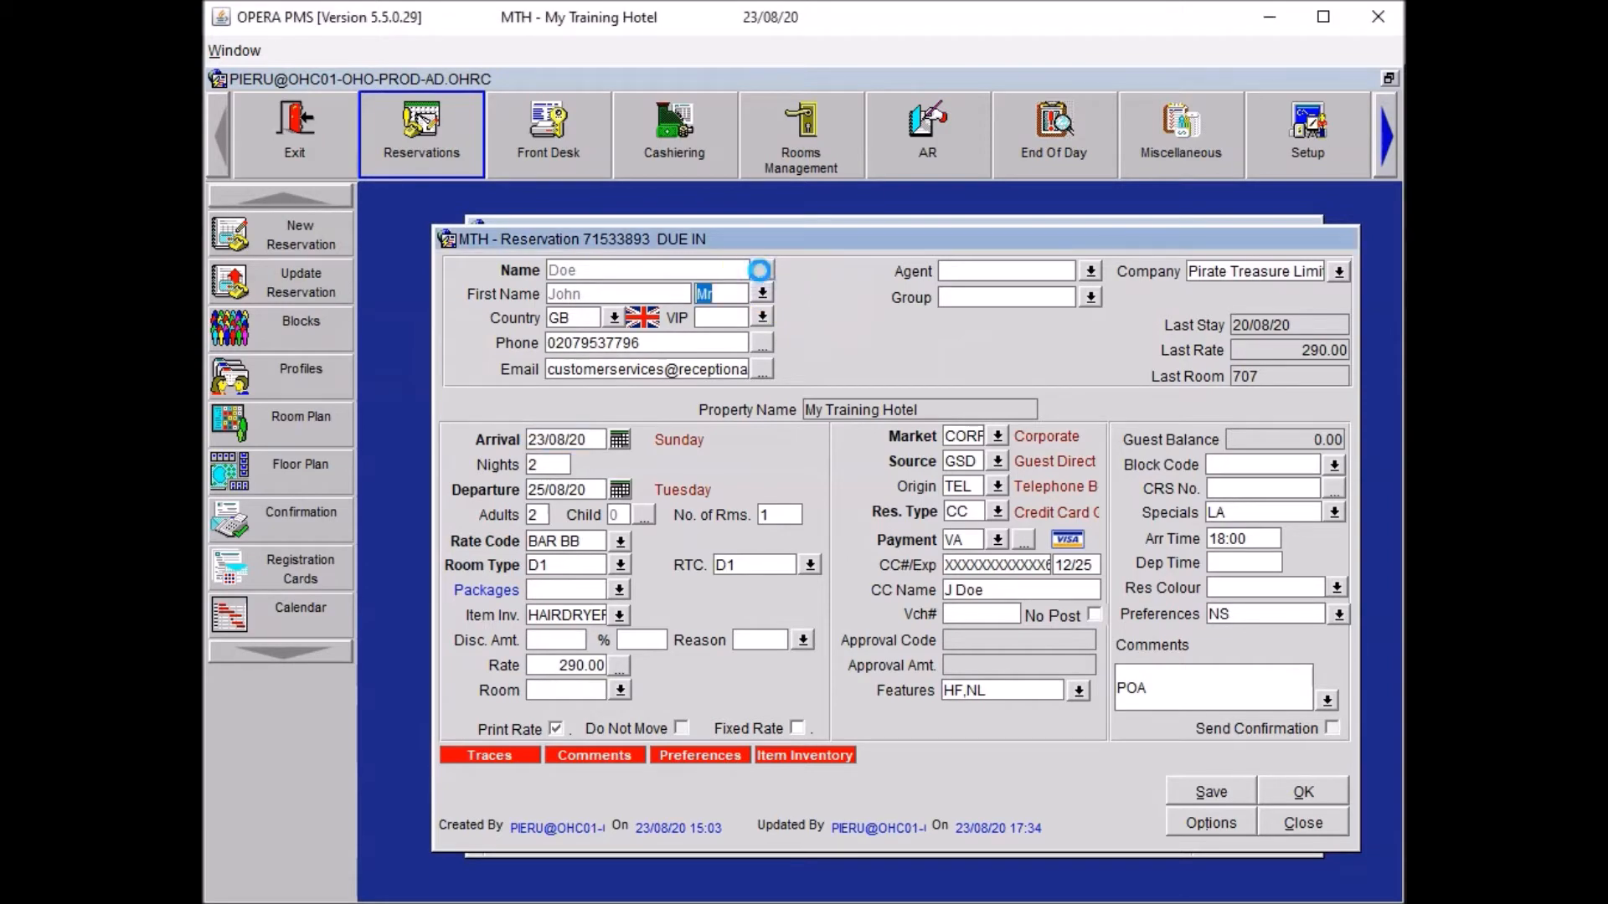
# Step: Add a General Notes profile note 'Addressed as': 'Guest always wants to be addressed as Captain Jack Sparrow.'
pyautogui.click(760, 270)
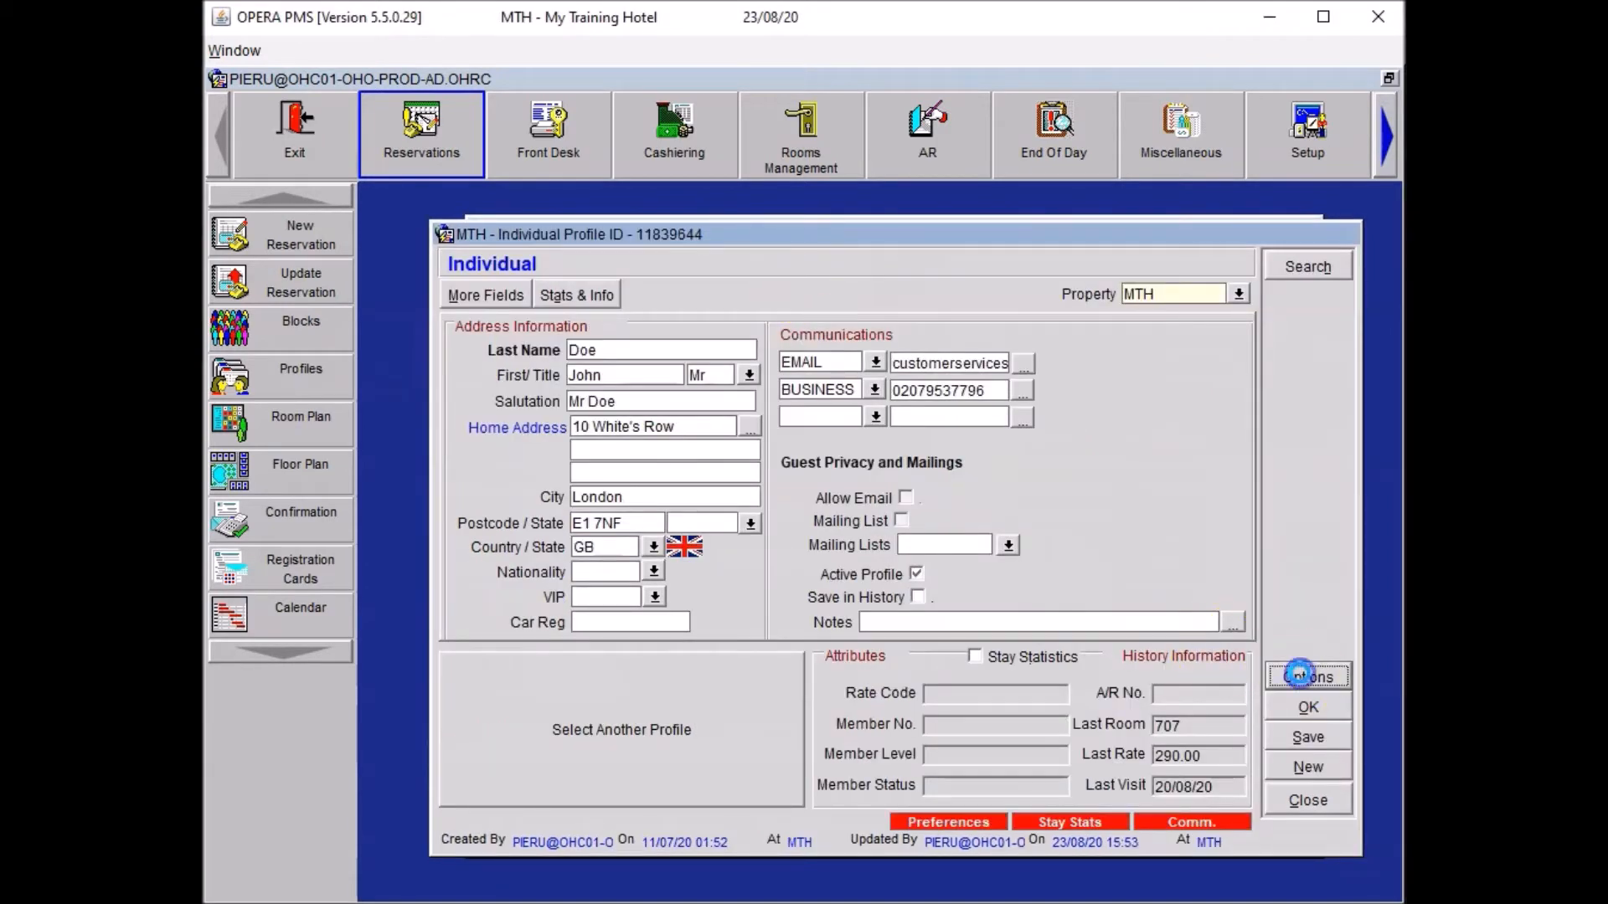
pyautogui.click(1307, 676)
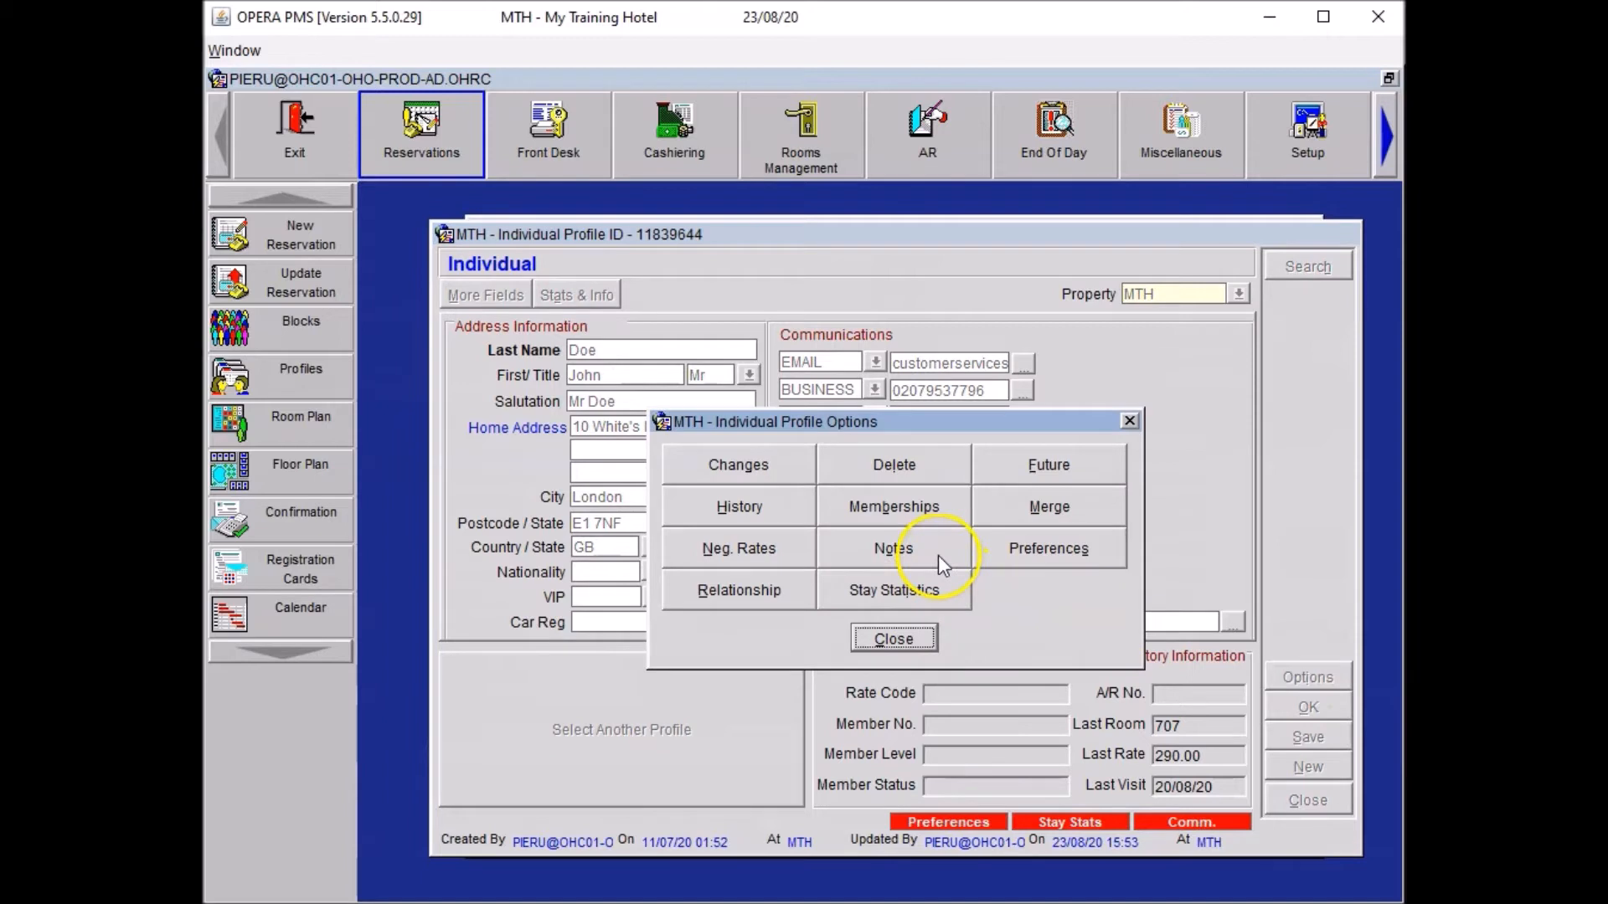
pyautogui.click(893, 548)
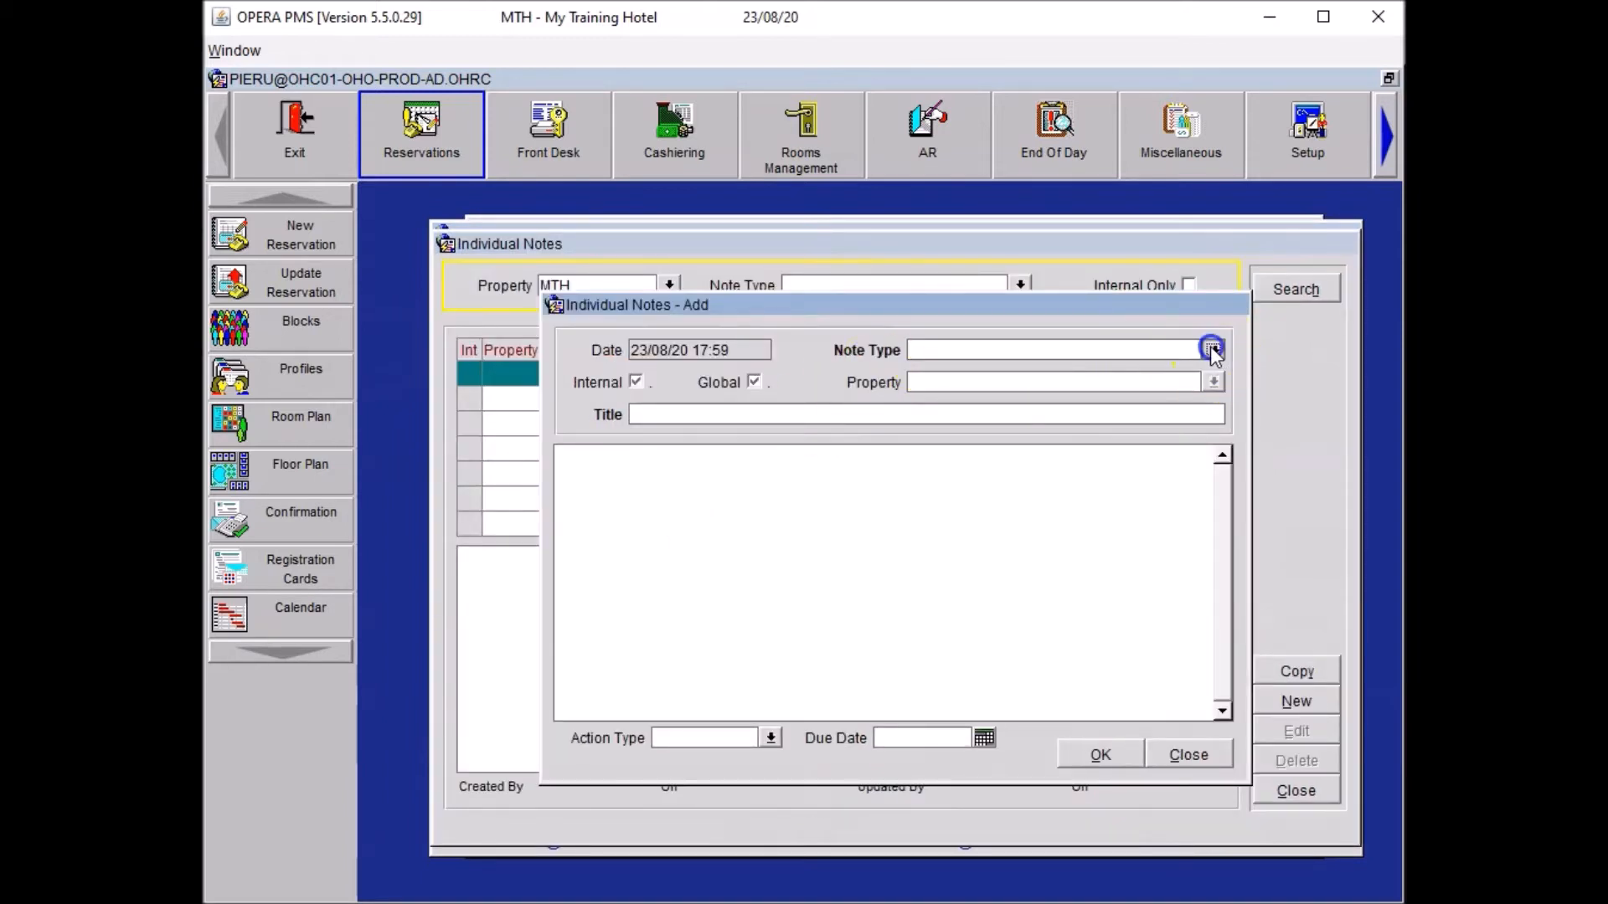
pyautogui.click(1211, 348)
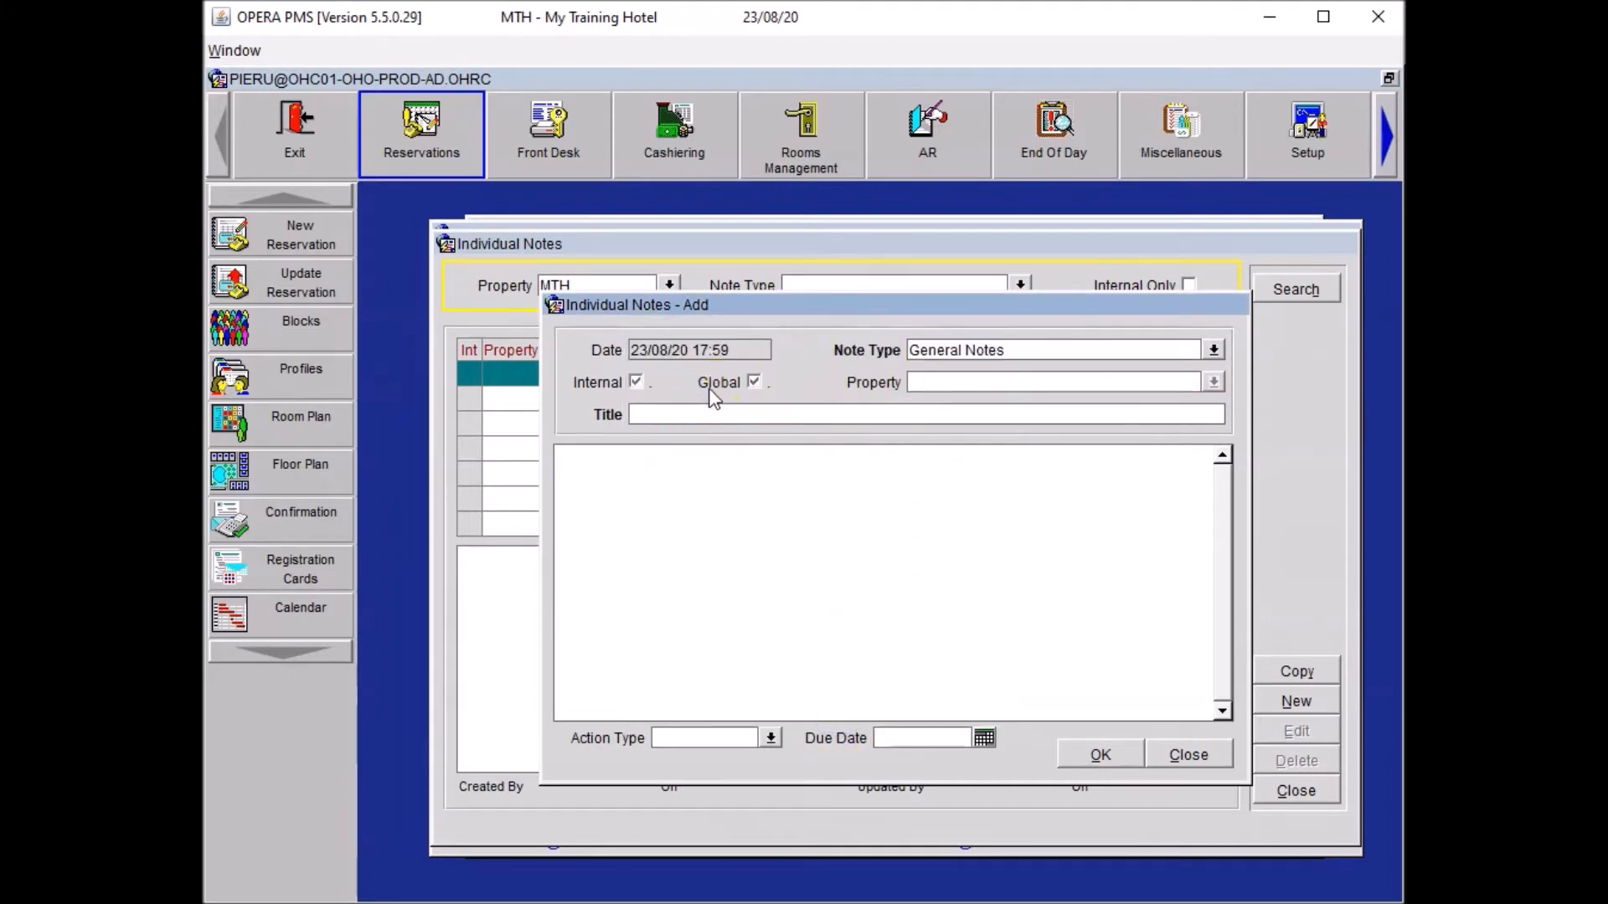
pyautogui.write('Addressed as')
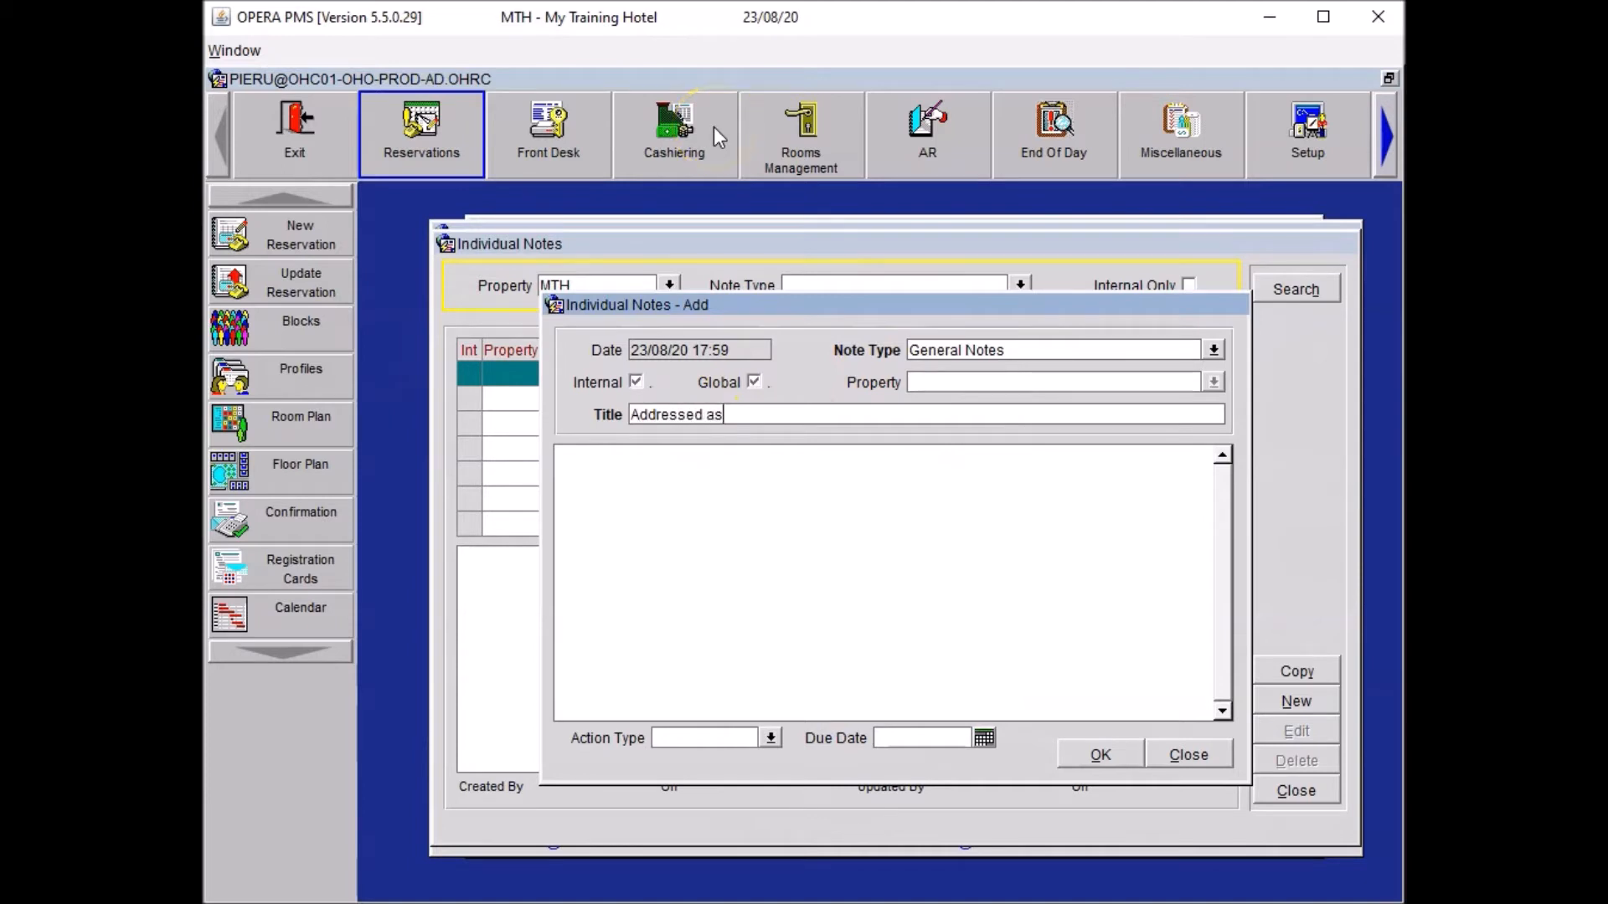
pyautogui.write('Guest always wants to be addressed as Captain Jack Sparrow.')
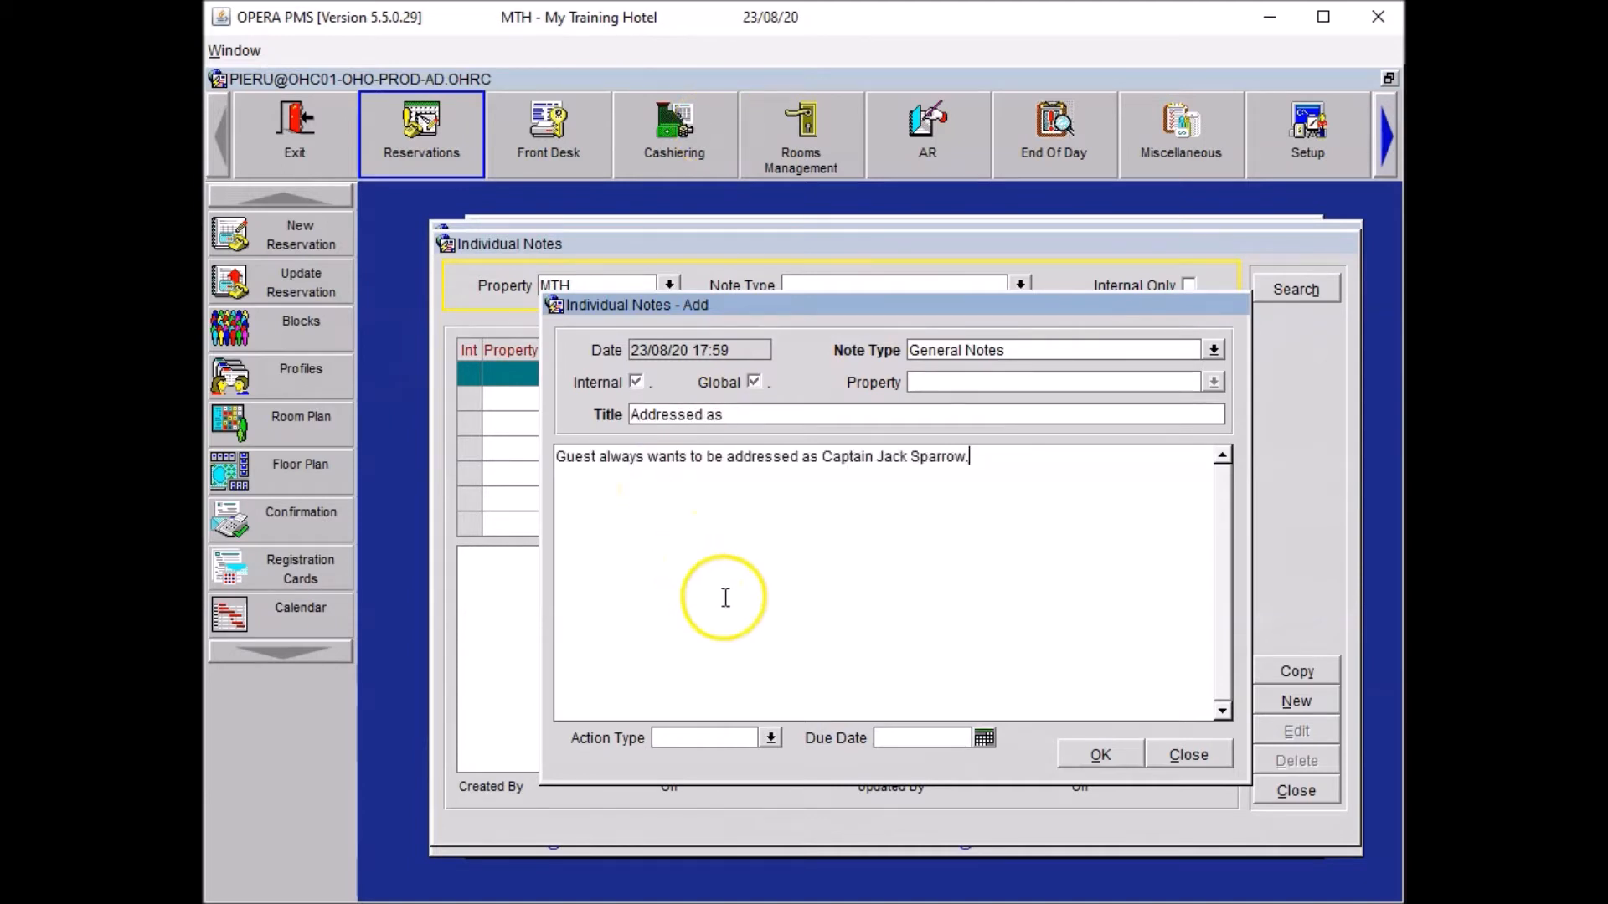
pyautogui.moveTo(759, 582)
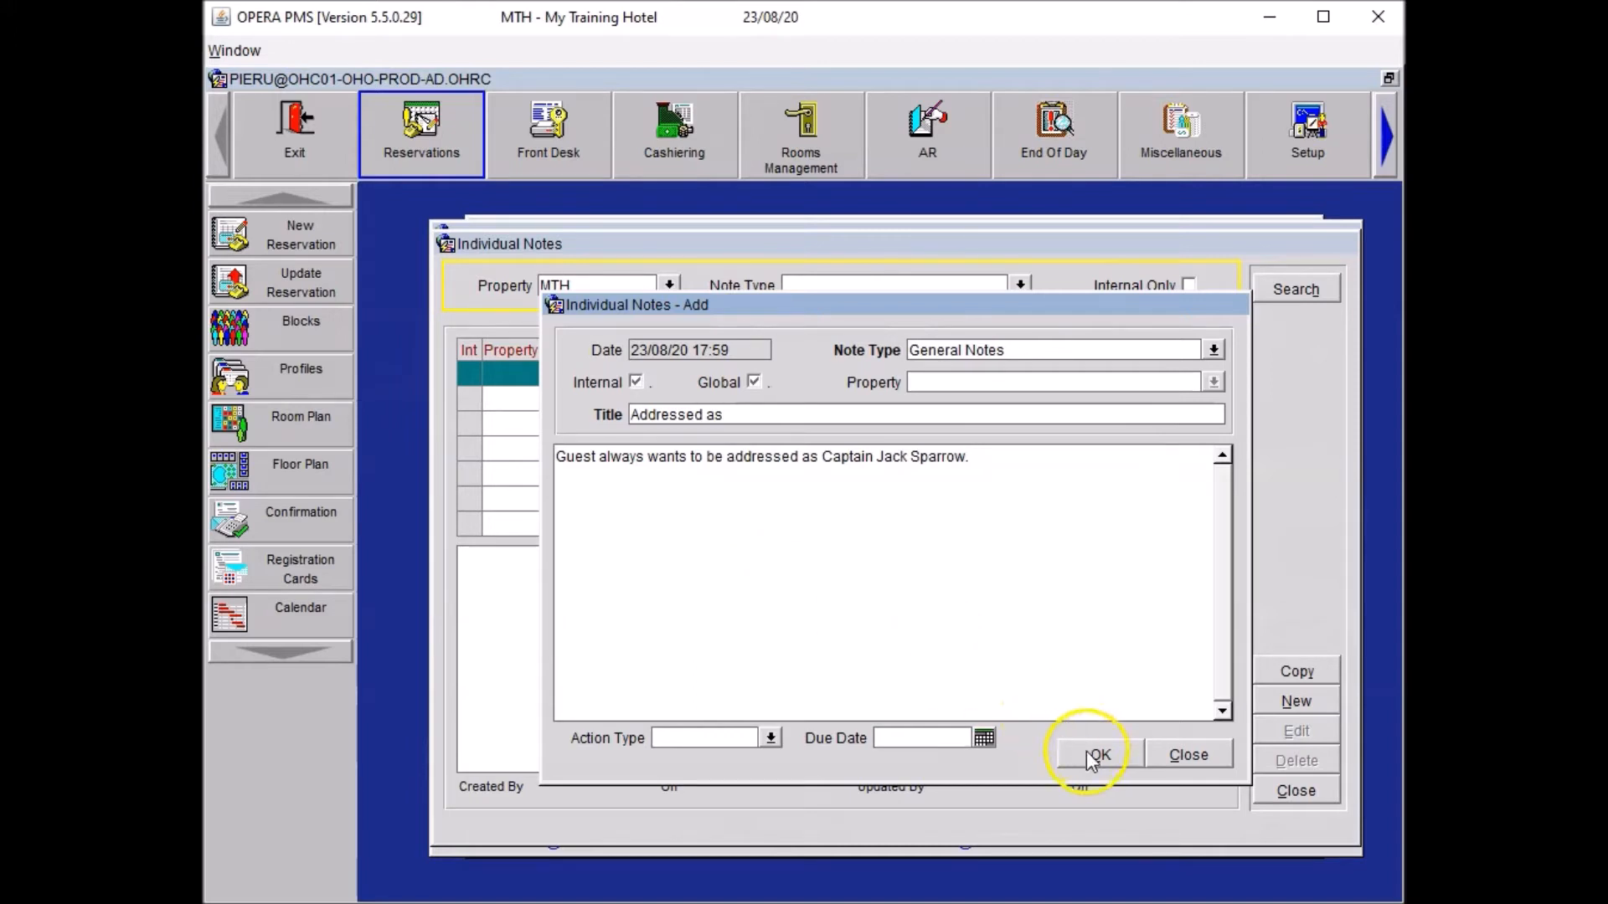
pyautogui.click(1098, 755)
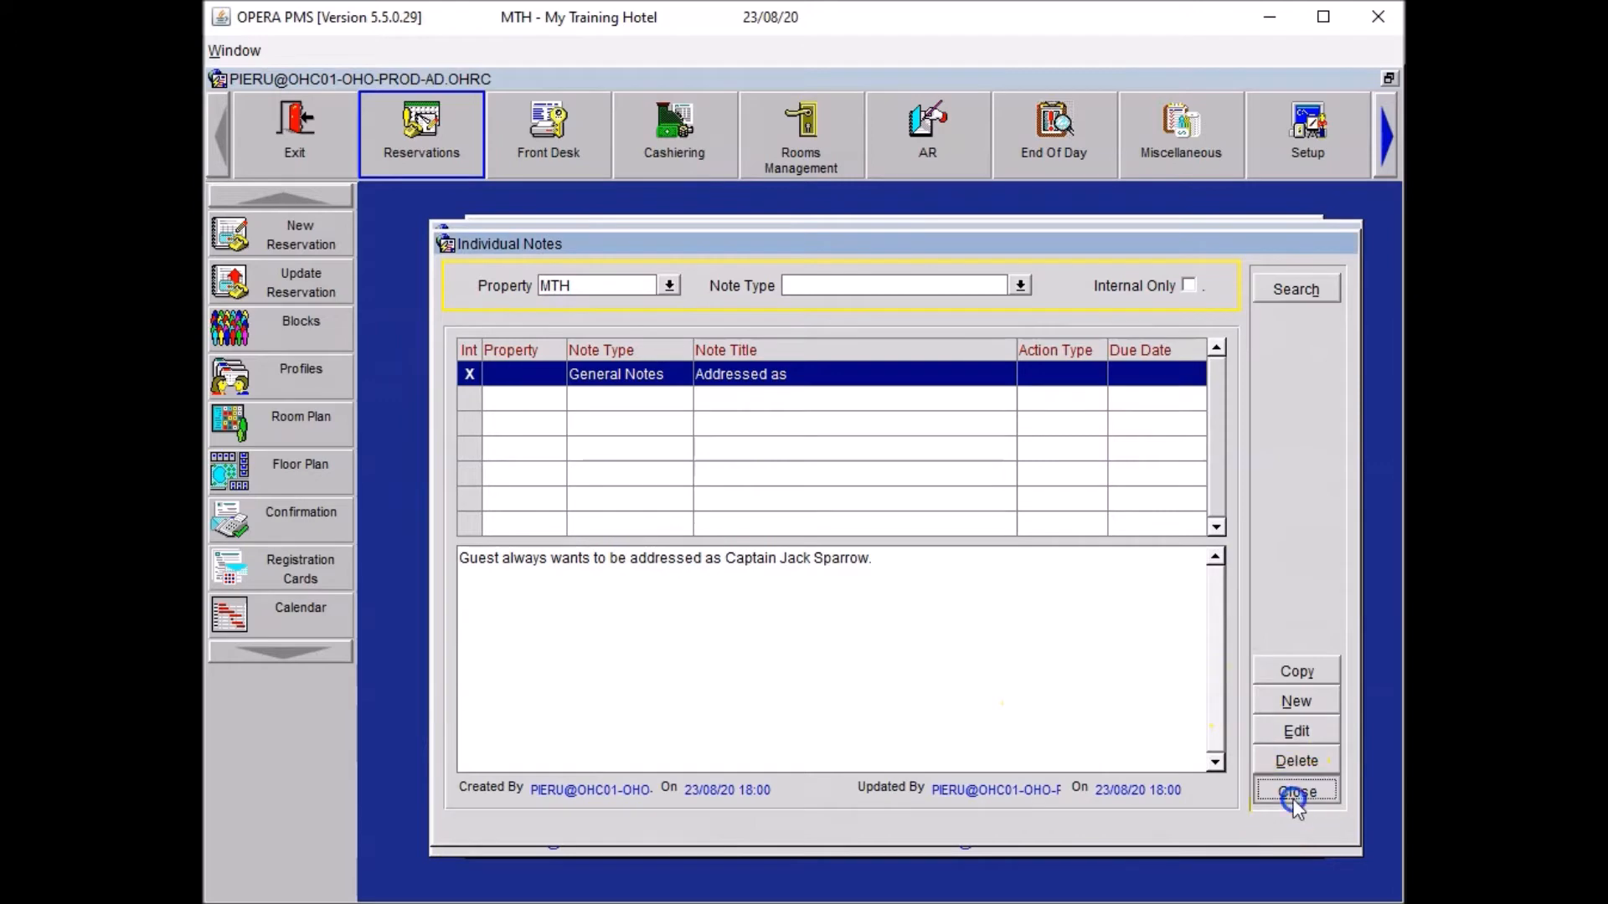
pyautogui.click(1295, 795)
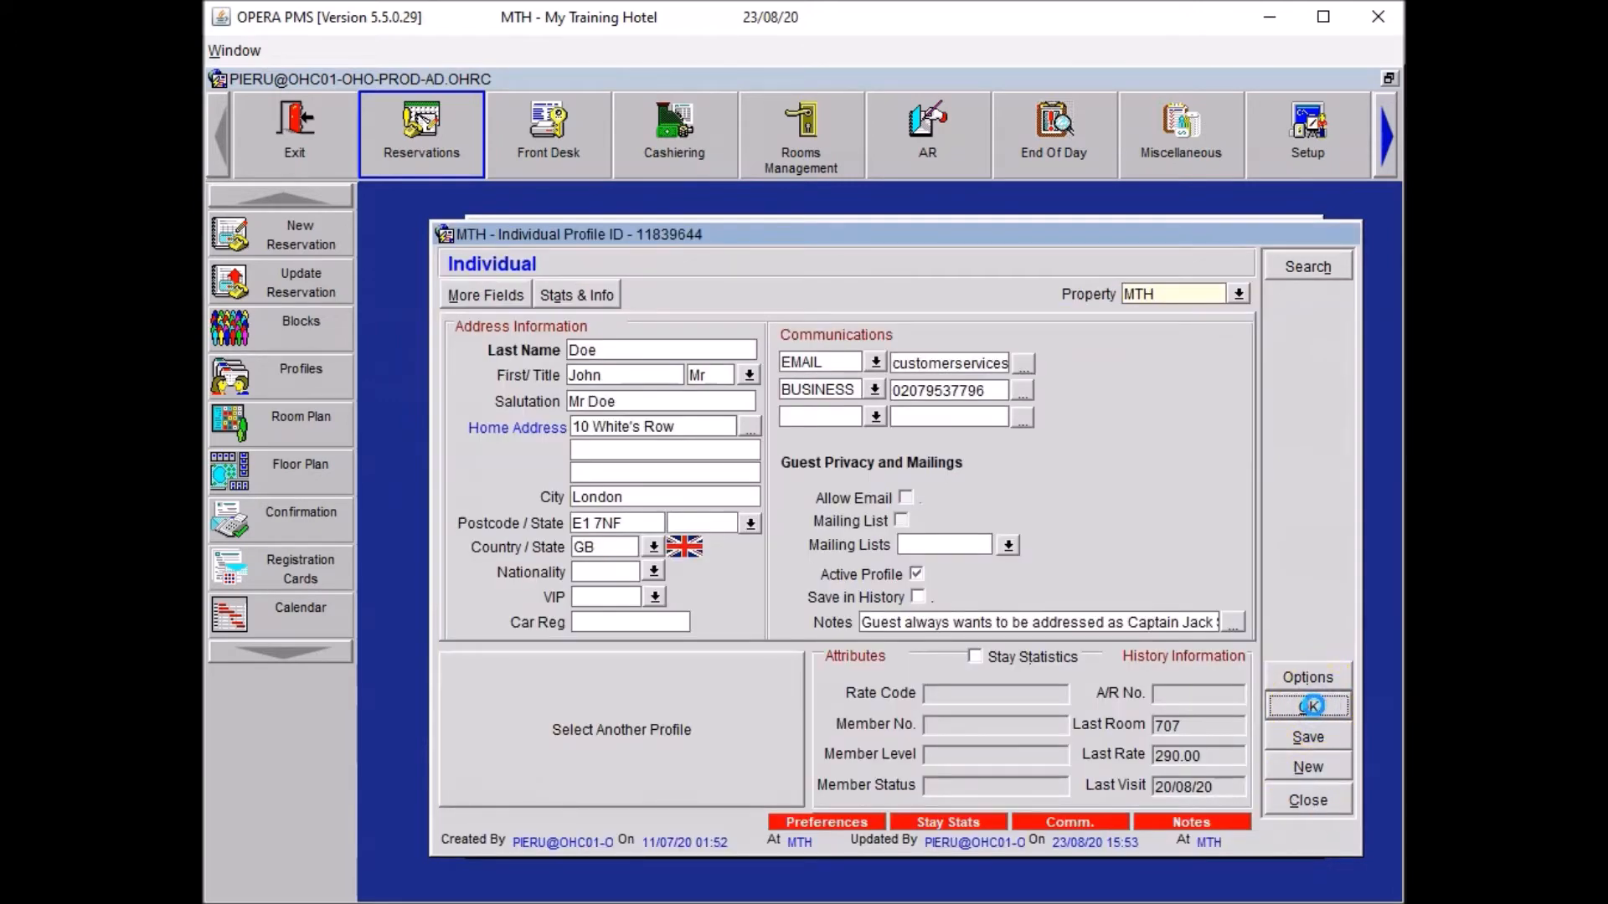
pyautogui.click(1307, 706)
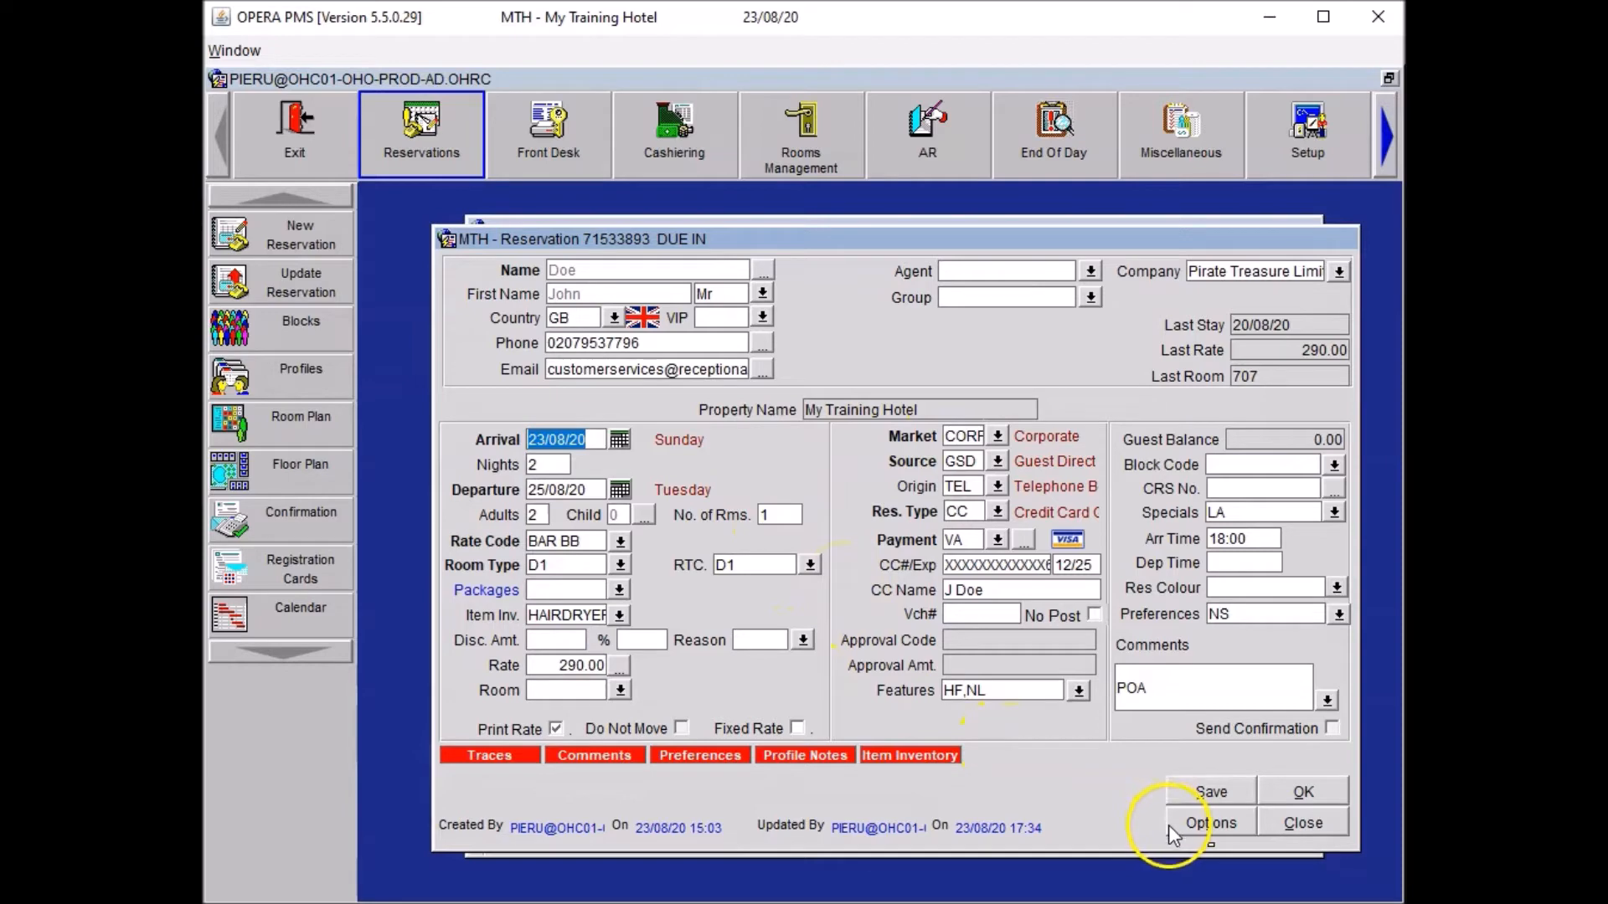
# Step: Create a GRT Reservation-area alert reading 'Guest always wants to be addressed as Captain Jack Sparrow.'
pyautogui.click(1210, 823)
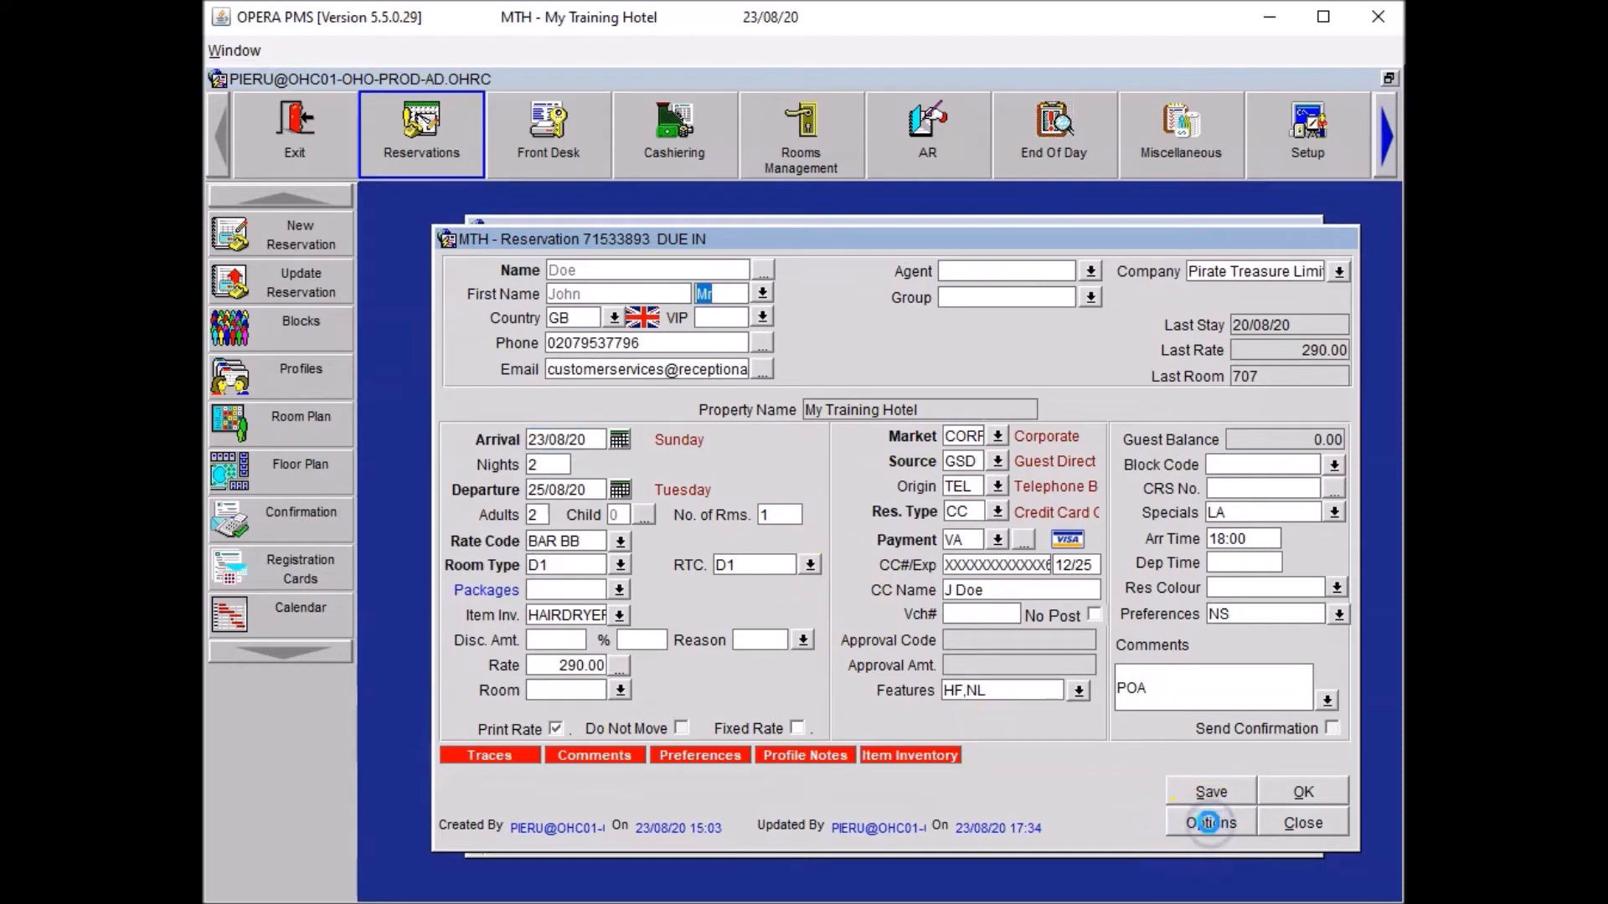
pyautogui.click(1211, 822)
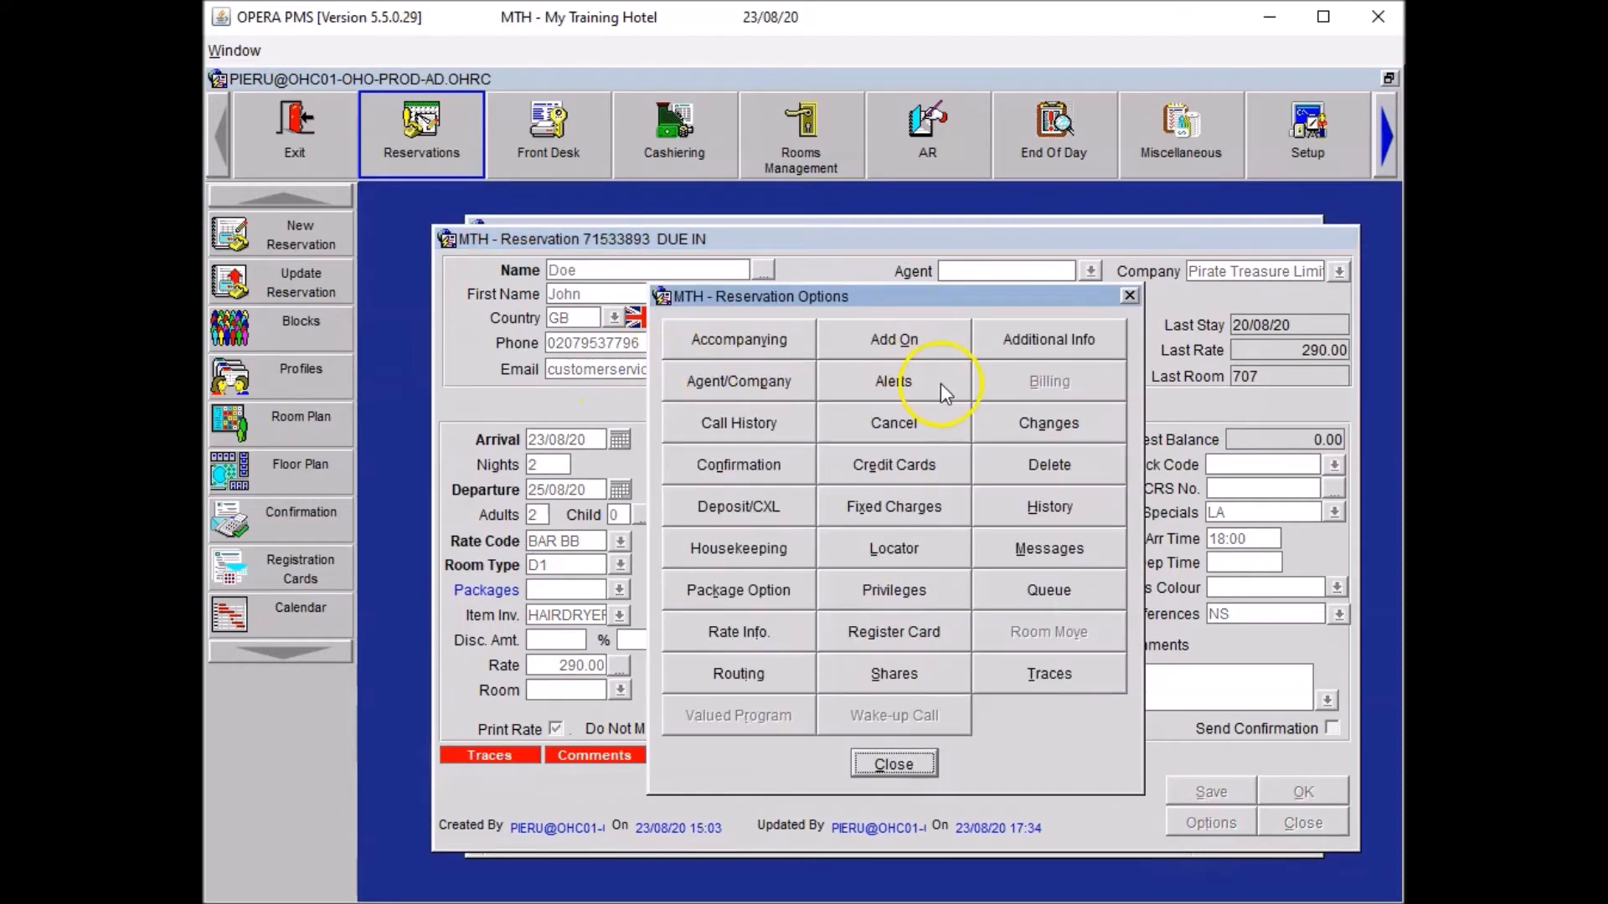
pyautogui.click(892, 380)
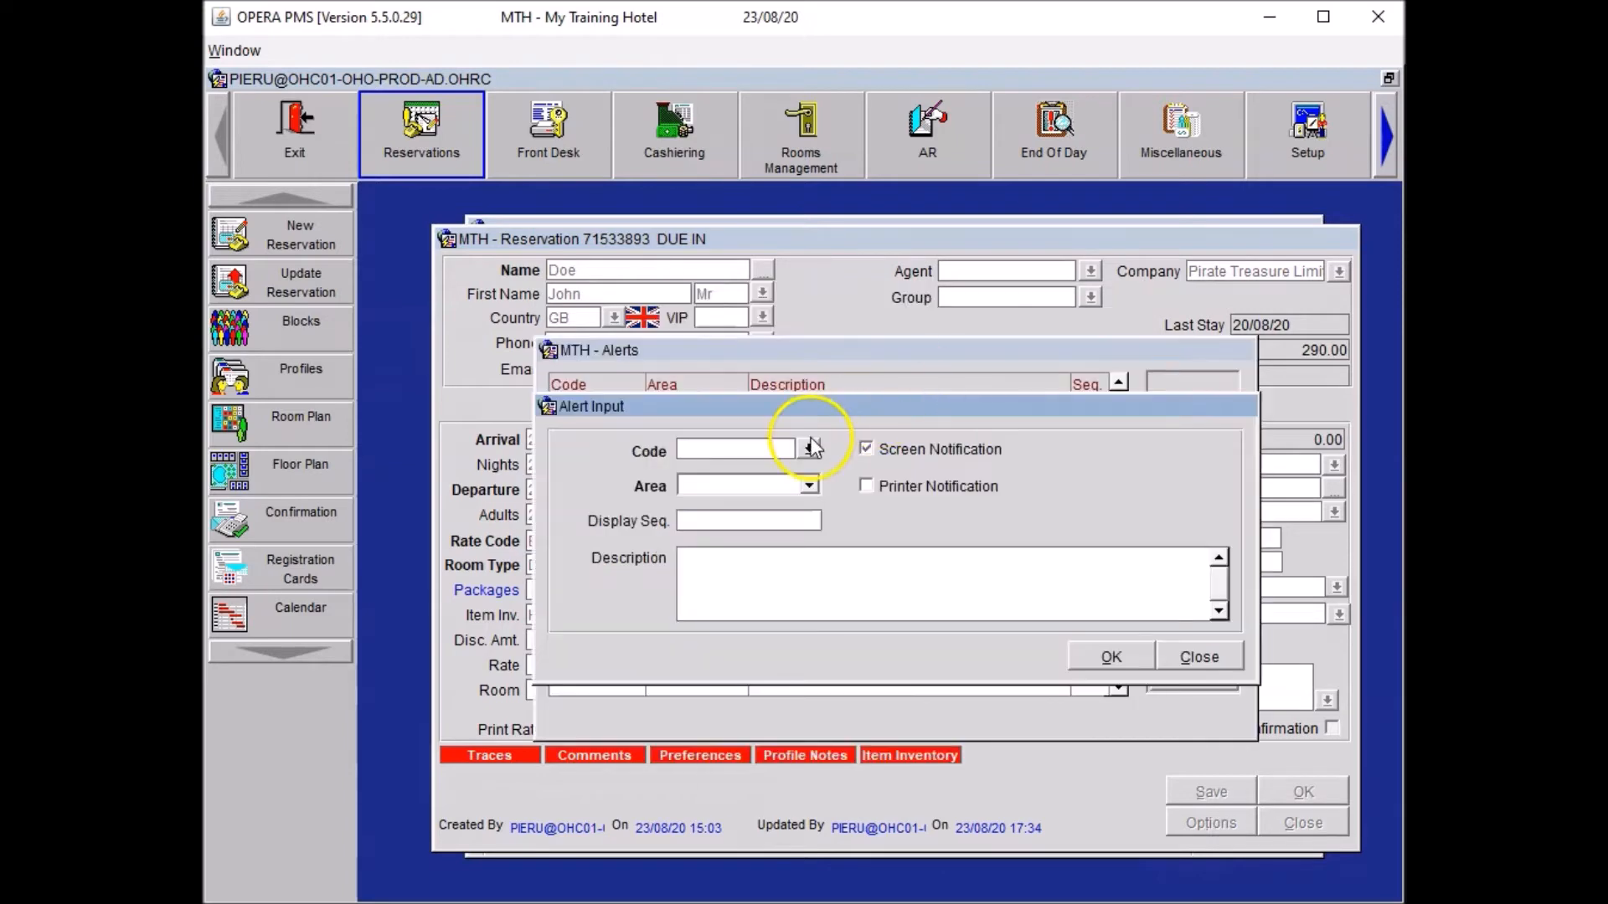
pyautogui.click(810, 449)
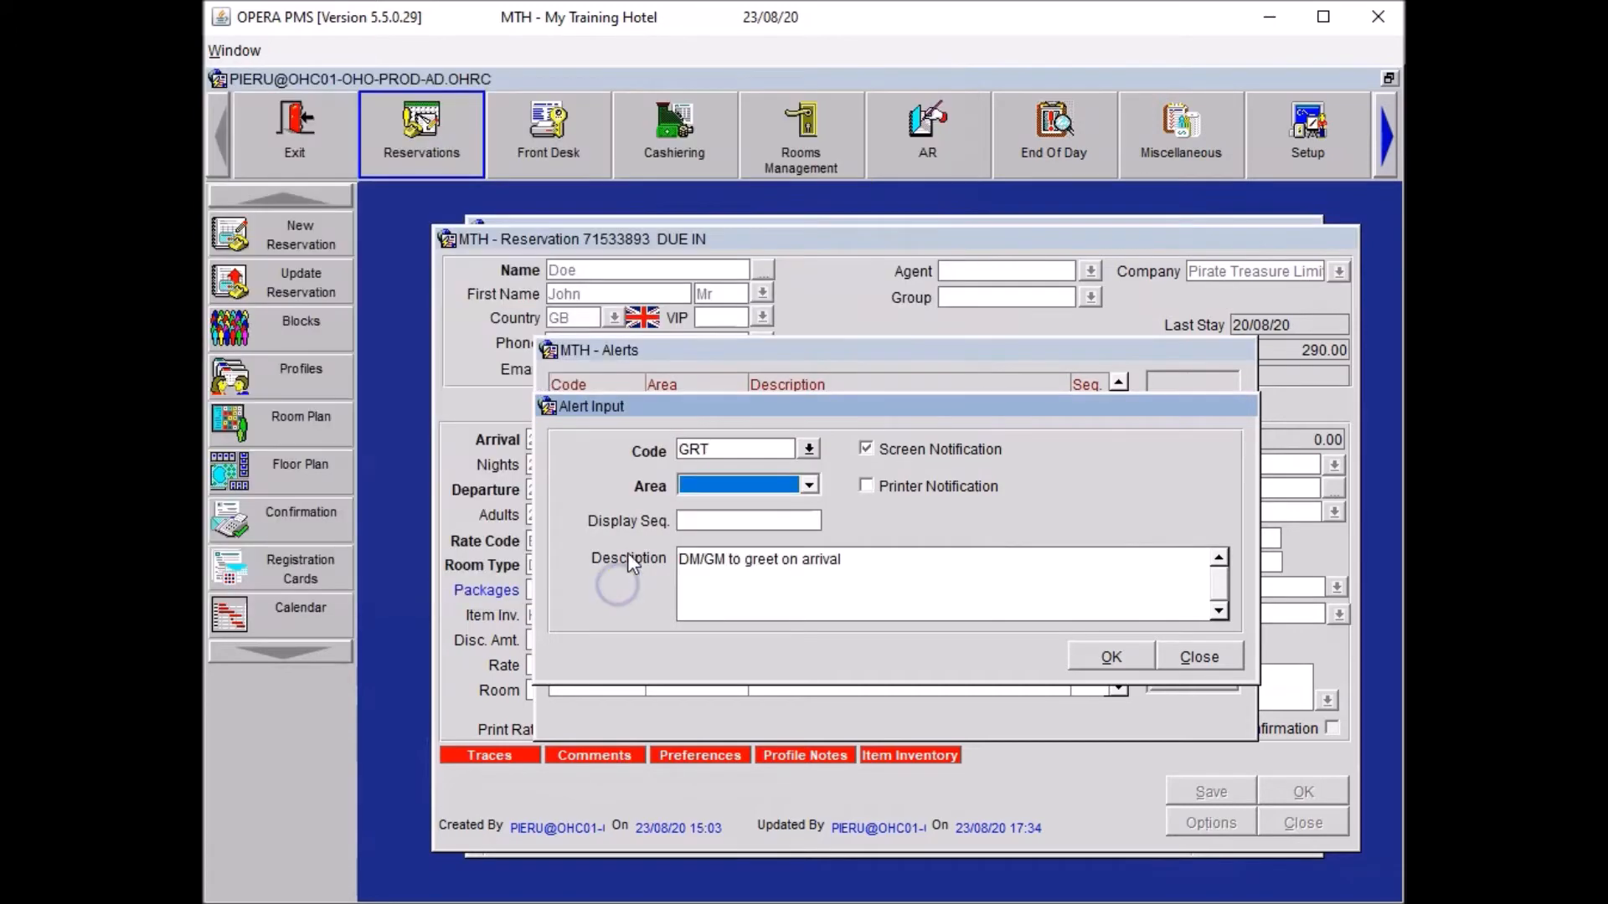
pyautogui.click(809, 484)
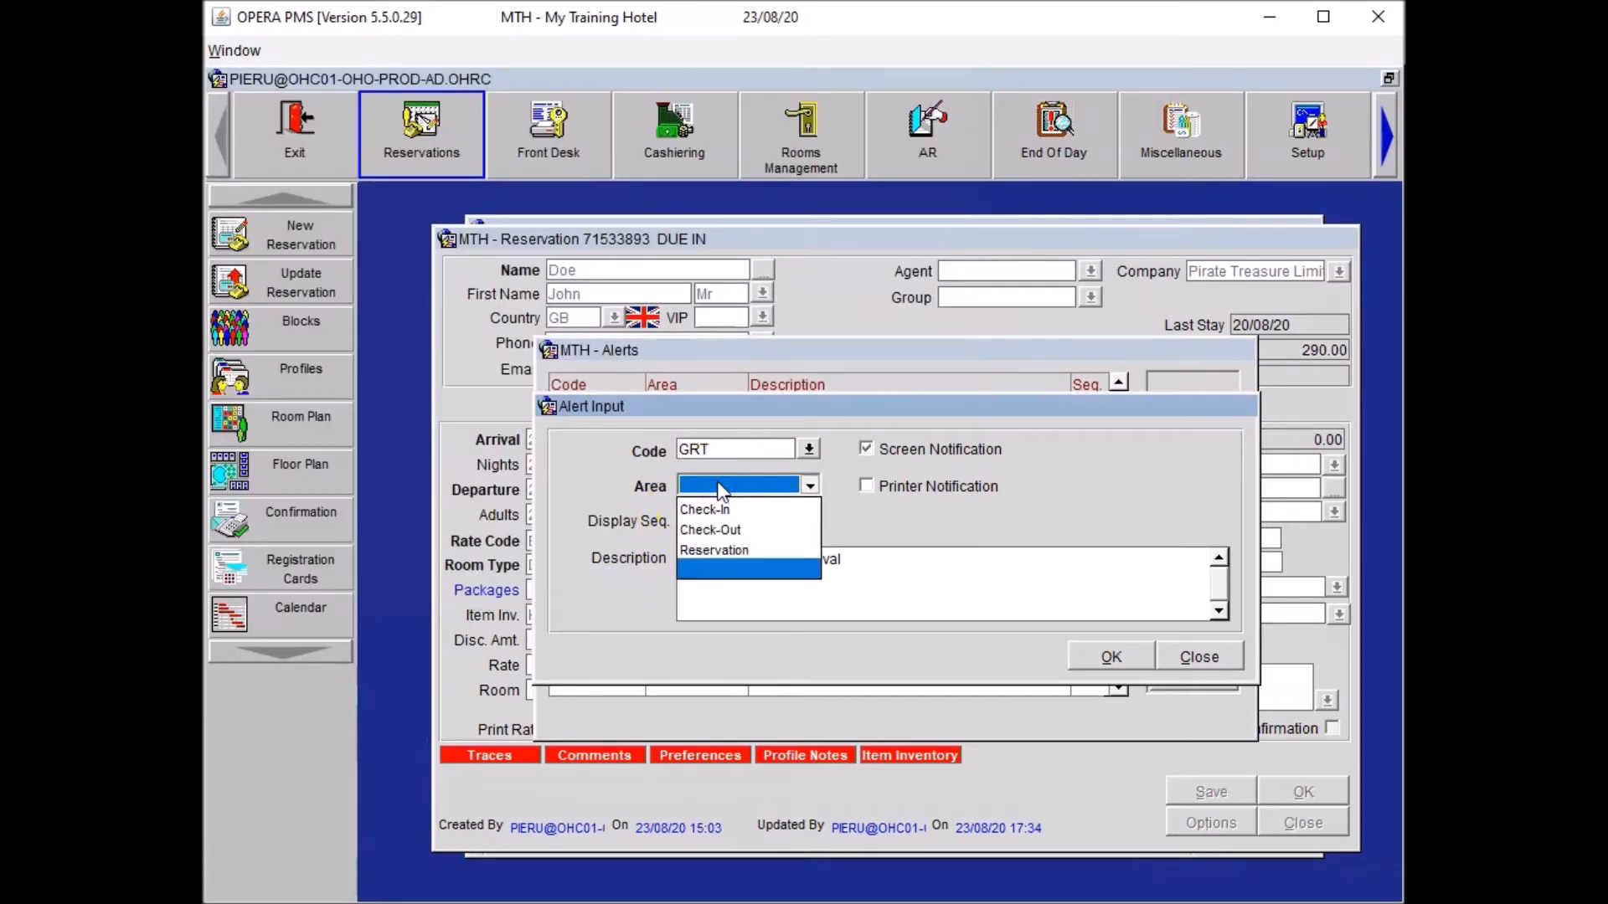
pyautogui.moveTo(711, 529)
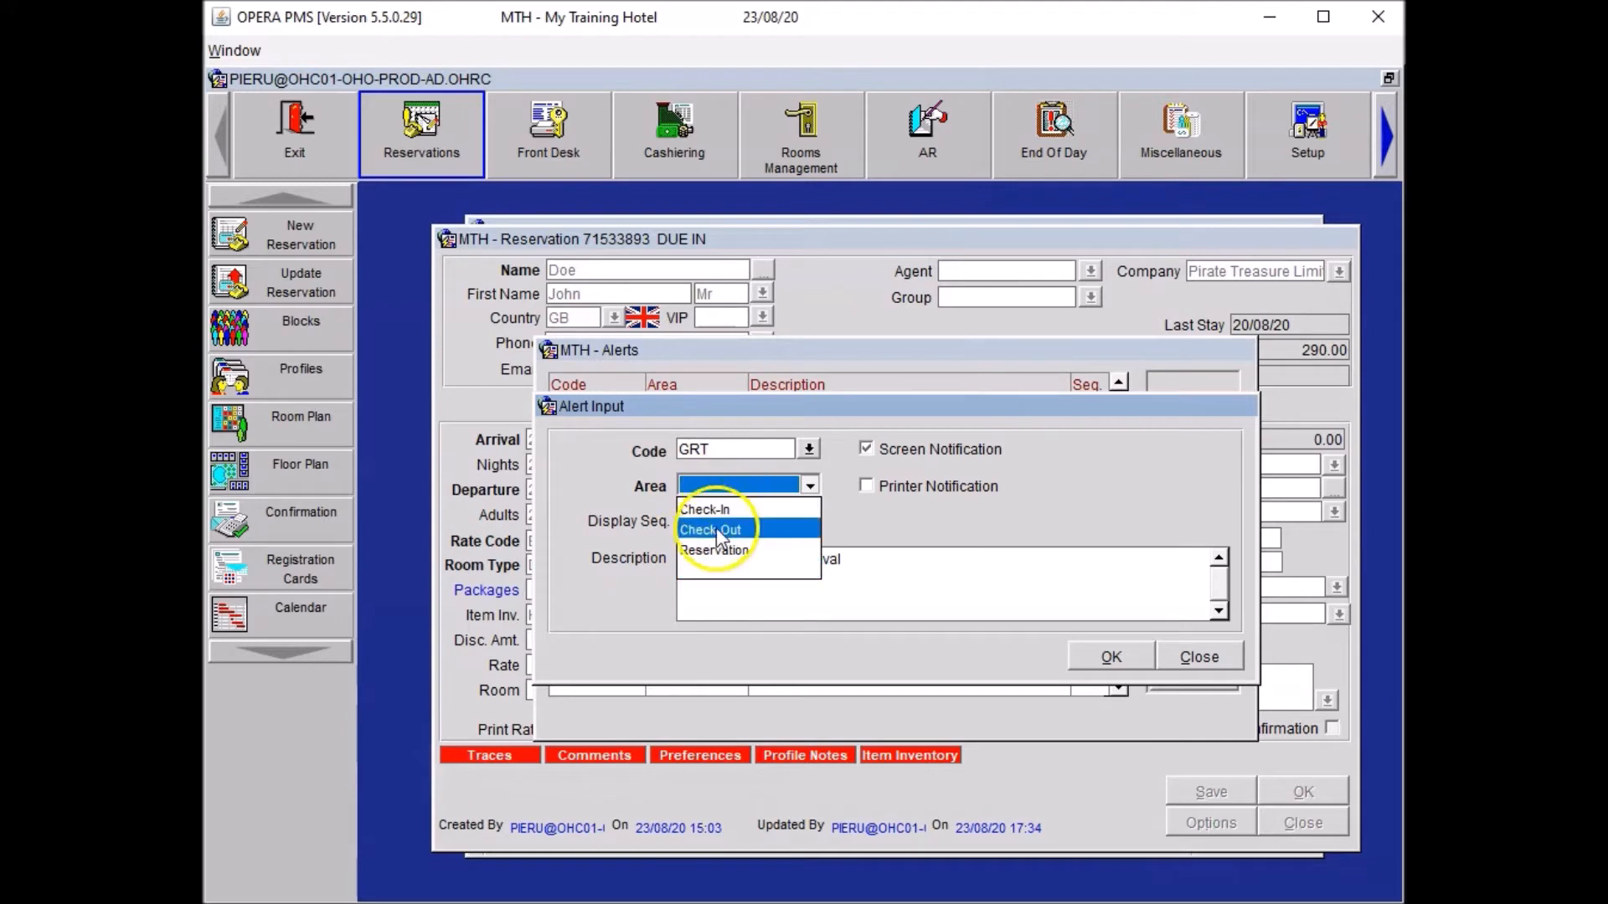
pyautogui.click(715, 551)
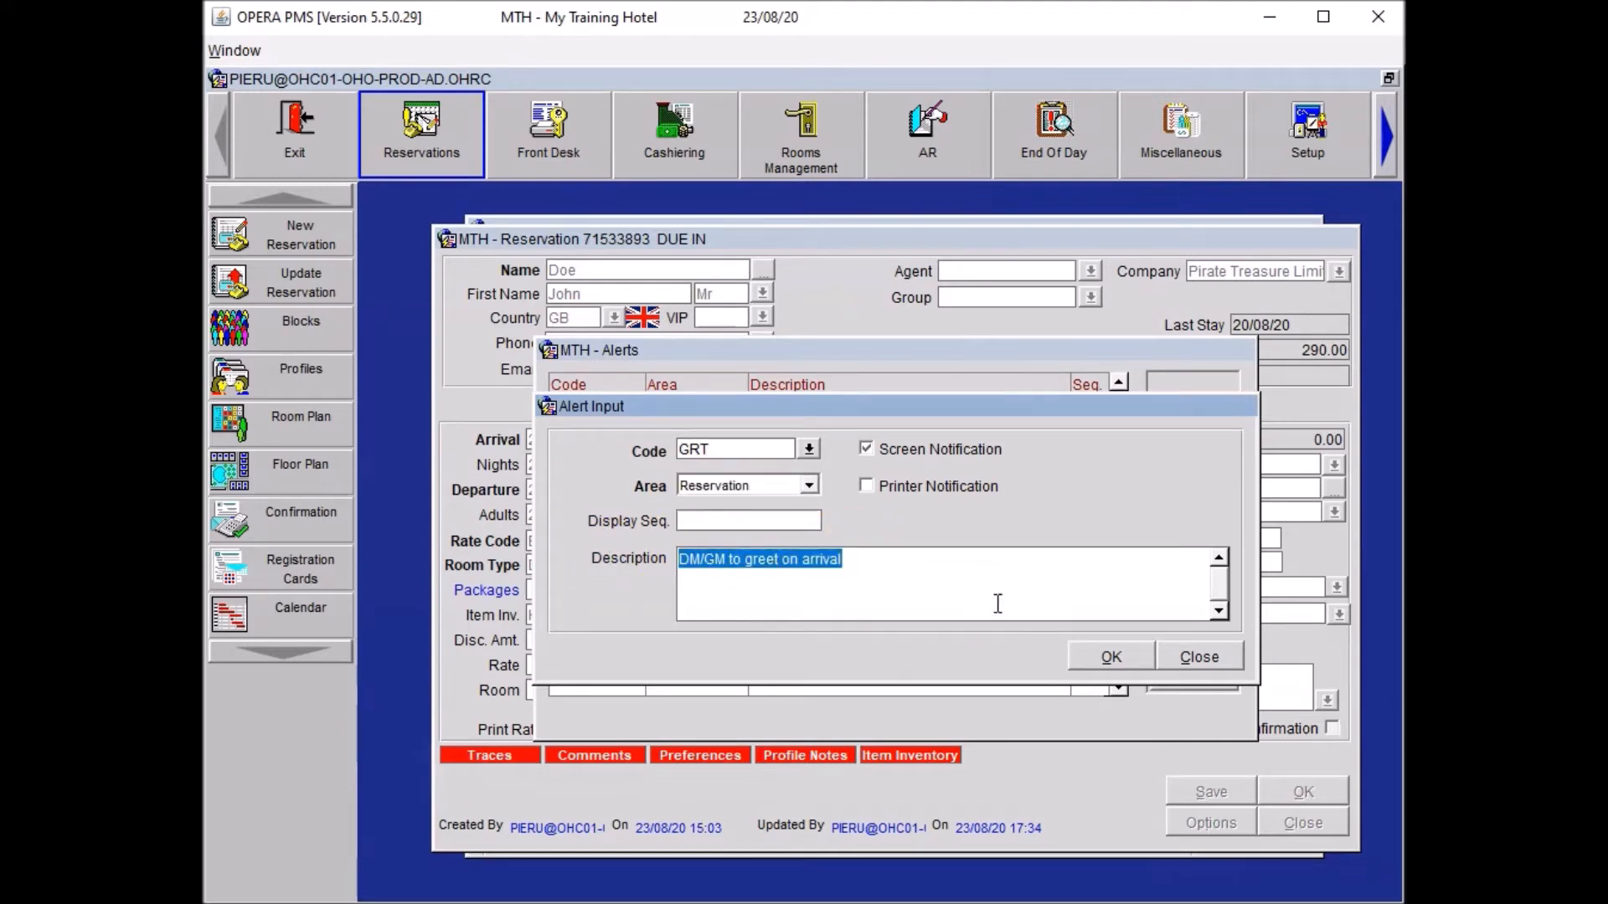
pyautogui.write('Guest always wants to be addressed as Captain Jack Sparrow.')
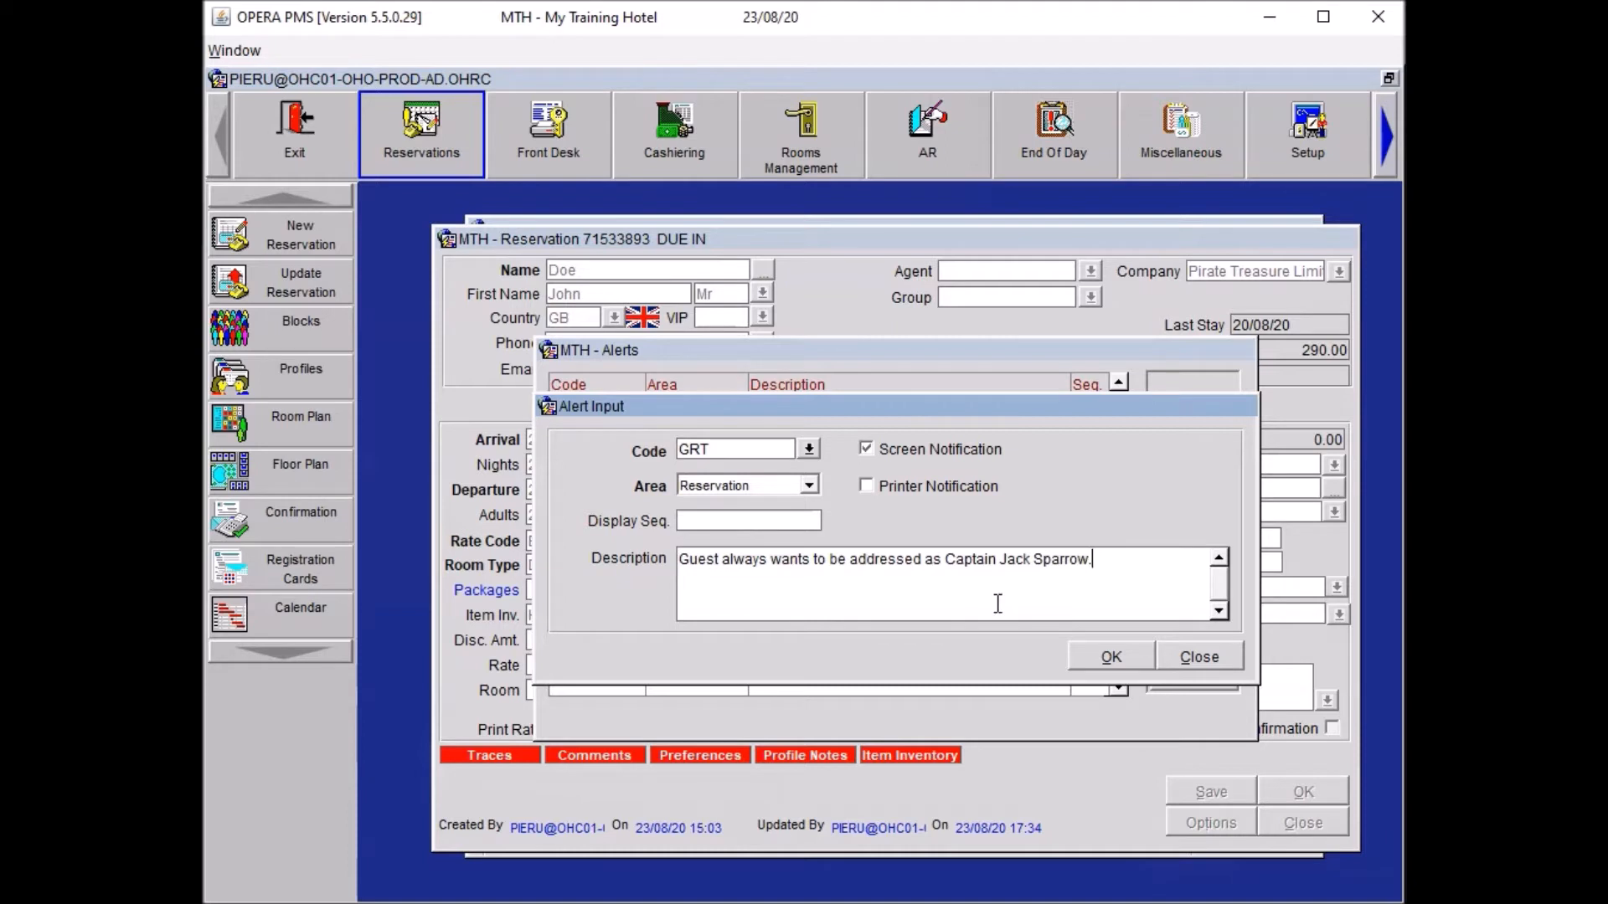
pyautogui.moveTo(728, 572)
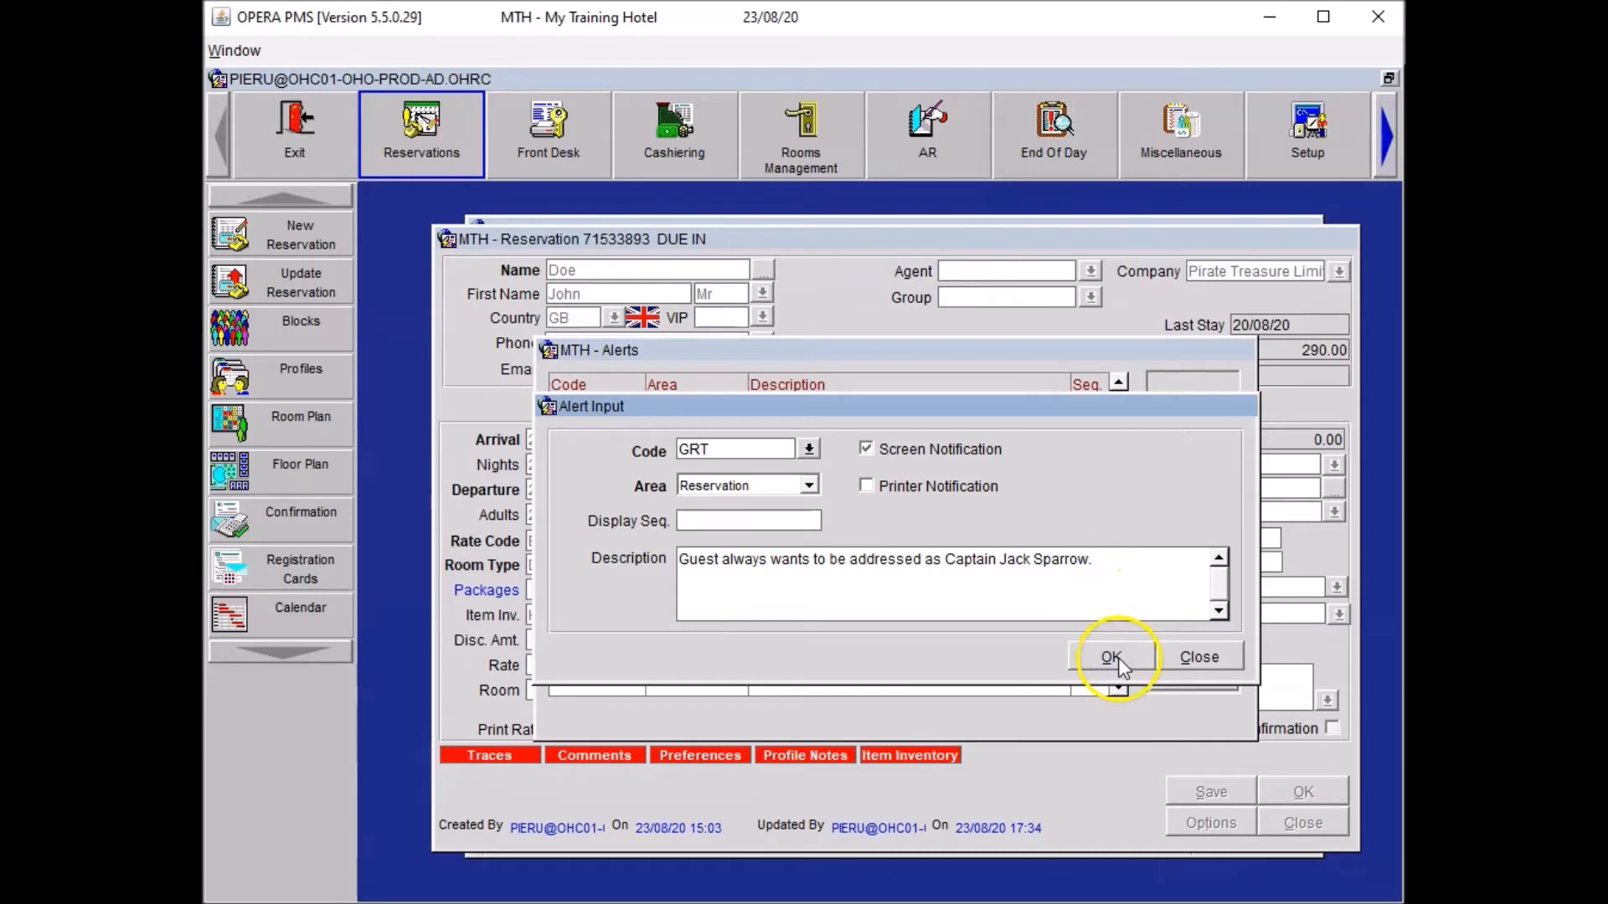
pyautogui.click(1109, 657)
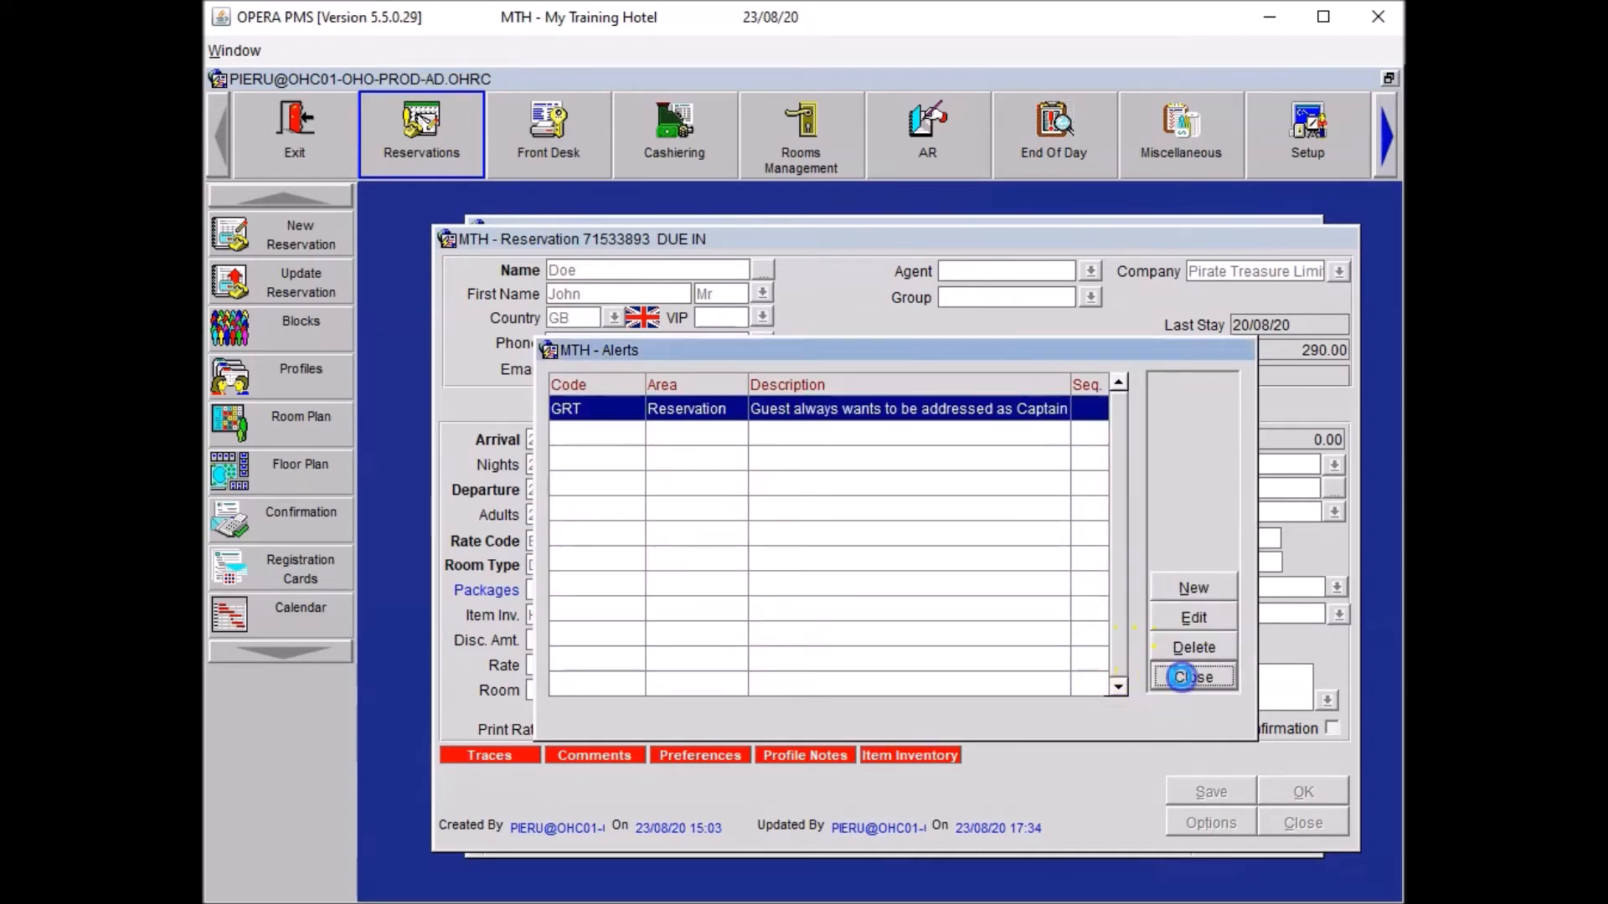
pyautogui.click(1191, 677)
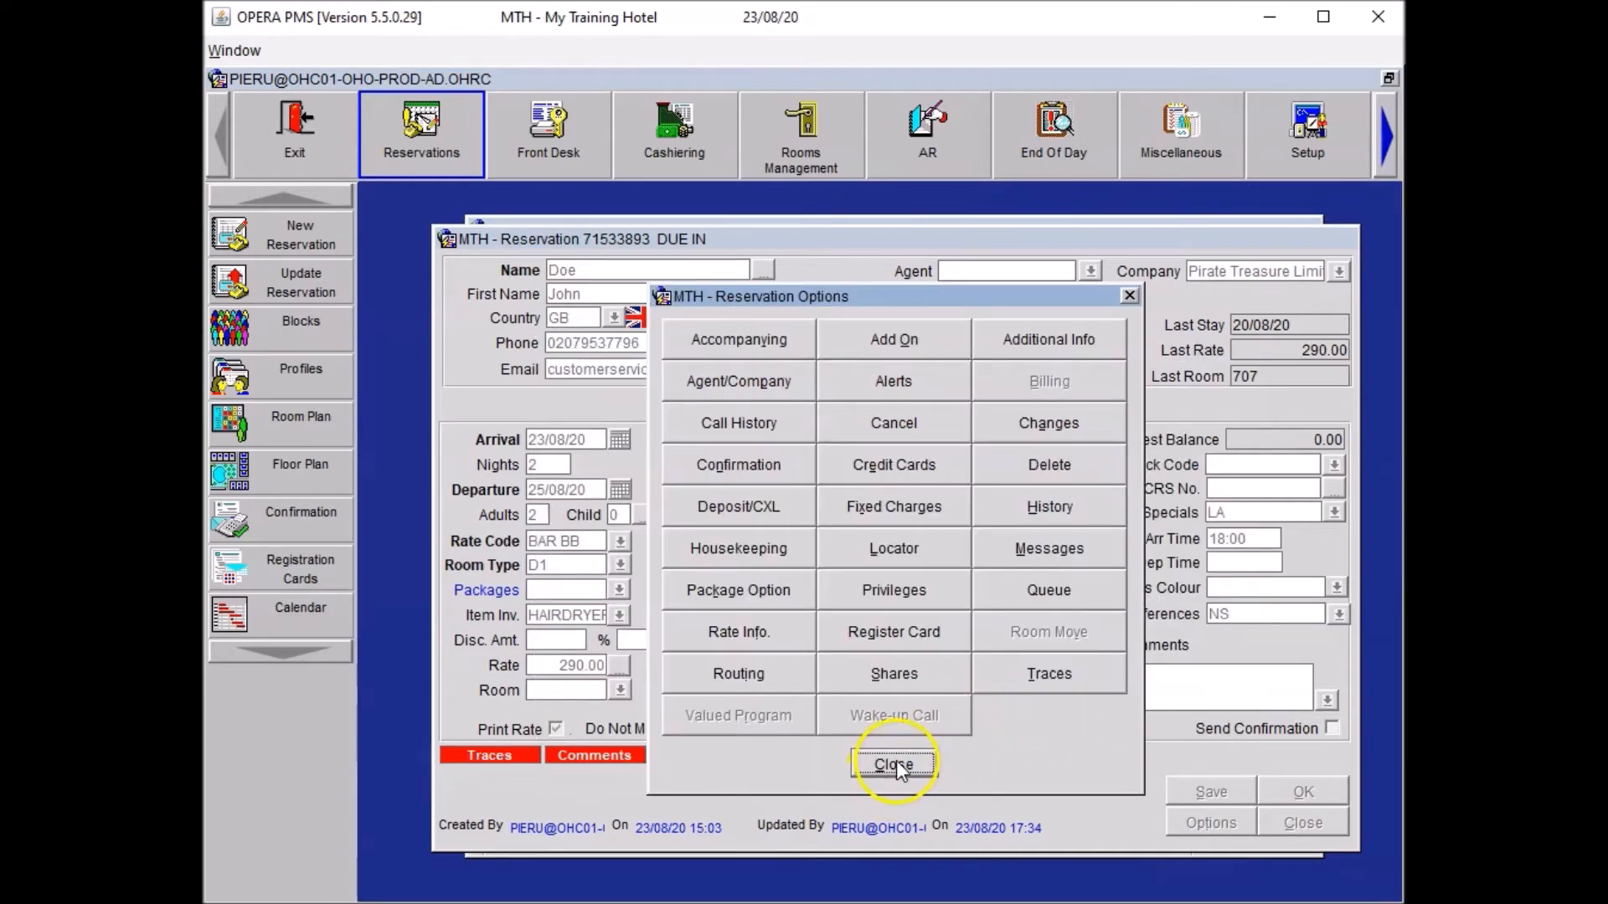
pyautogui.click(893, 763)
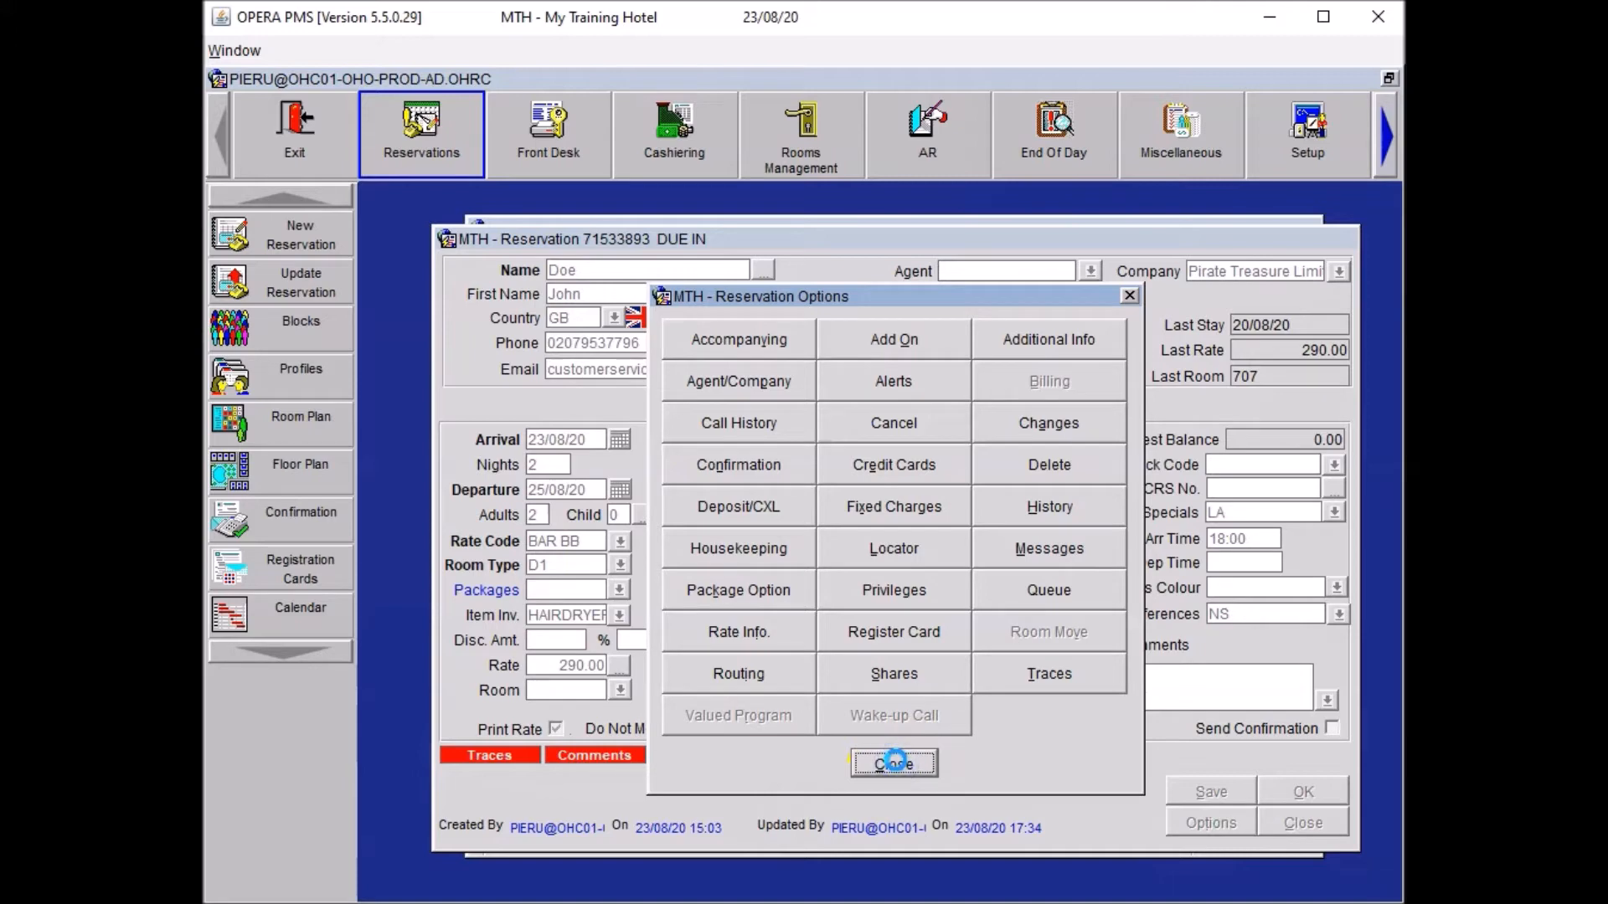
pyautogui.click(892, 763)
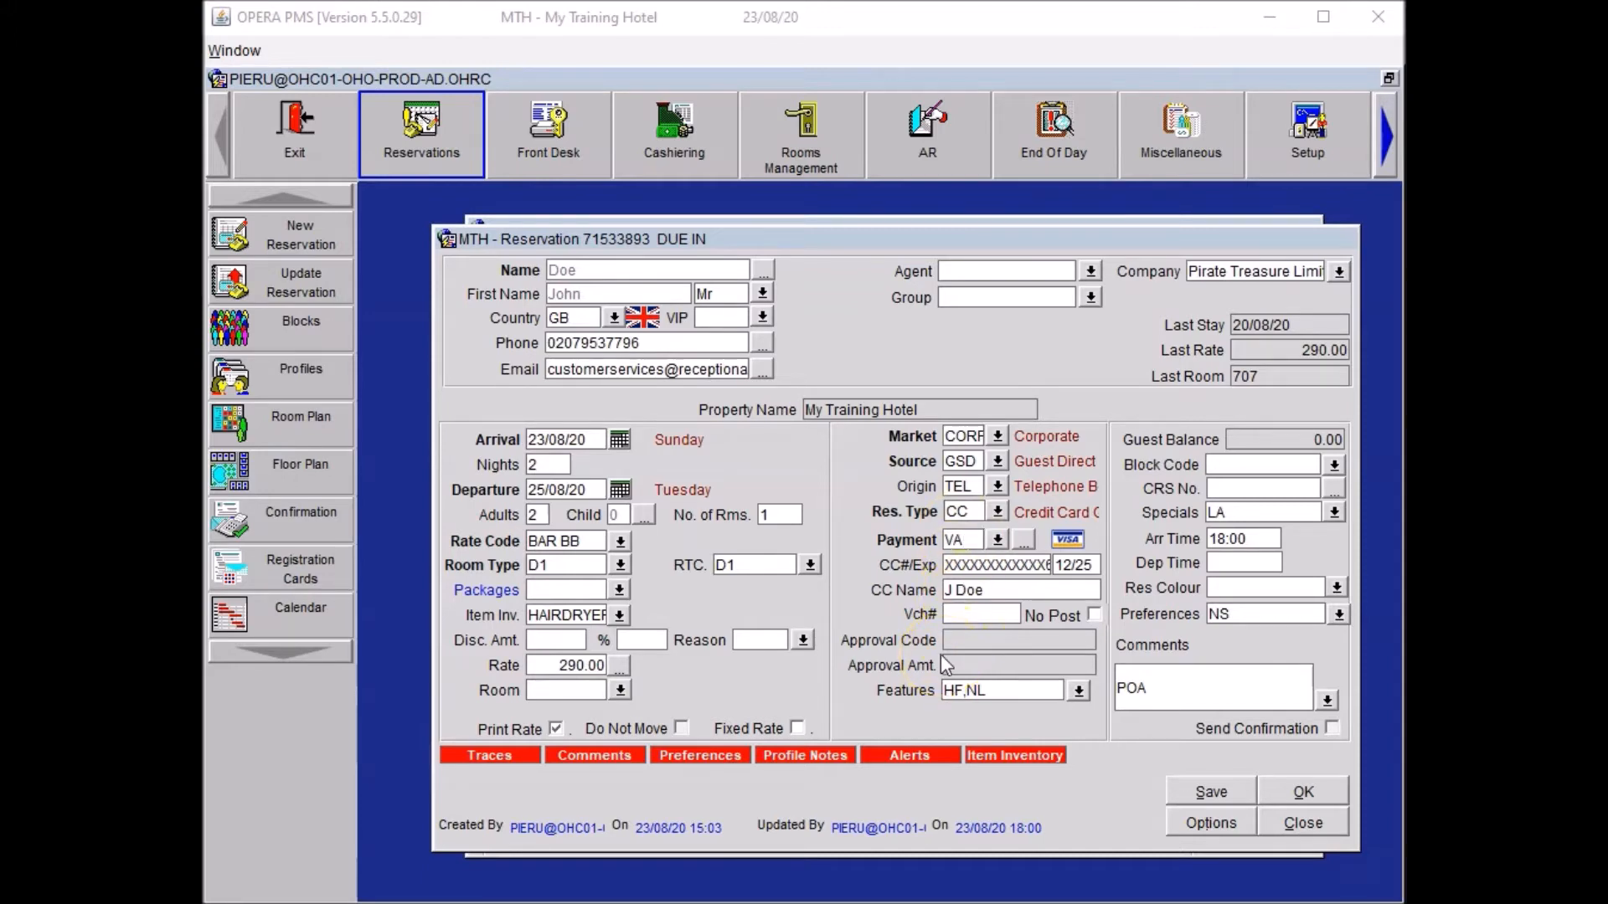
pyautogui.moveTo(727, 681)
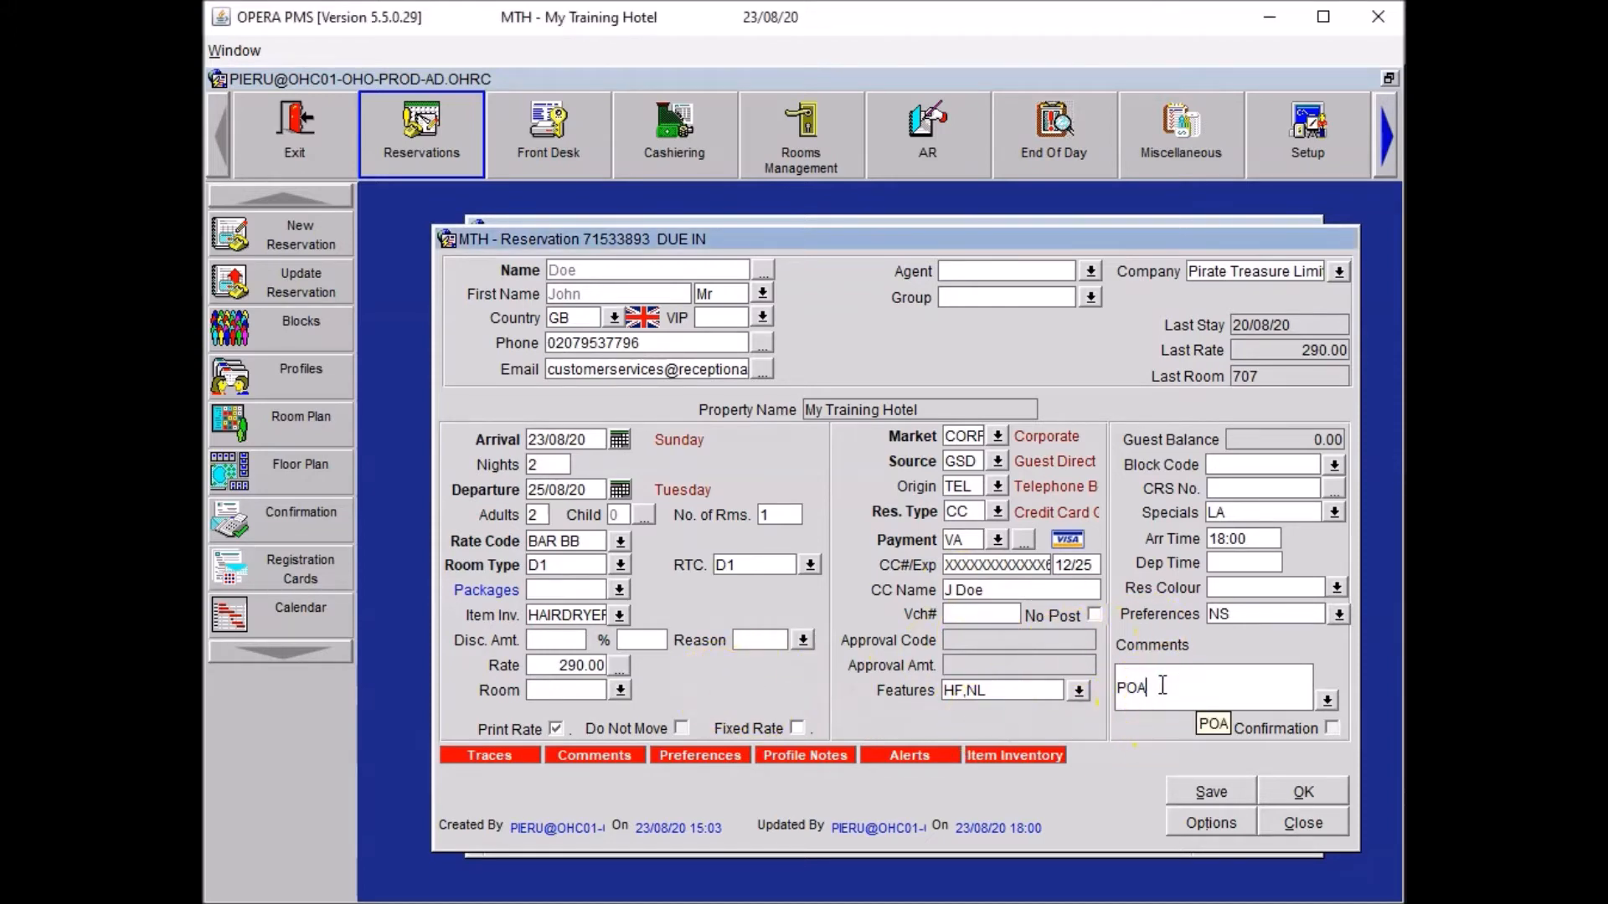
# Step: Append '*DNM Hairdyer, Extra Towels' after POA in the reservation comments
pyautogui.write('*D')
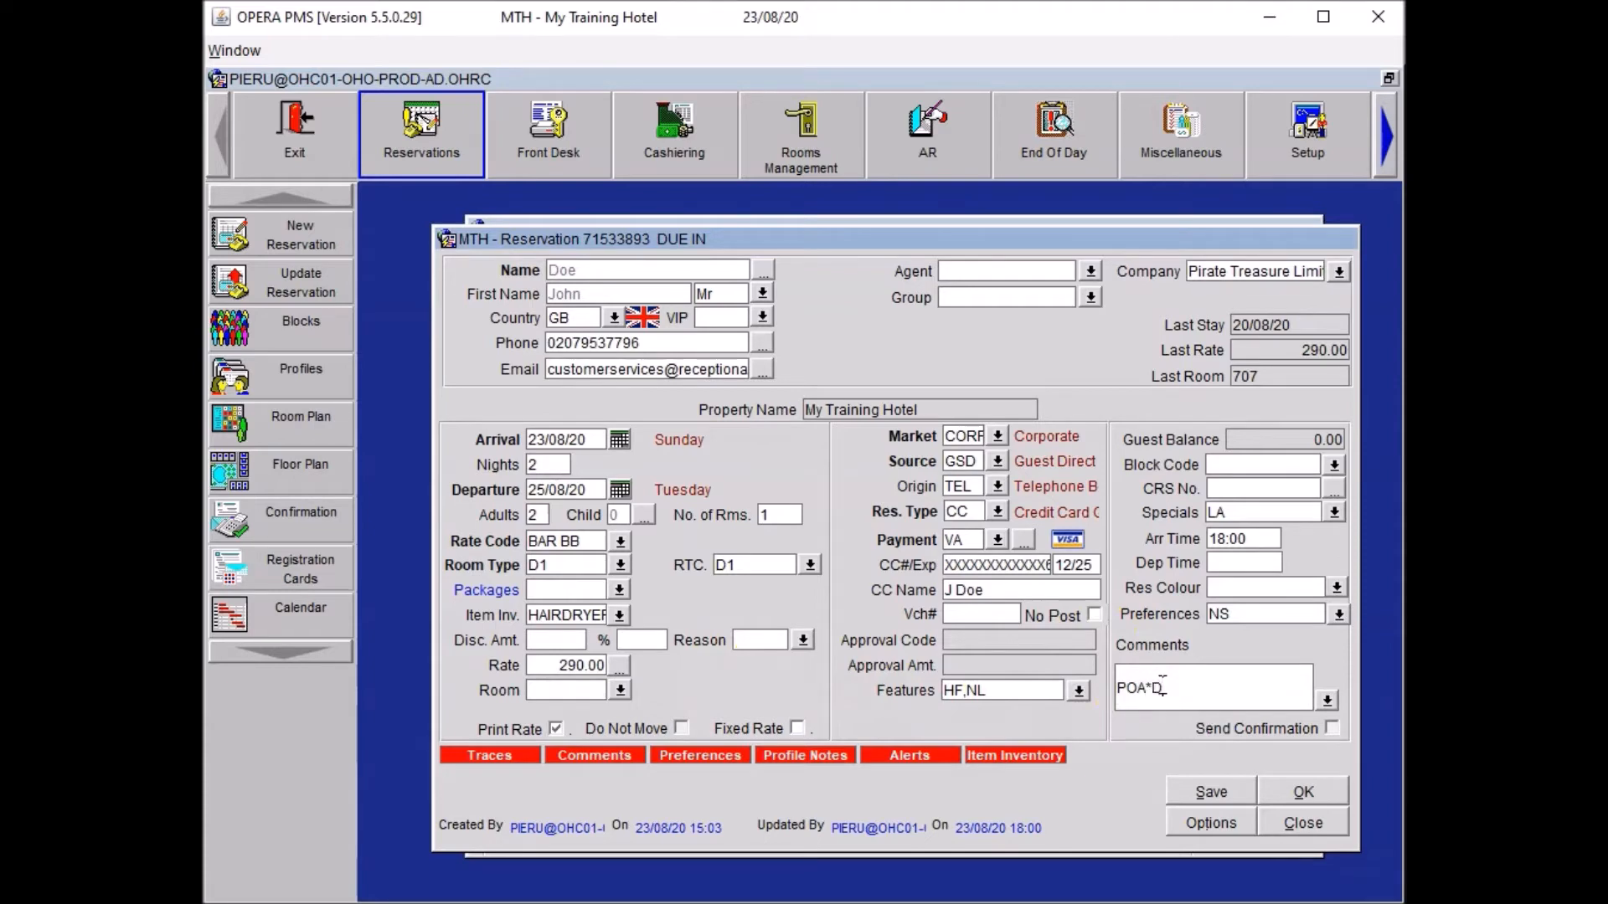
pyautogui.write('NM Hairdyer, Extra Towels')
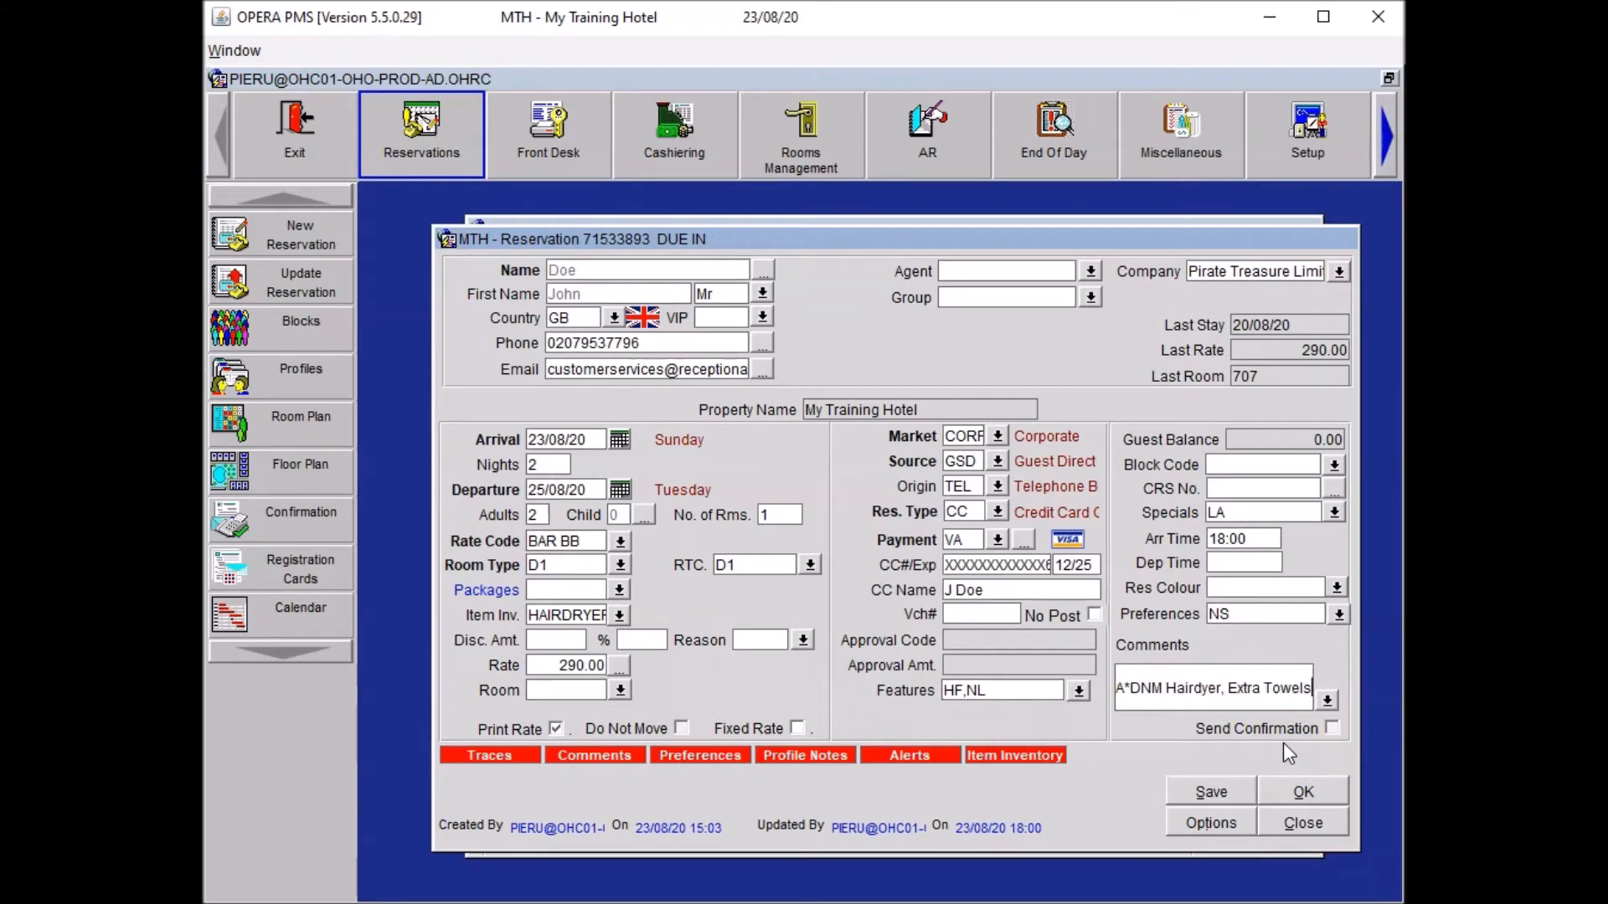
pyautogui.moveTo(731, 698)
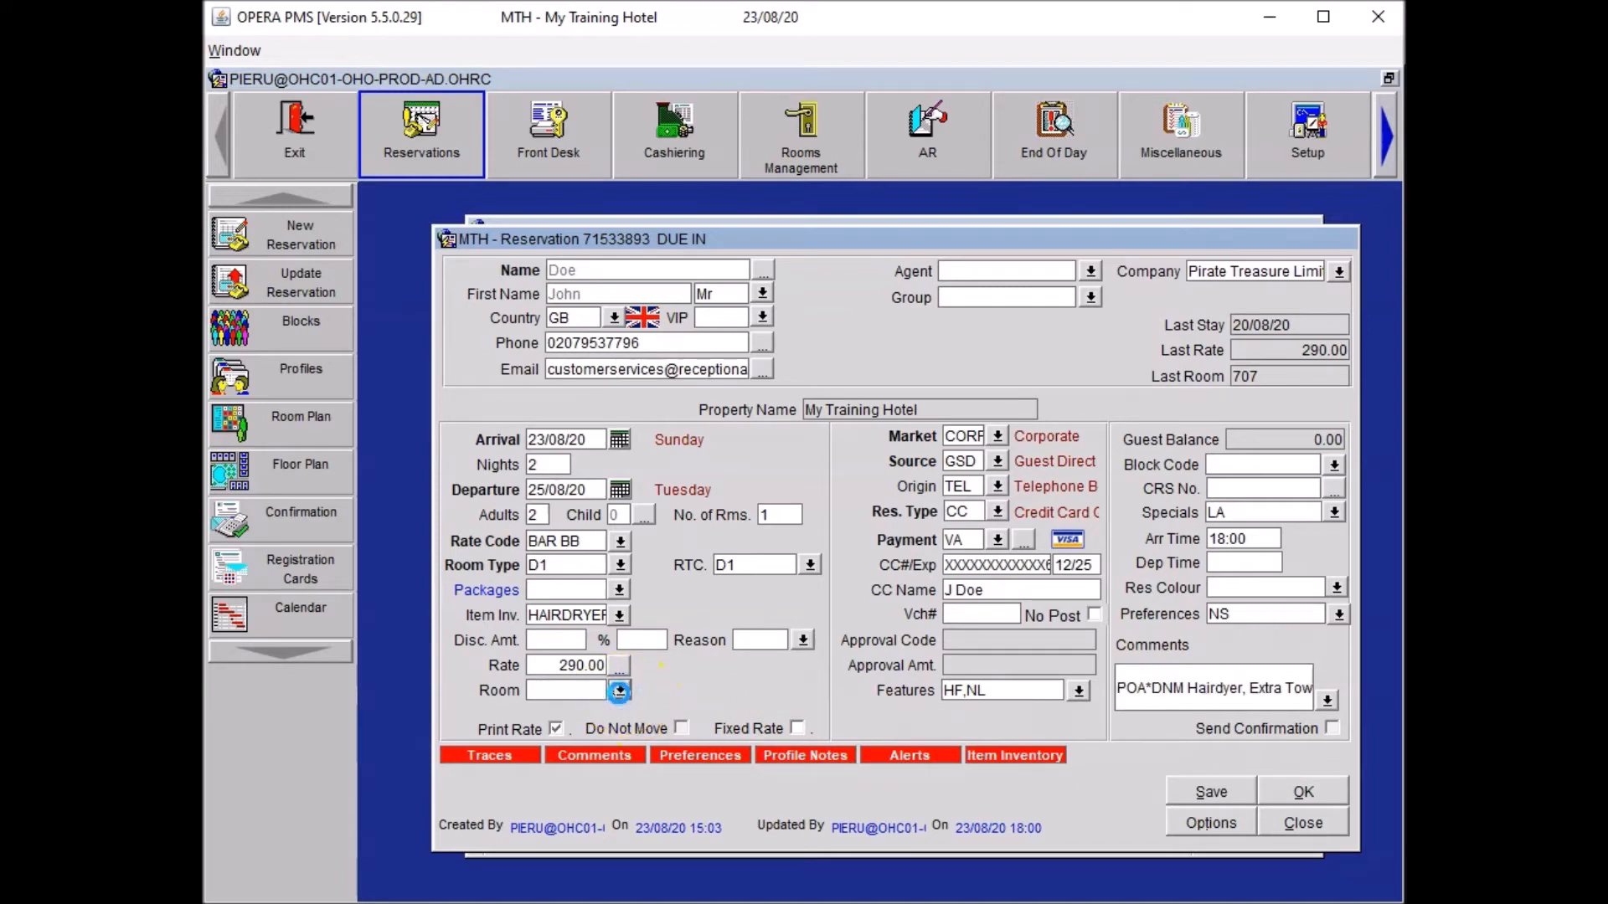
pyautogui.click(618, 690)
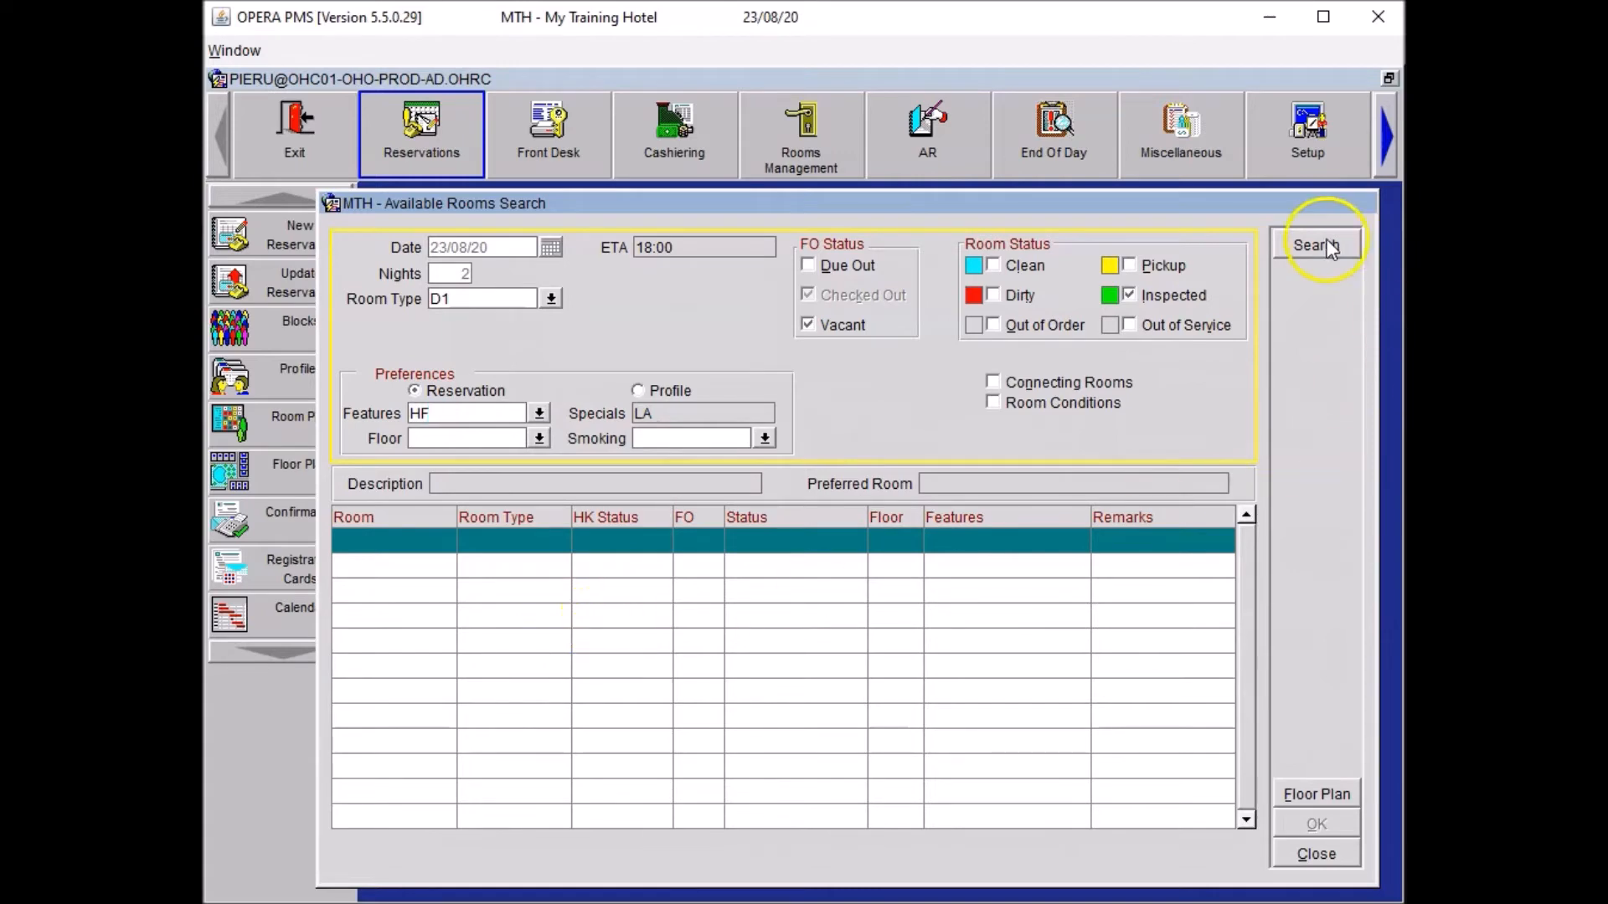
pyautogui.click(1317, 245)
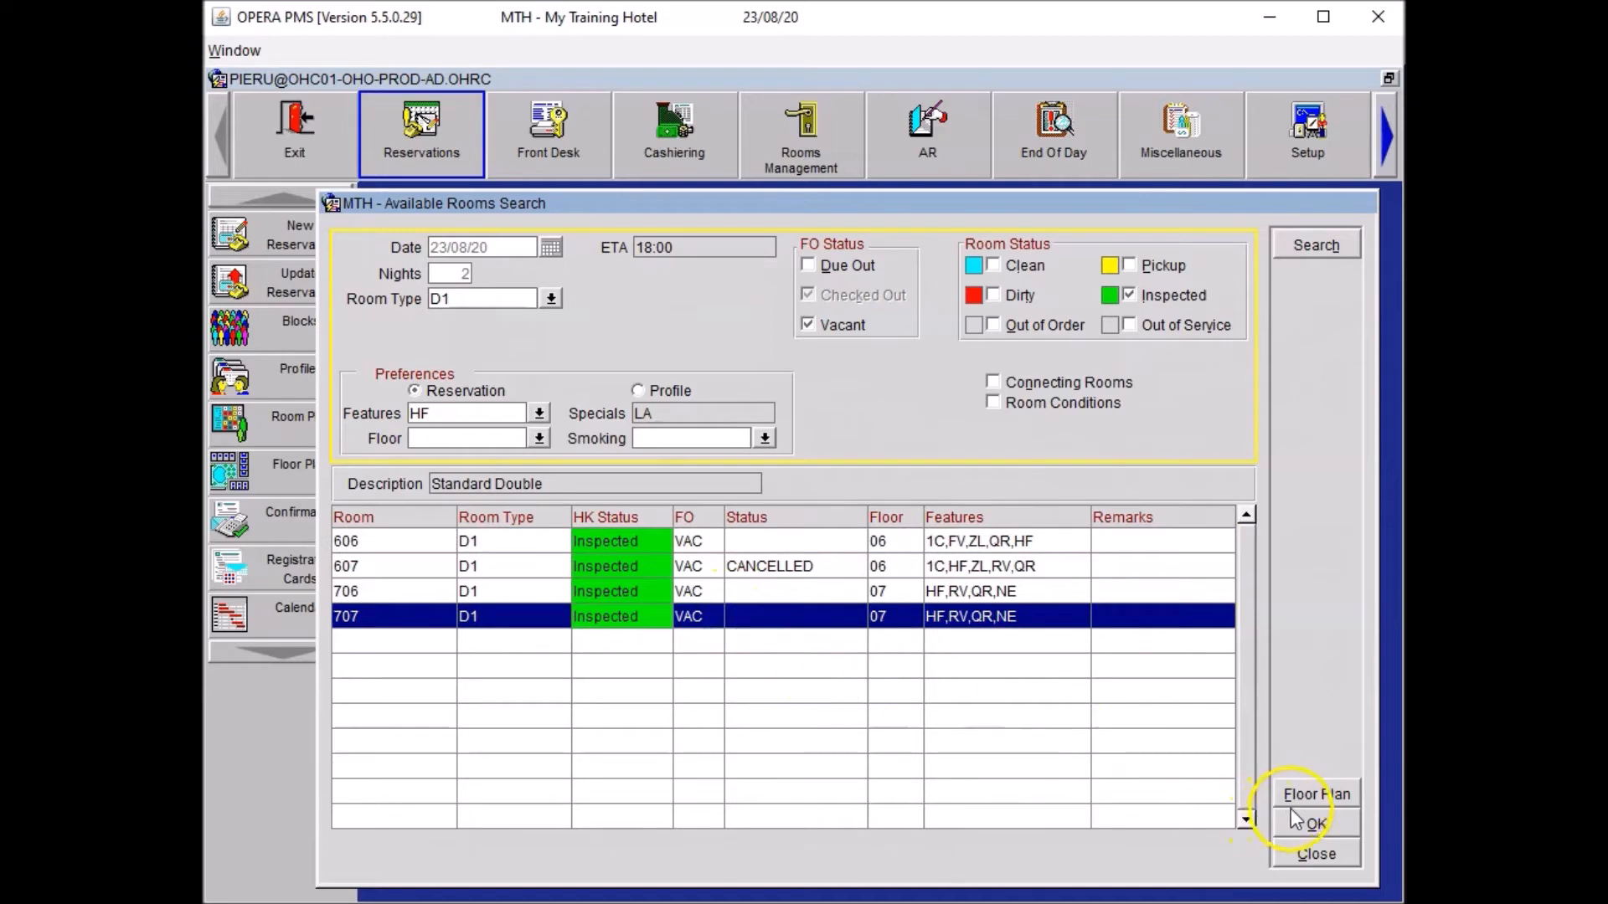
pyautogui.click(1315, 823)
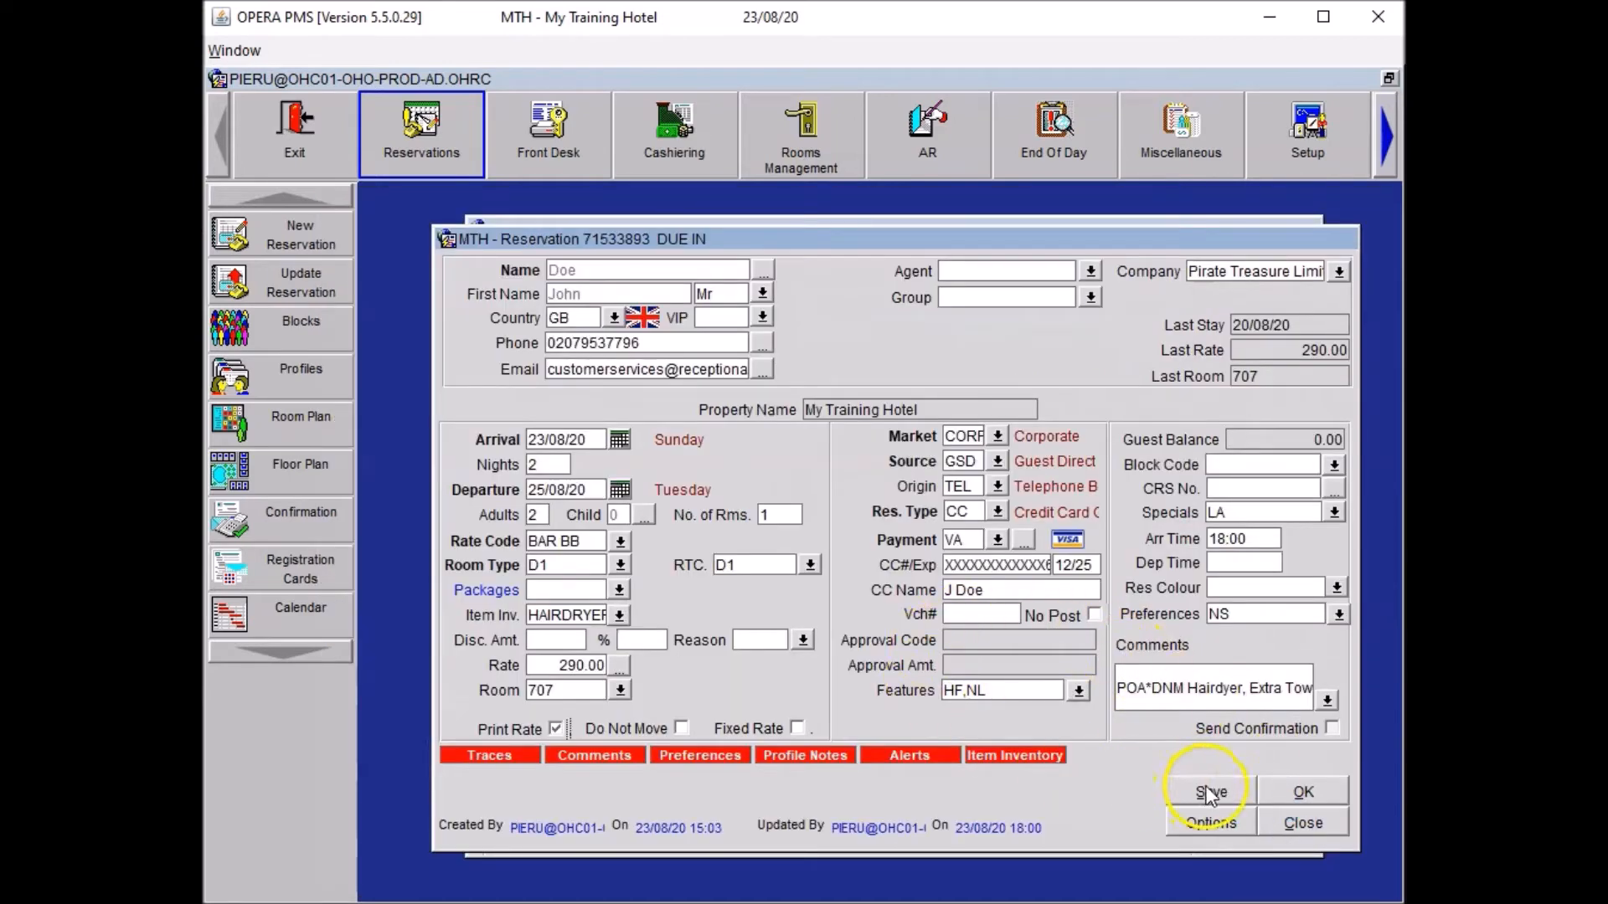
pyautogui.click(1210, 791)
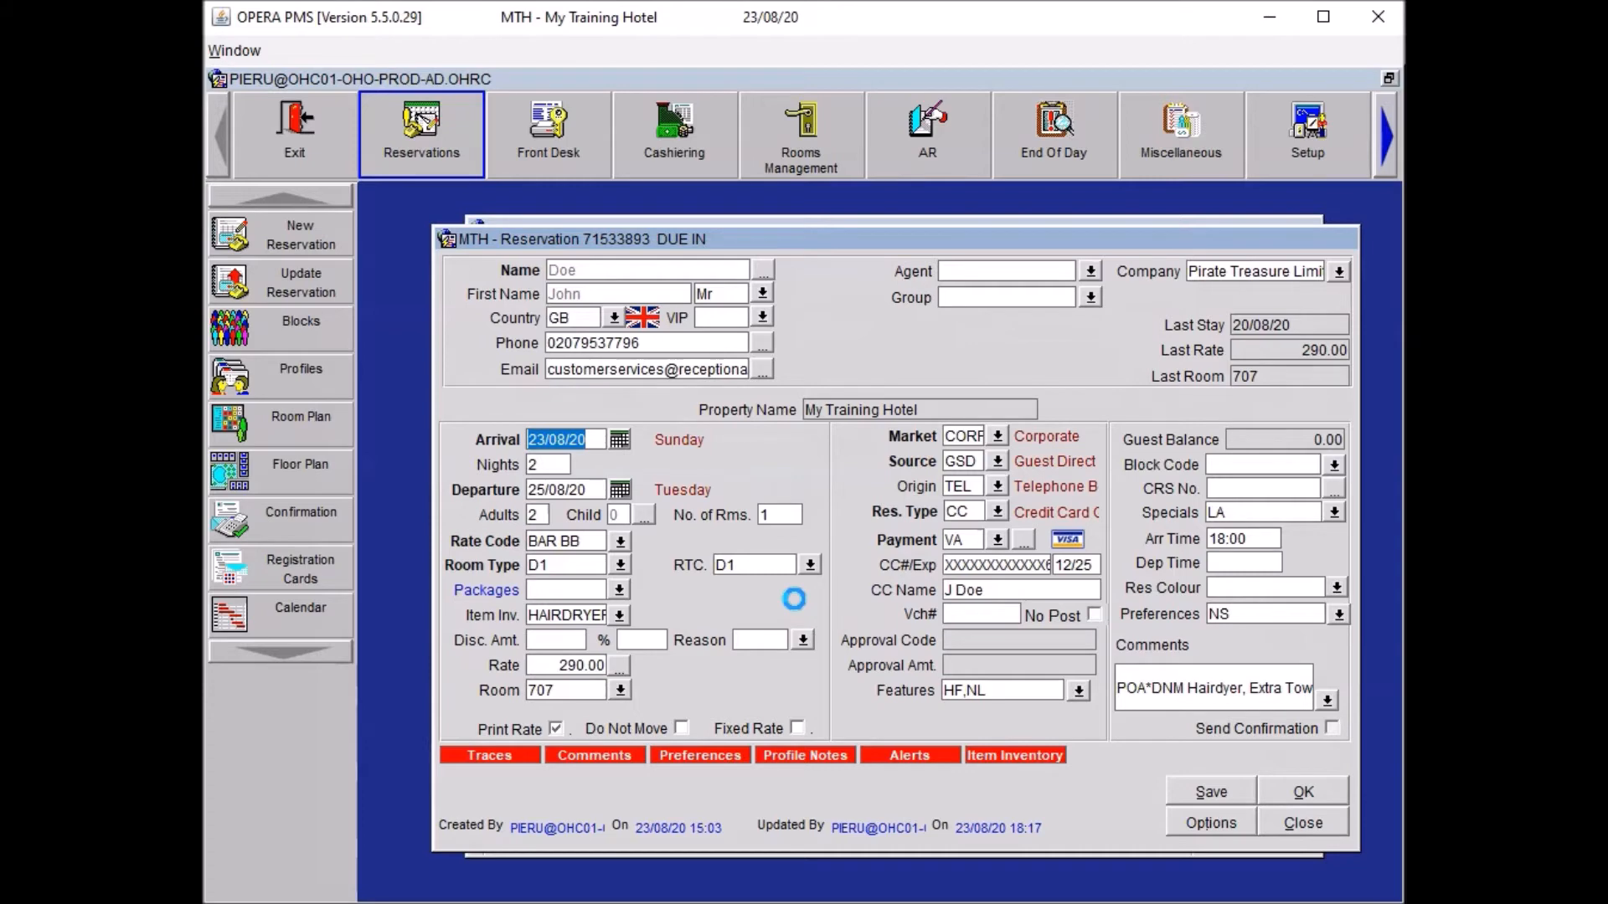
# Step: Check John Doe into room 707 and open an empty Transaction Posting form on his folio
pyautogui.click(547, 134)
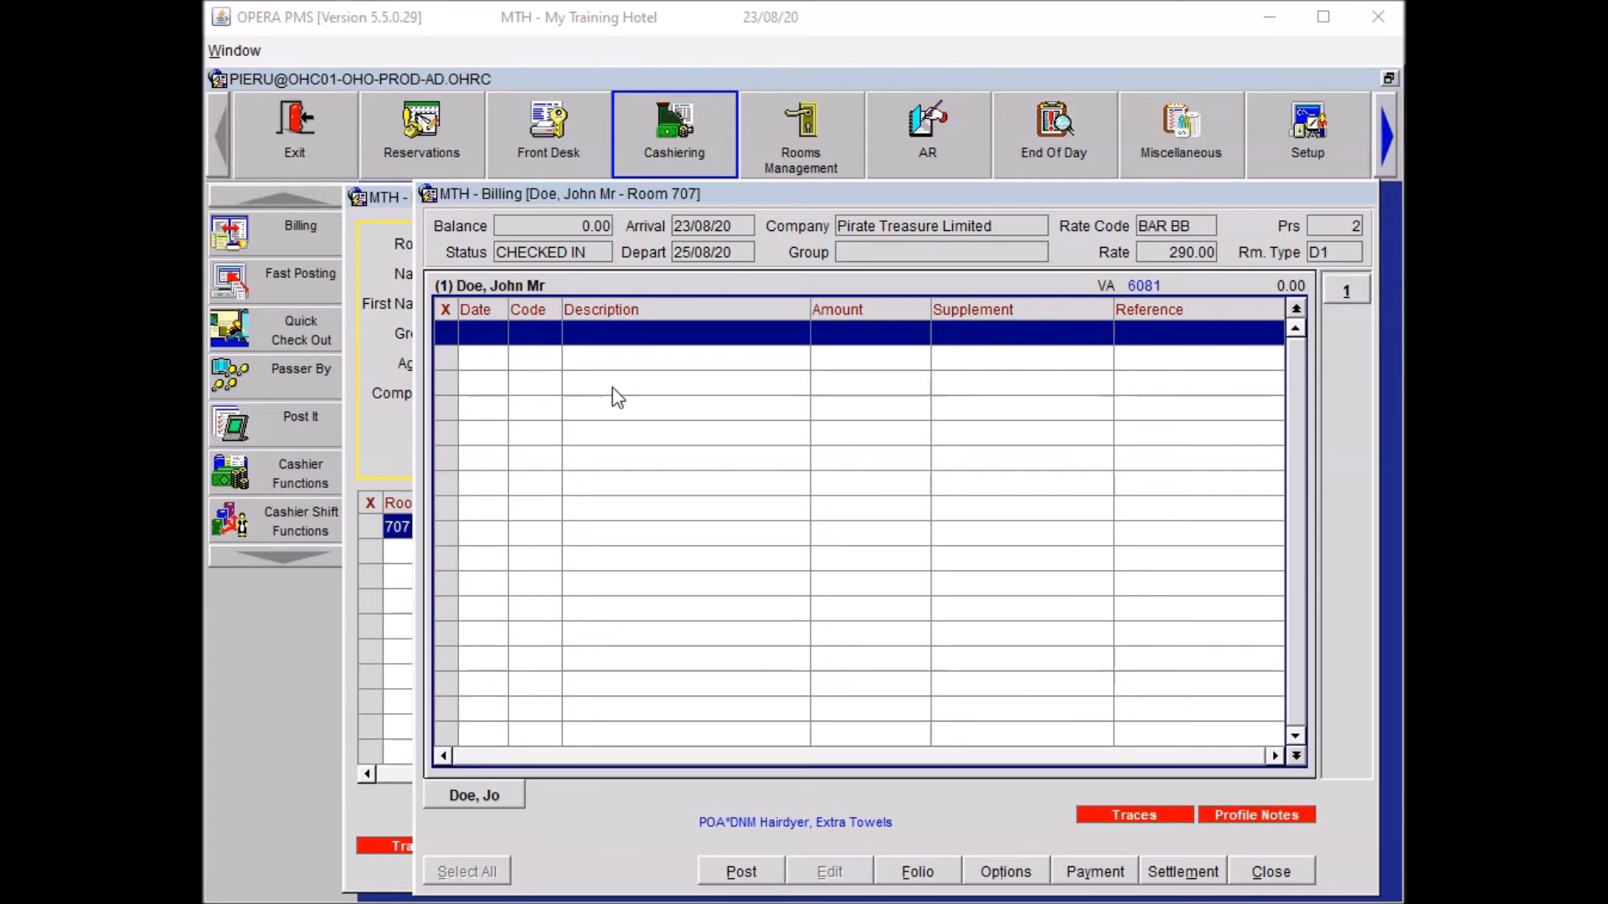
pyautogui.click(740, 872)
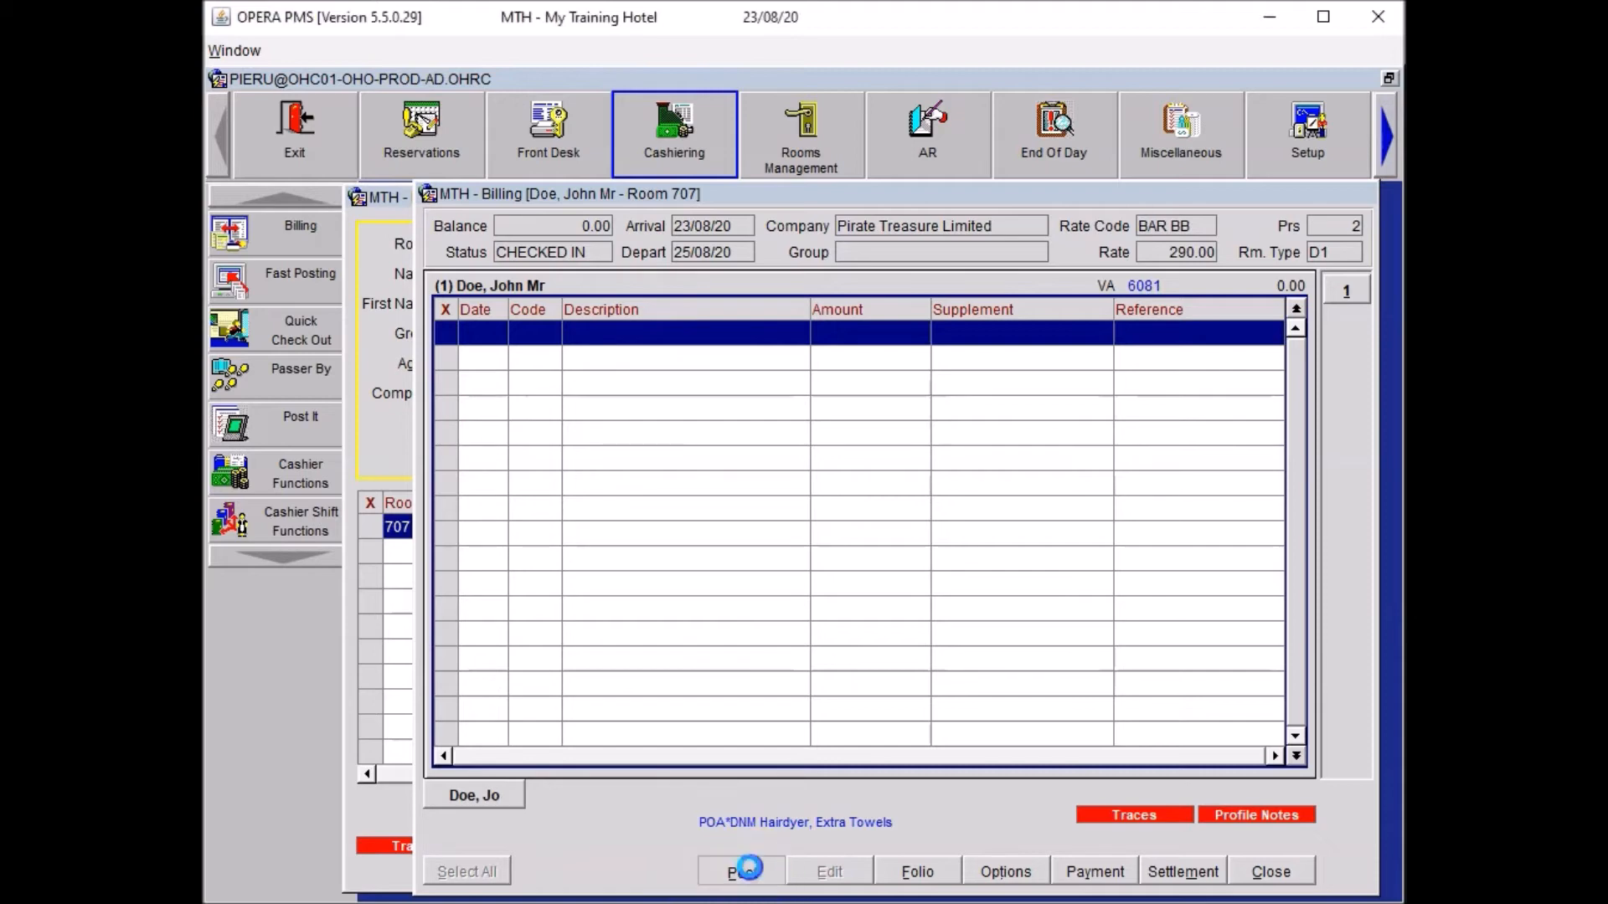
pyautogui.click(740, 872)
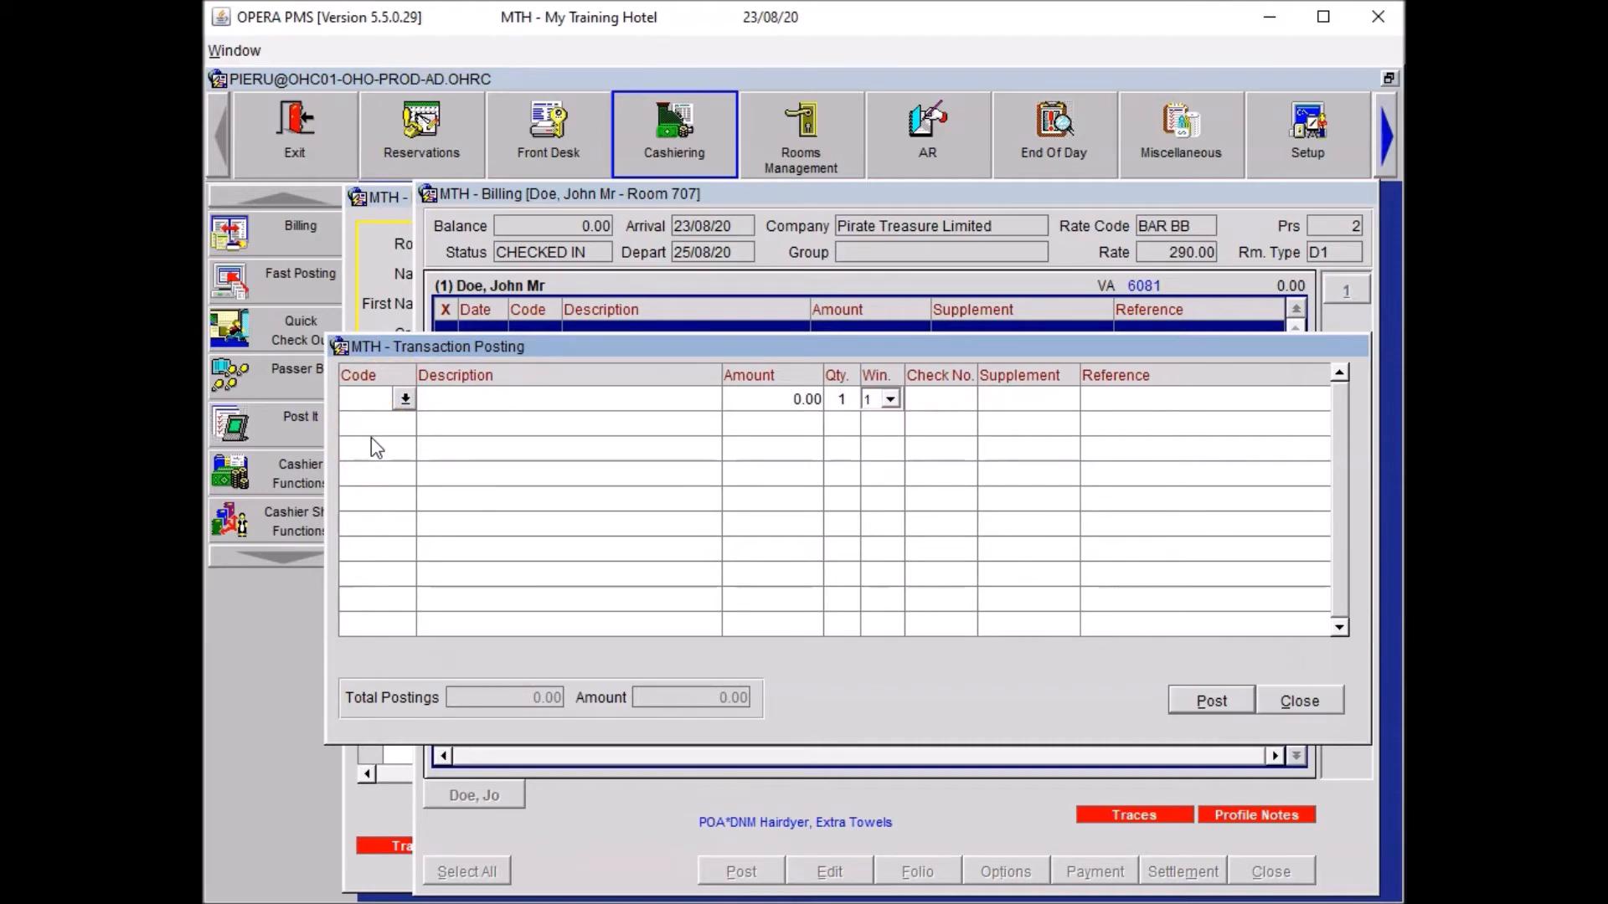
# Step: Enter Restaurant Dinner Food at 40.00 and Restaurant Dinner Bev at 12.00
pyautogui.click(403, 398)
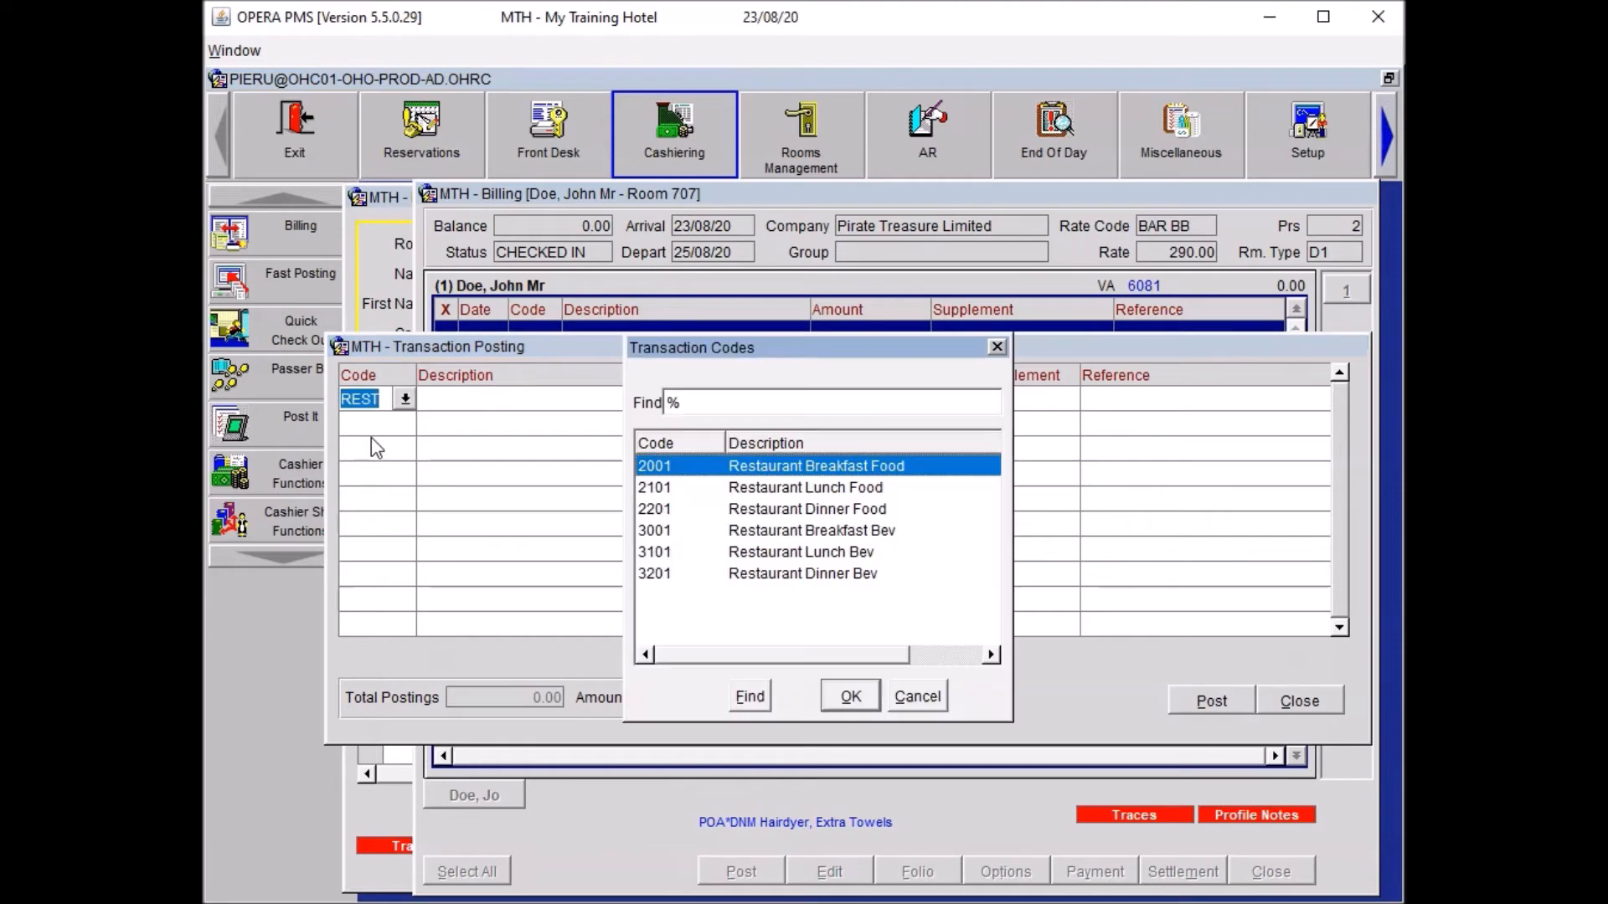
pyautogui.click(807, 508)
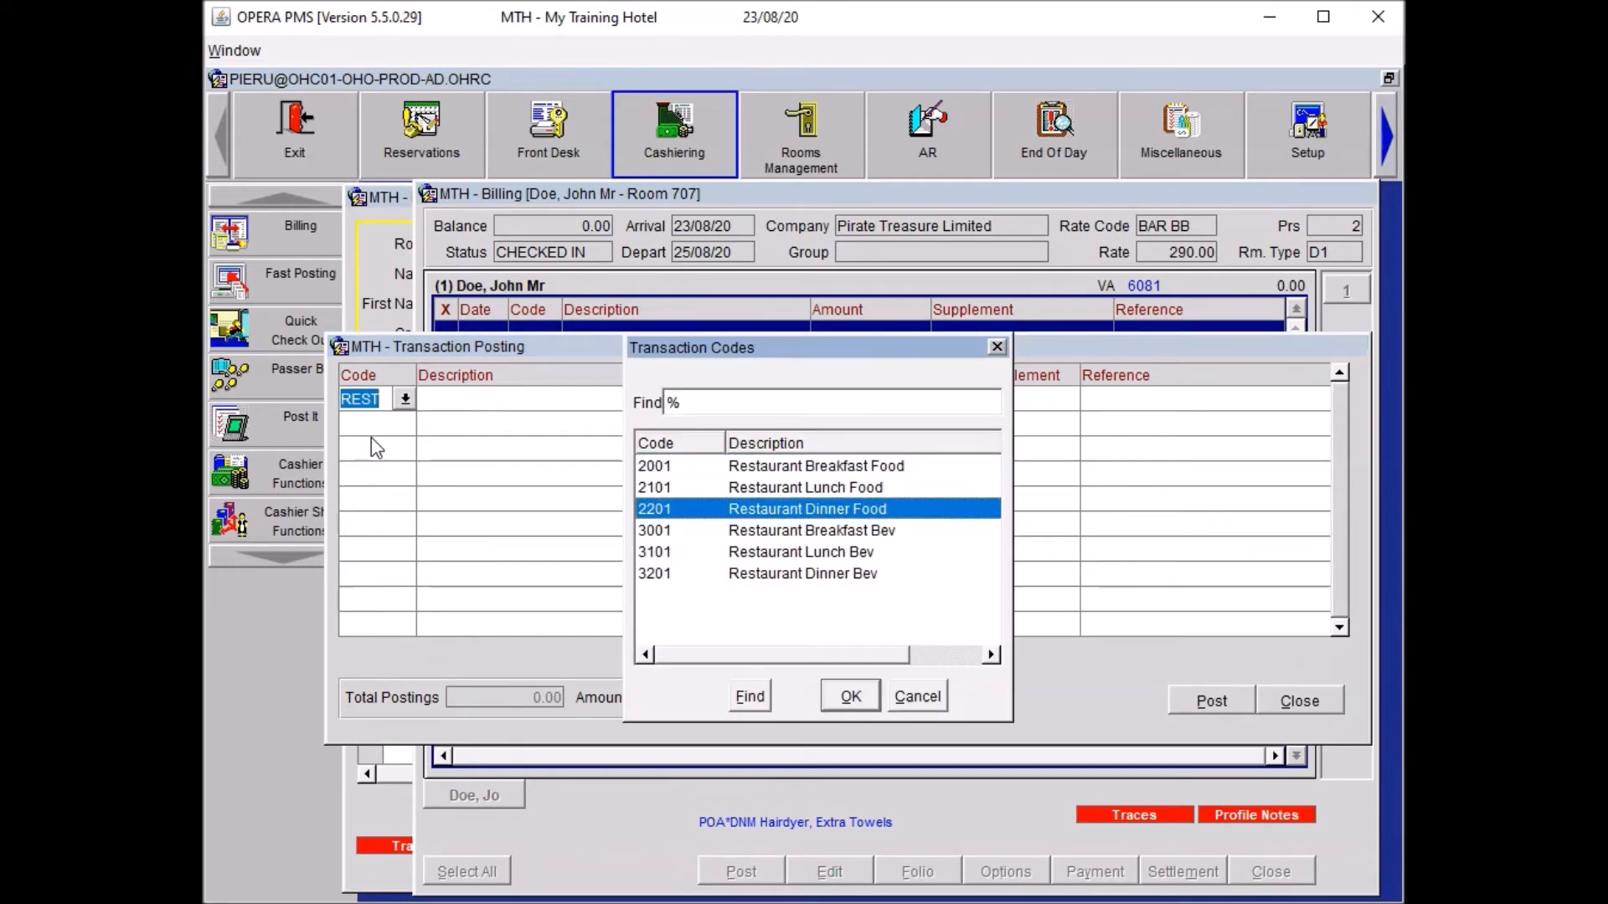
pyautogui.click(850, 696)
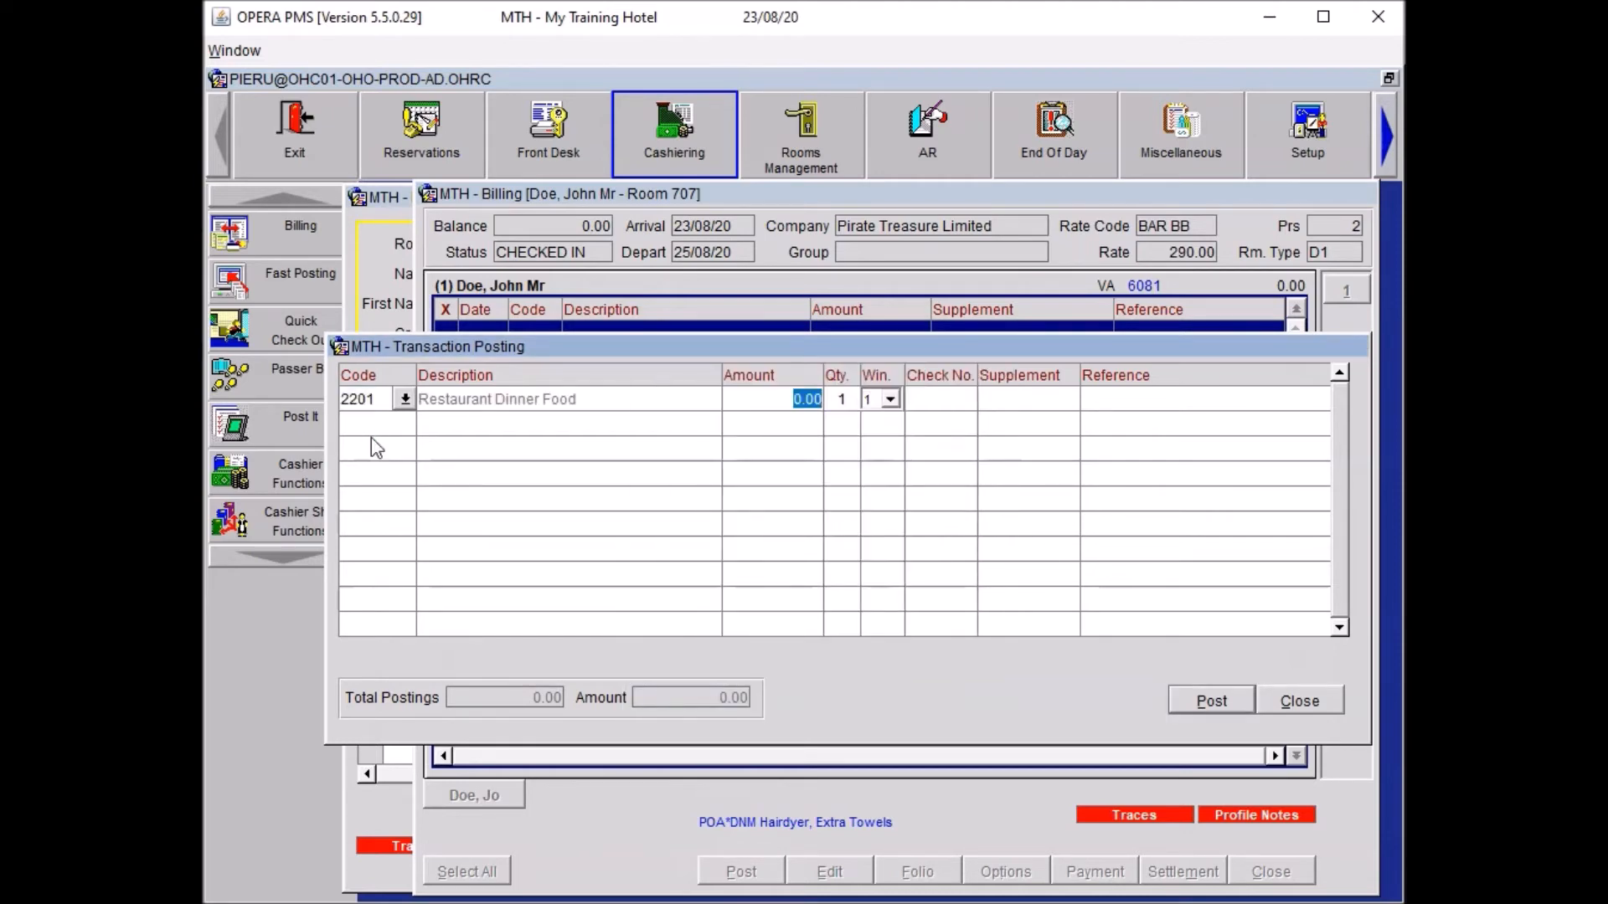
pyautogui.write('40.00')
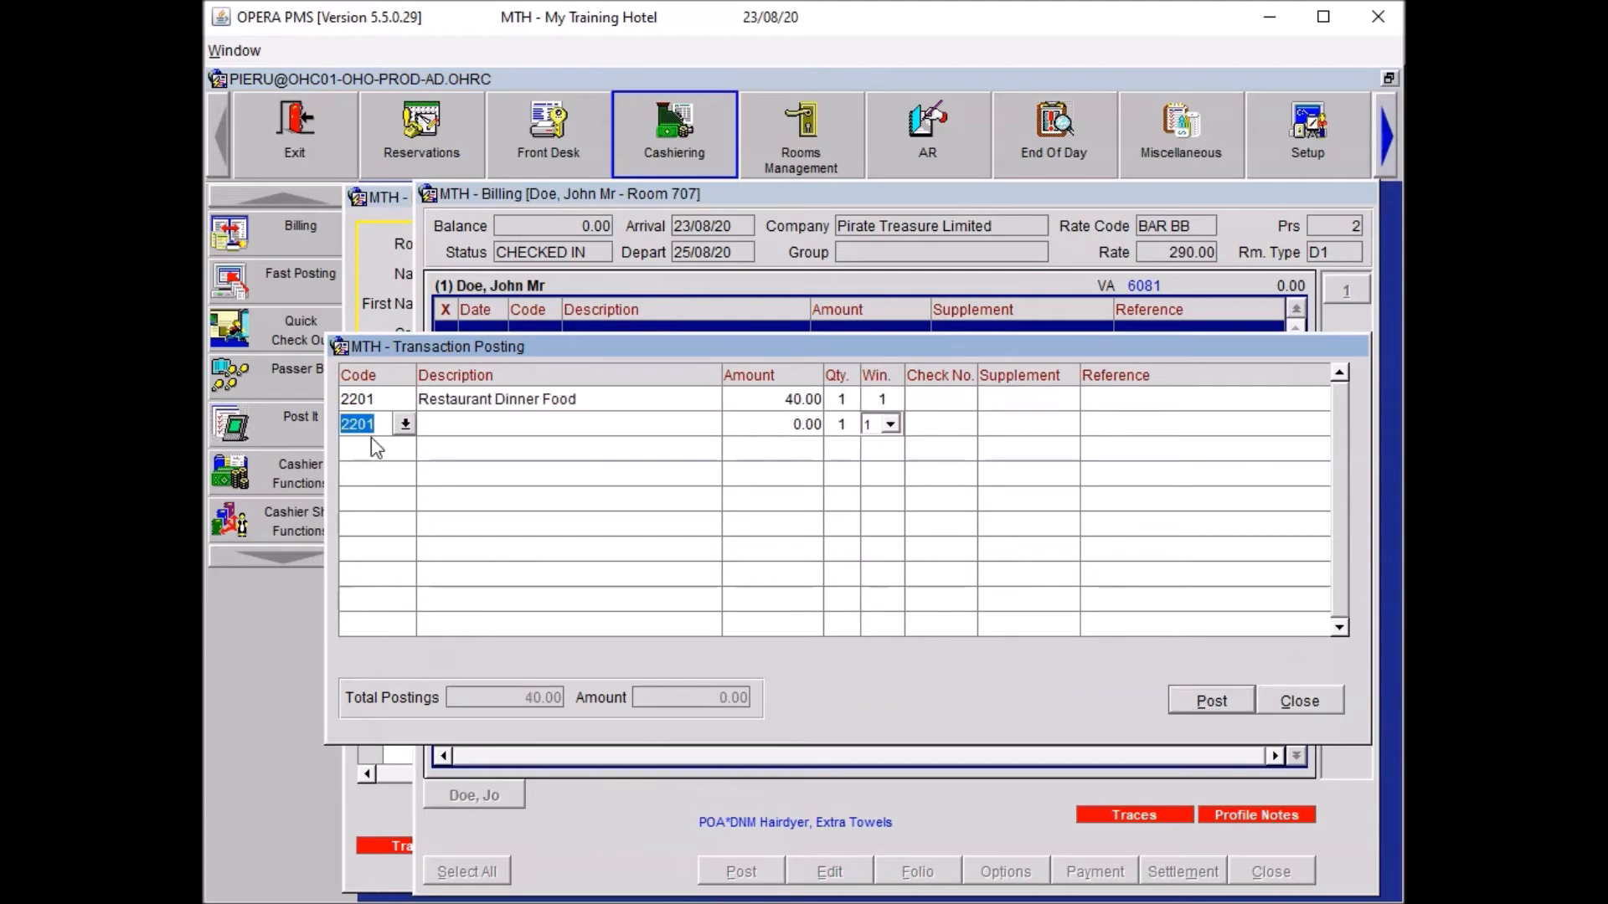
pyautogui.write('REST')
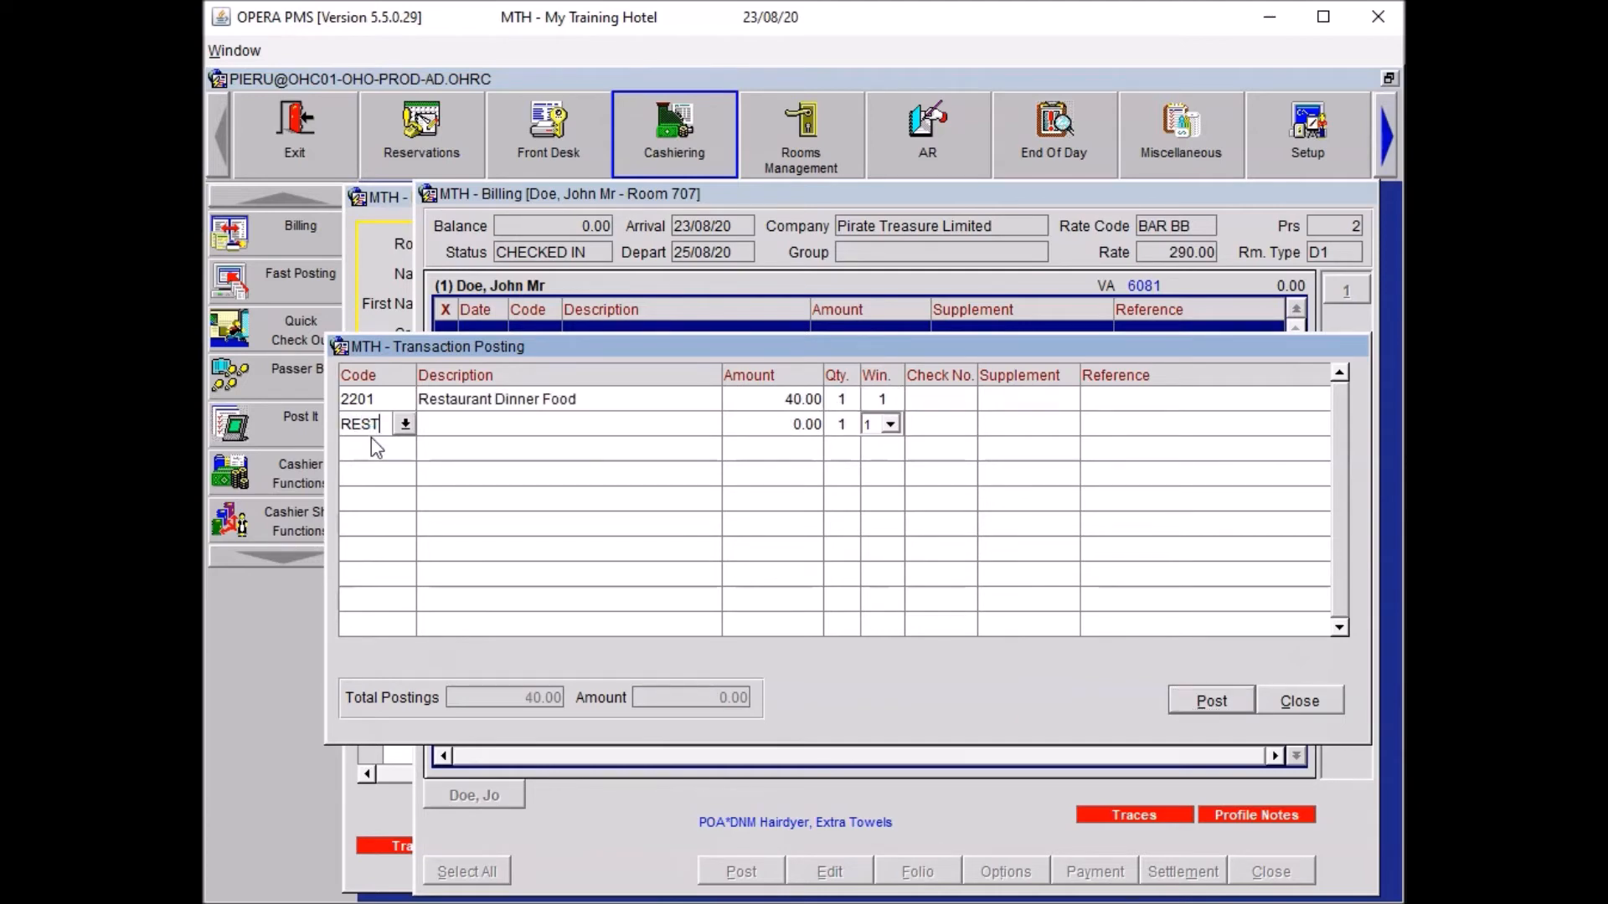
pyautogui.click(405, 424)
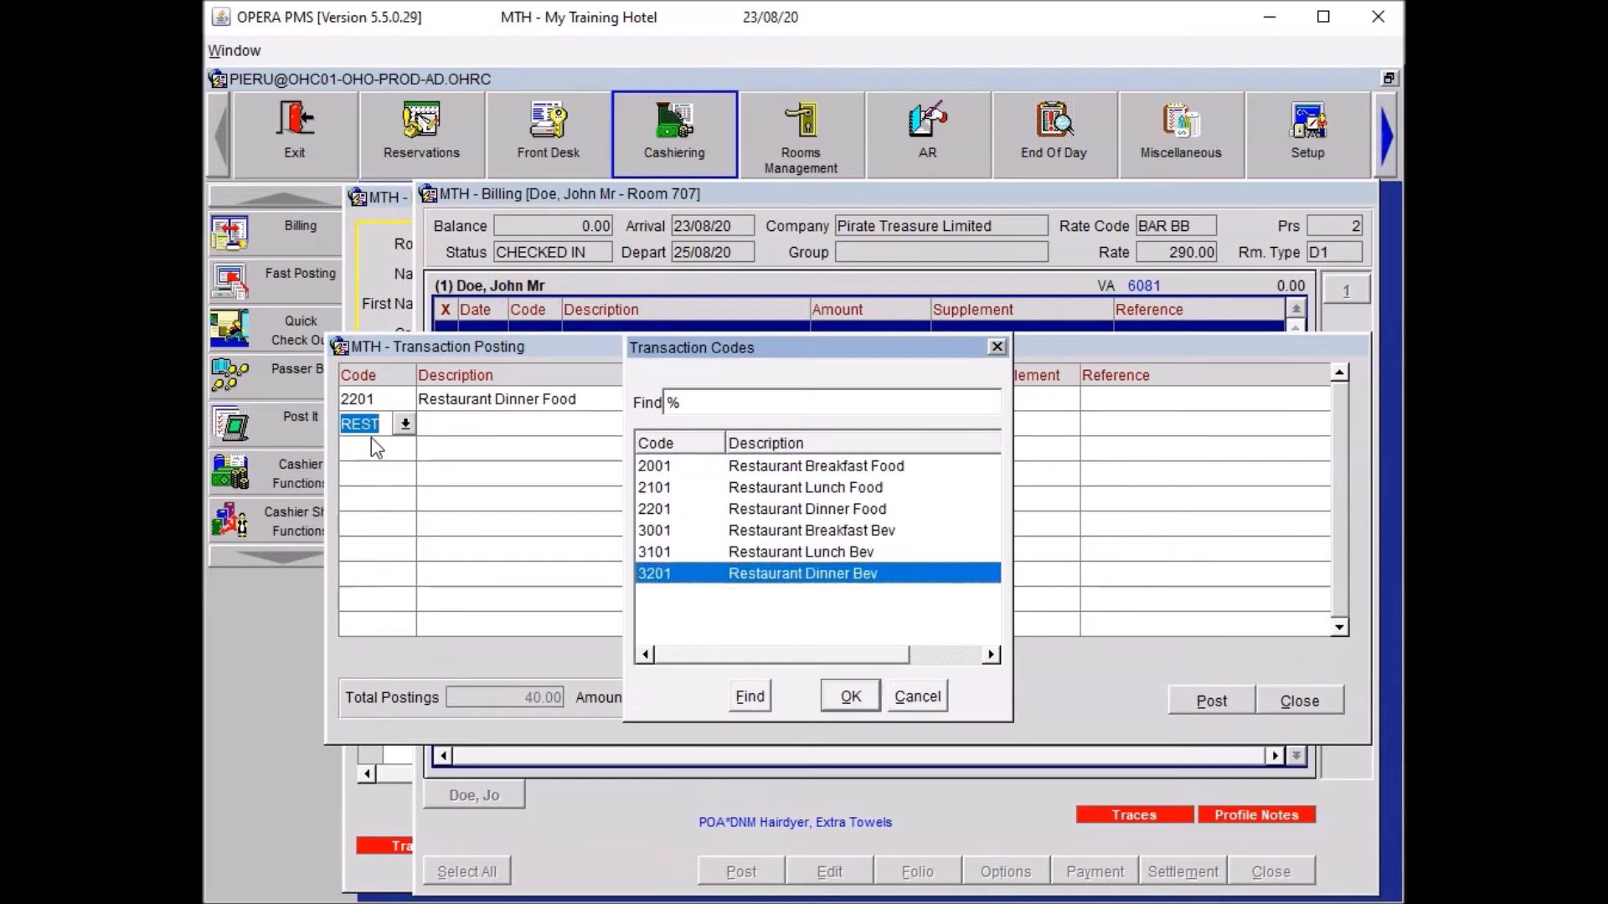
pyautogui.click(849, 696)
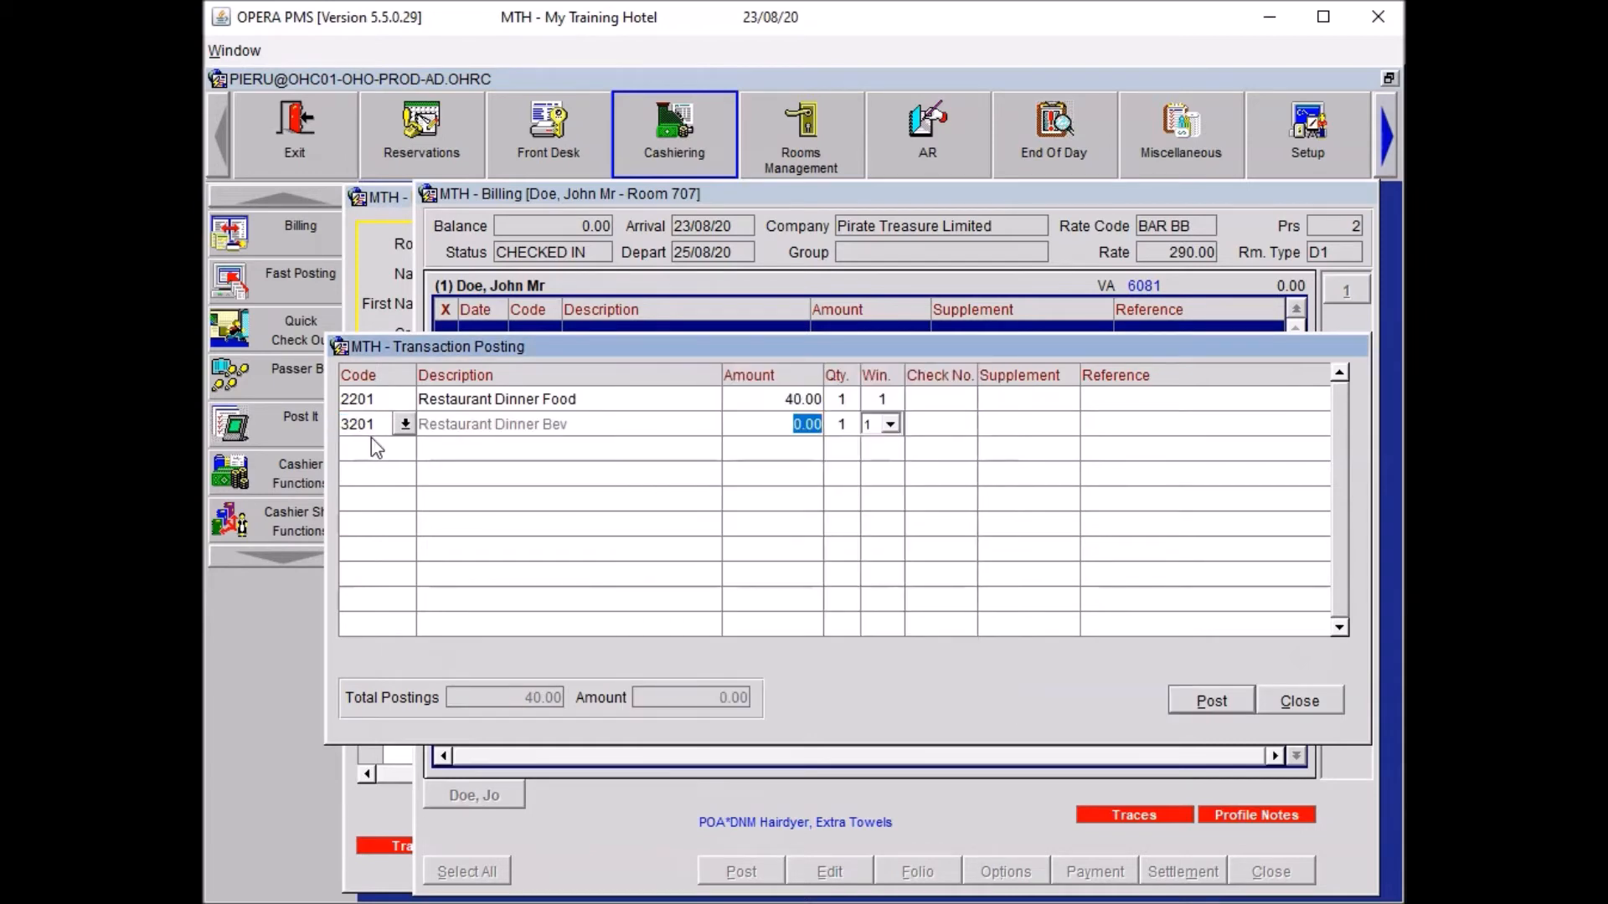
pyautogui.write('12')
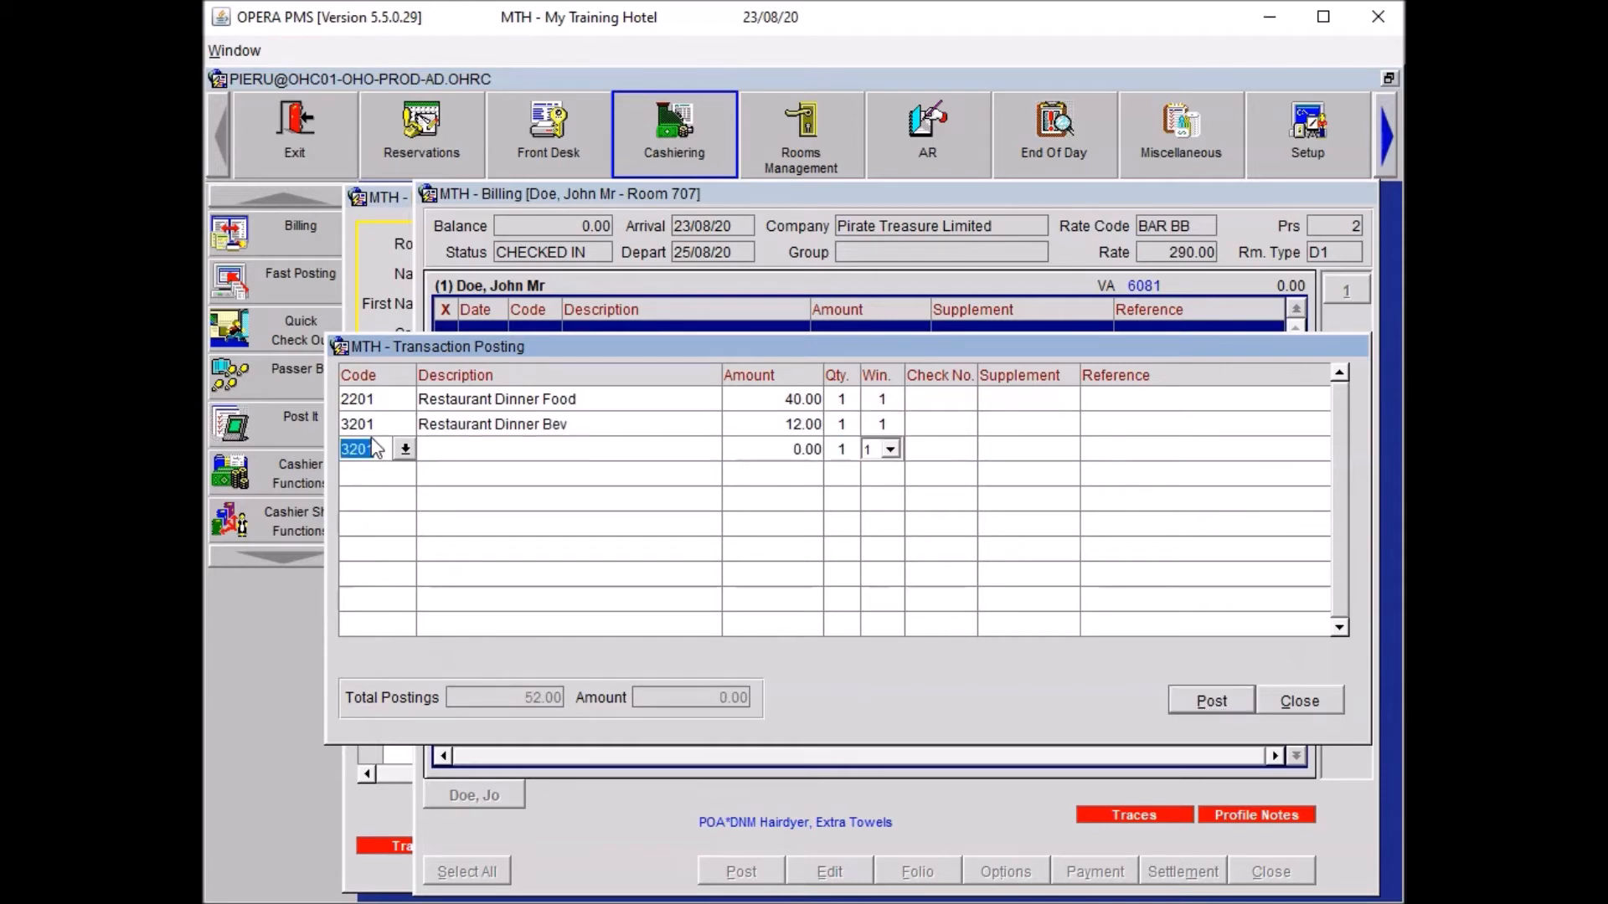
# Step: Add a 4503 spa charge of 90.00 with reference 'Massage'
pyautogui.write('4503')
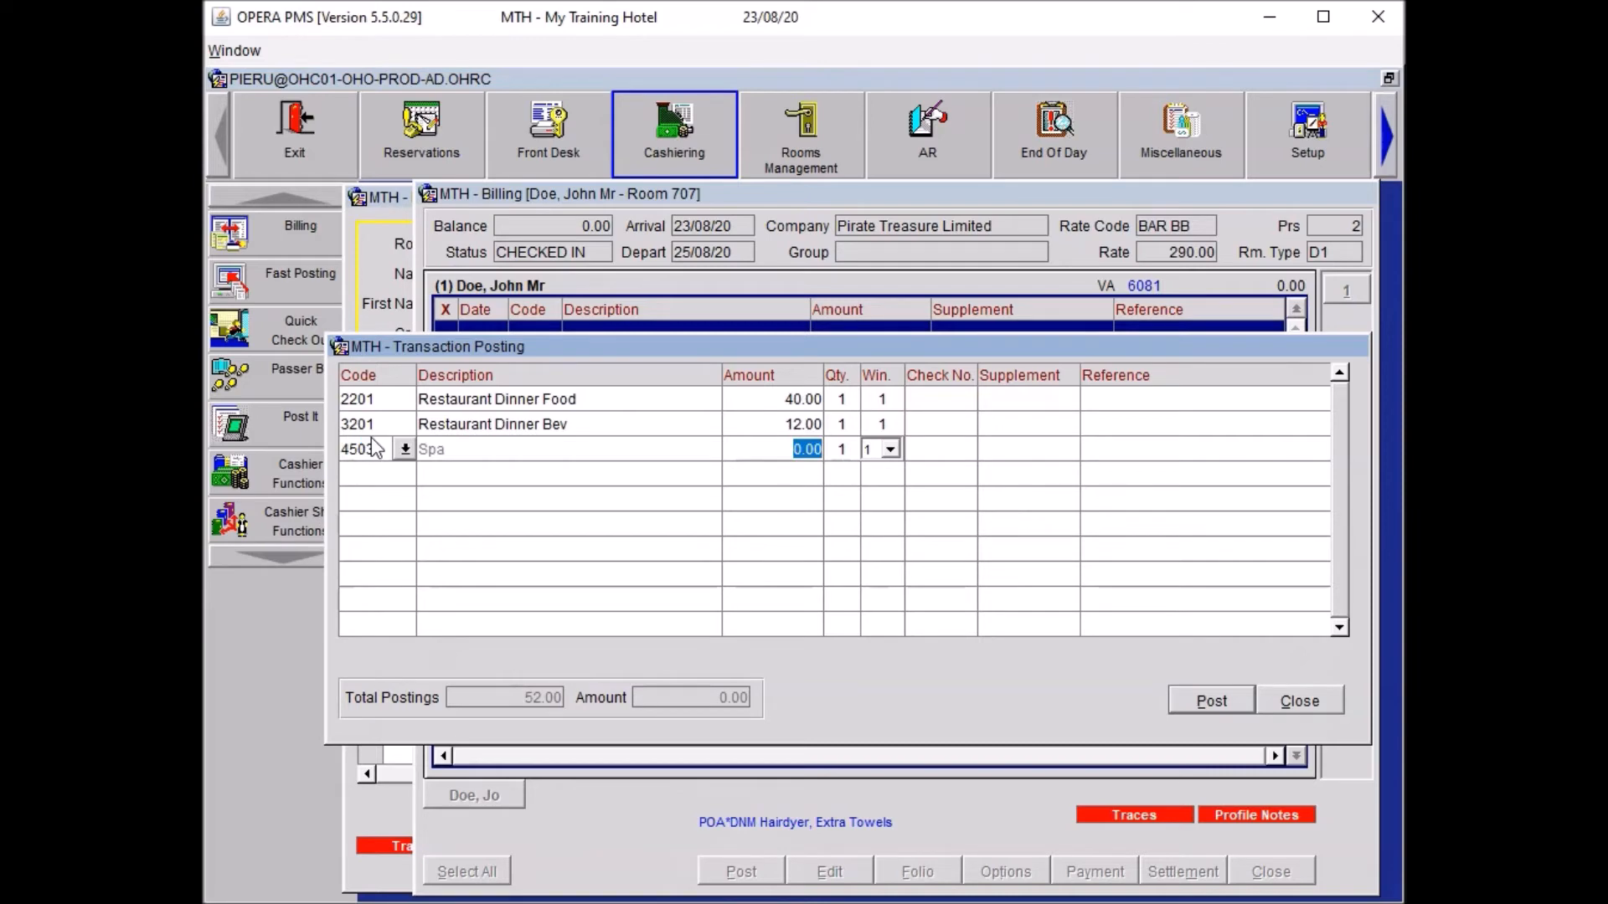
pyautogui.write('90.00')
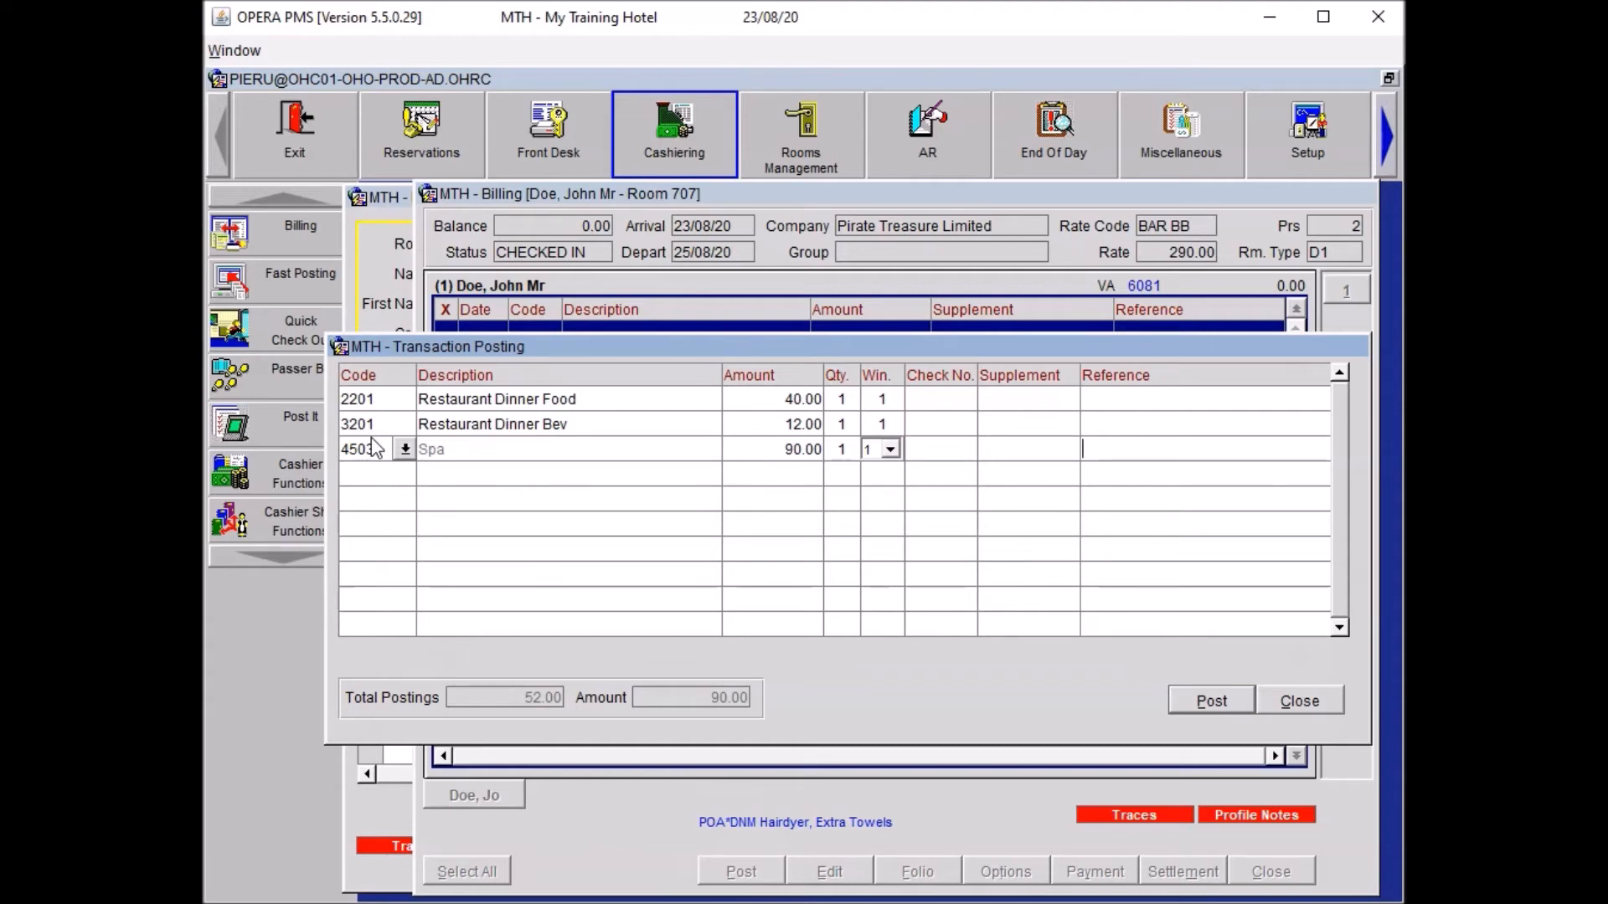
pyautogui.write('Masa')
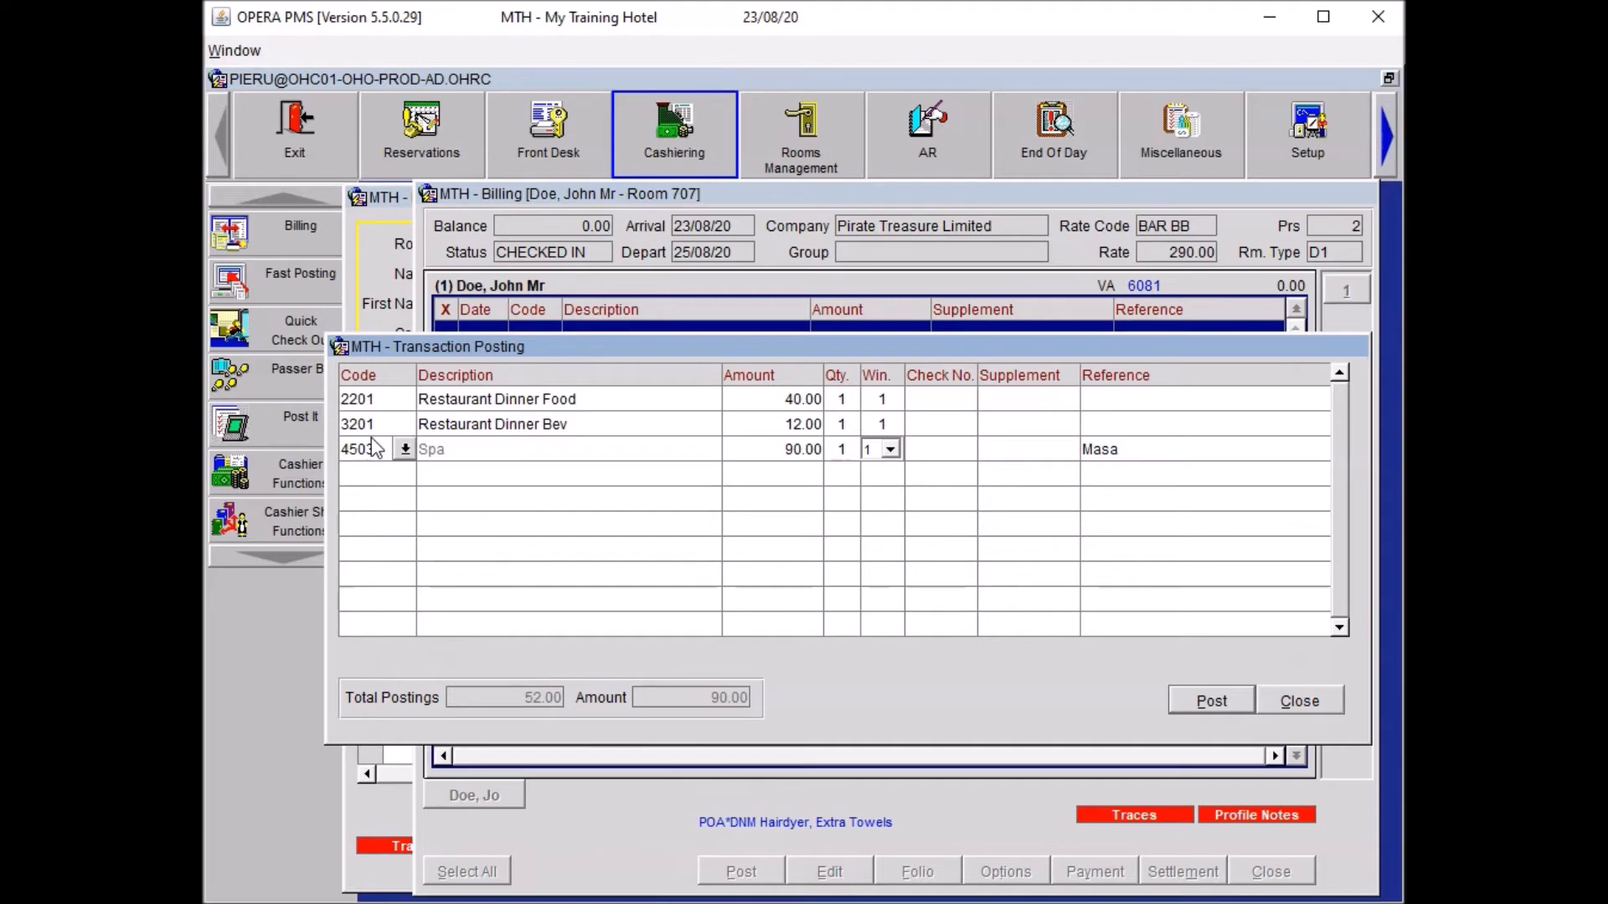
pyautogui.write('sage')
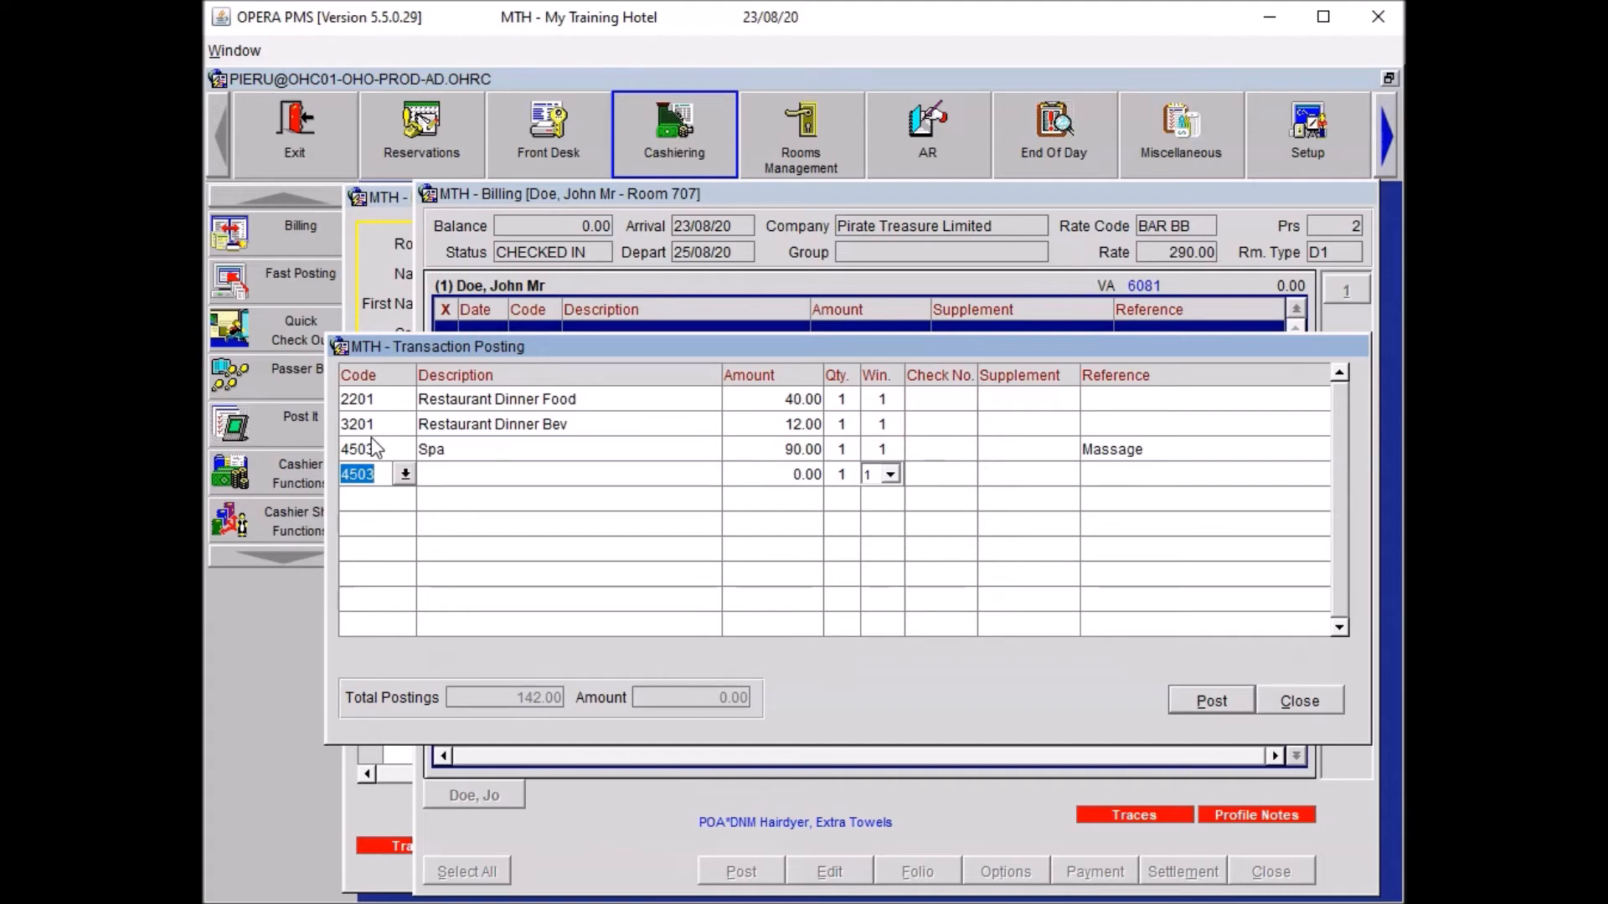
pyautogui.moveTo(1179, 241)
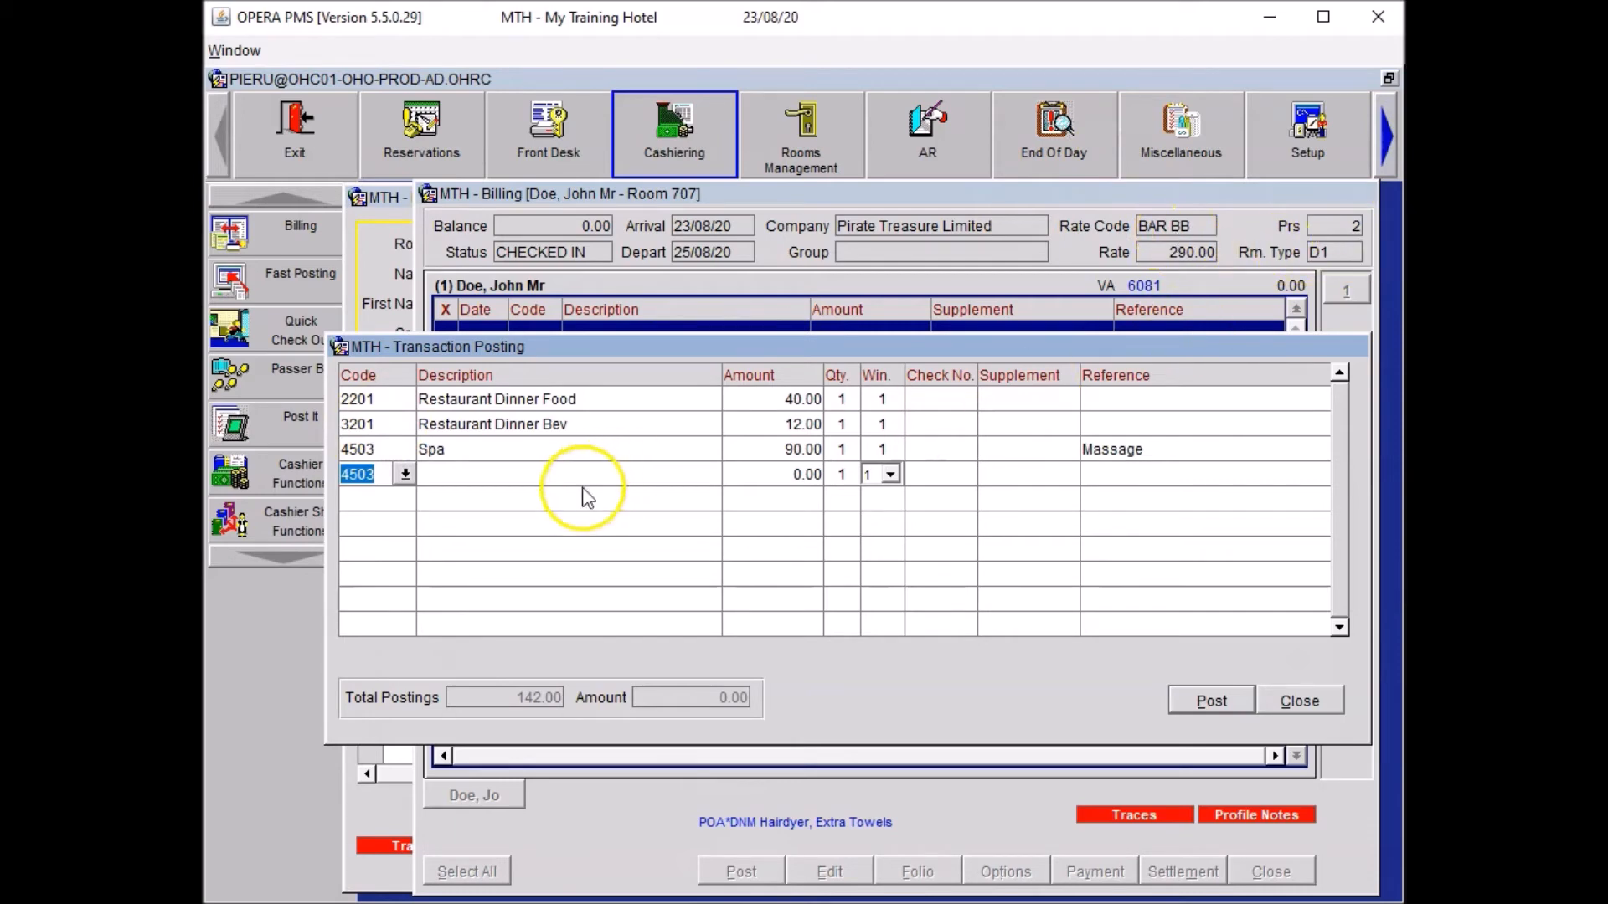
# Step: Add a 20.00 'Visitor Breakfast' line and the 1.10 newspaper article
pyautogui.write('RES')
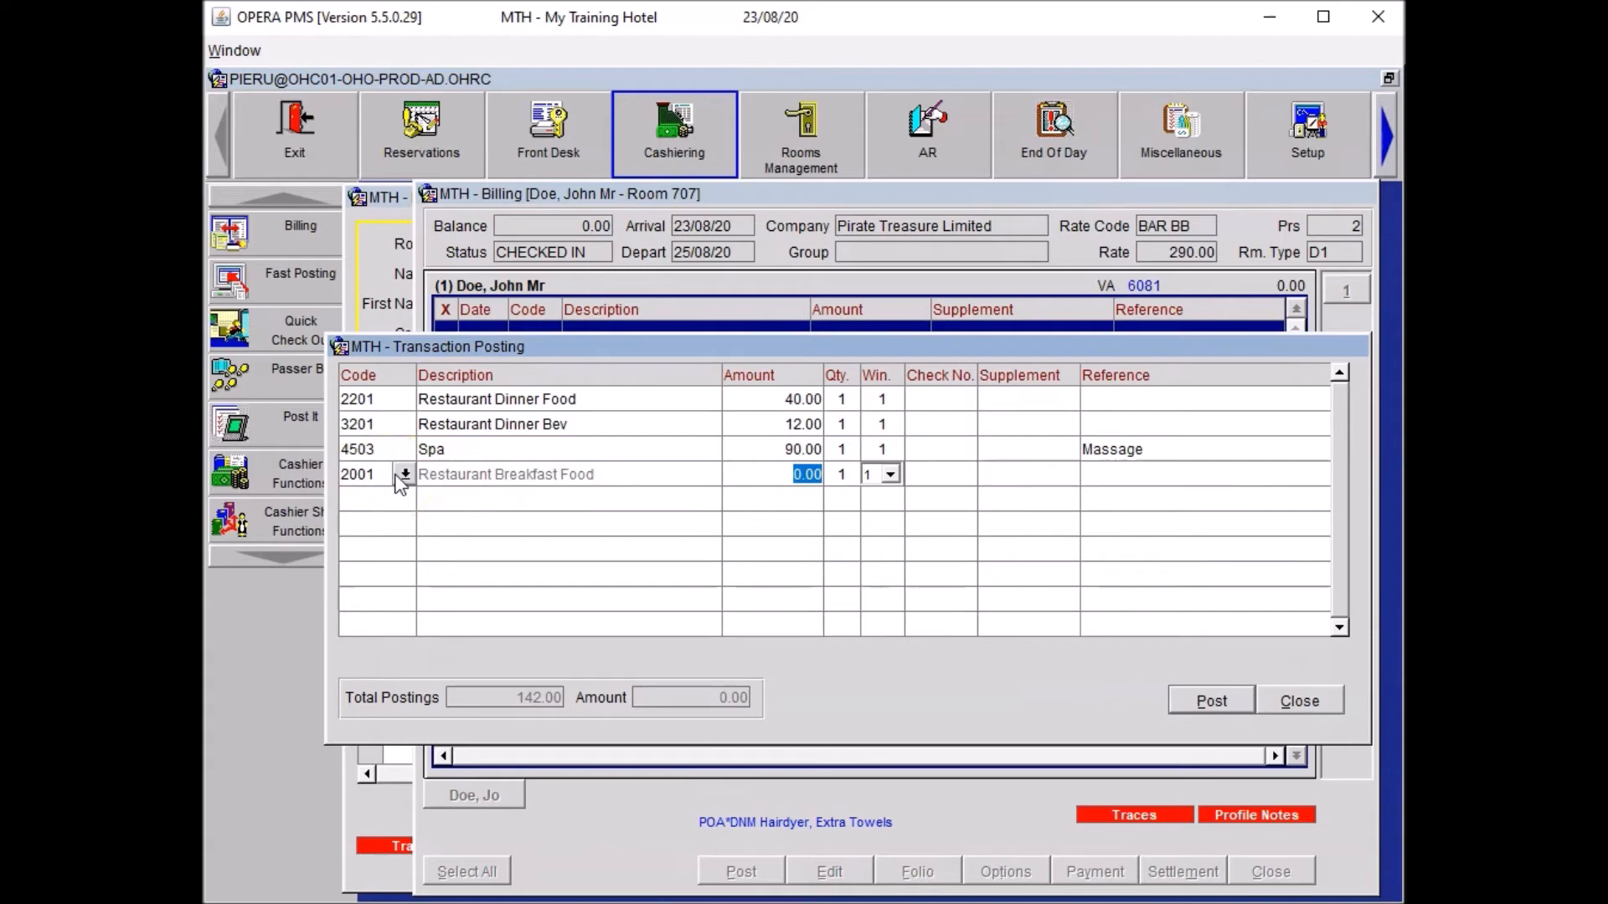
pyautogui.write('20.00')
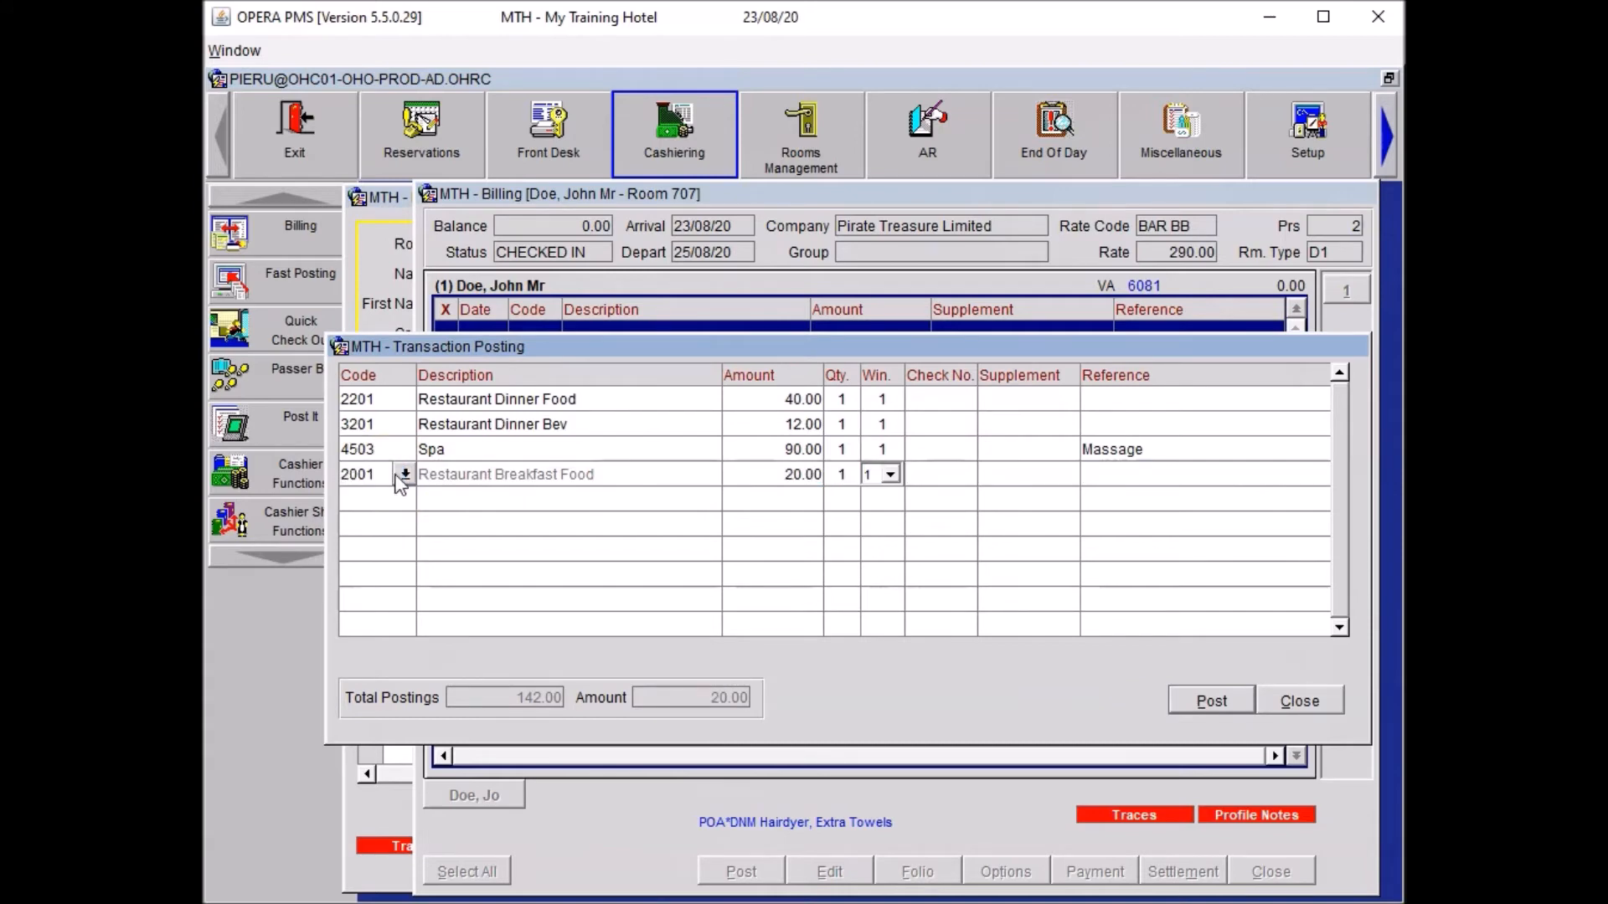
pyautogui.write('Visitor')
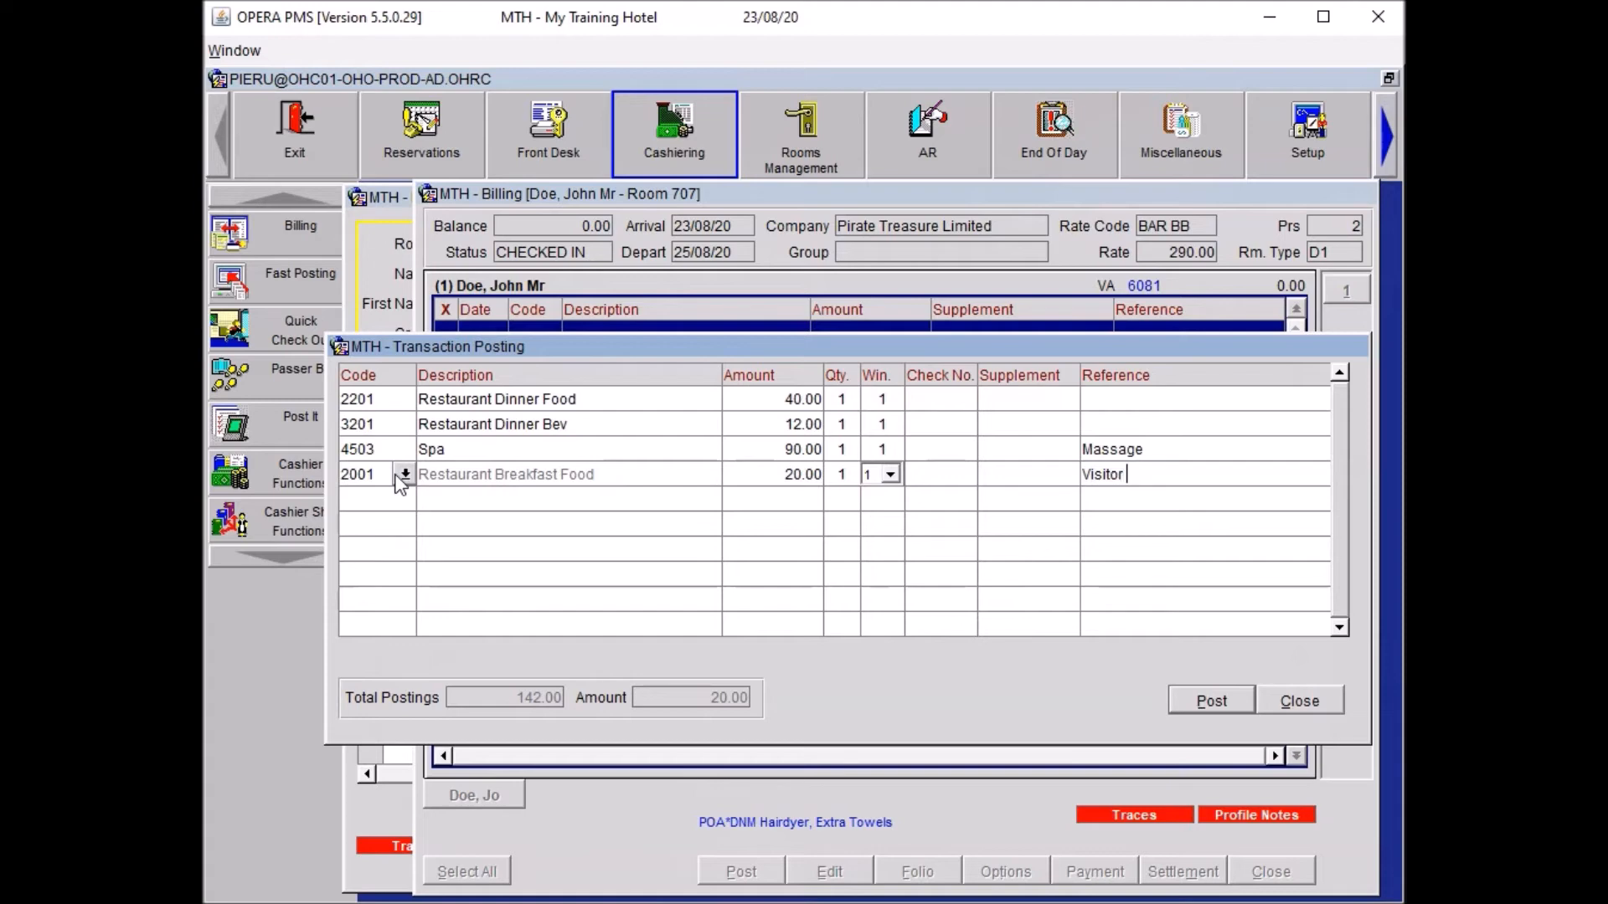
pyautogui.write('Breeakfast')
pyautogui.click(377, 499)
pyautogui.write('NEWS')
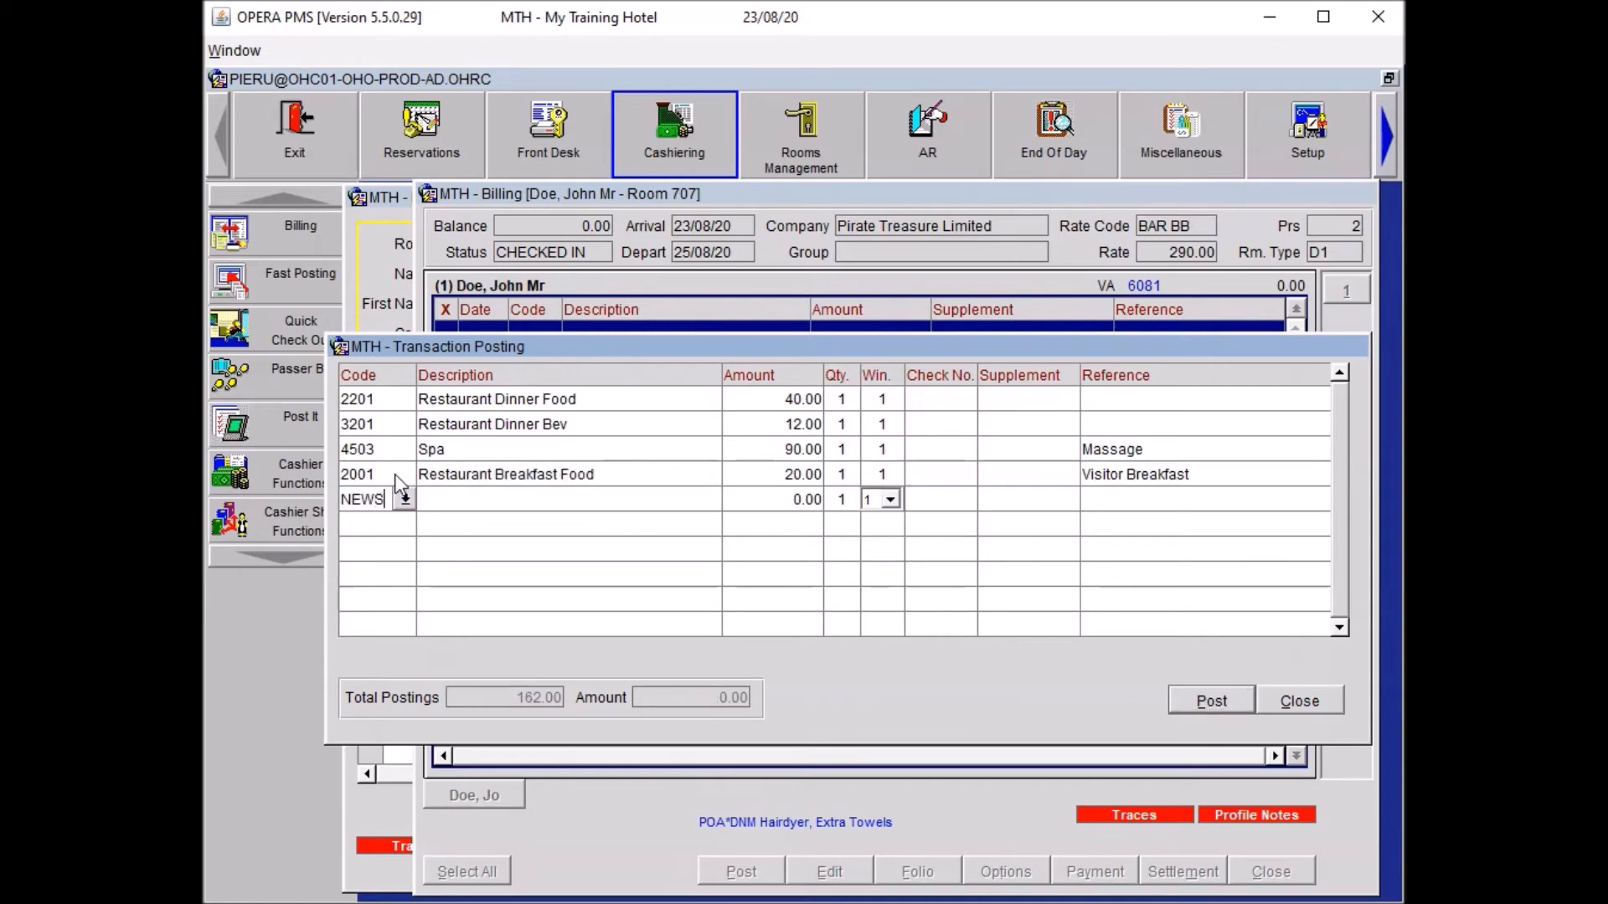
pyautogui.click(1210, 700)
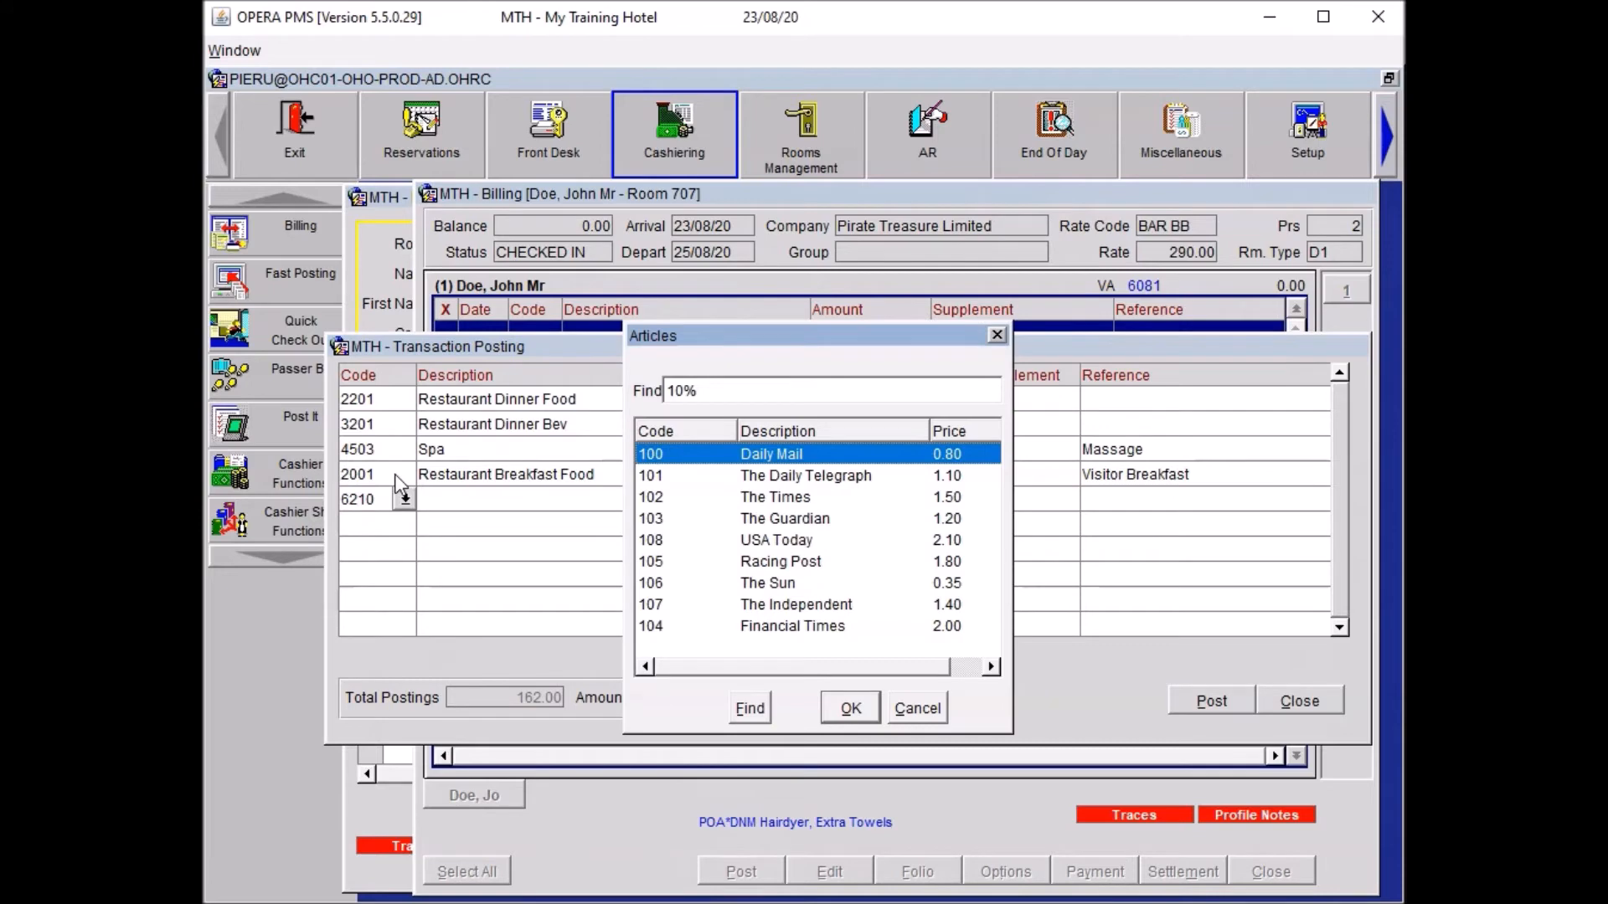
pyautogui.click(849, 708)
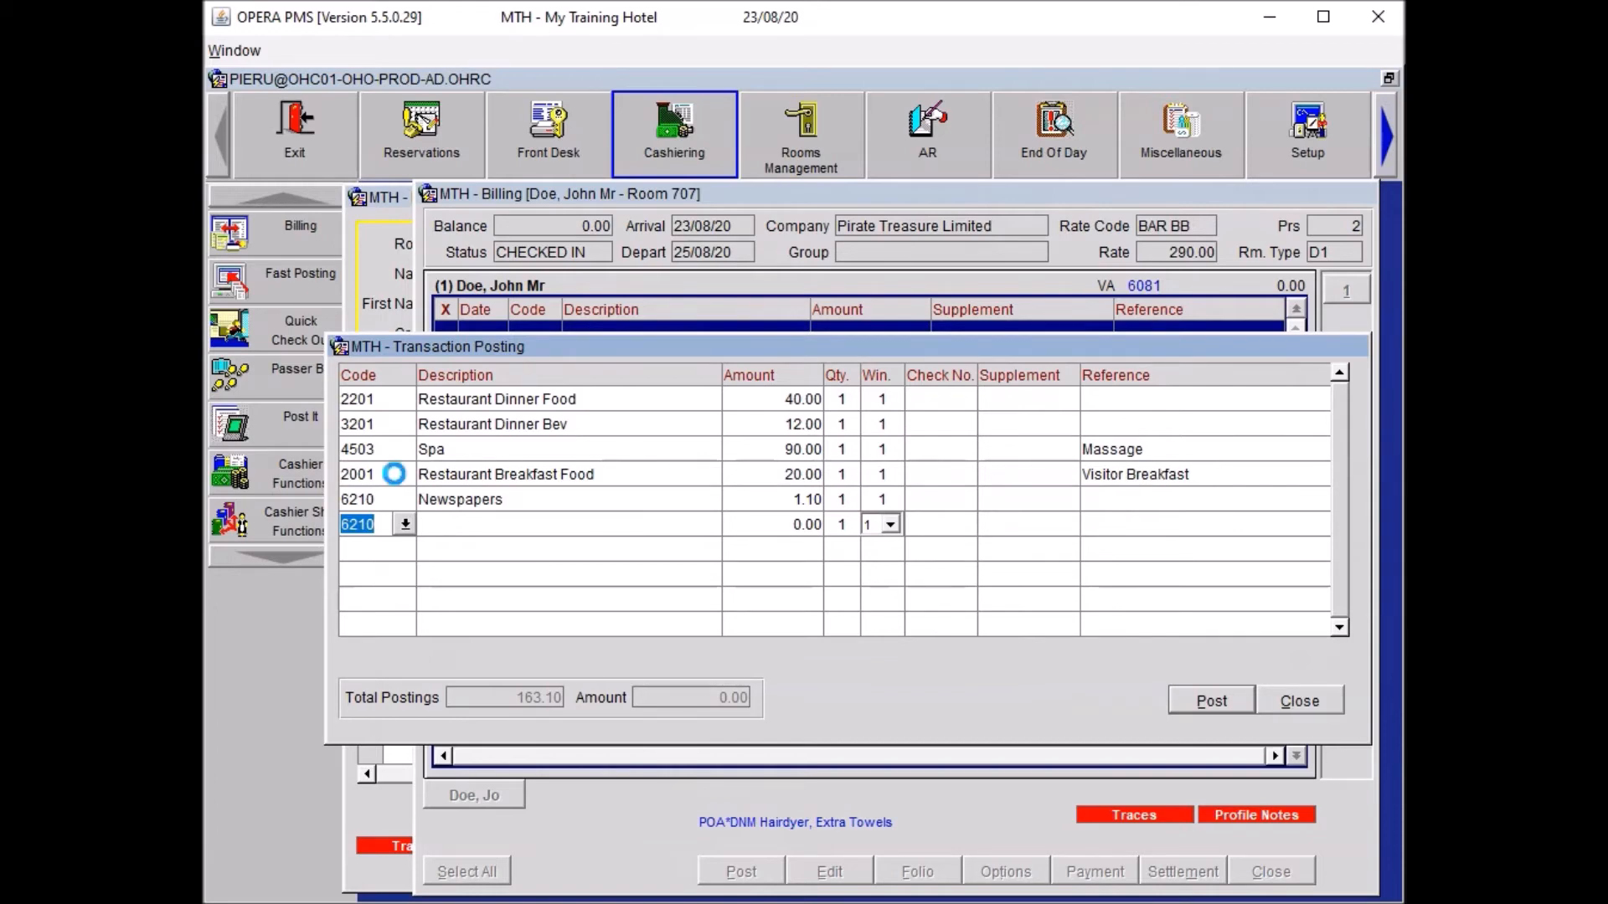
# Step: Add 6001 car parking at 15.00, quantity 2, referenced 'parking for 2 nights'
pyautogui.write('6001')
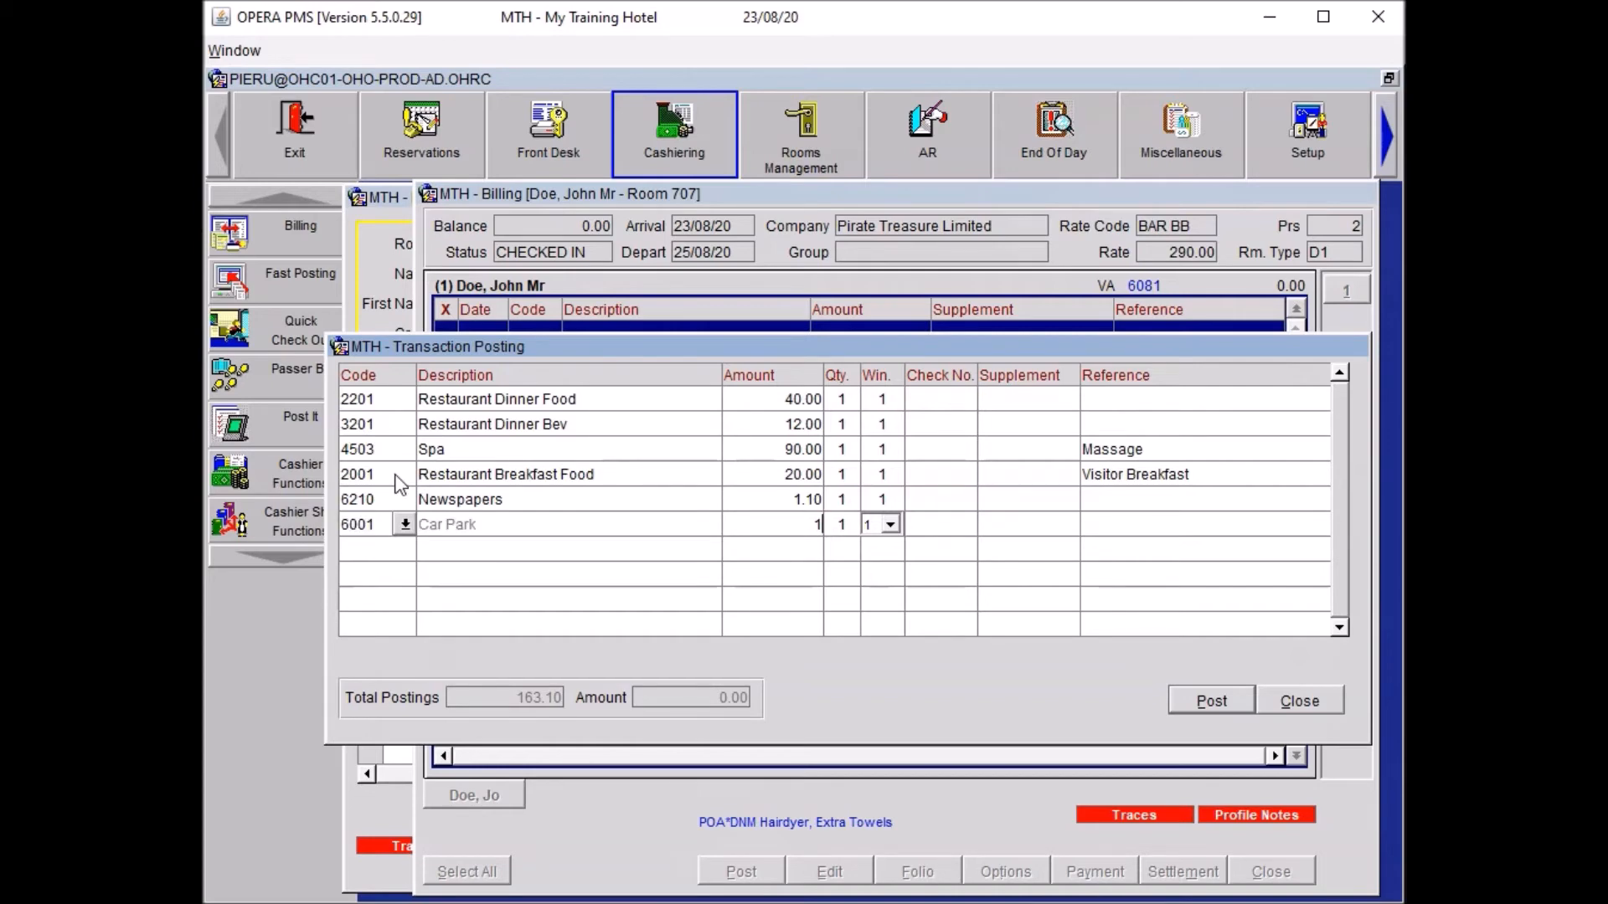
pyautogui.write('15.00')
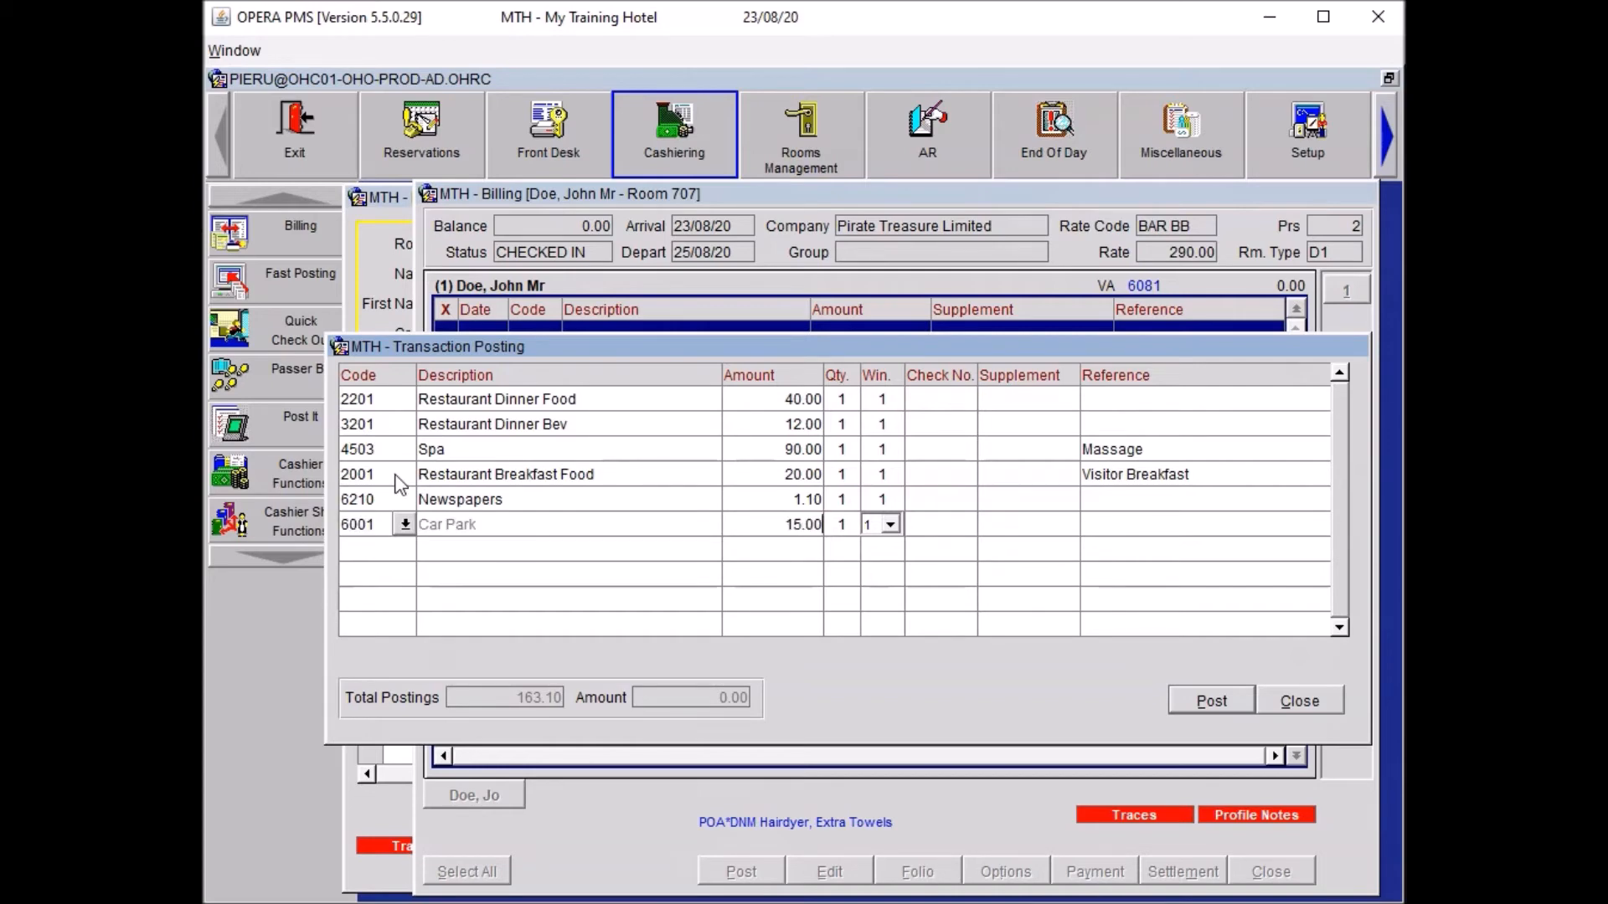
pyautogui.click(840, 524)
pyautogui.write('Car')
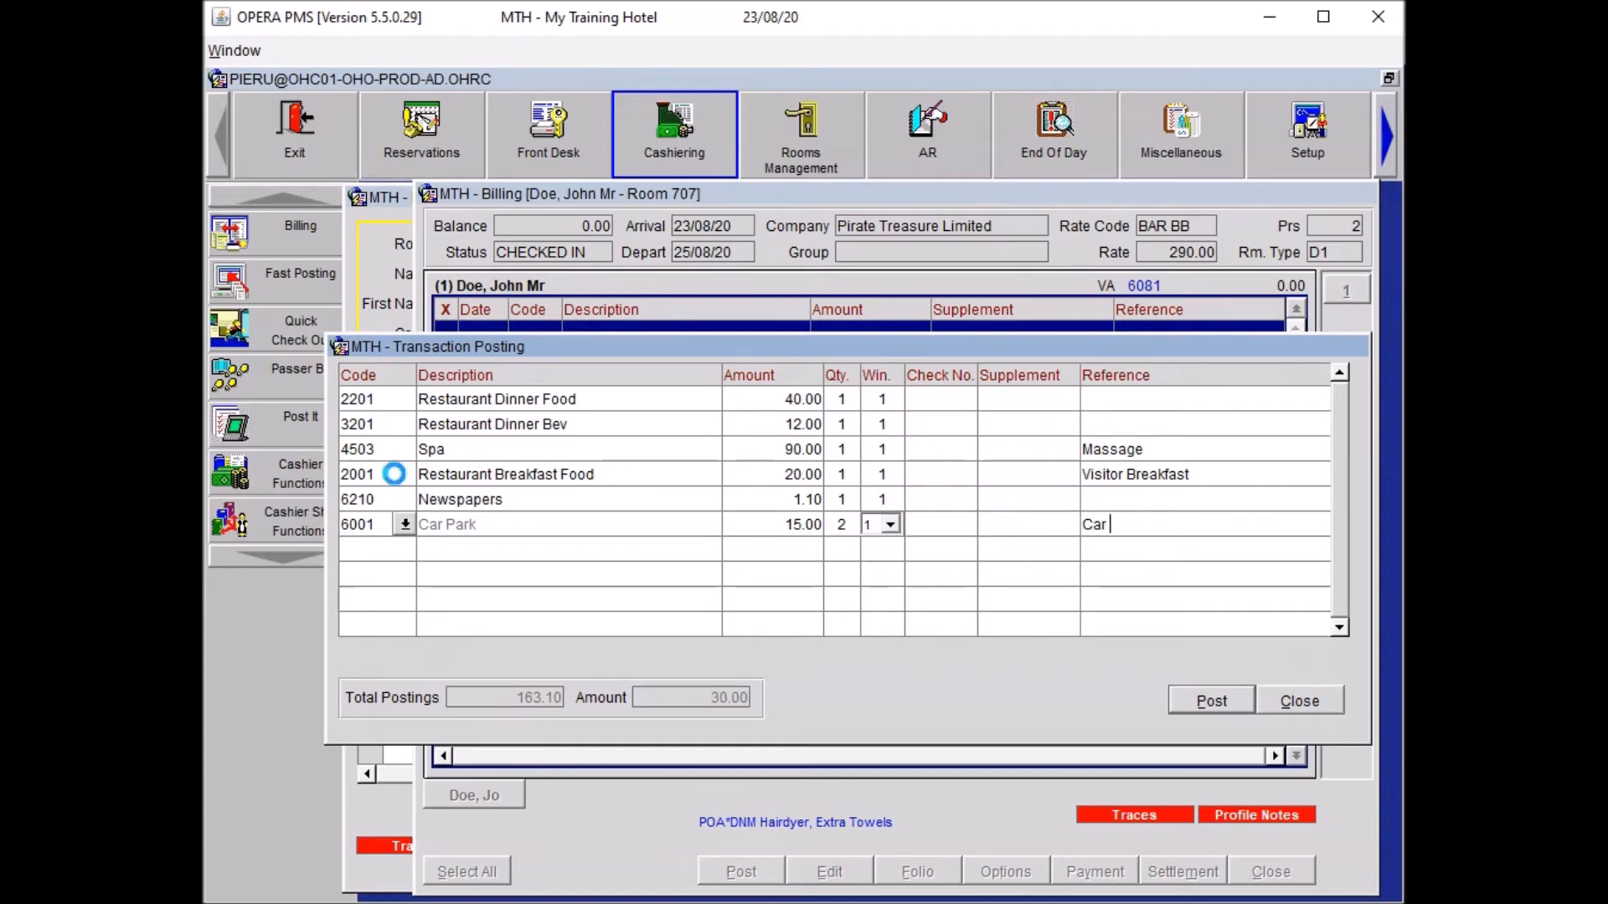
pyautogui.write('park')
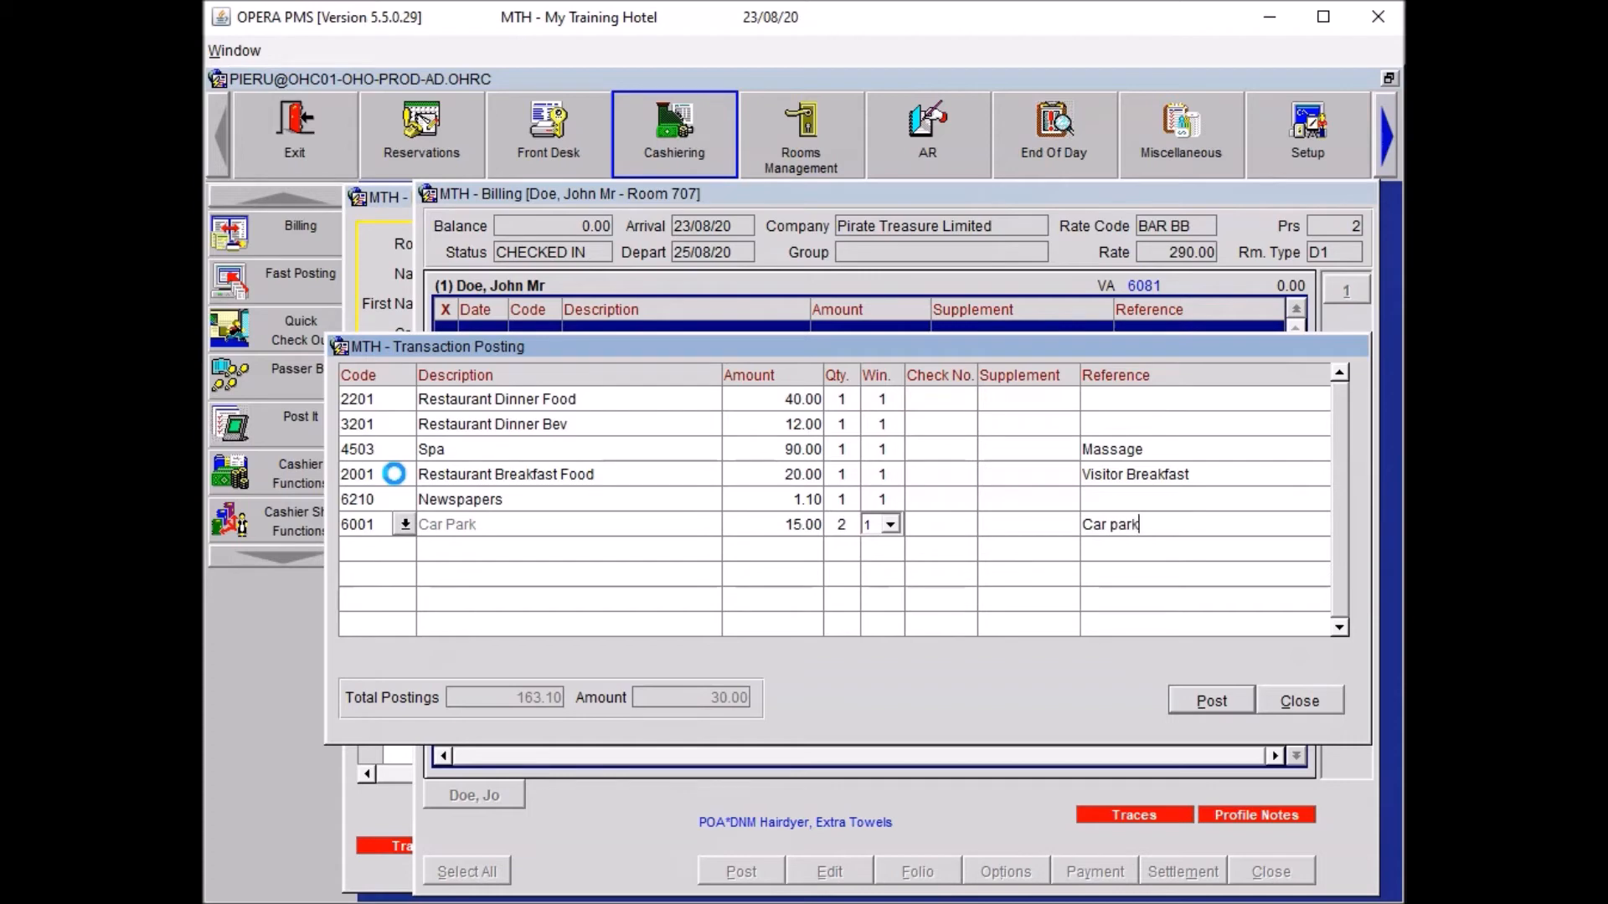
pyautogui.write('ing for 2')
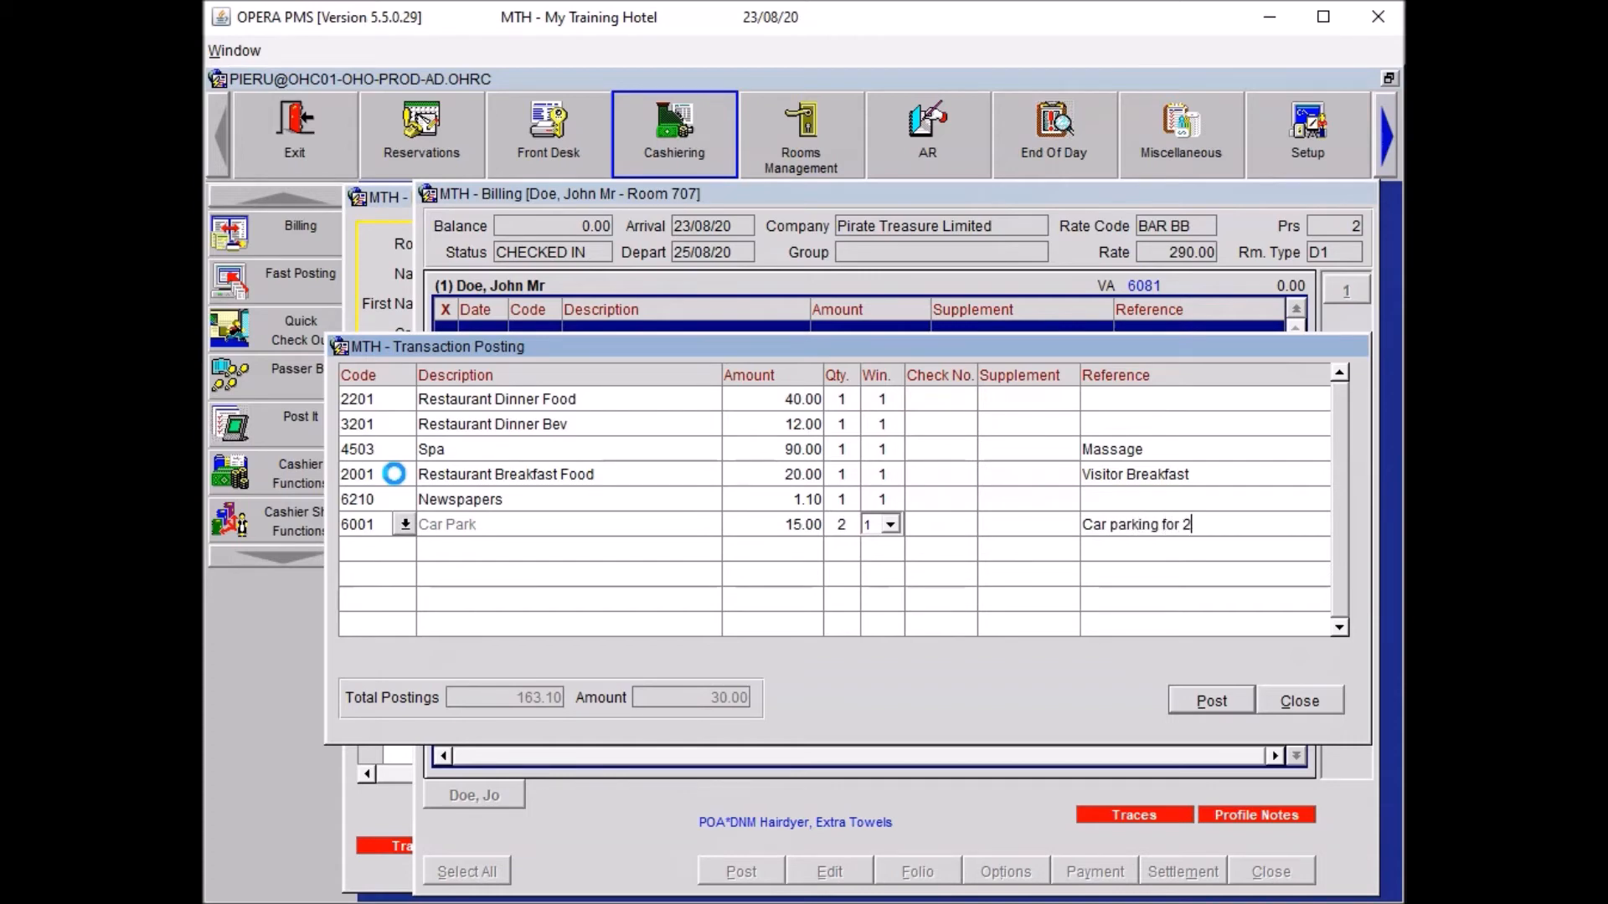
pyautogui.write('nights')
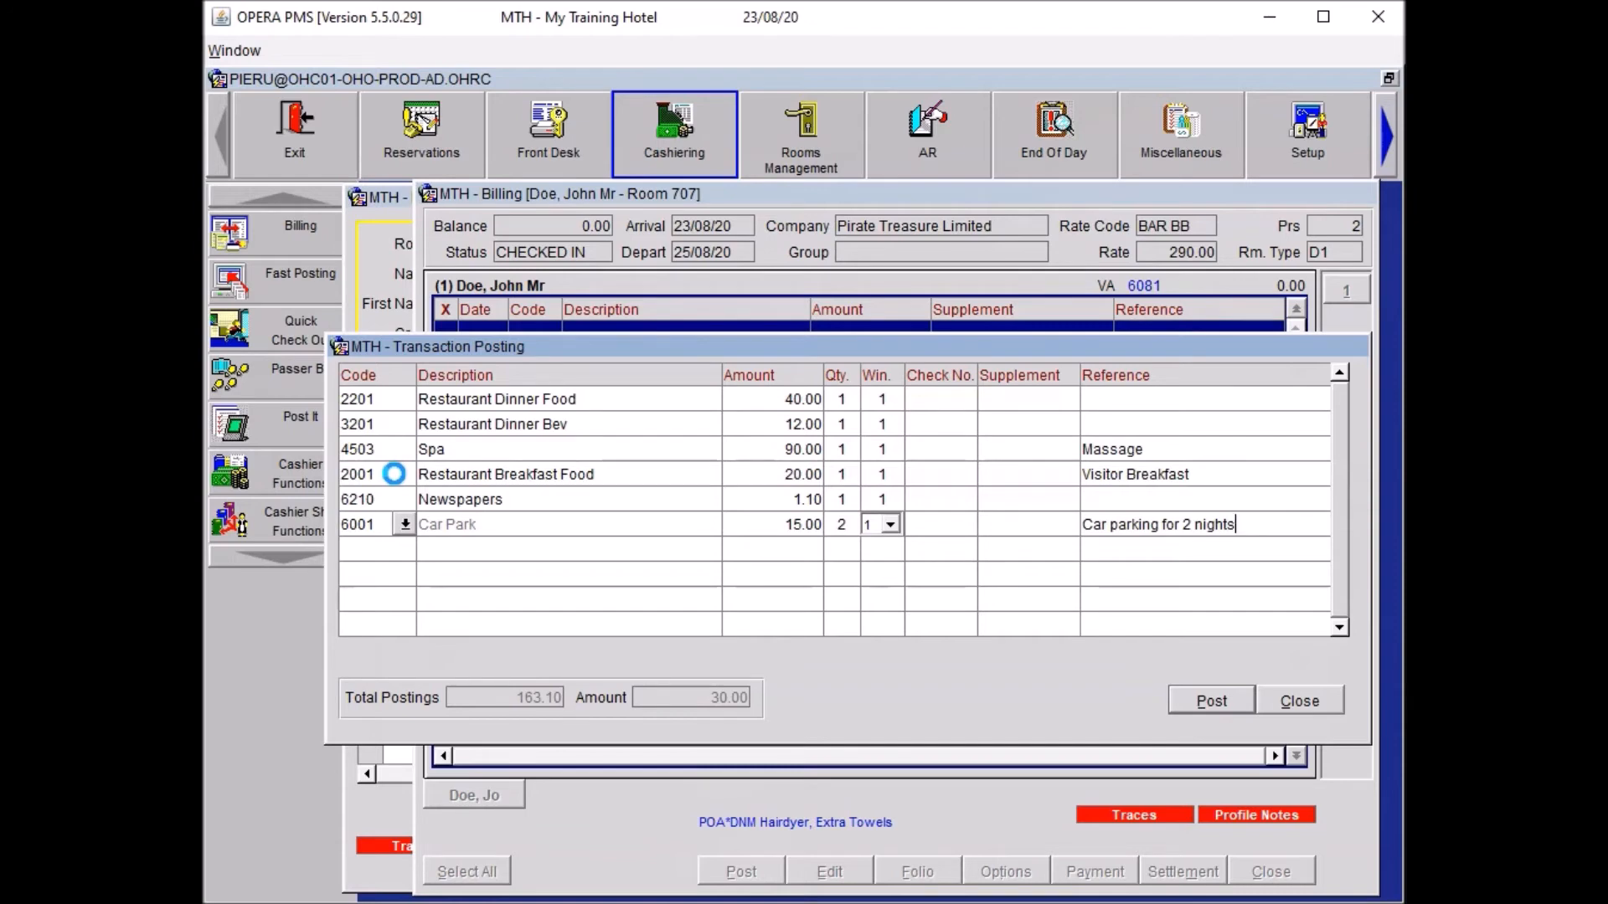
pyautogui.press('Return')
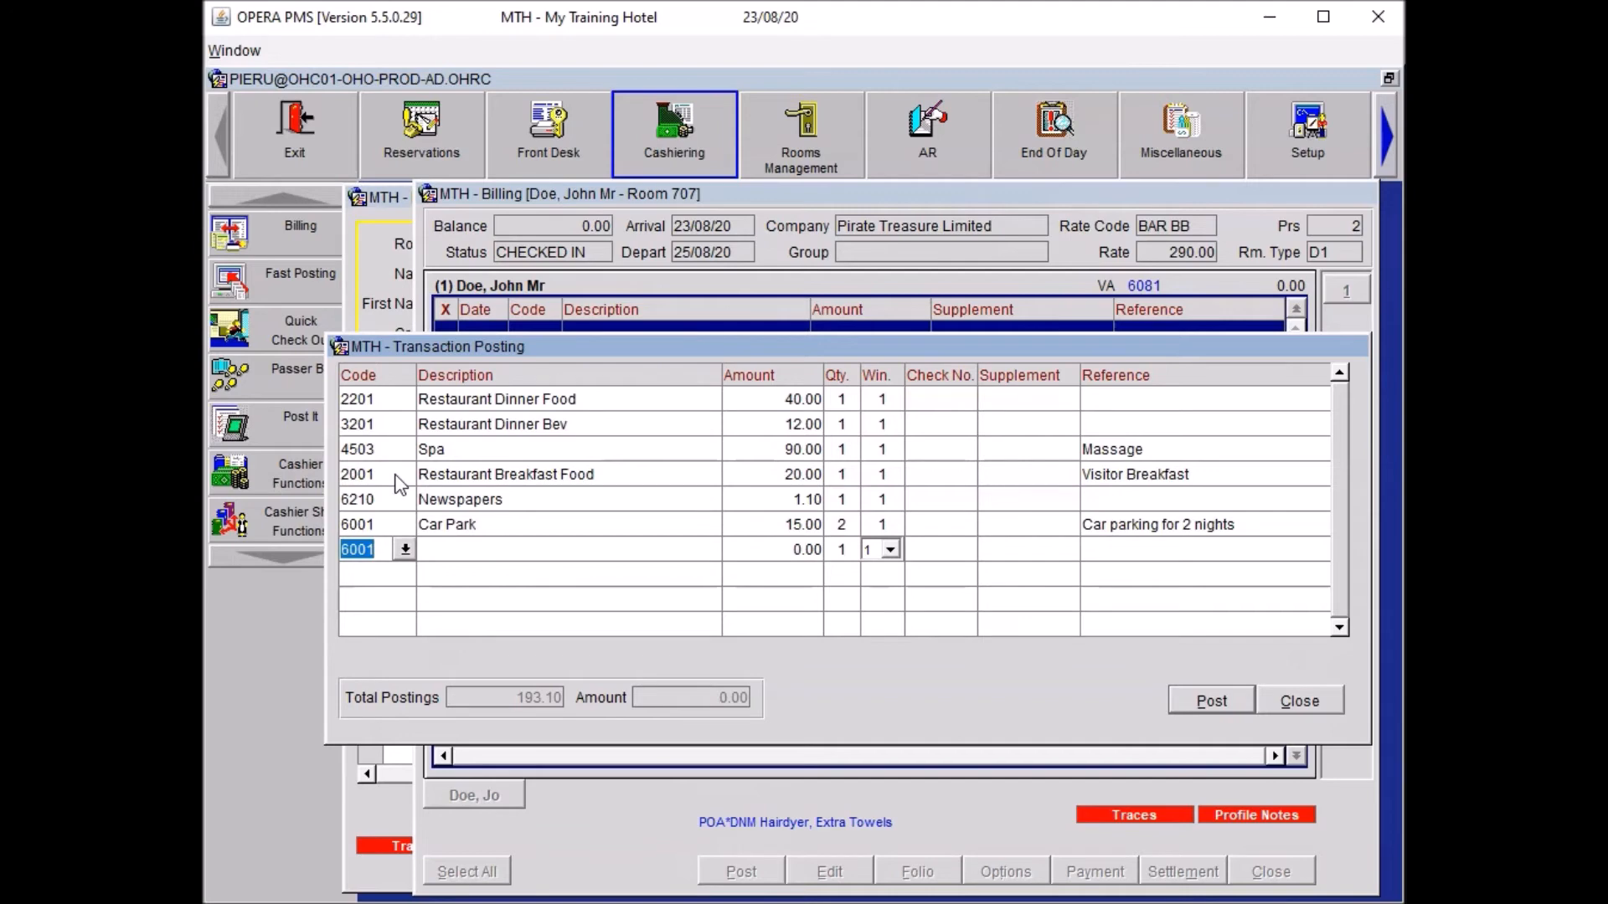
# Step: Add minibar article charges and 6201 for two bathrobes at 50.00 each
pyautogui.write('MINI')
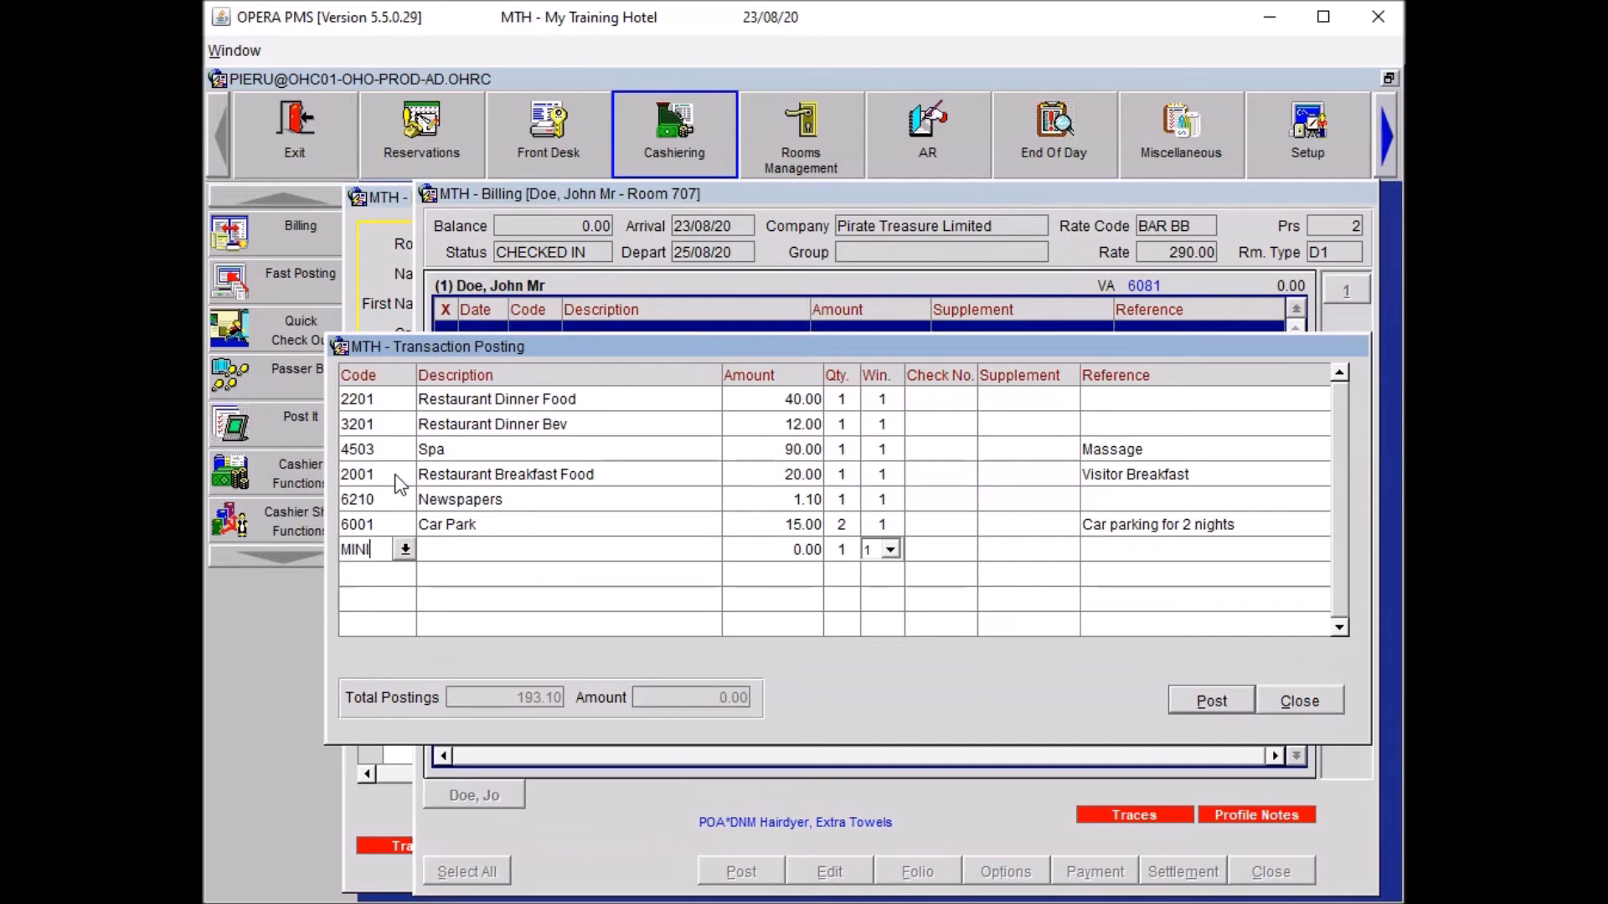
pyautogui.click(1211, 700)
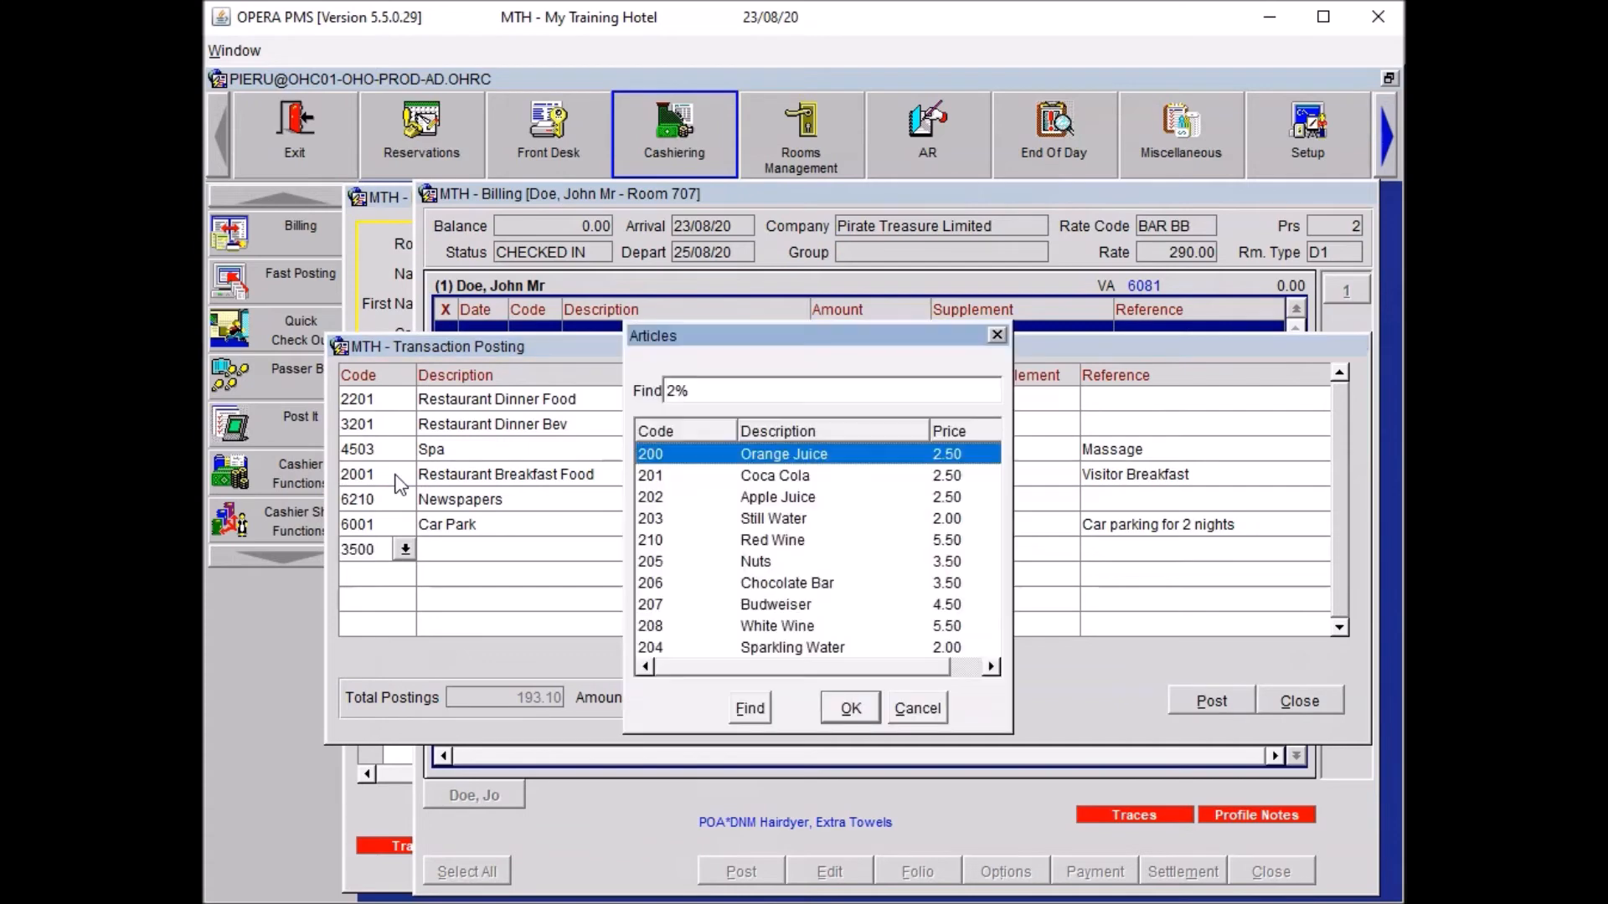
pyautogui.click(849, 707)
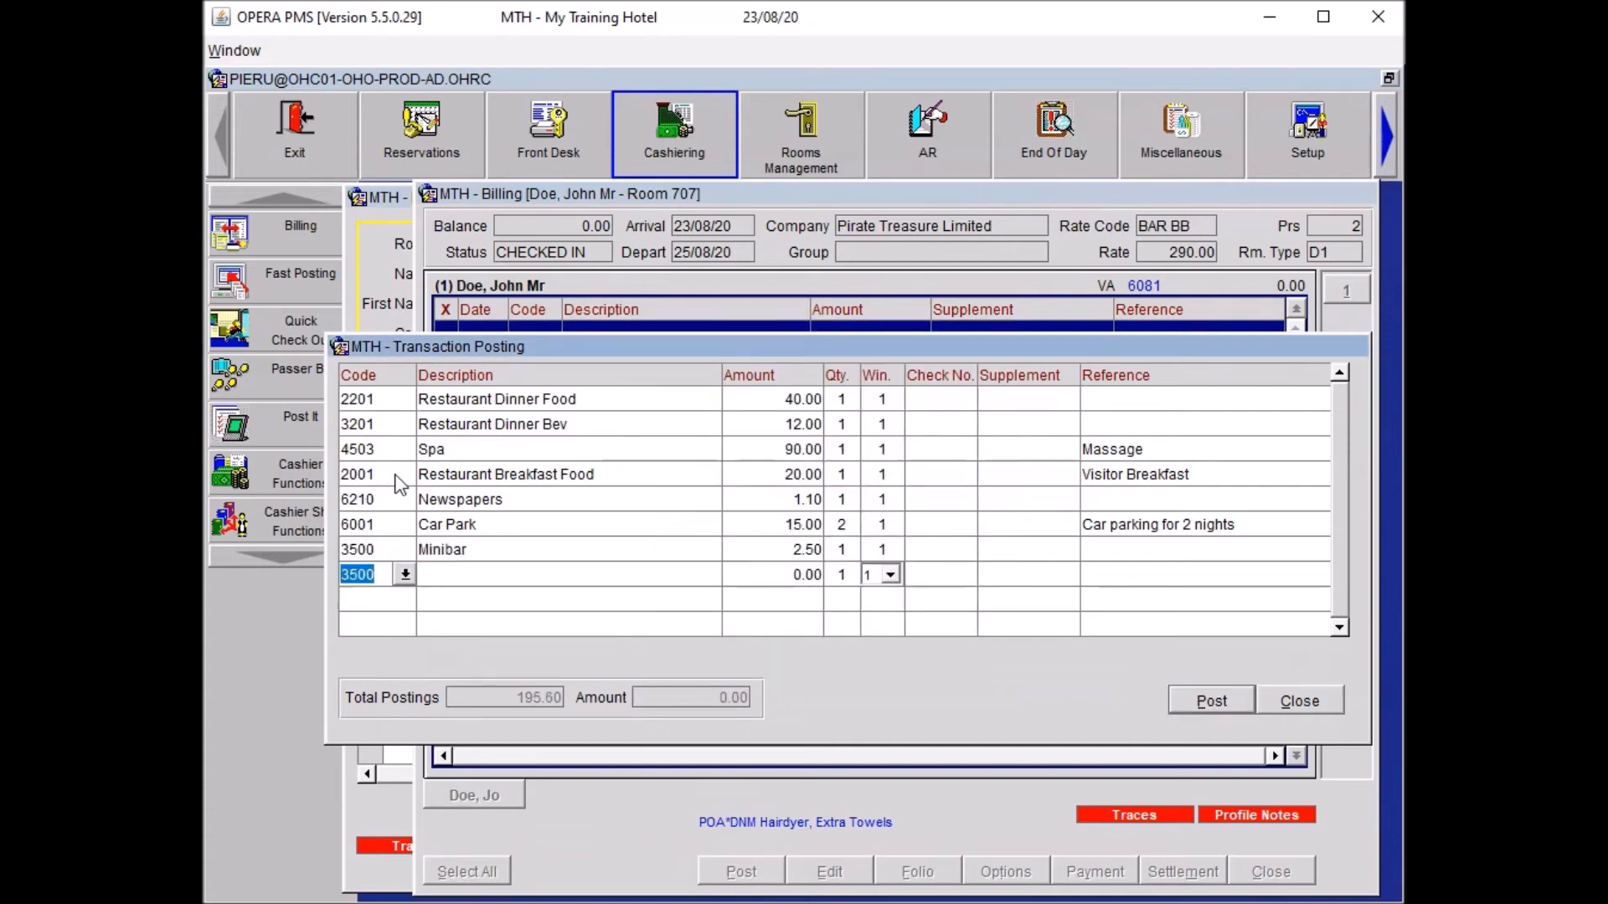
pyautogui.click(405, 573)
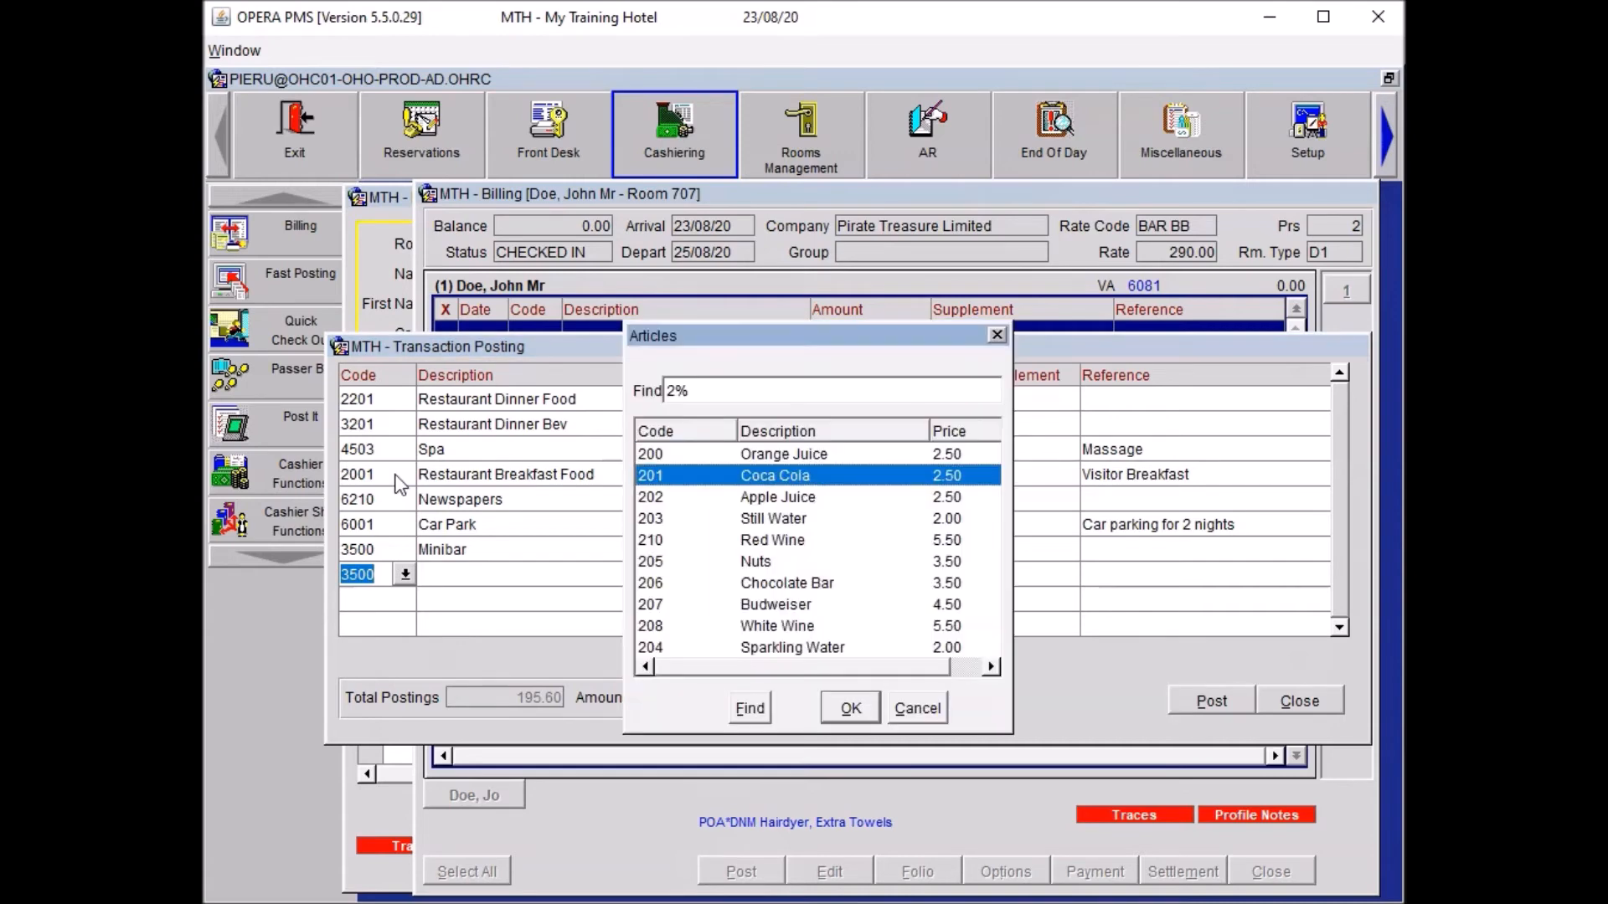
pyautogui.click(850, 707)
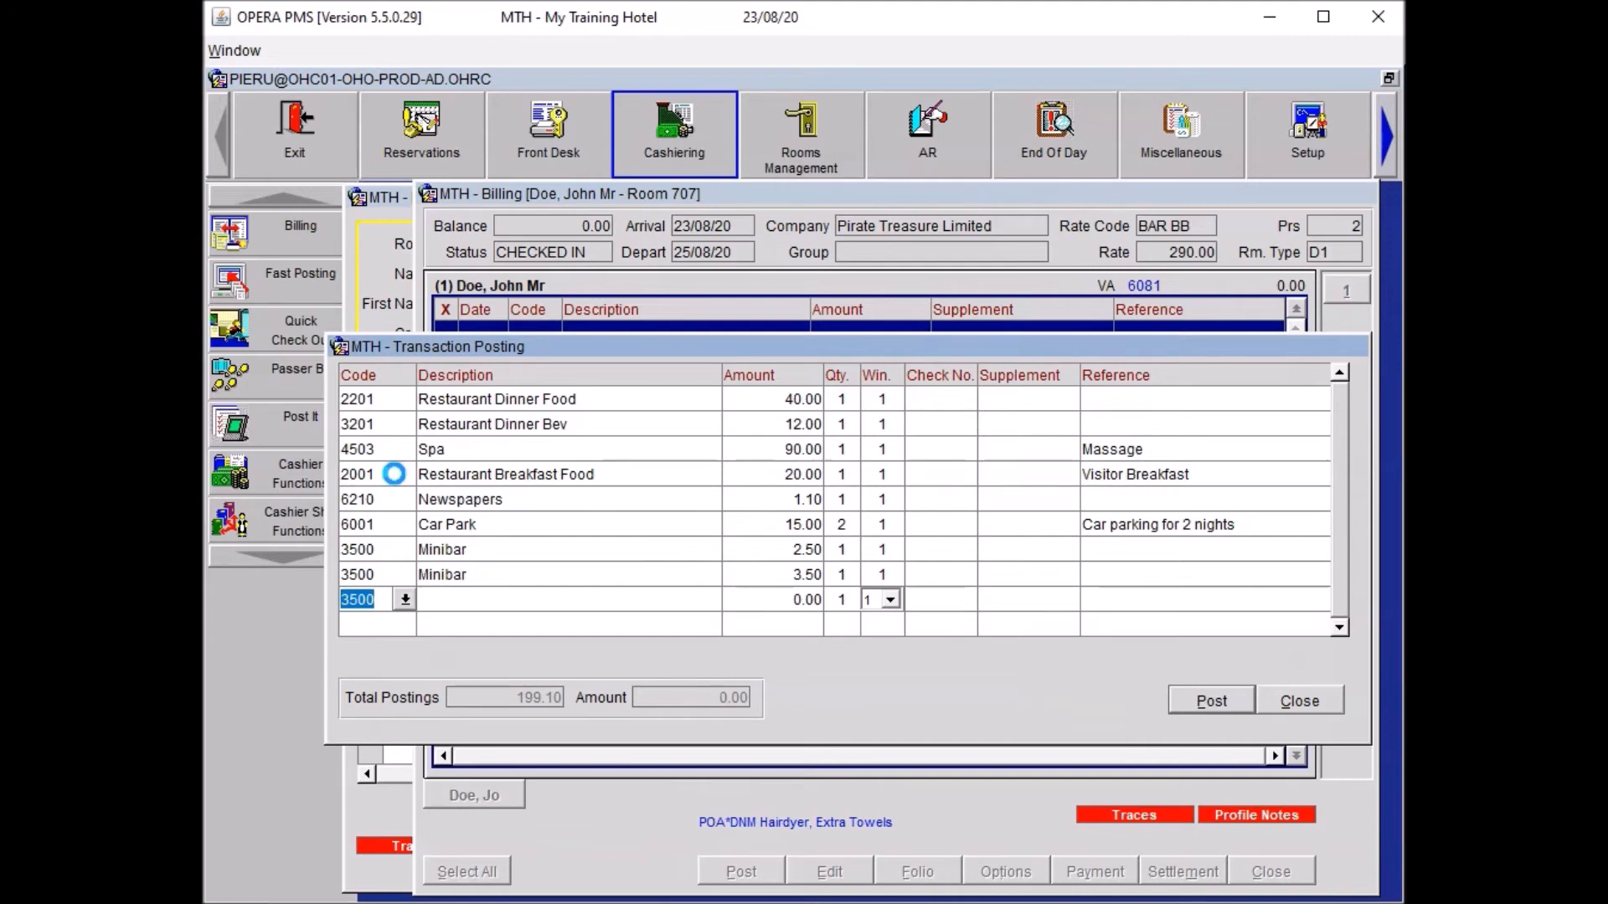
pyautogui.write('MI')
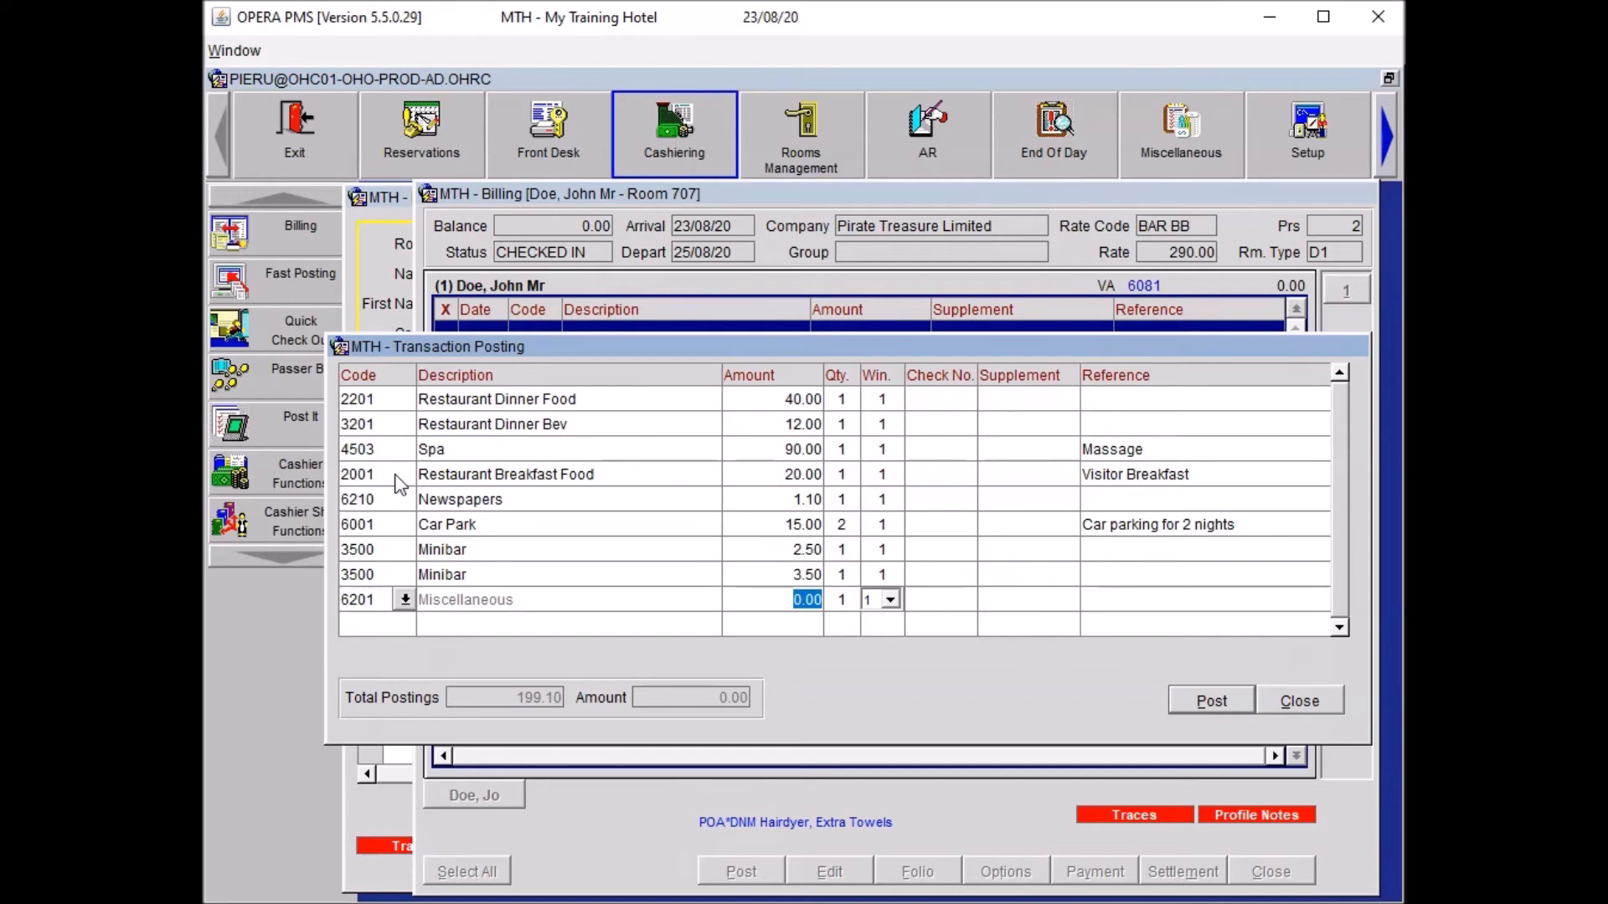
pyautogui.write('50.00')
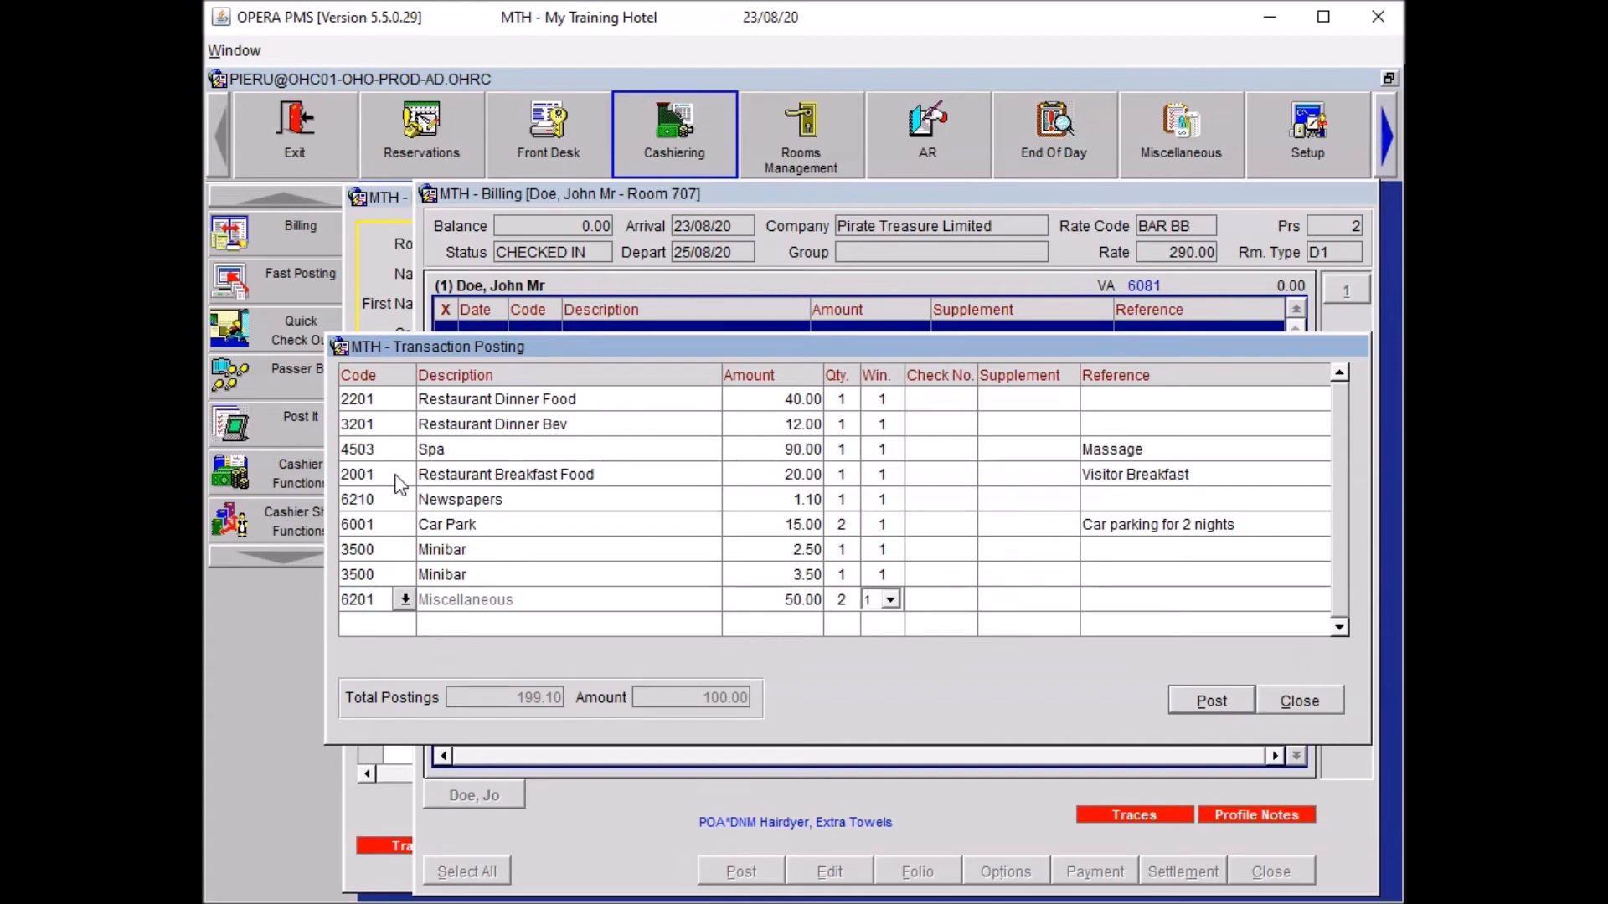
pyautogui.write('2 Bta')
pyautogui.click(377, 624)
pyautogui.write('8001')
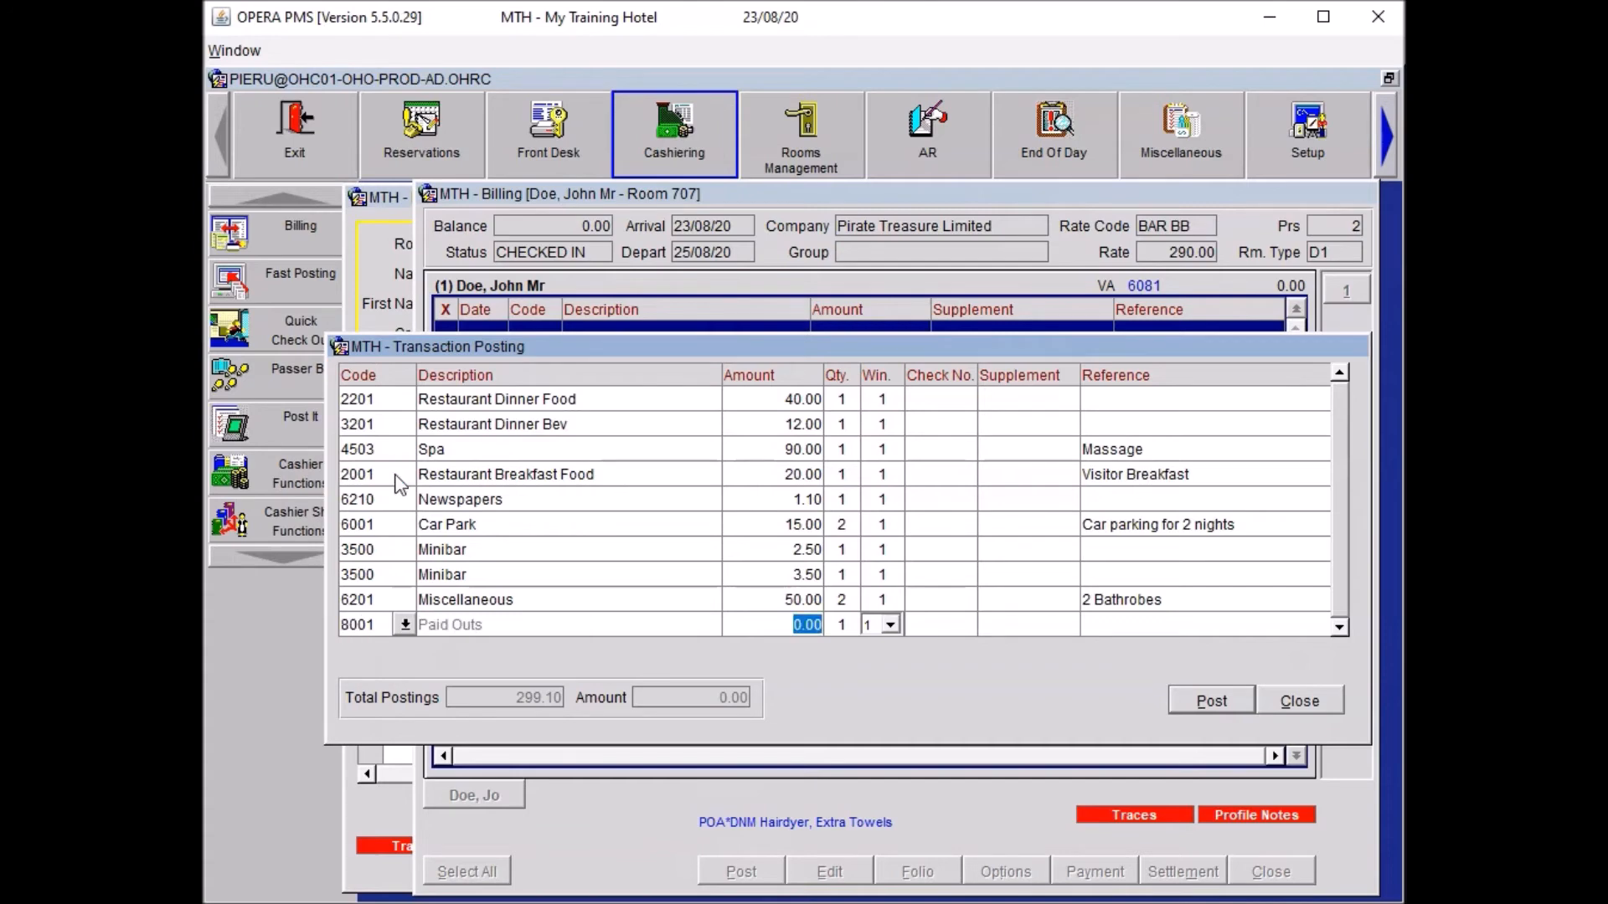
# Step: Add a 90.00 'Taxi to Heathrow Airport' paid-out and post all charges to the folio
pyautogui.write('90.00')
pyautogui.click(1204, 624)
pyautogui.write('T')
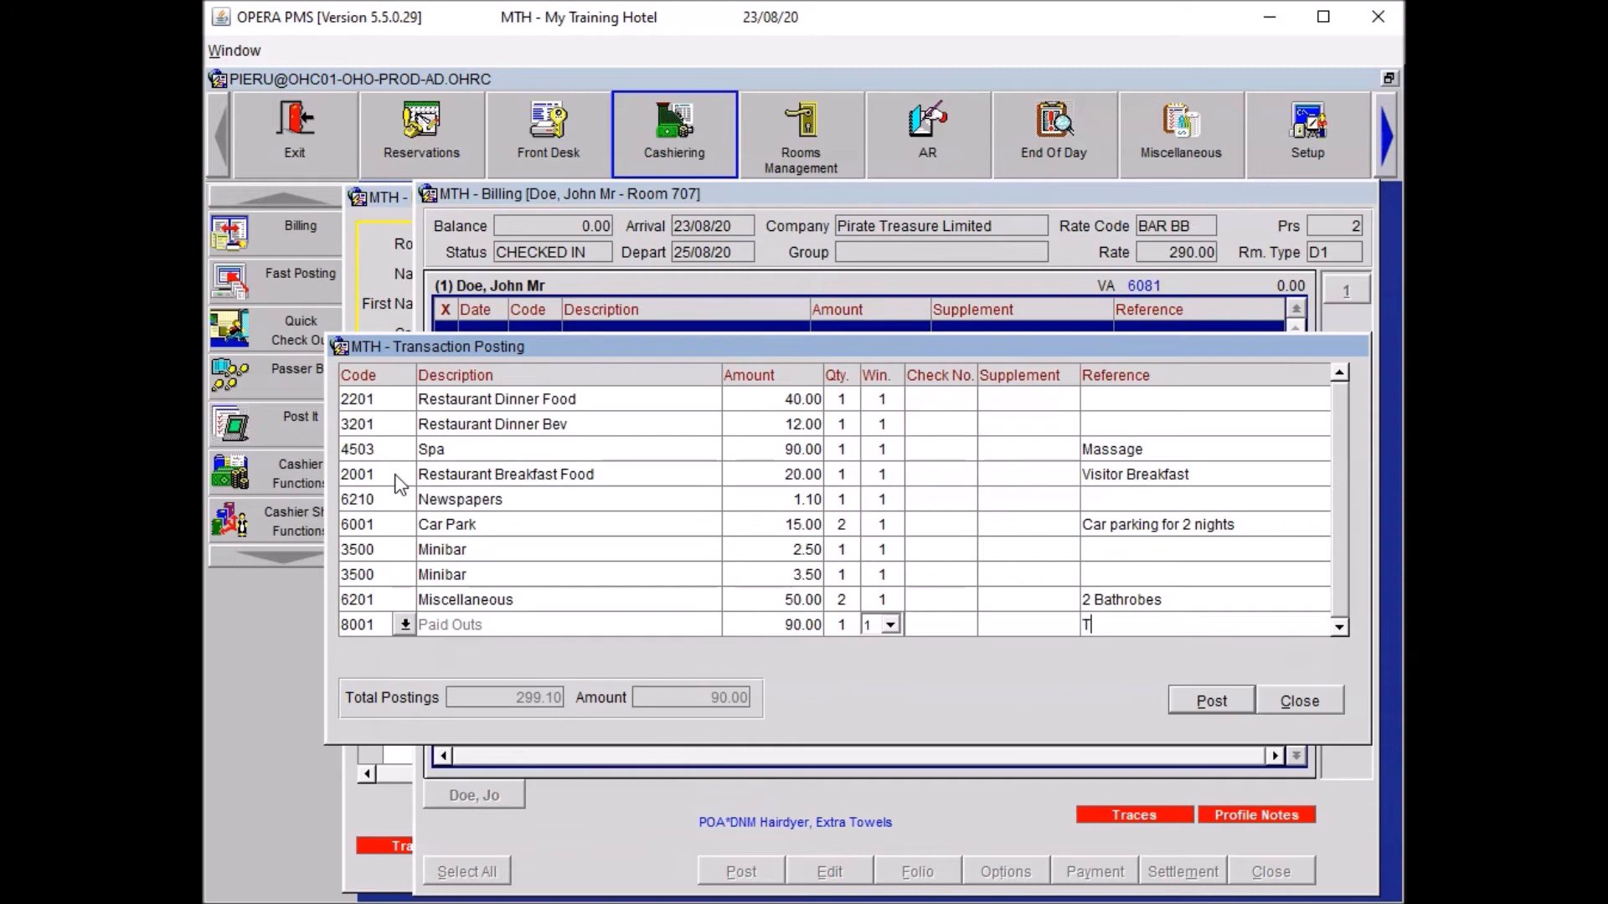
pyautogui.write('axi to')
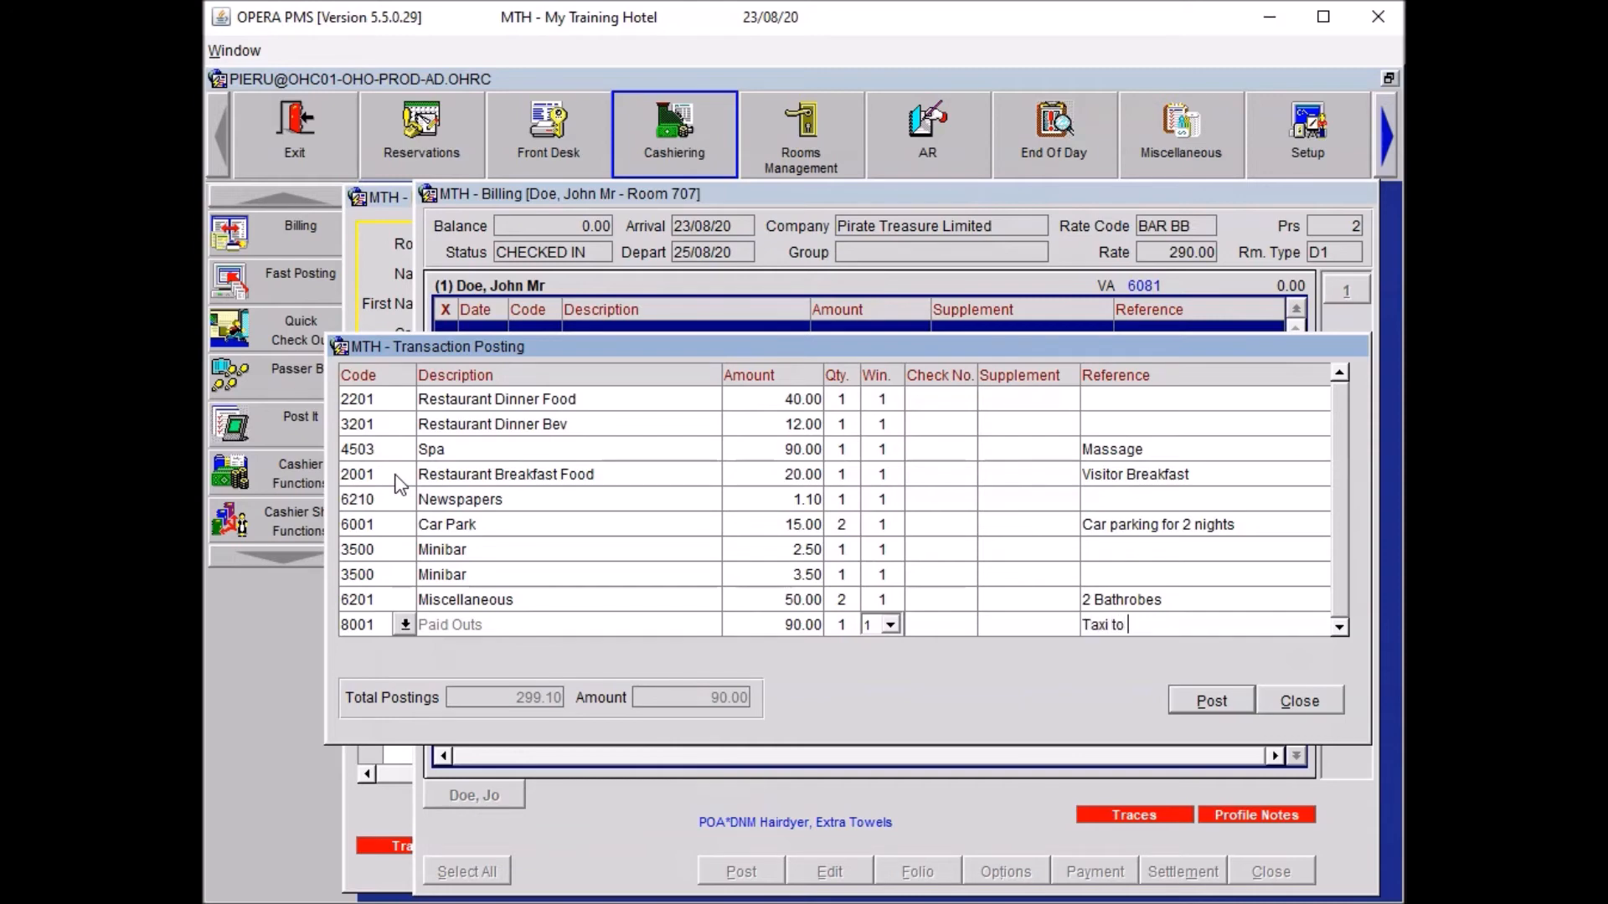
pyautogui.write('Heathrow Airport')
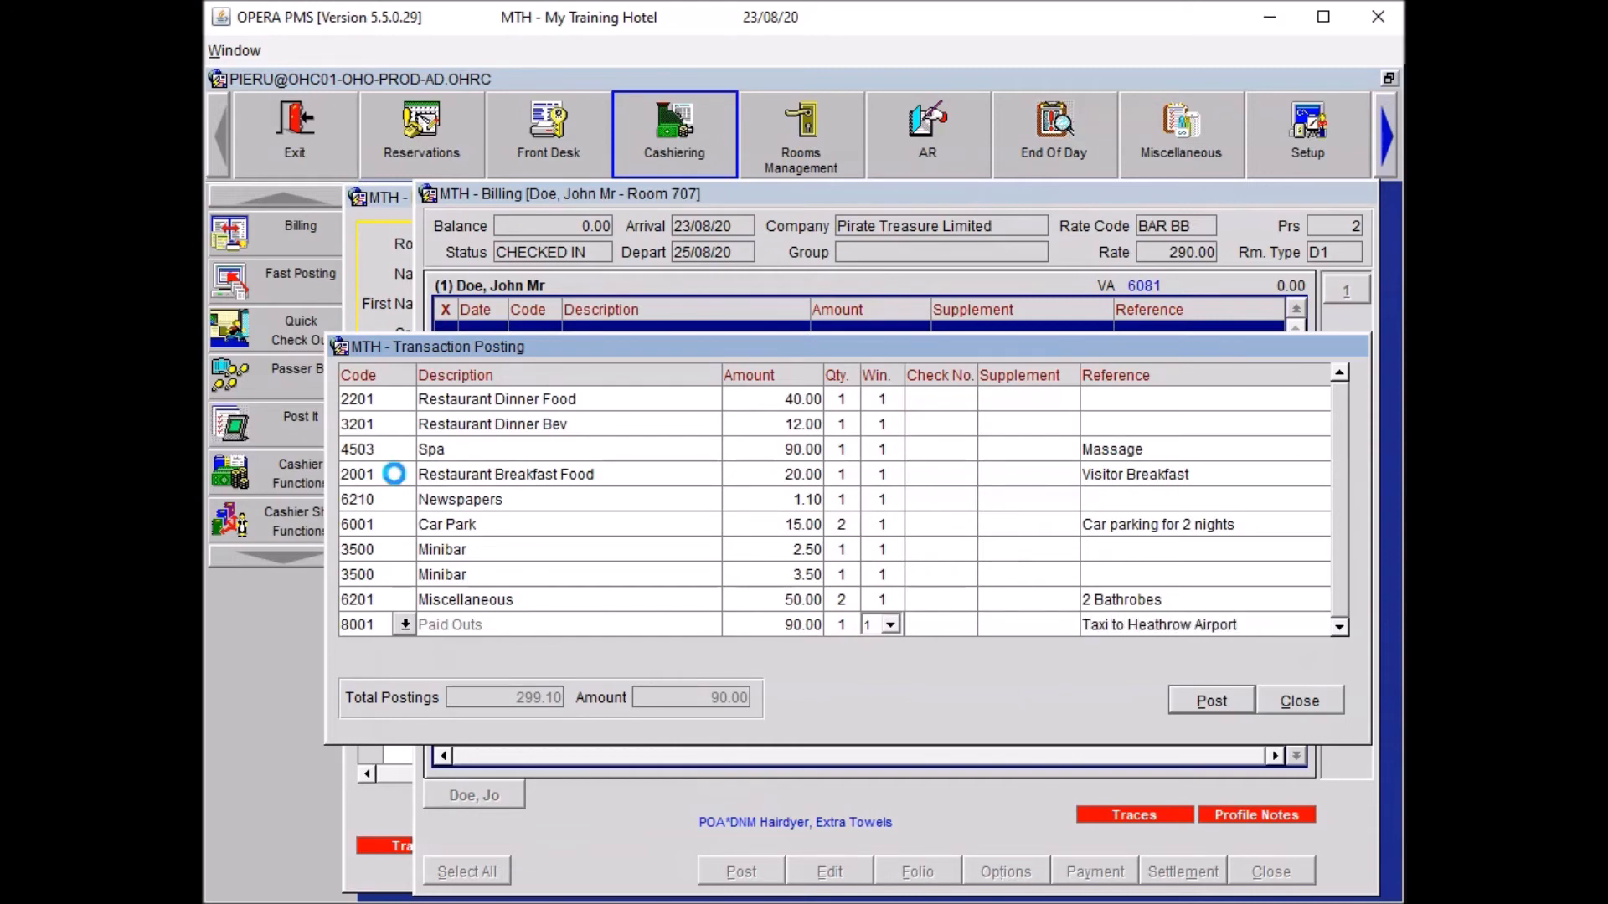
pyautogui.click(1159, 625)
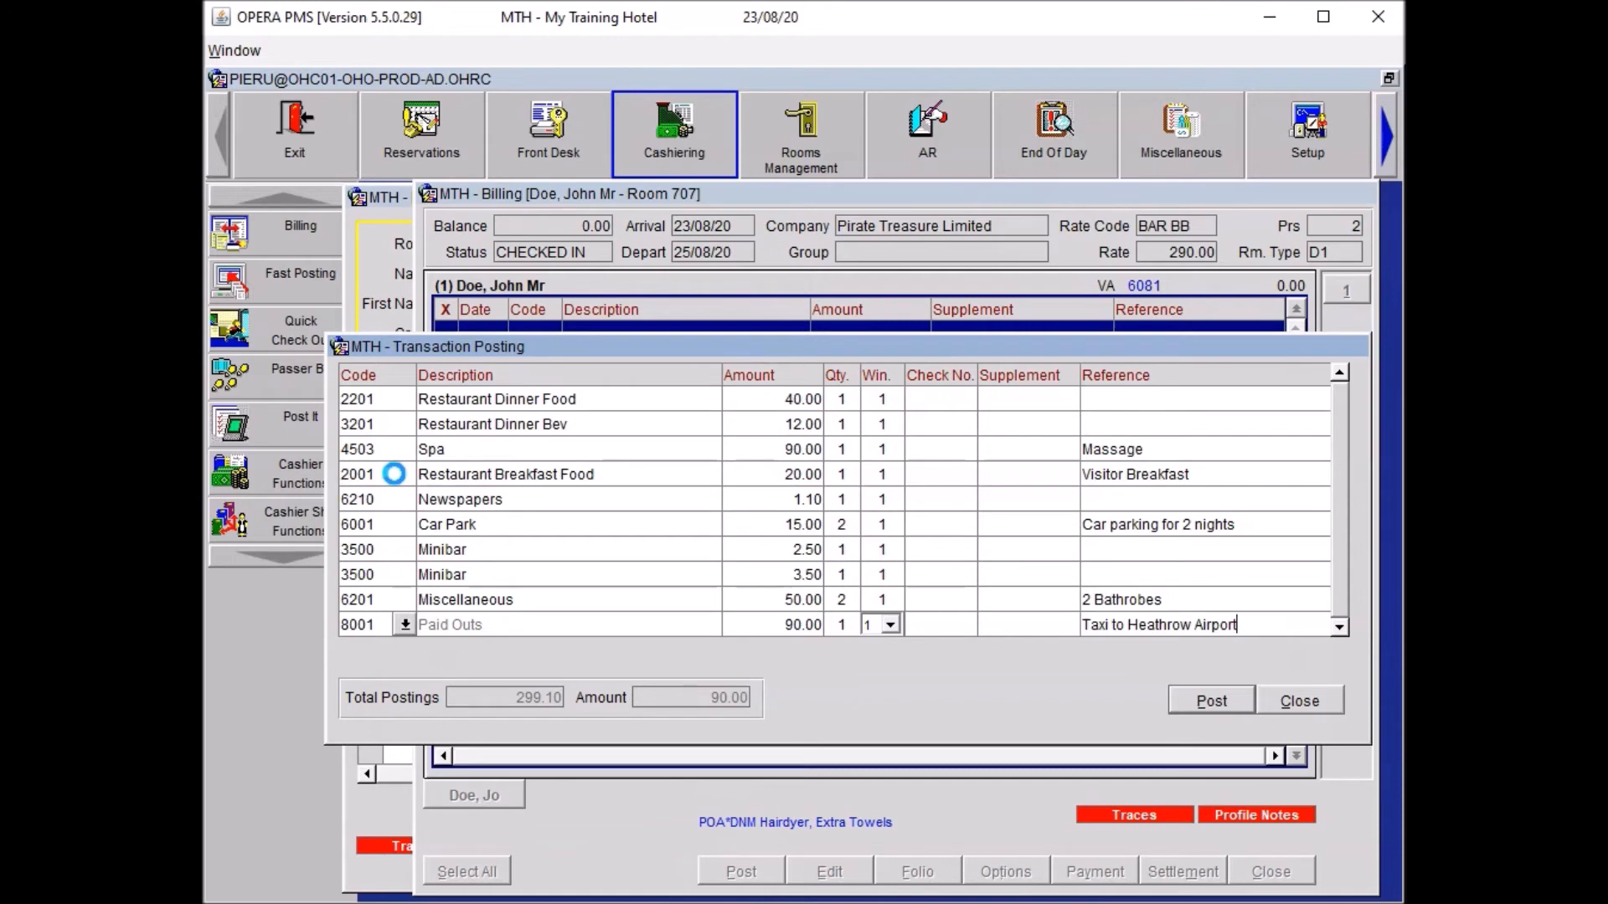
pyautogui.click(1211, 700)
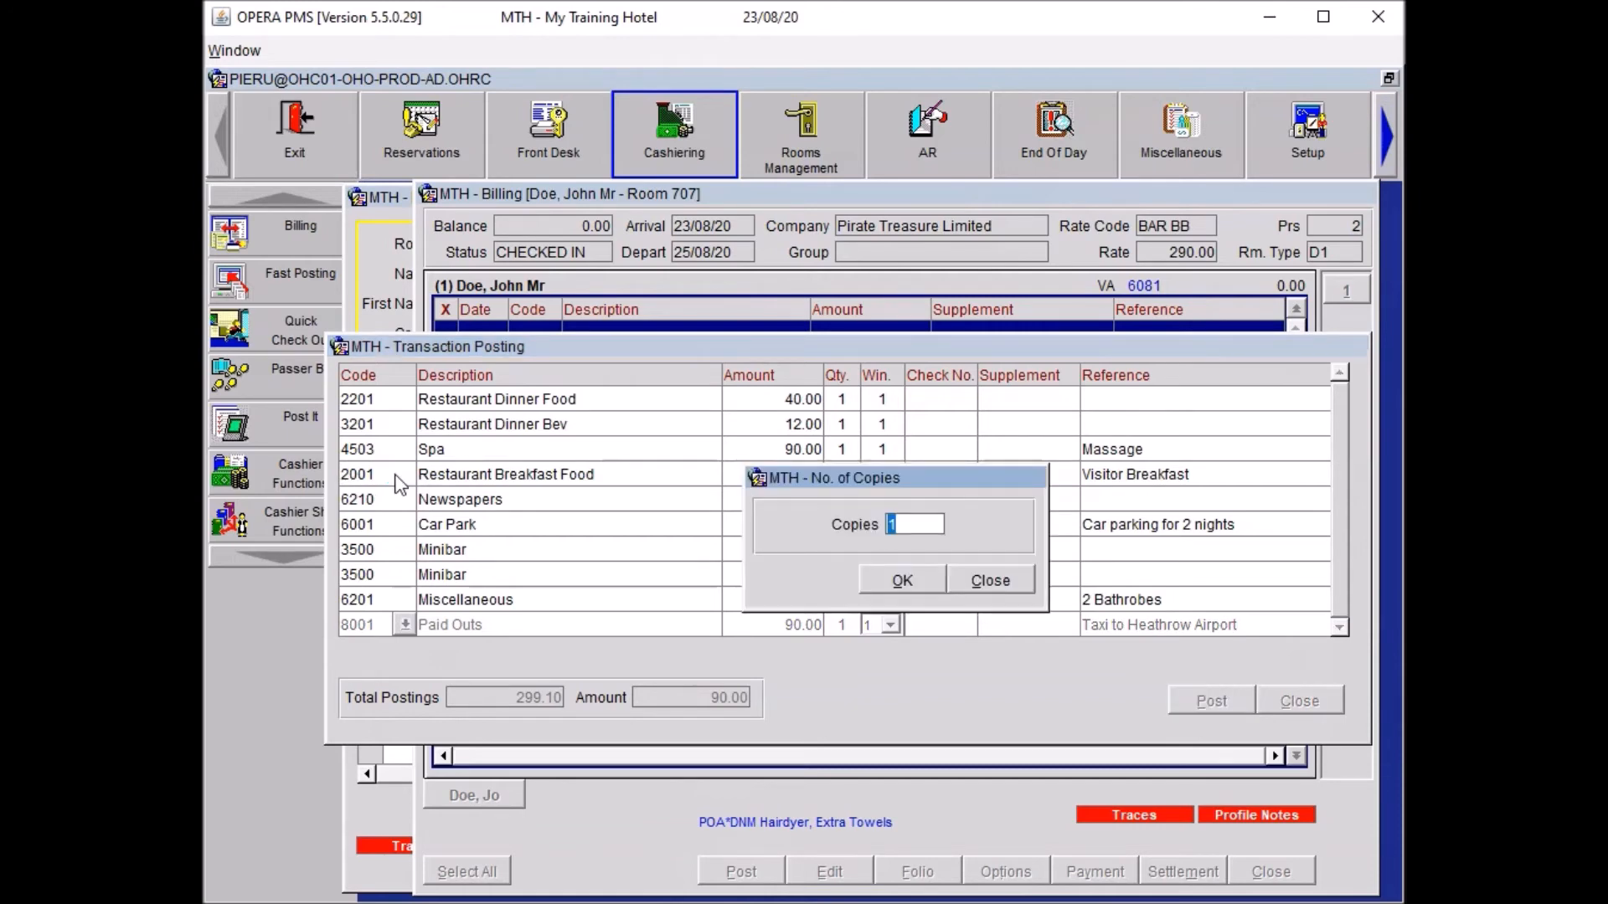
pyautogui.moveTo(1039, 535)
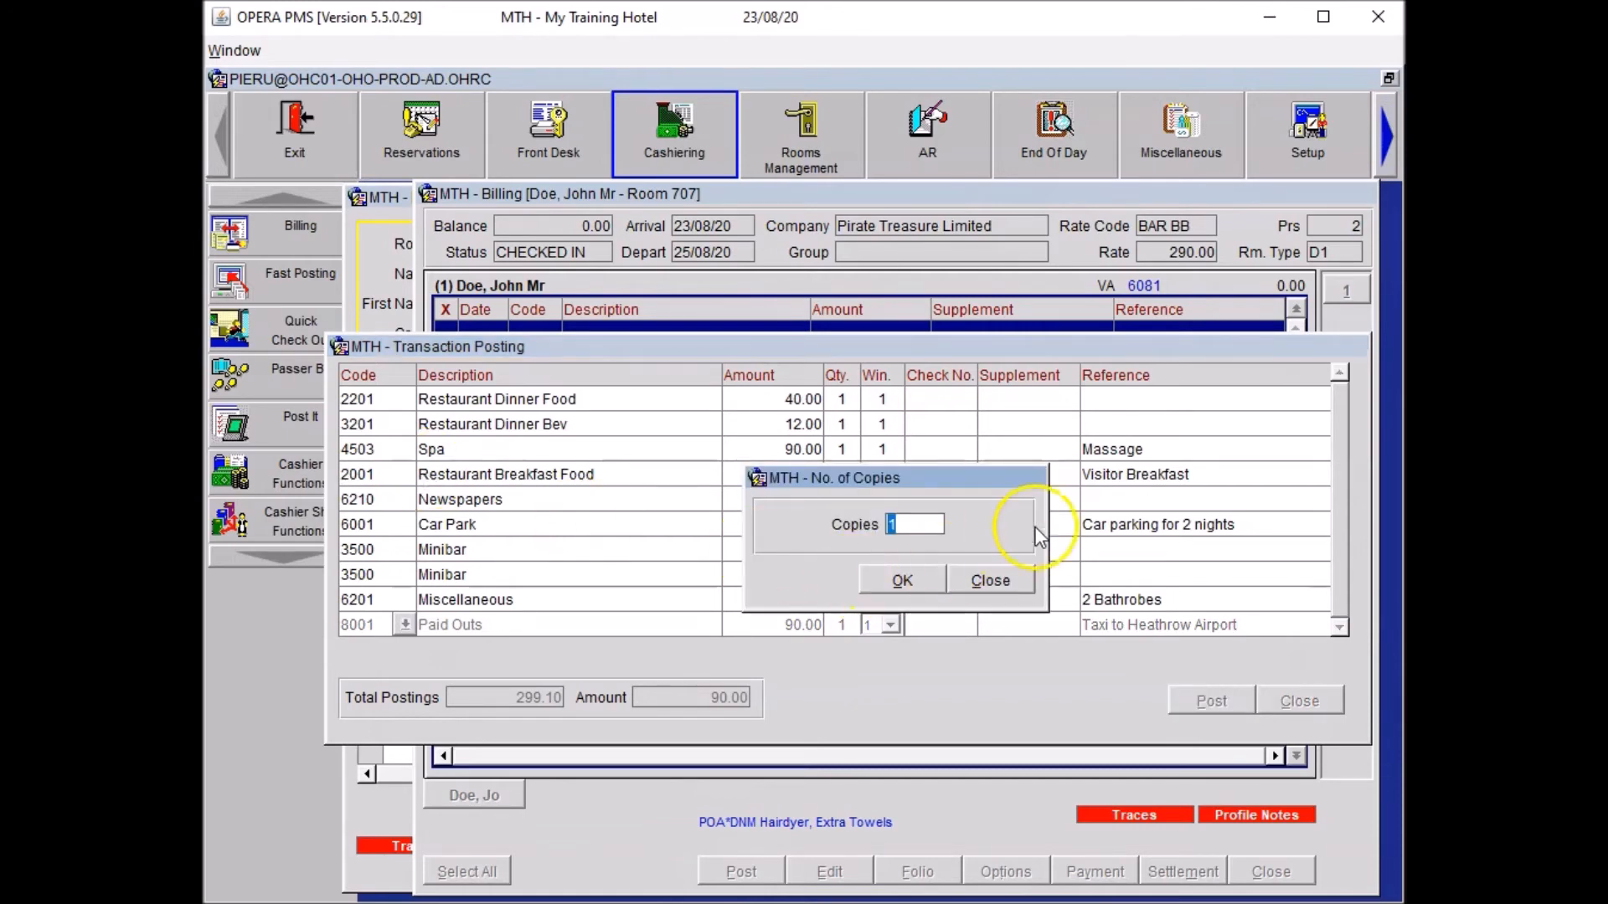
pyautogui.moveTo(1051, 595)
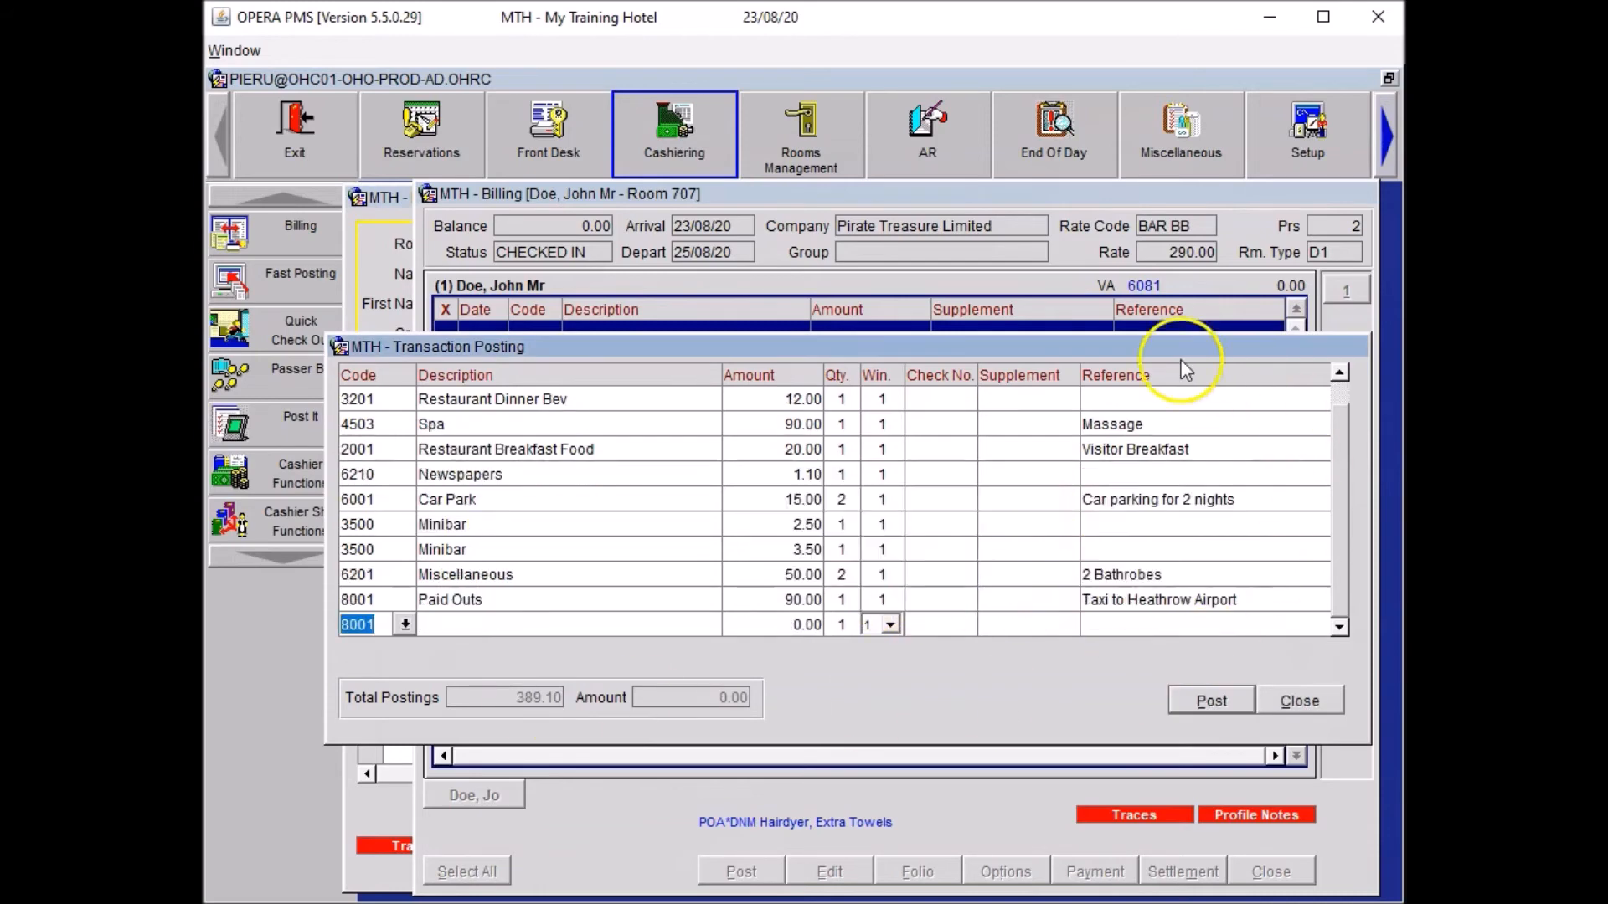
pyautogui.moveTo(1272, 718)
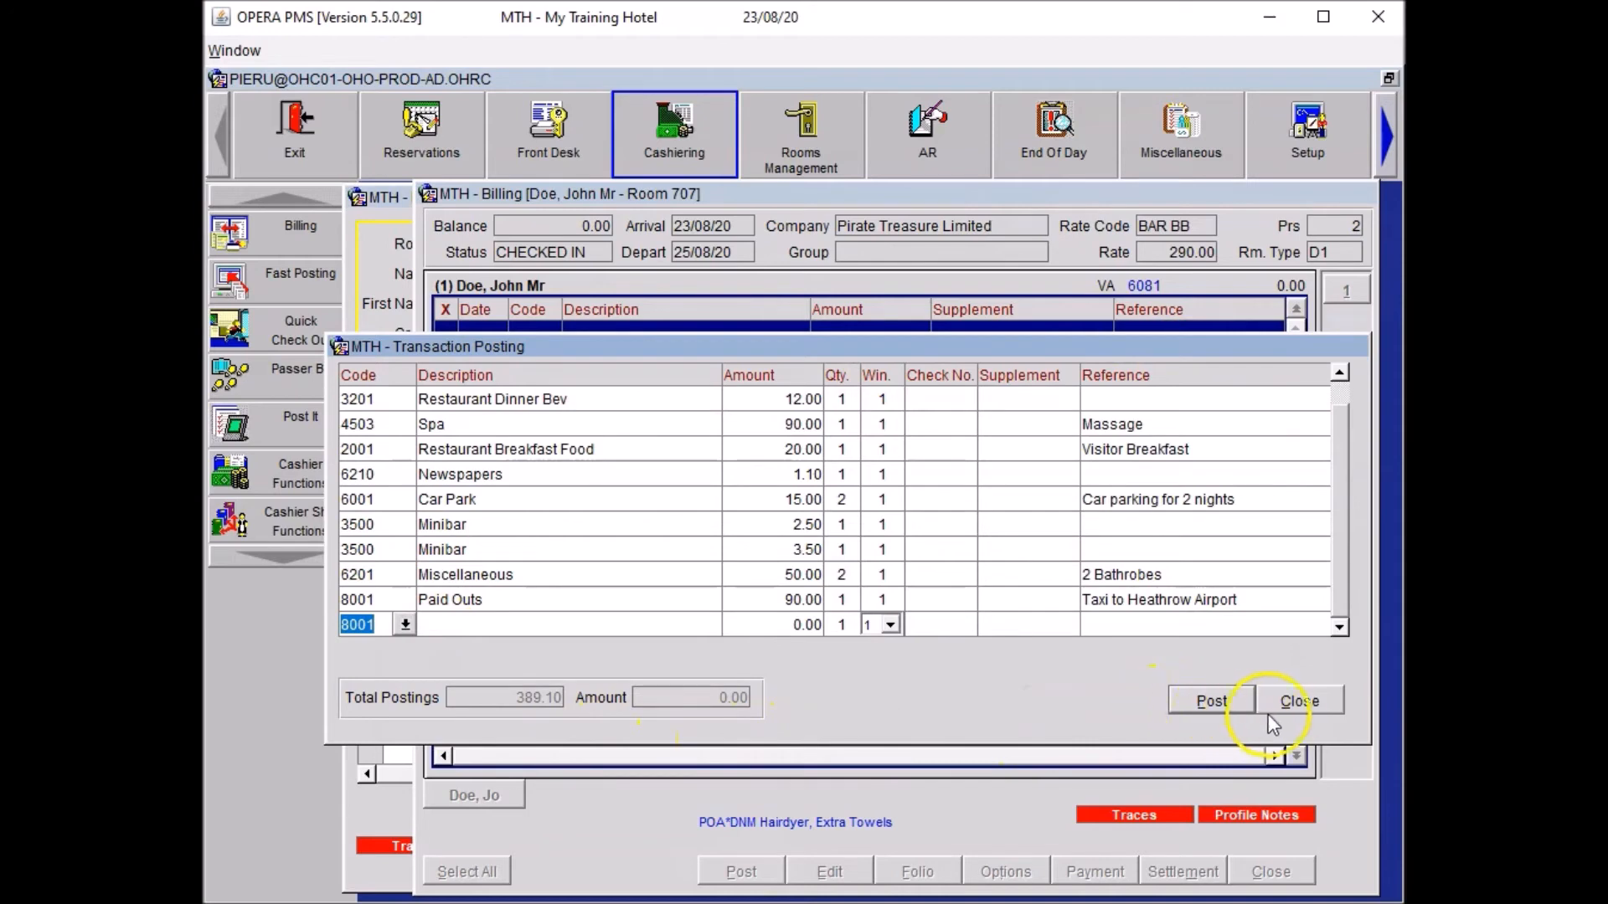
pyautogui.click(1298, 700)
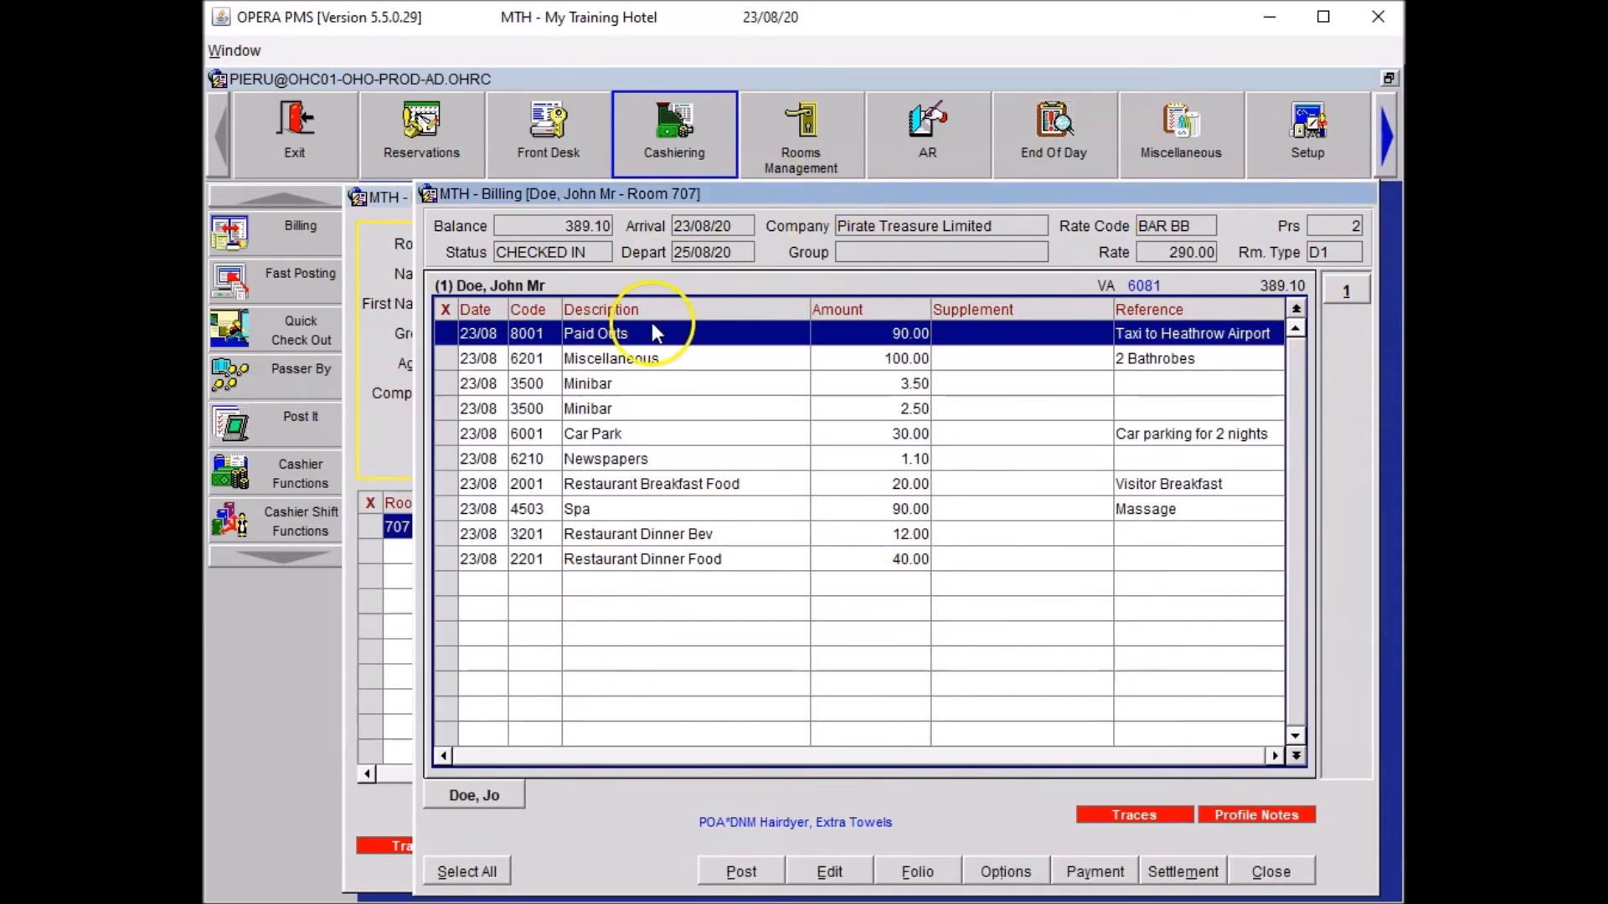
pyautogui.moveTo(803, 515)
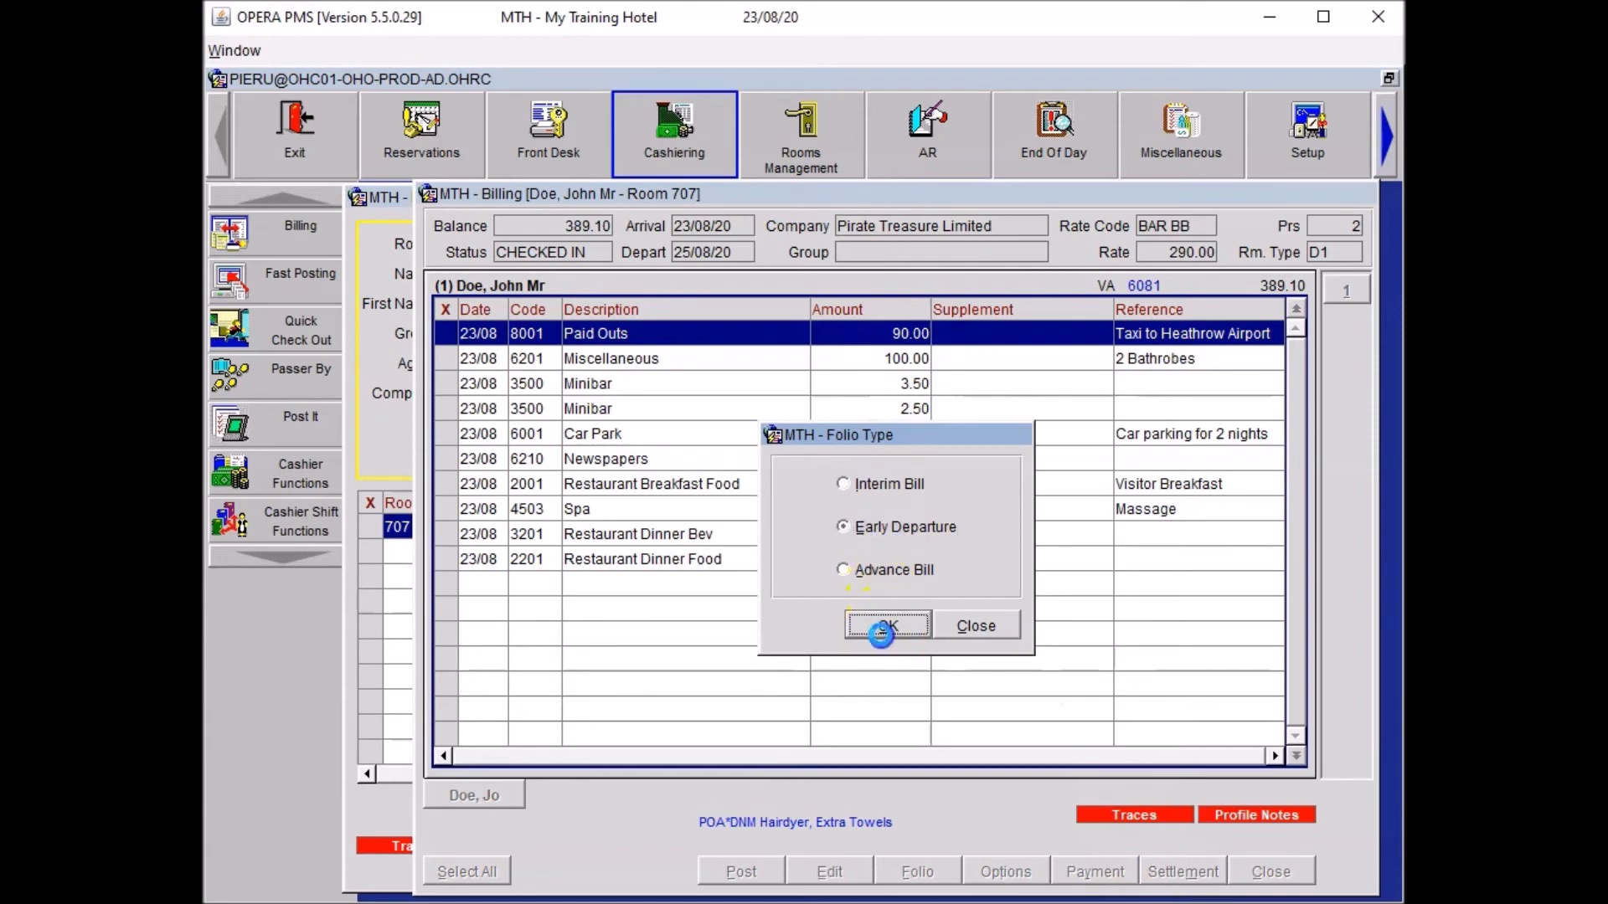
# Step: Confirm early departure for 23/08/20, accept the 290.00 room charge, and skip payment
pyautogui.click(885, 625)
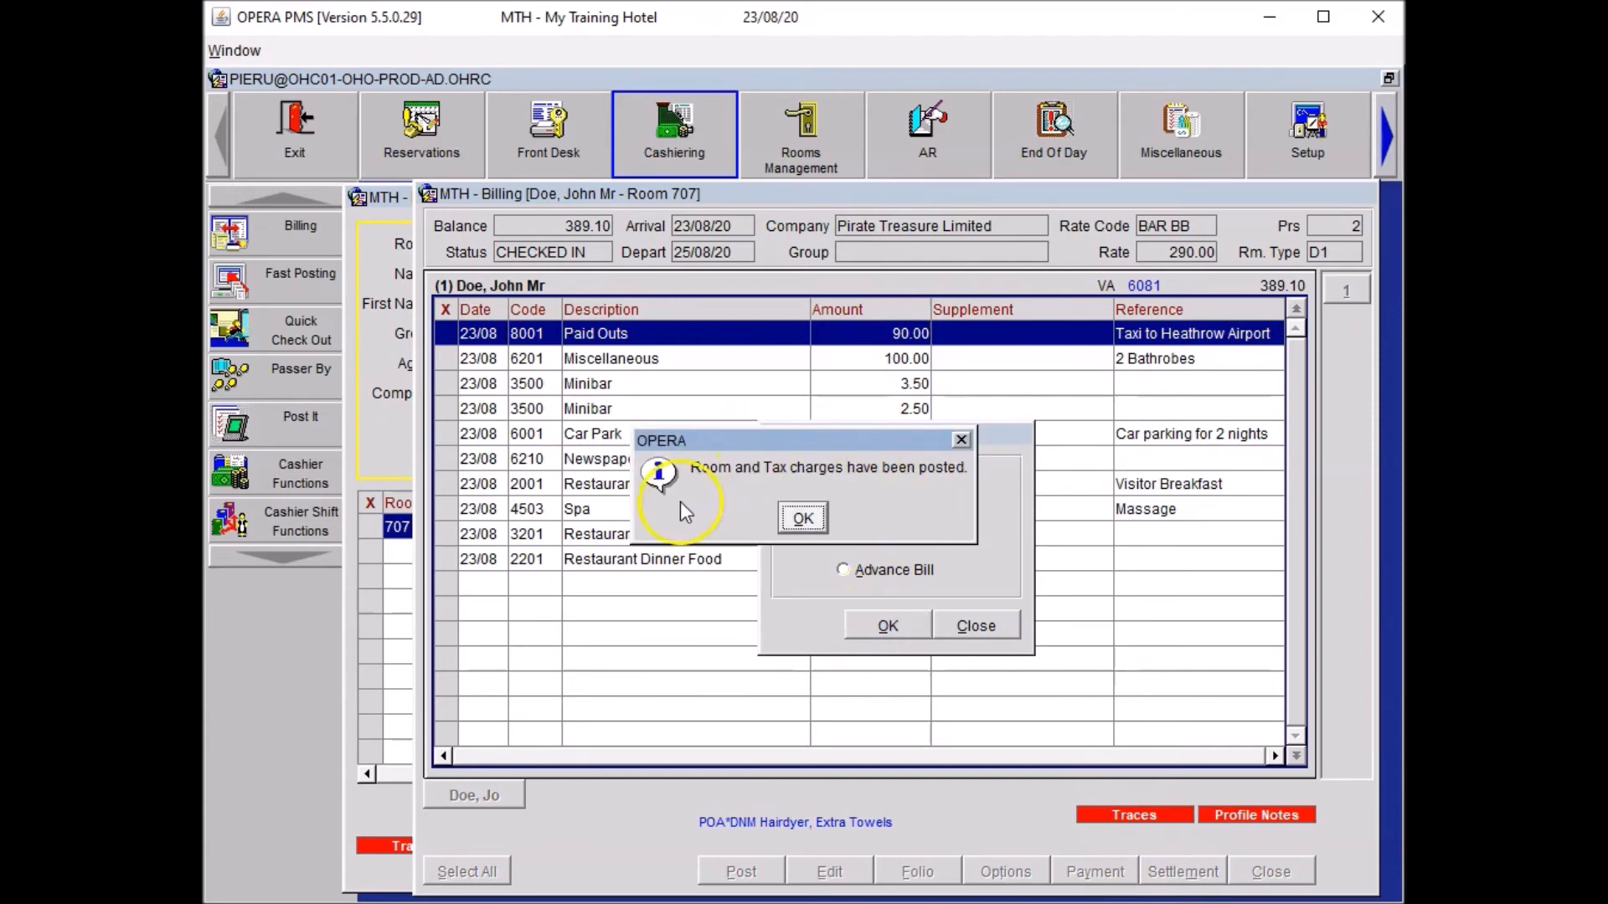
pyautogui.moveTo(854, 489)
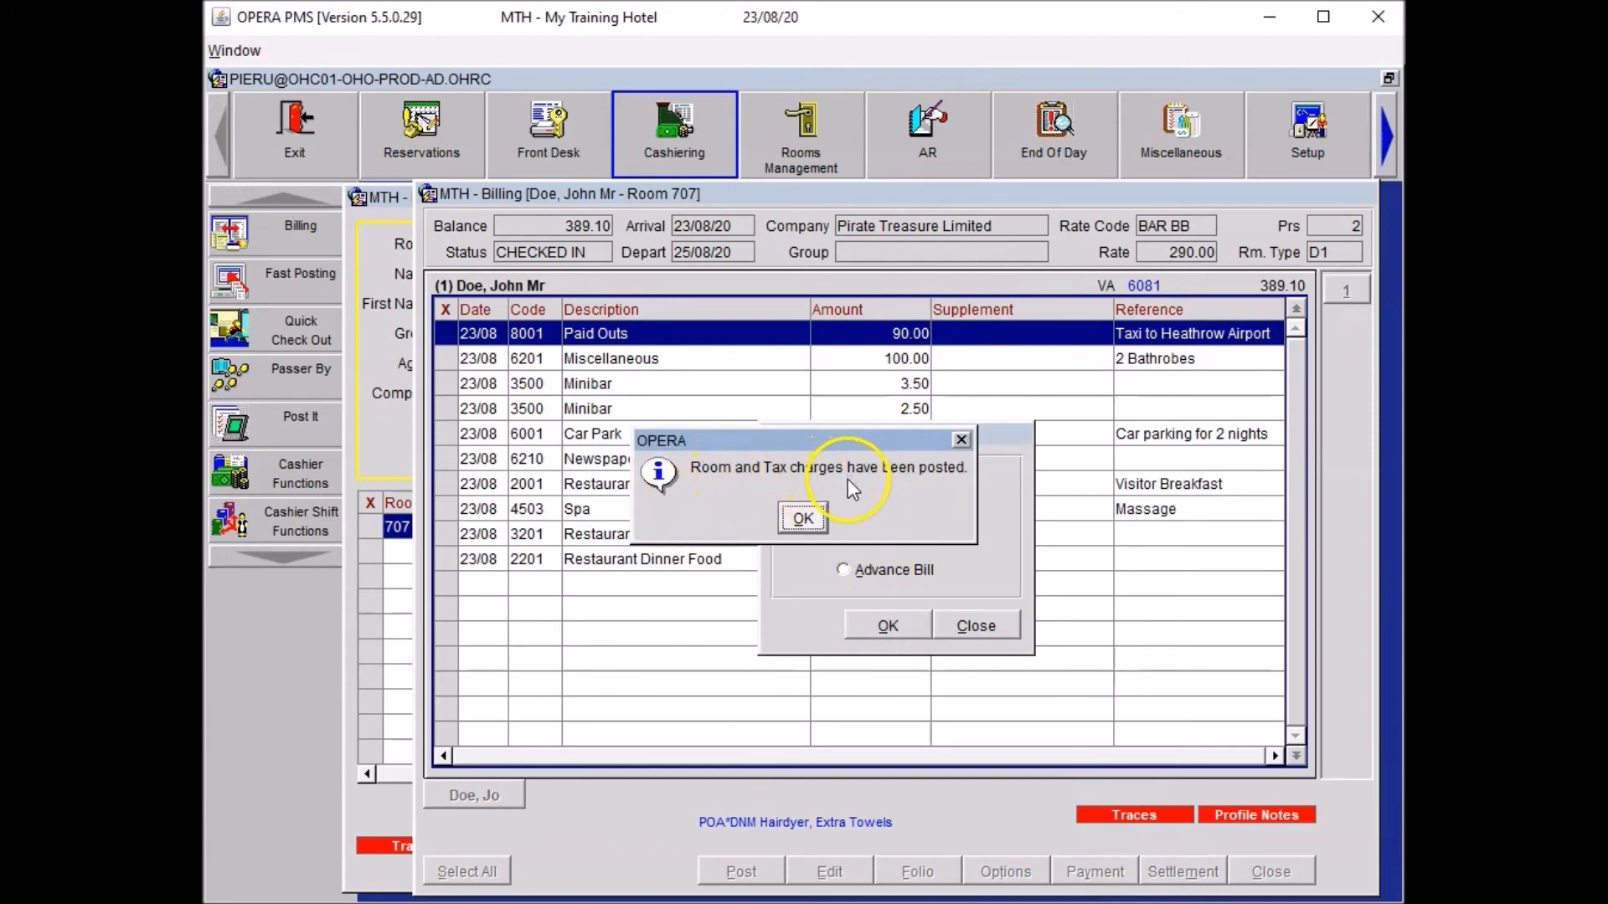
pyautogui.click(802, 518)
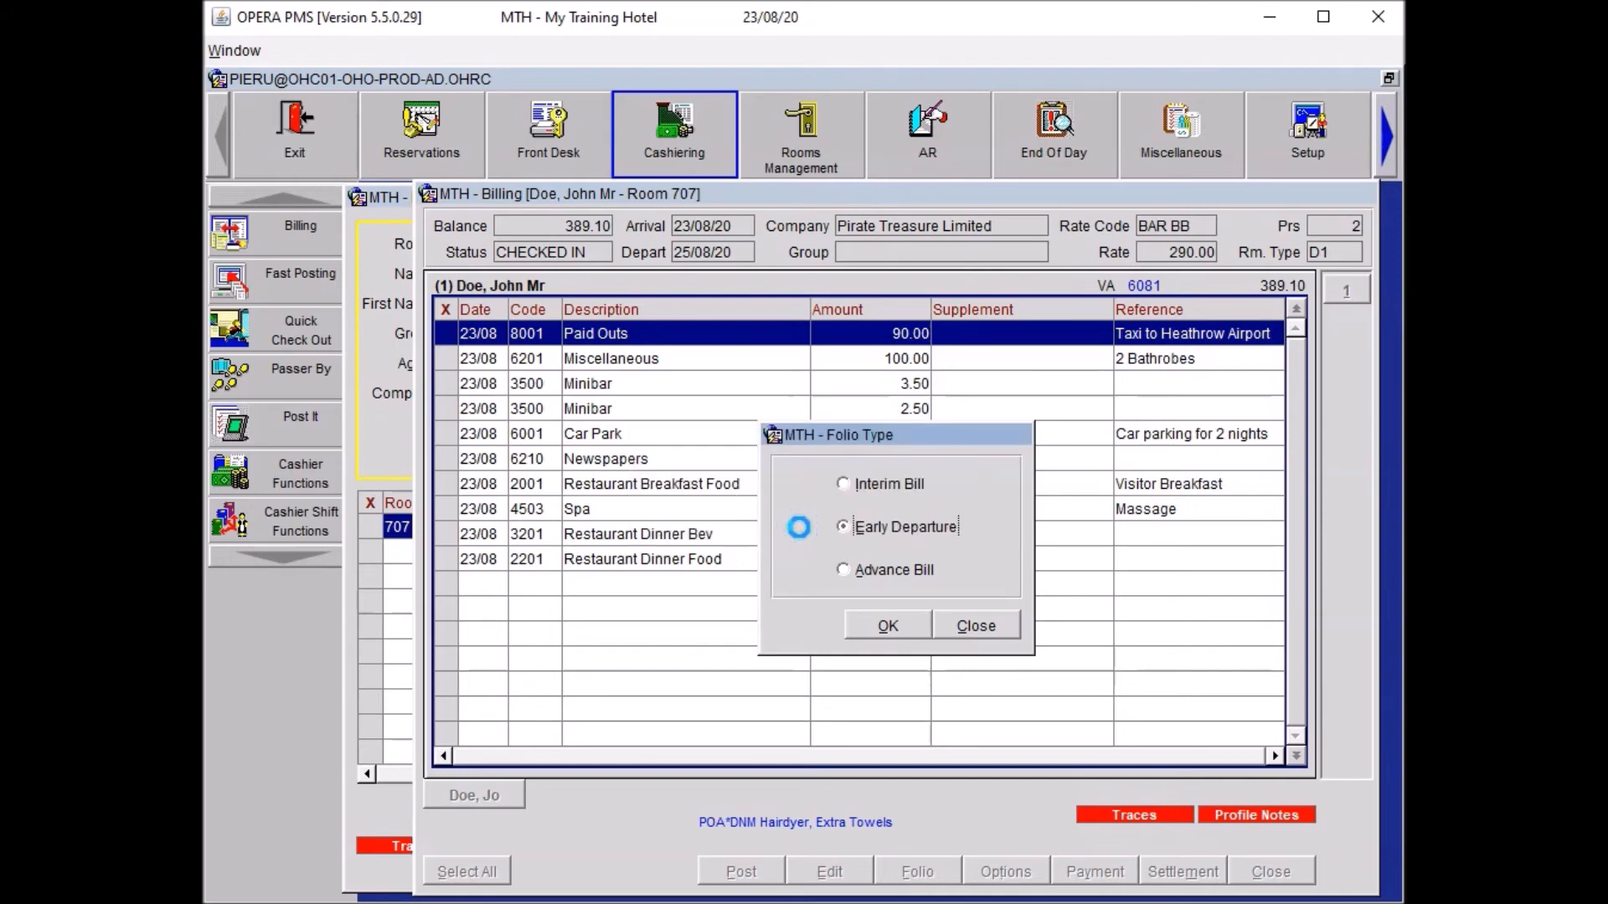
pyautogui.click(887, 626)
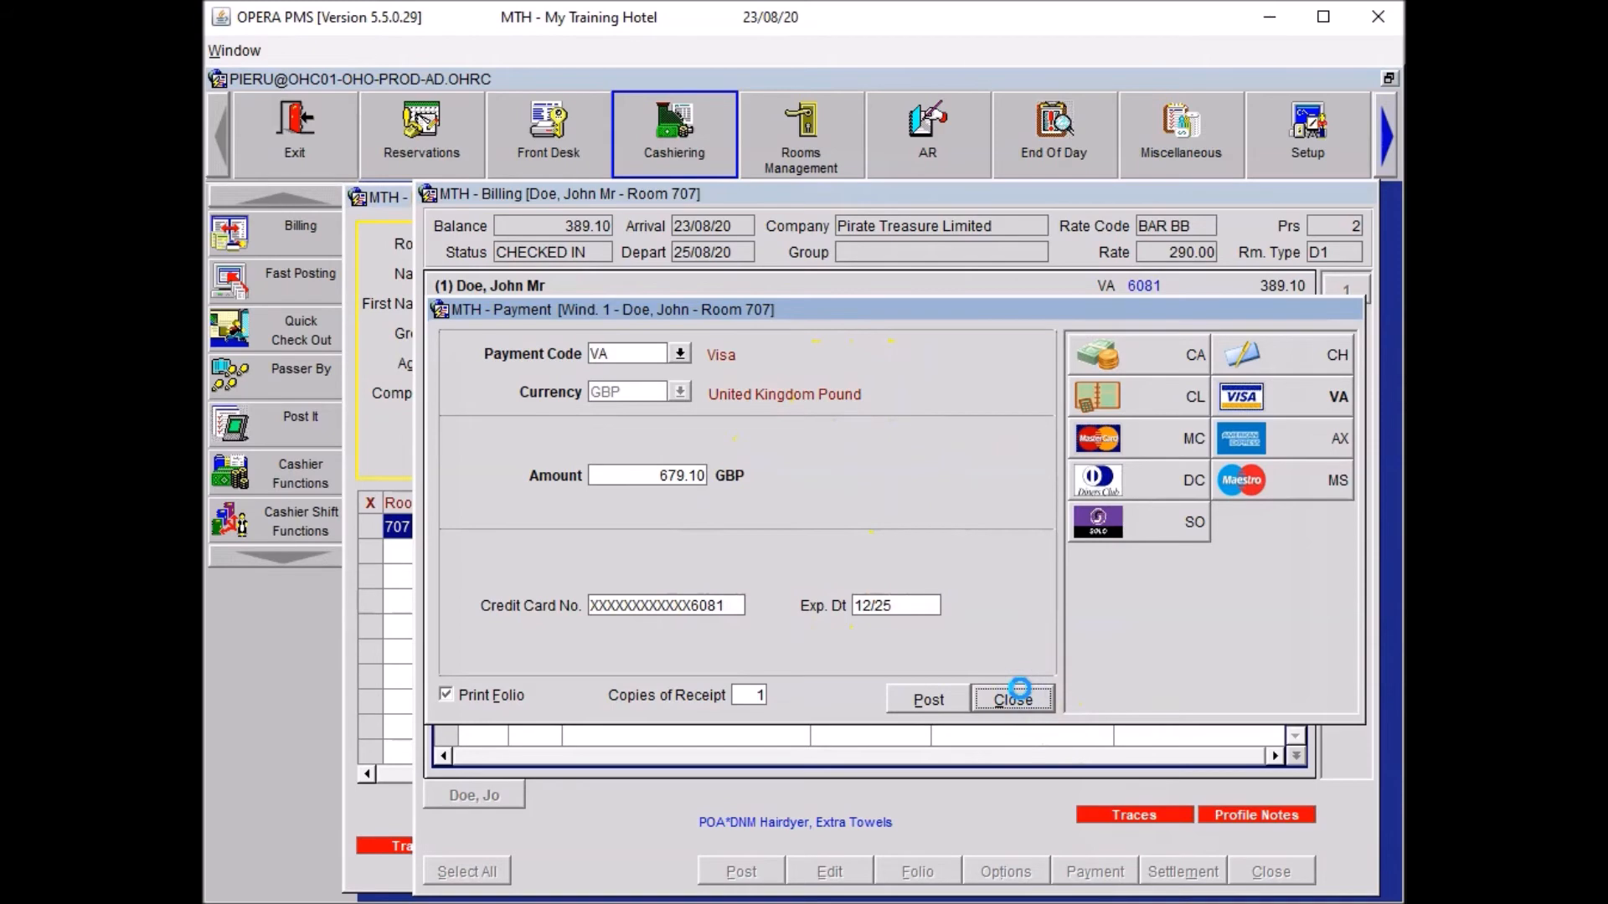
pyautogui.click(1012, 699)
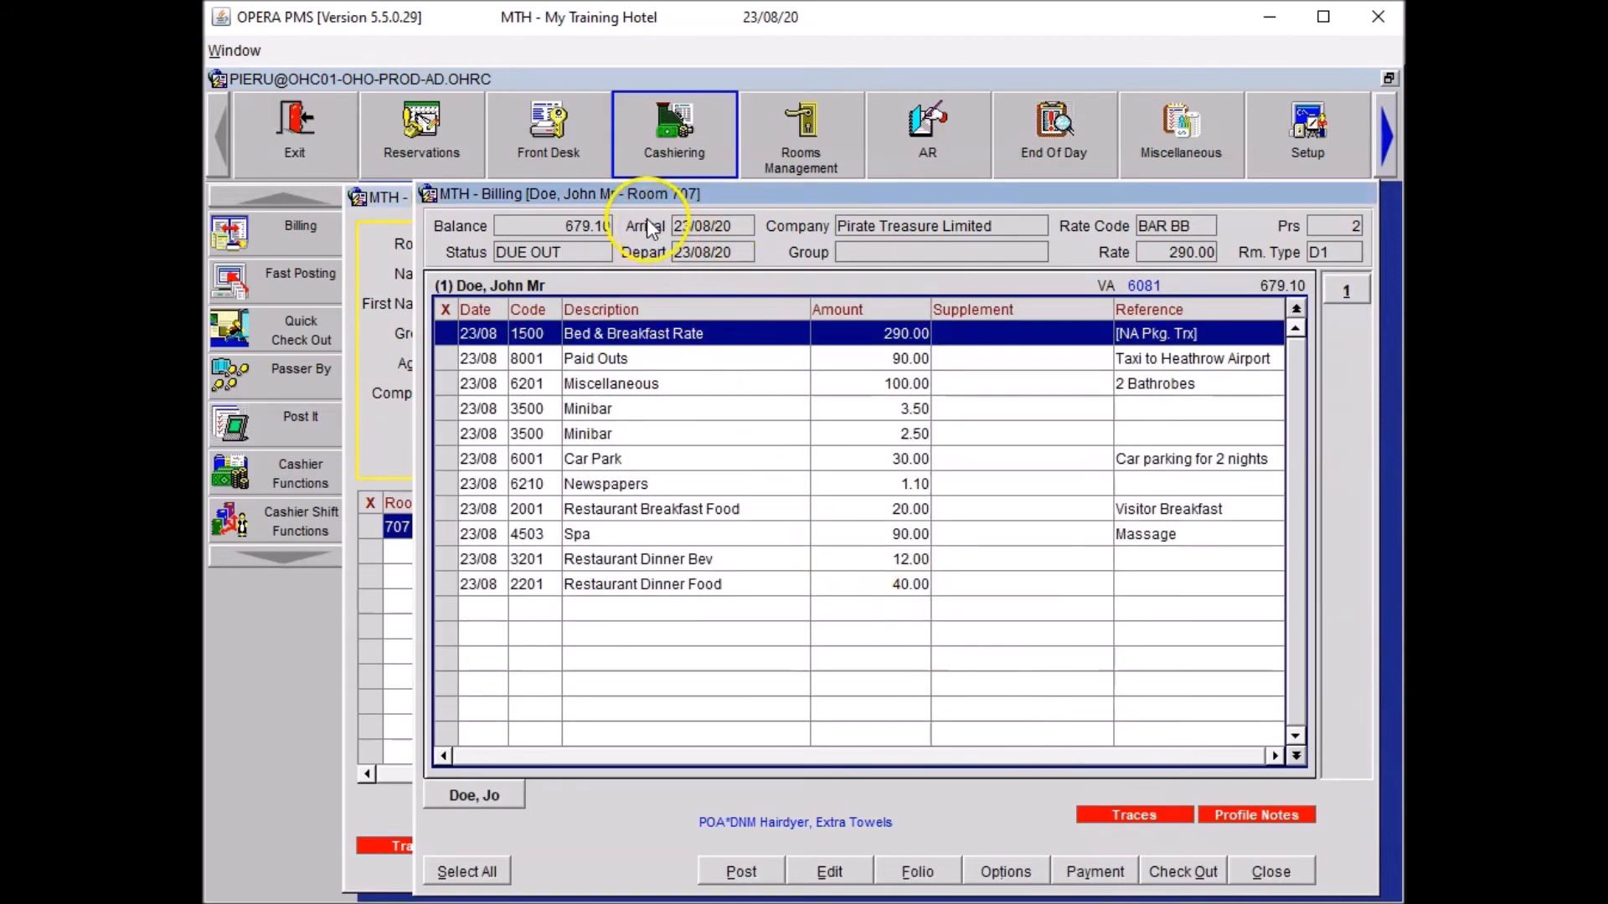
pyautogui.moveTo(744, 205)
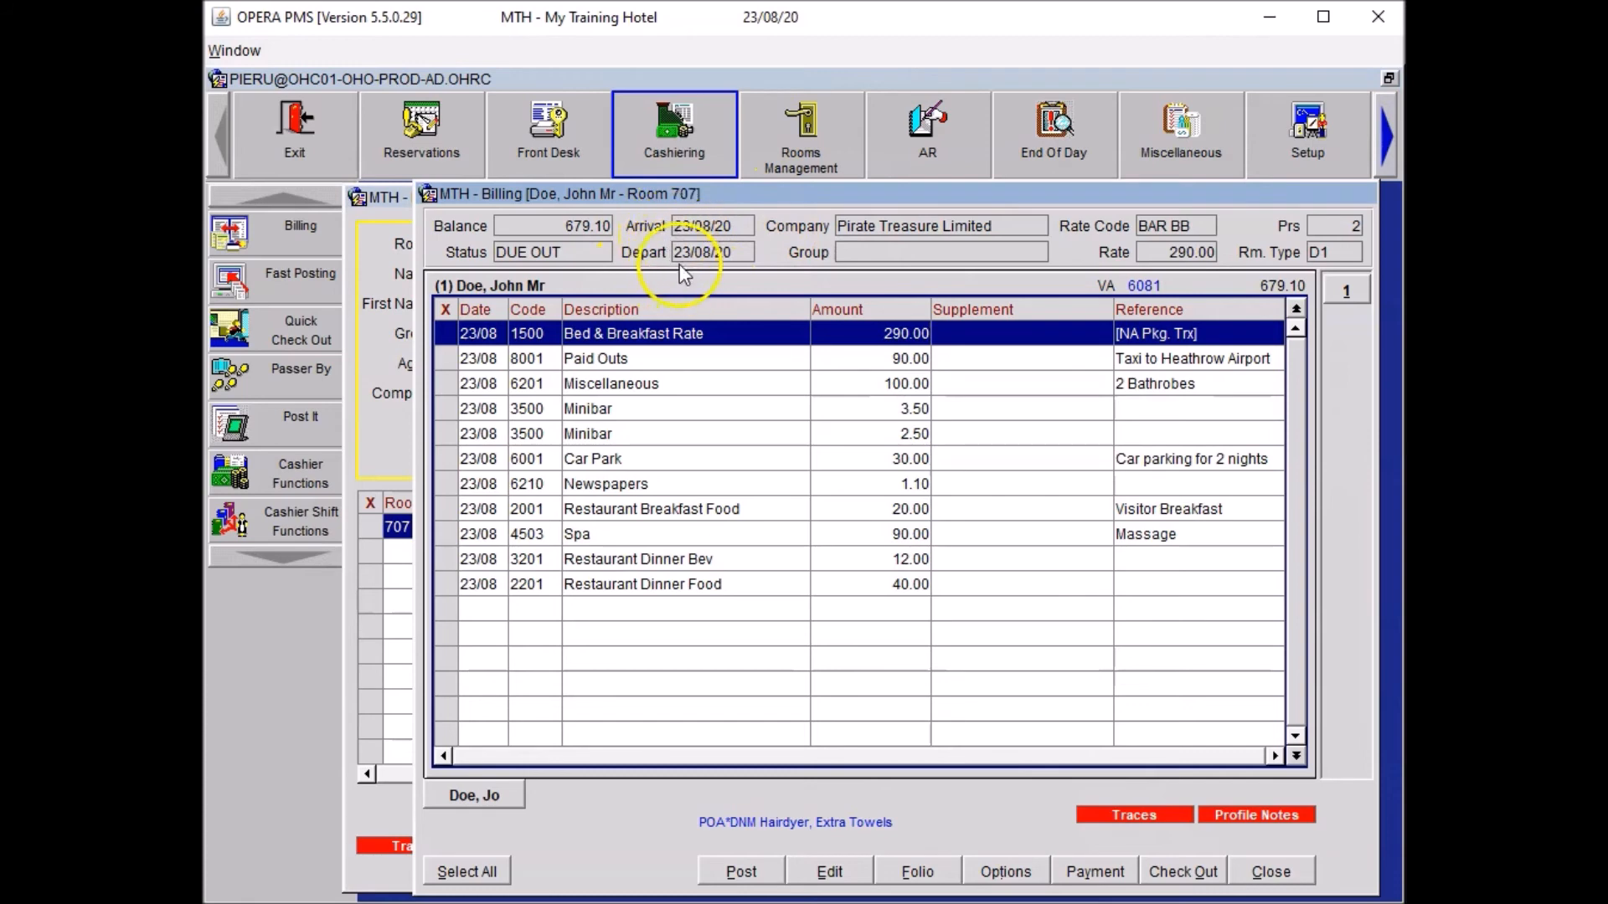
pyautogui.moveTo(516, 232)
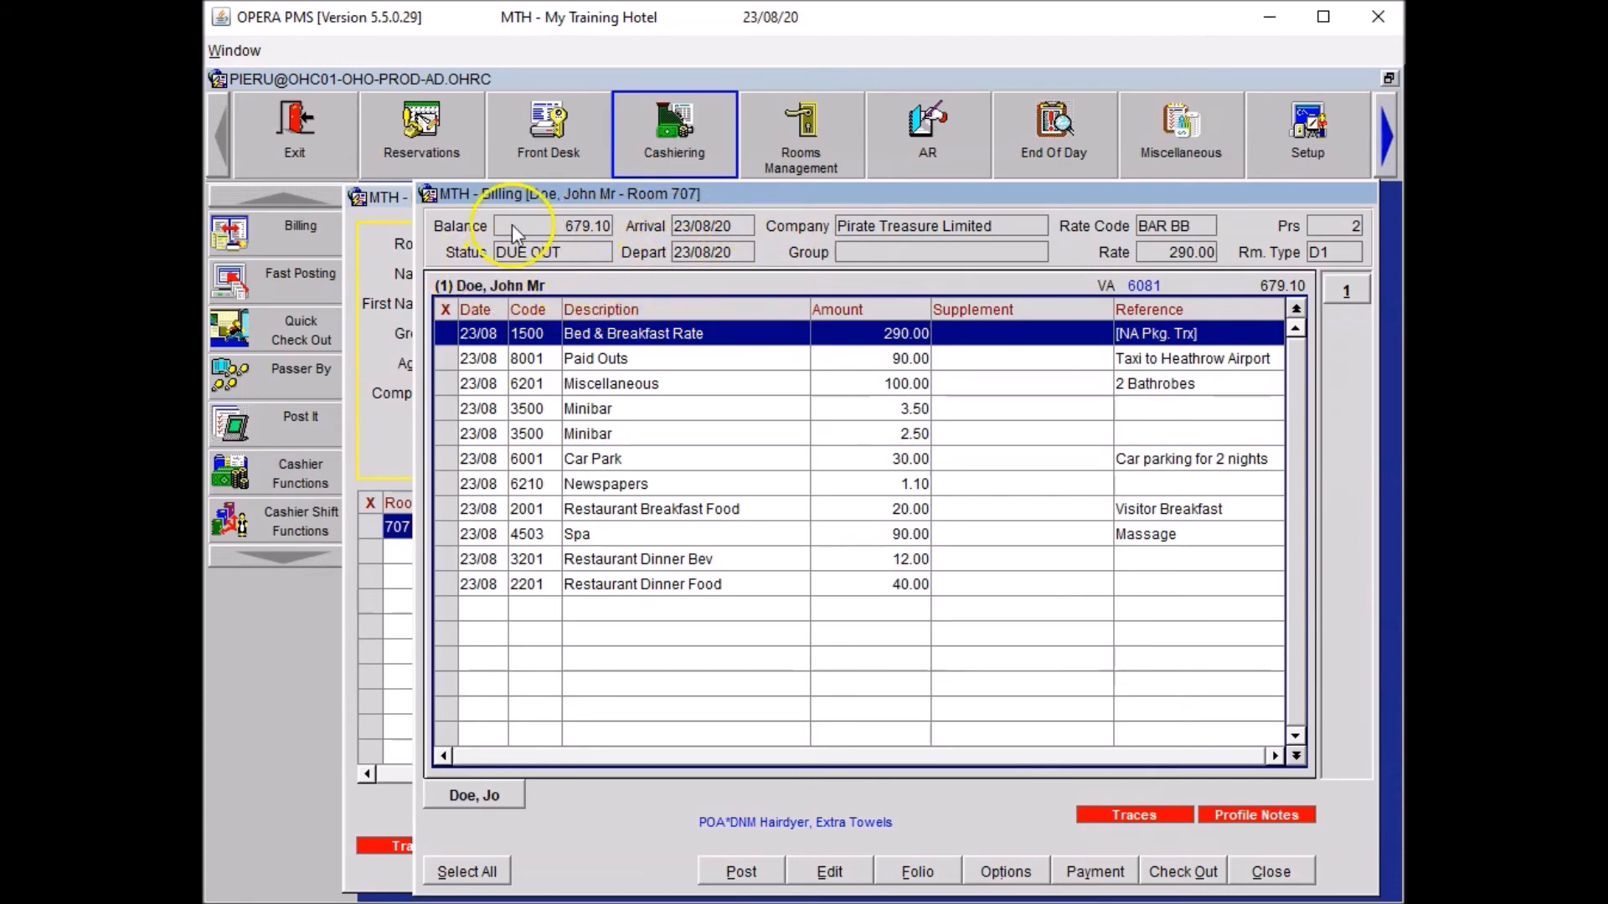
pyautogui.moveTo(974, 334)
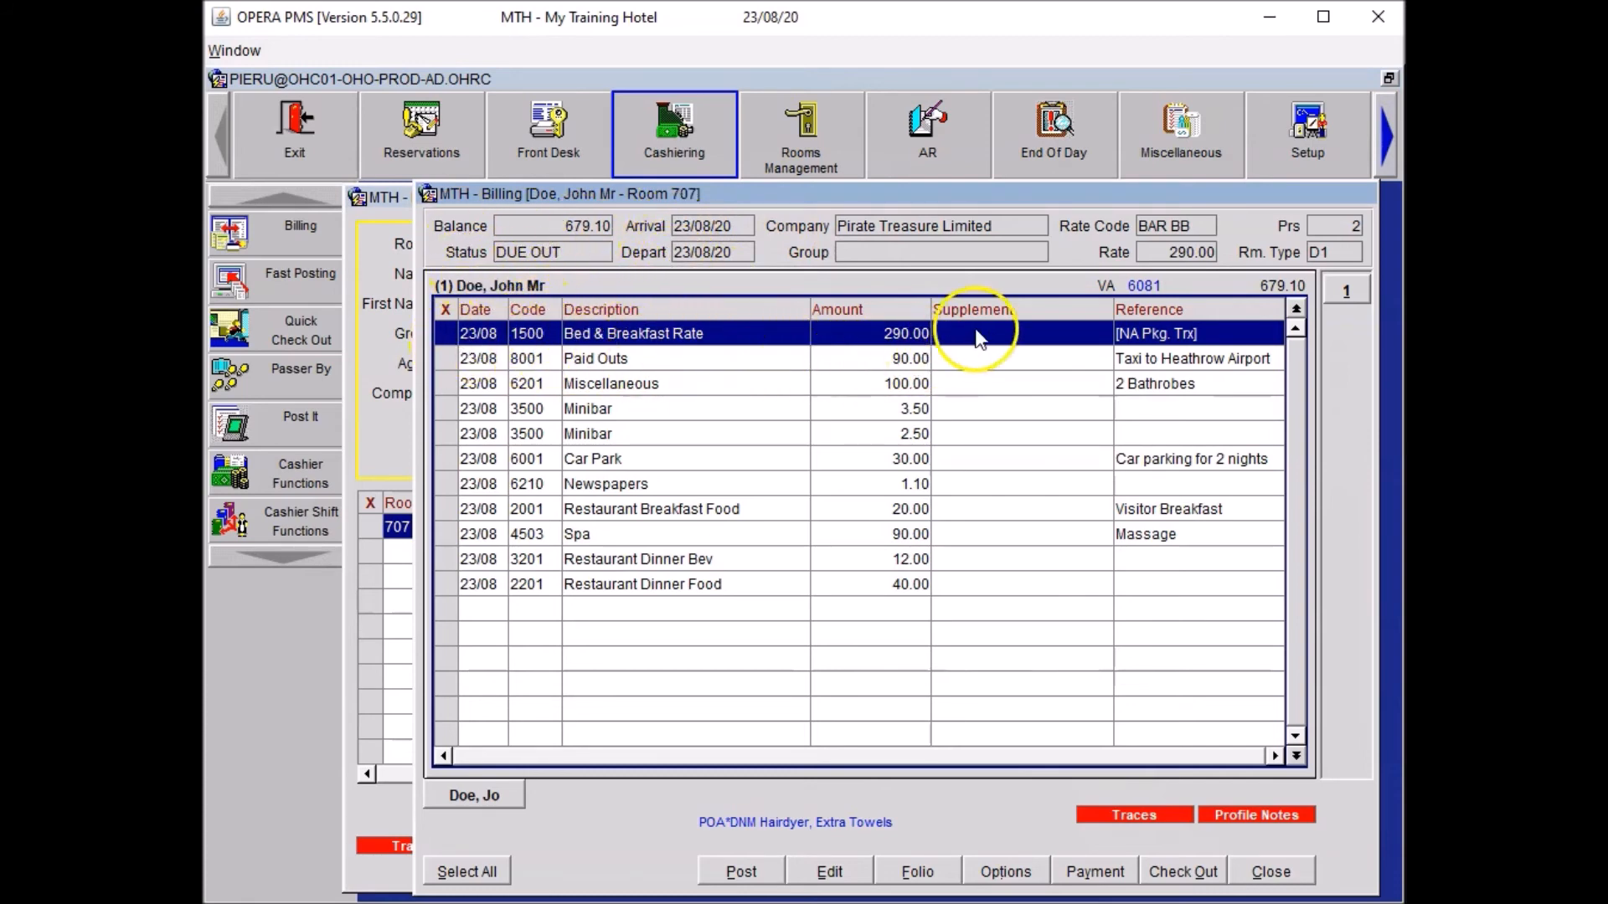
pyautogui.moveTo(841, 589)
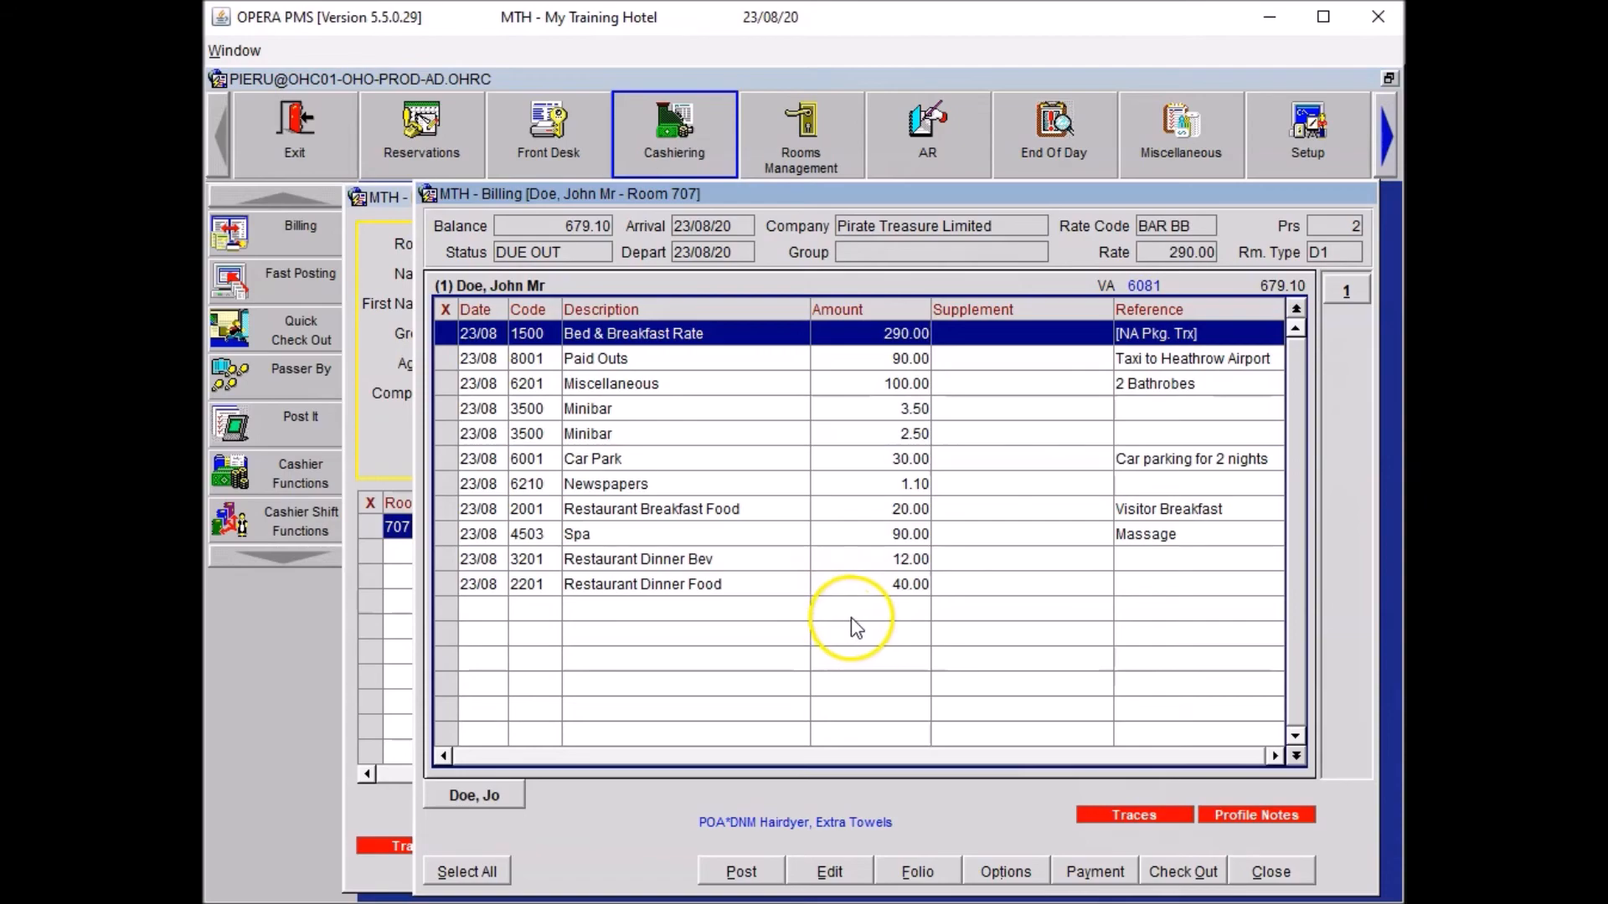
pyautogui.click(643, 584)
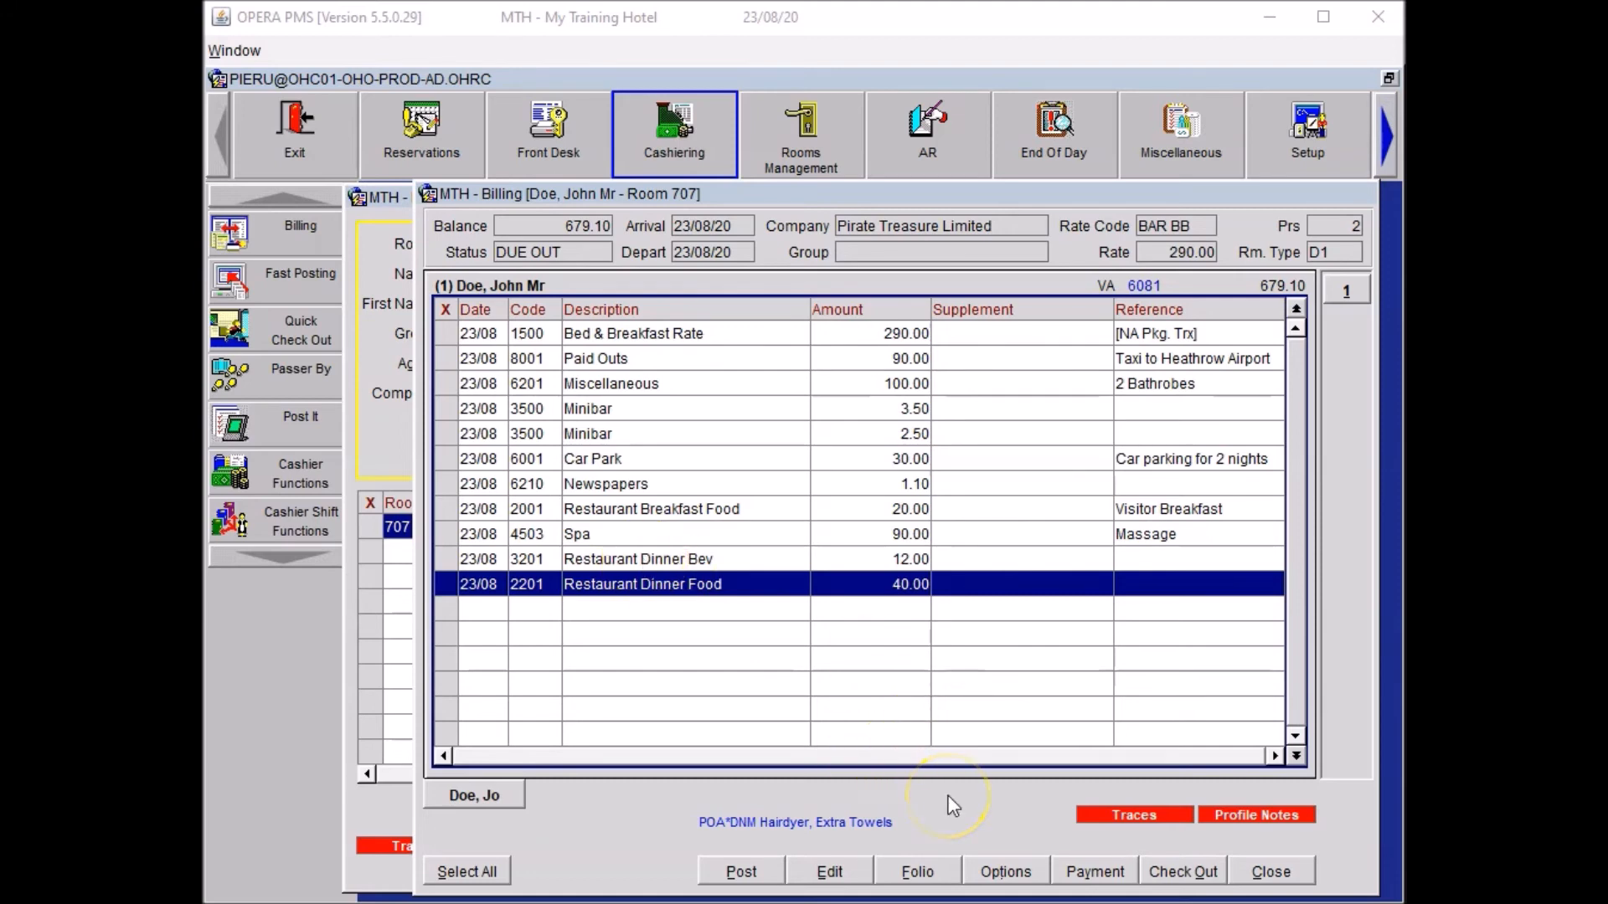
pyautogui.moveTo(964, 763)
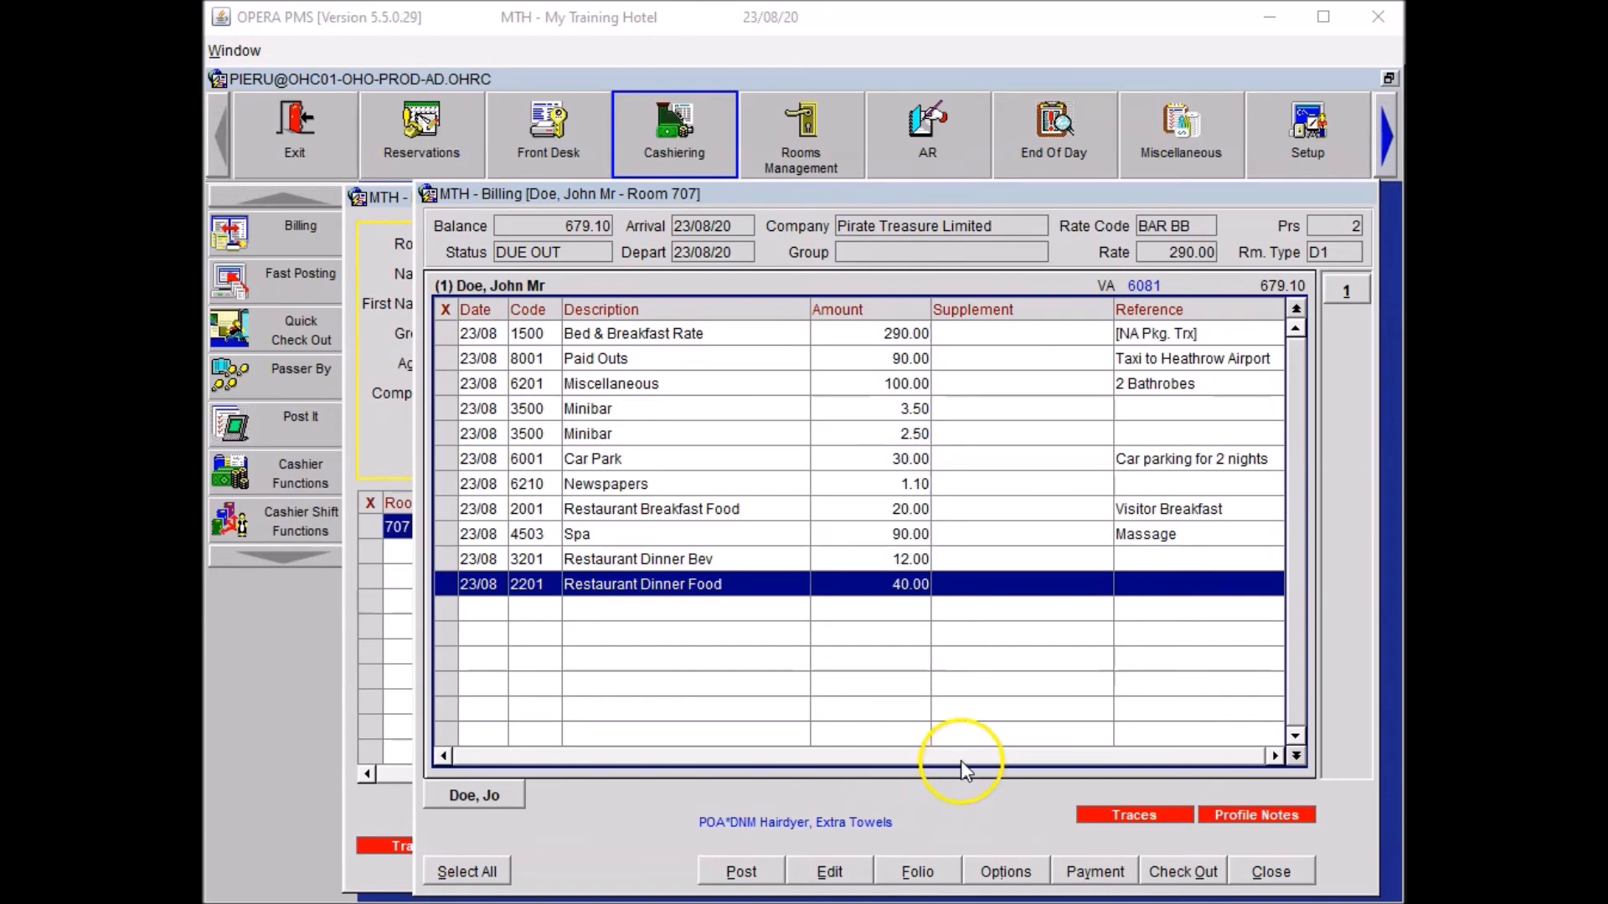
# Step: Route room 707's charges to Pirate Treasure Limited on window 2, then close the billing dialogs
pyautogui.click(1005, 872)
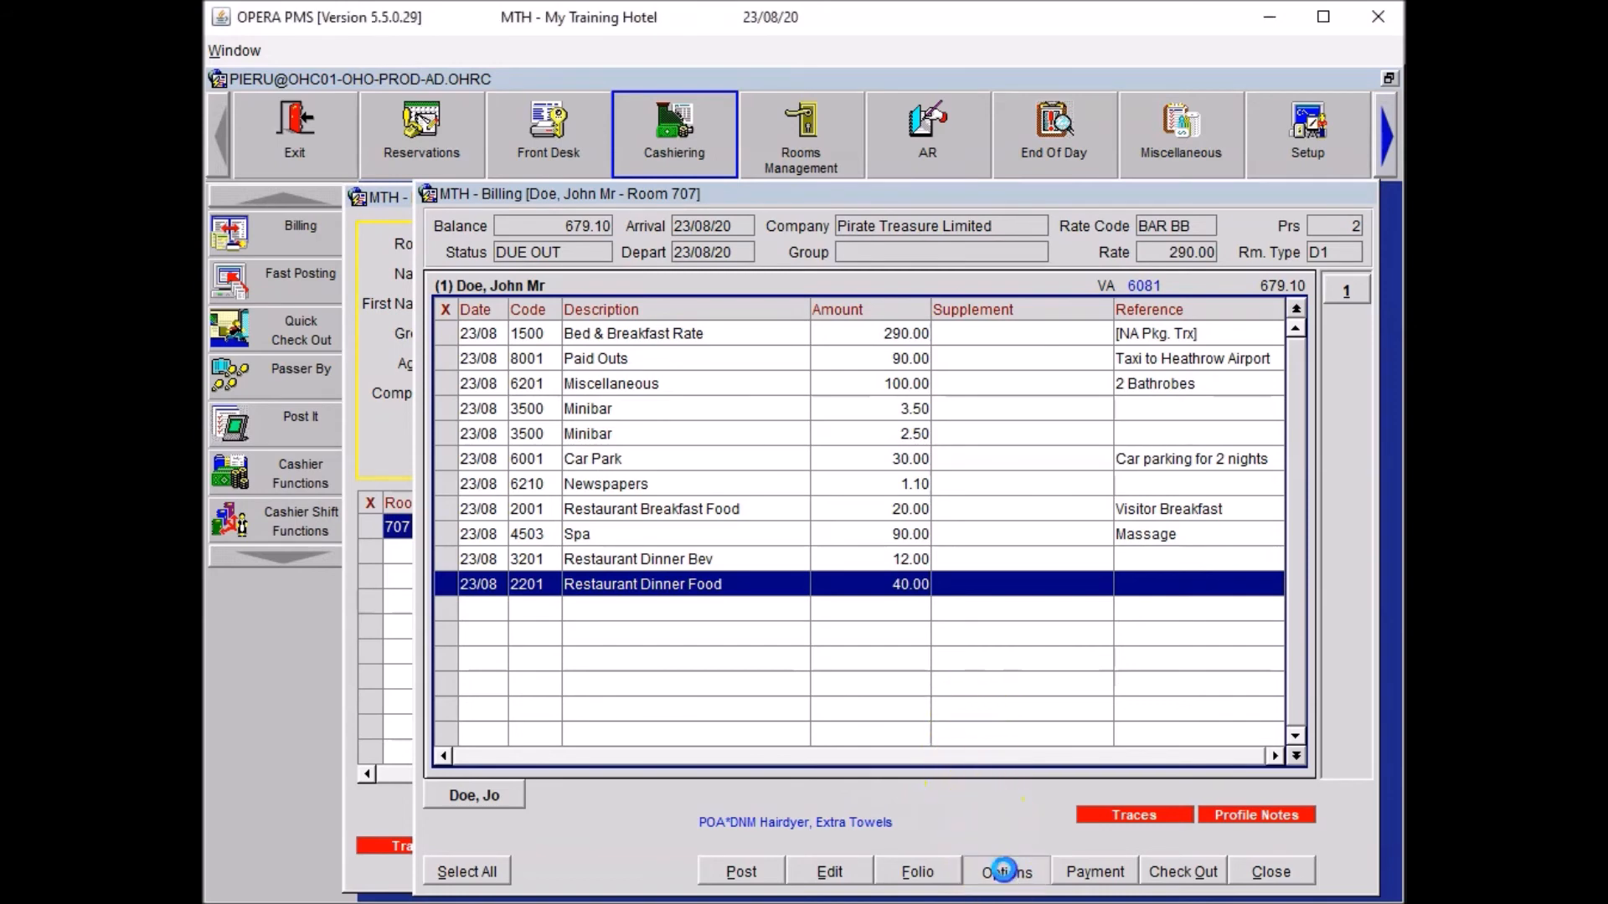
pyautogui.click(1005, 872)
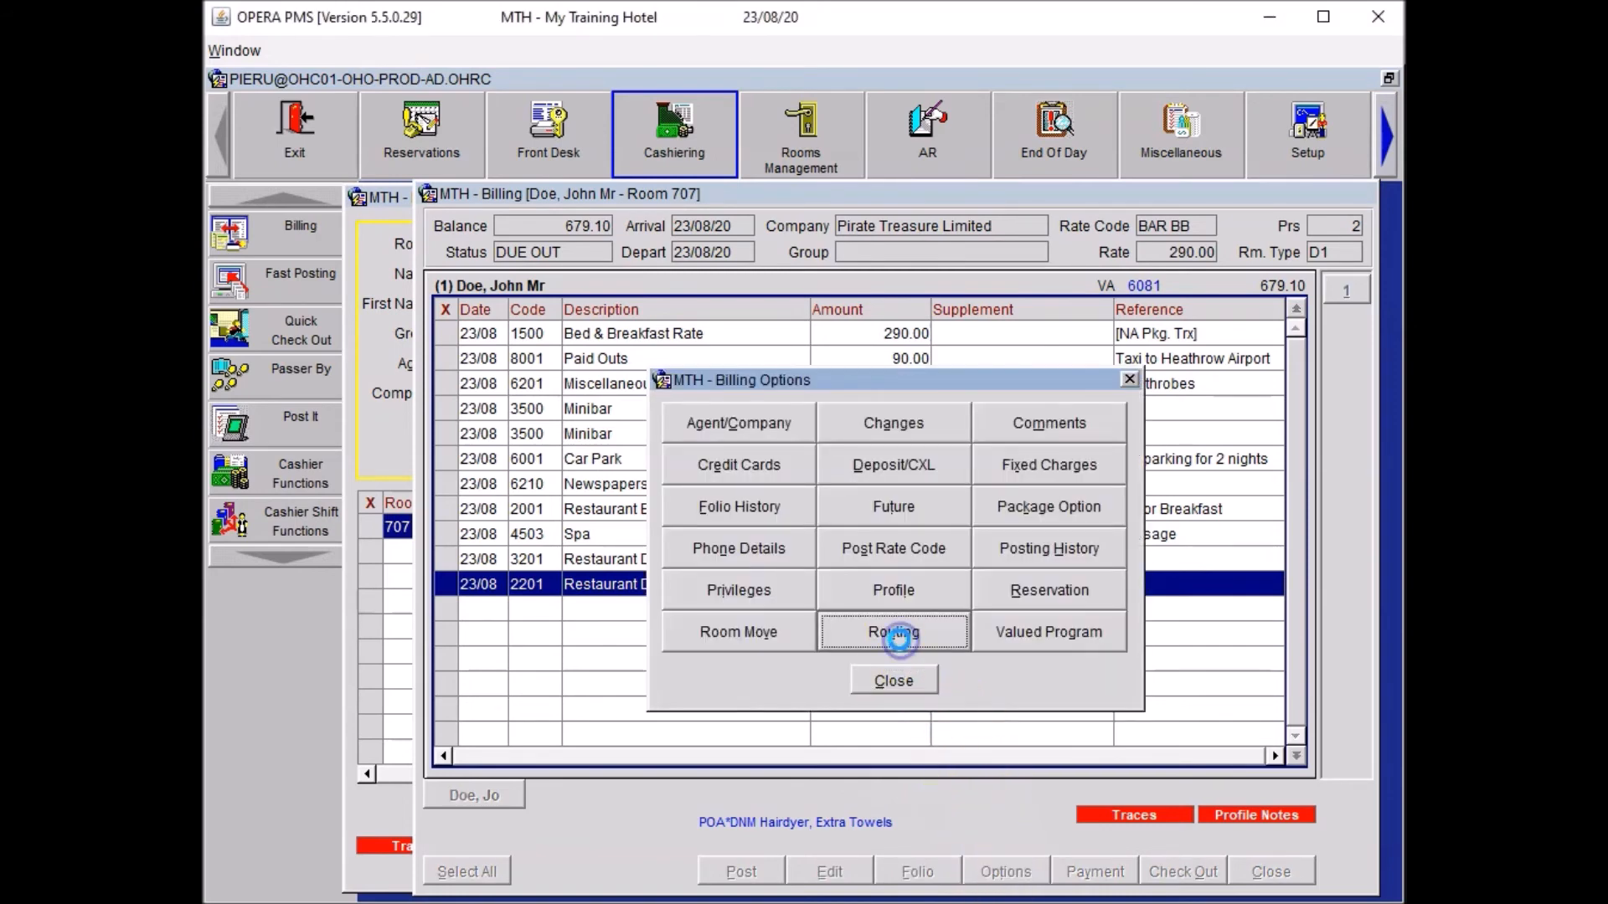
pyautogui.click(892, 632)
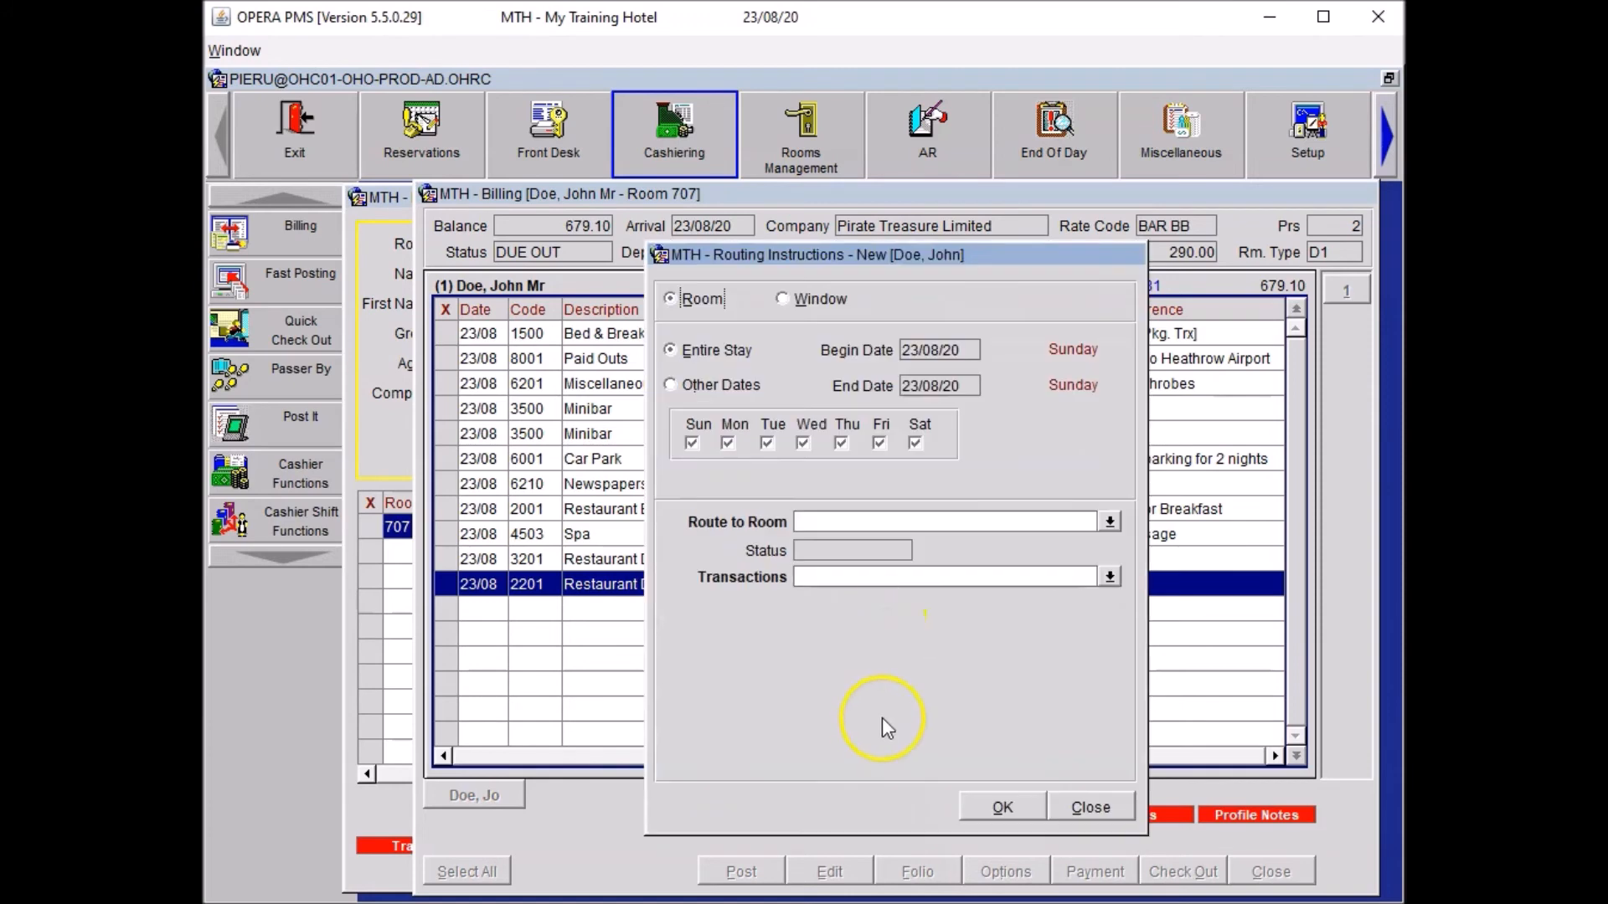
pyautogui.click(783, 298)
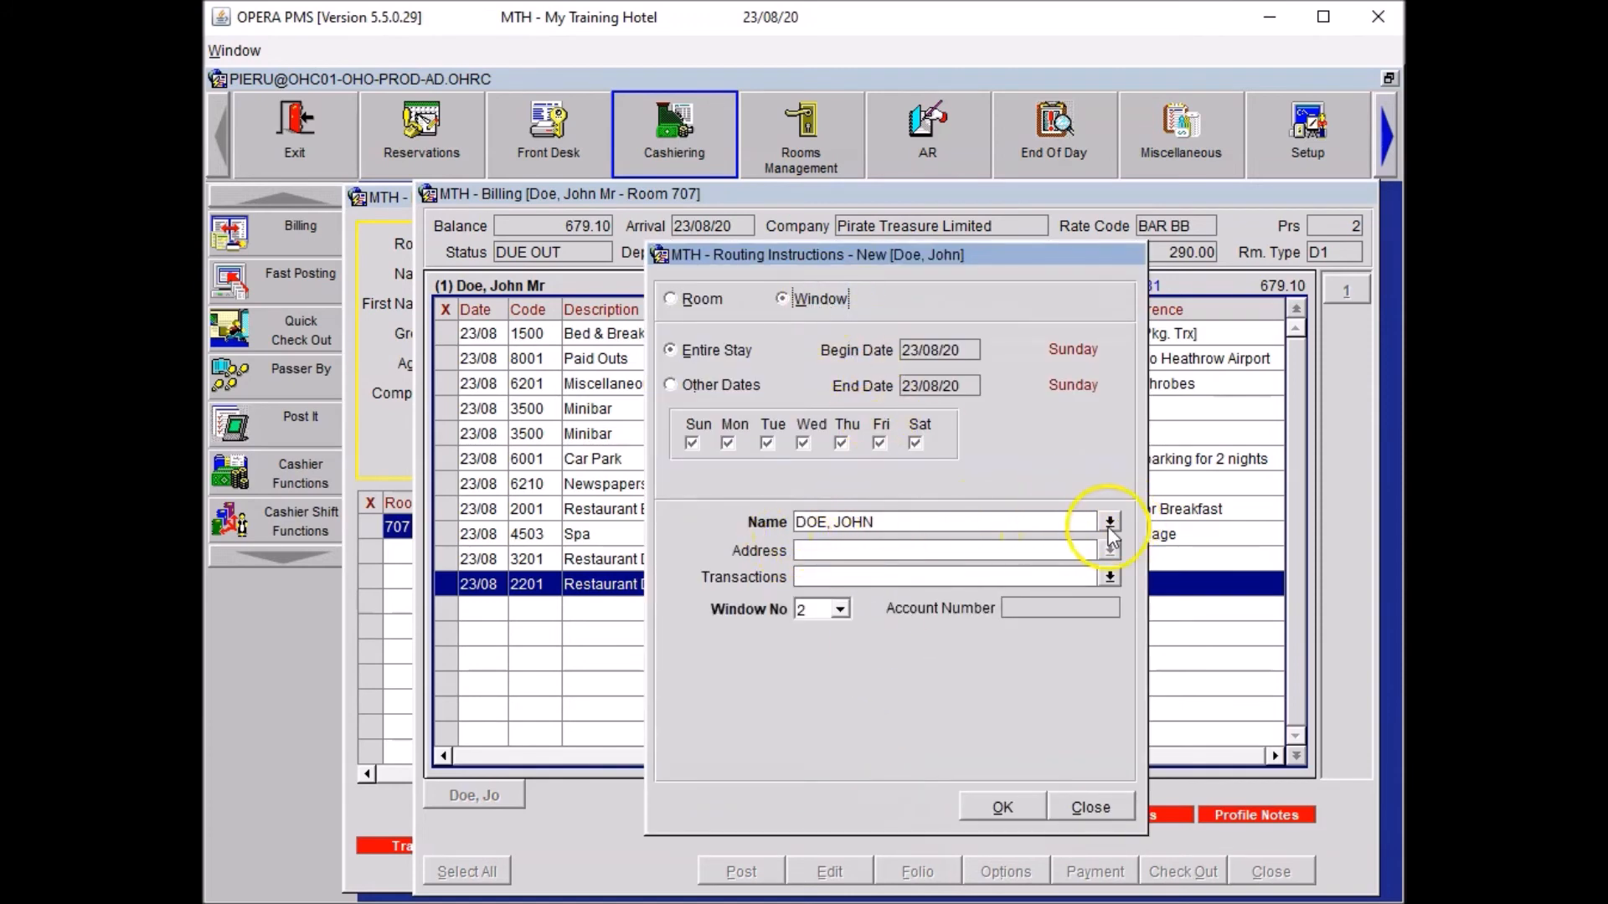
pyautogui.click(1109, 522)
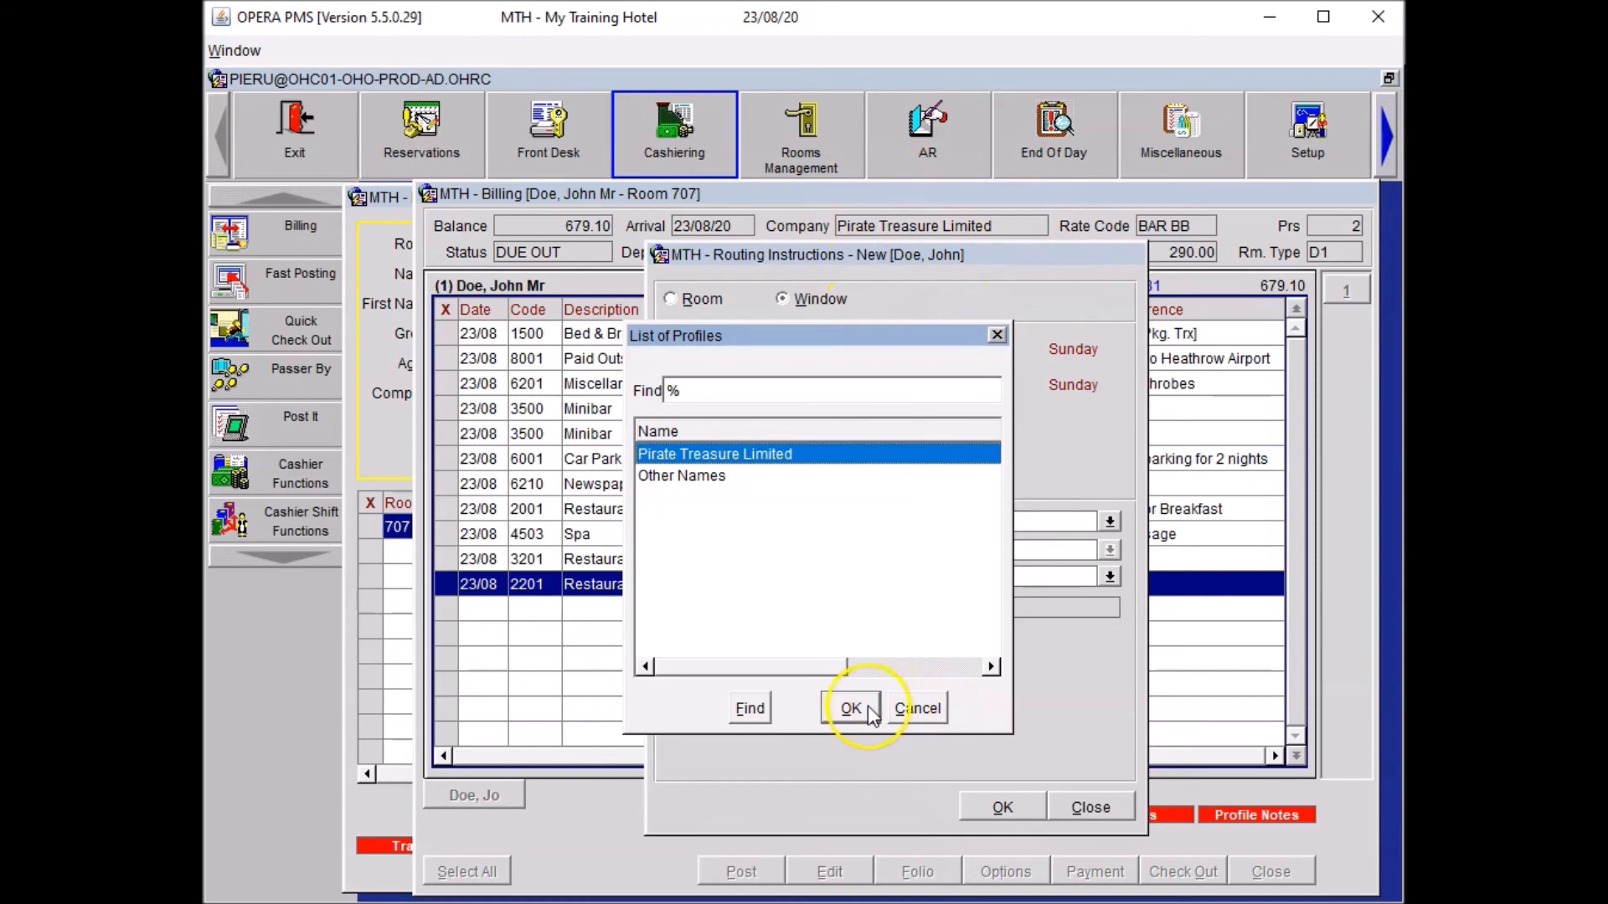
pyautogui.click(851, 708)
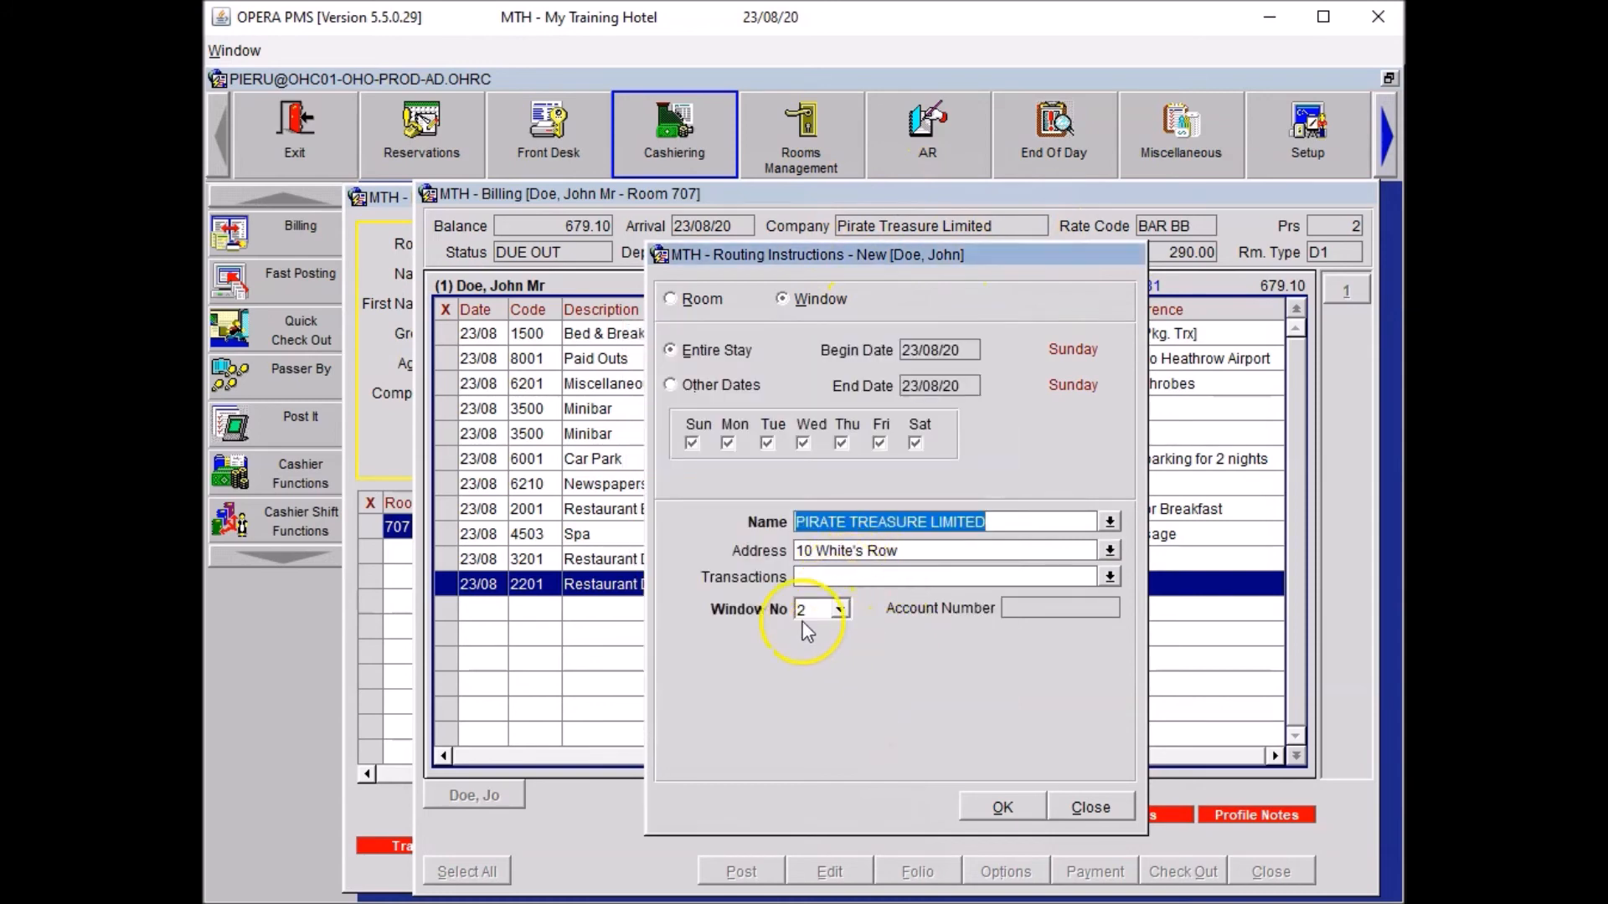
pyautogui.moveTo(1020, 754)
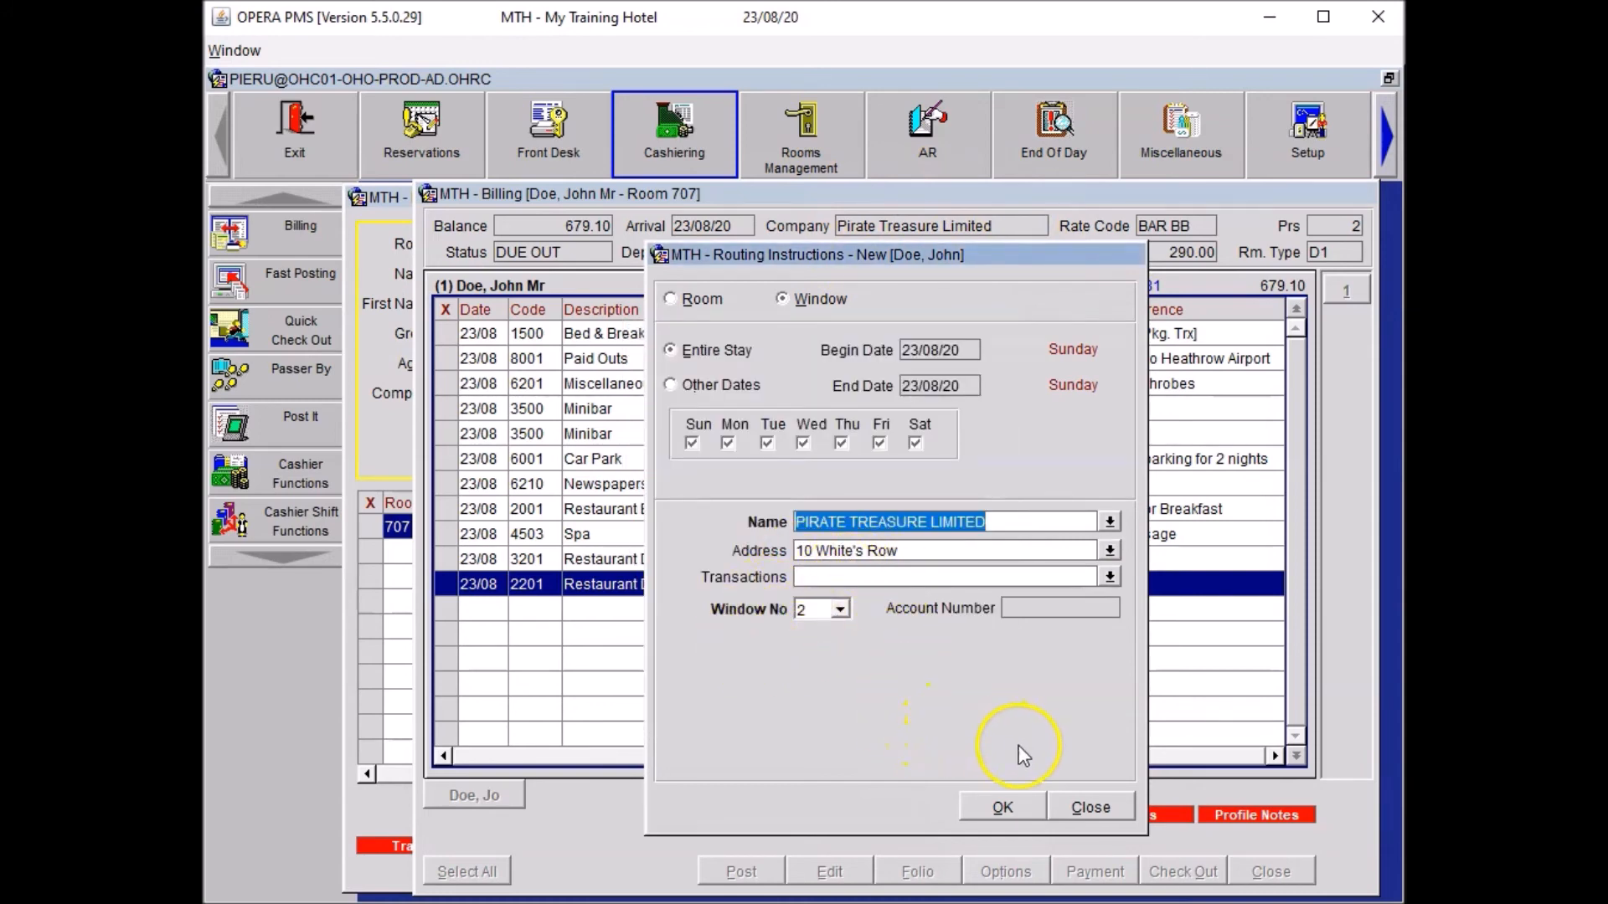
pyautogui.click(1001, 807)
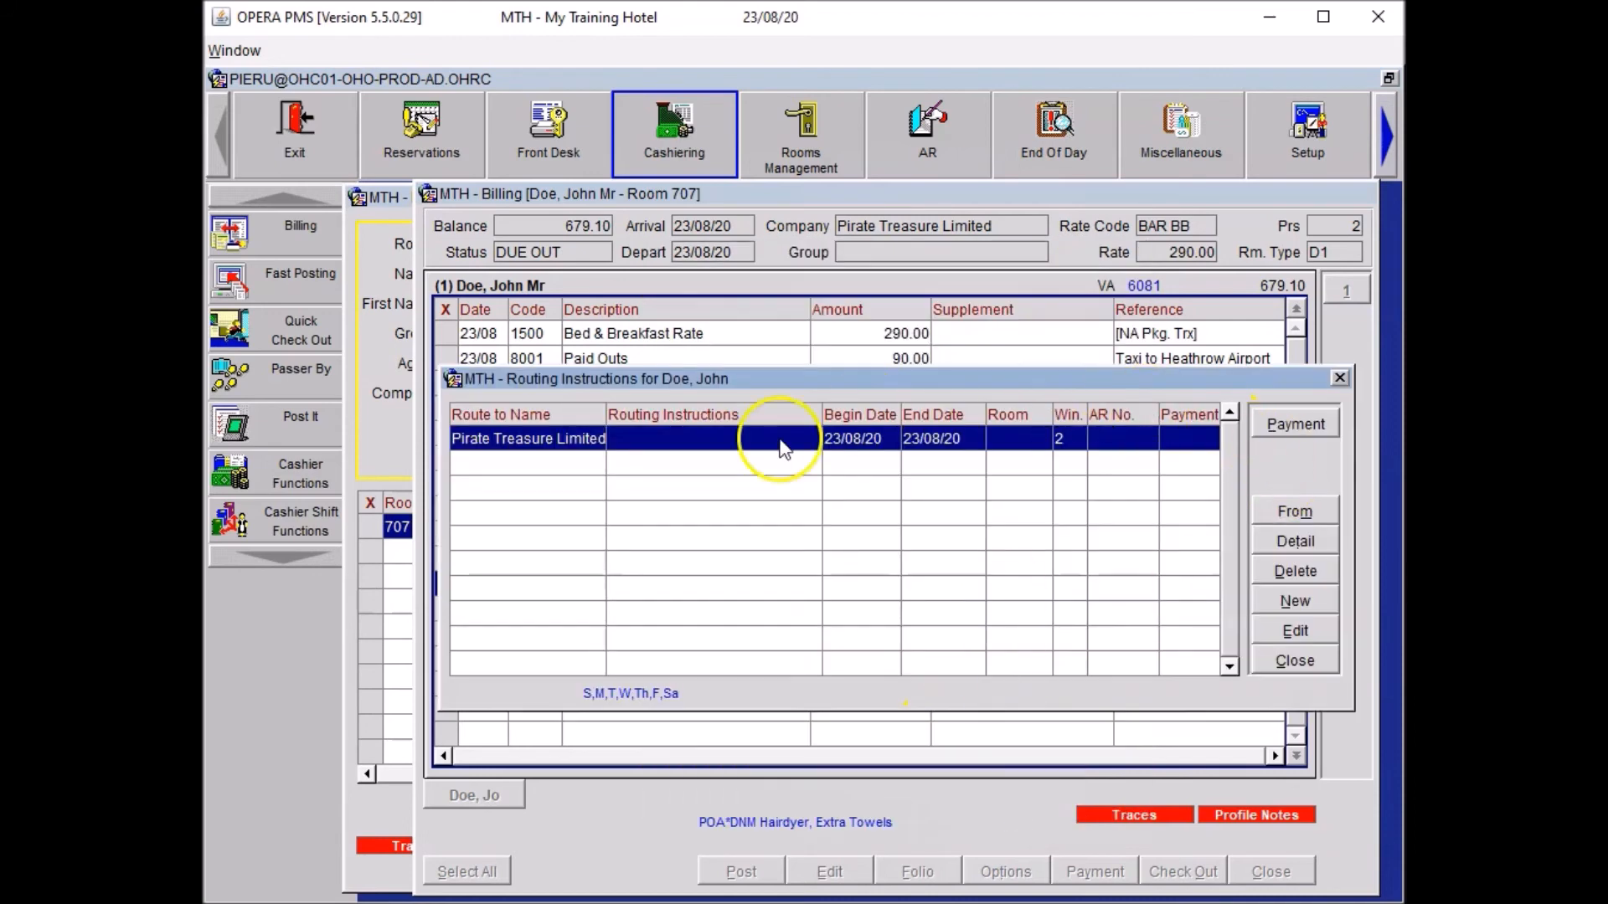
pyautogui.moveTo(1294, 661)
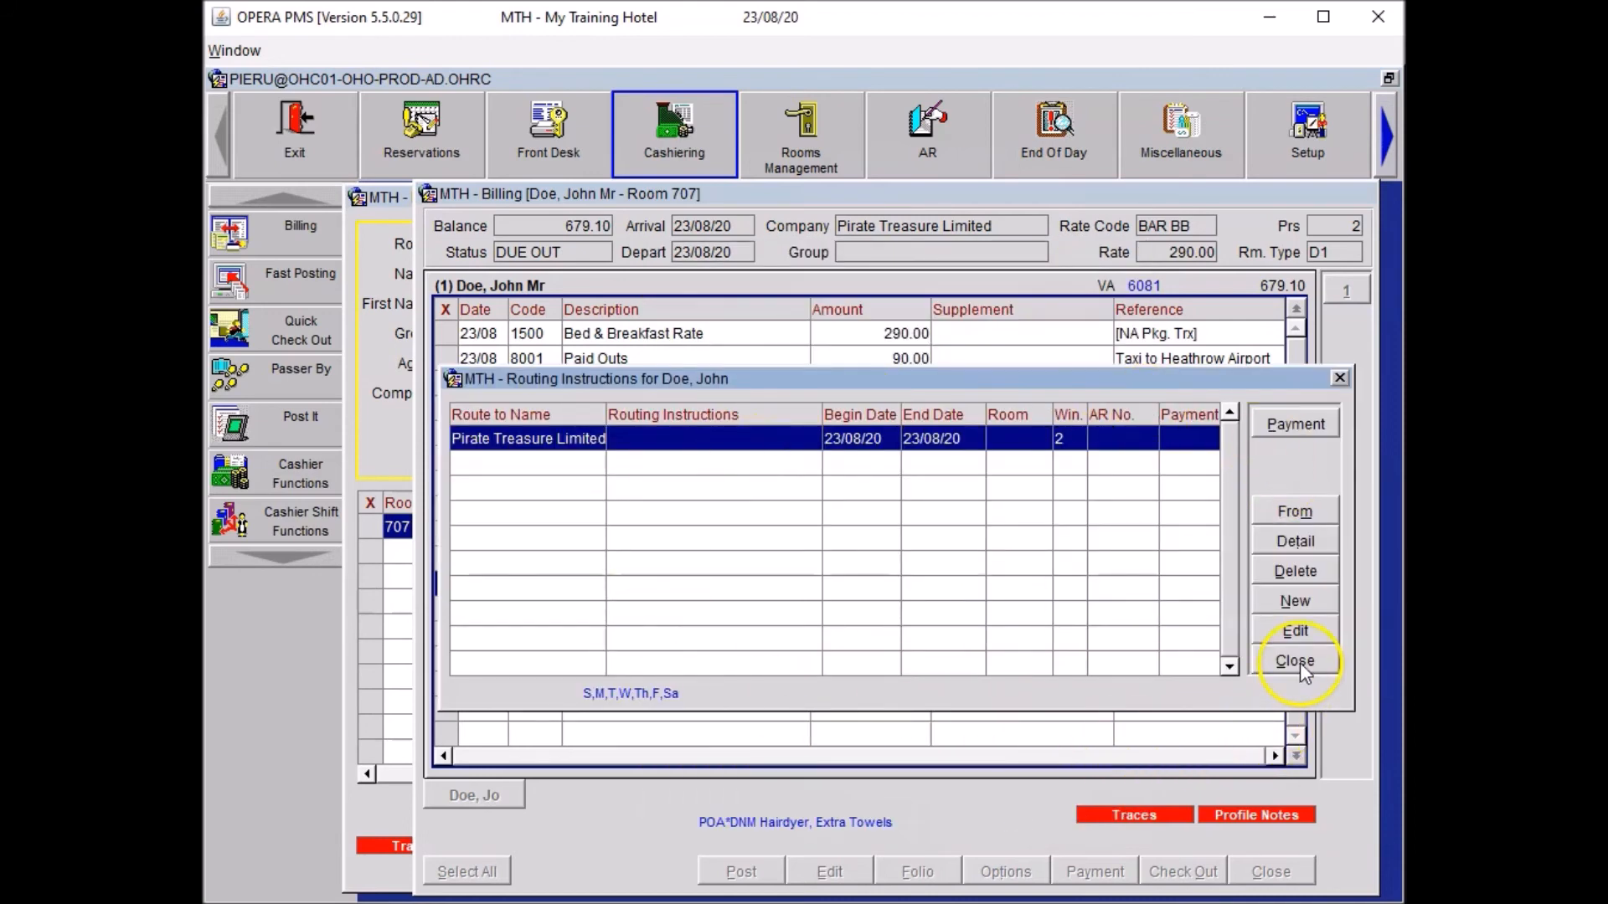
pyautogui.click(1294, 660)
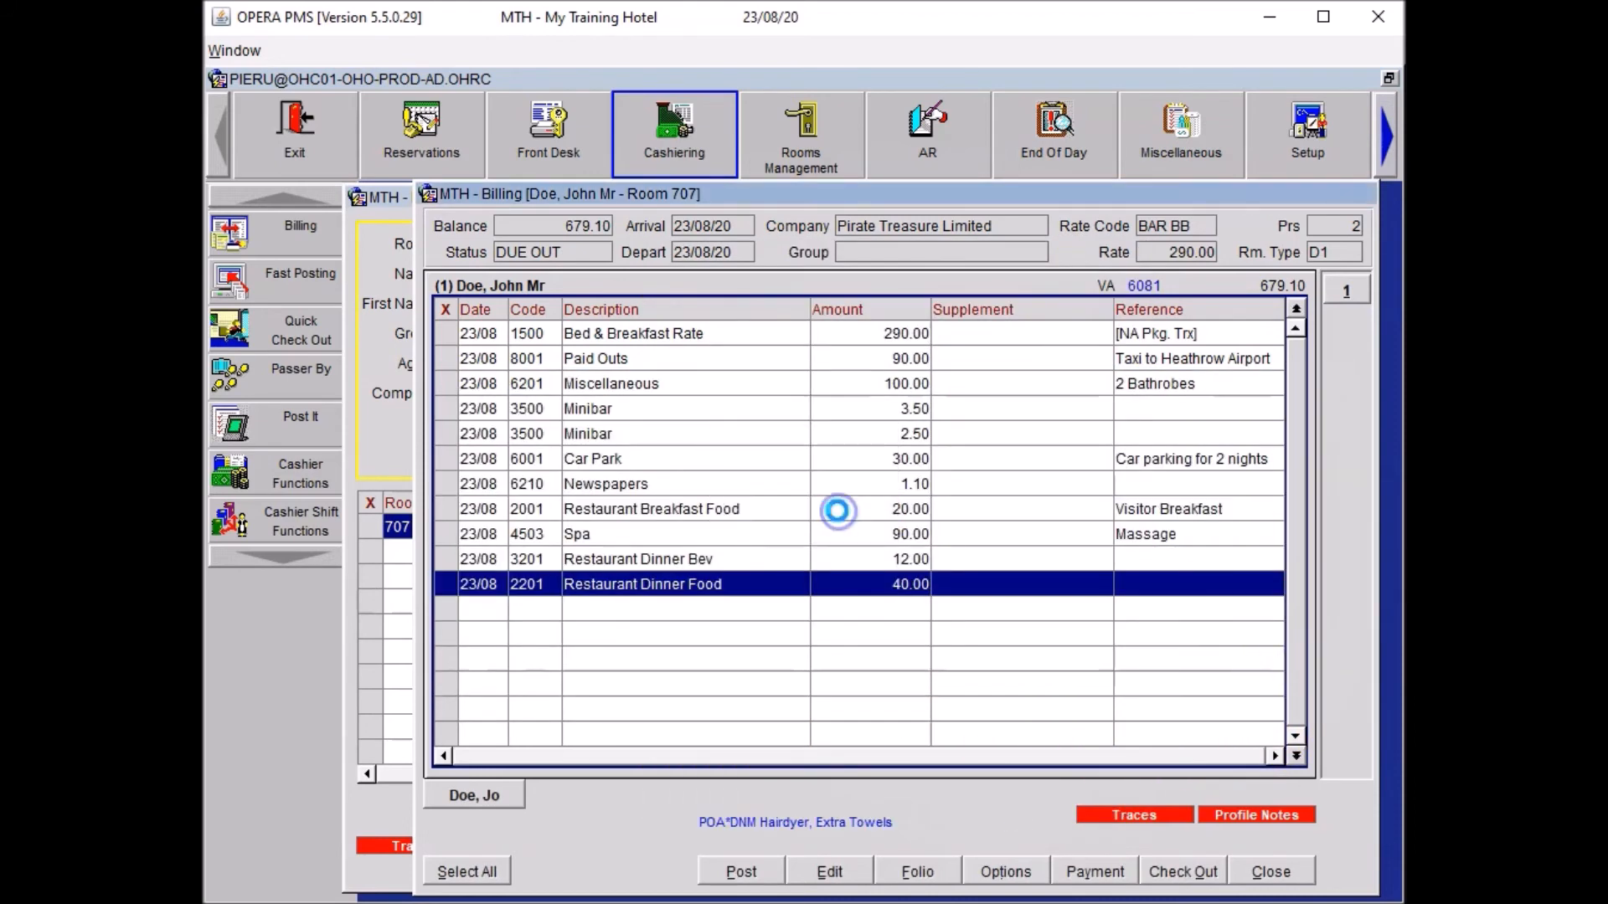
pyautogui.click(1005, 872)
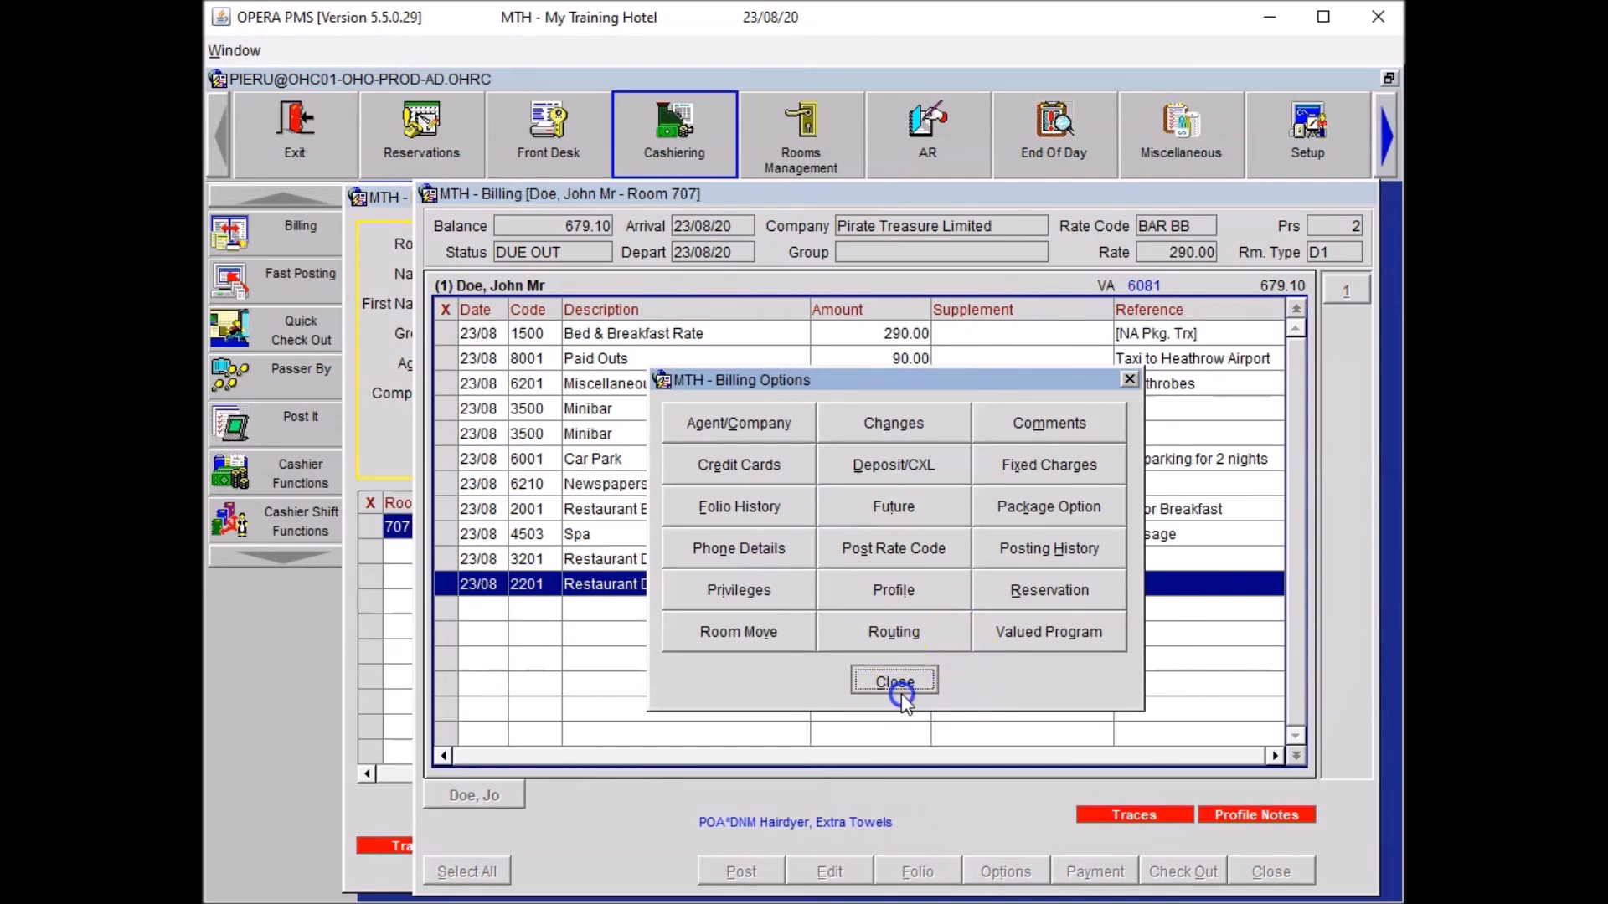
pyautogui.click(894, 681)
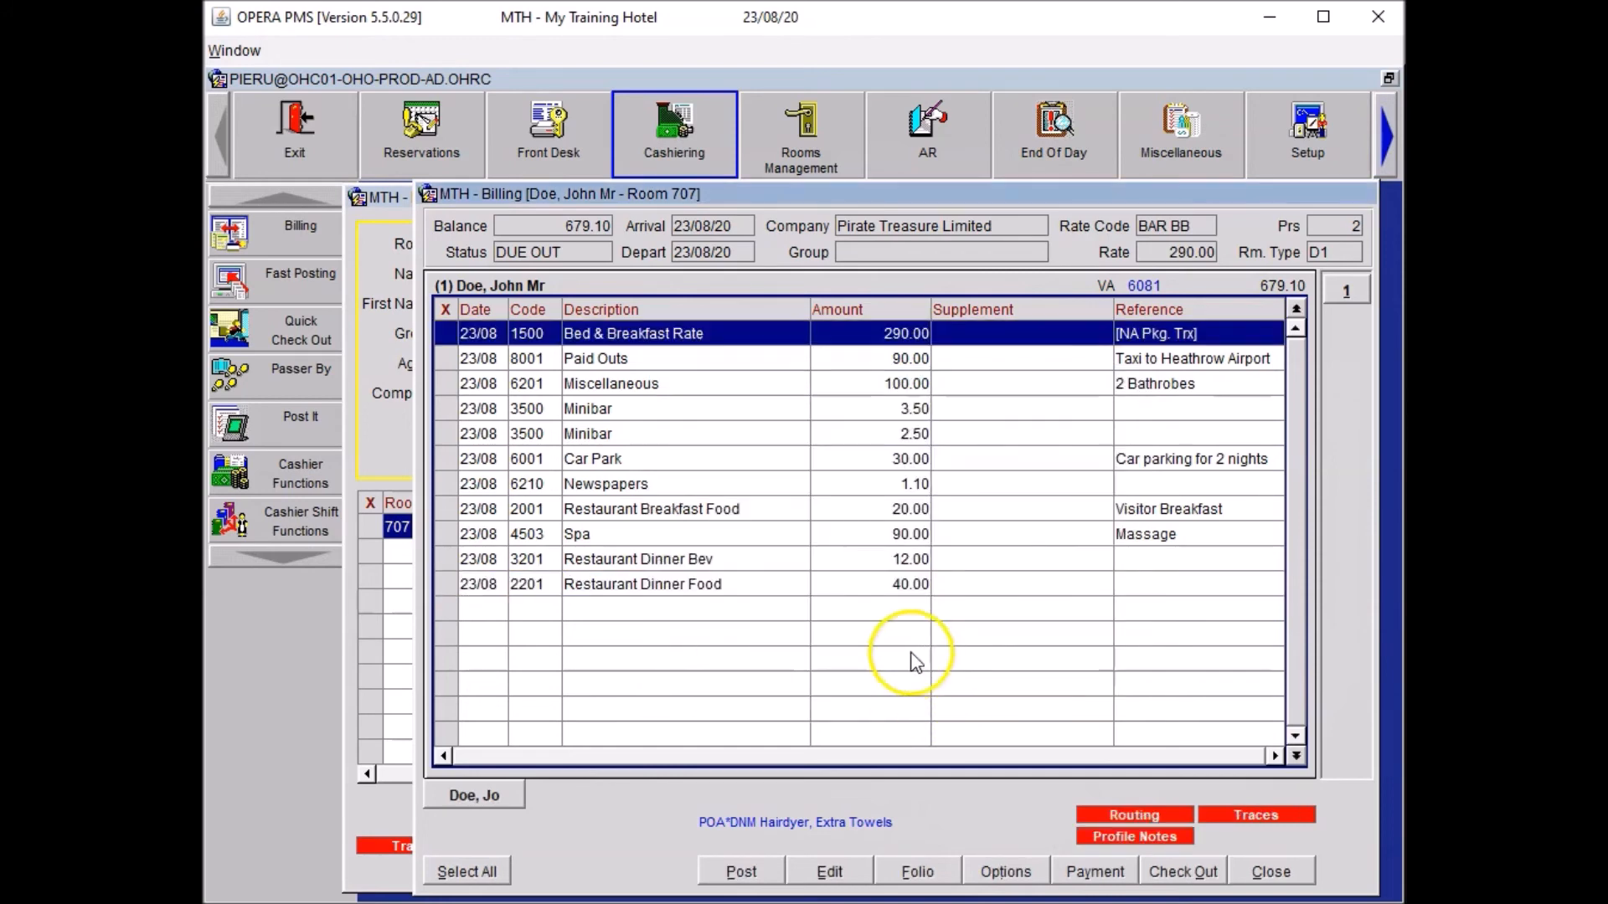
# Step: Create bill window 2, move Restaurant Breakfast Food there, and mark Restaurant Dinner Food
pyautogui.rightClick(642, 584)
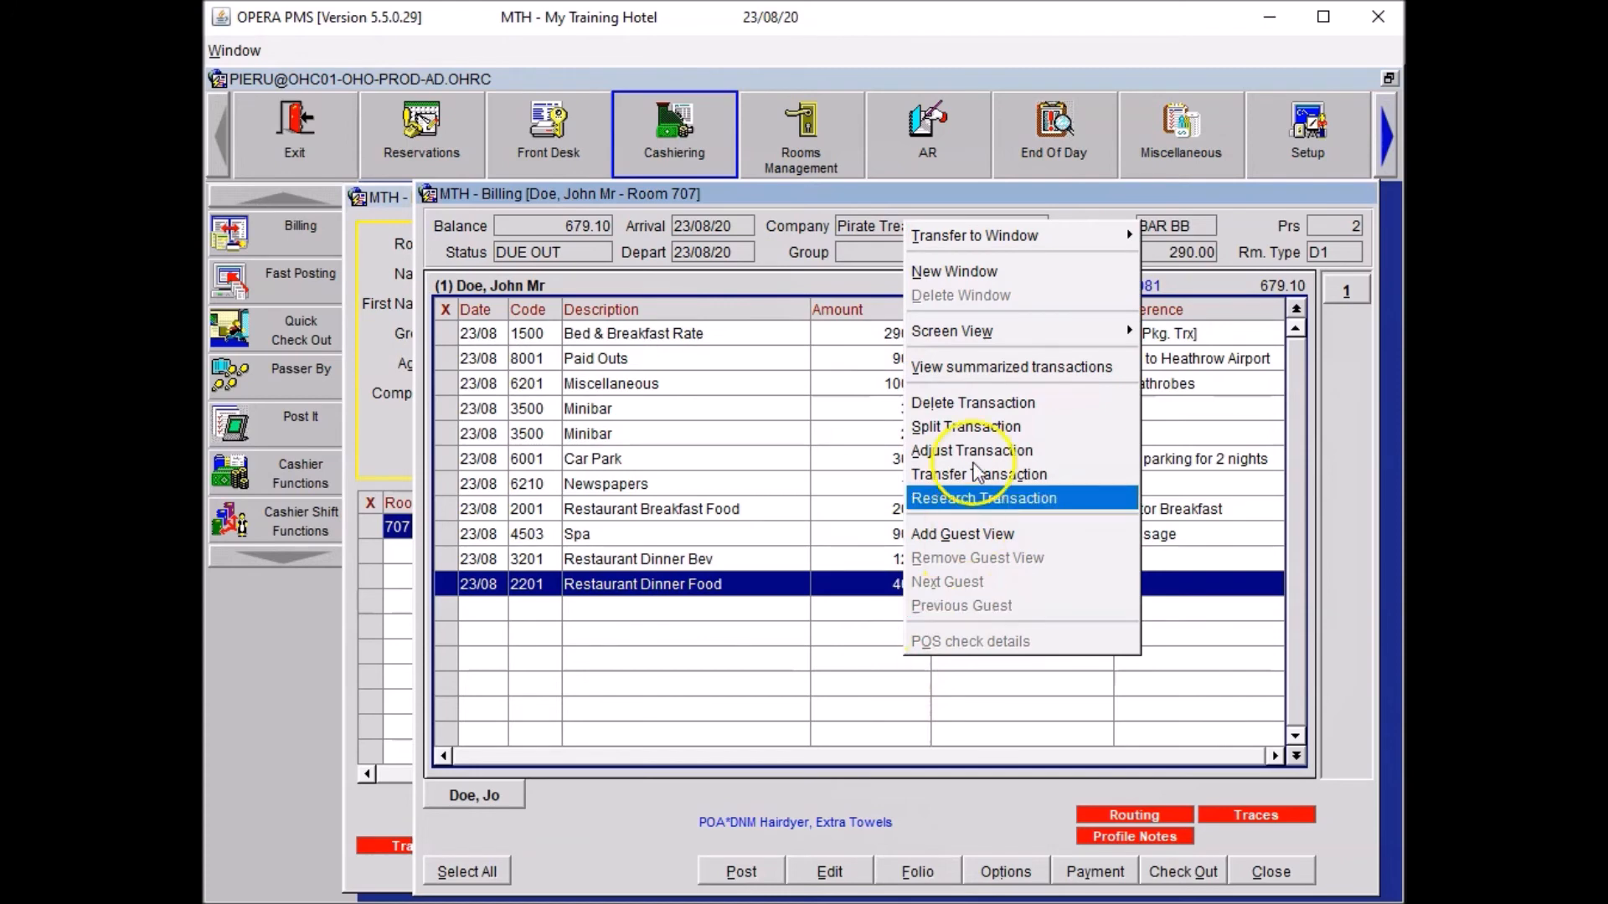
pyautogui.moveTo(954, 271)
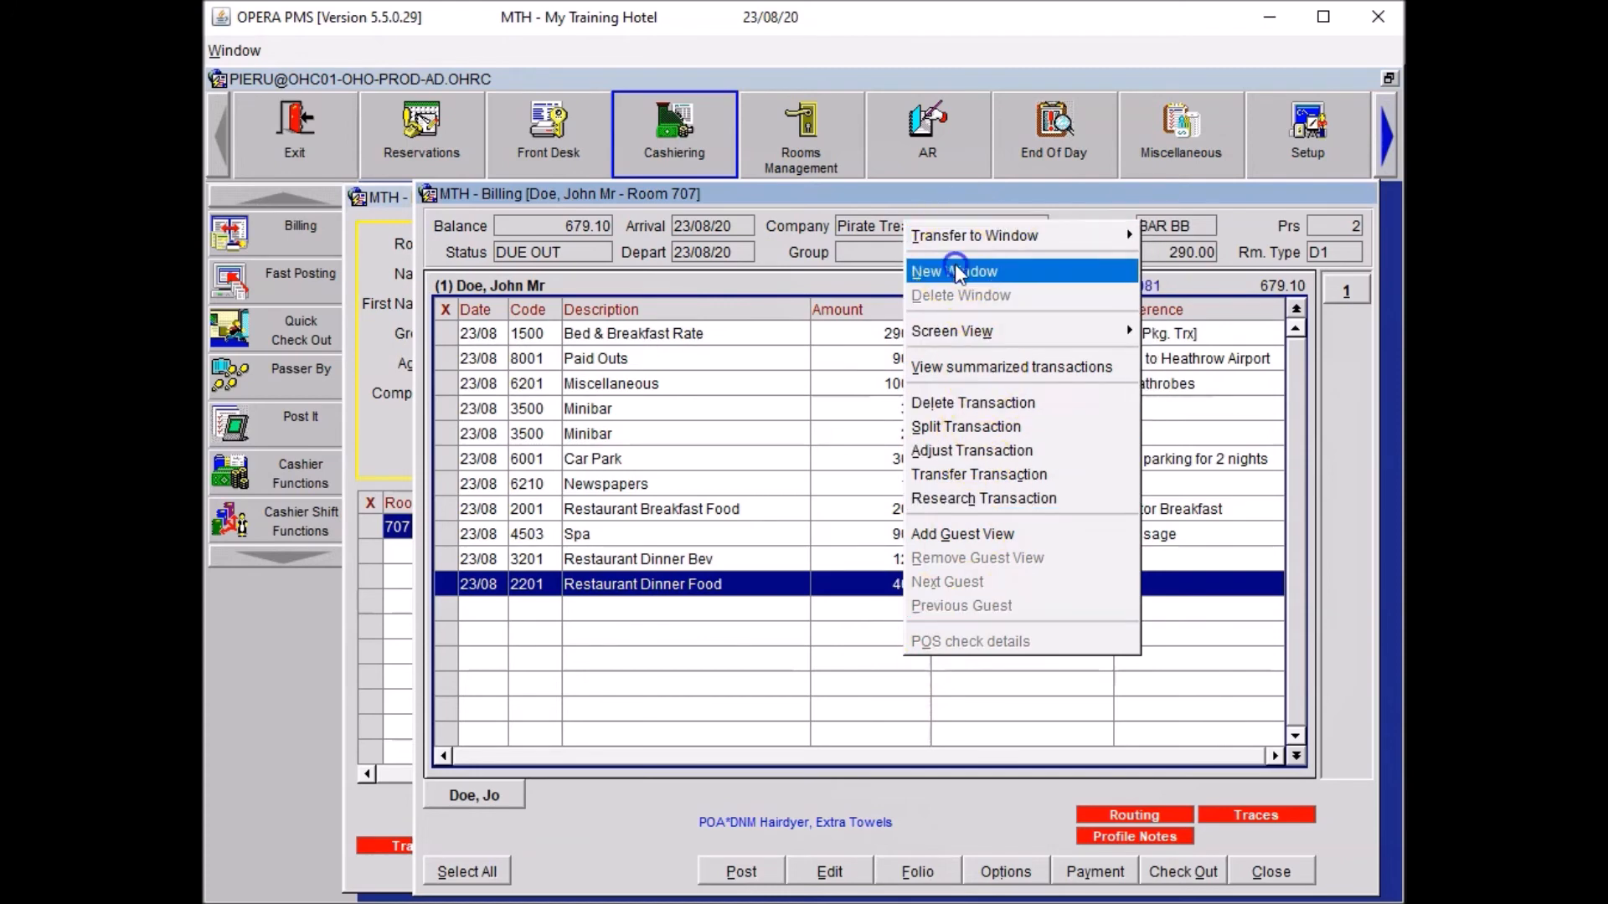
pyautogui.moveTo(954, 271)
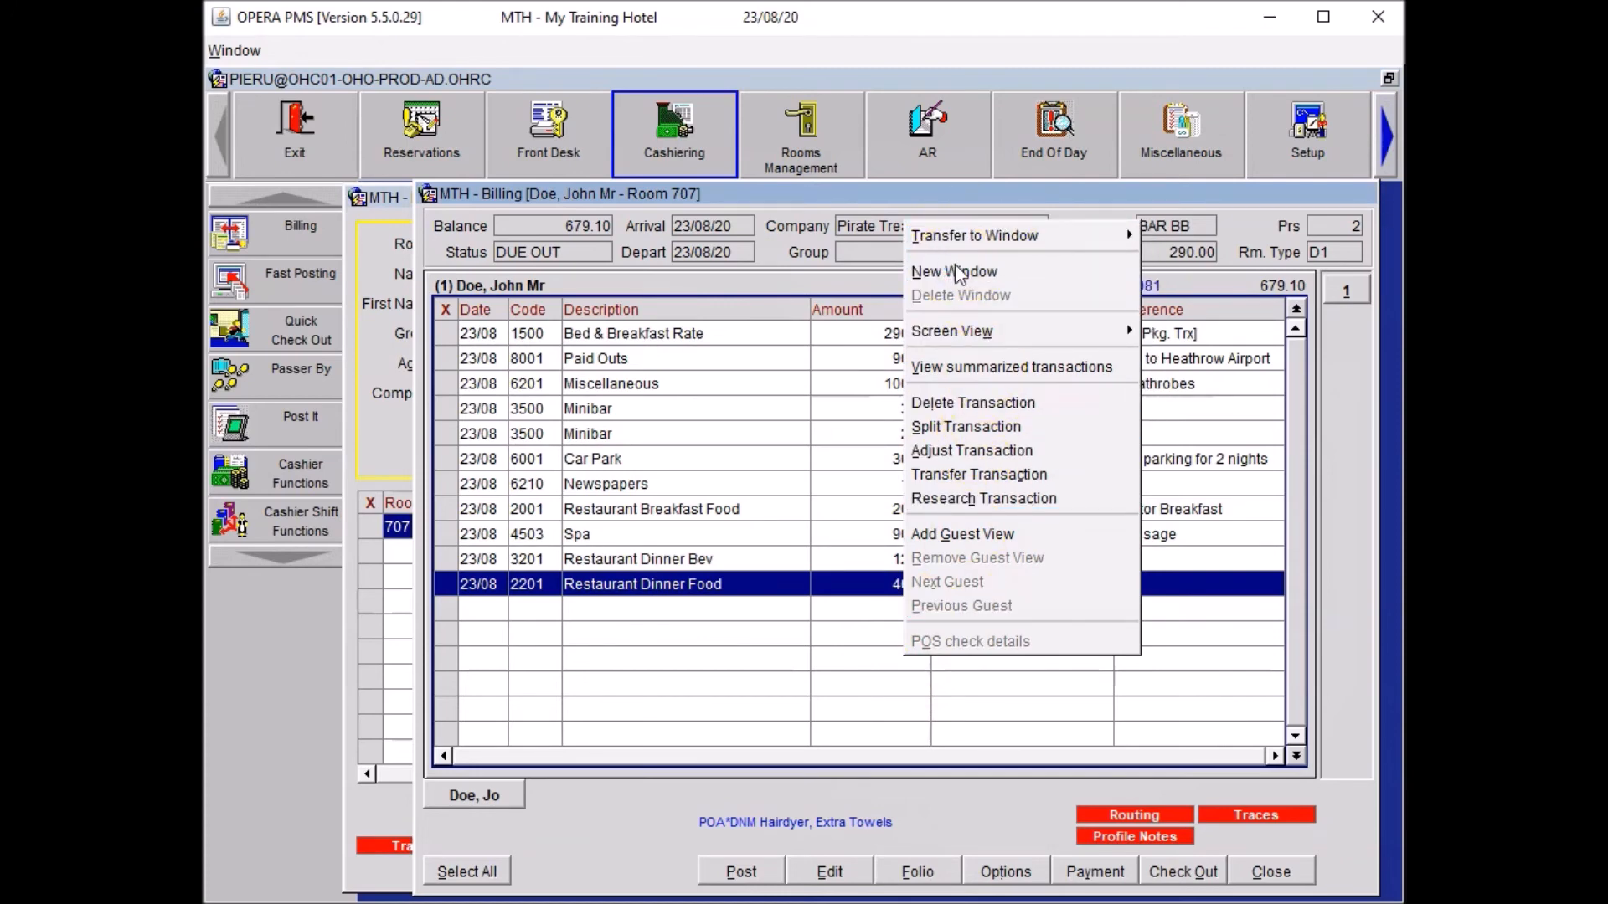
pyautogui.click(953, 270)
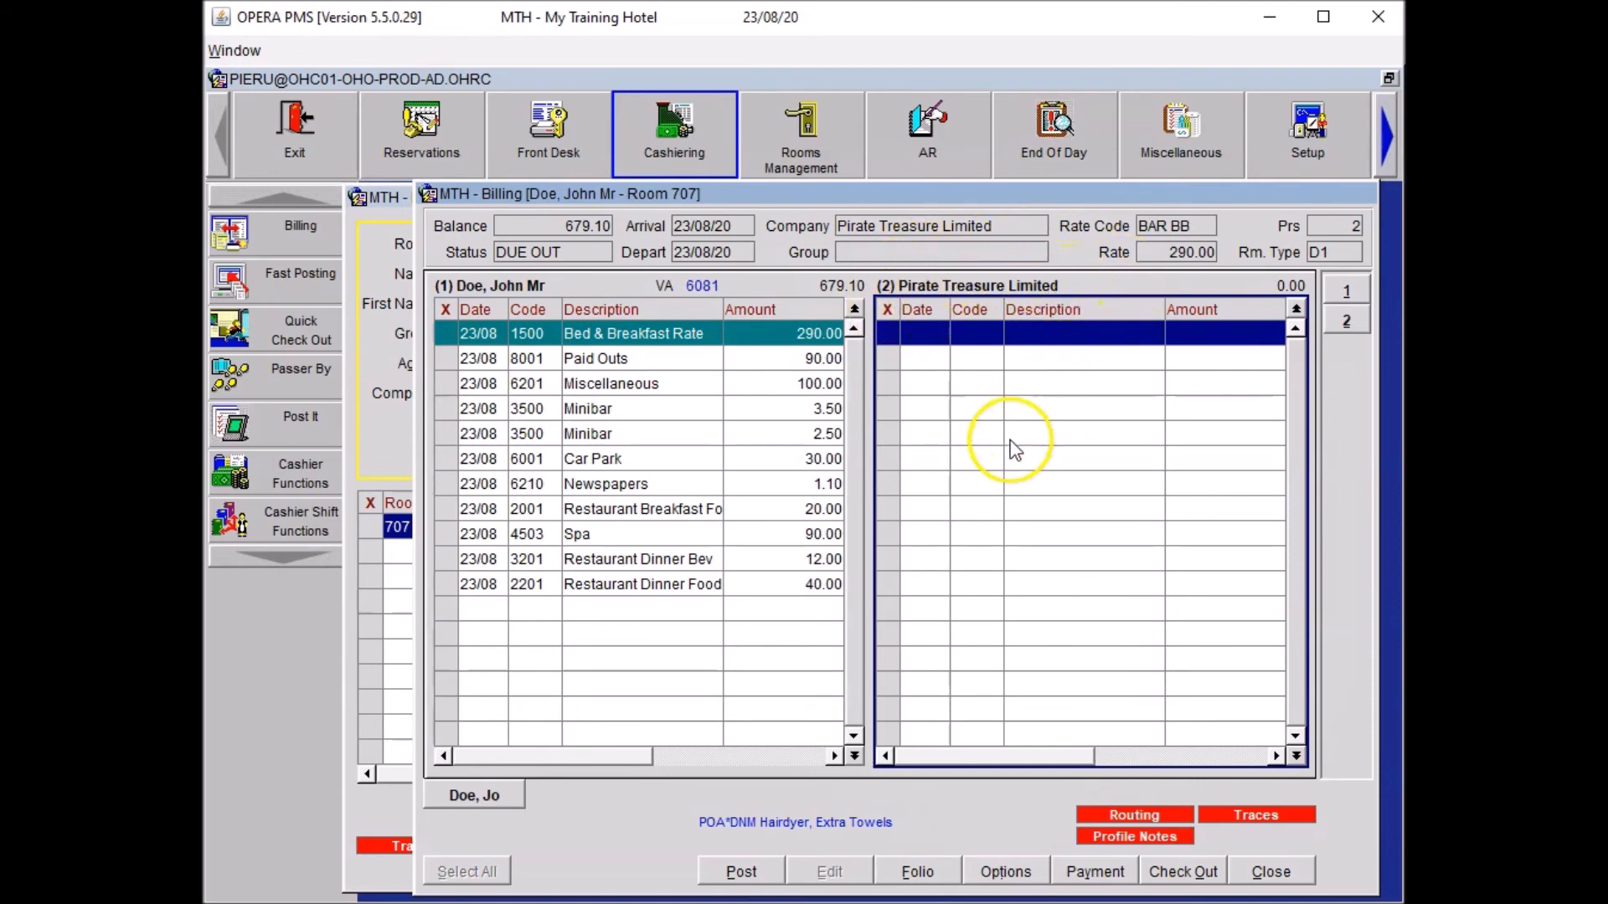
pyautogui.moveTo(1025, 646)
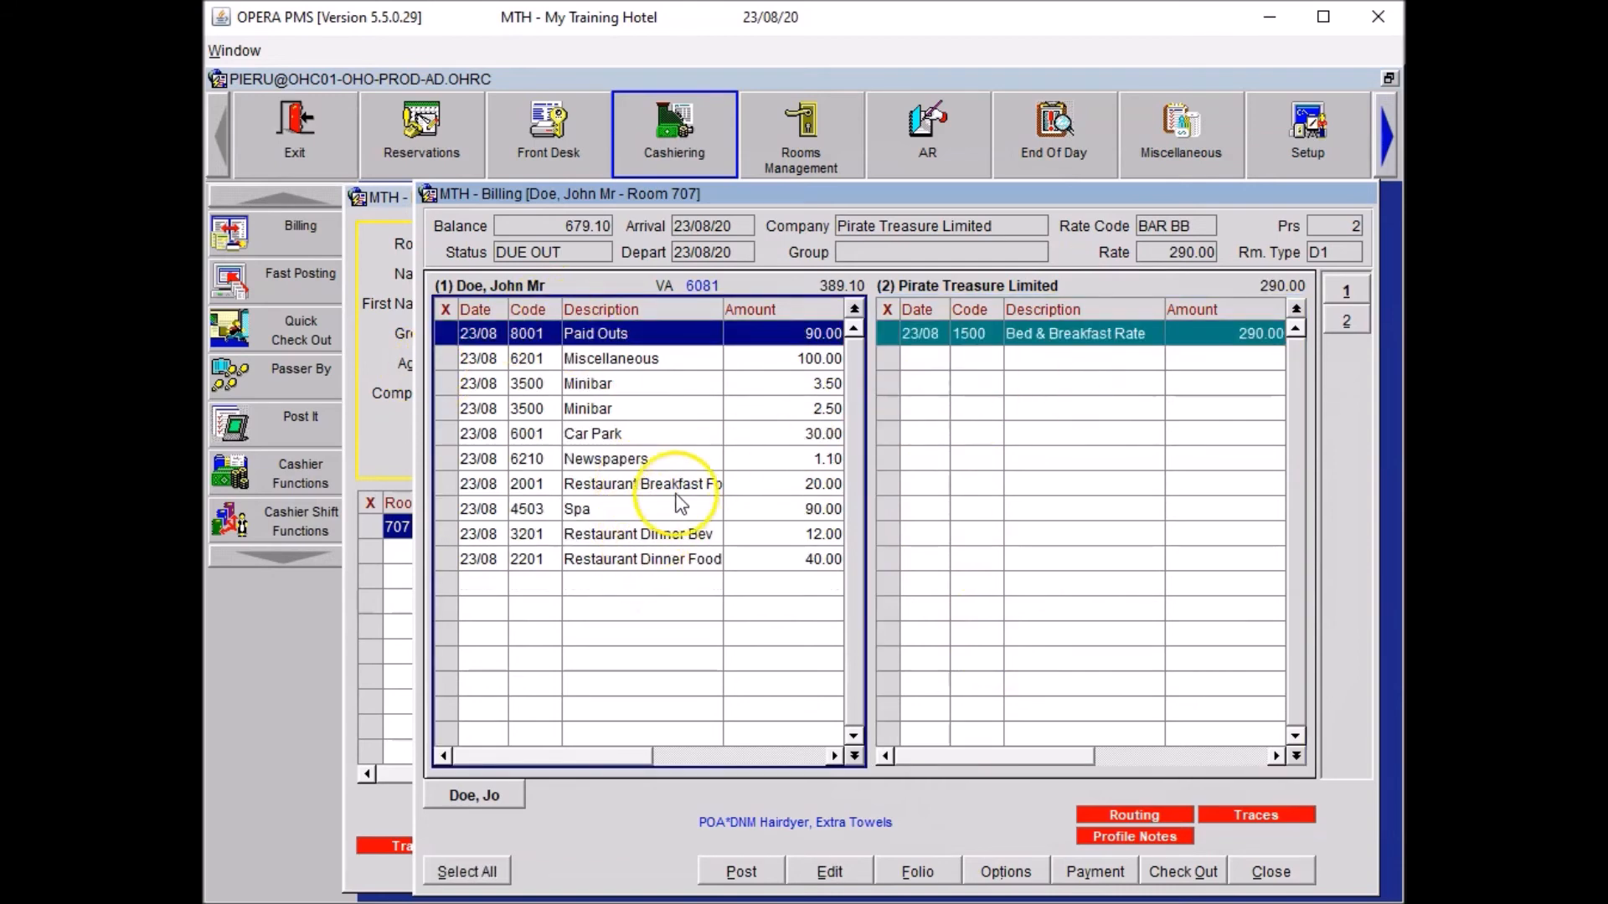
pyautogui.click(642, 483)
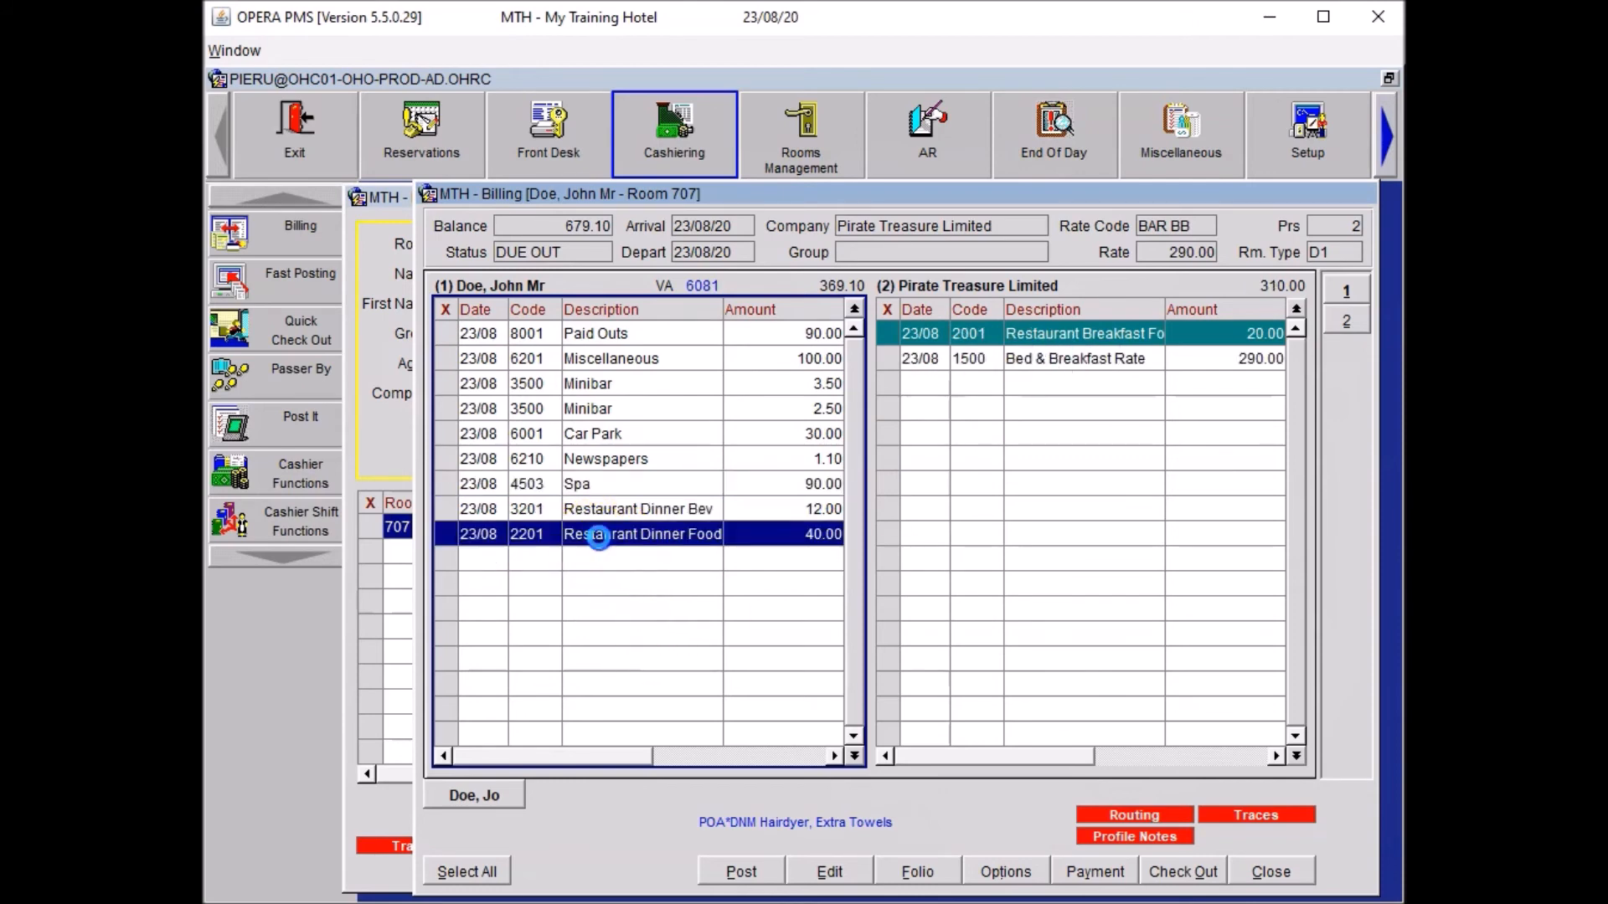
pyautogui.moveTo(805, 567)
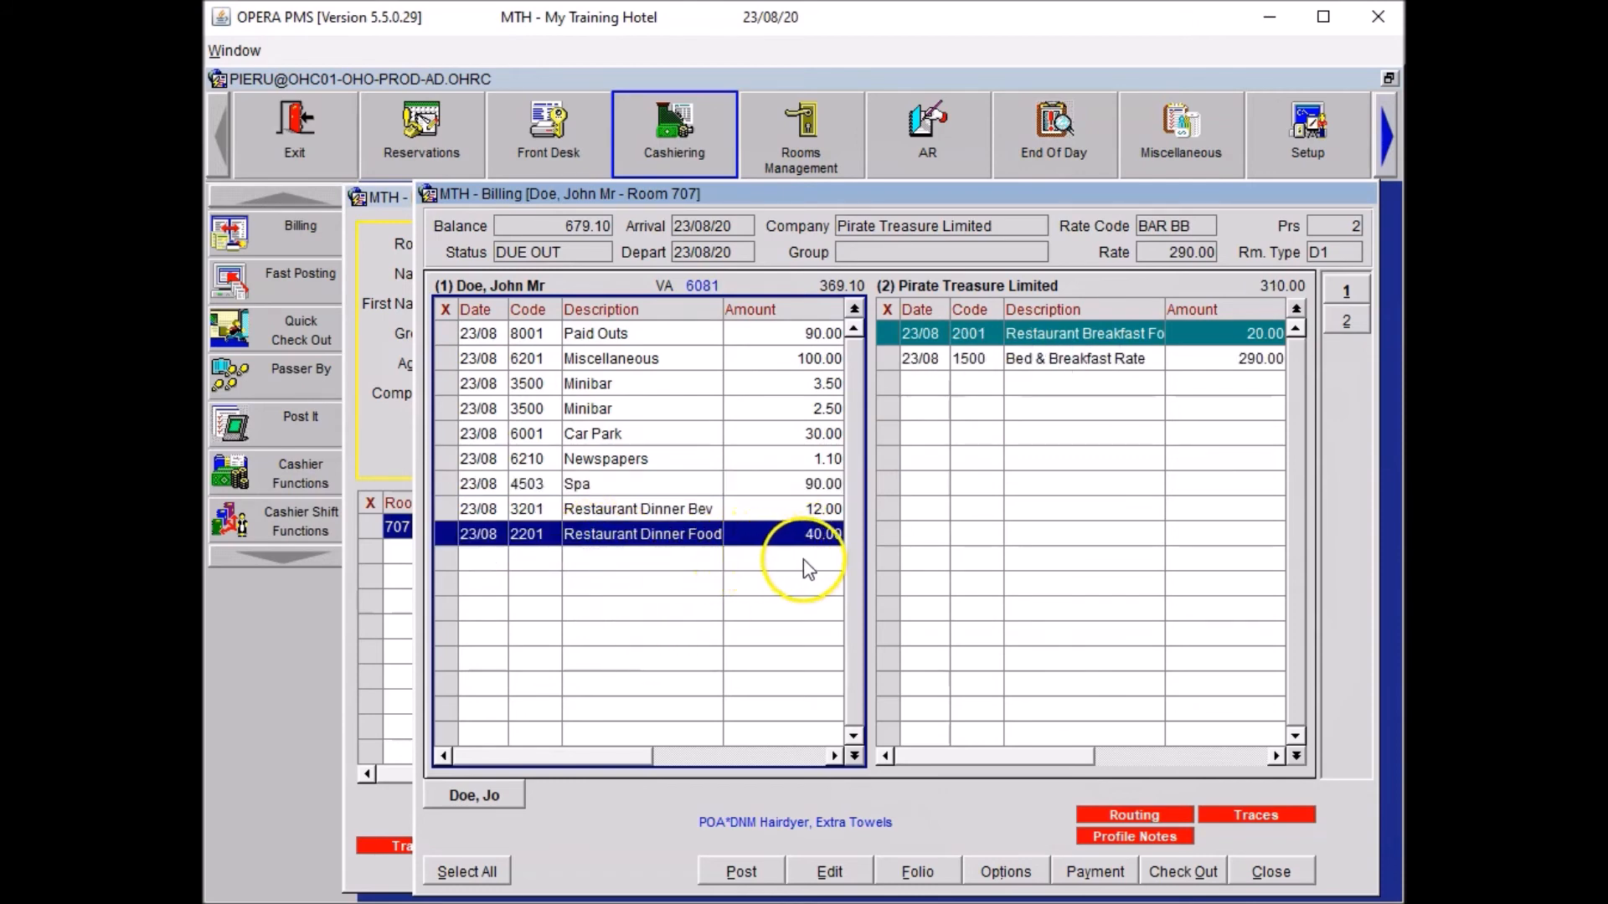
pyautogui.moveTo(798, 553)
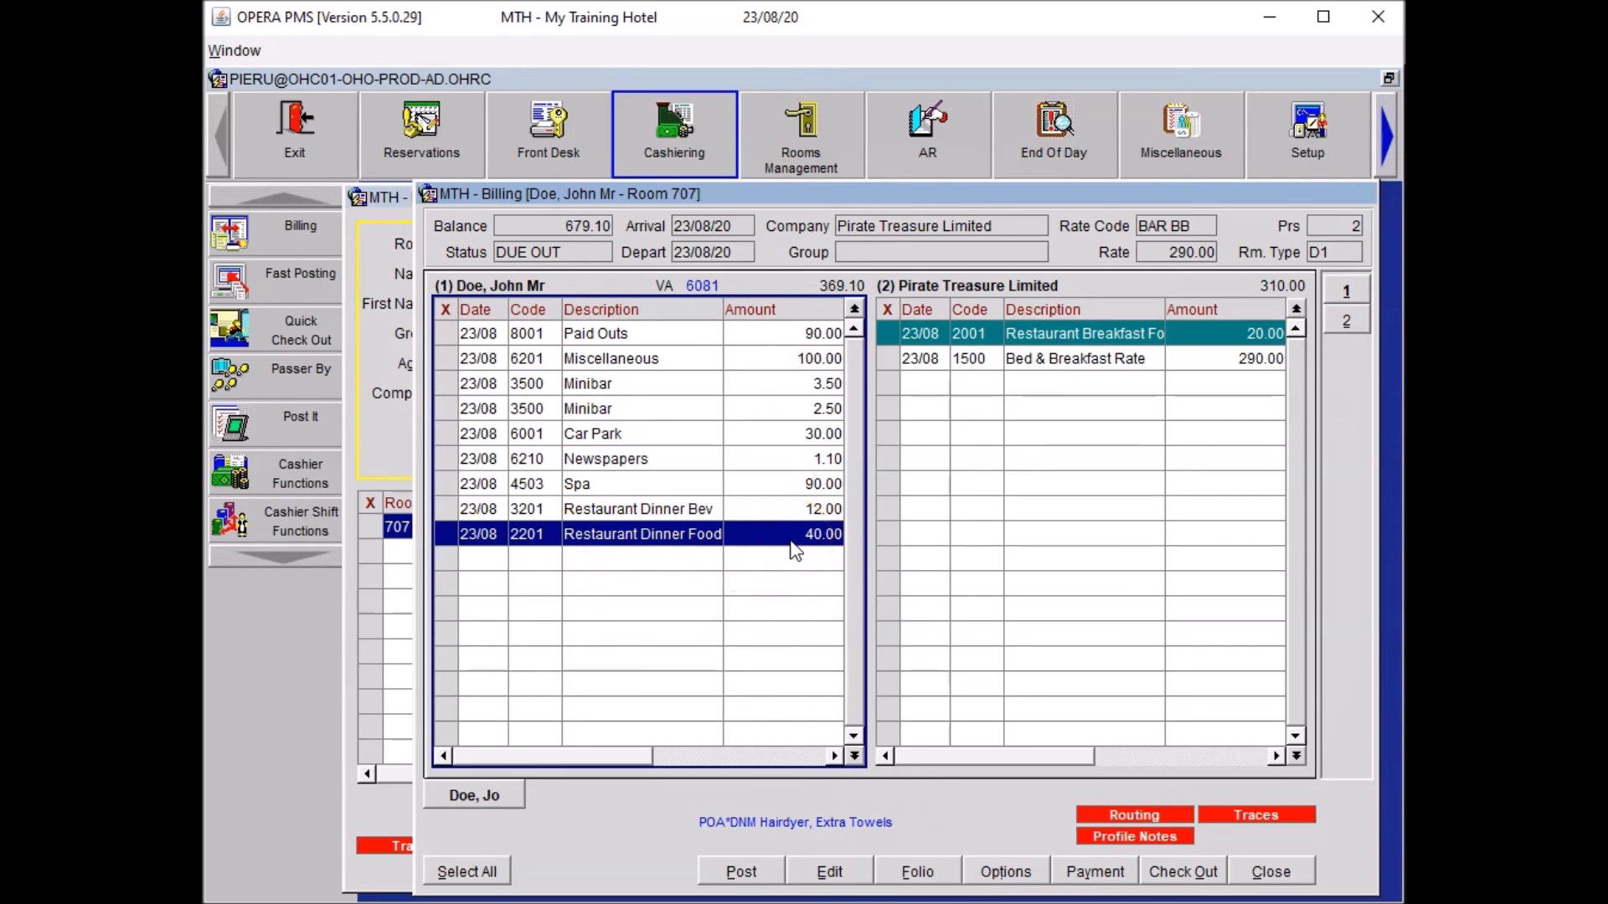
pyautogui.moveTo(657, 554)
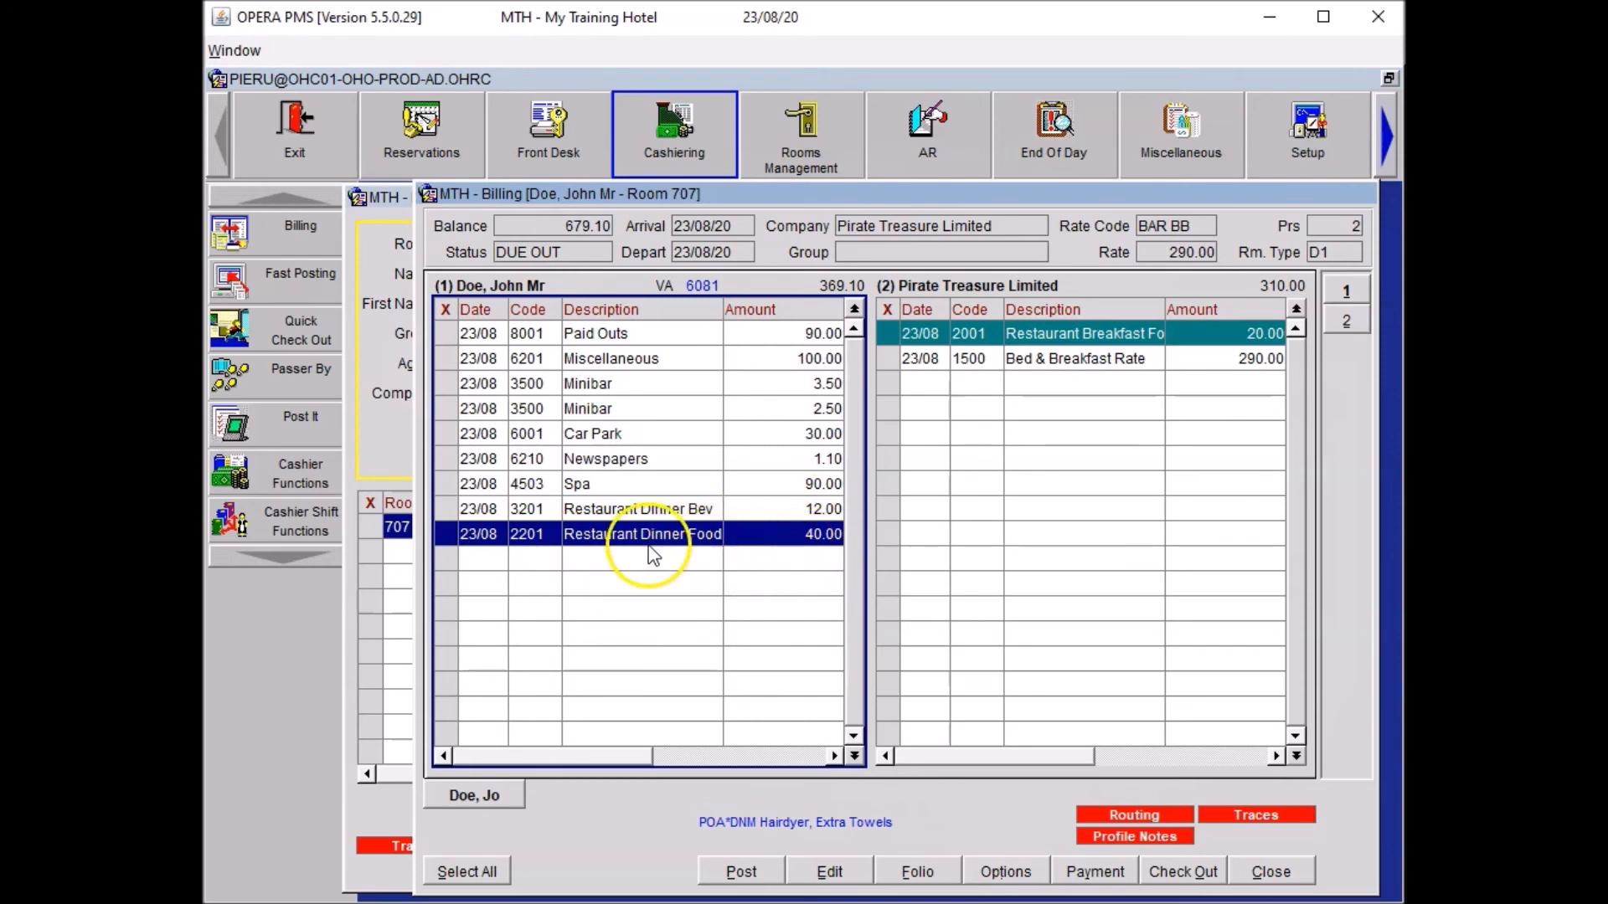
pyautogui.click(444, 533)
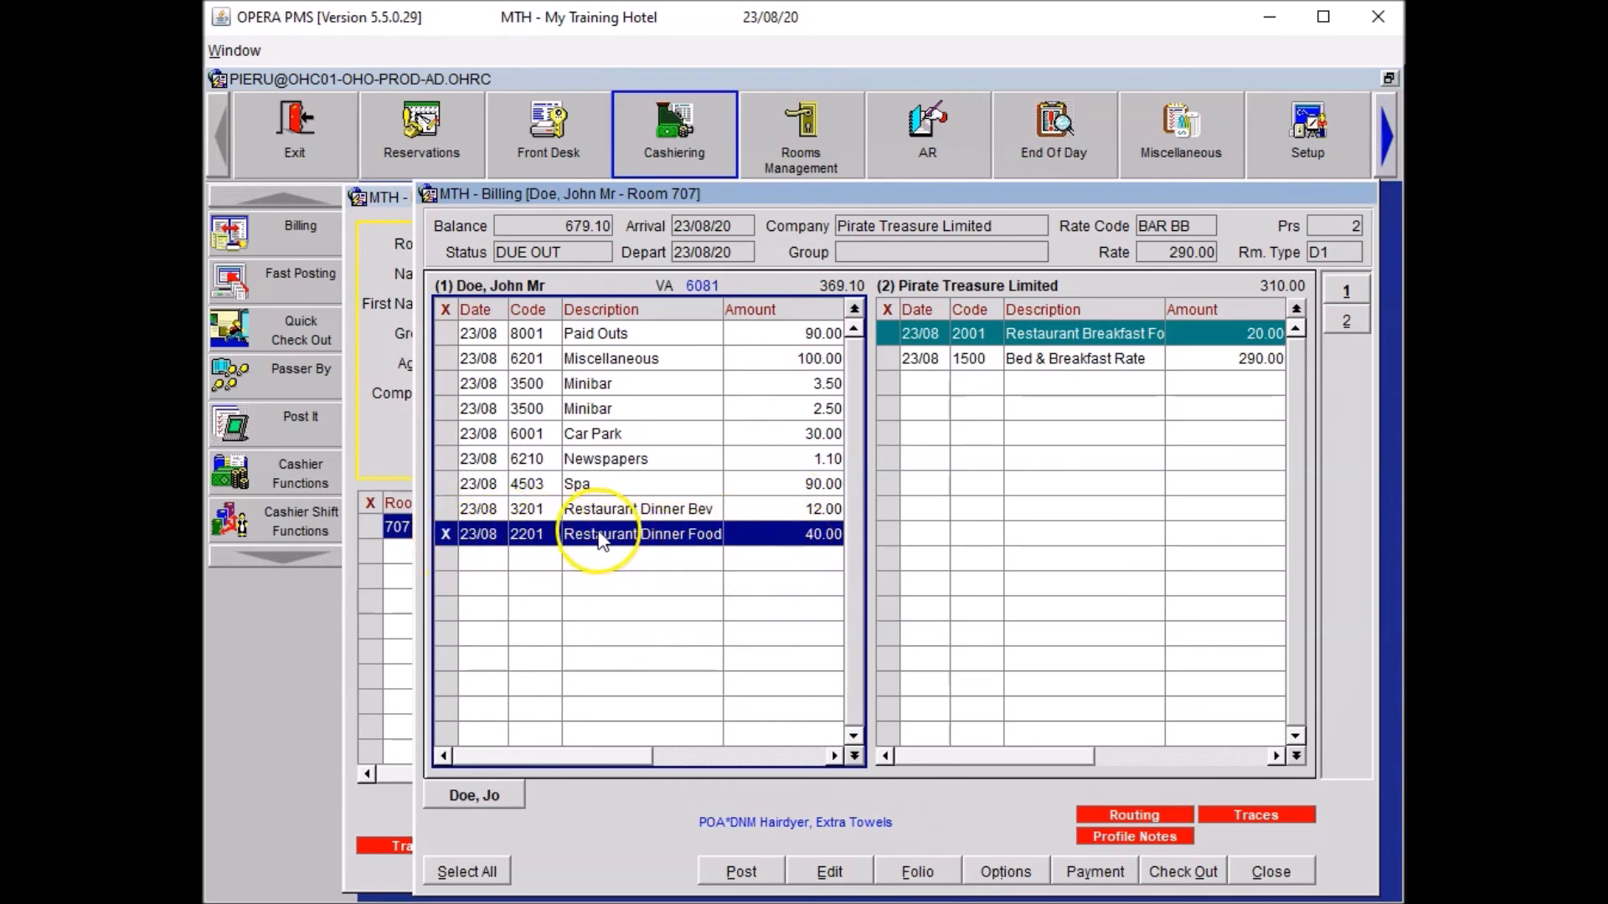
# Step: Split 30.00 off the 40.00 dinner food charge and move it to window 2
pyautogui.rightClick(602, 533)
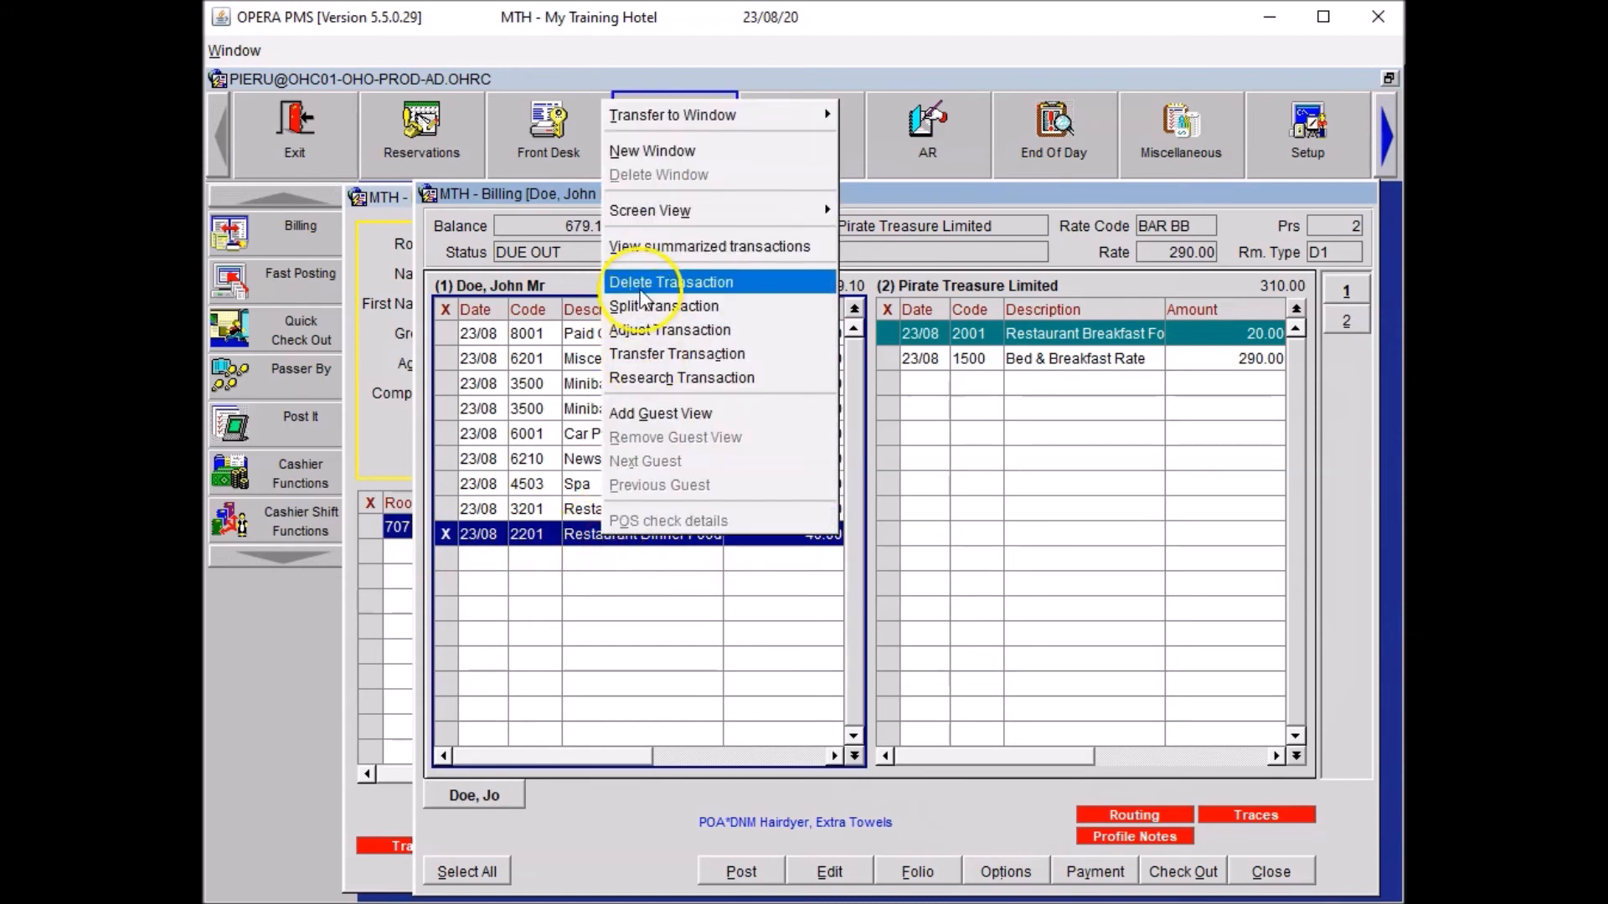
pyautogui.click(664, 306)
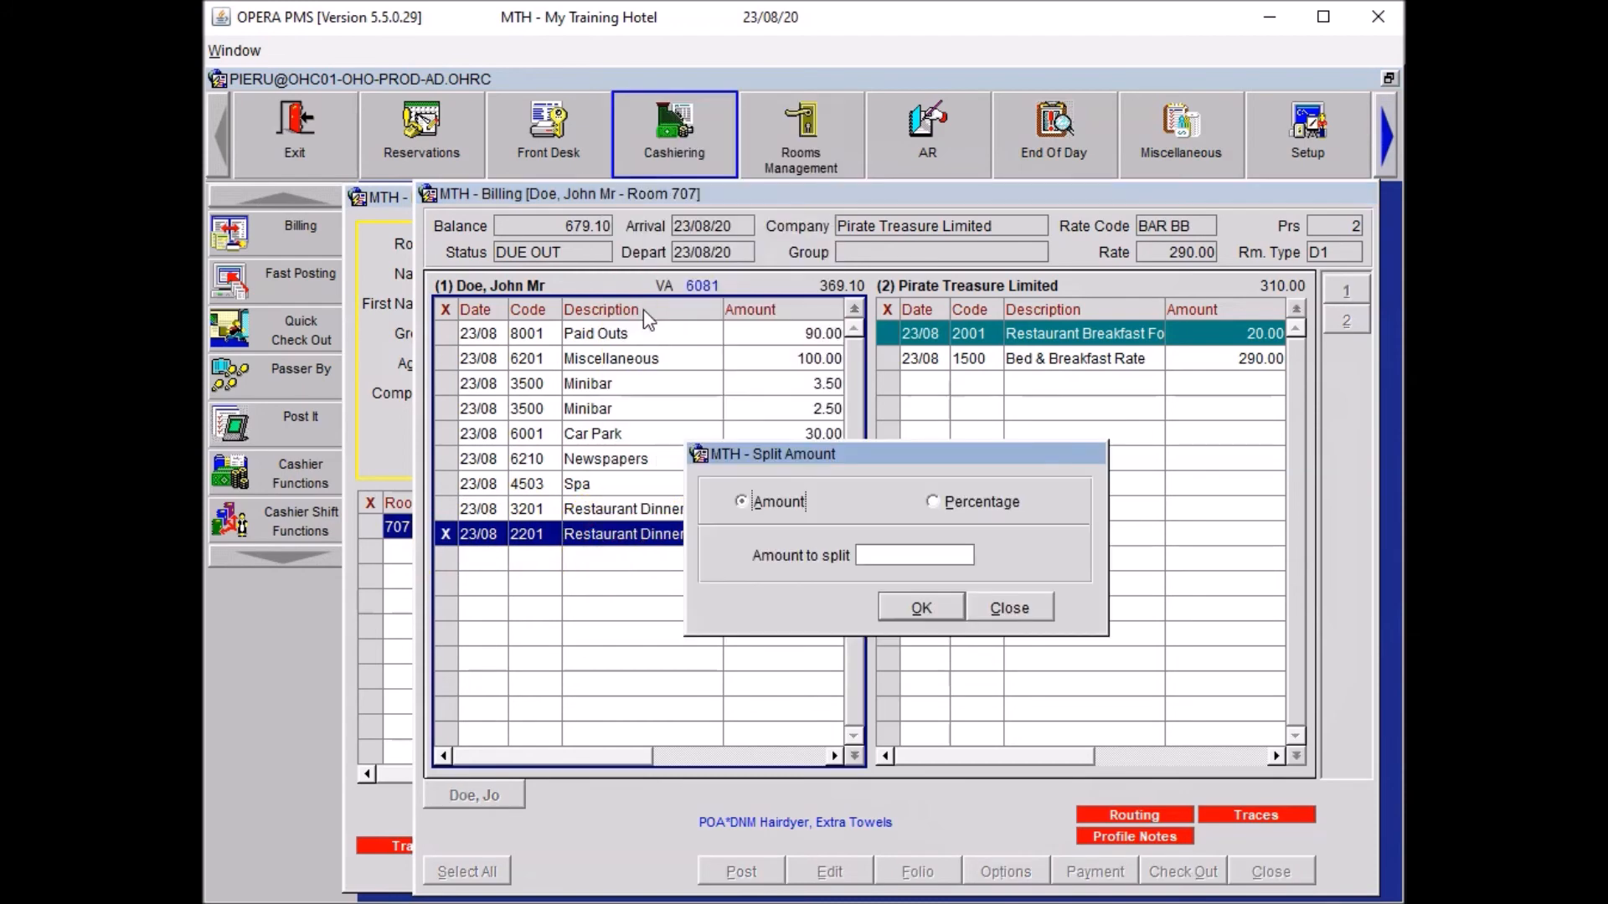
pyautogui.click(913, 554)
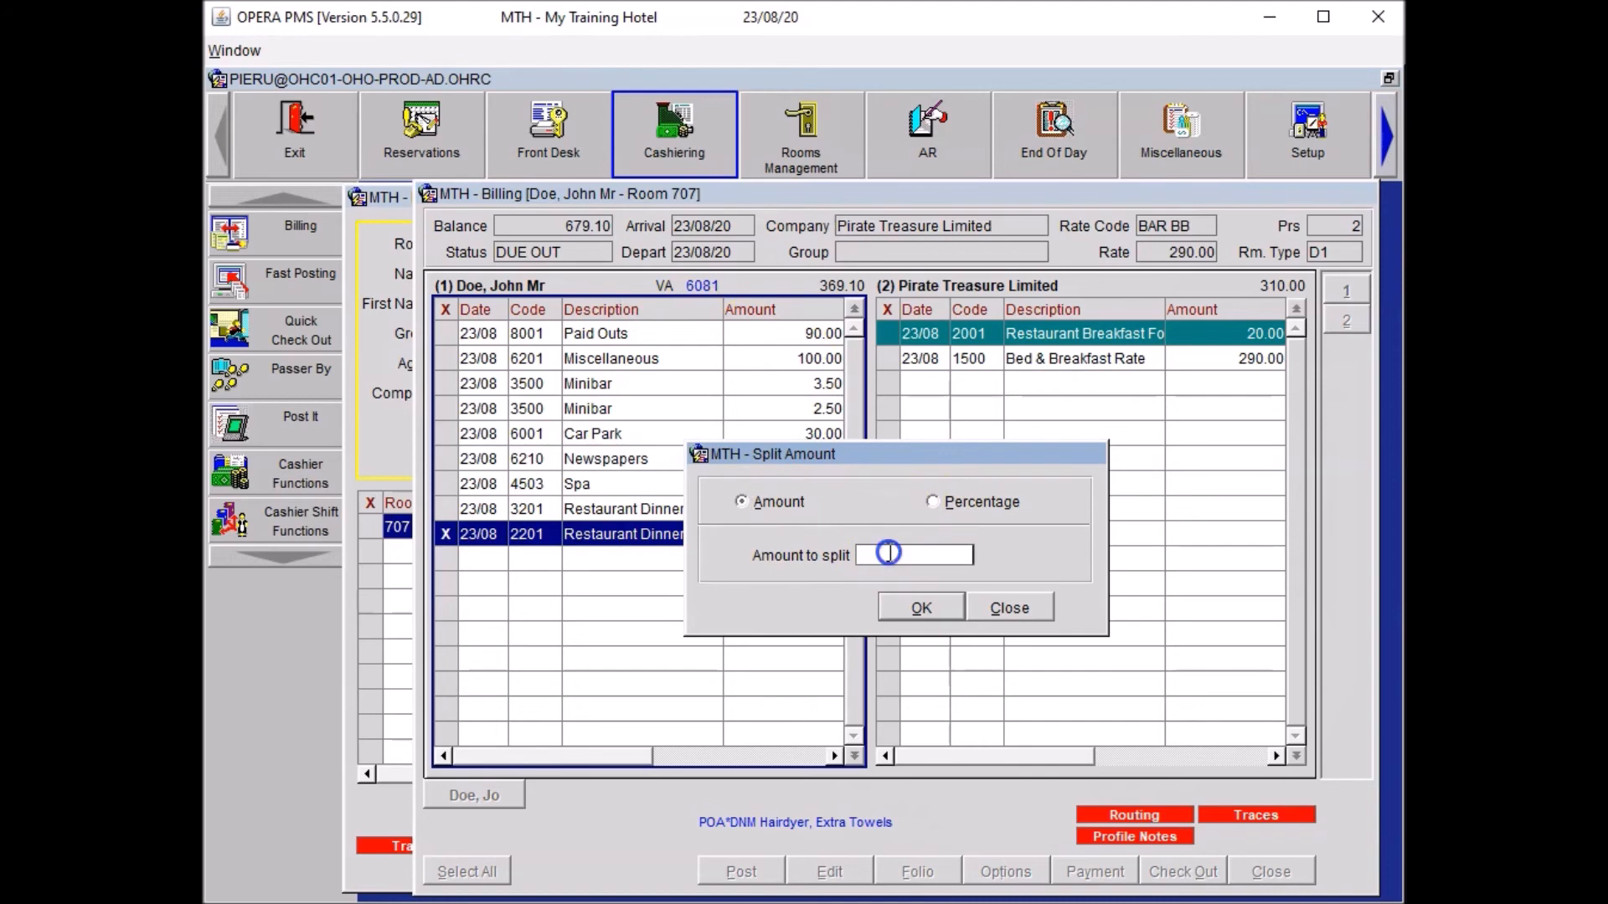
pyautogui.write('30')
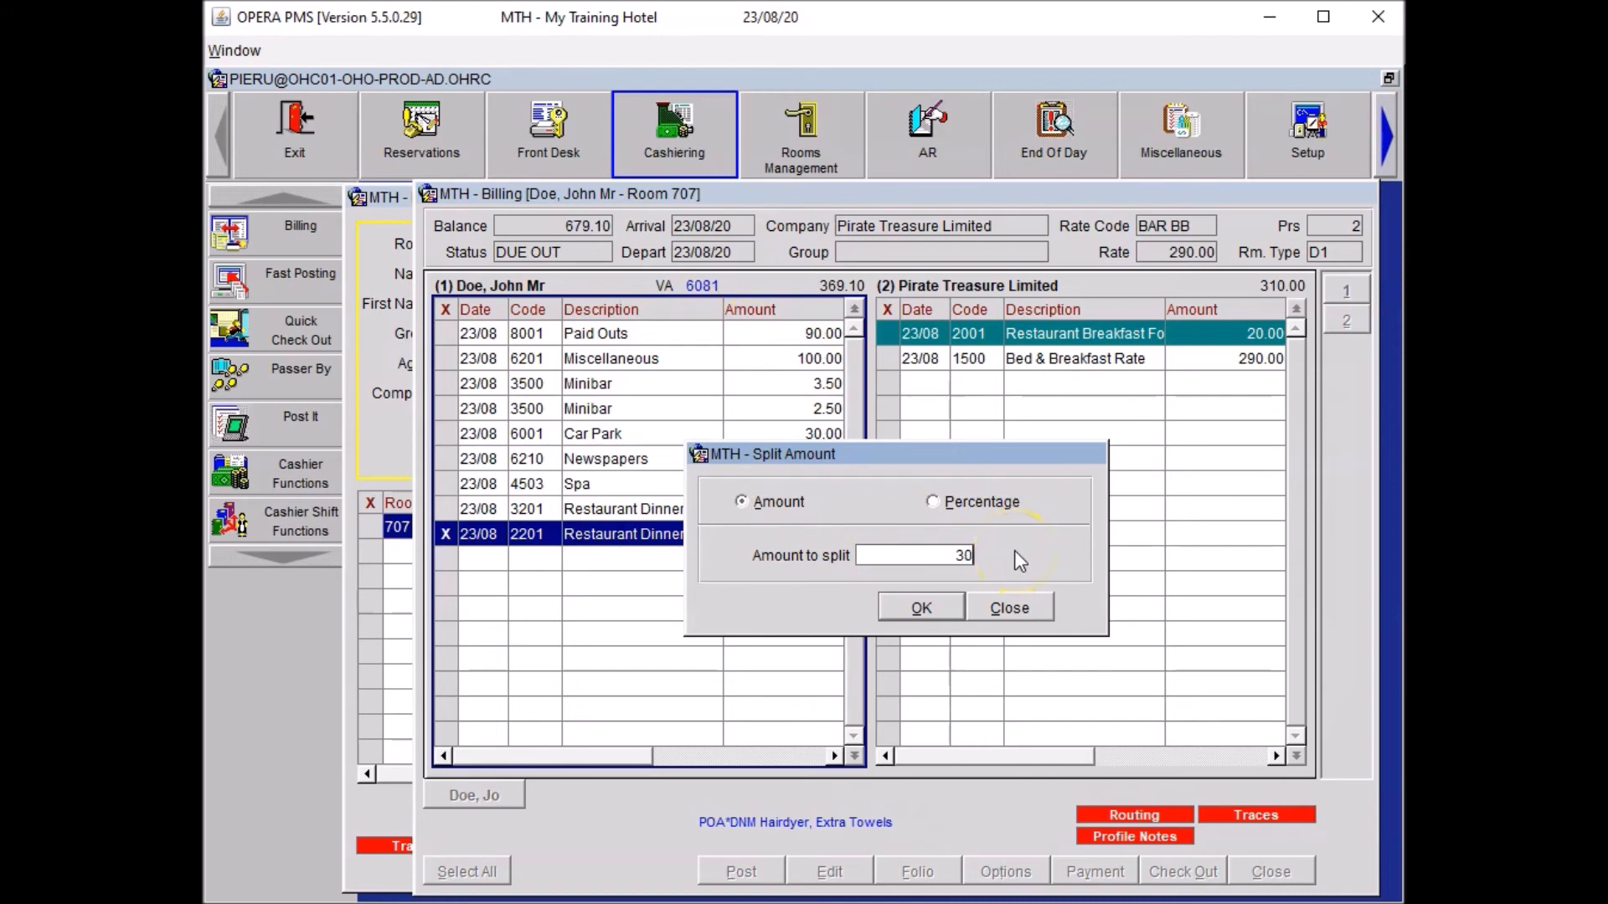
pyautogui.moveTo(920, 607)
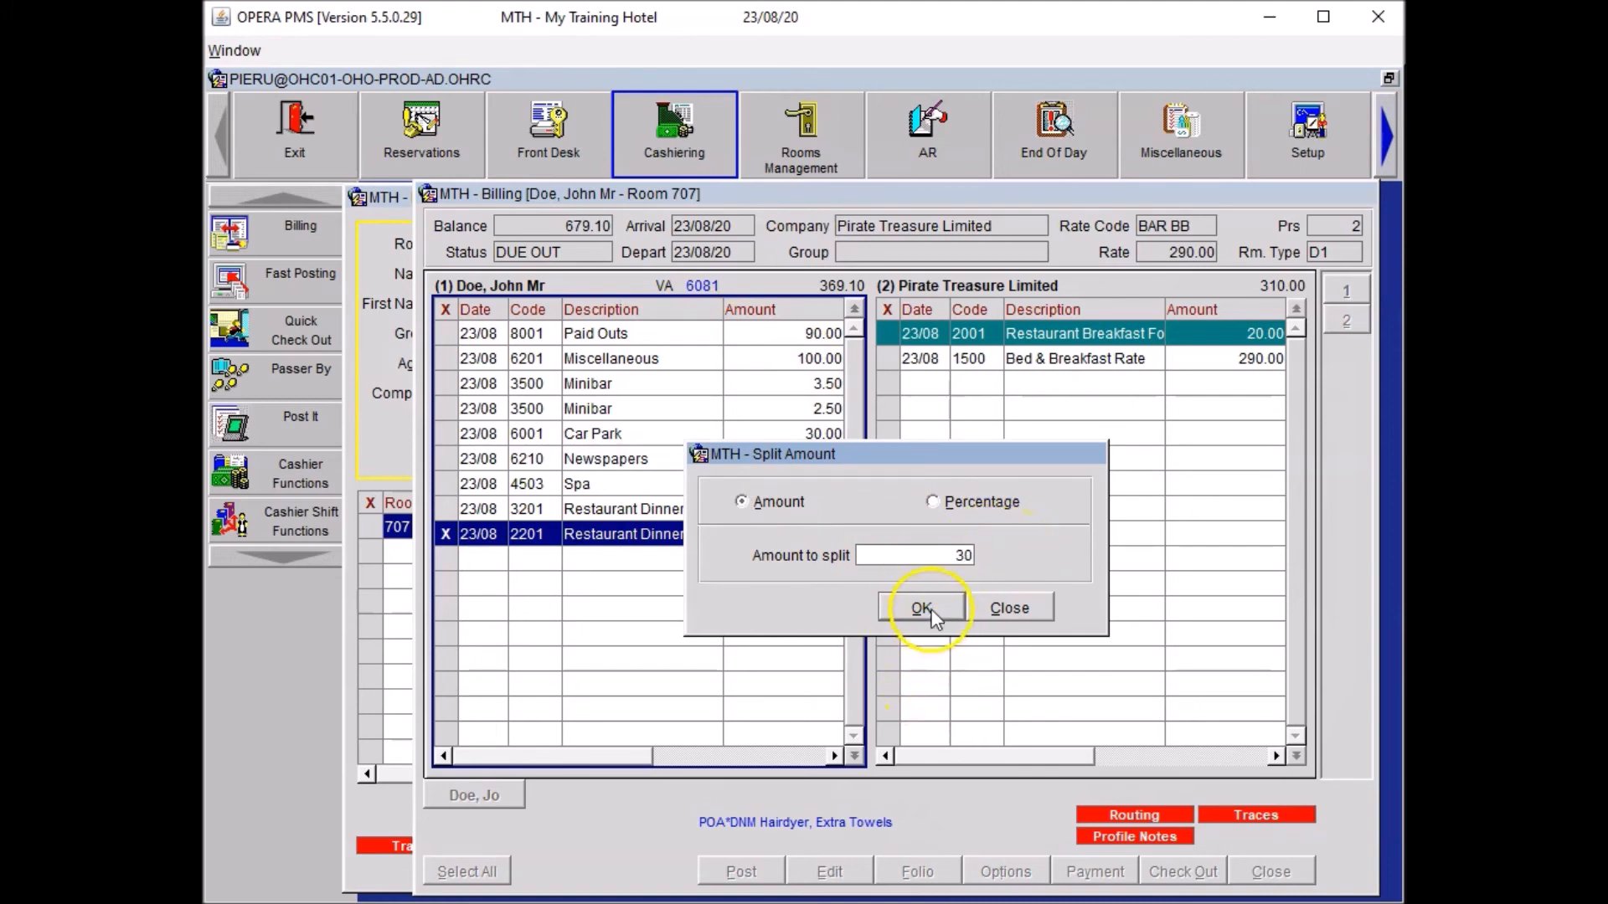
pyautogui.click(920, 607)
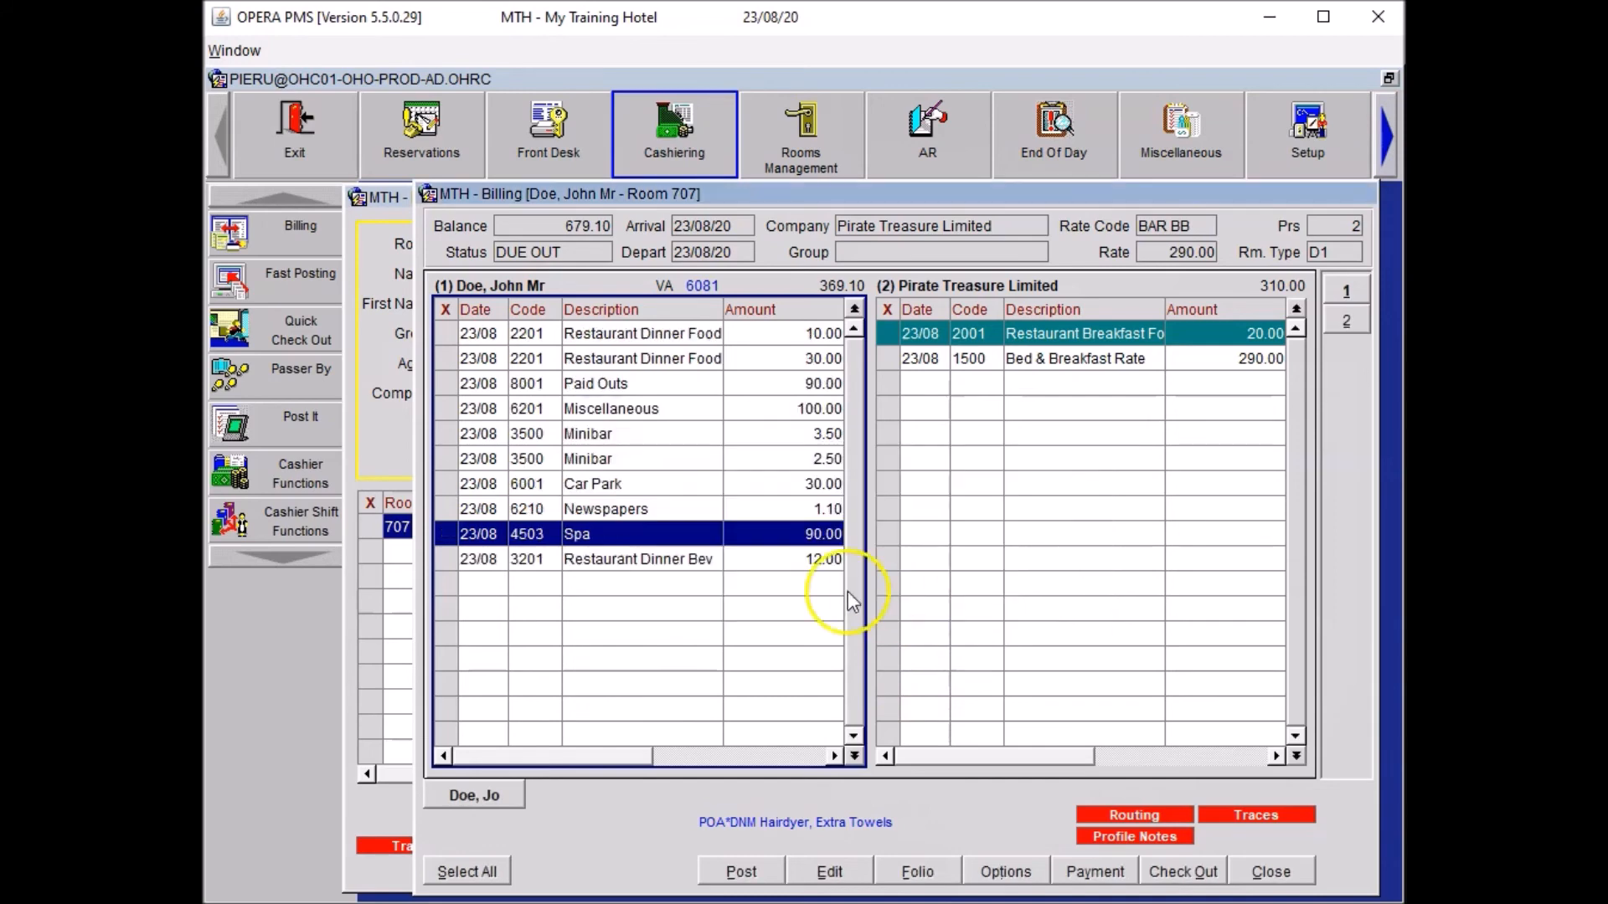
pyautogui.moveTo(740, 369)
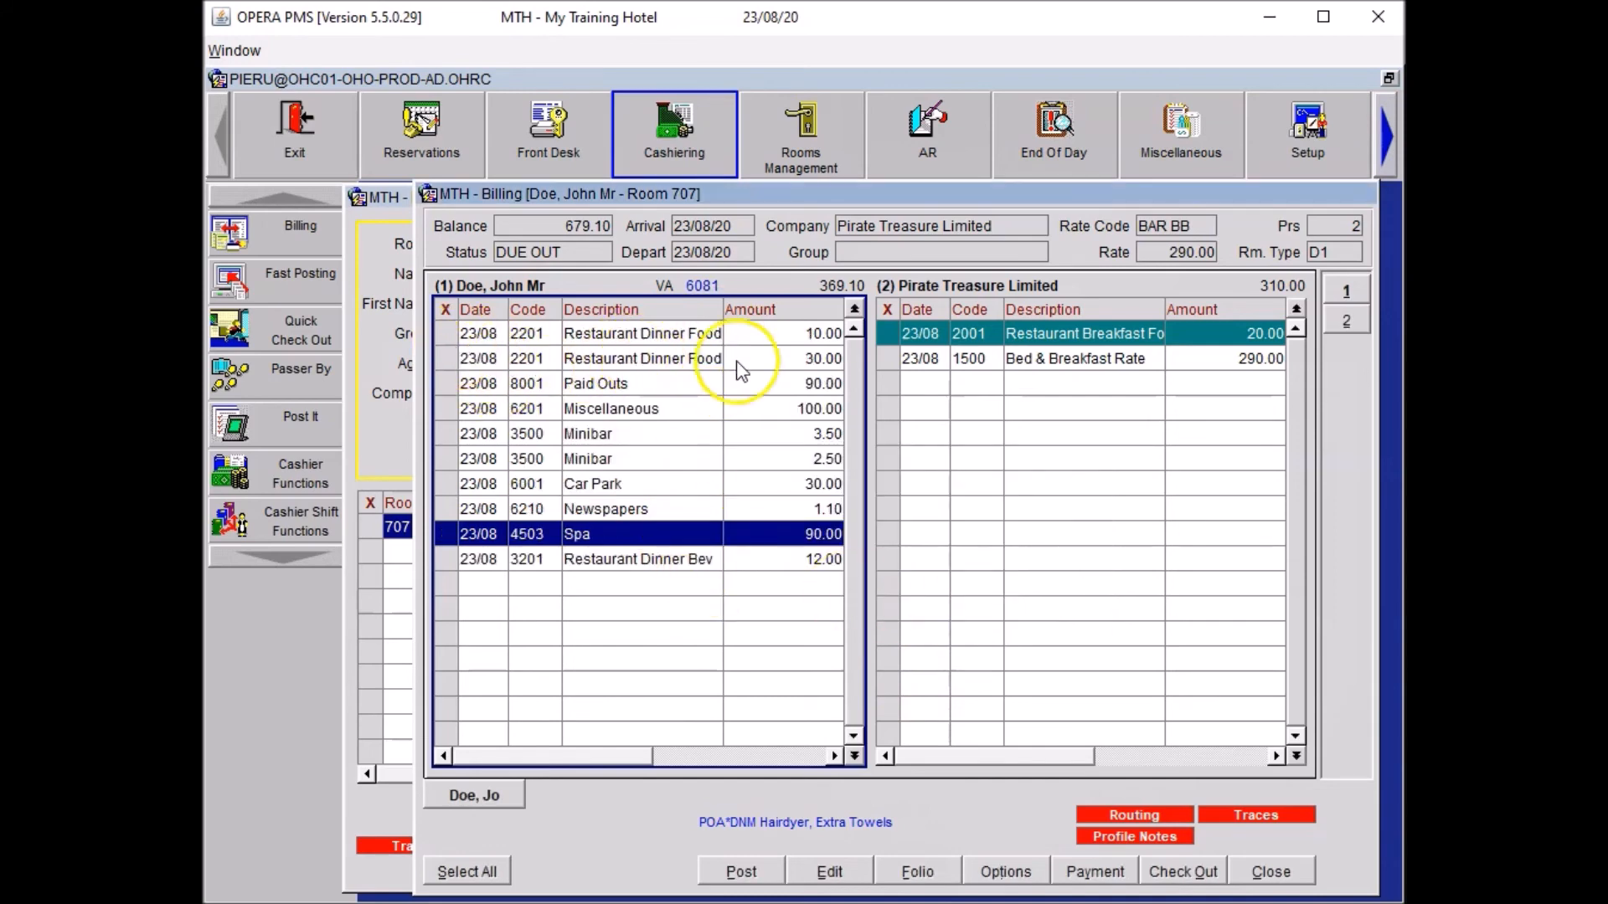
pyautogui.moveTo(589, 371)
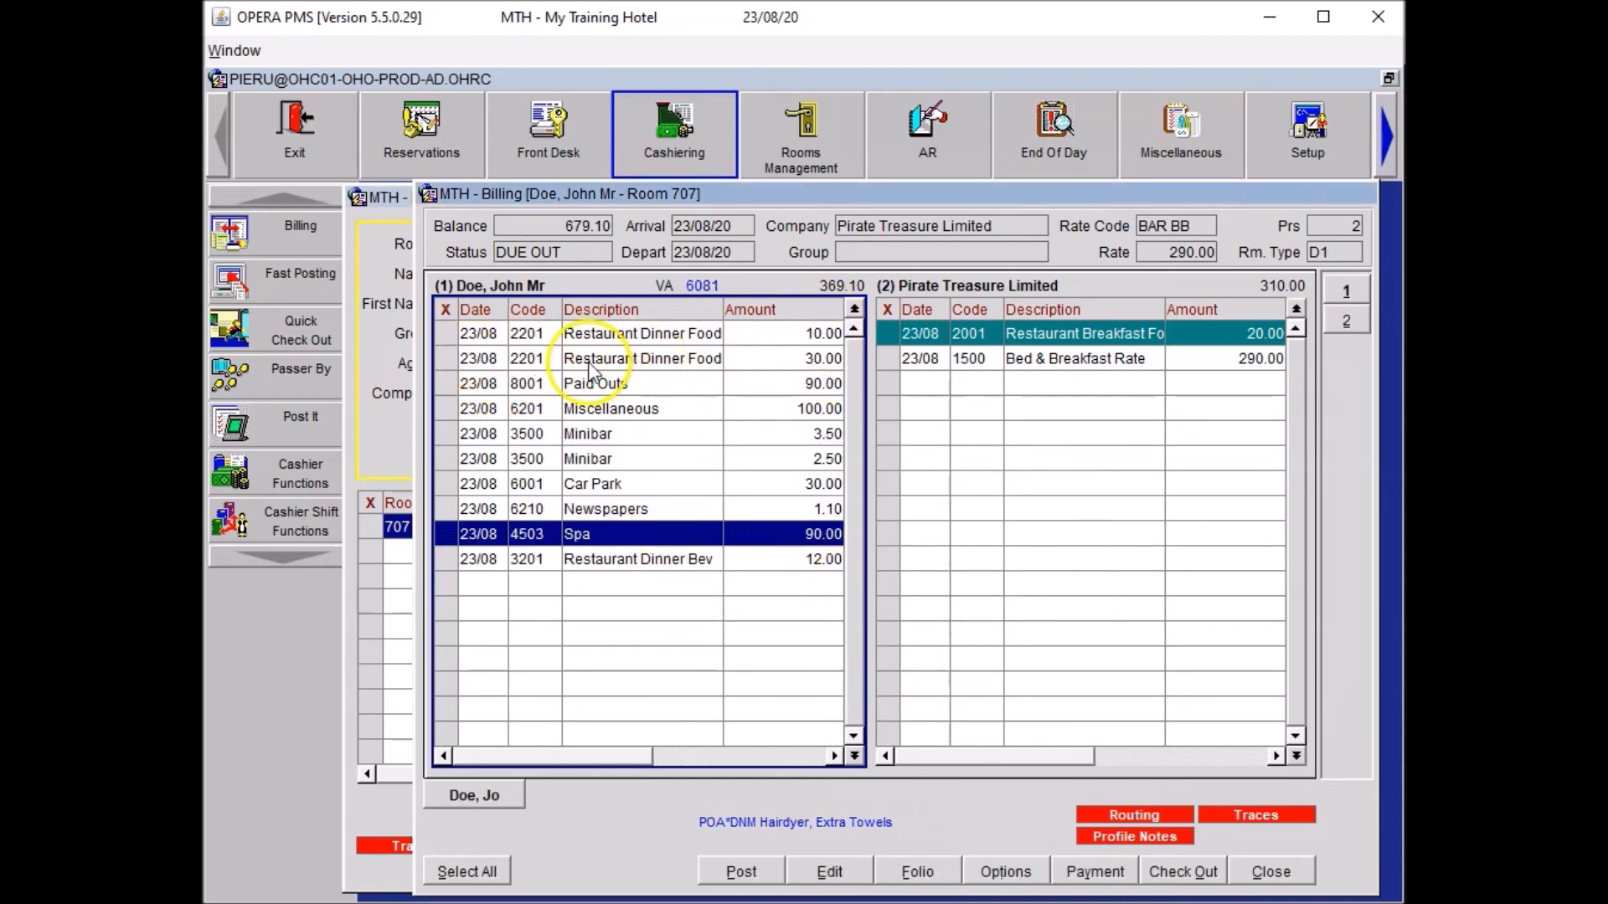
pyautogui.click(642, 357)
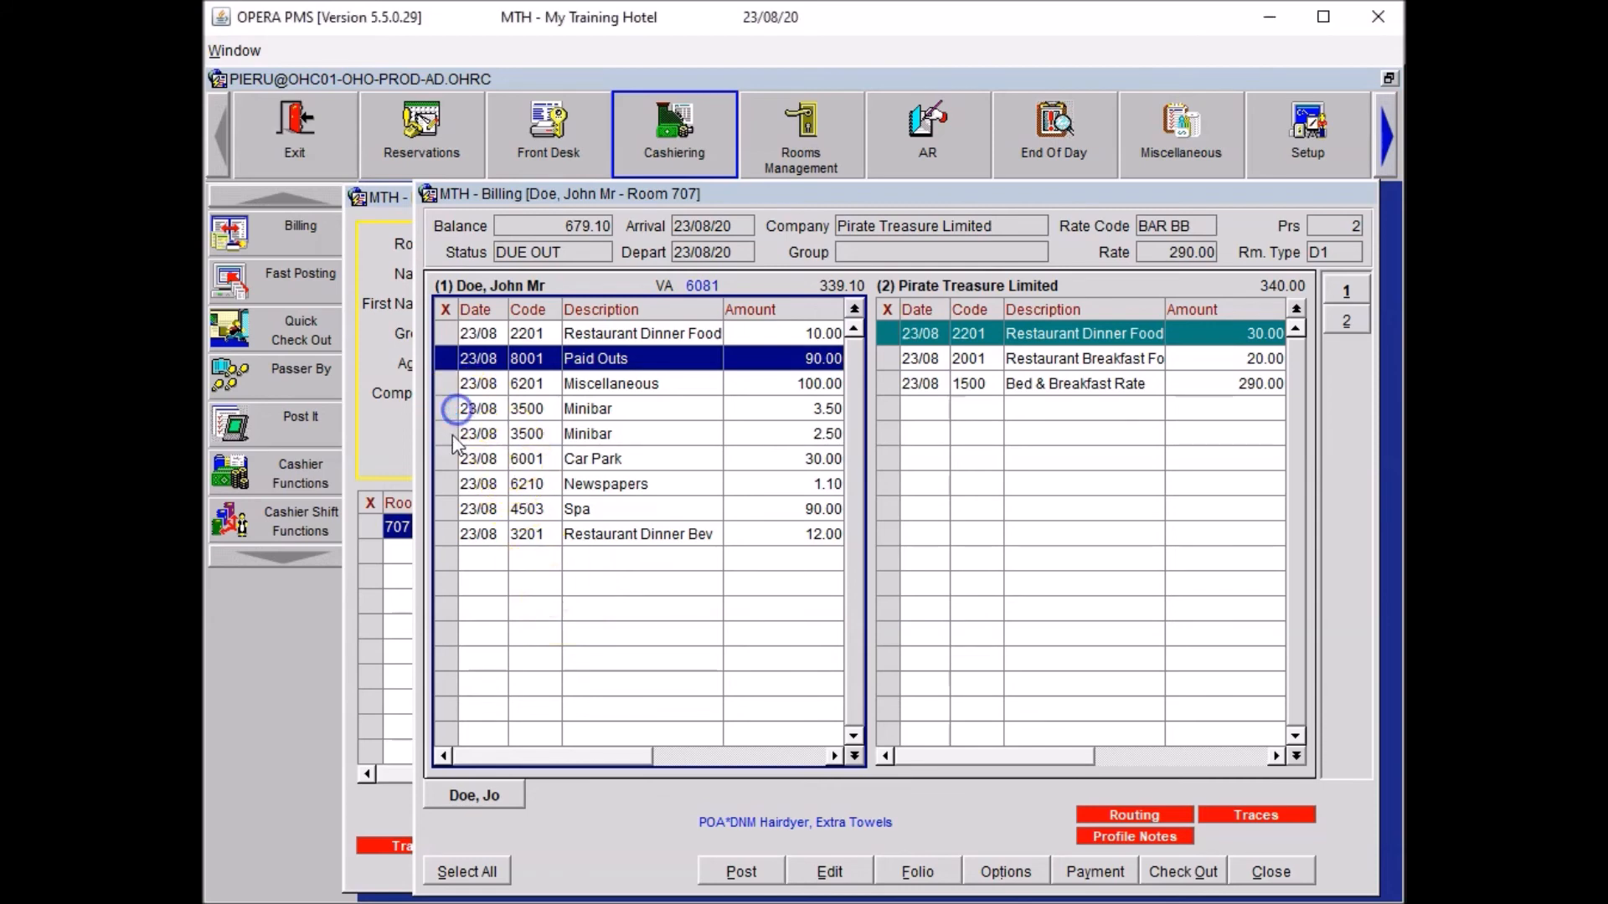
# Step: Adjust both minibar charges by -100% with reason OTHE, noting 'Minibar not used, charge removed.'
pyautogui.click(445, 433)
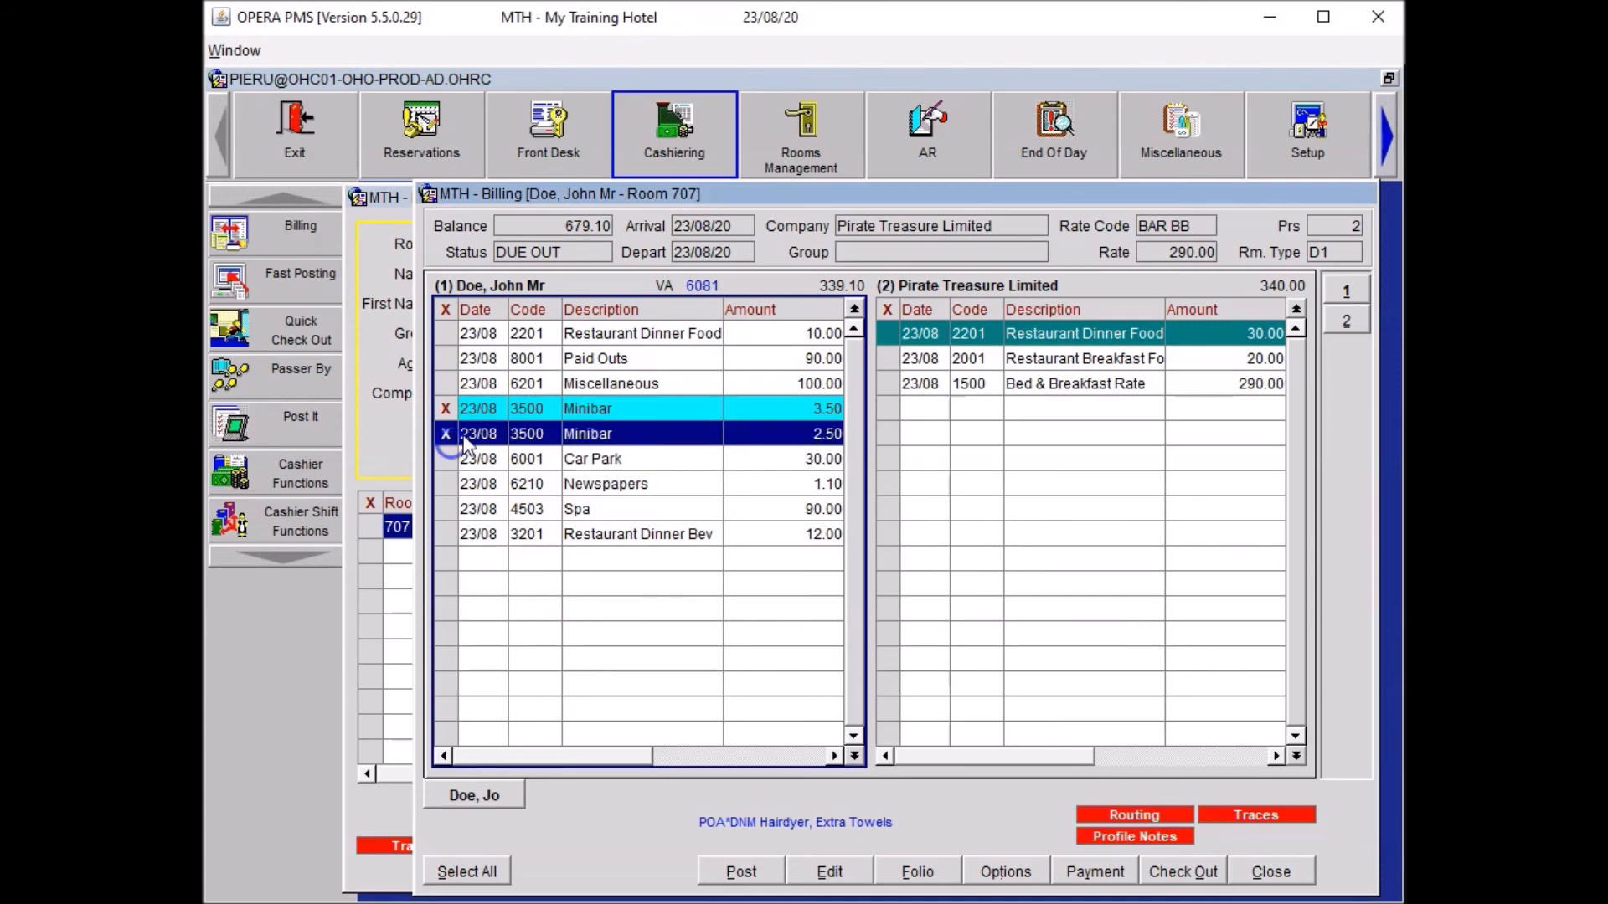
pyautogui.rightClick(588, 433)
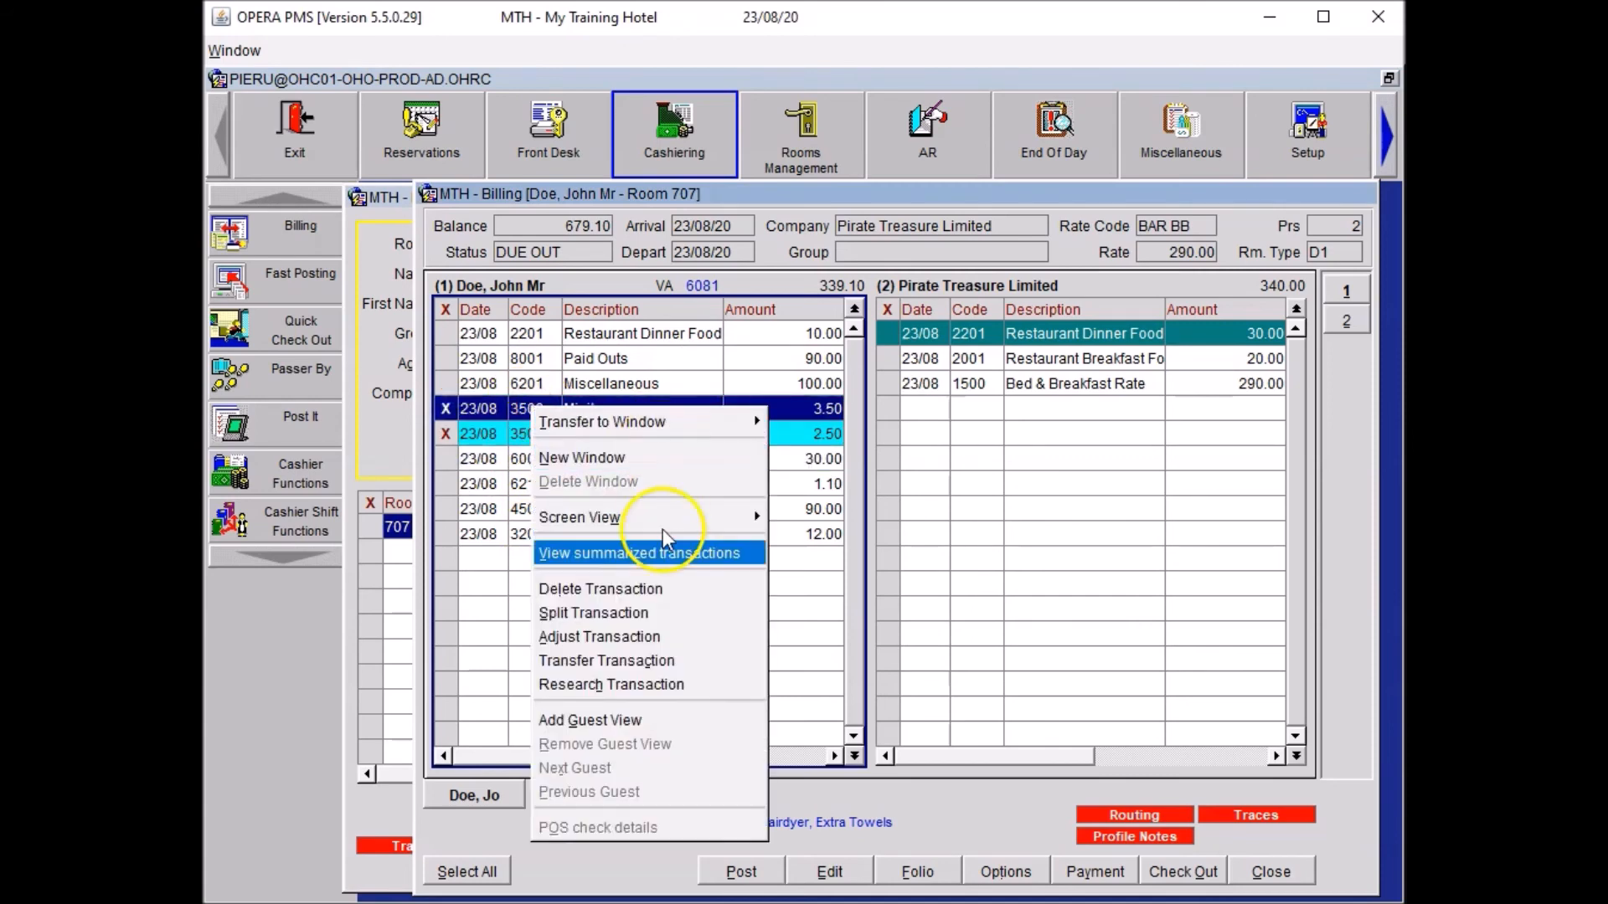
pyautogui.click(598, 635)
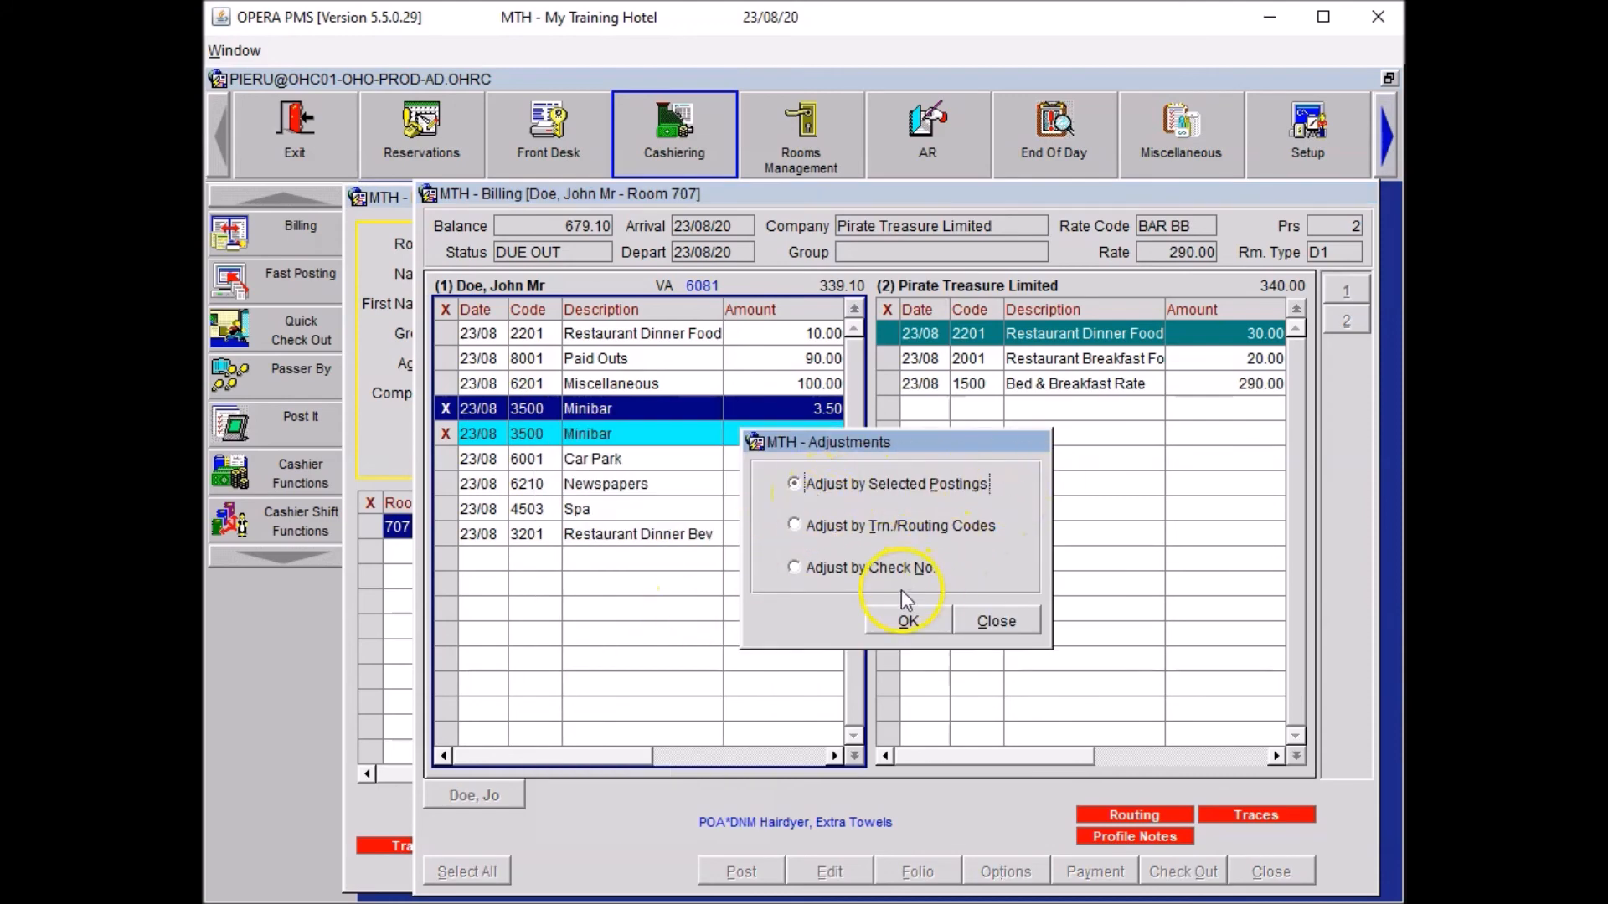
pyautogui.click(906, 621)
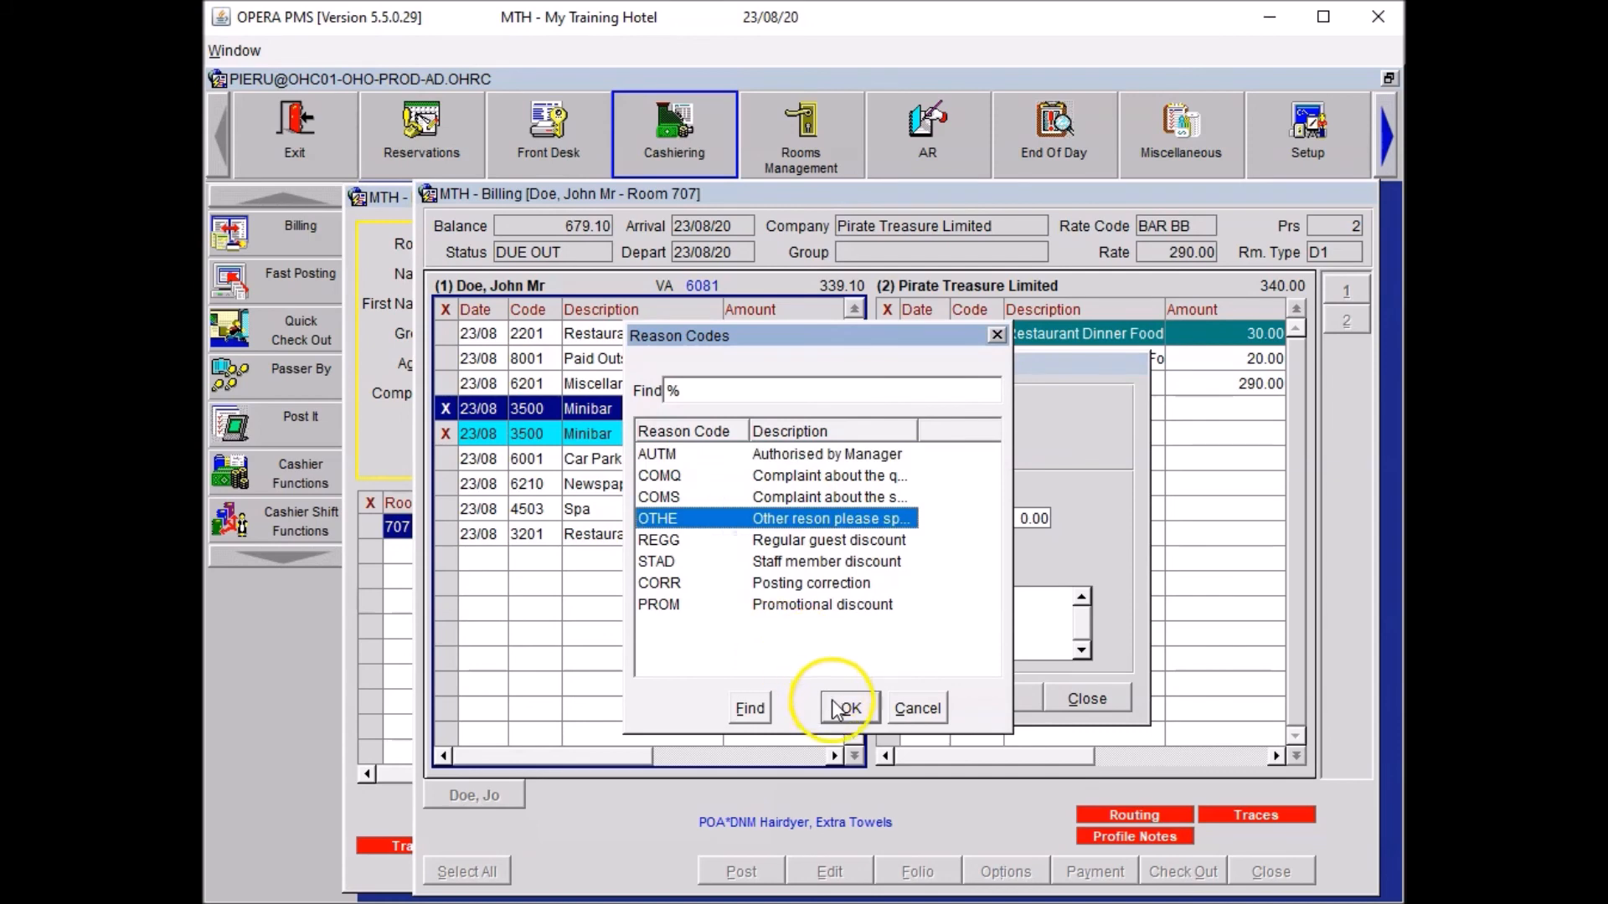
pyautogui.click(846, 708)
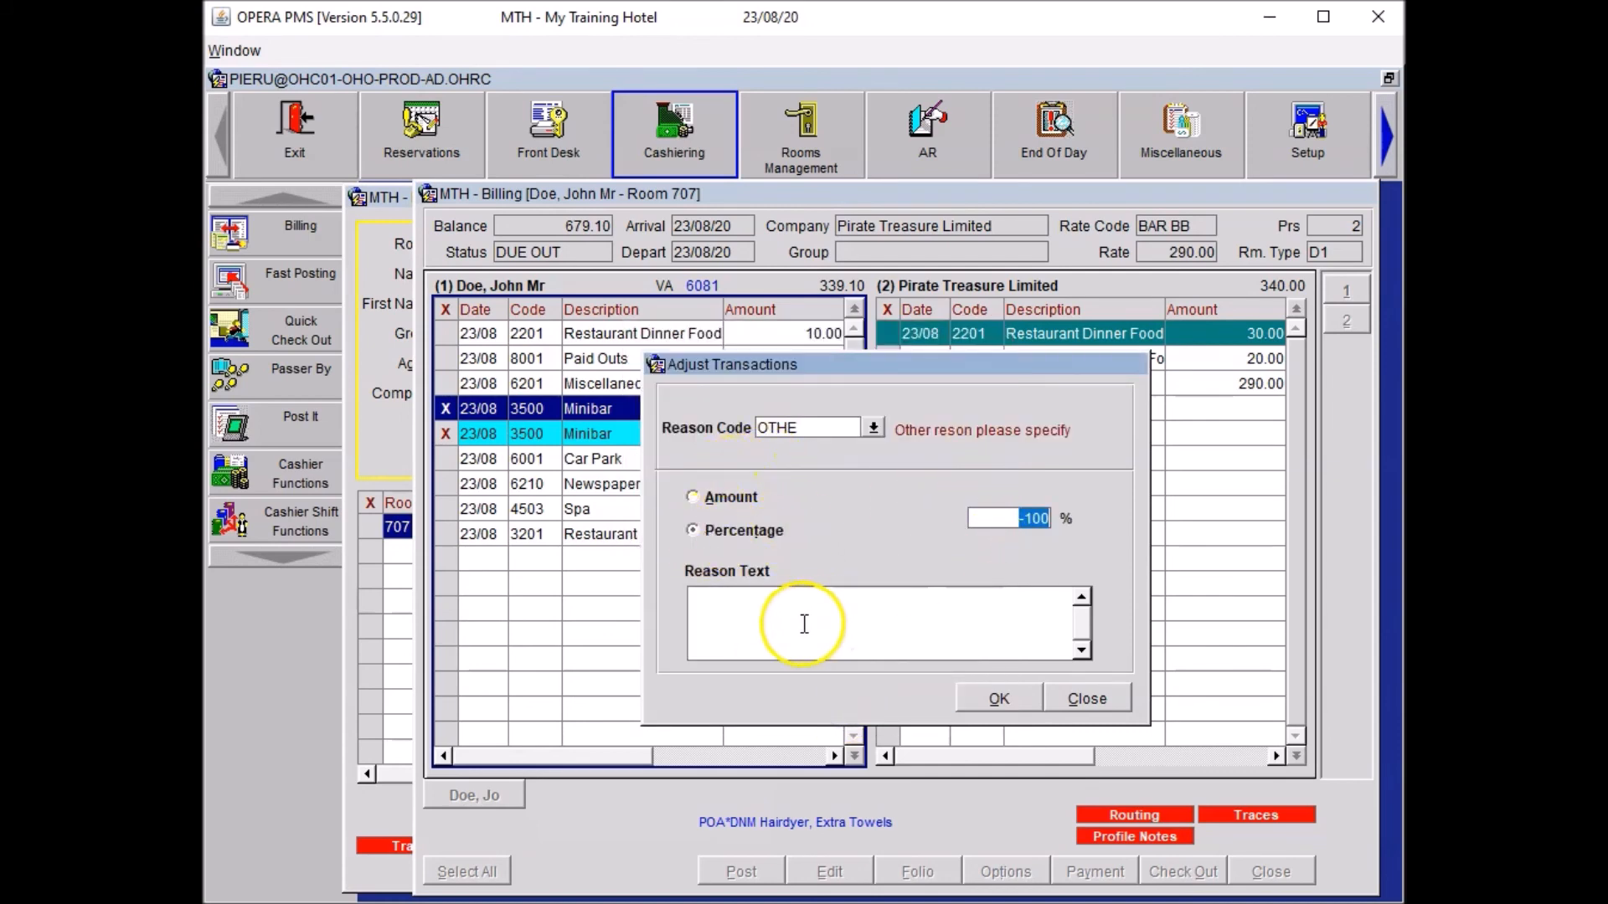
pyautogui.click(800, 599)
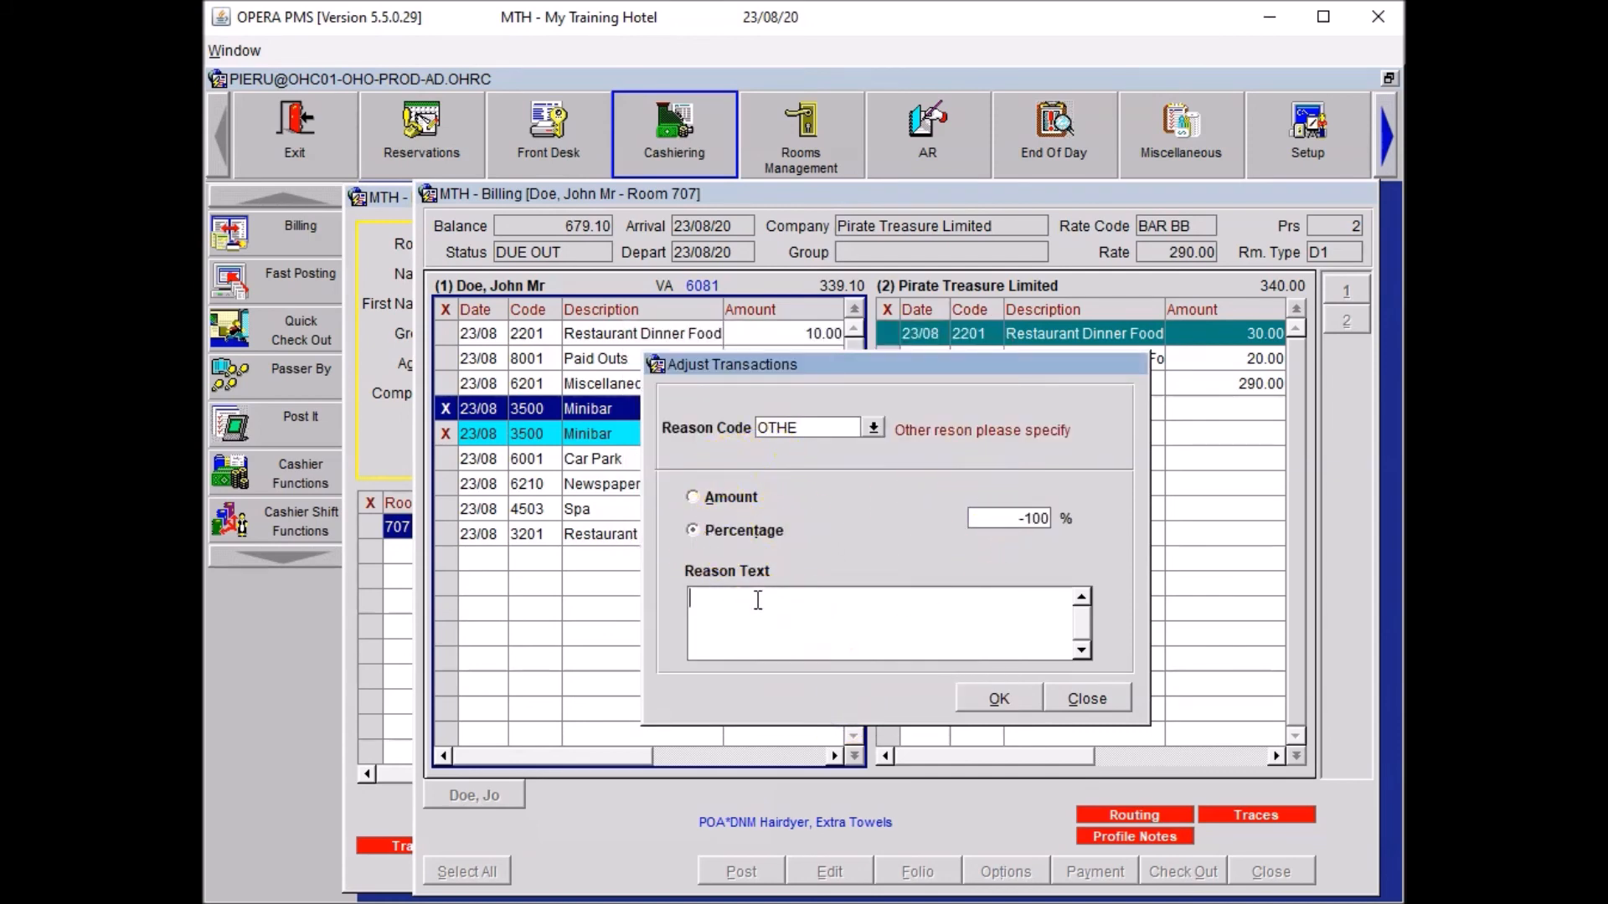
pyautogui.write('Minibar not used , charge removed.')
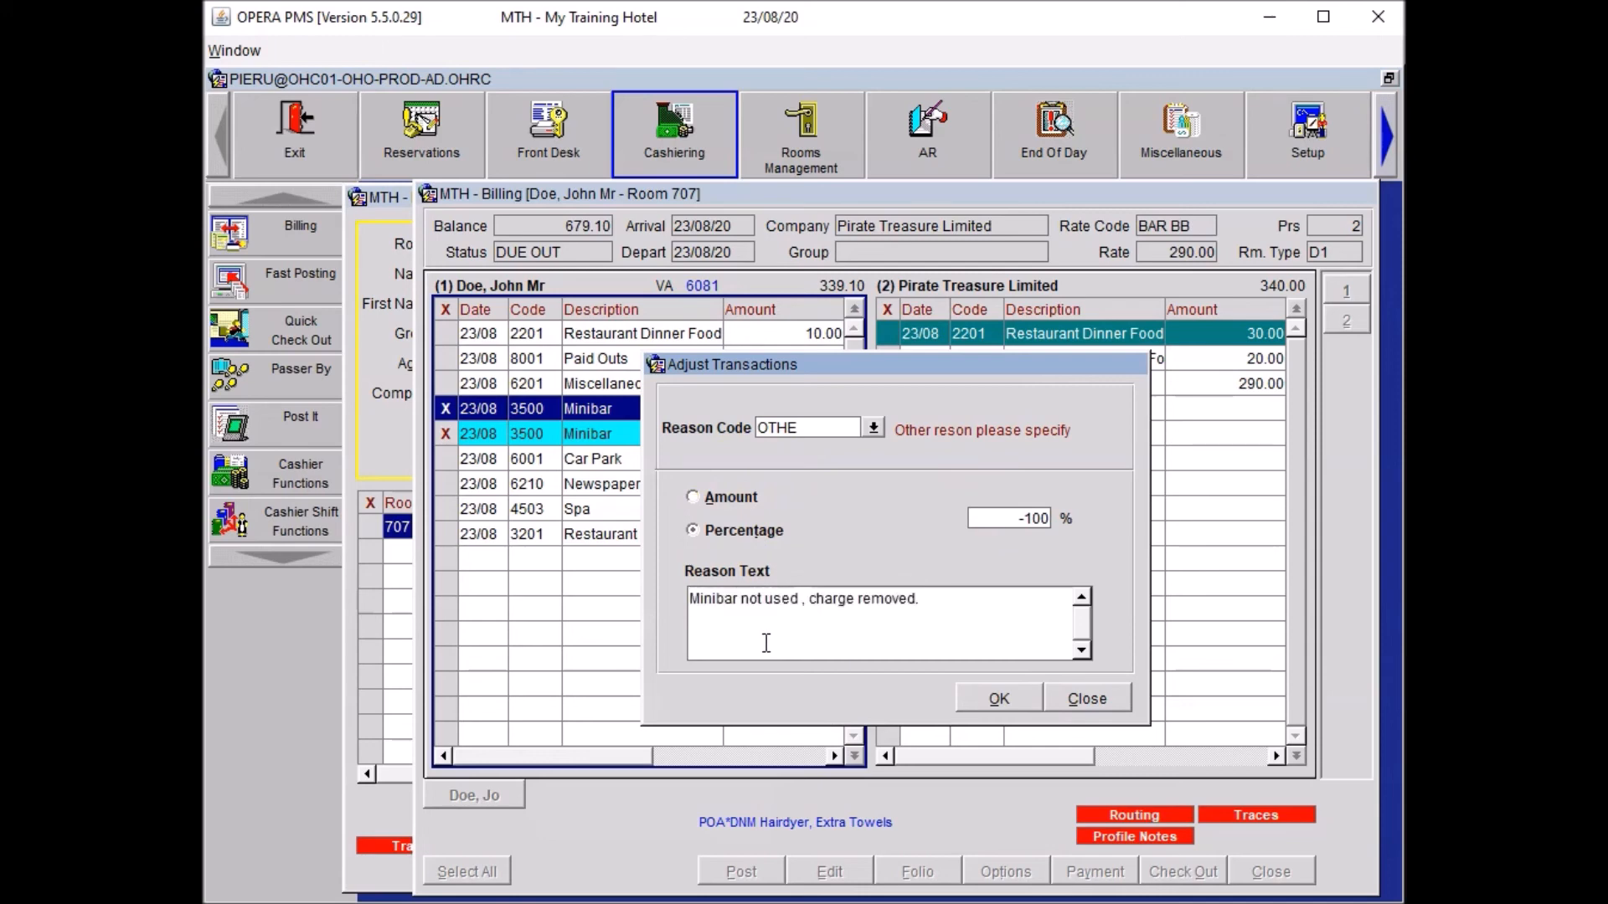
pyautogui.moveTo(773, 648)
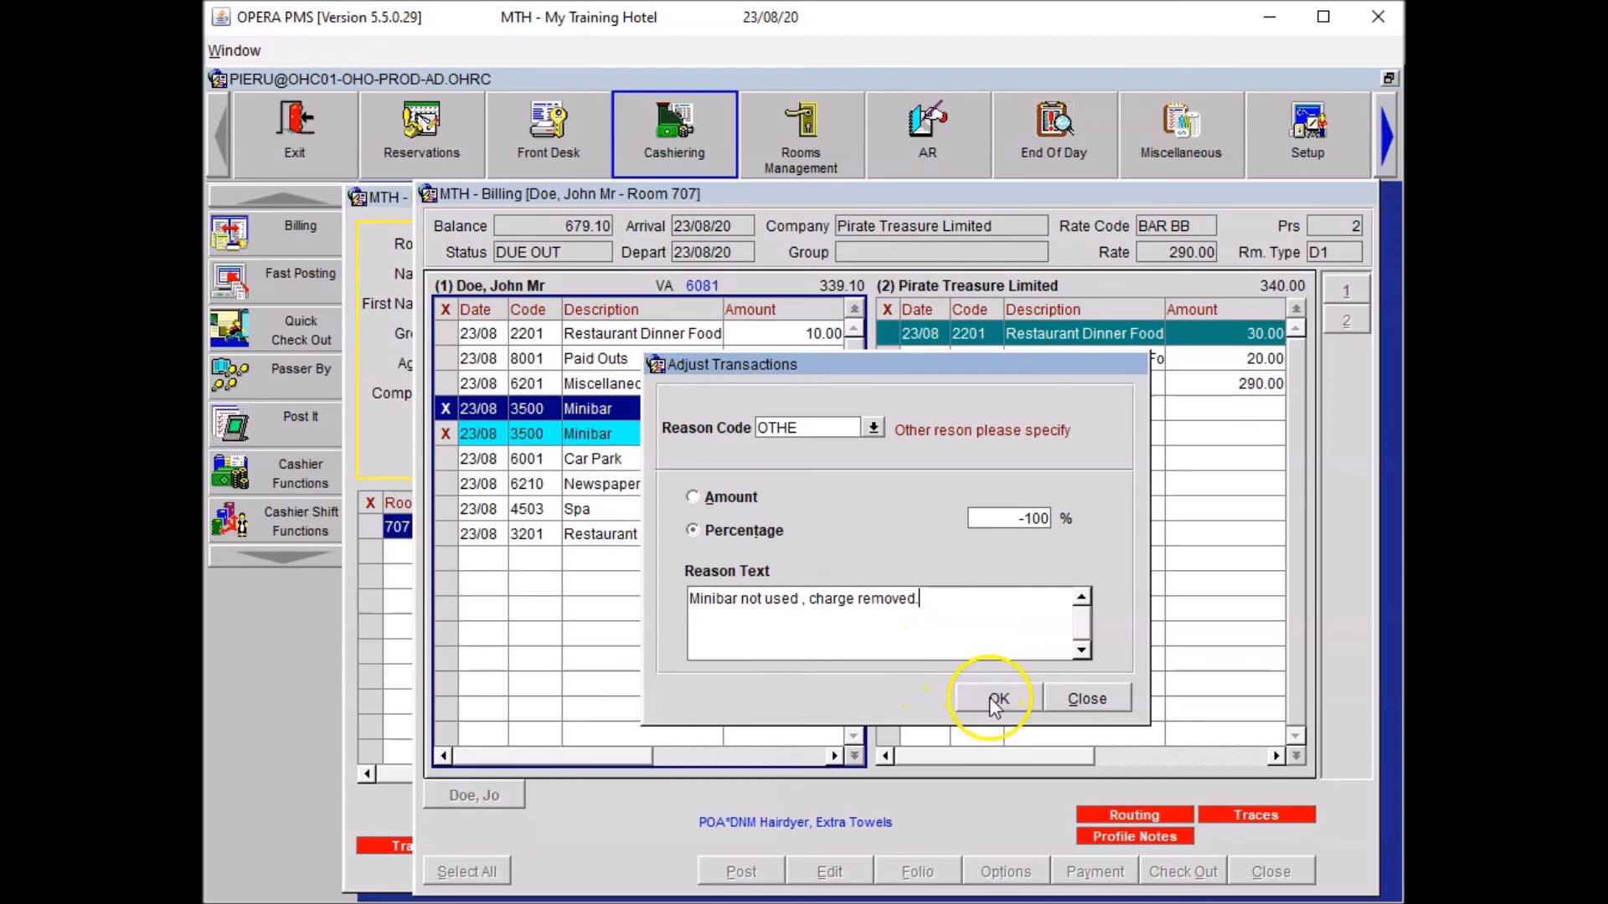
pyautogui.click(992, 699)
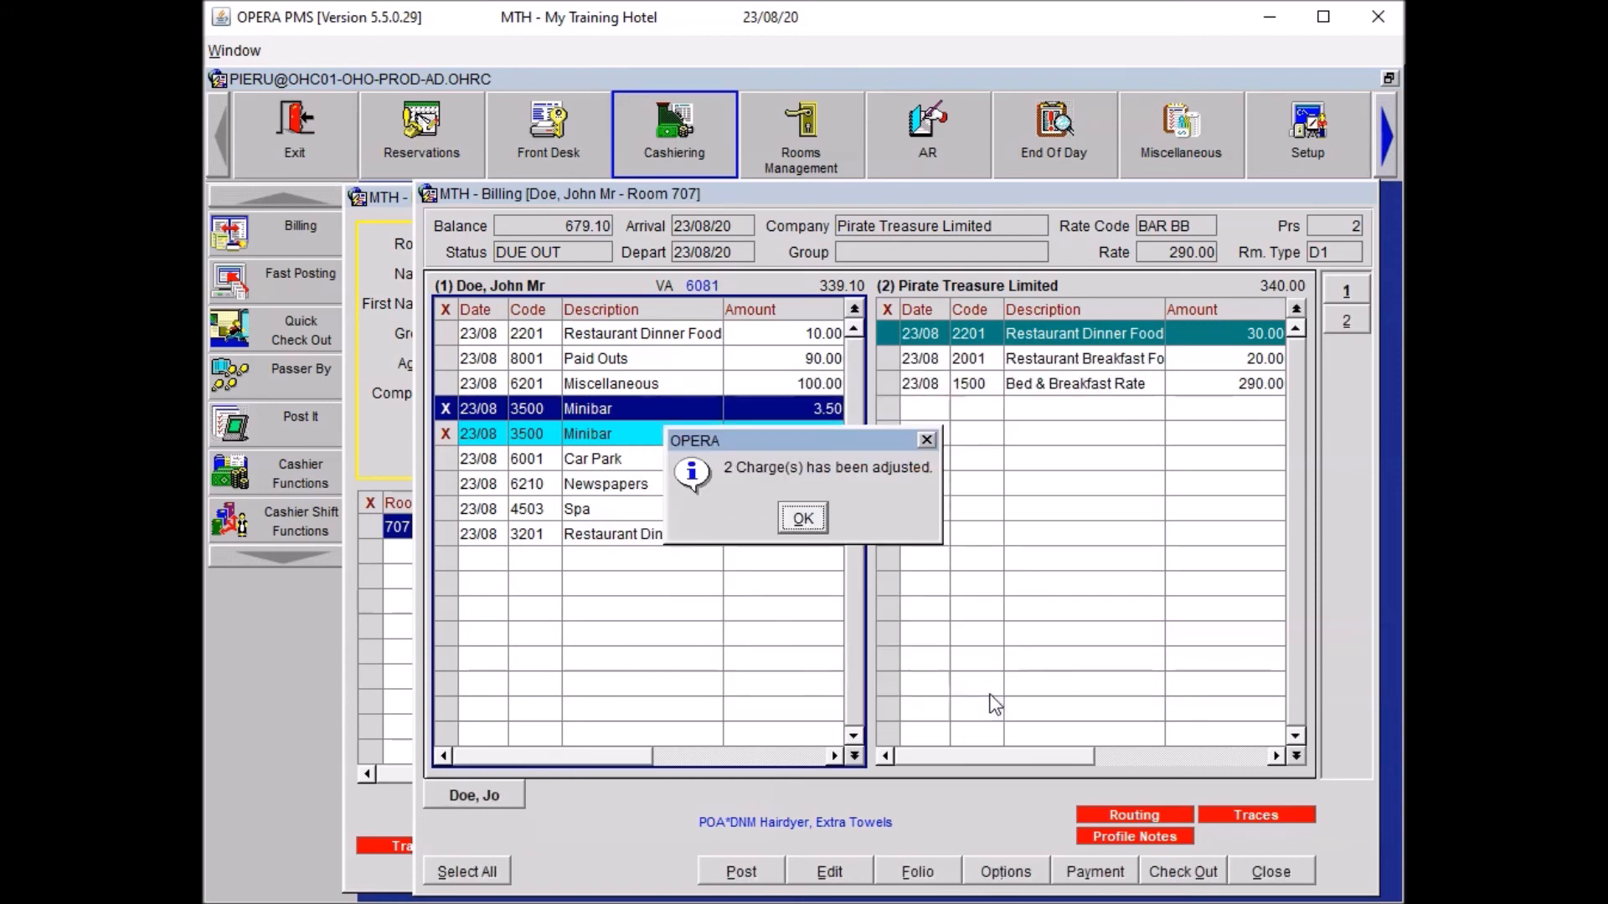
pyautogui.moveTo(926, 480)
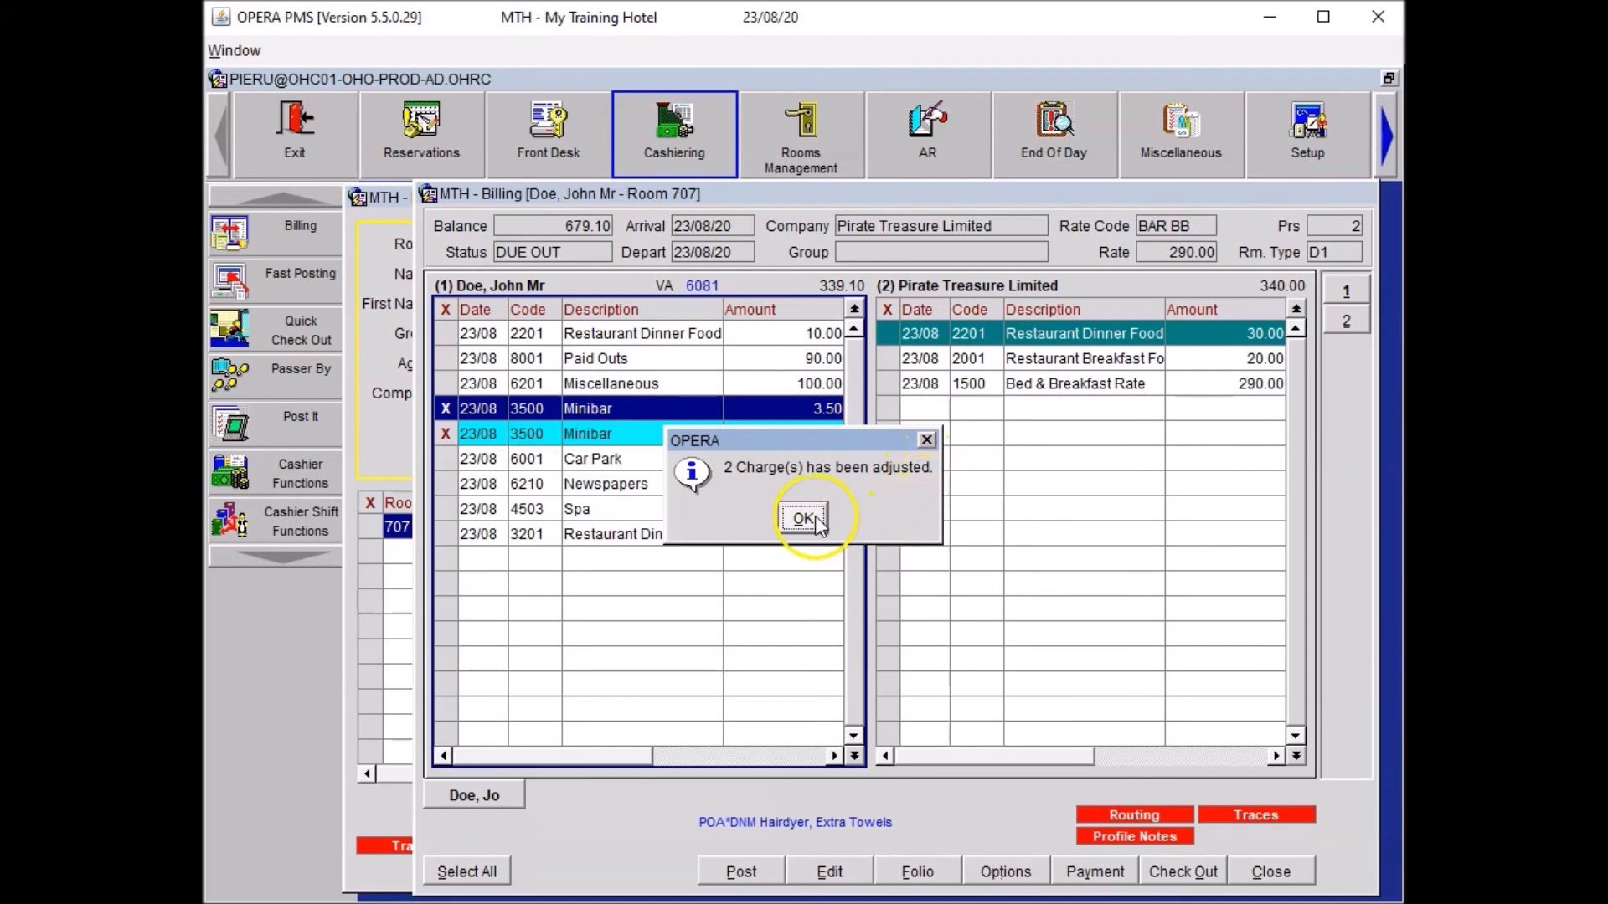
pyautogui.click(803, 518)
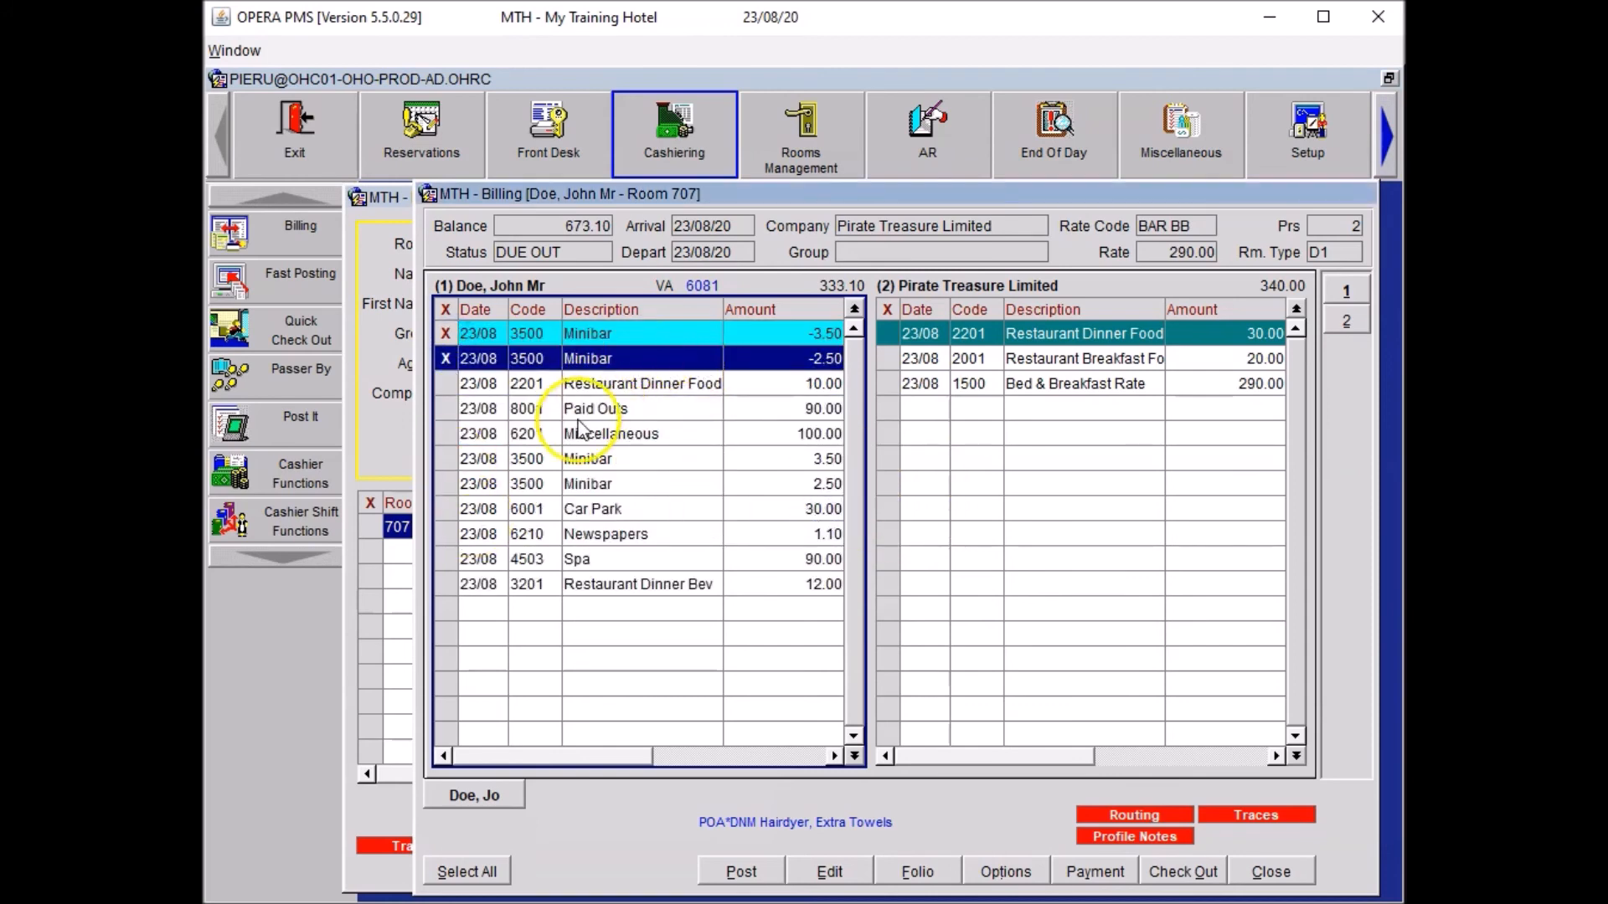
# Step: Select the minibar charges and reversals and open their actions menu
pyautogui.click(800, 334)
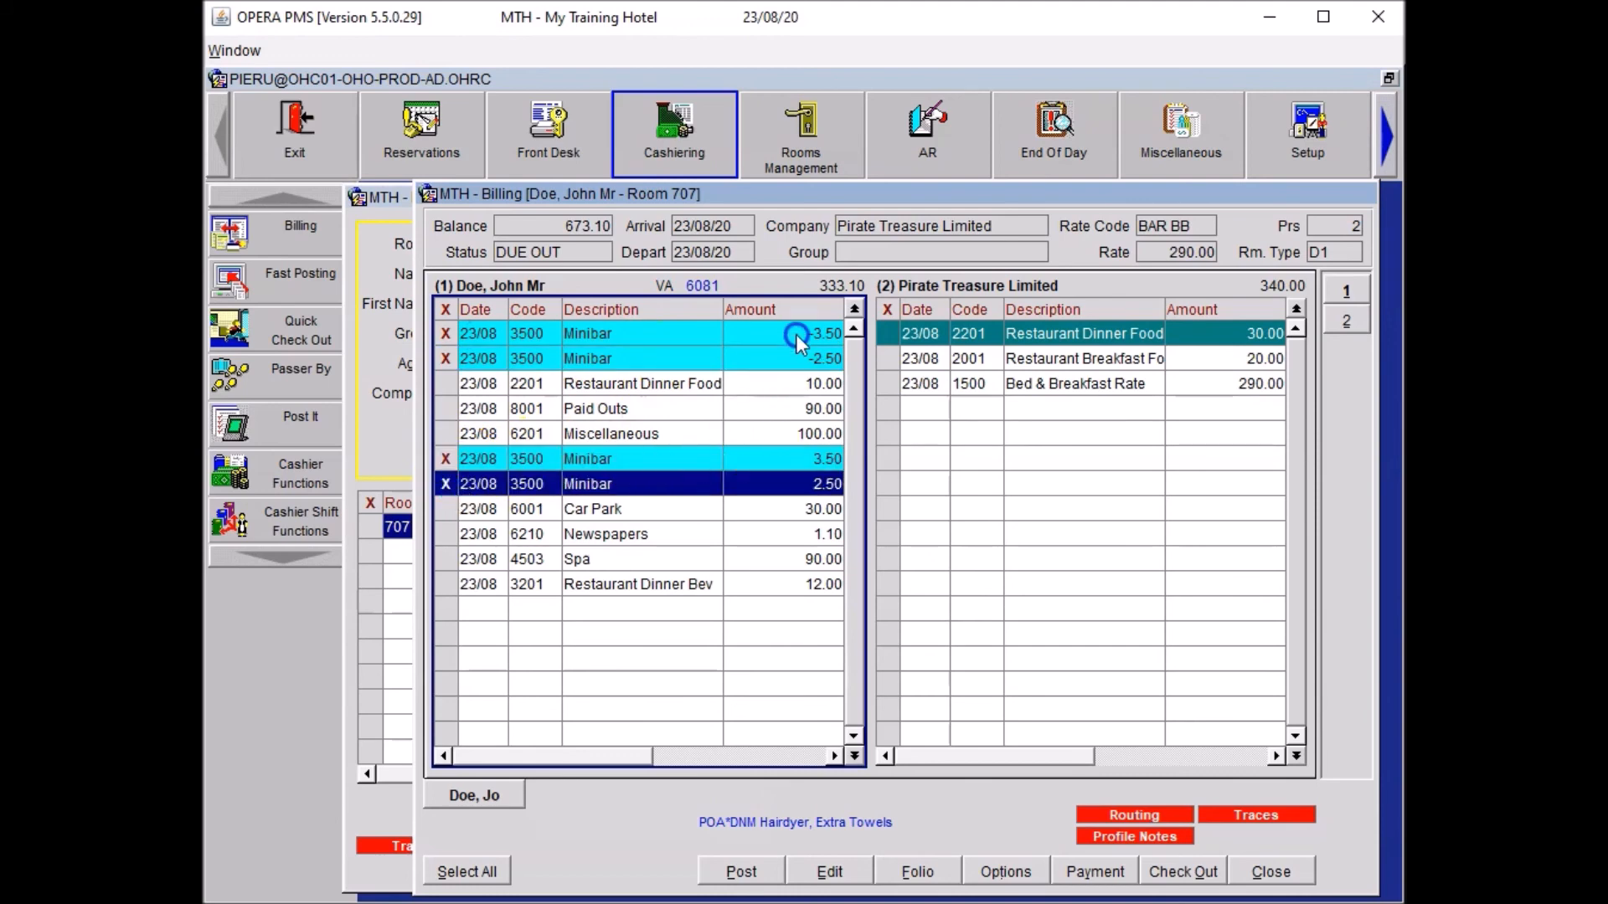
pyautogui.moveTo(761, 484)
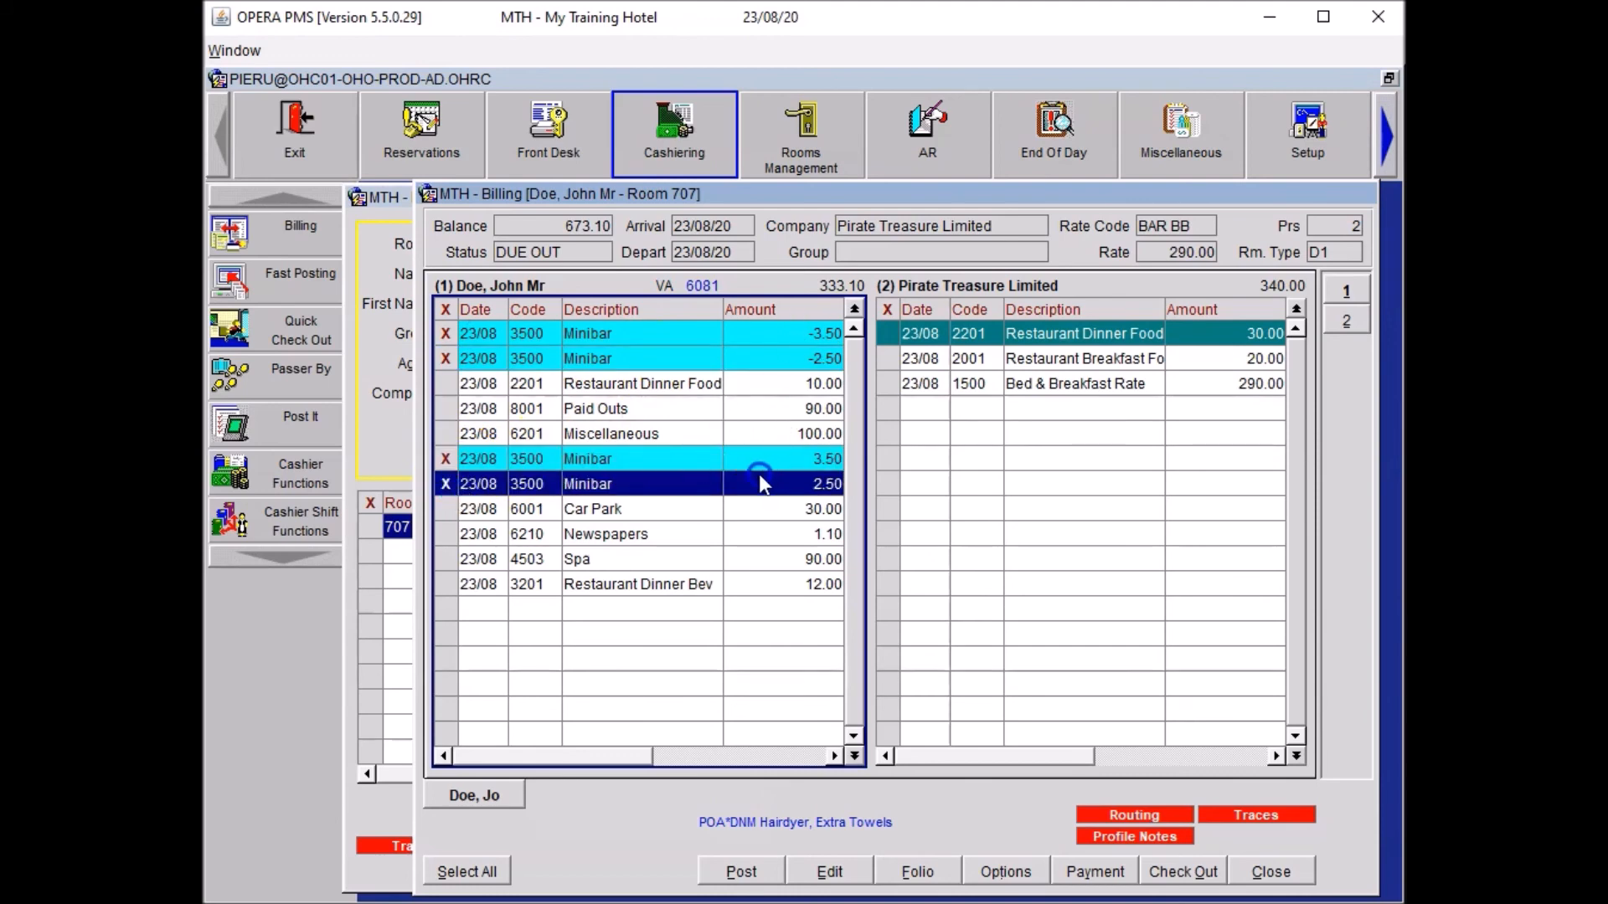
pyautogui.moveTo(755, 525)
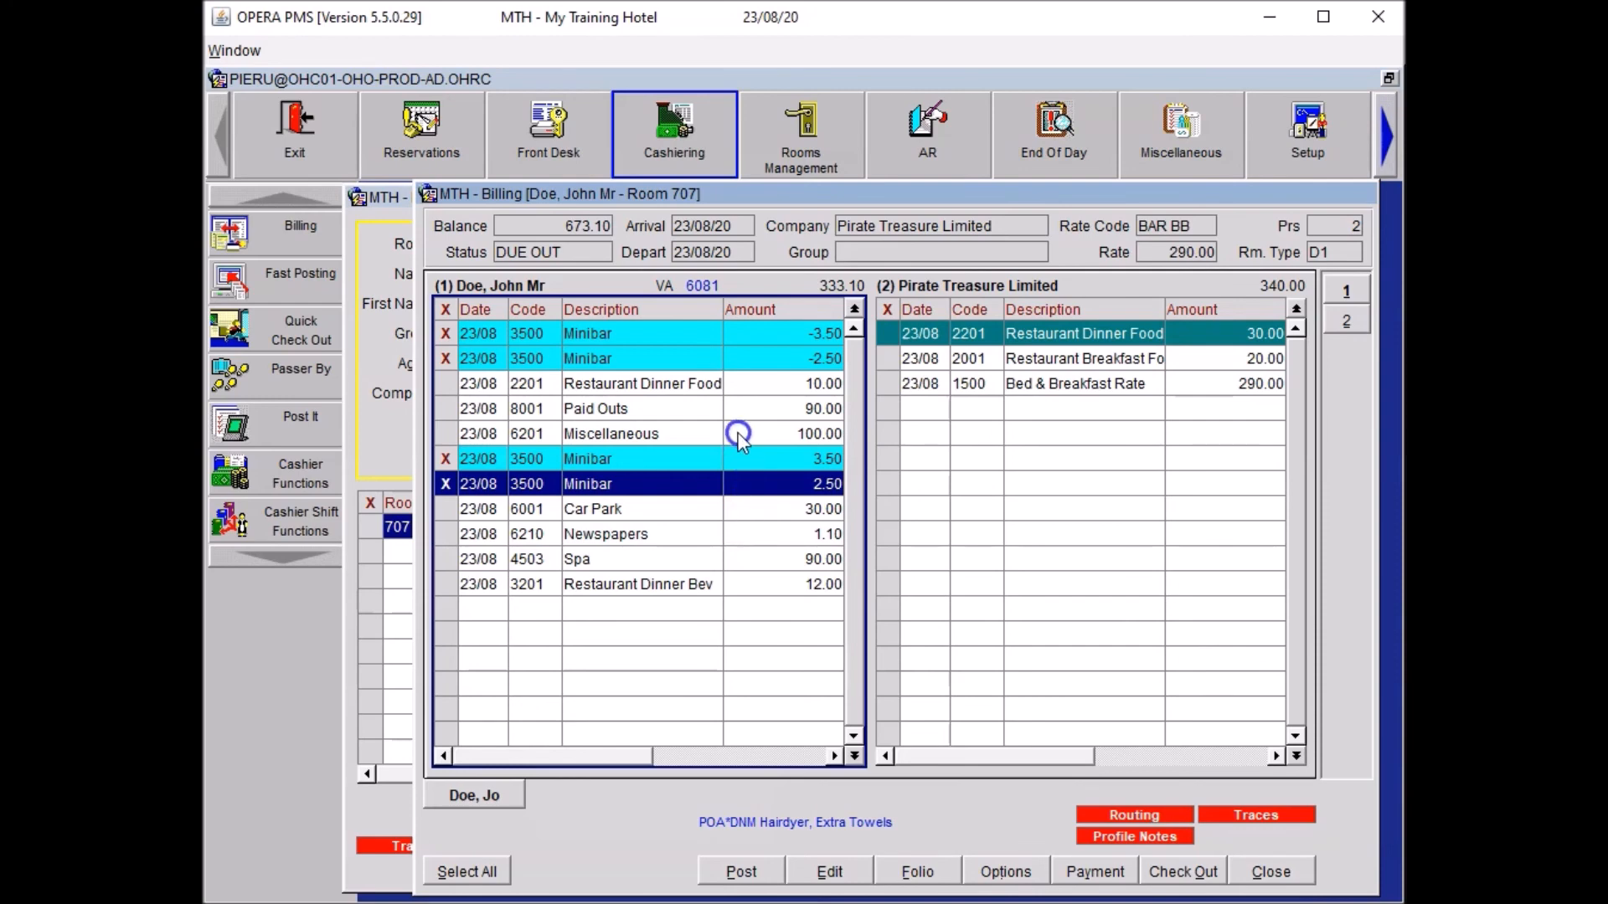
pyautogui.moveTo(675, 412)
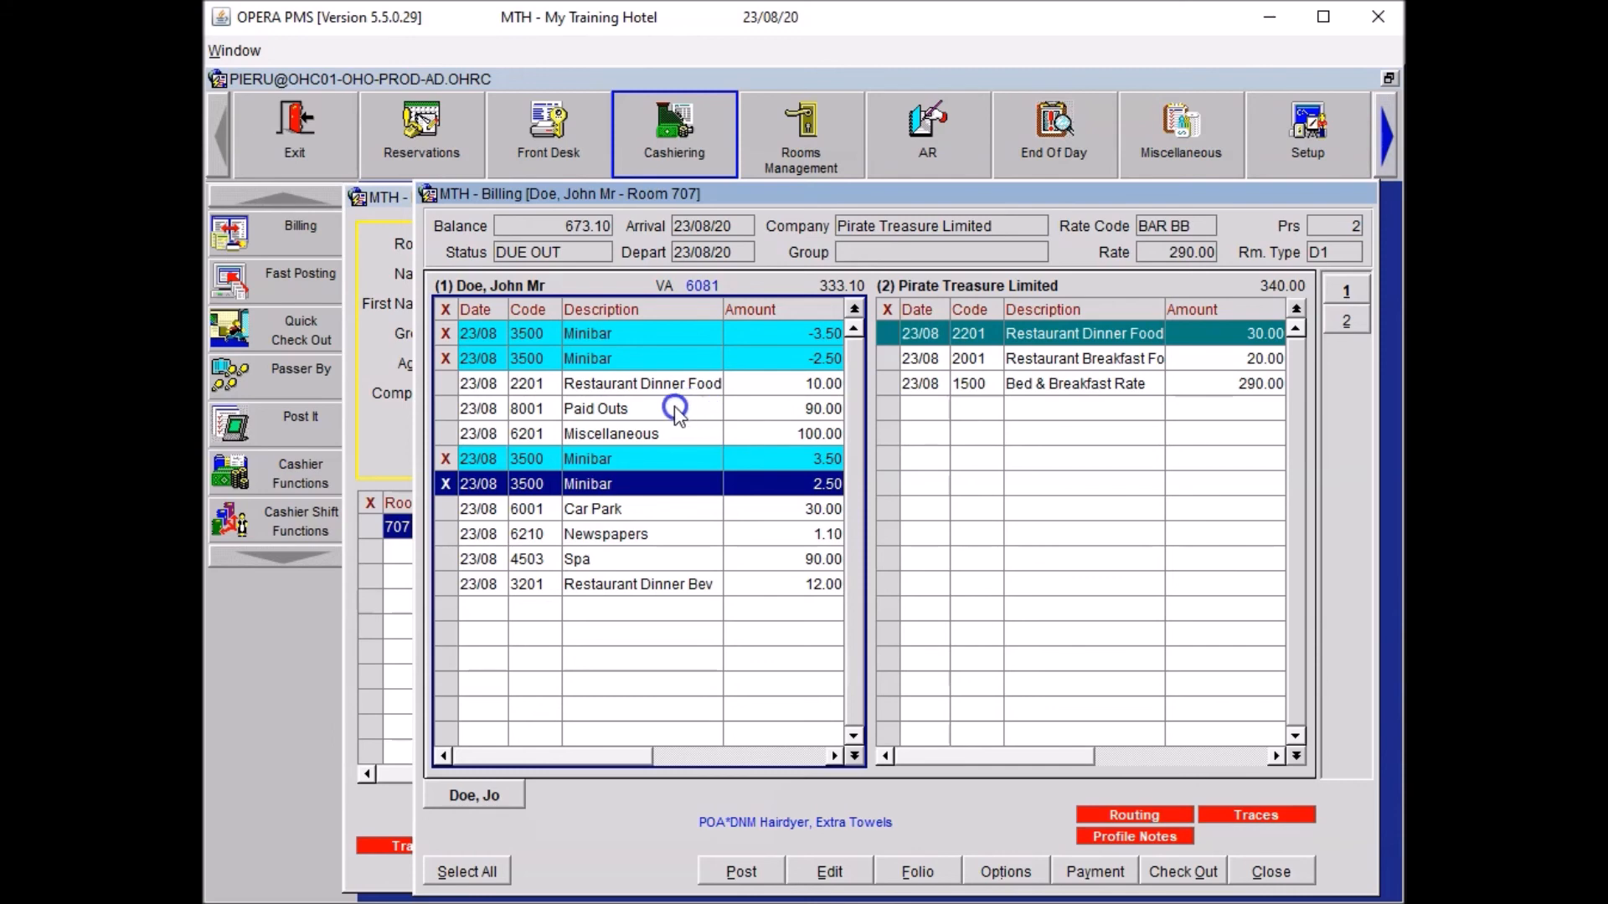
pyautogui.rightClick(594, 408)
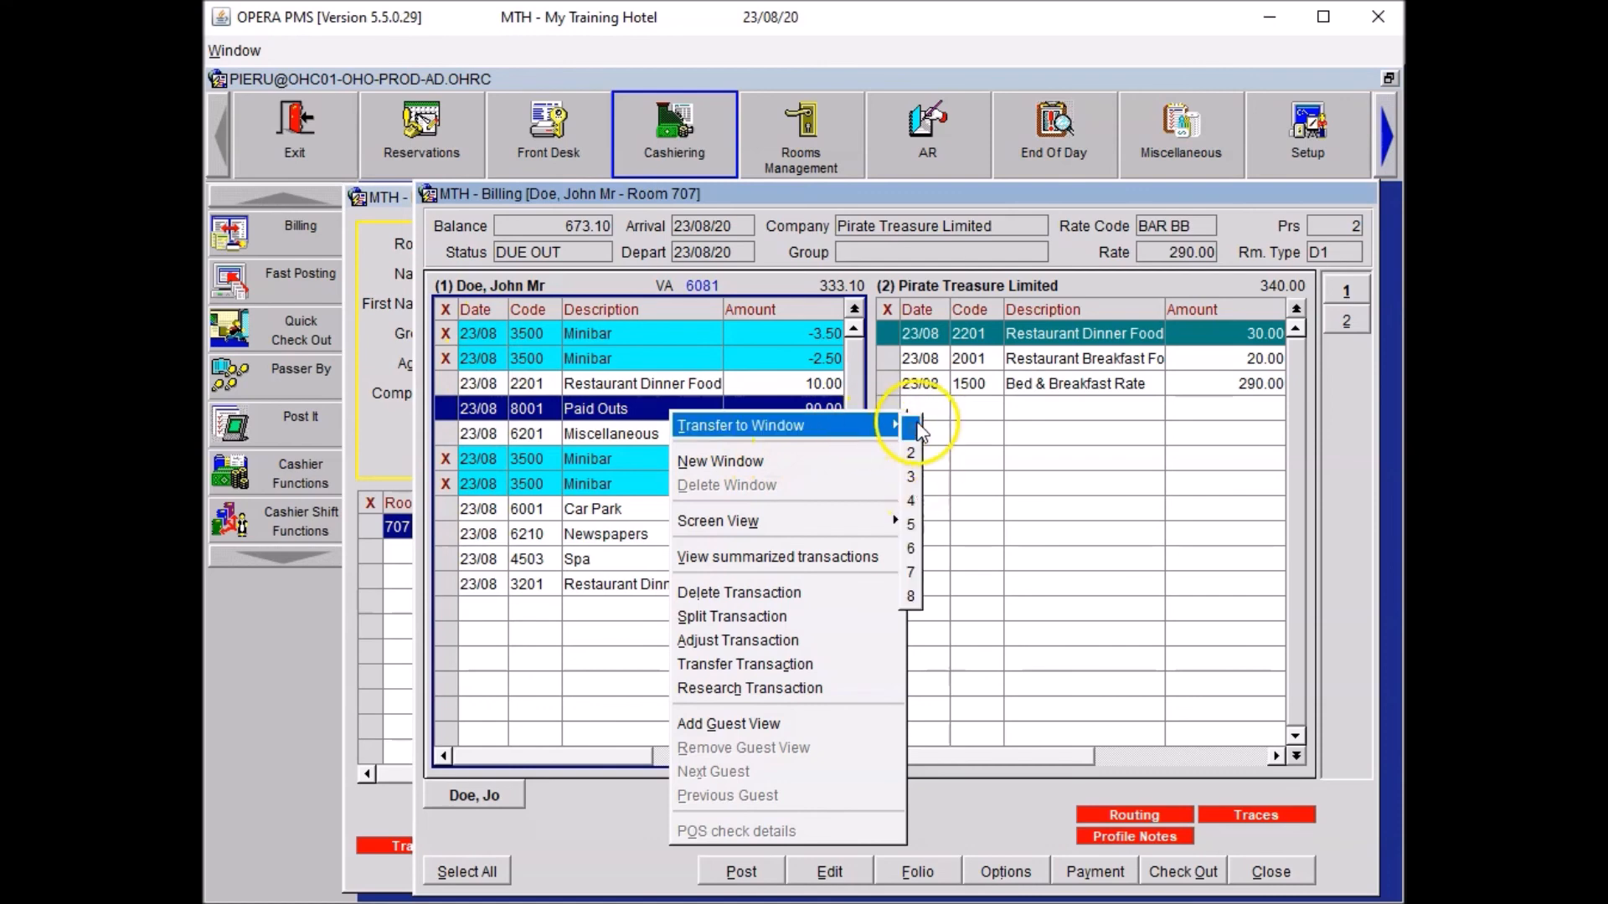
pyautogui.moveTo(911, 477)
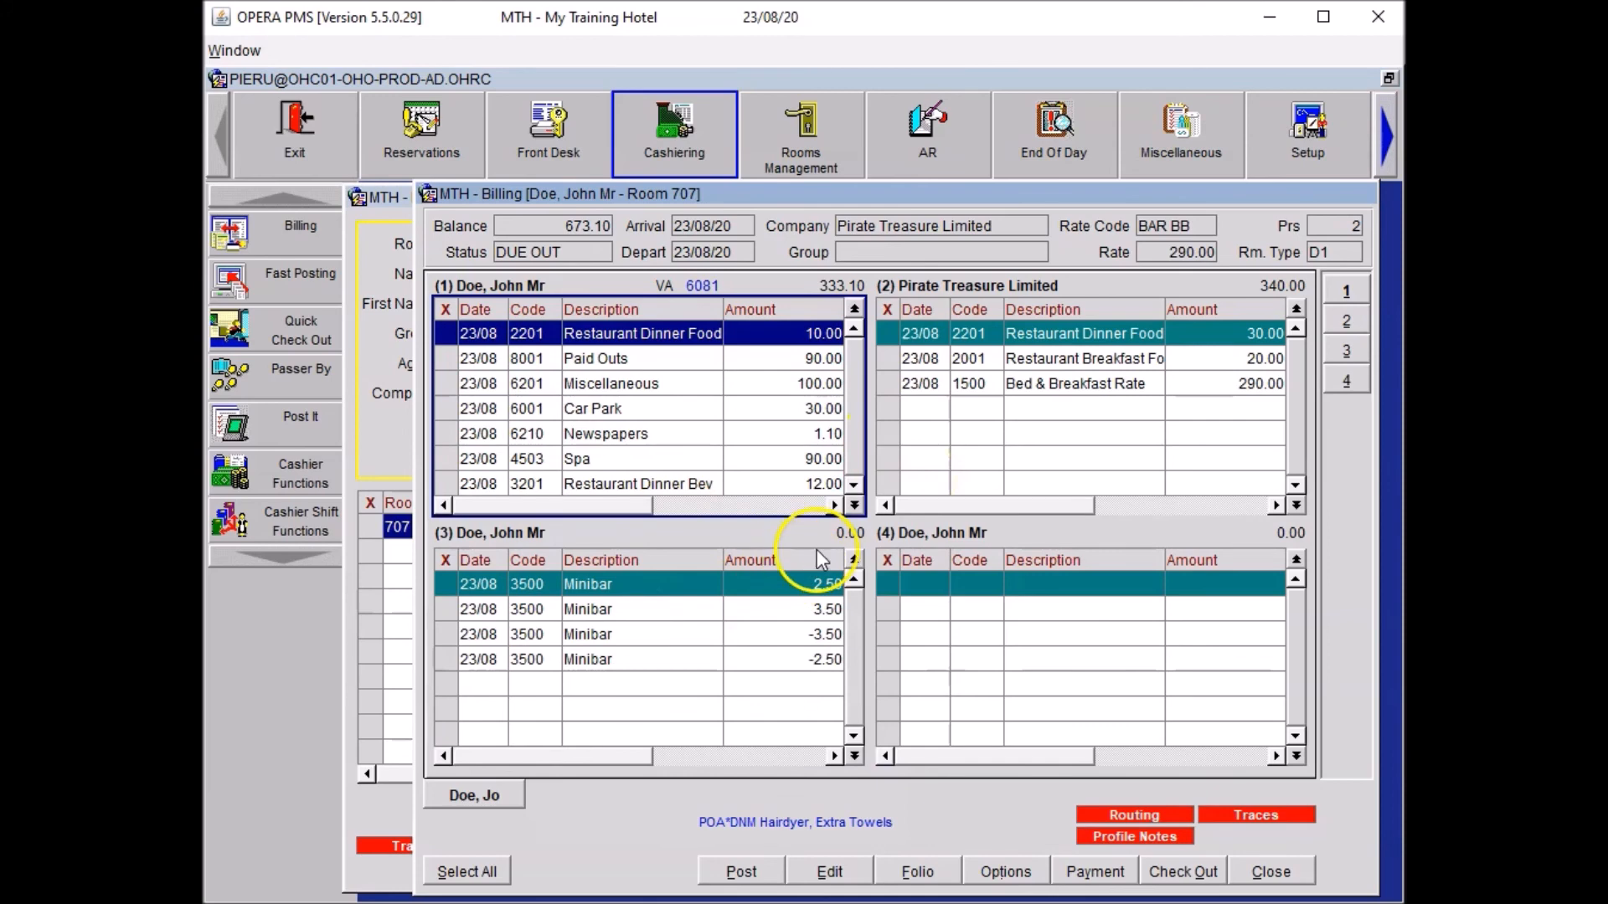
pyautogui.moveTo(697, 584)
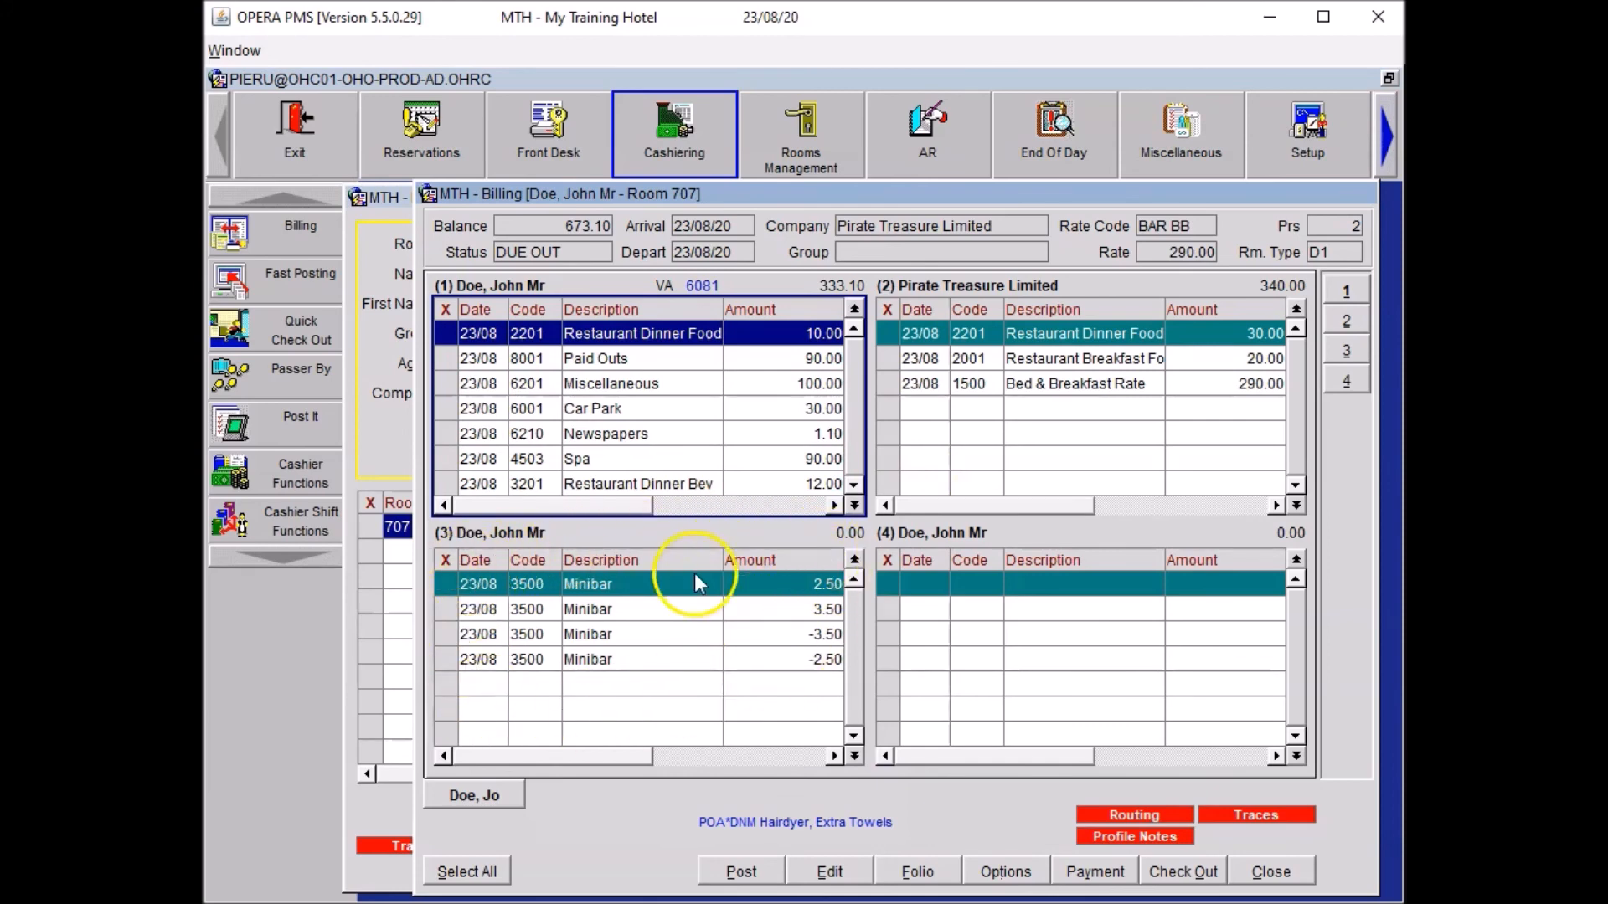
pyautogui.moveTo(846, 549)
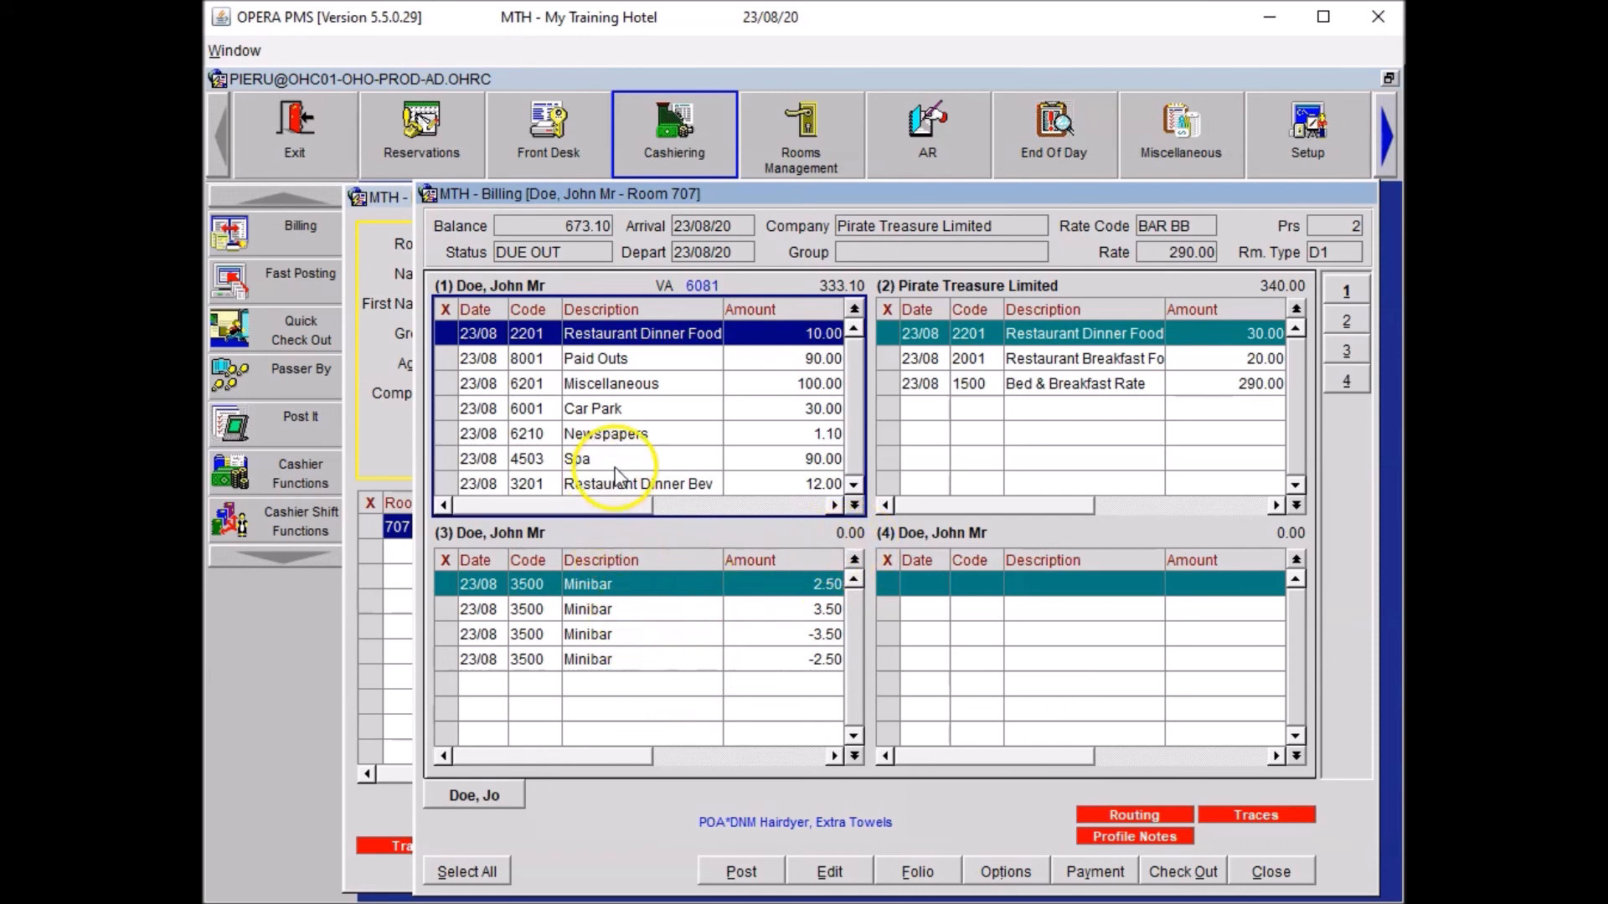
pyautogui.moveTo(451, 470)
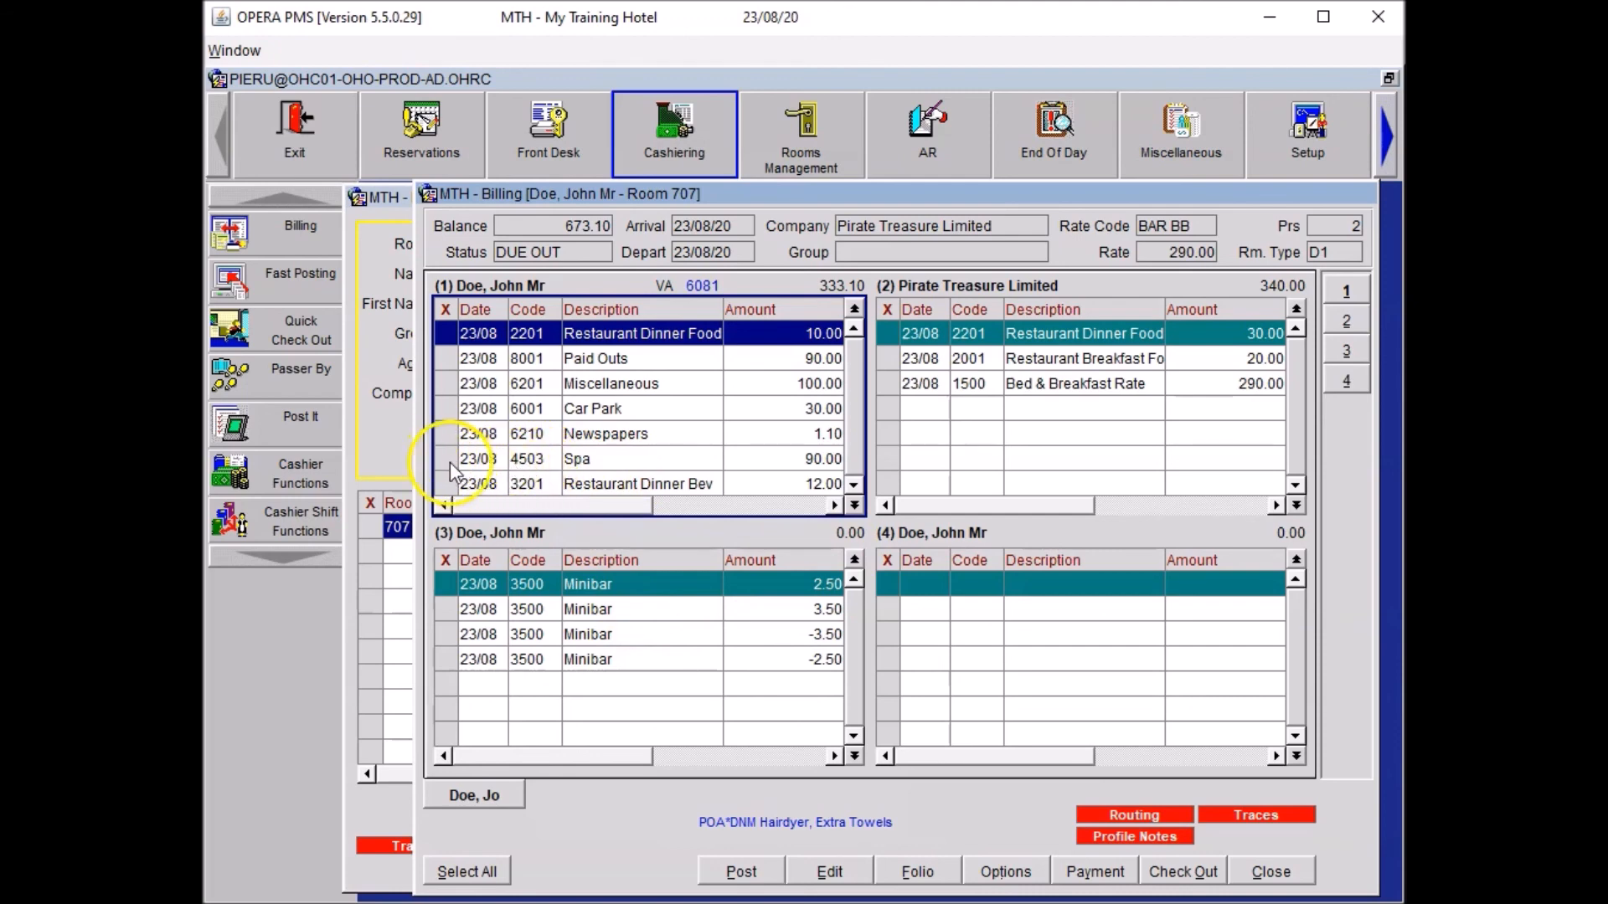
# Step: Apply a 20% PROM discount to the Spa charge, noting the summer promotion voucher
pyautogui.click(604, 458)
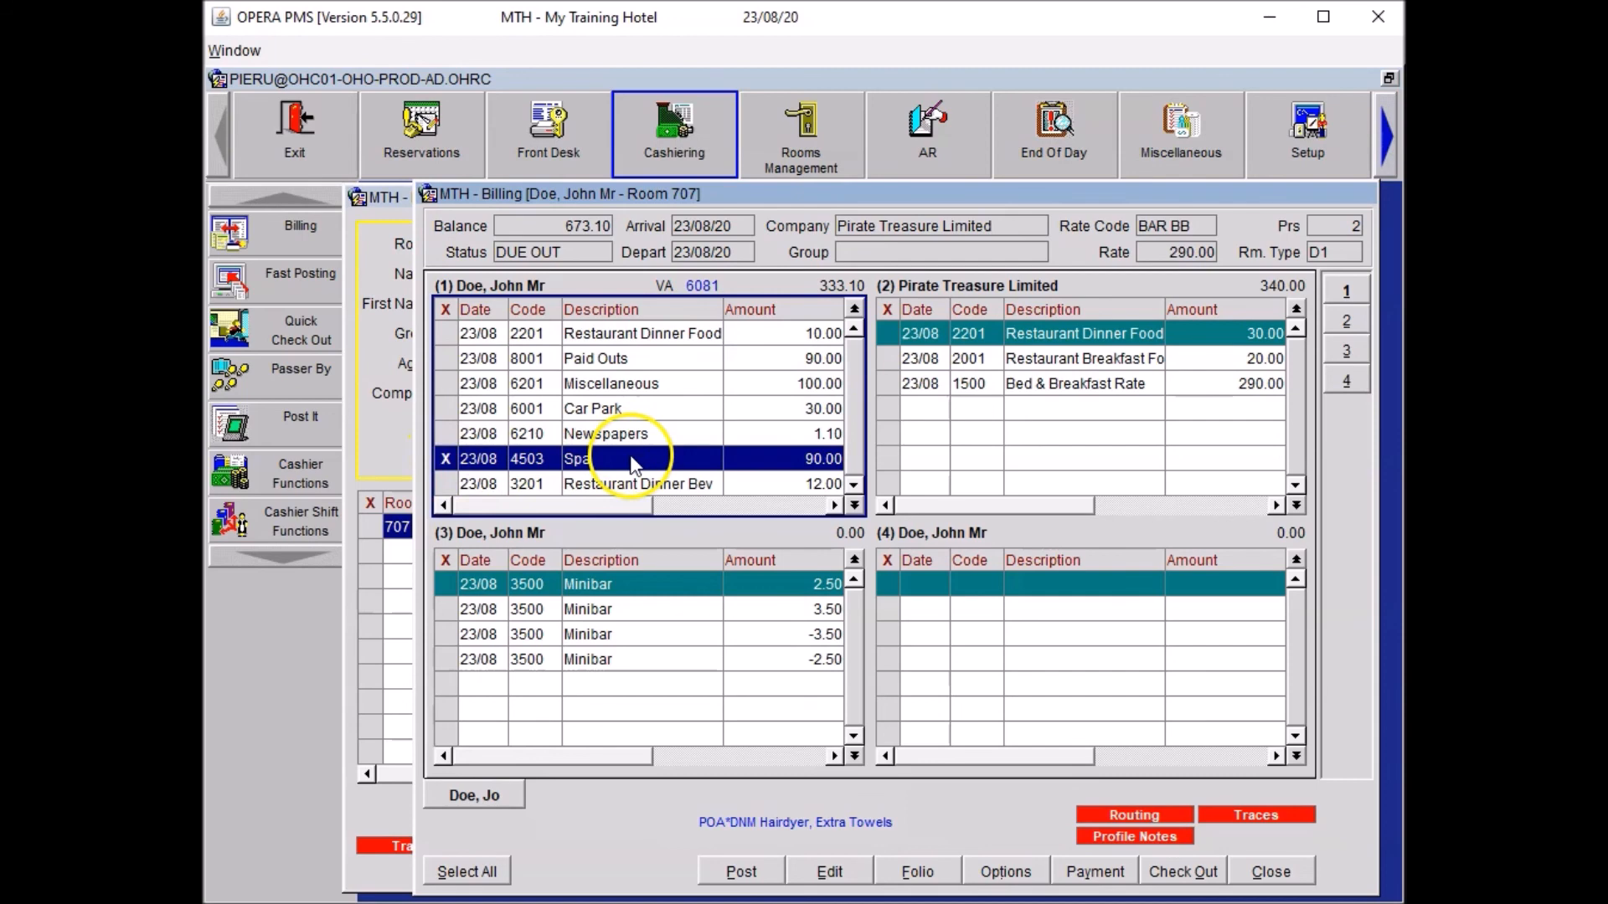
pyautogui.rightClick(630, 458)
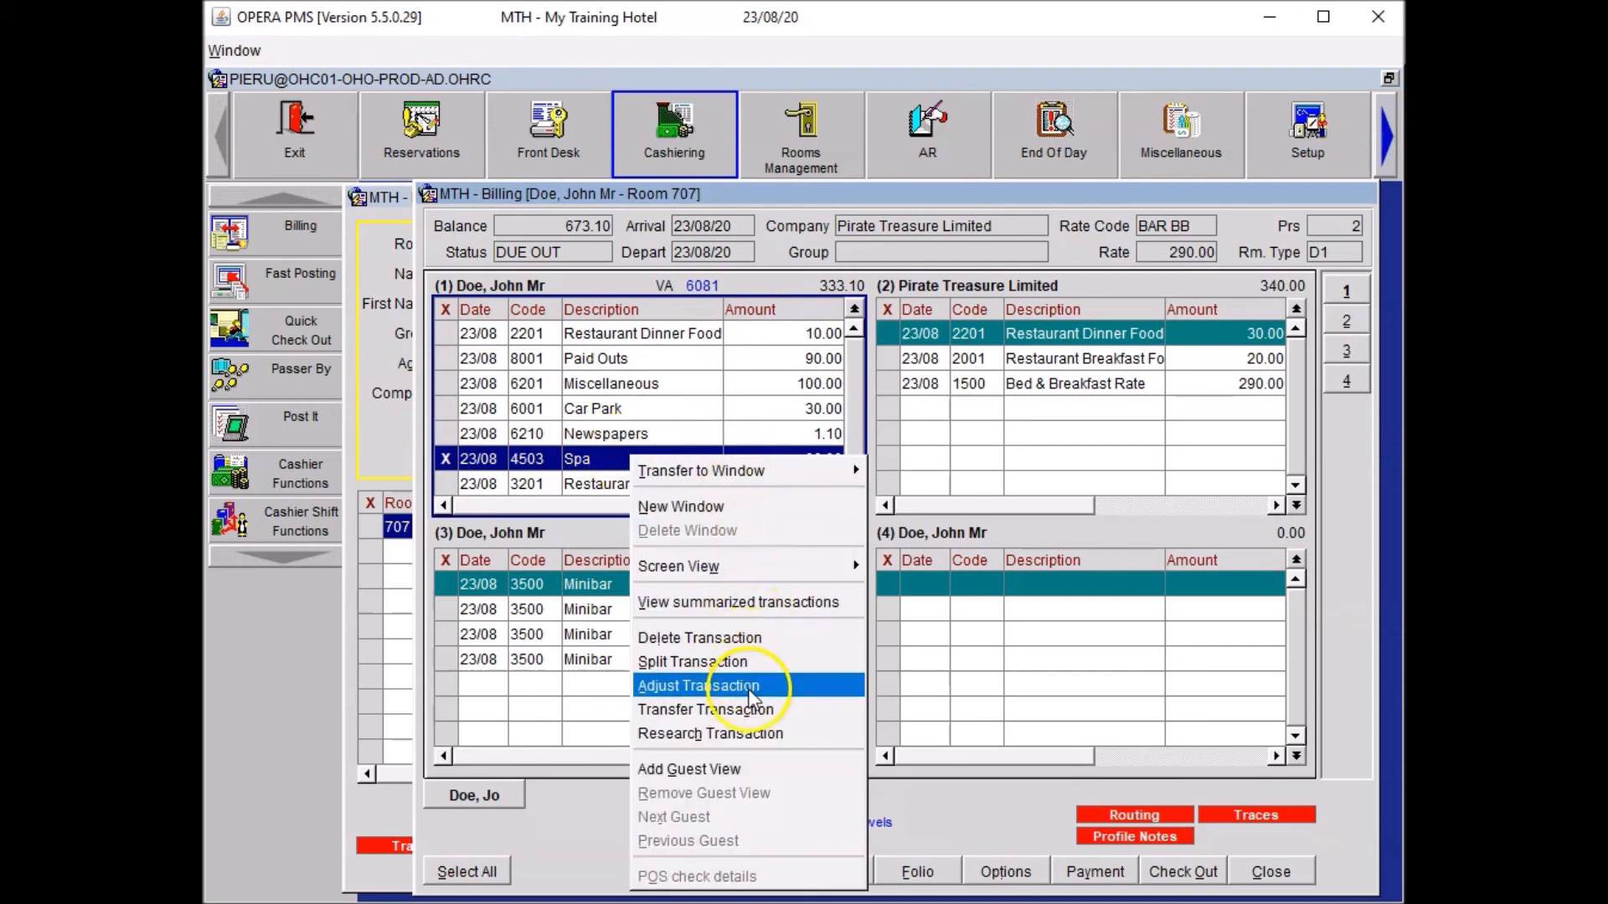
pyautogui.click(698, 685)
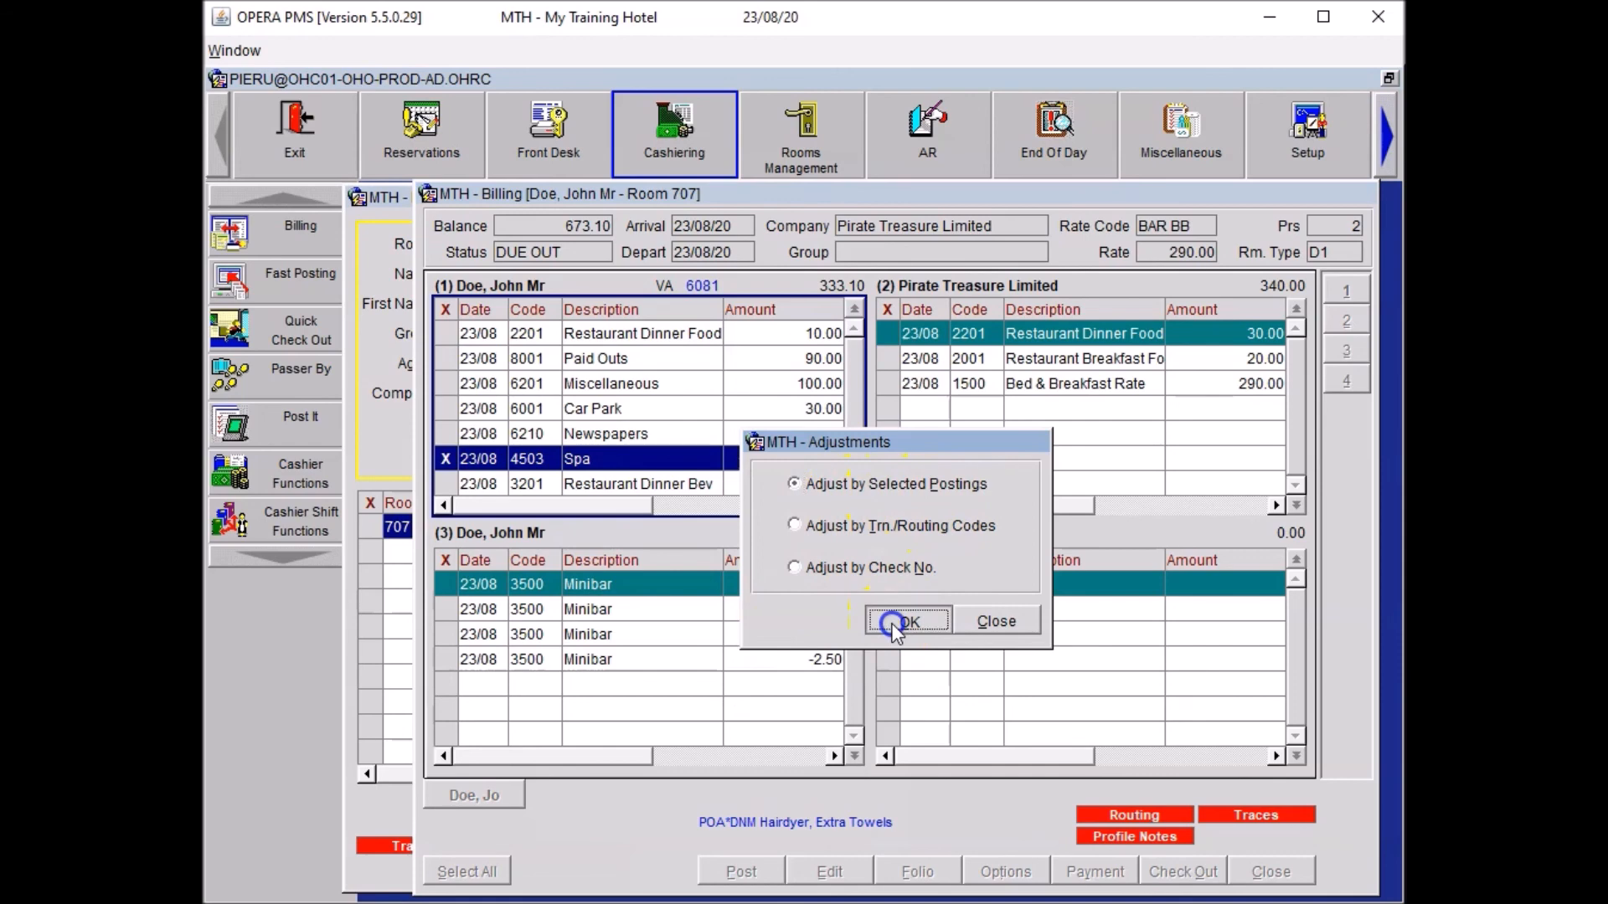
pyautogui.click(906, 621)
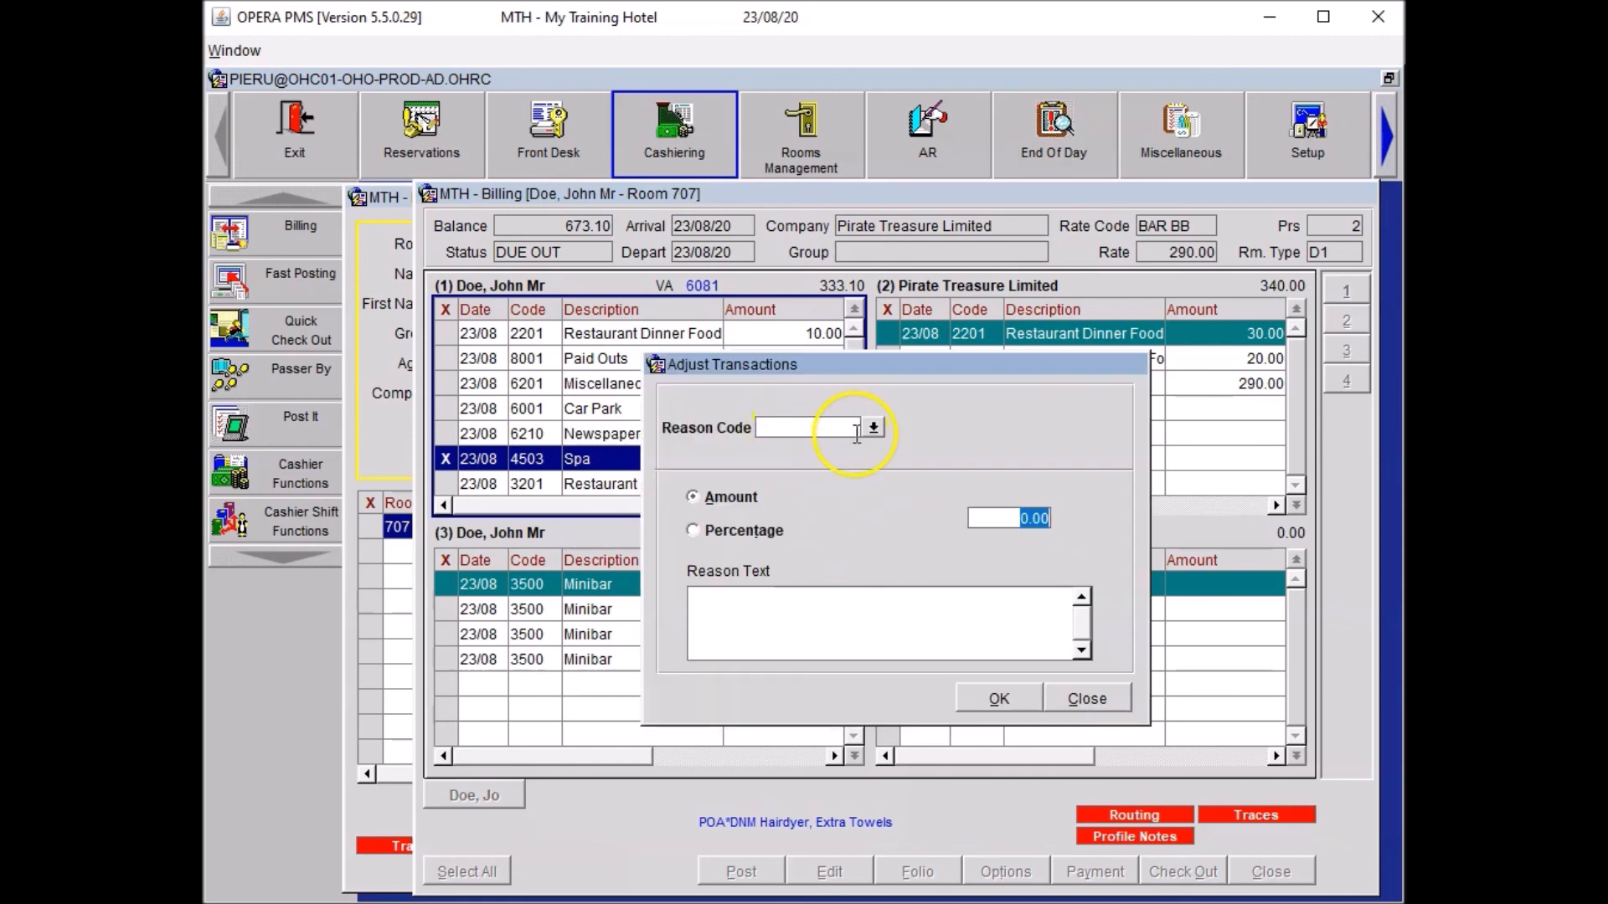
pyautogui.click(872, 428)
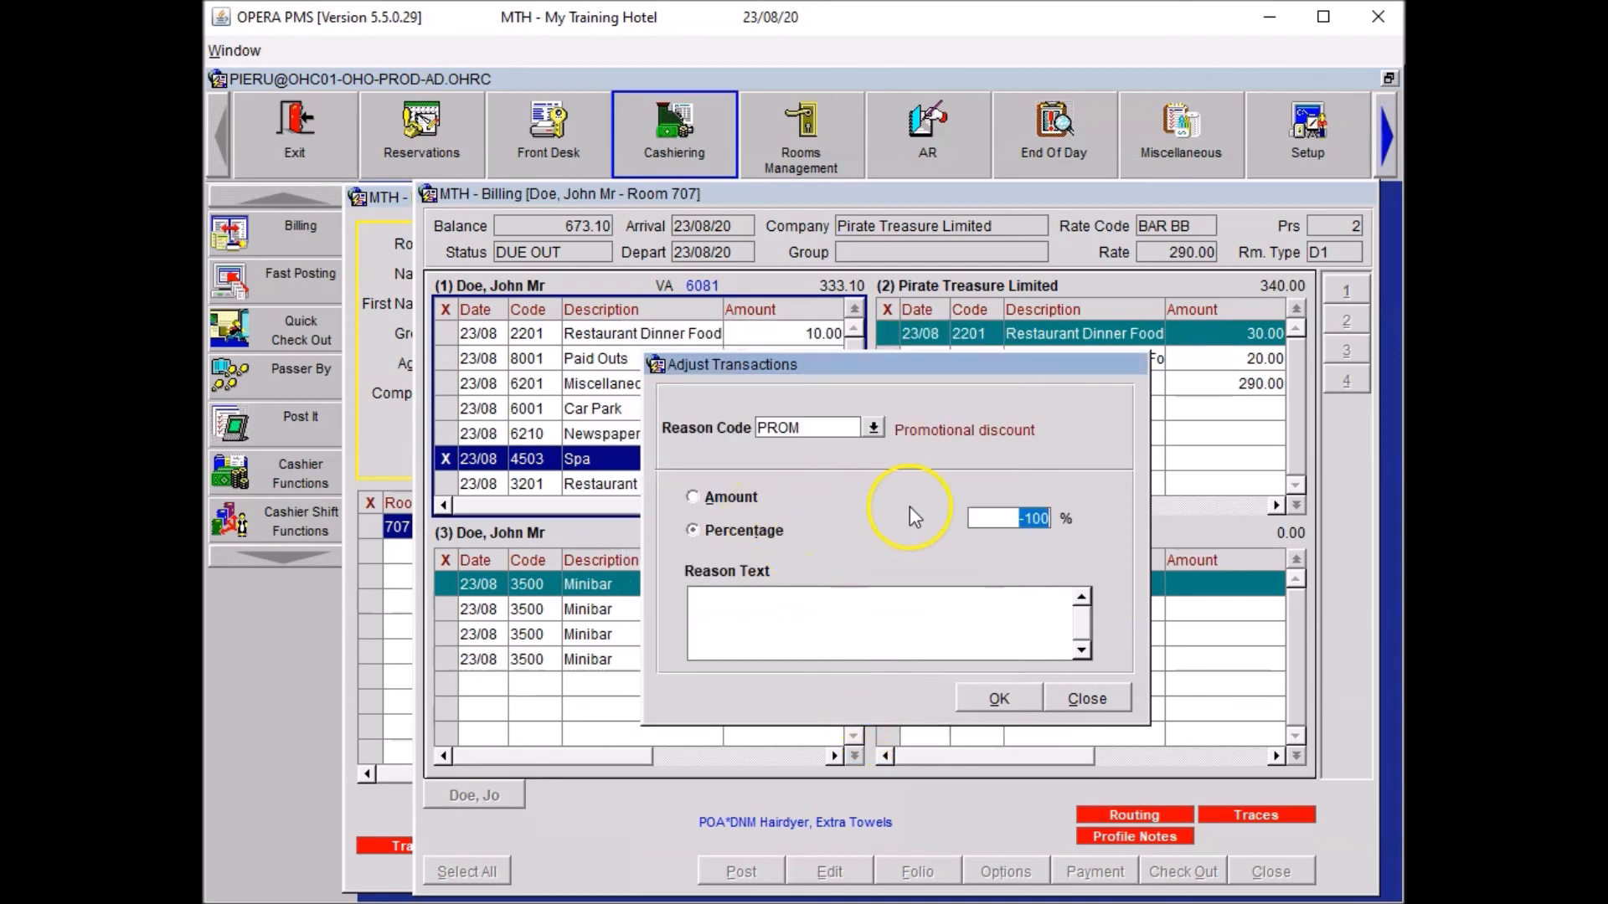
pyautogui.moveTo(923, 398)
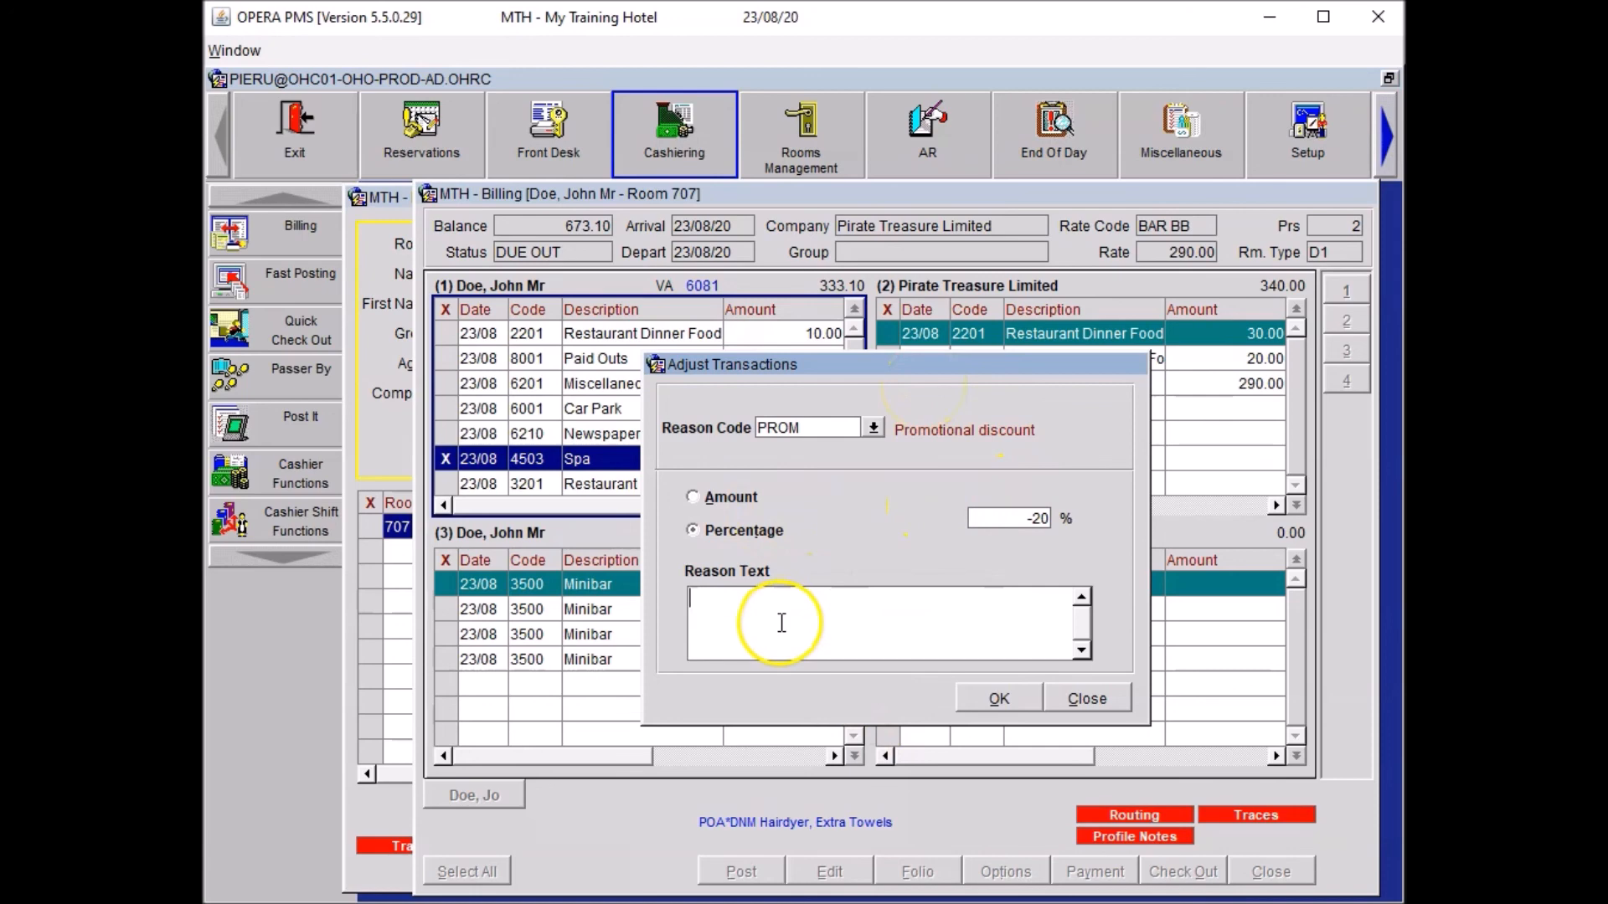
pyautogui.write('20% Discount on Spa - Summer Promotion Discount Voucher')
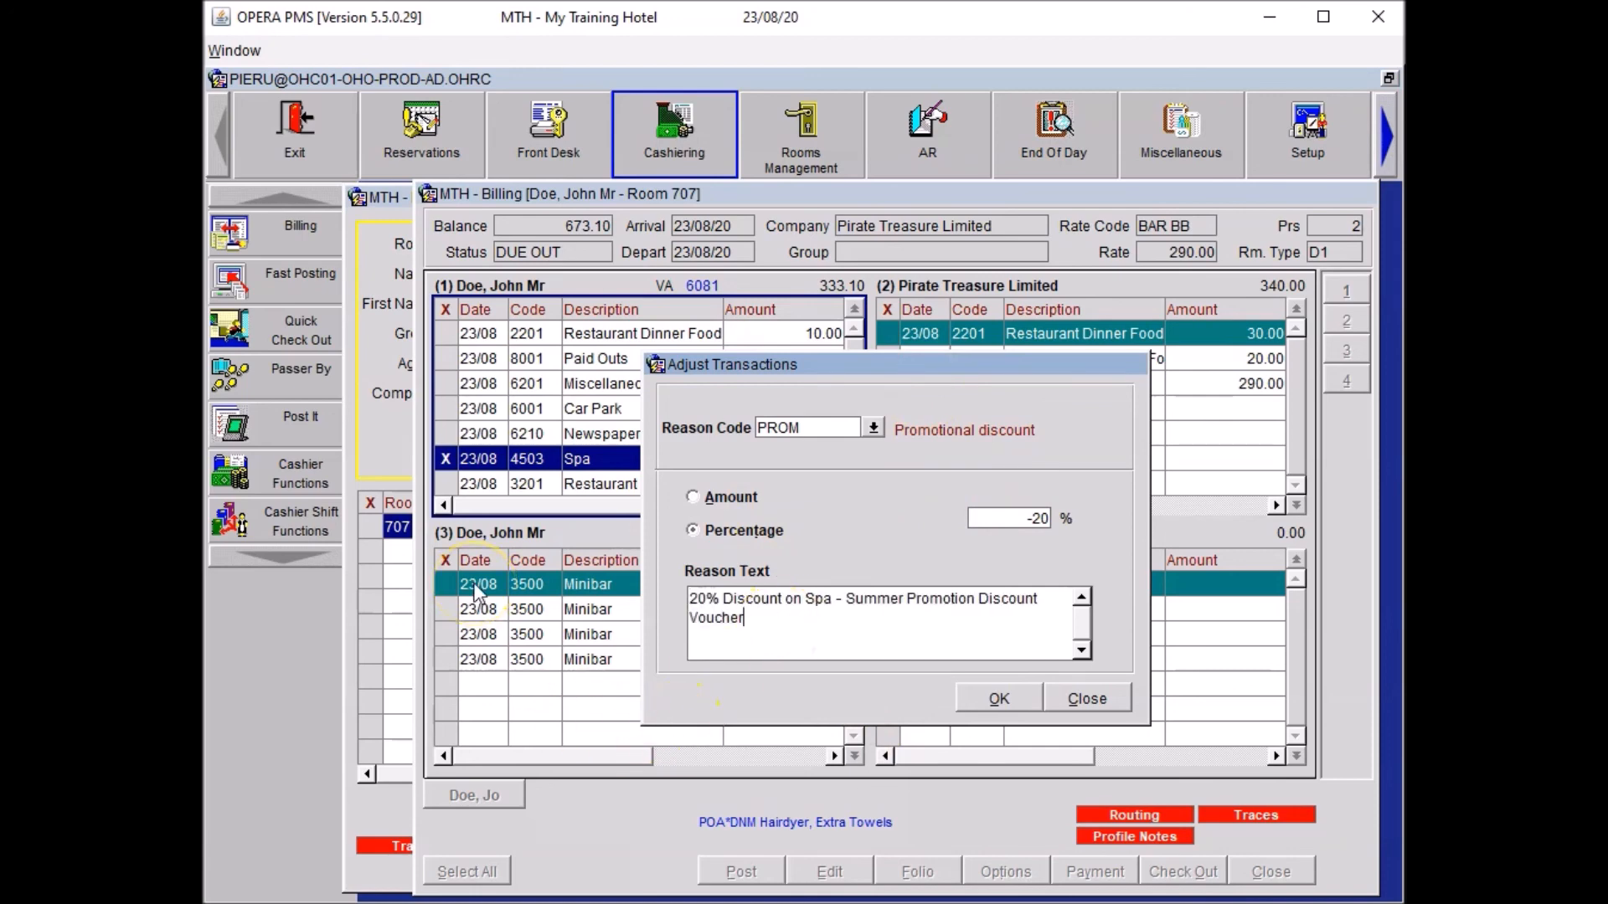
pyautogui.moveTo(1048, 639)
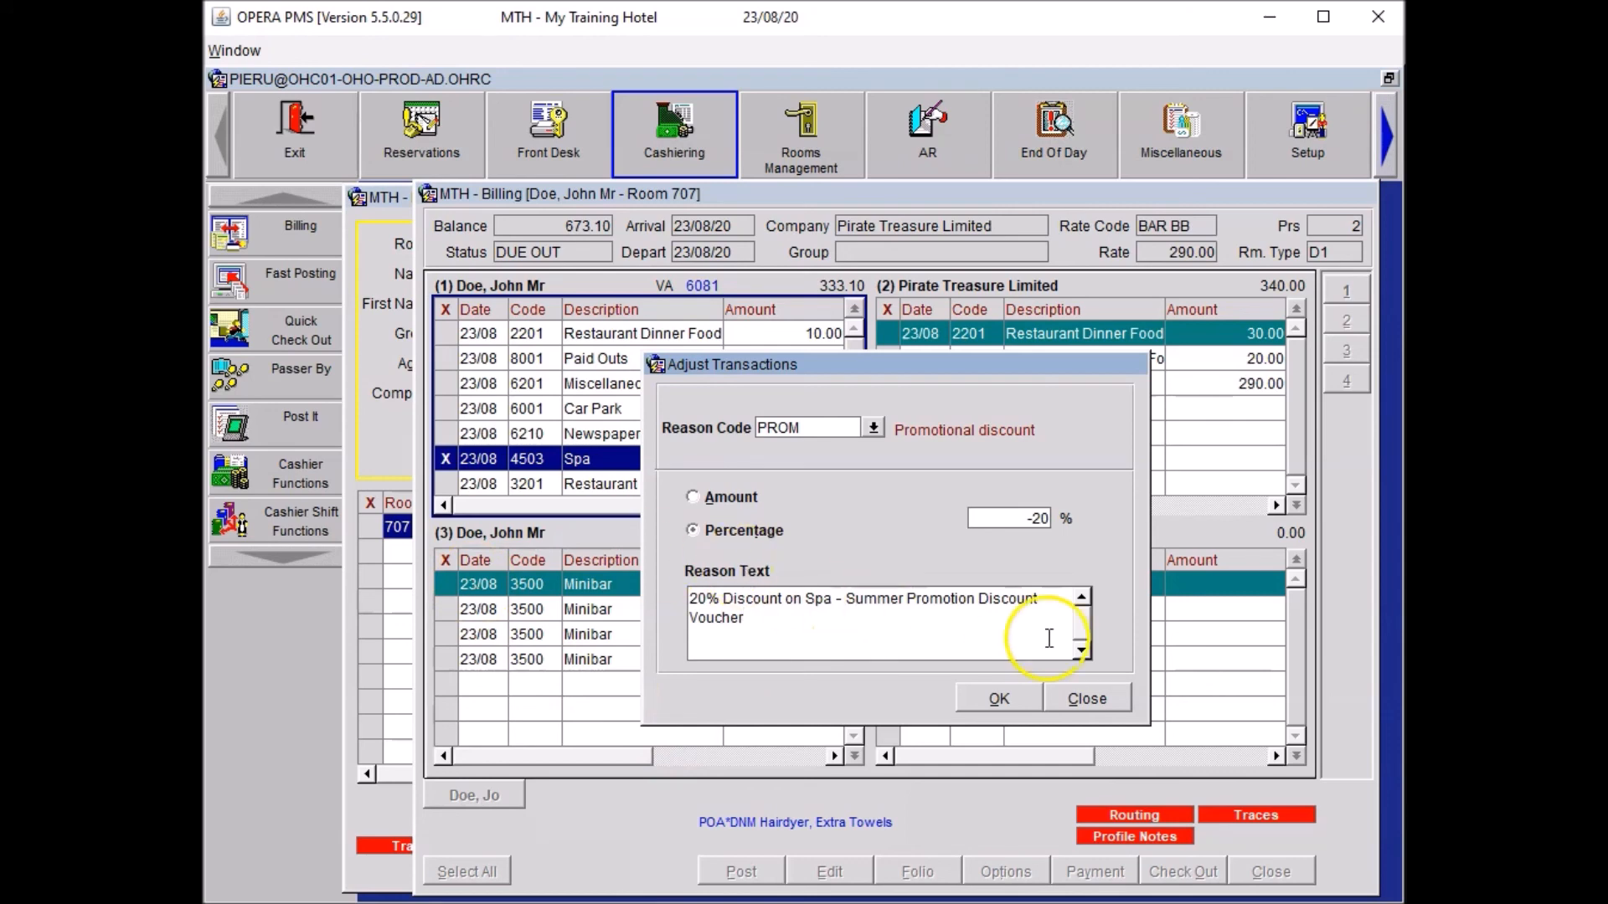
pyautogui.click(997, 698)
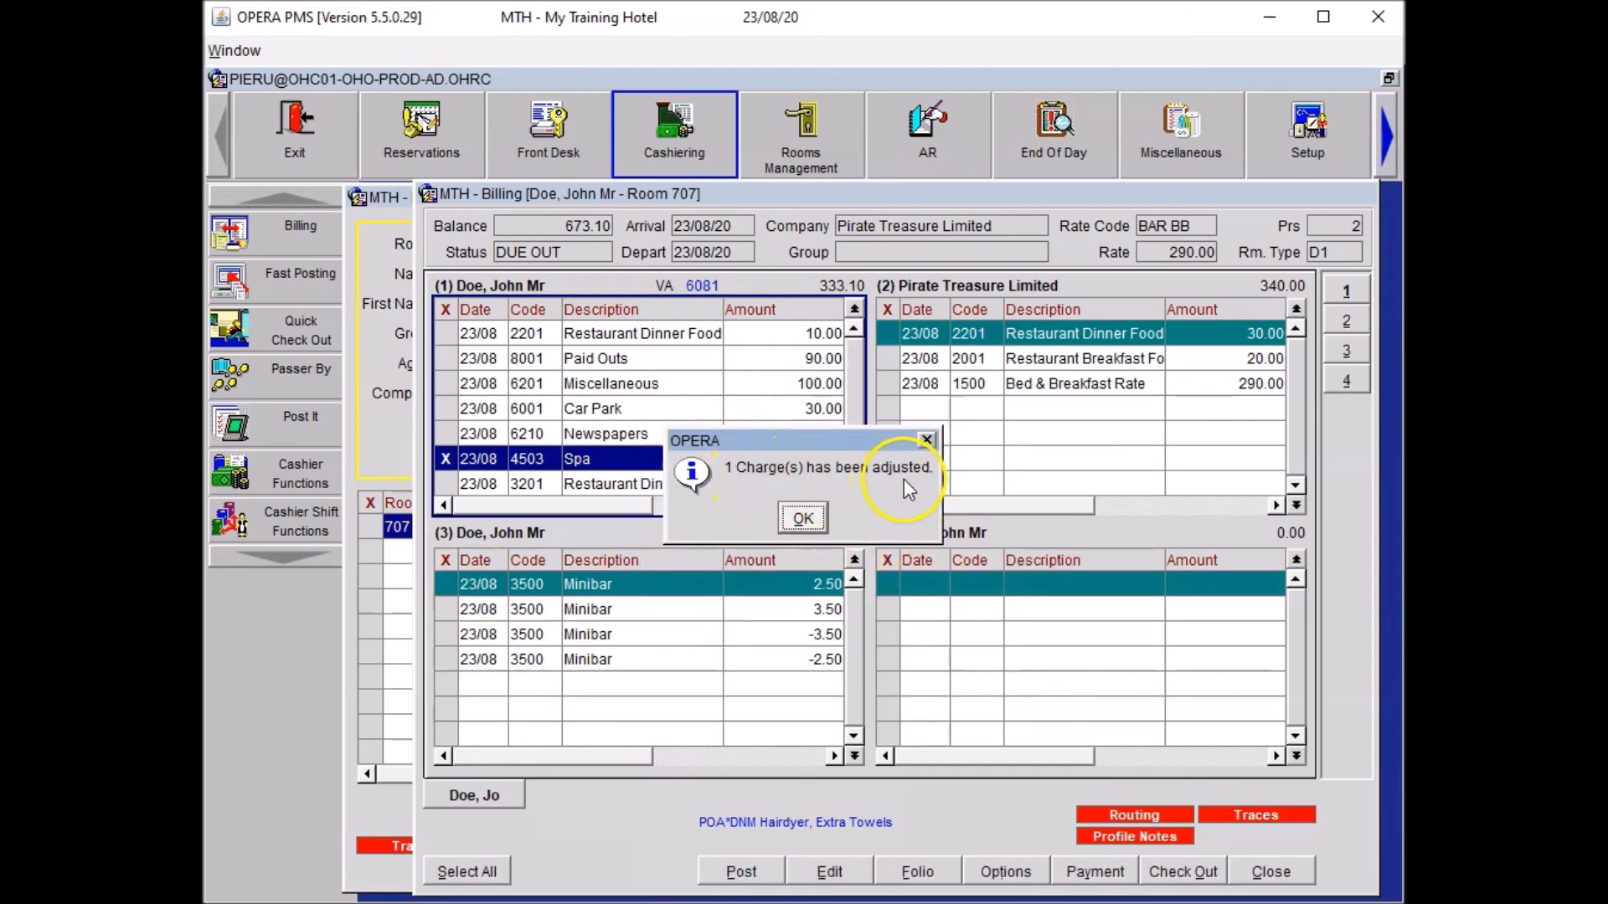
pyautogui.click(803, 517)
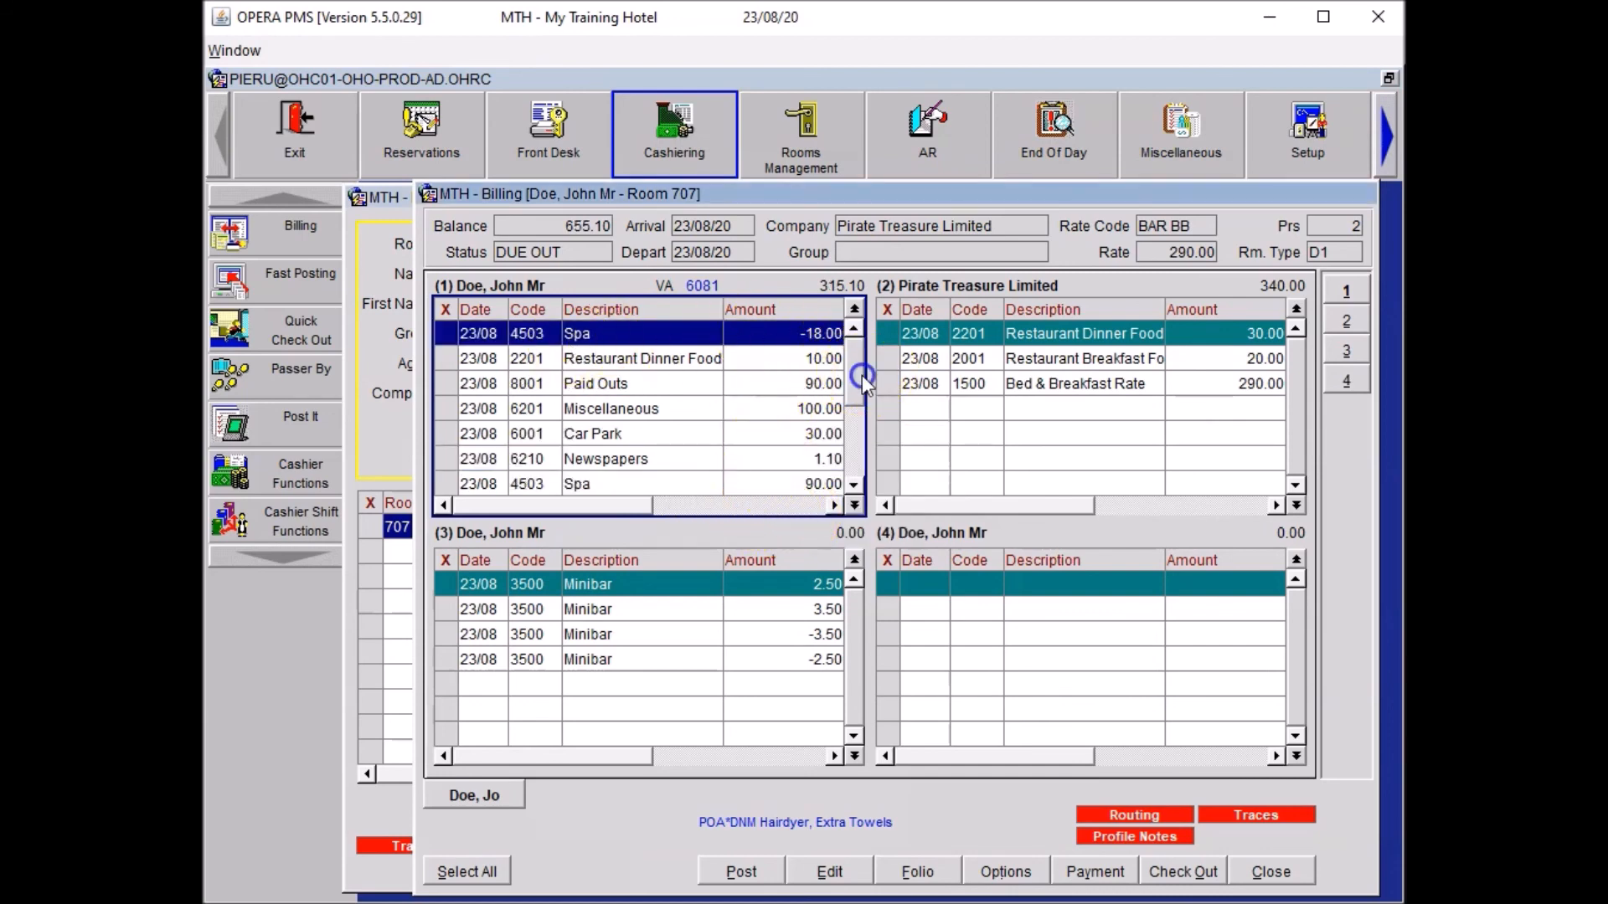
# Step: Close the guest's billing and the in-house guest search
pyautogui.scroll(-3)
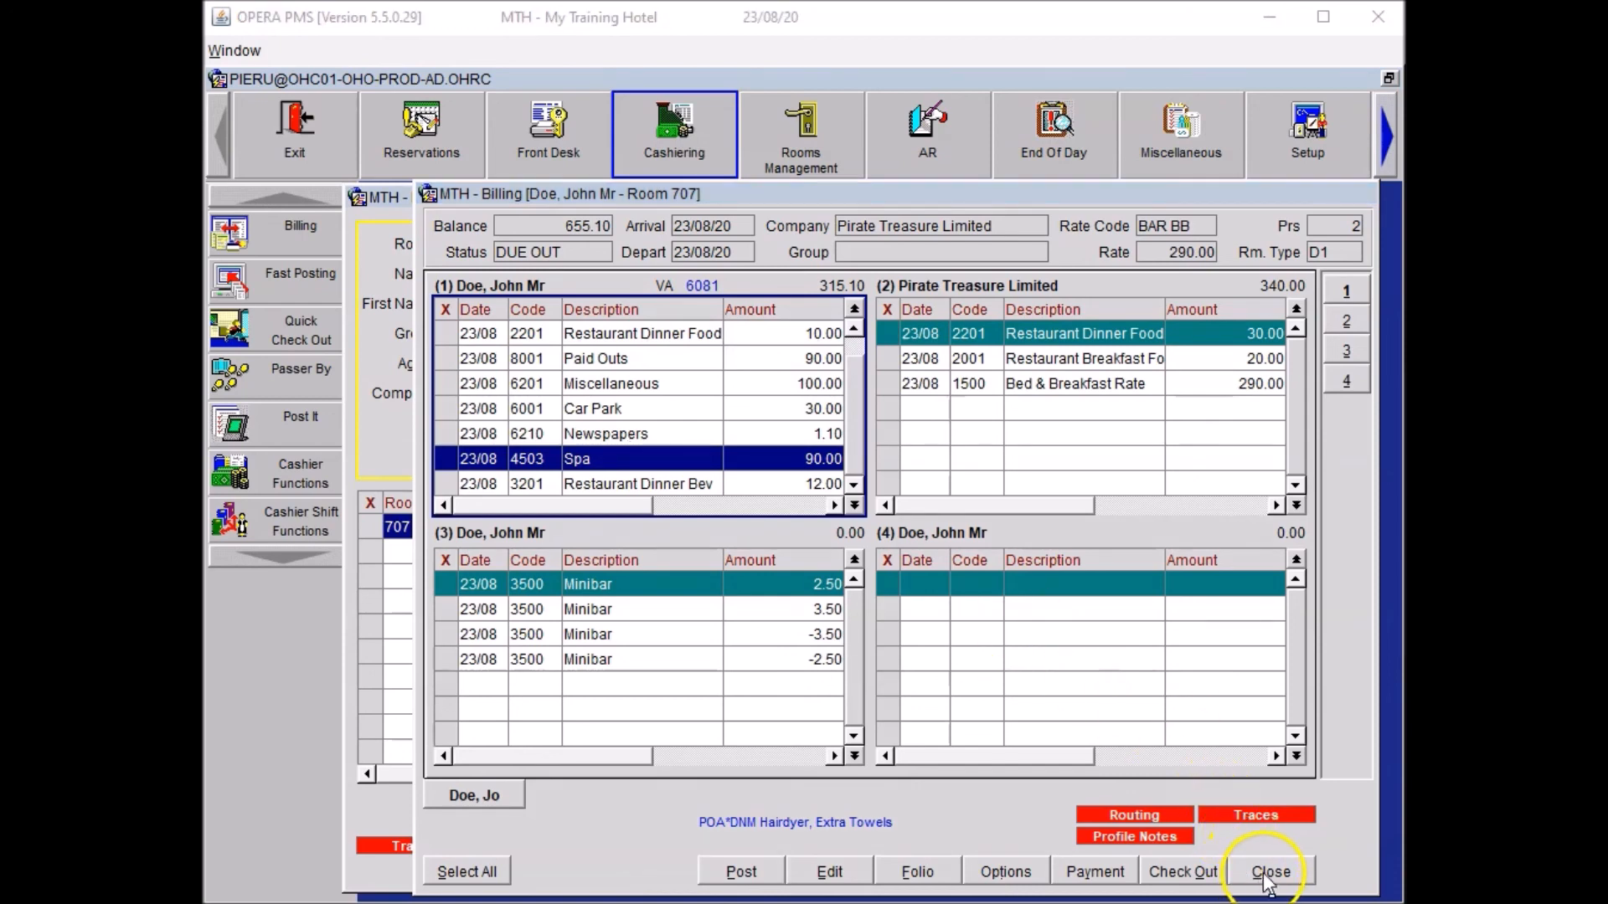
pyautogui.click(1271, 872)
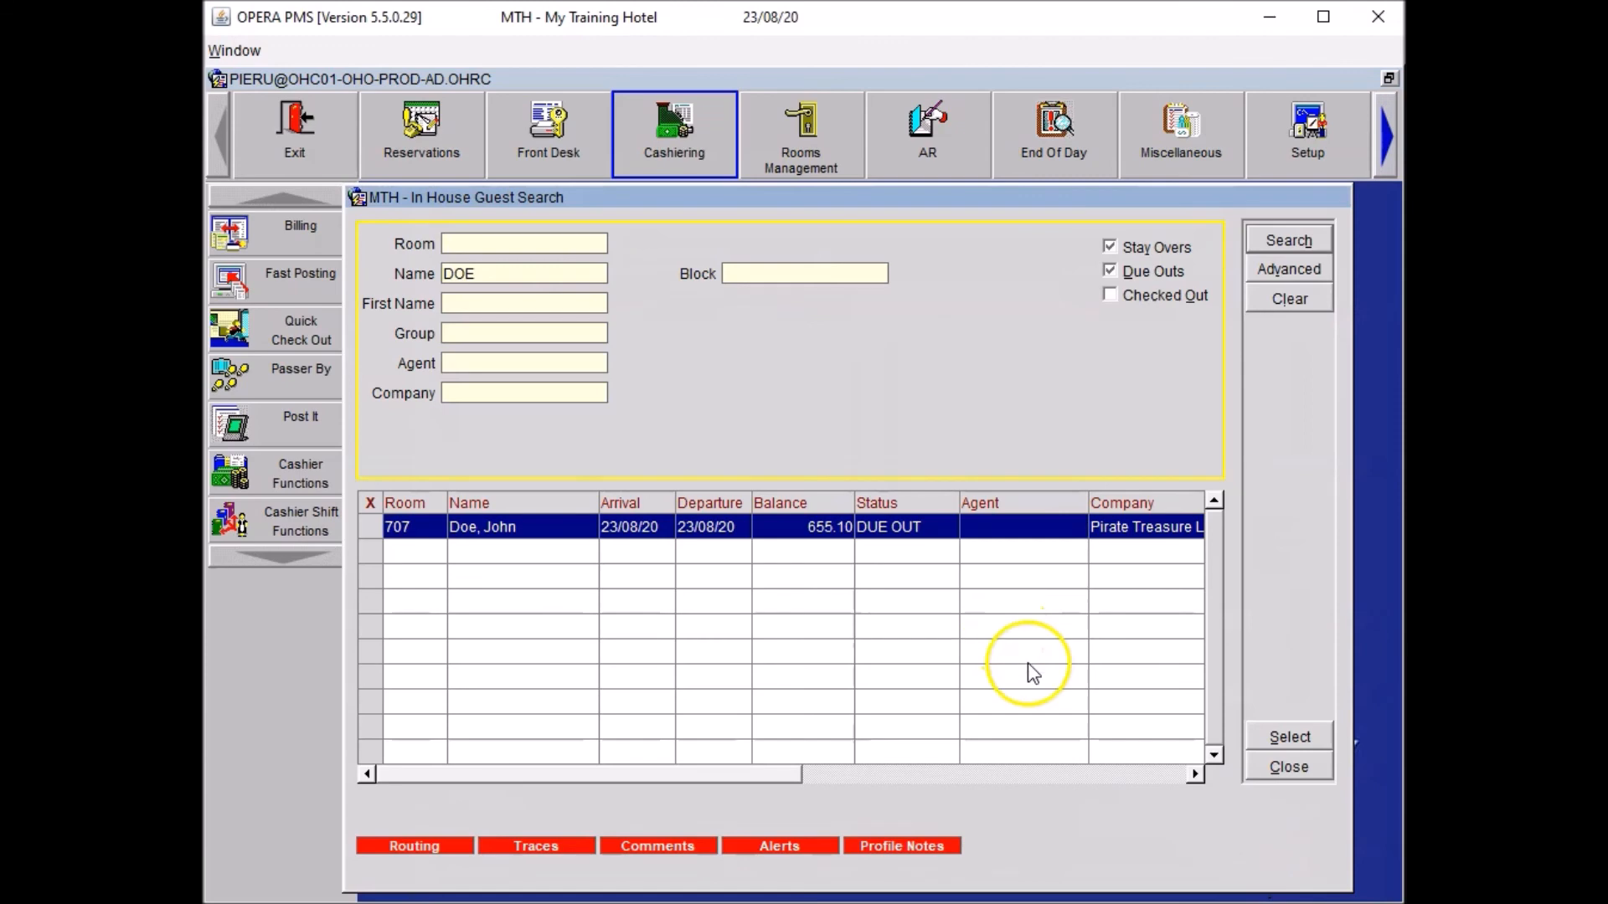
pyautogui.click(1288, 766)
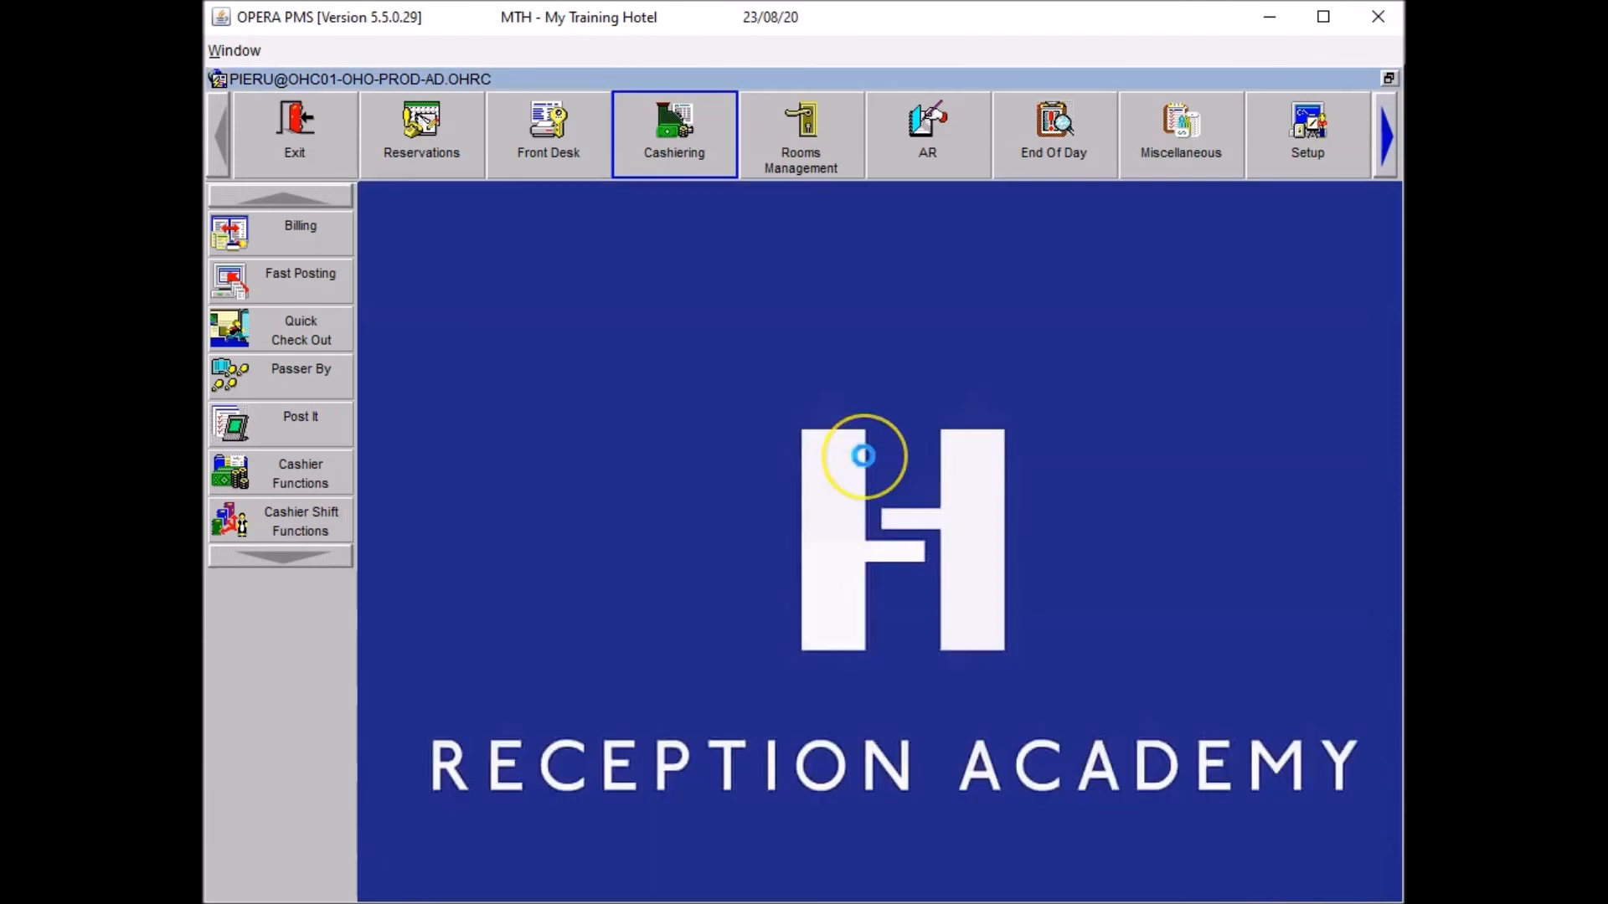